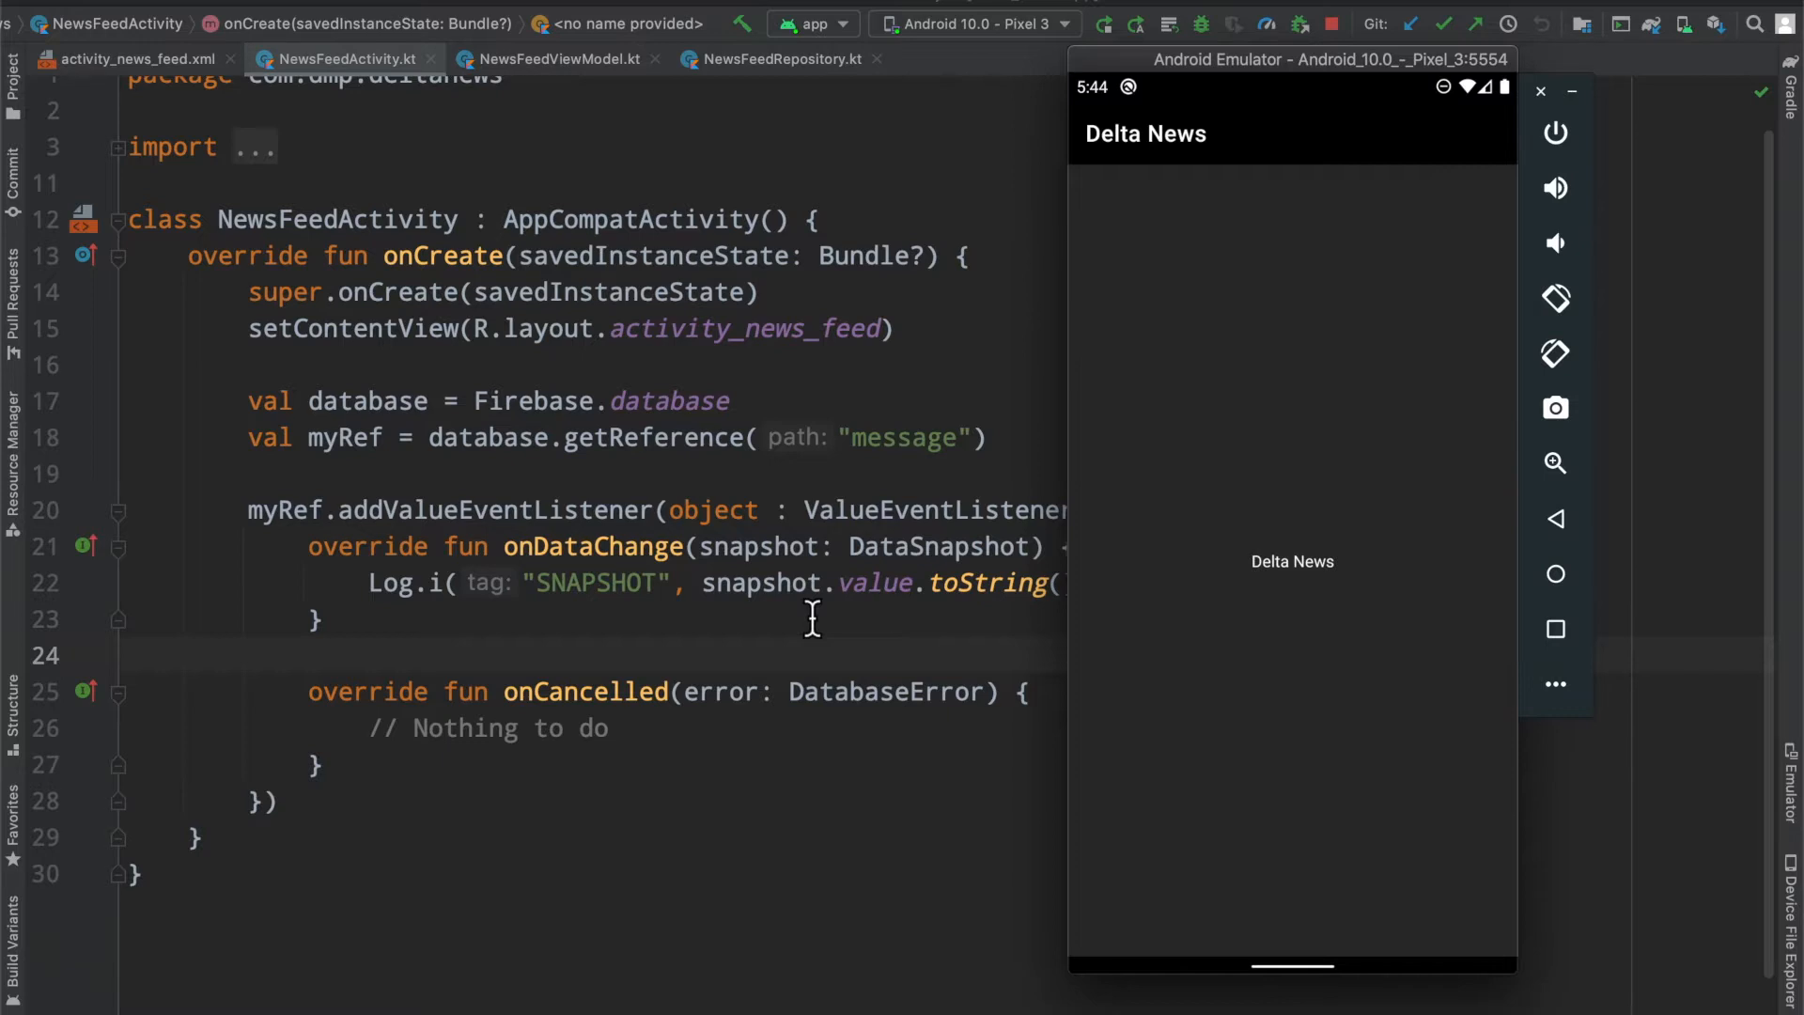
{"action": "mouse_move", "coordinate": [773, 547]}
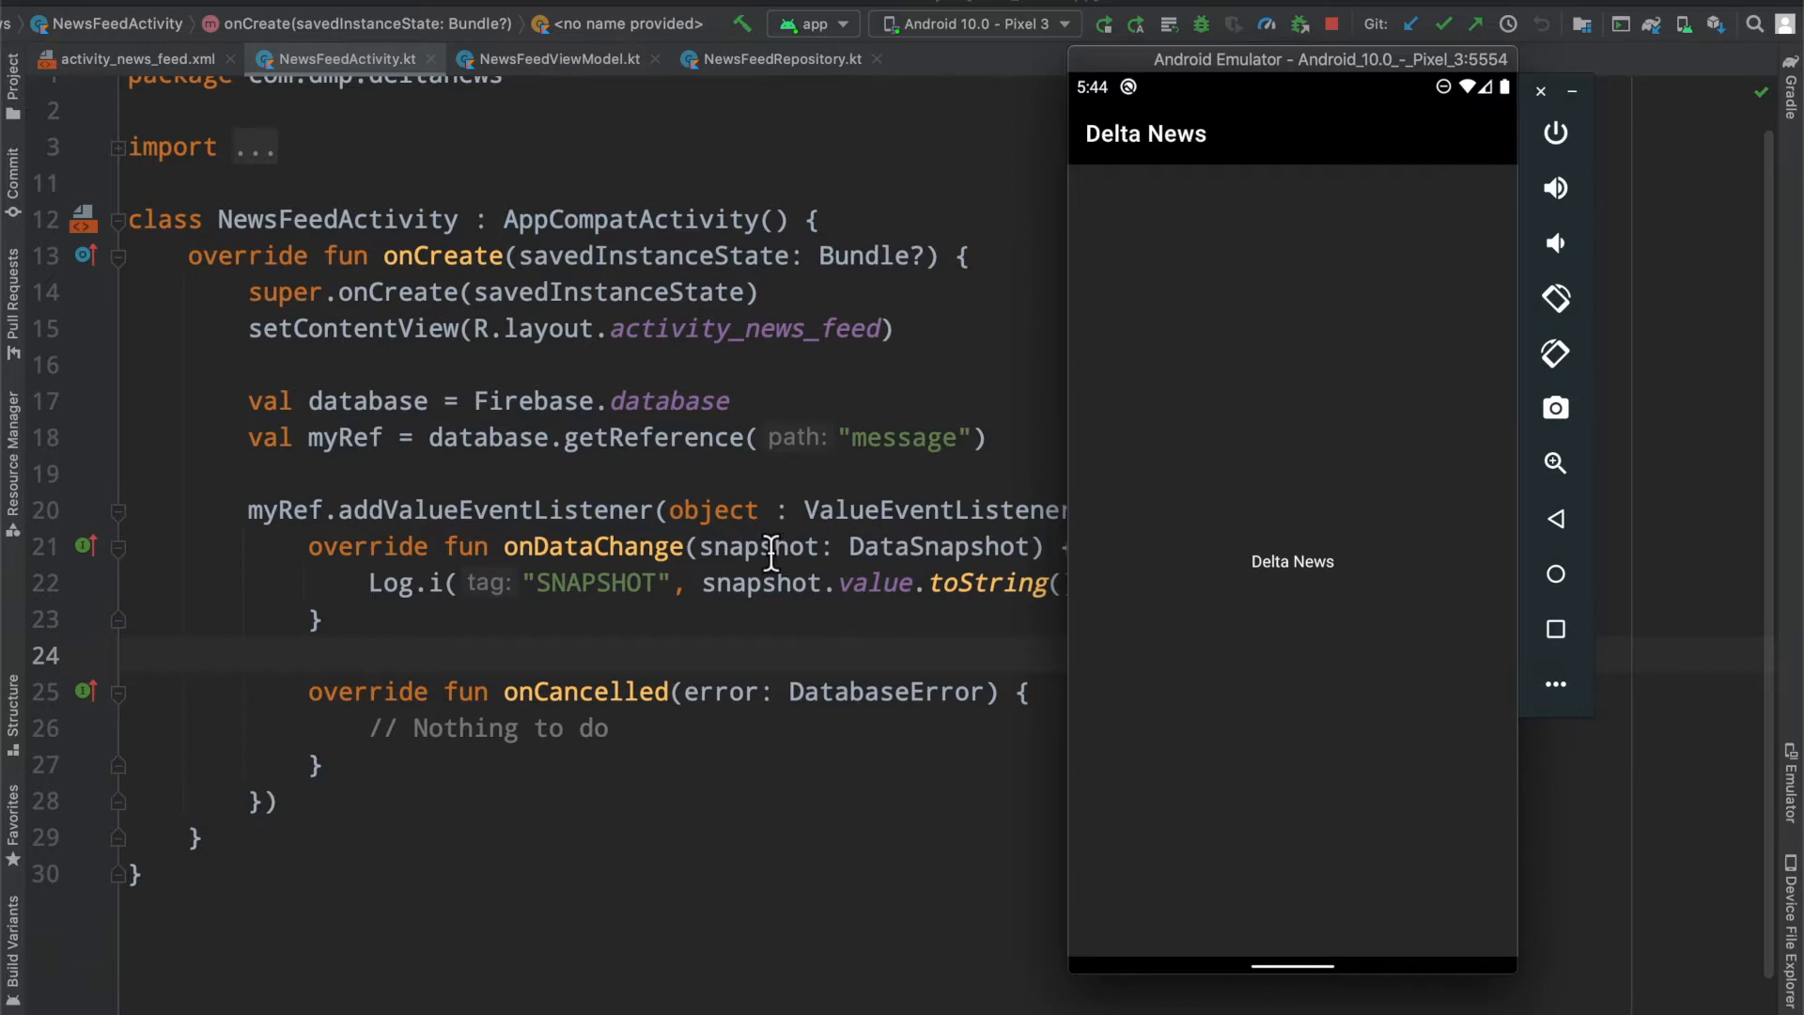
{"action": "mouse_move", "coordinate": [1363, 606]}
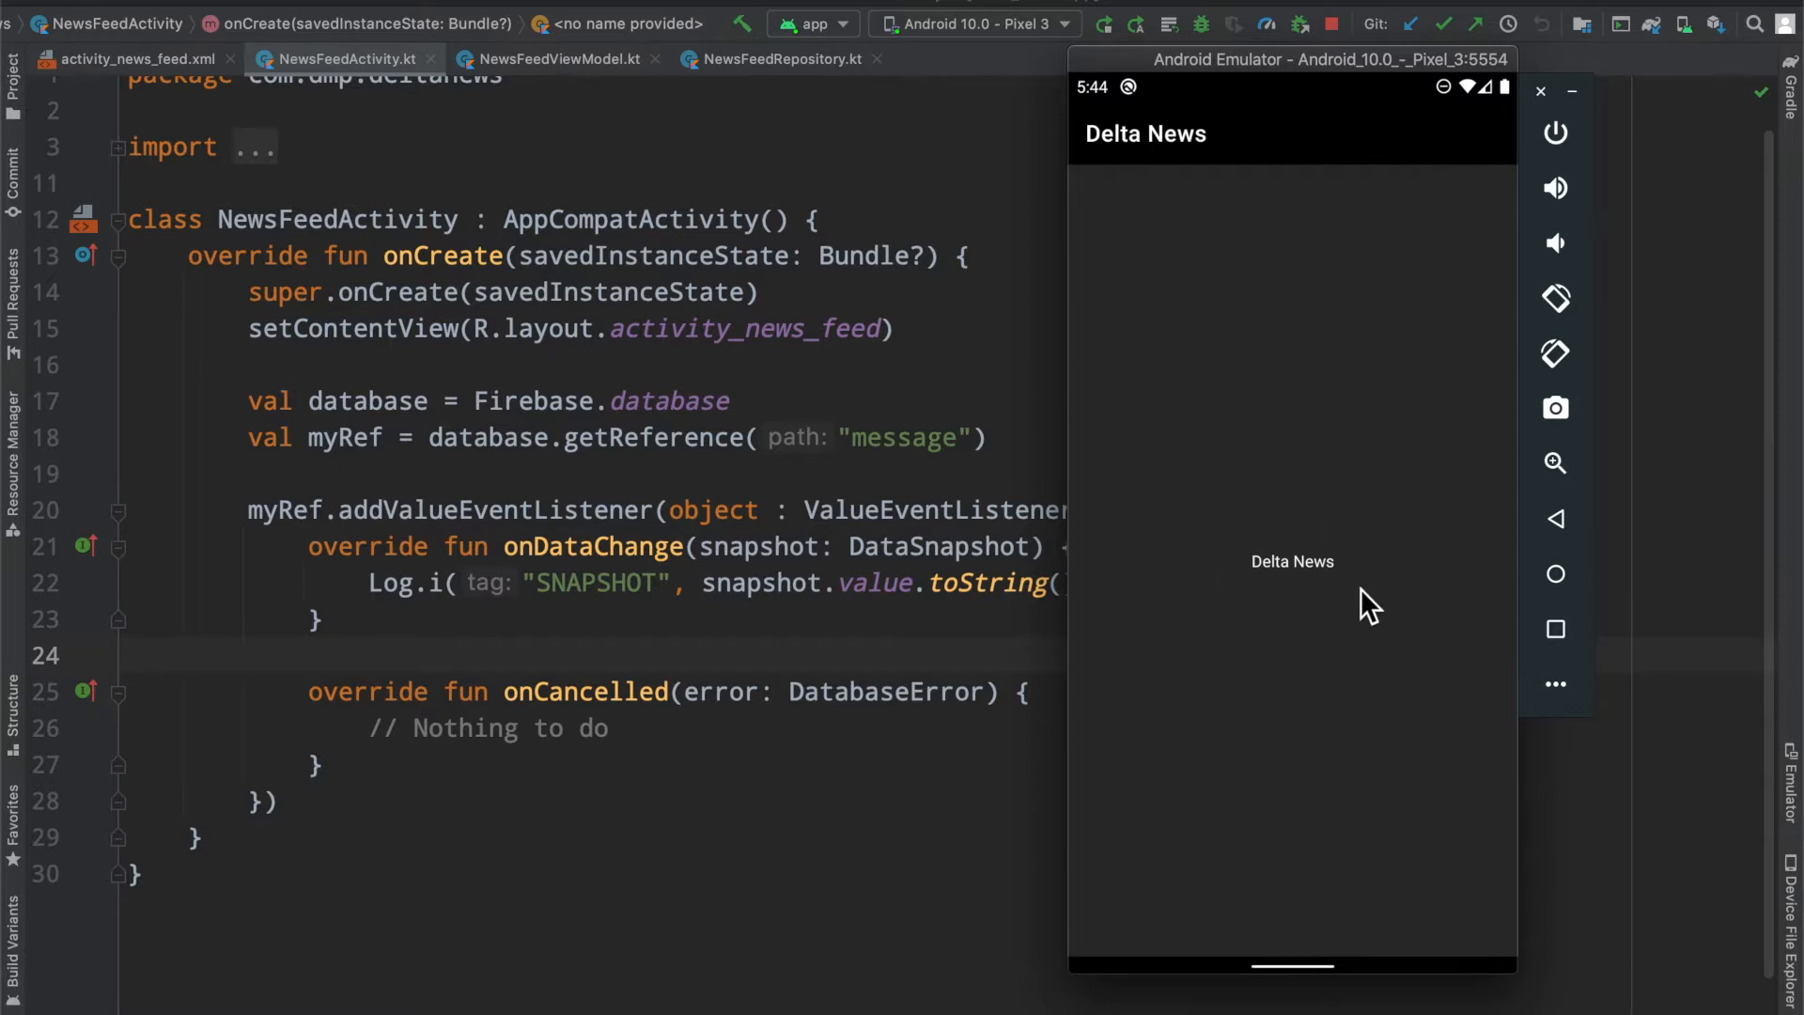
{"action": "mouse_move", "coordinate": [1312, 693]}
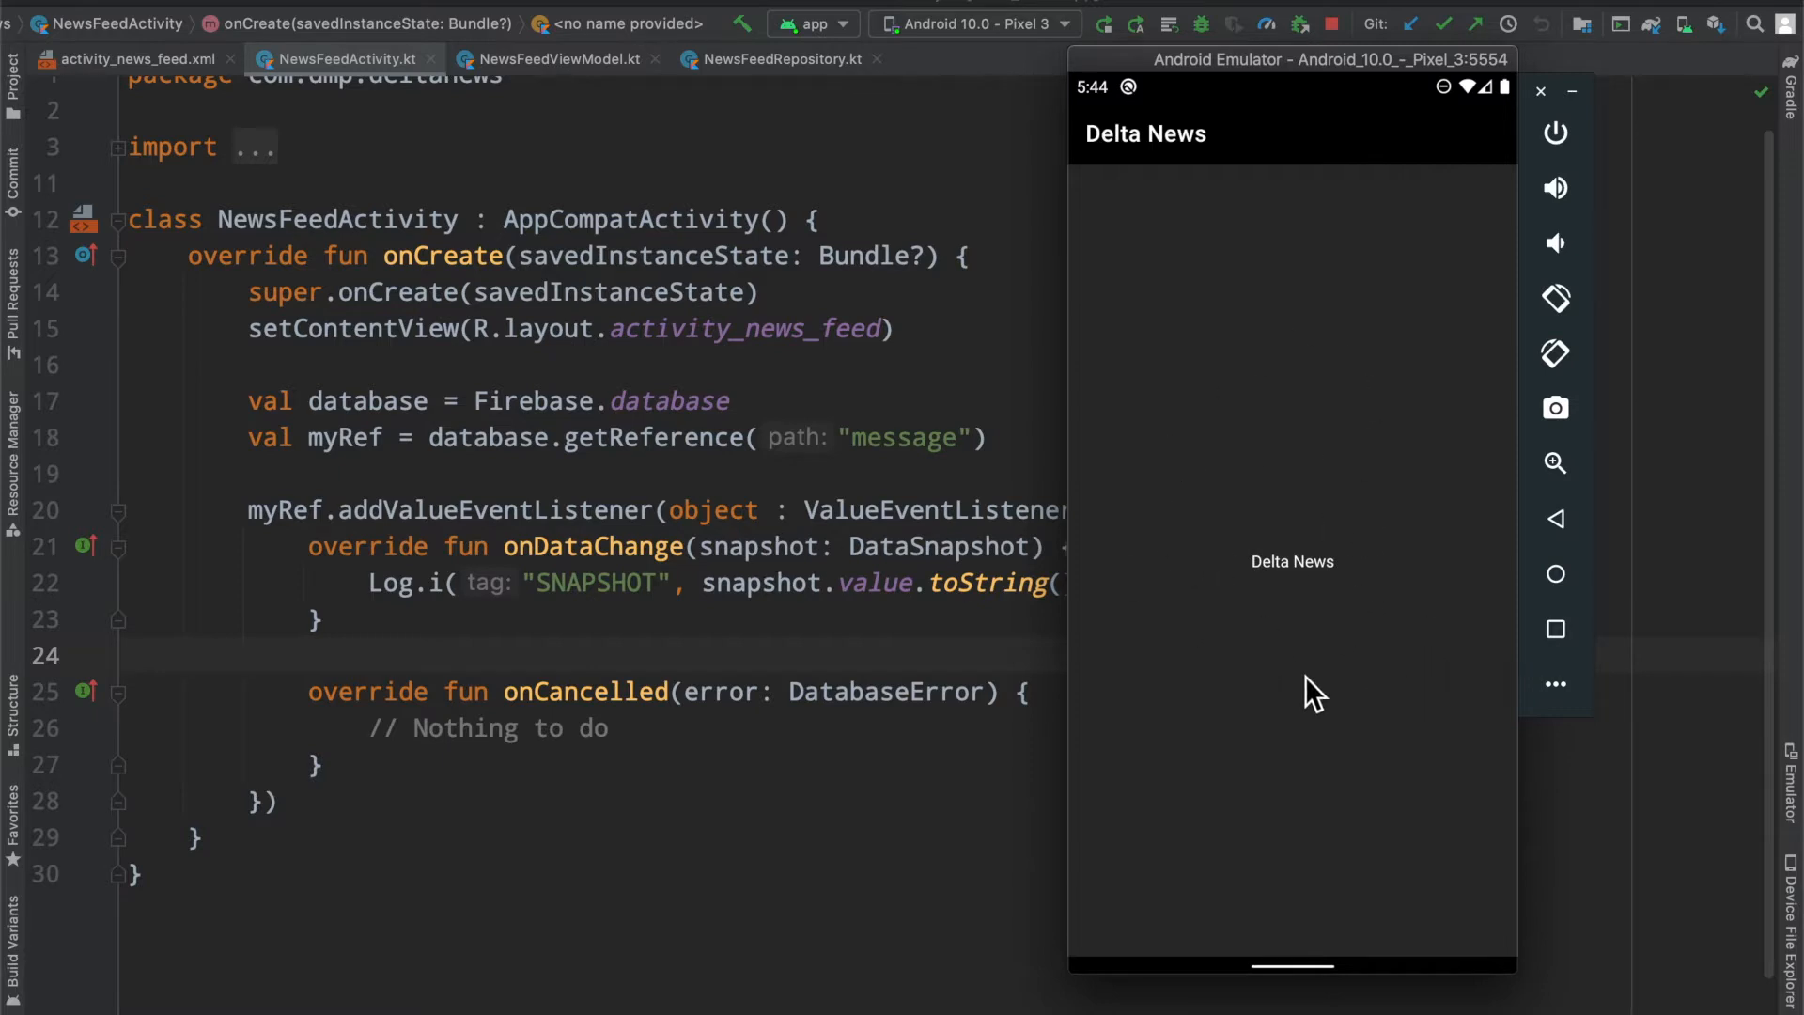
{"action": "mouse_move", "coordinate": [1135, 636]}
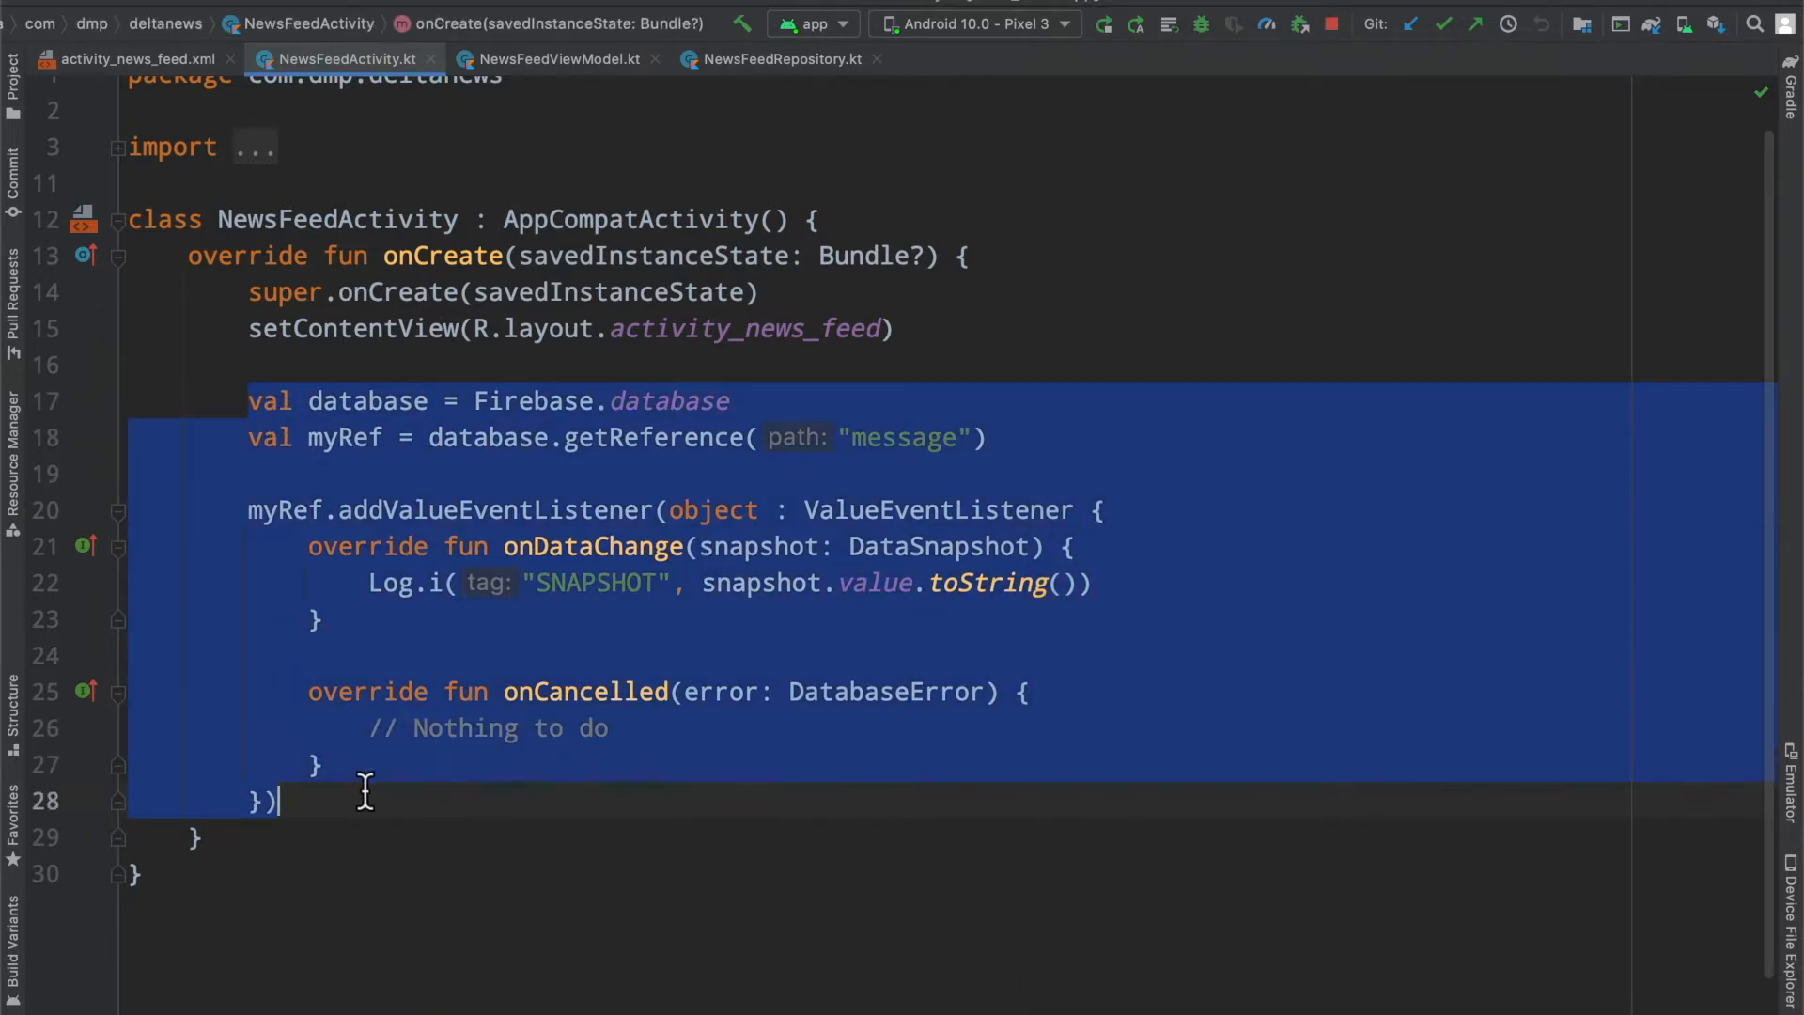
Step: Close the running Delta News Android Emulator window
{"action": "left_click", "coordinate": [545, 478]}
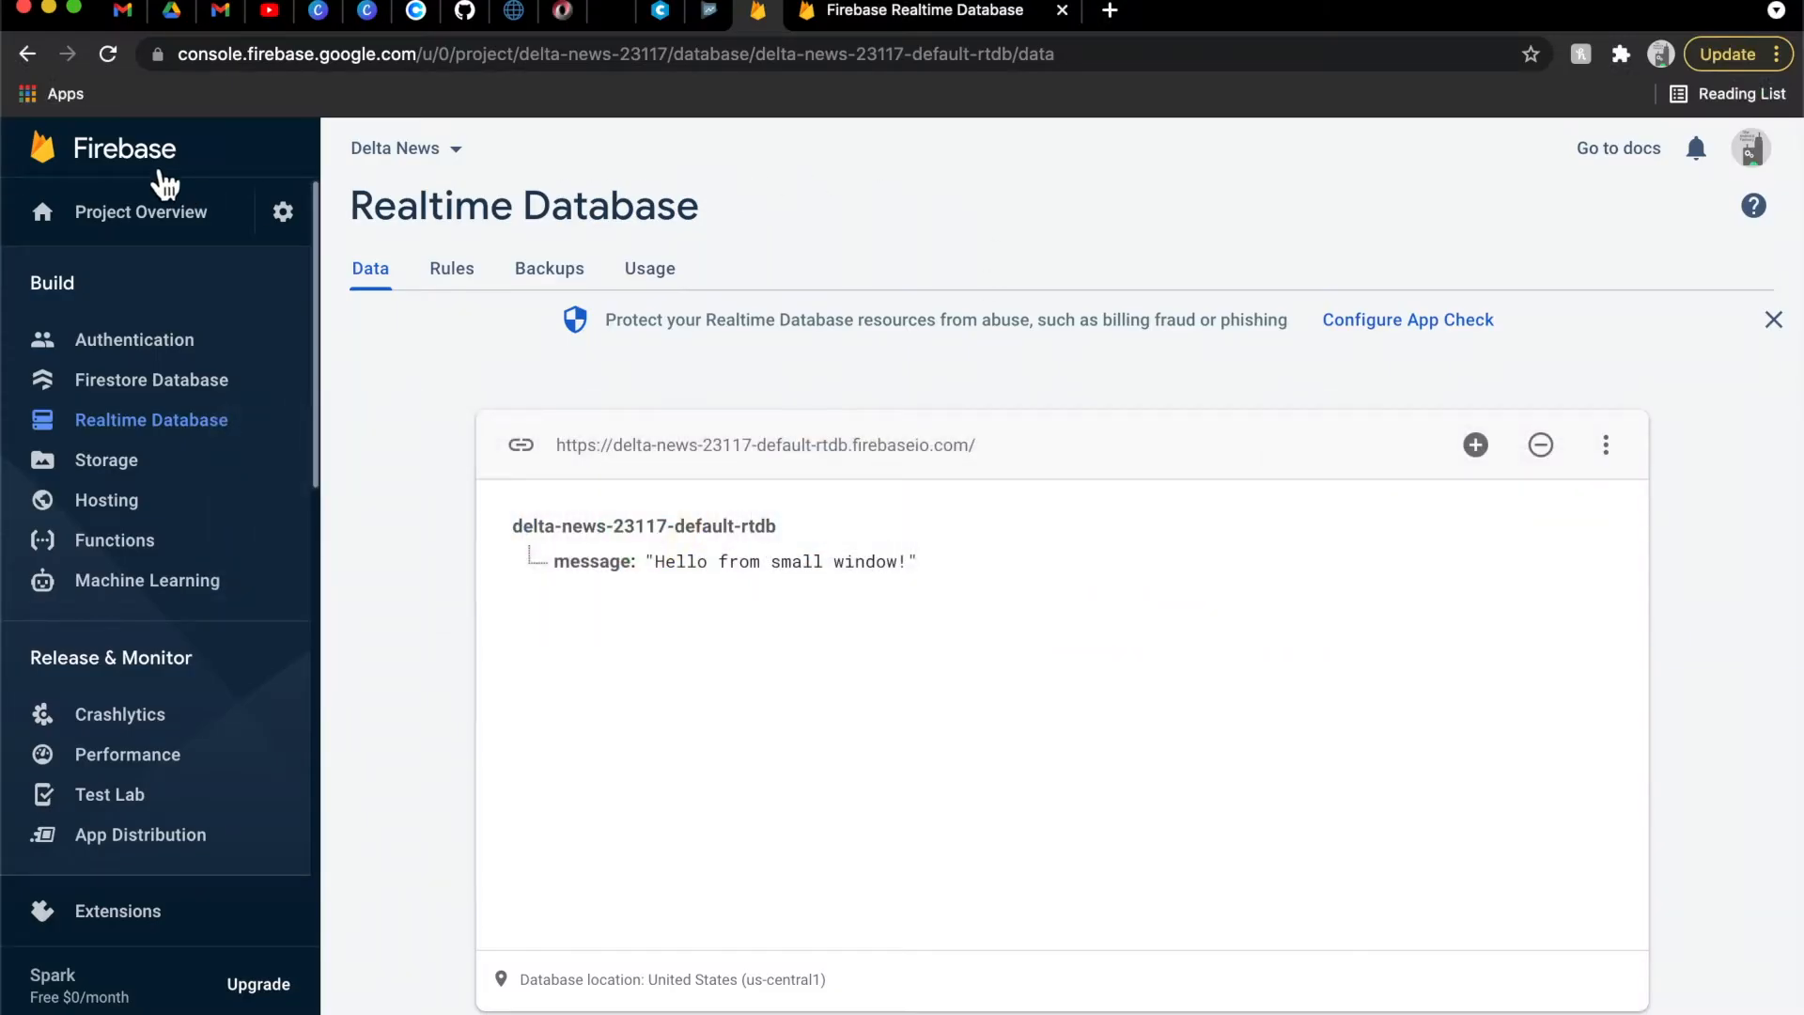
{"action": "mouse_move", "coordinate": [201, 436]}
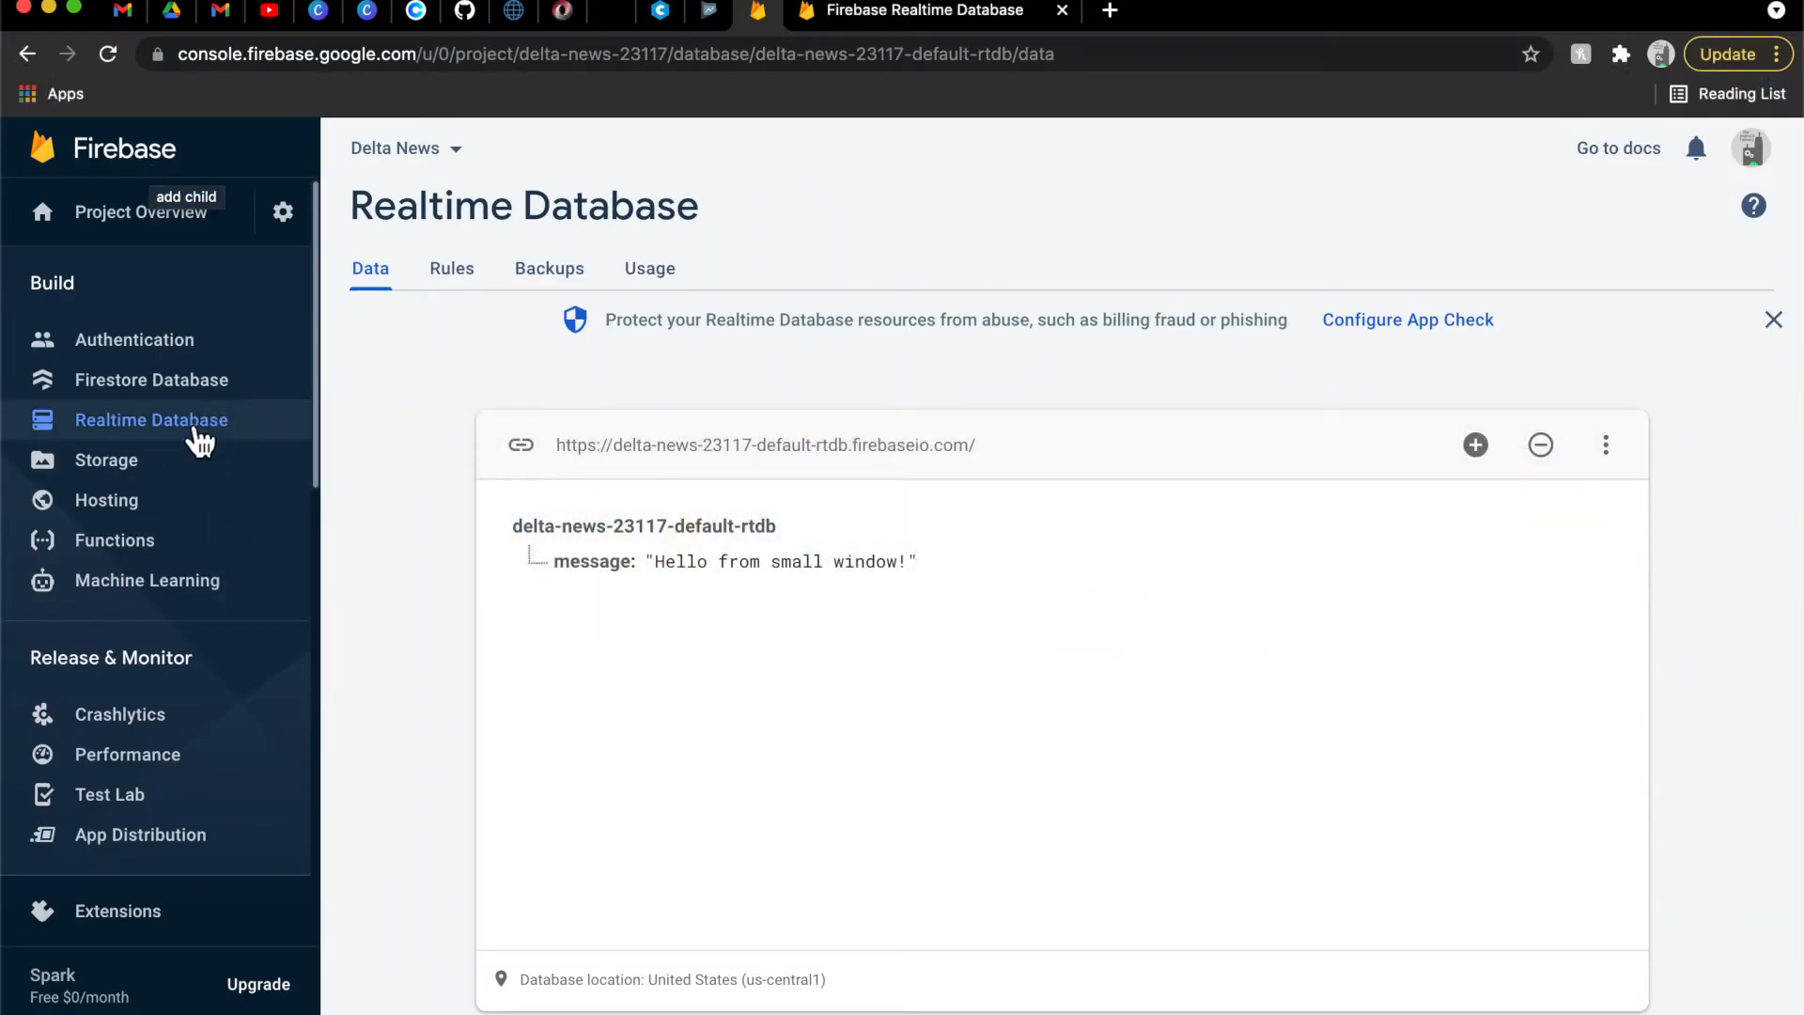
{"action": "mouse_move", "coordinate": [867, 645]}
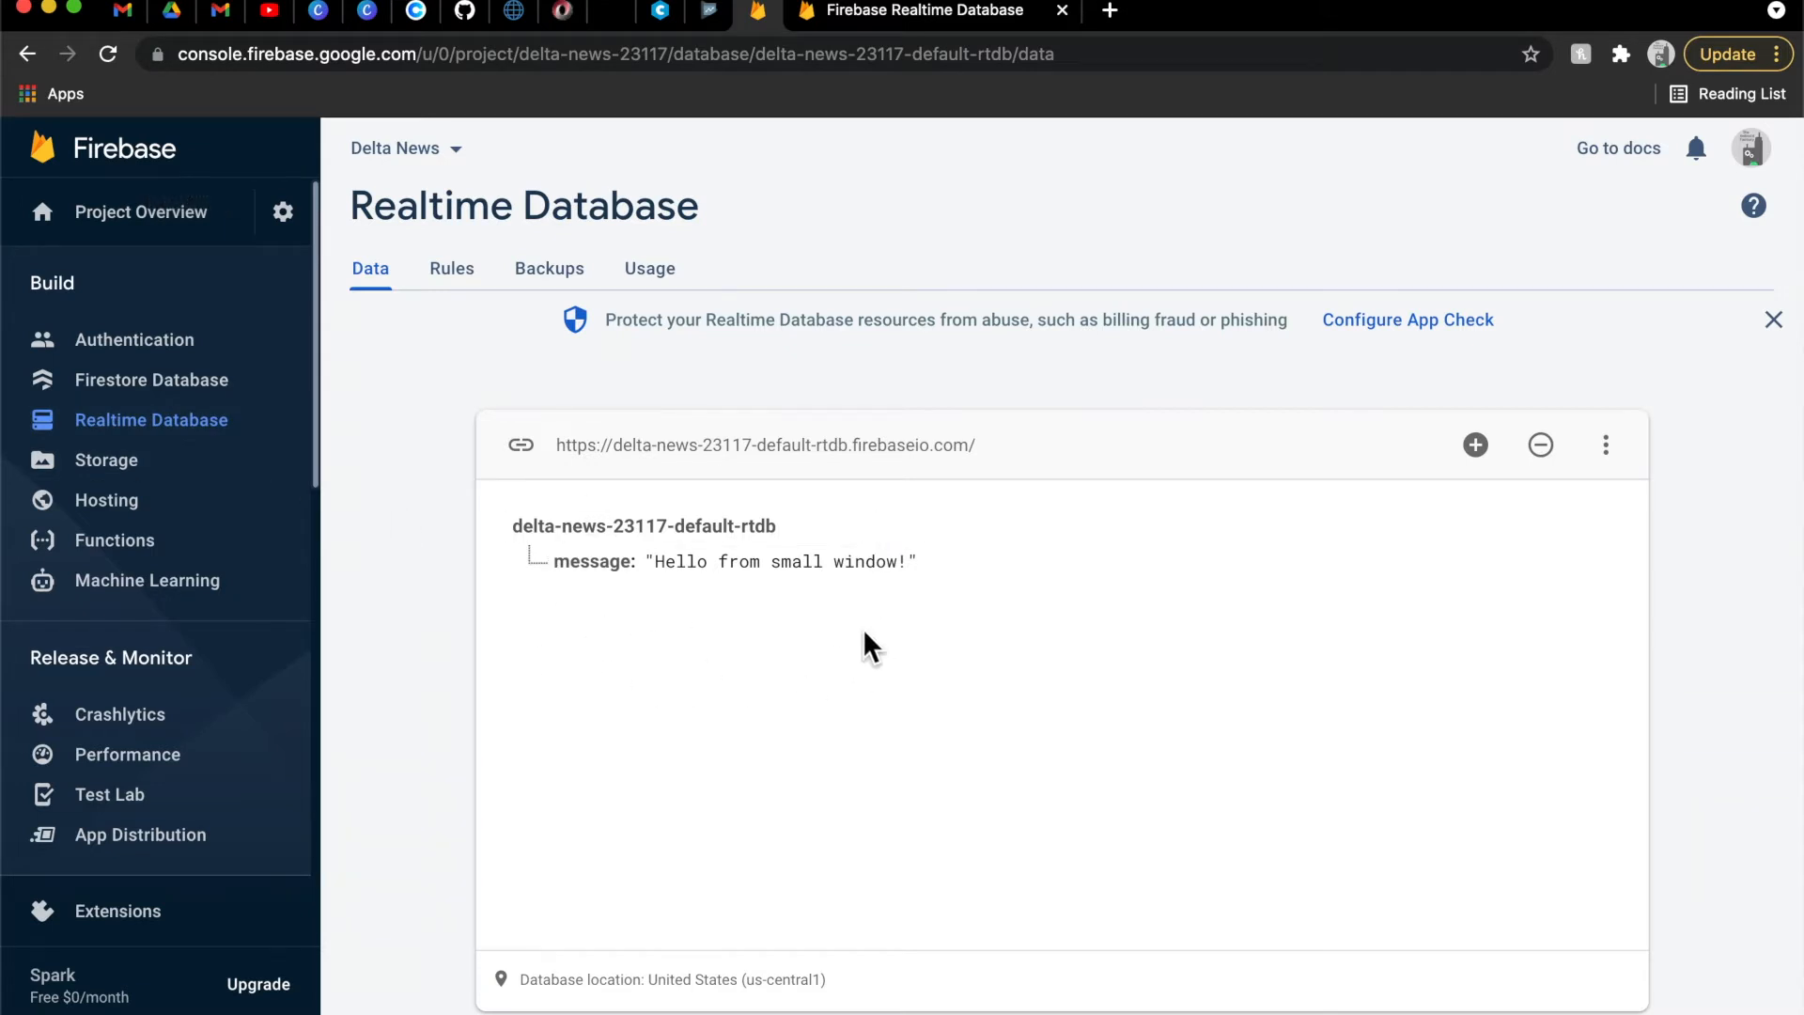
Step: Show the Delta News Realtime Database data with the 'Hello from small window!' message
{"action": "left_click", "coordinate": [780, 562]}
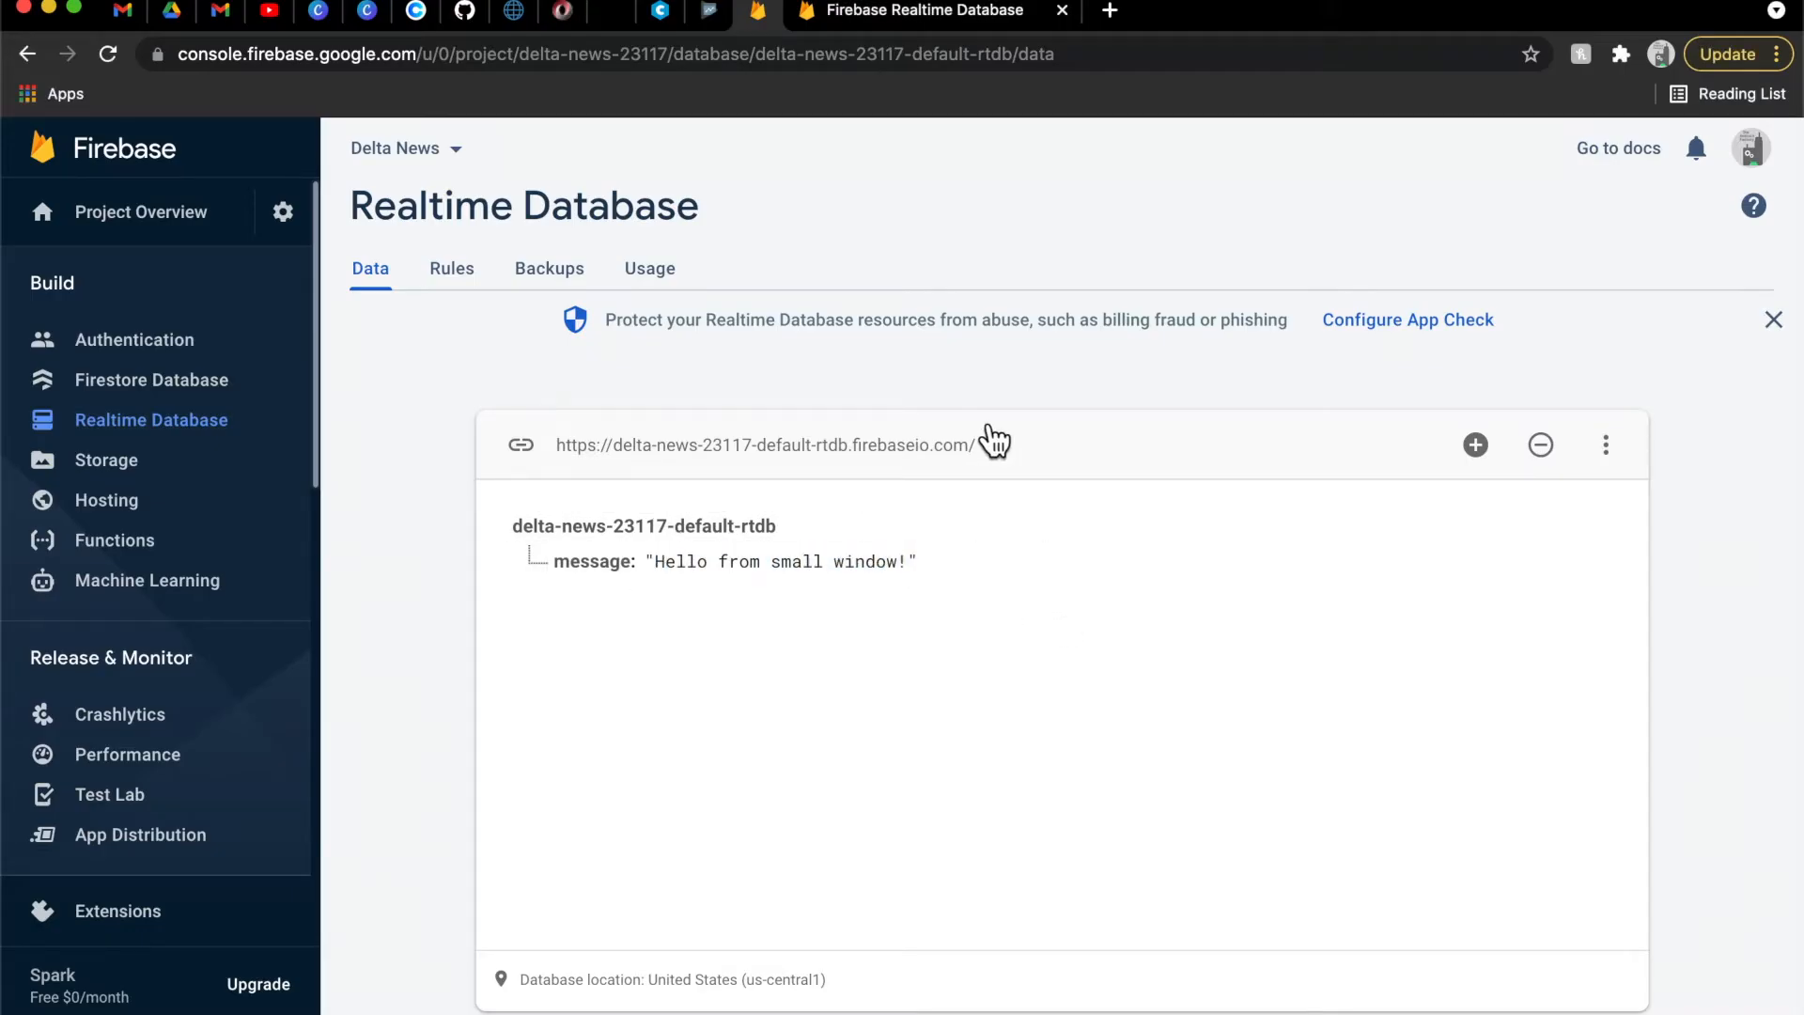
{"action": "mouse_move", "coordinate": [1025, 426]}
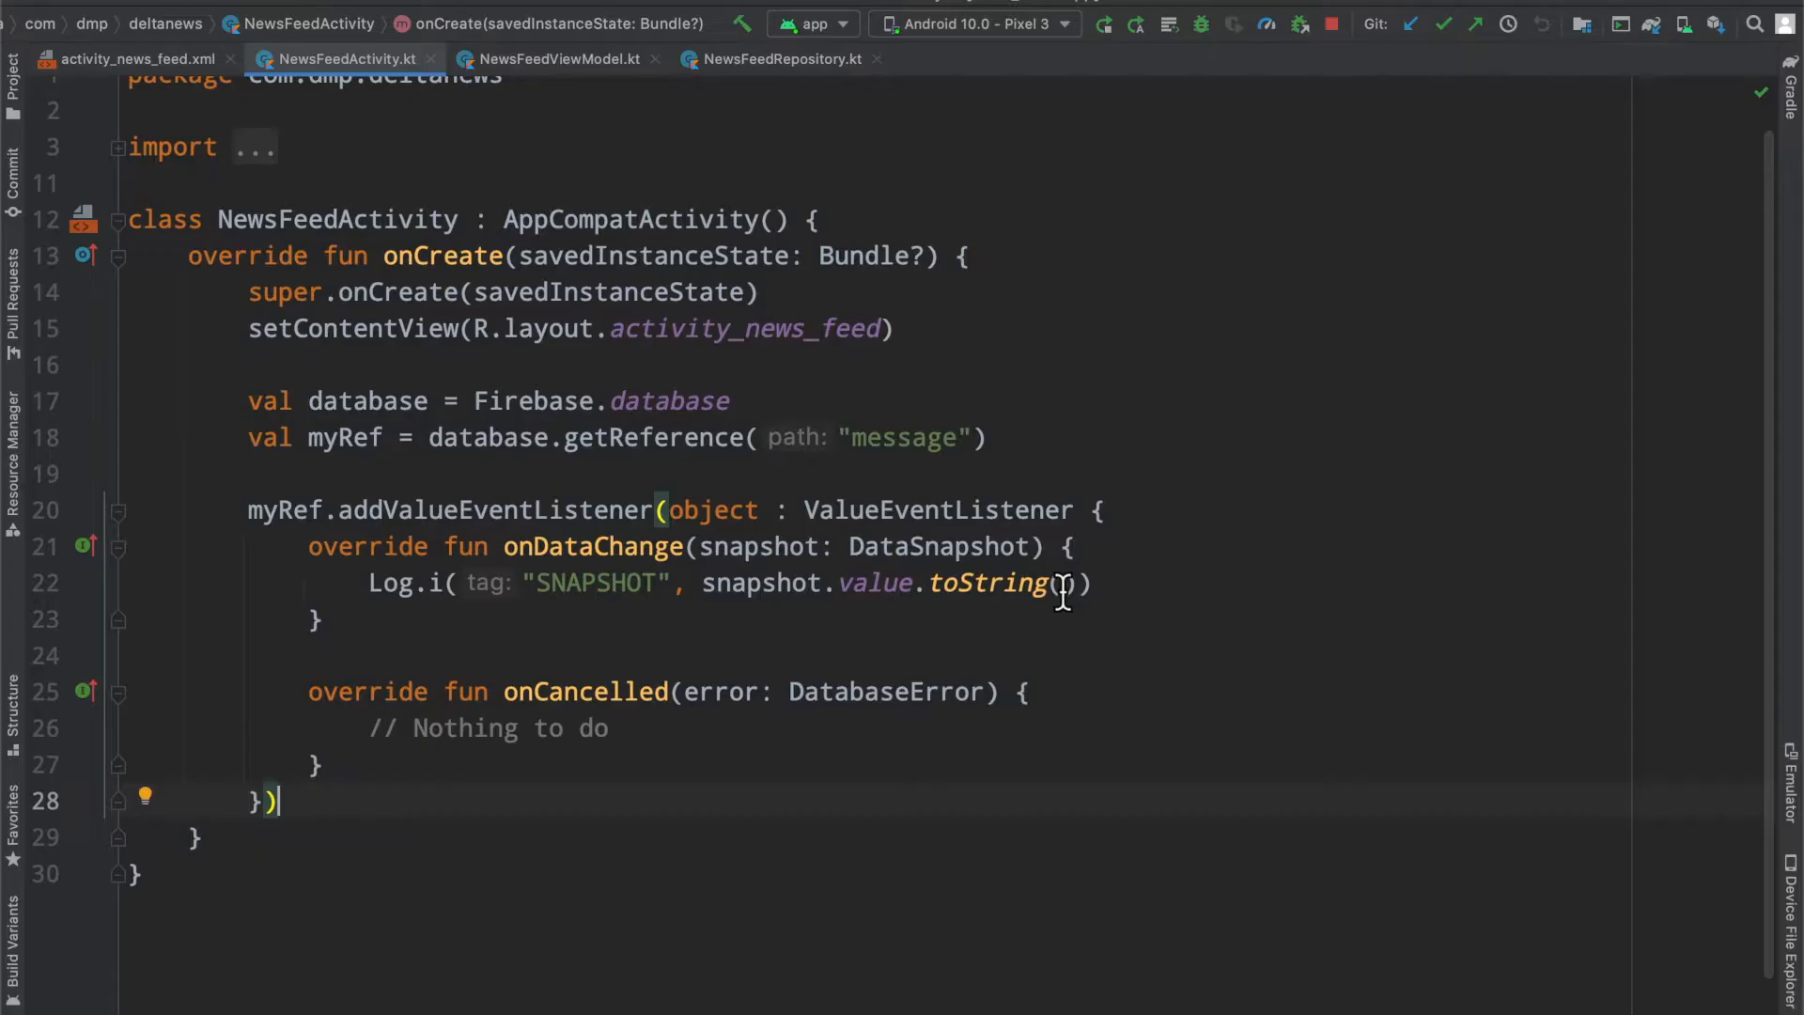
{"action": "mouse_move", "coordinate": [420, 667]}
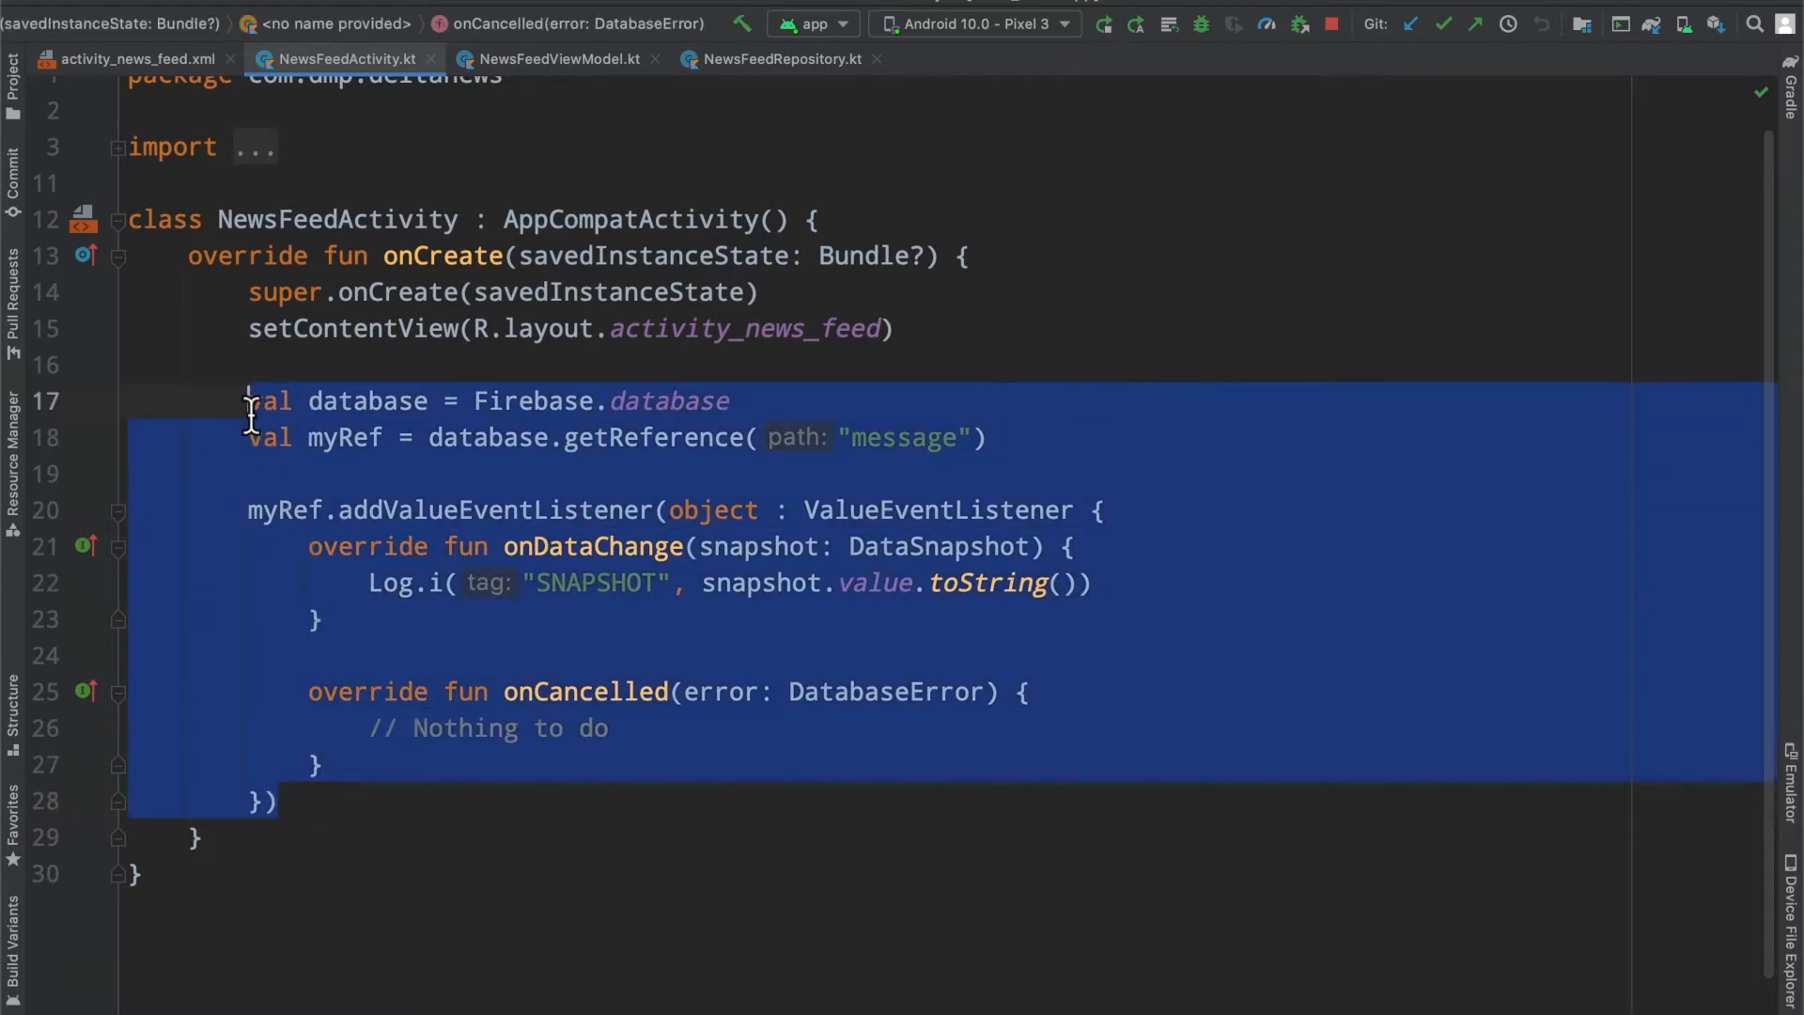
Step: Move lines 17–28 into NewsFeedRepository.kt, commented out with Cmd+/
{"action": "left_click", "coordinate": [778, 59]}
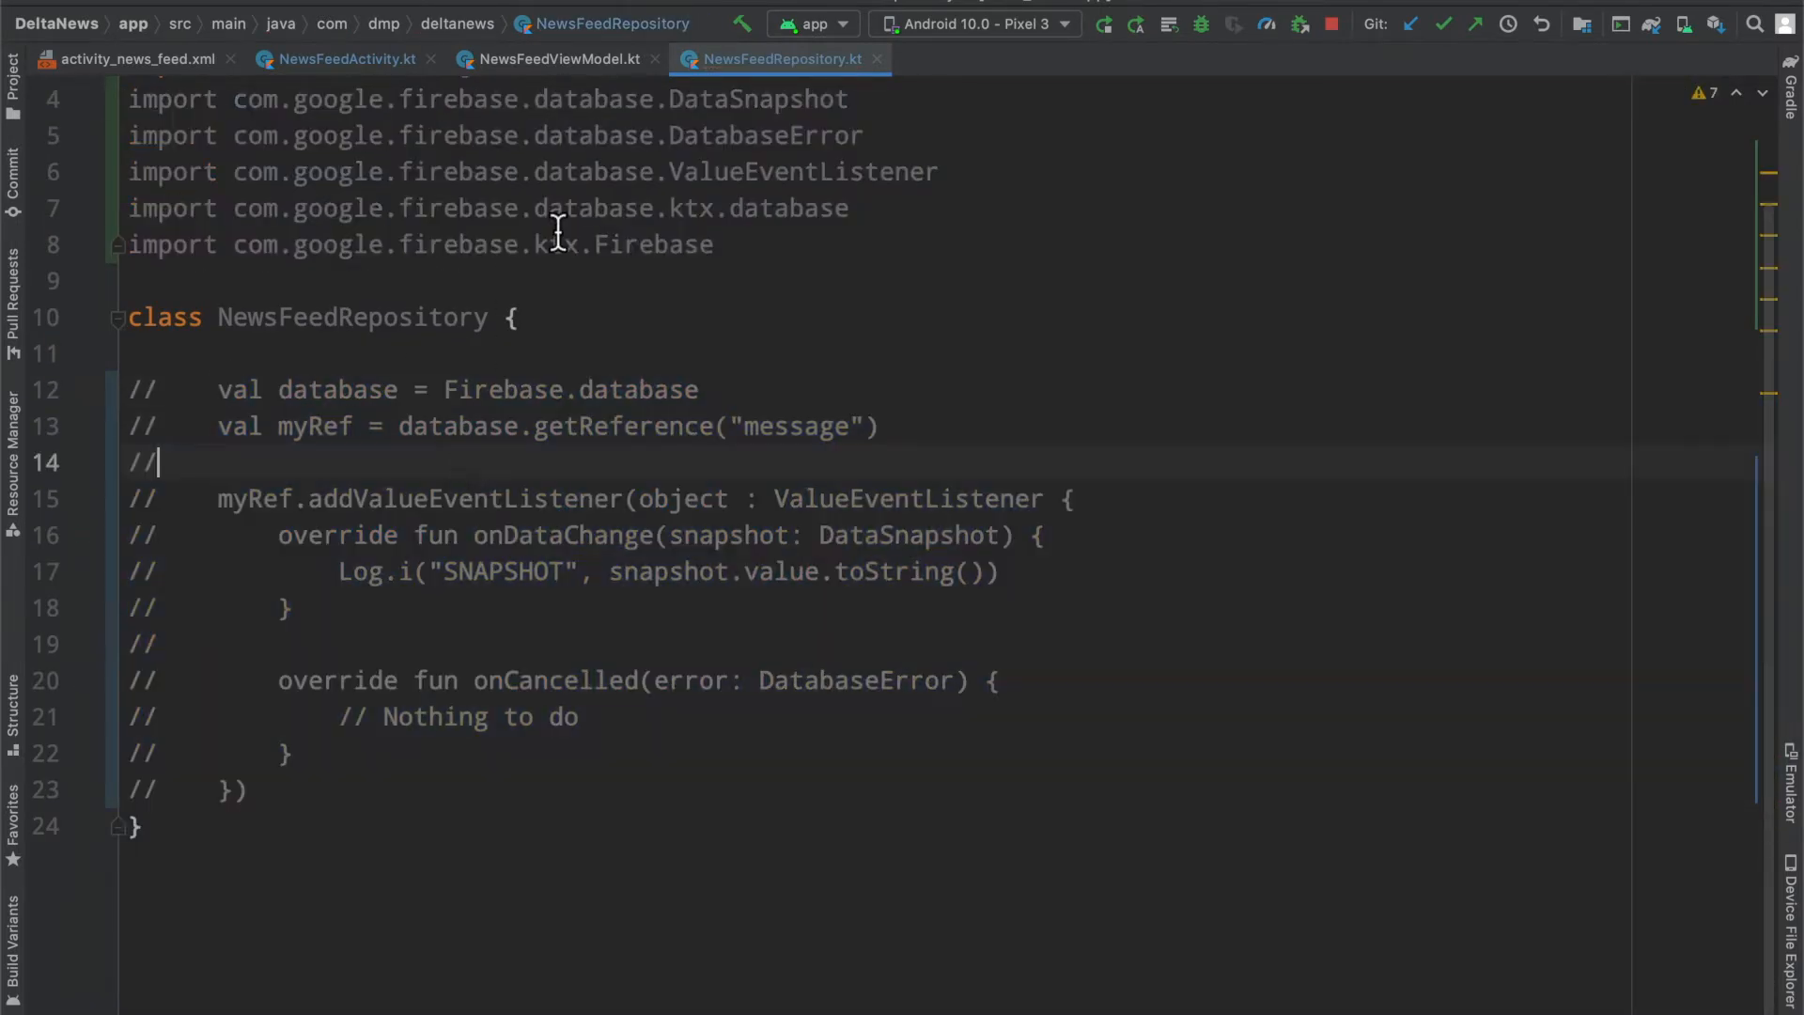
{"action": "left_click", "coordinate": [345, 58]}
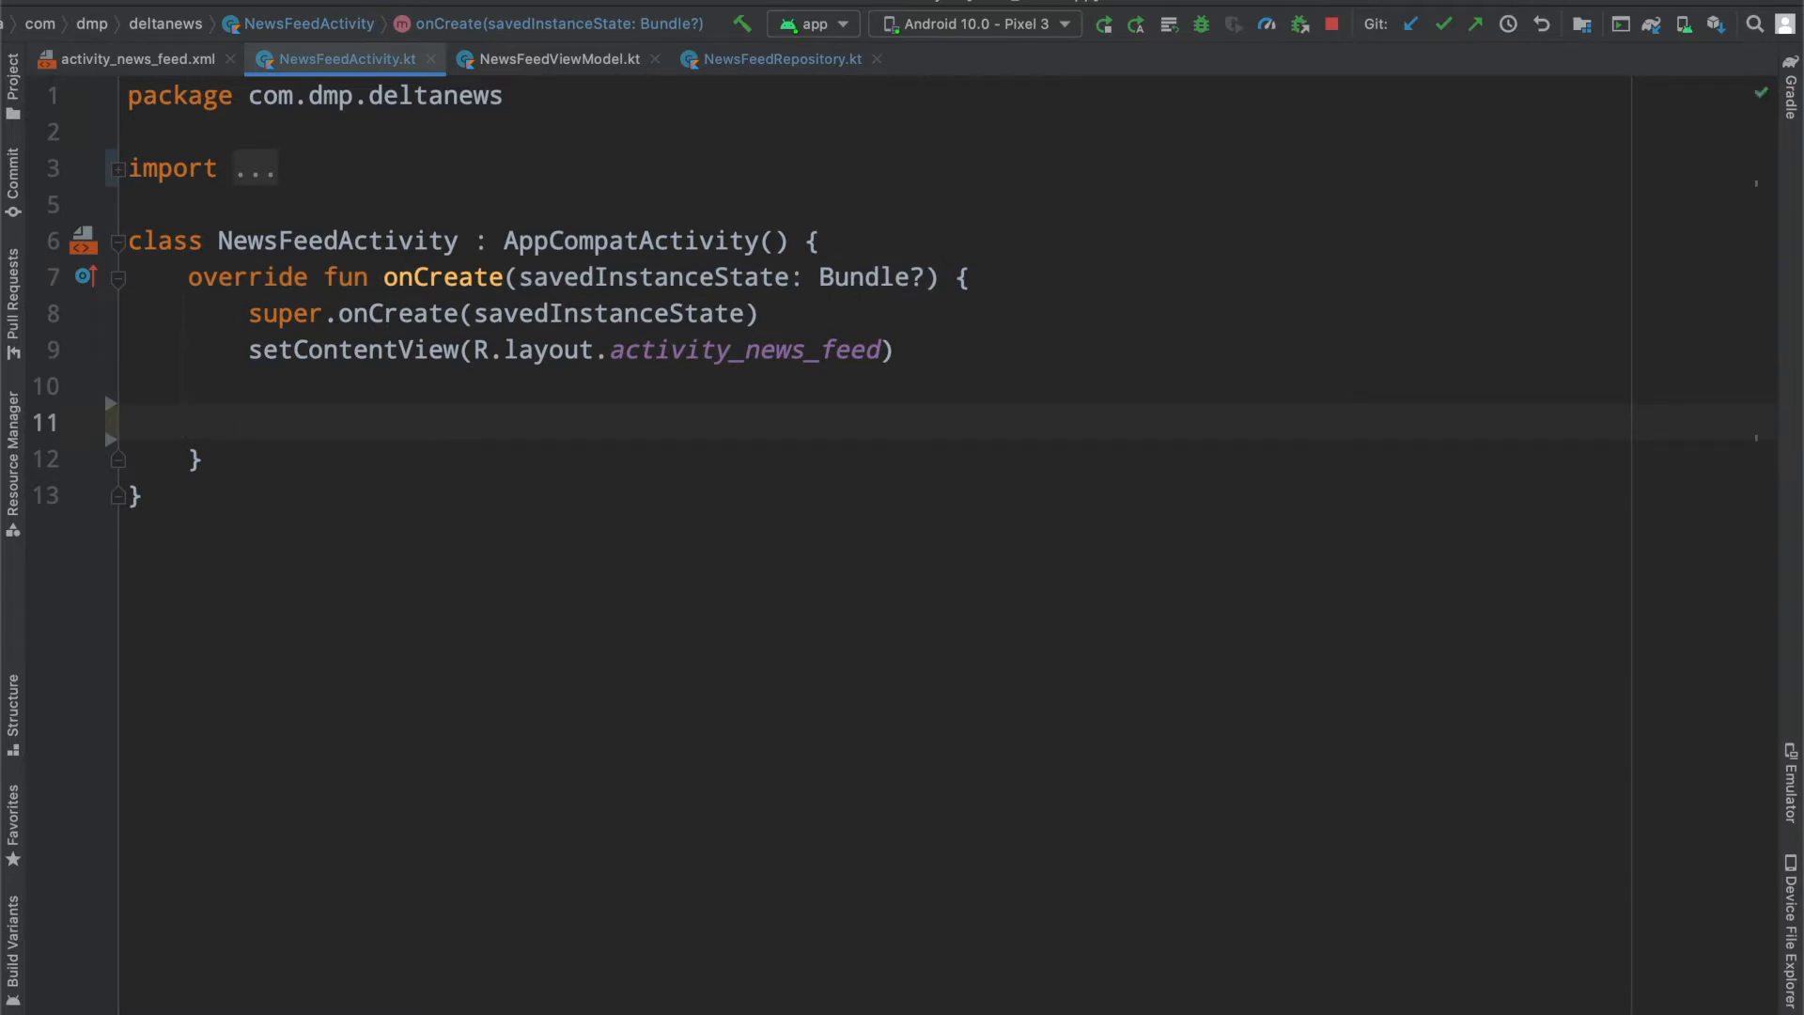
{"action": "mouse_move", "coordinate": [483, 435]}
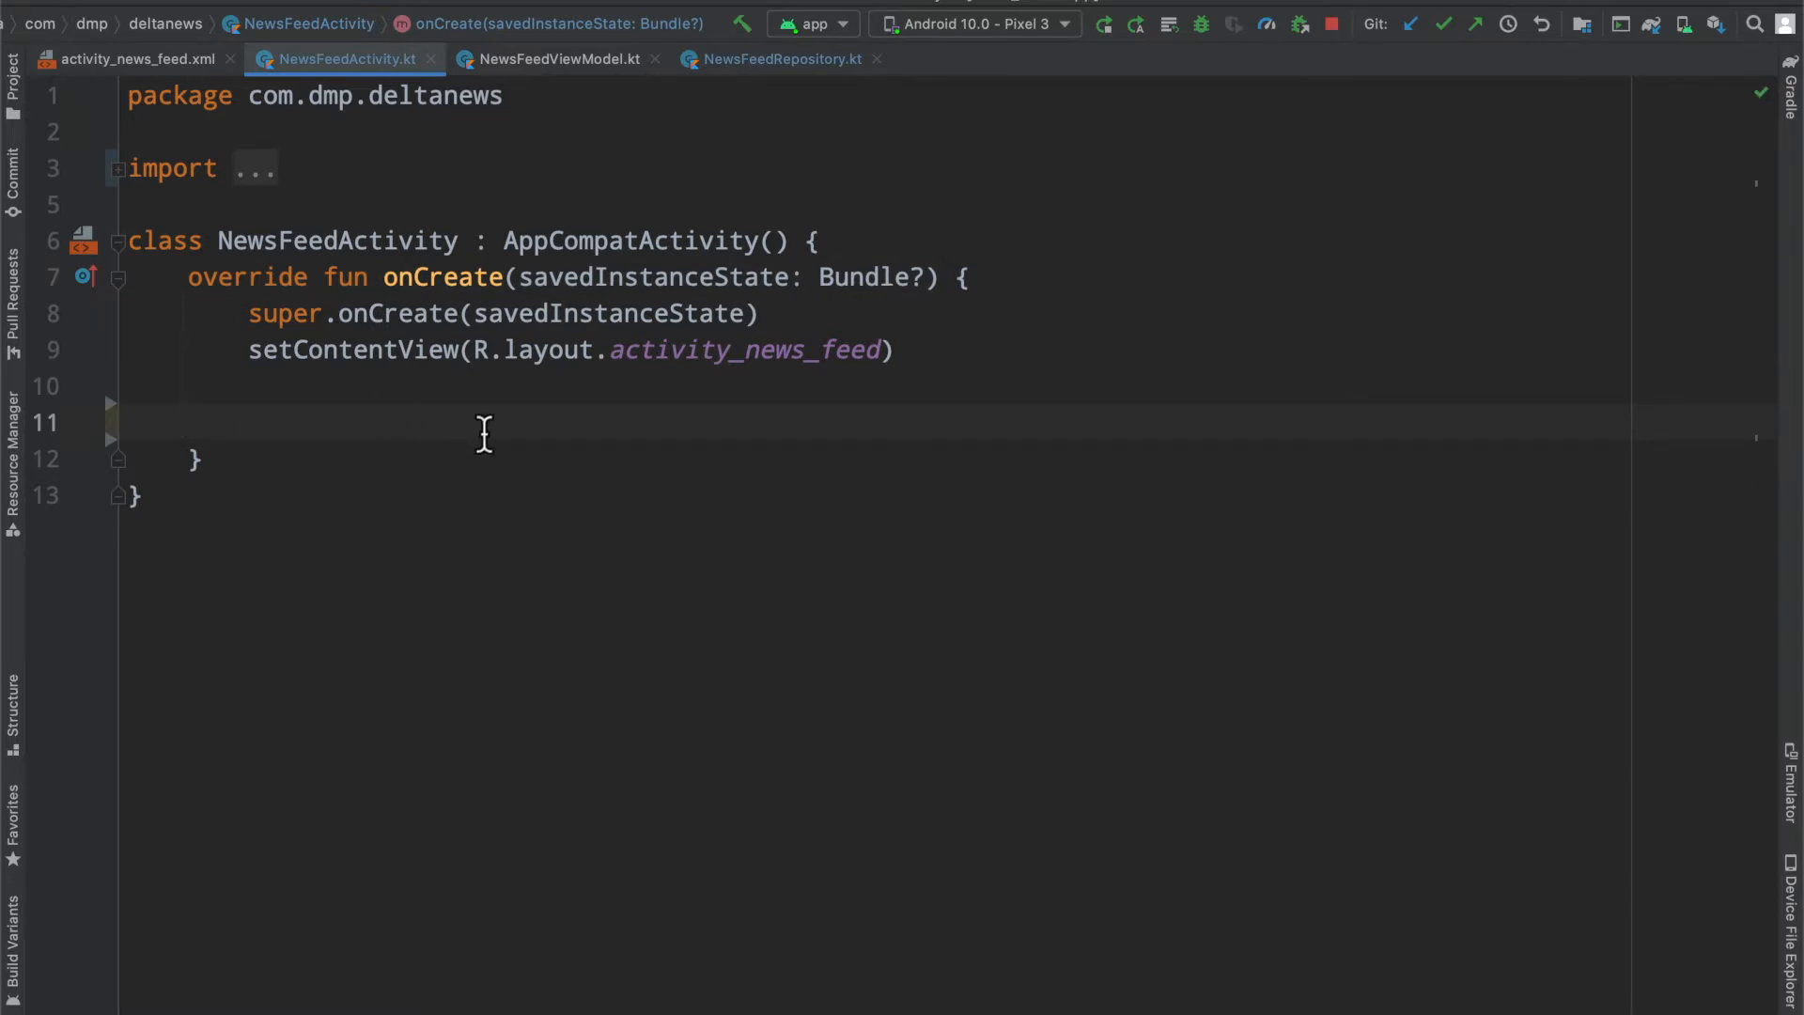
Step: Open build.gradle (app) and add an empty line after the kotlinOptions block
{"action": "type", "text": "build"}
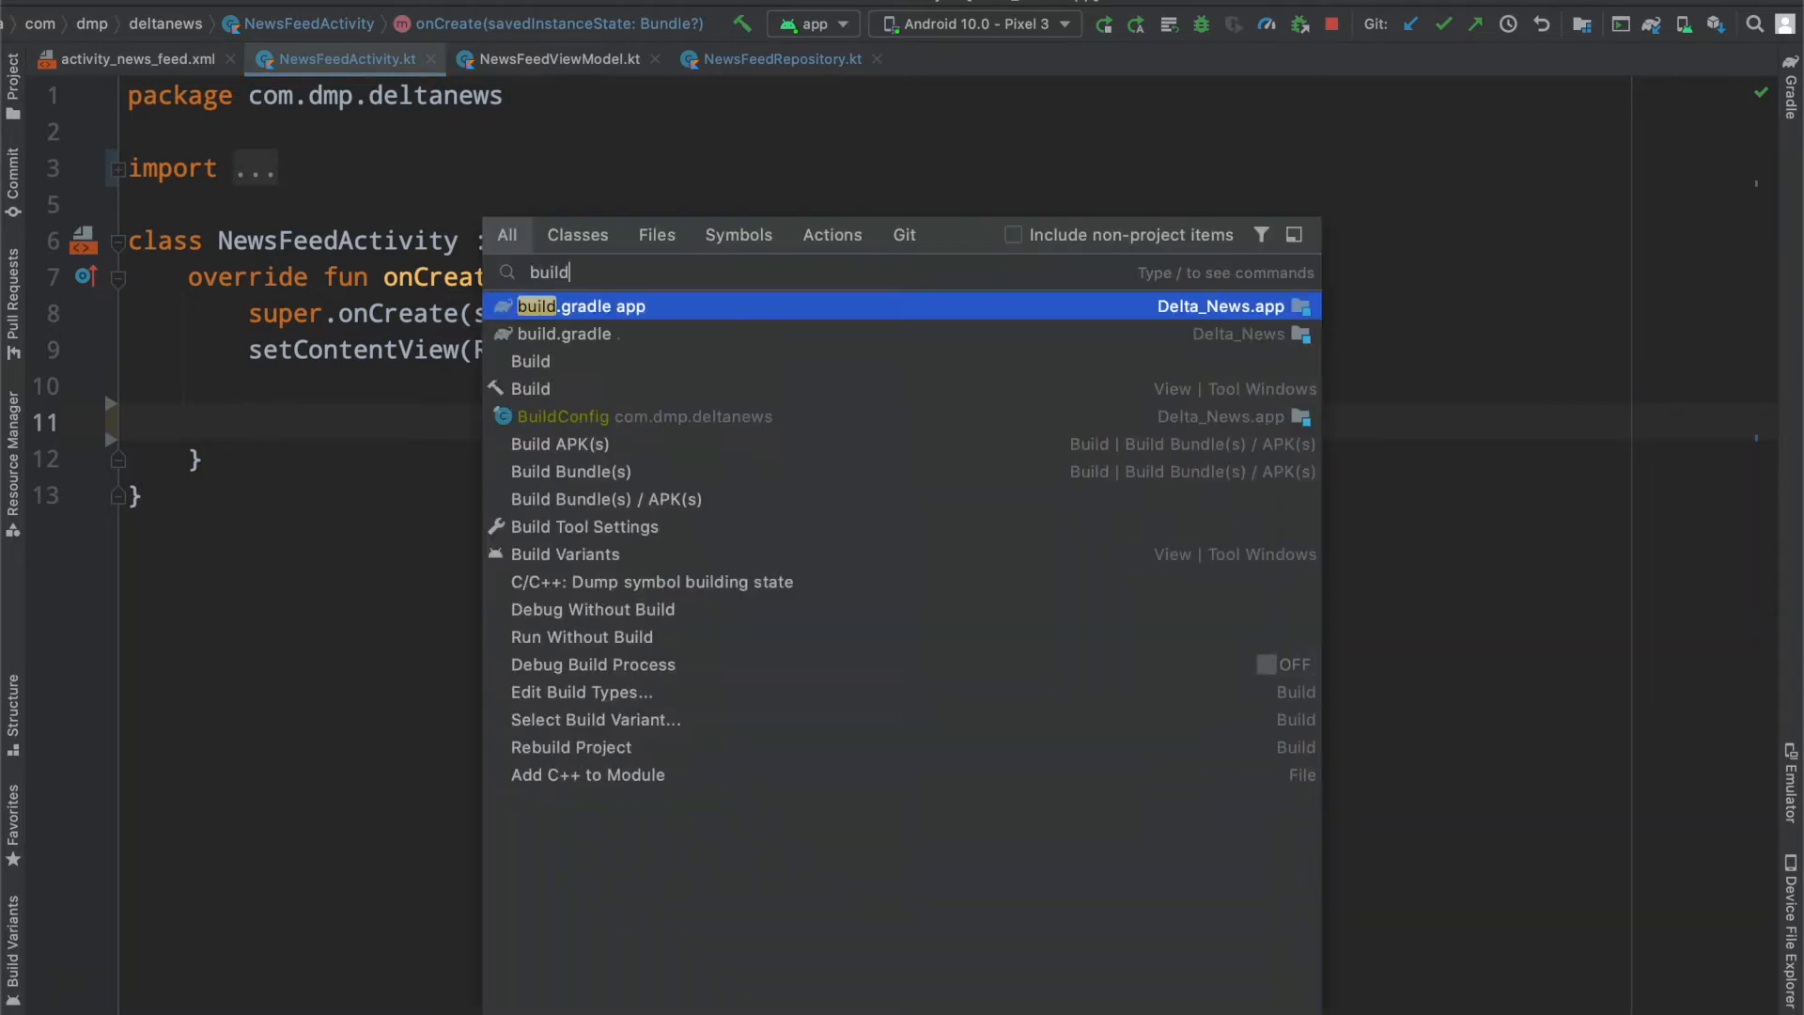
{"action": "left_click", "coordinate": [580, 306]}
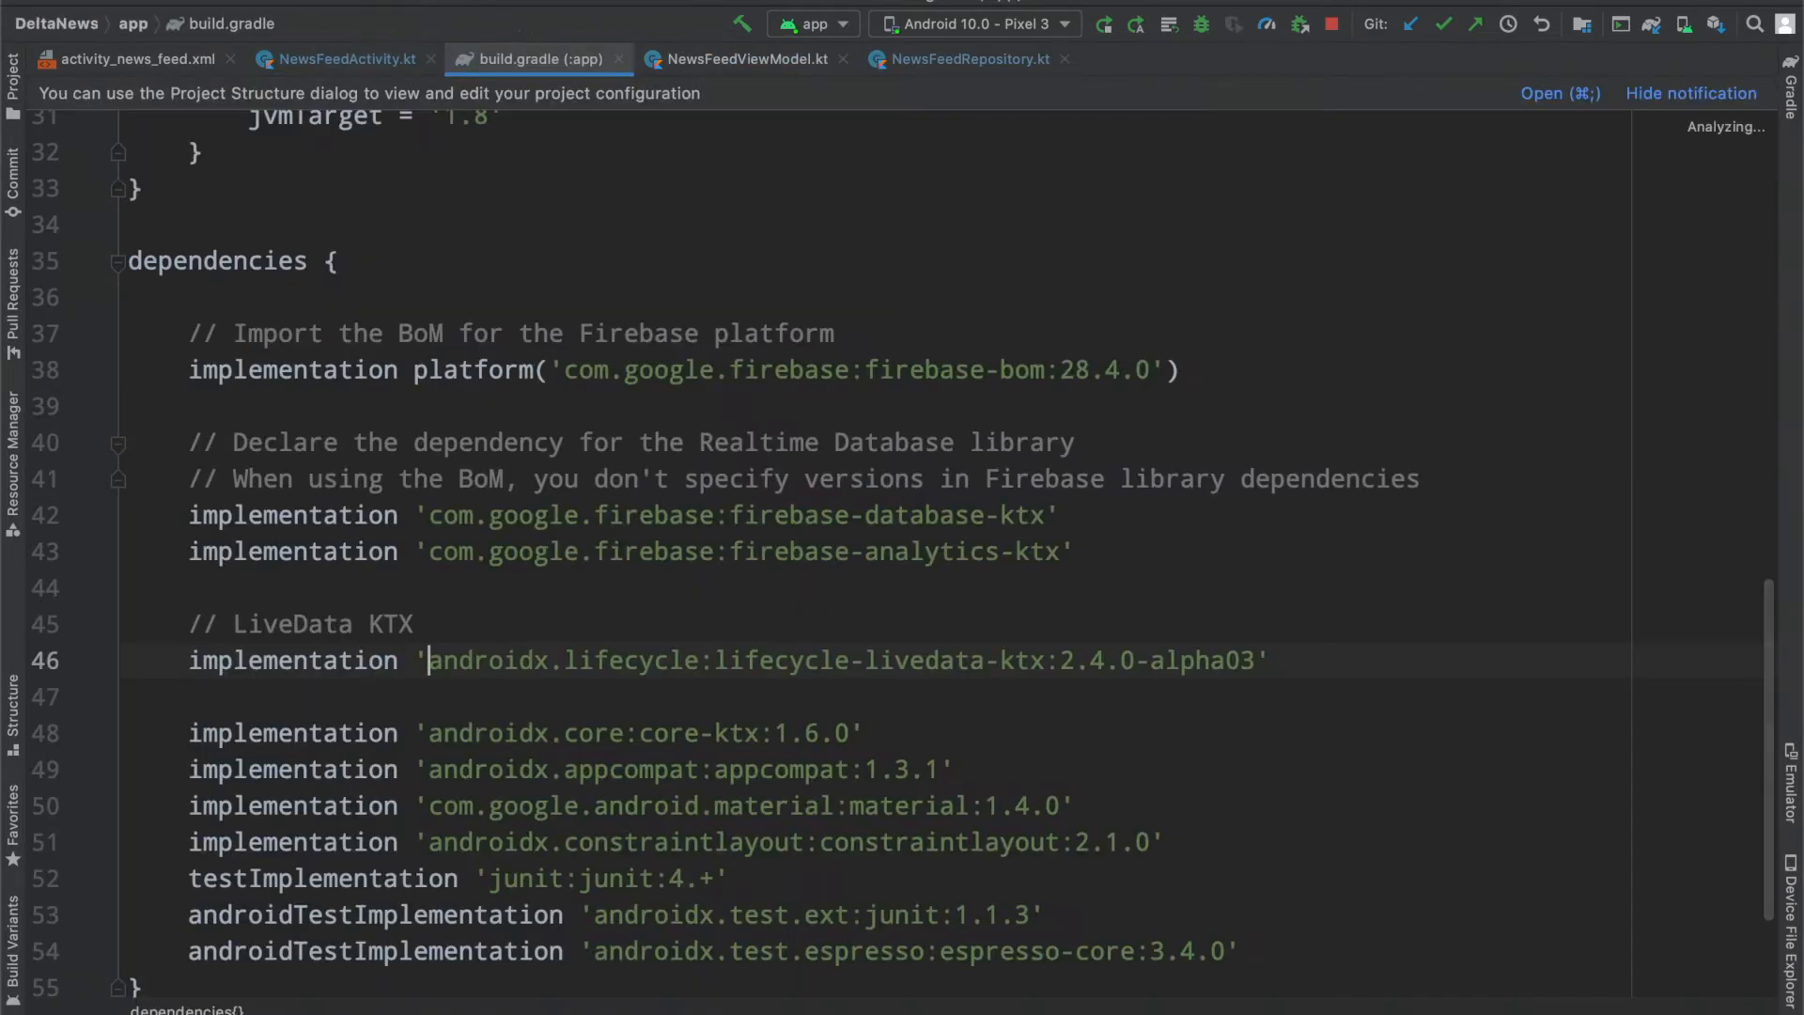
{"action": "scroll", "scroll_direction": "up", "scroll_amount": 3}
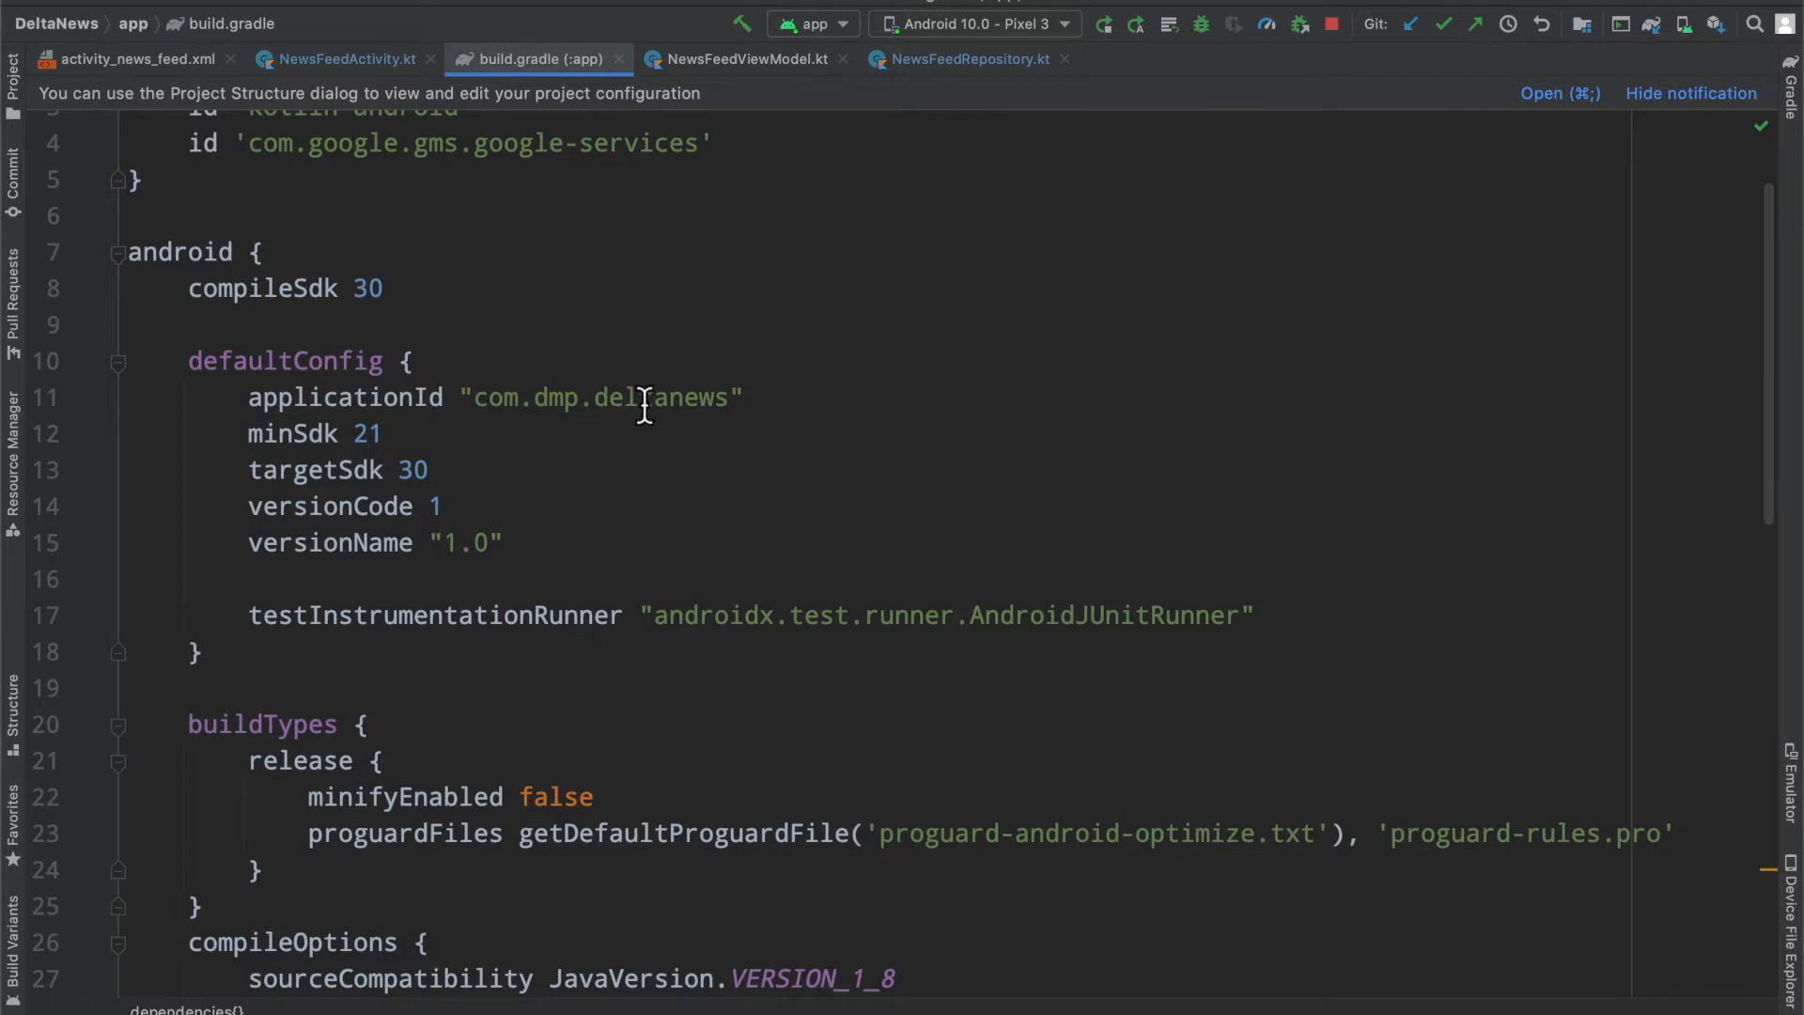
{"action": "scroll", "scroll_direction": "up", "scroll_amount": 3}
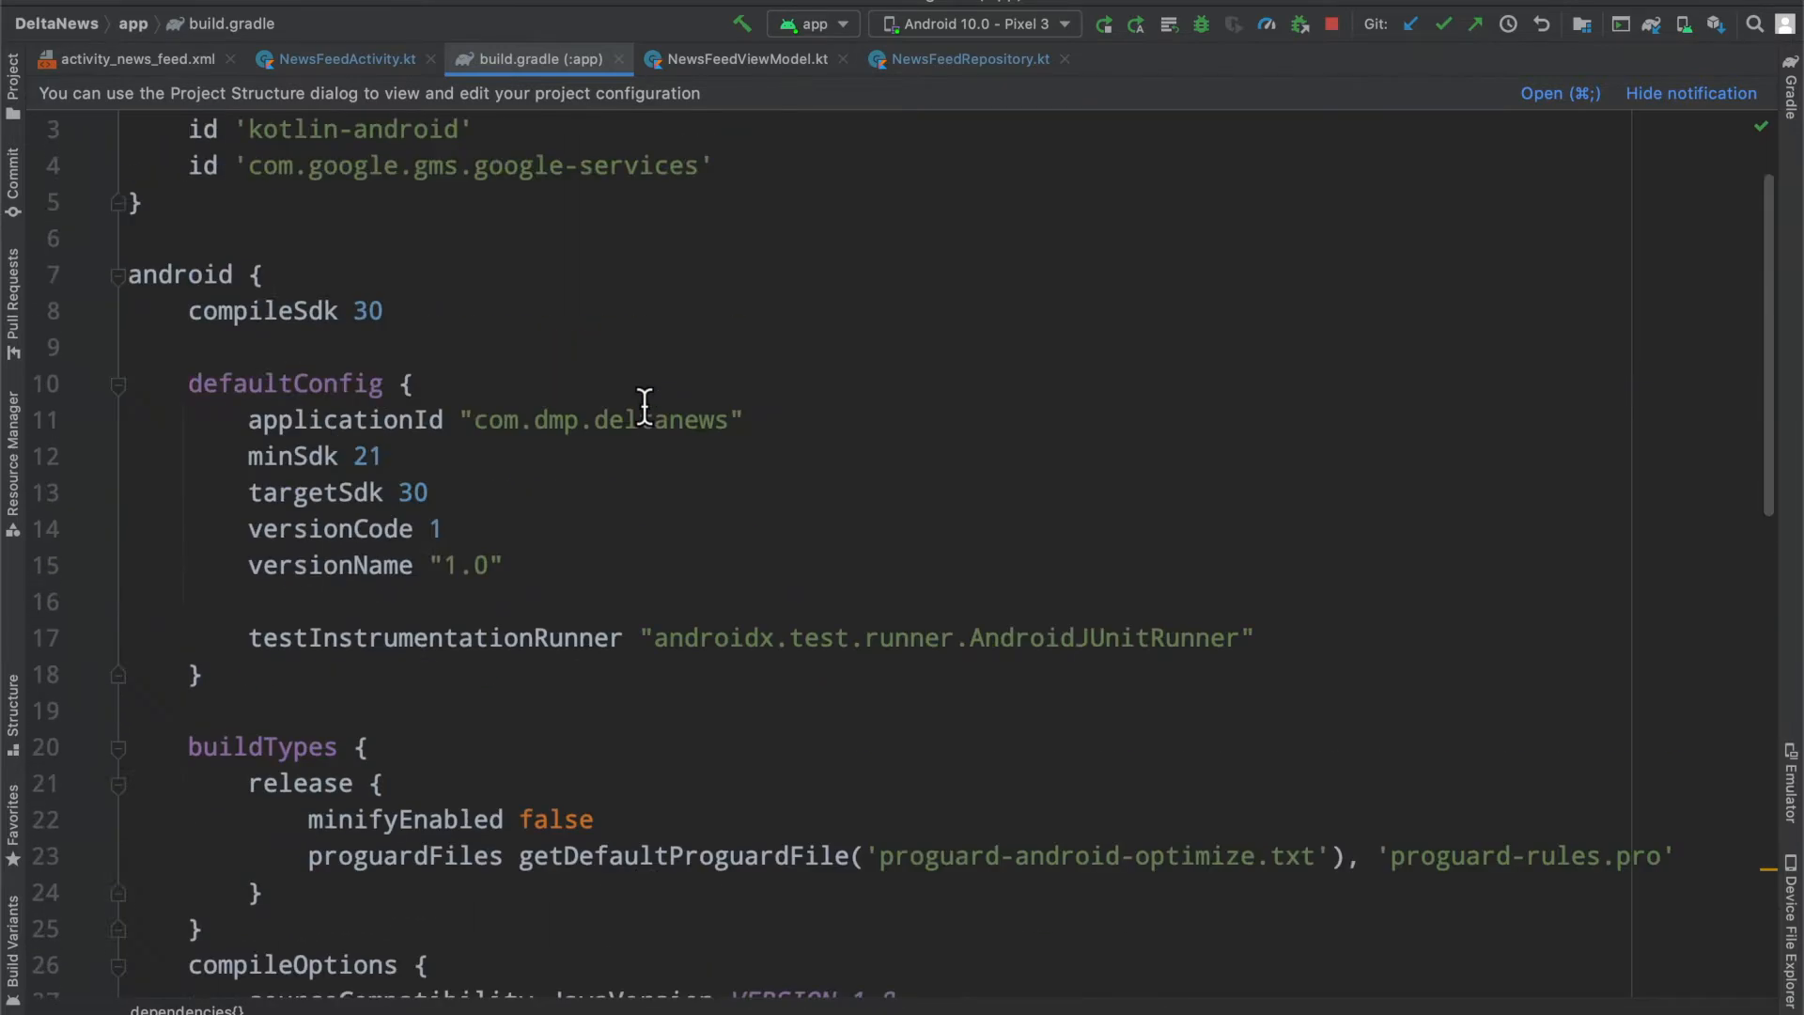
{"action": "scroll", "scroll_direction": "down", "scroll_amount": 3}
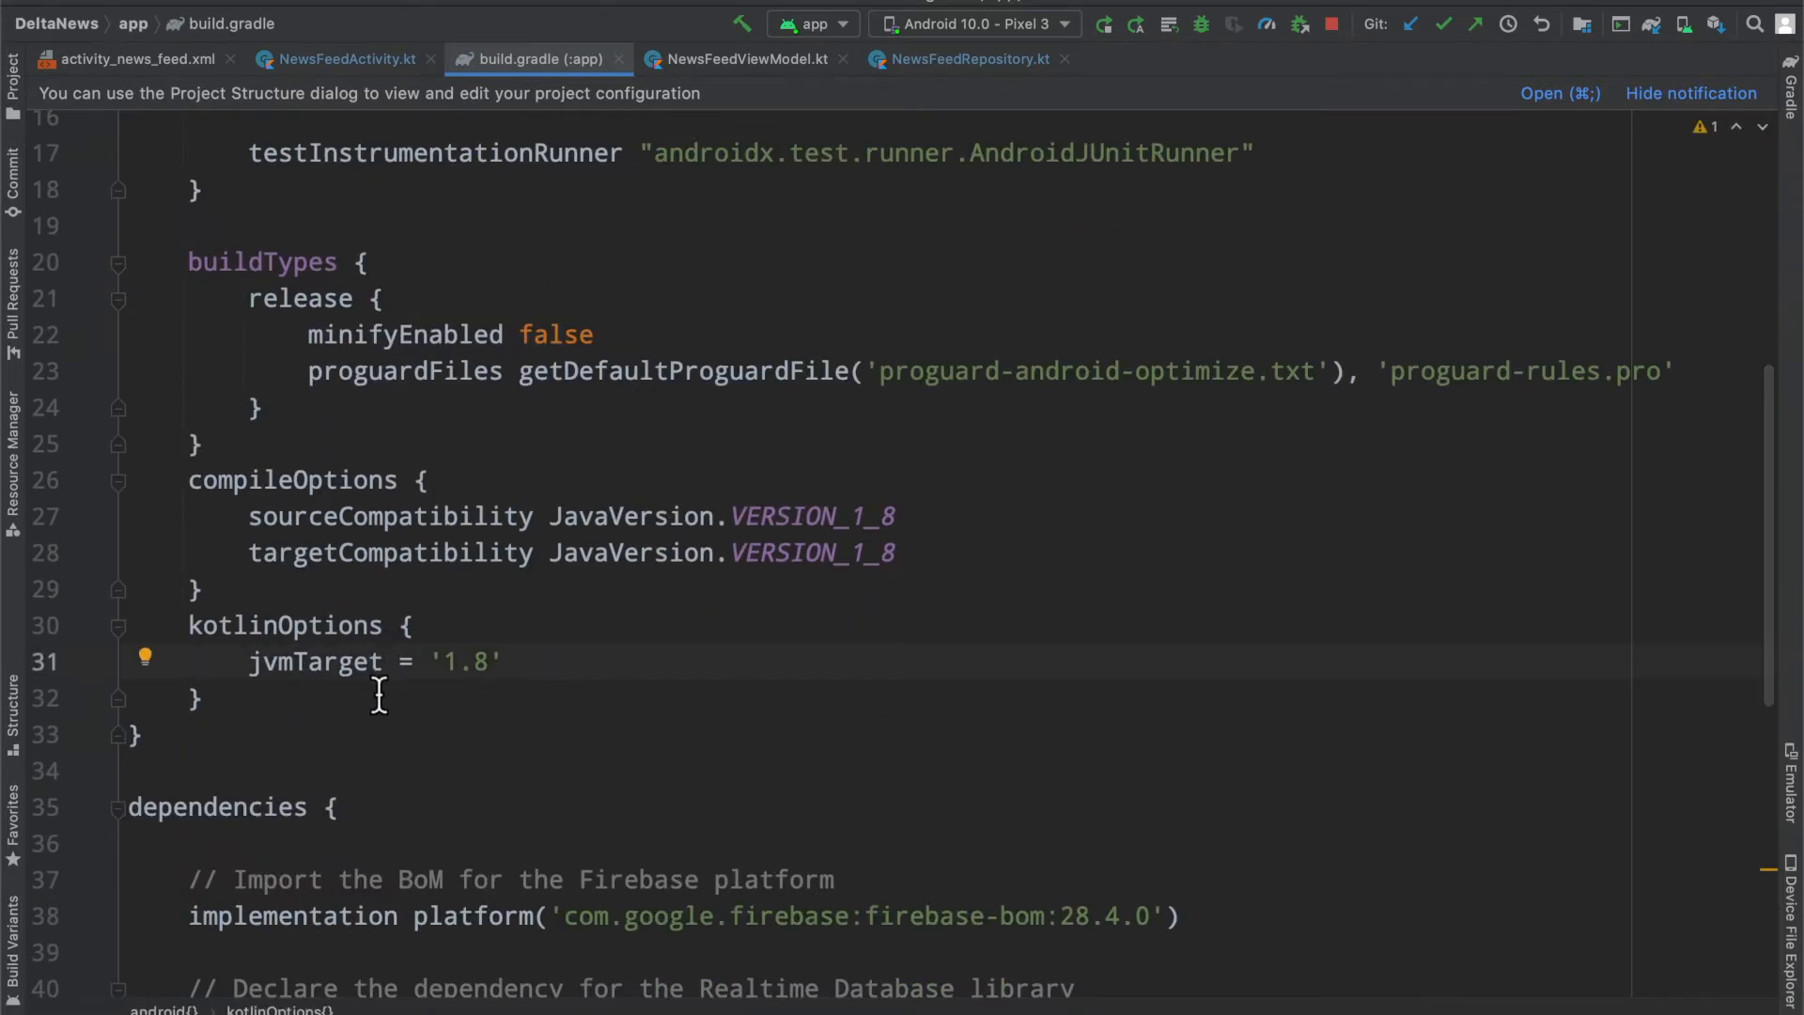
{"action": "scroll", "scroll_direction": "up", "scroll_amount": 3}
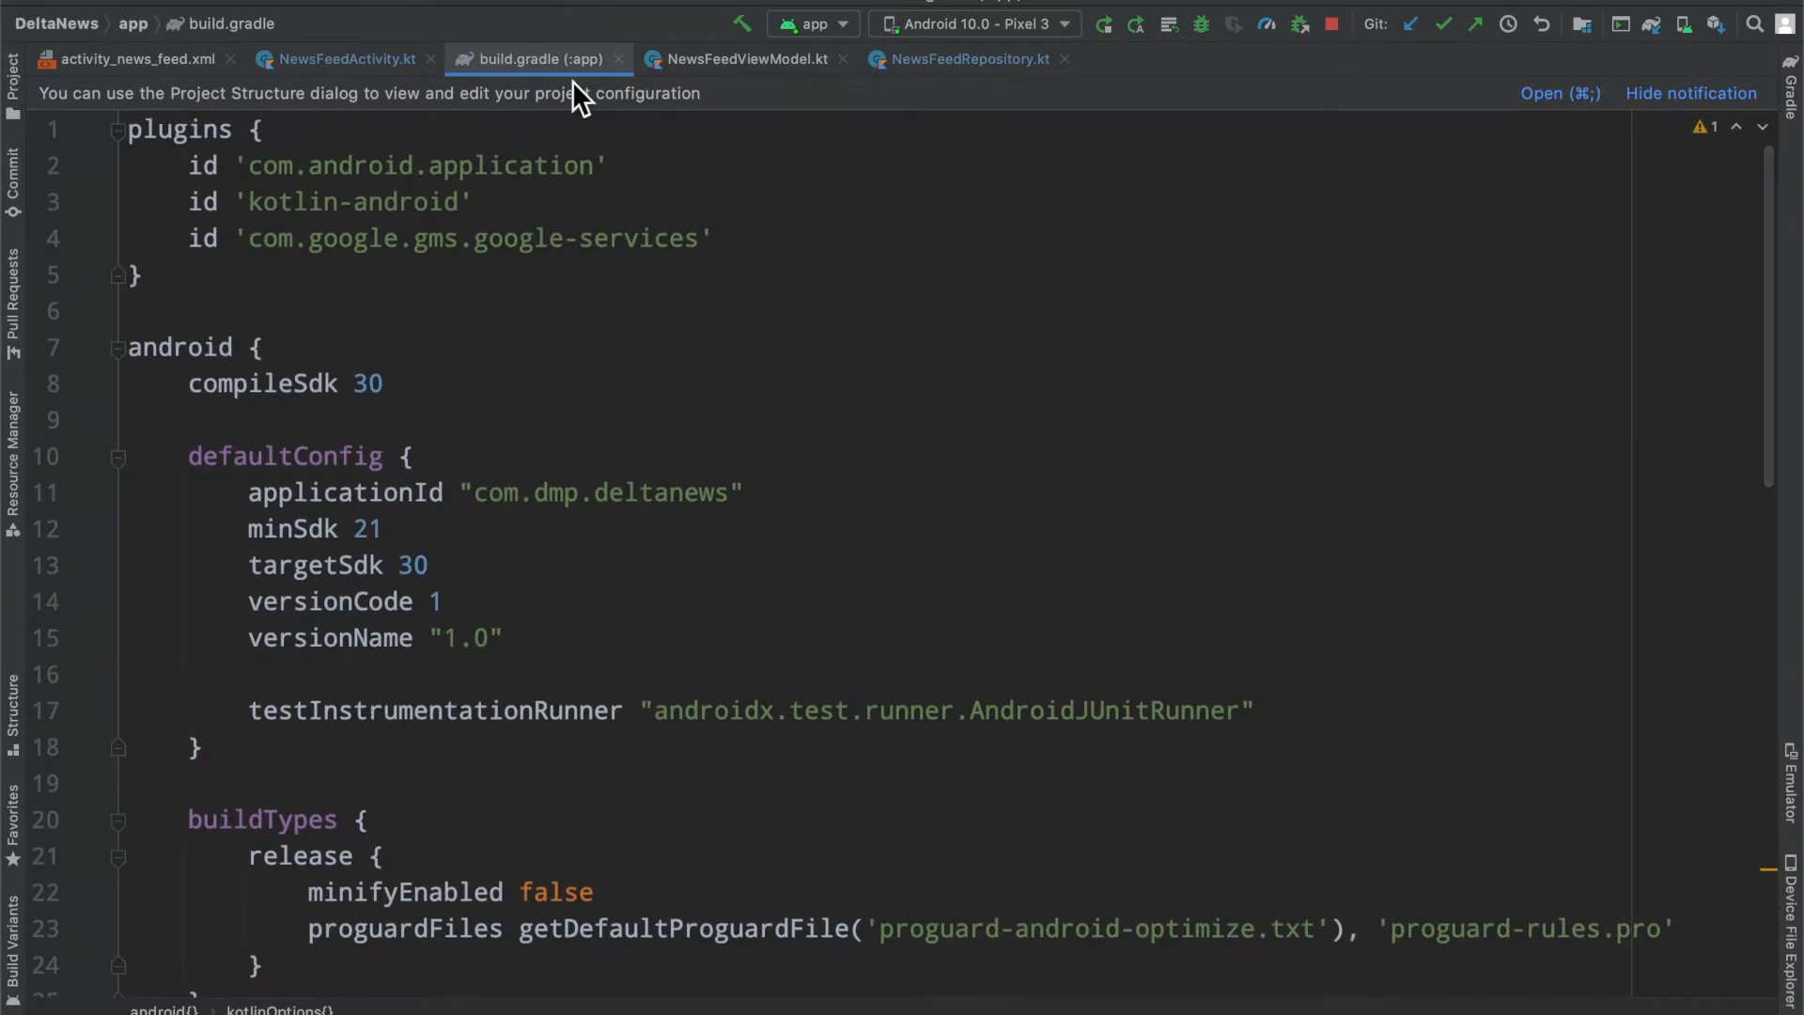
{"action": "mouse_move", "coordinate": [537, 59]}
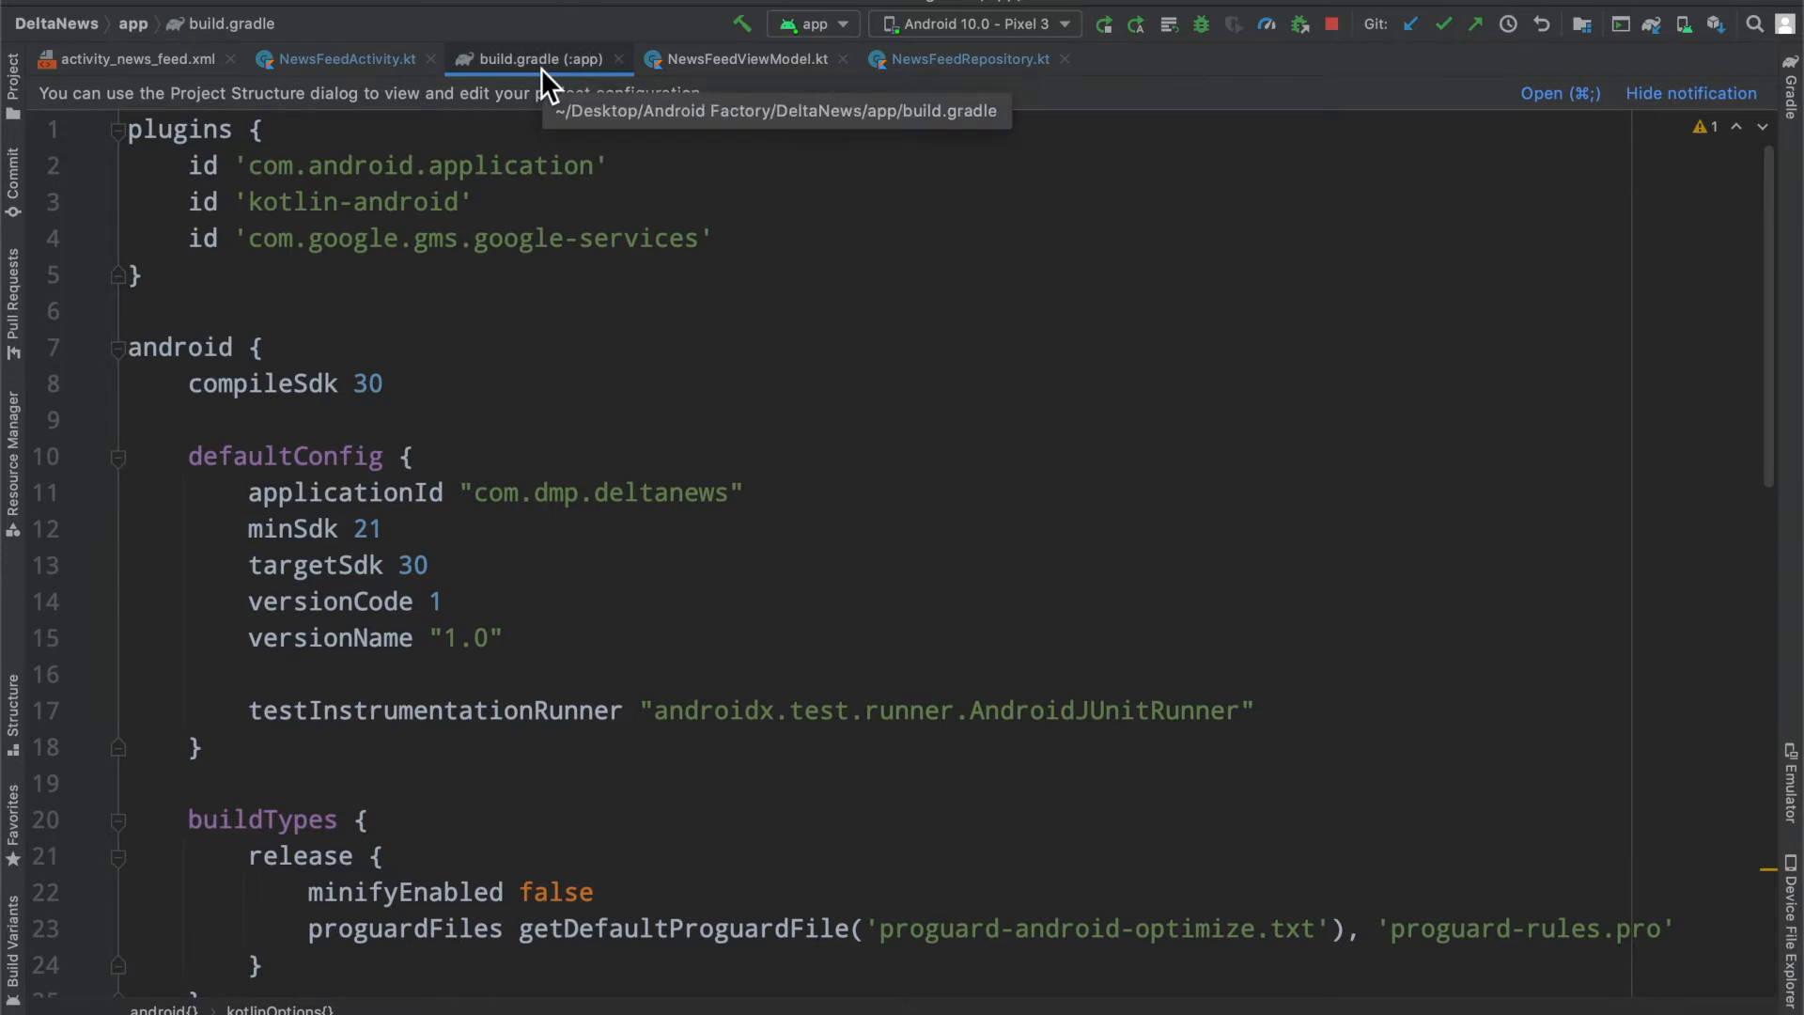
{"action": "mouse_move", "coordinate": [482, 540]}
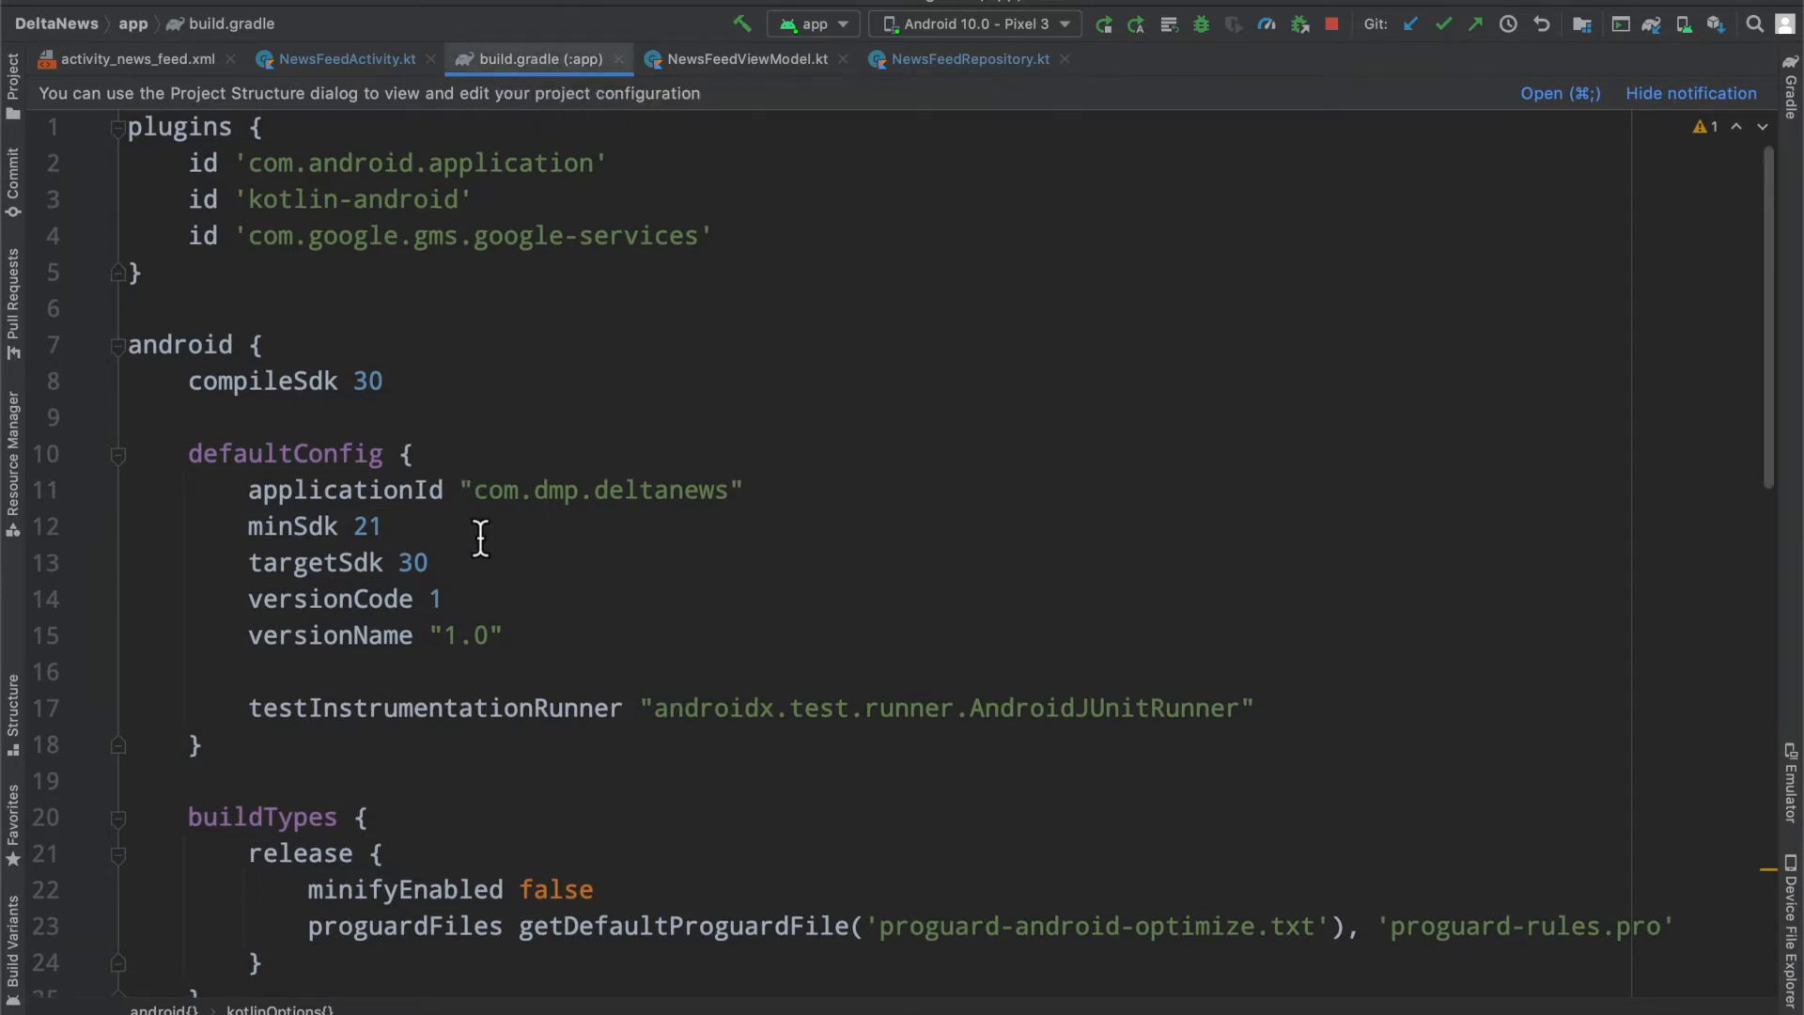
{"action": "scroll", "scroll_direction": "down", "scroll_amount": 3}
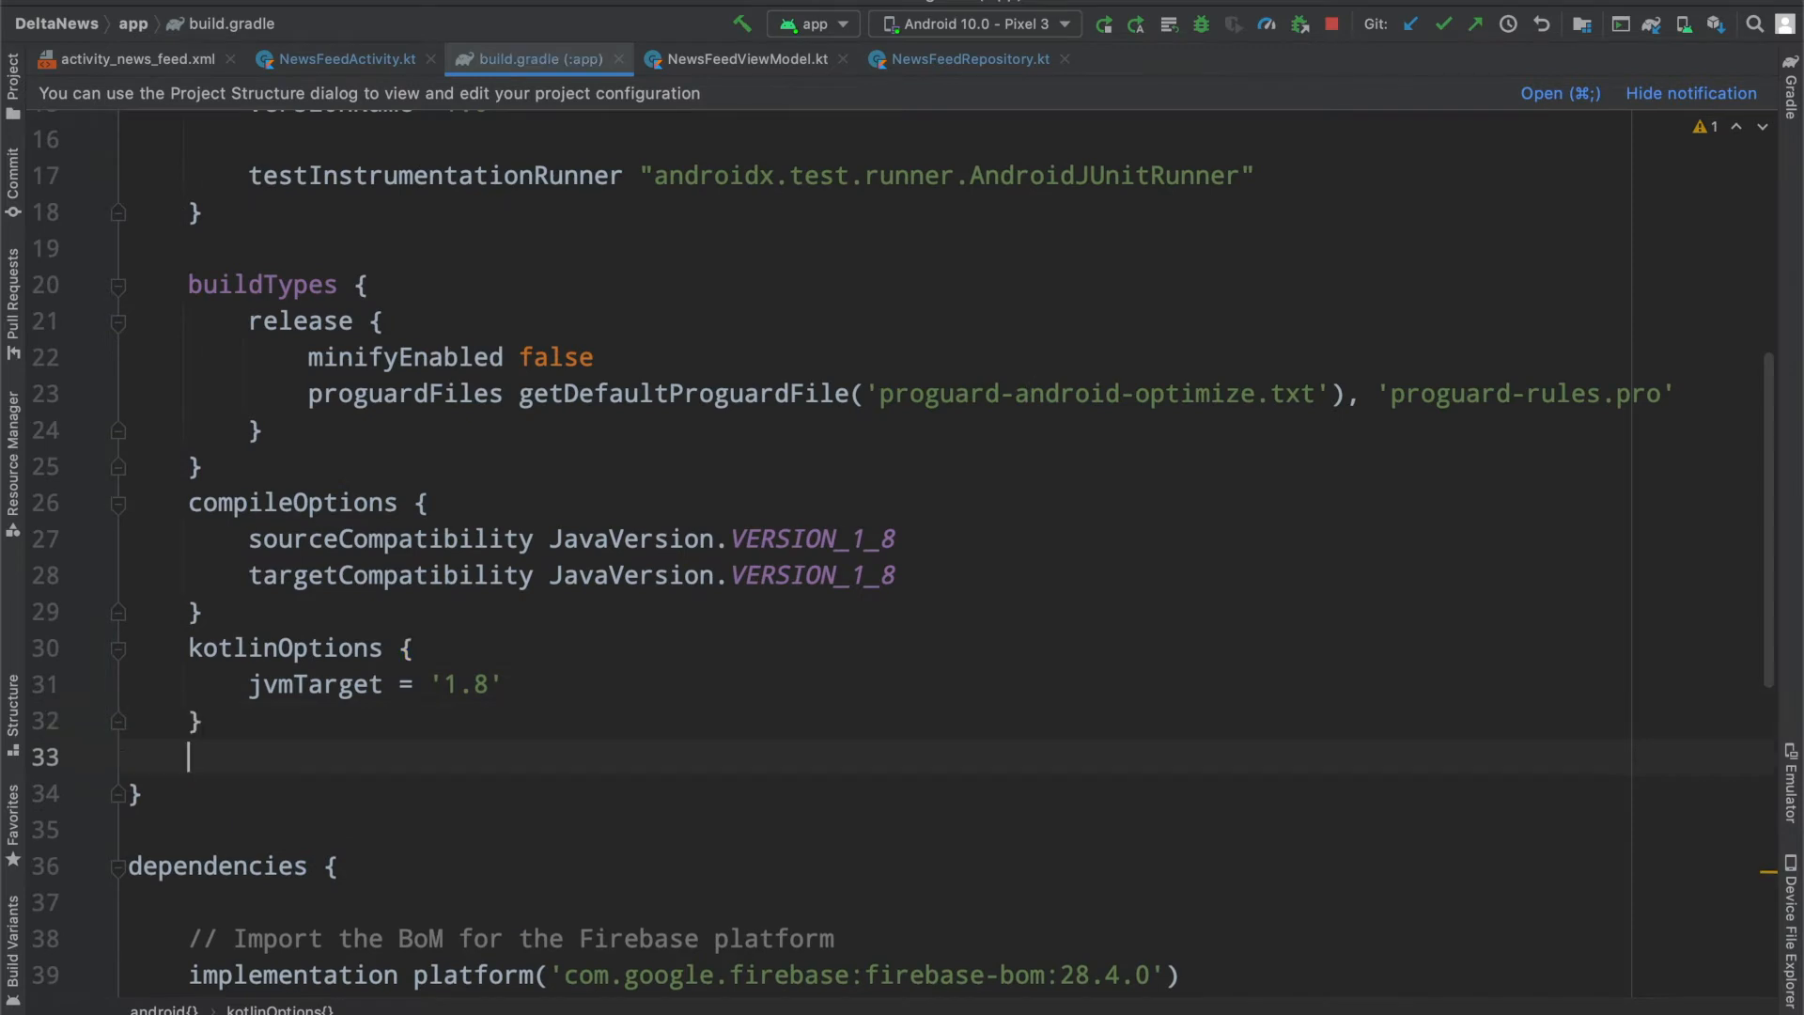
Step: Add buildFeatures { dataBinding true } to the android block and sync Gradle
{"action": "type", "text": "buildFeatures"}
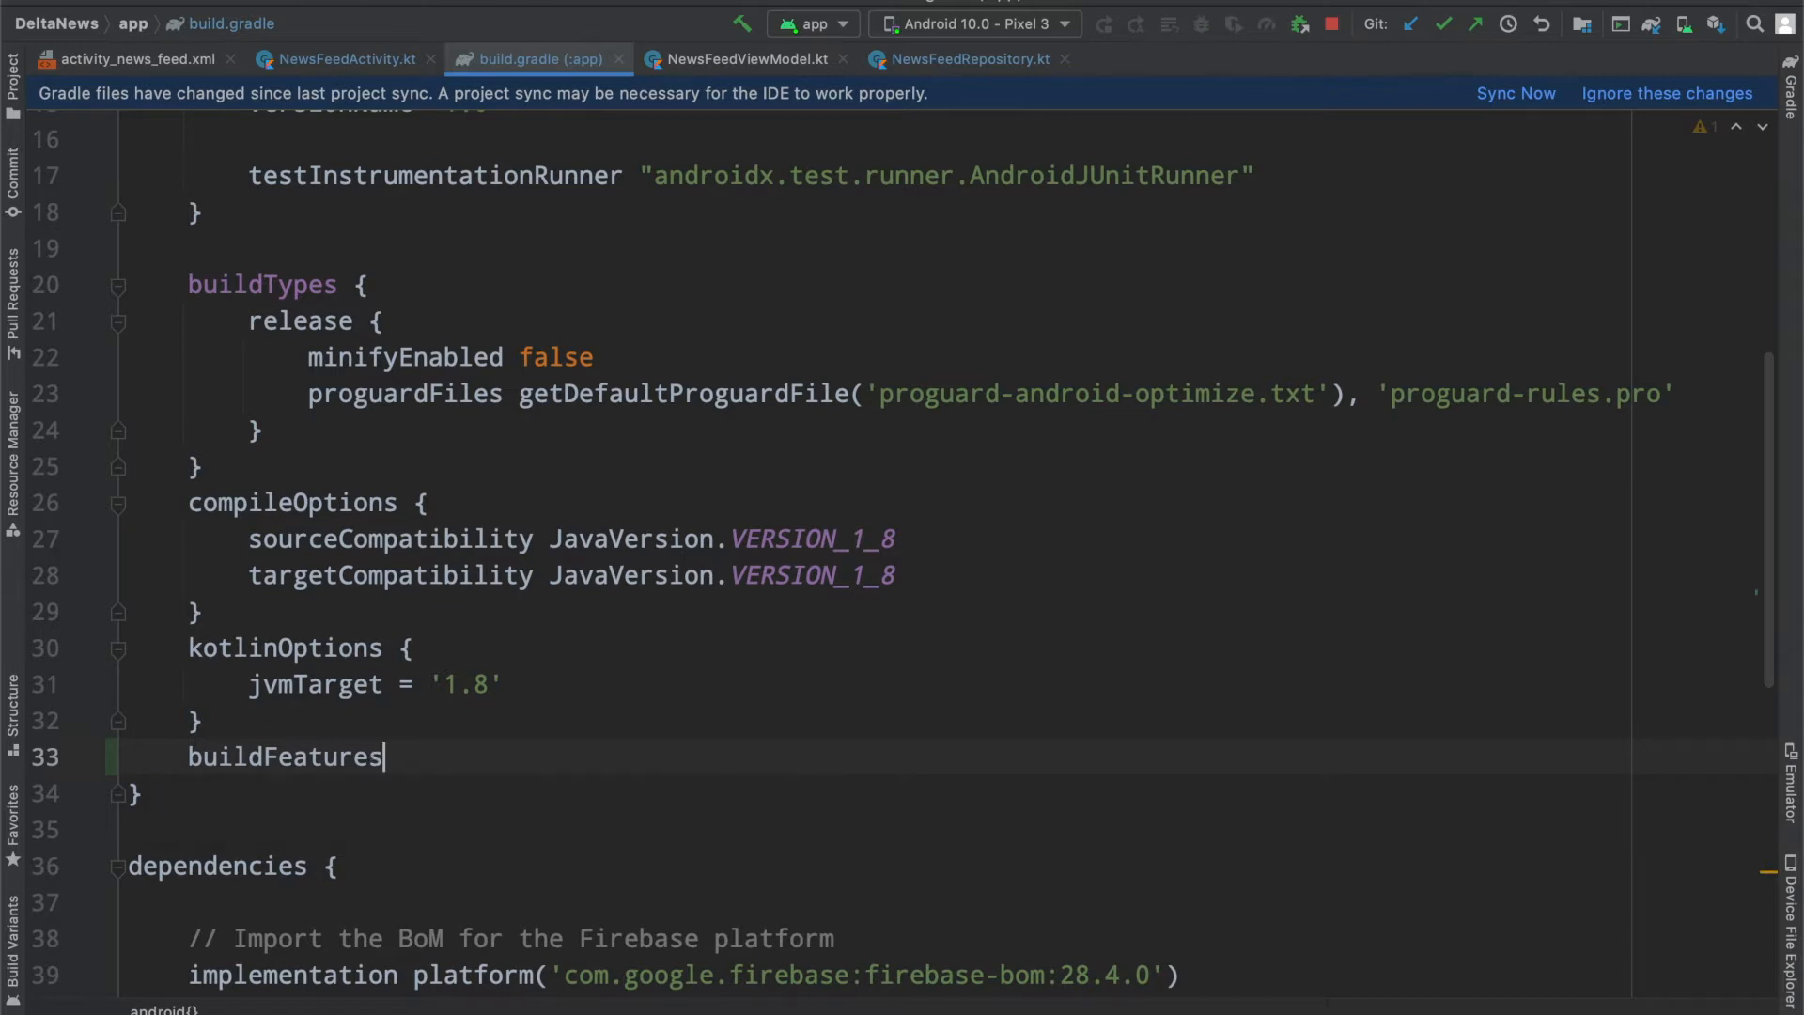
{"action": "type", "text": "{"}
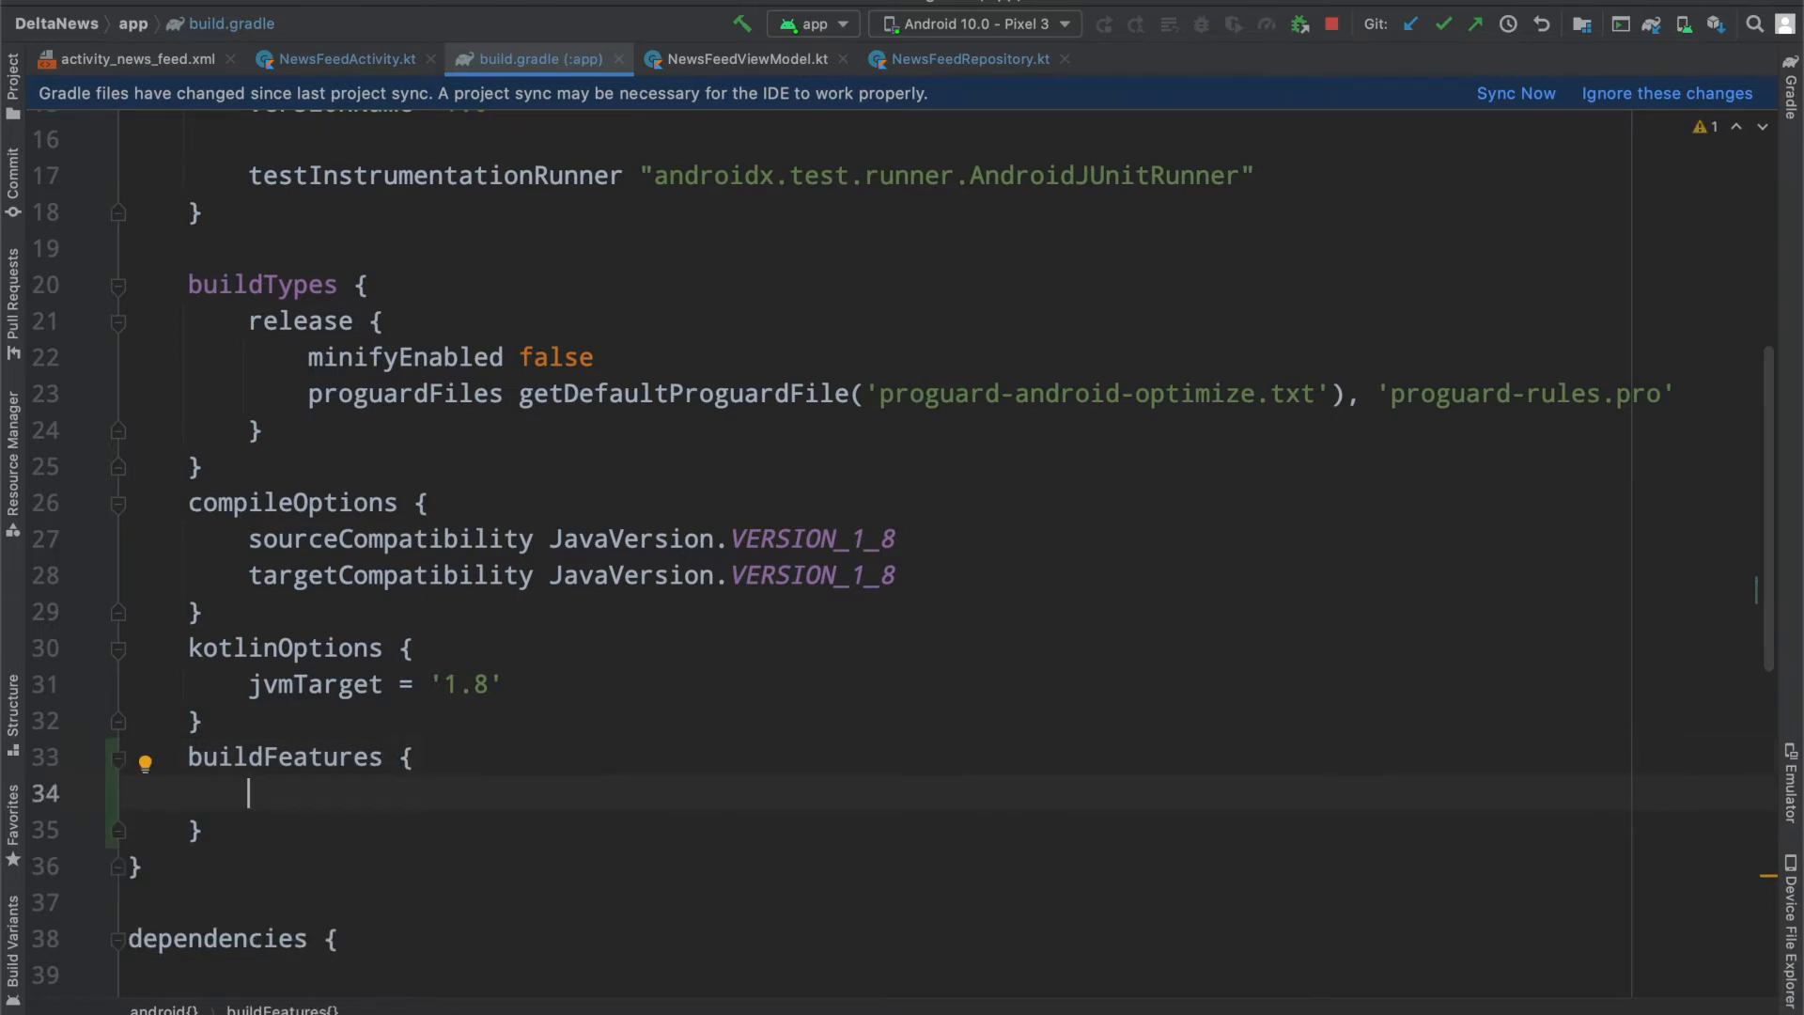
{"action": "type", "text": "dataBind"}
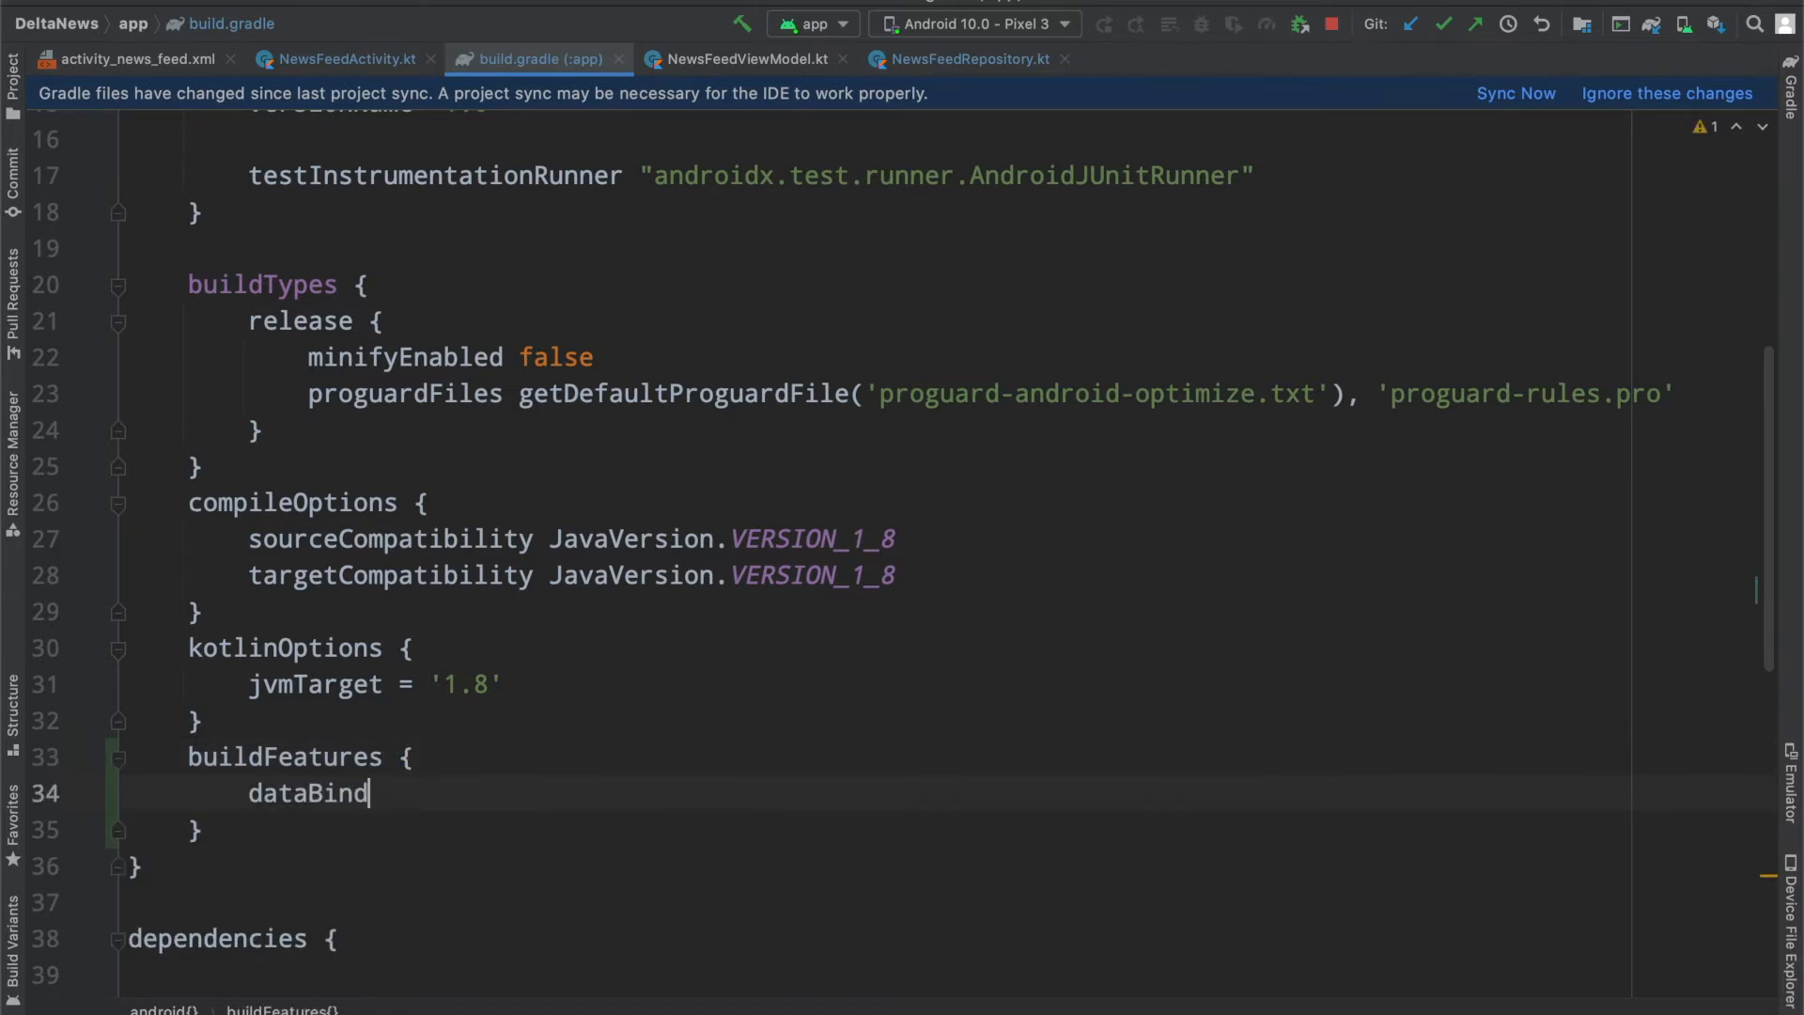
{"action": "type", "text": "ing true"}
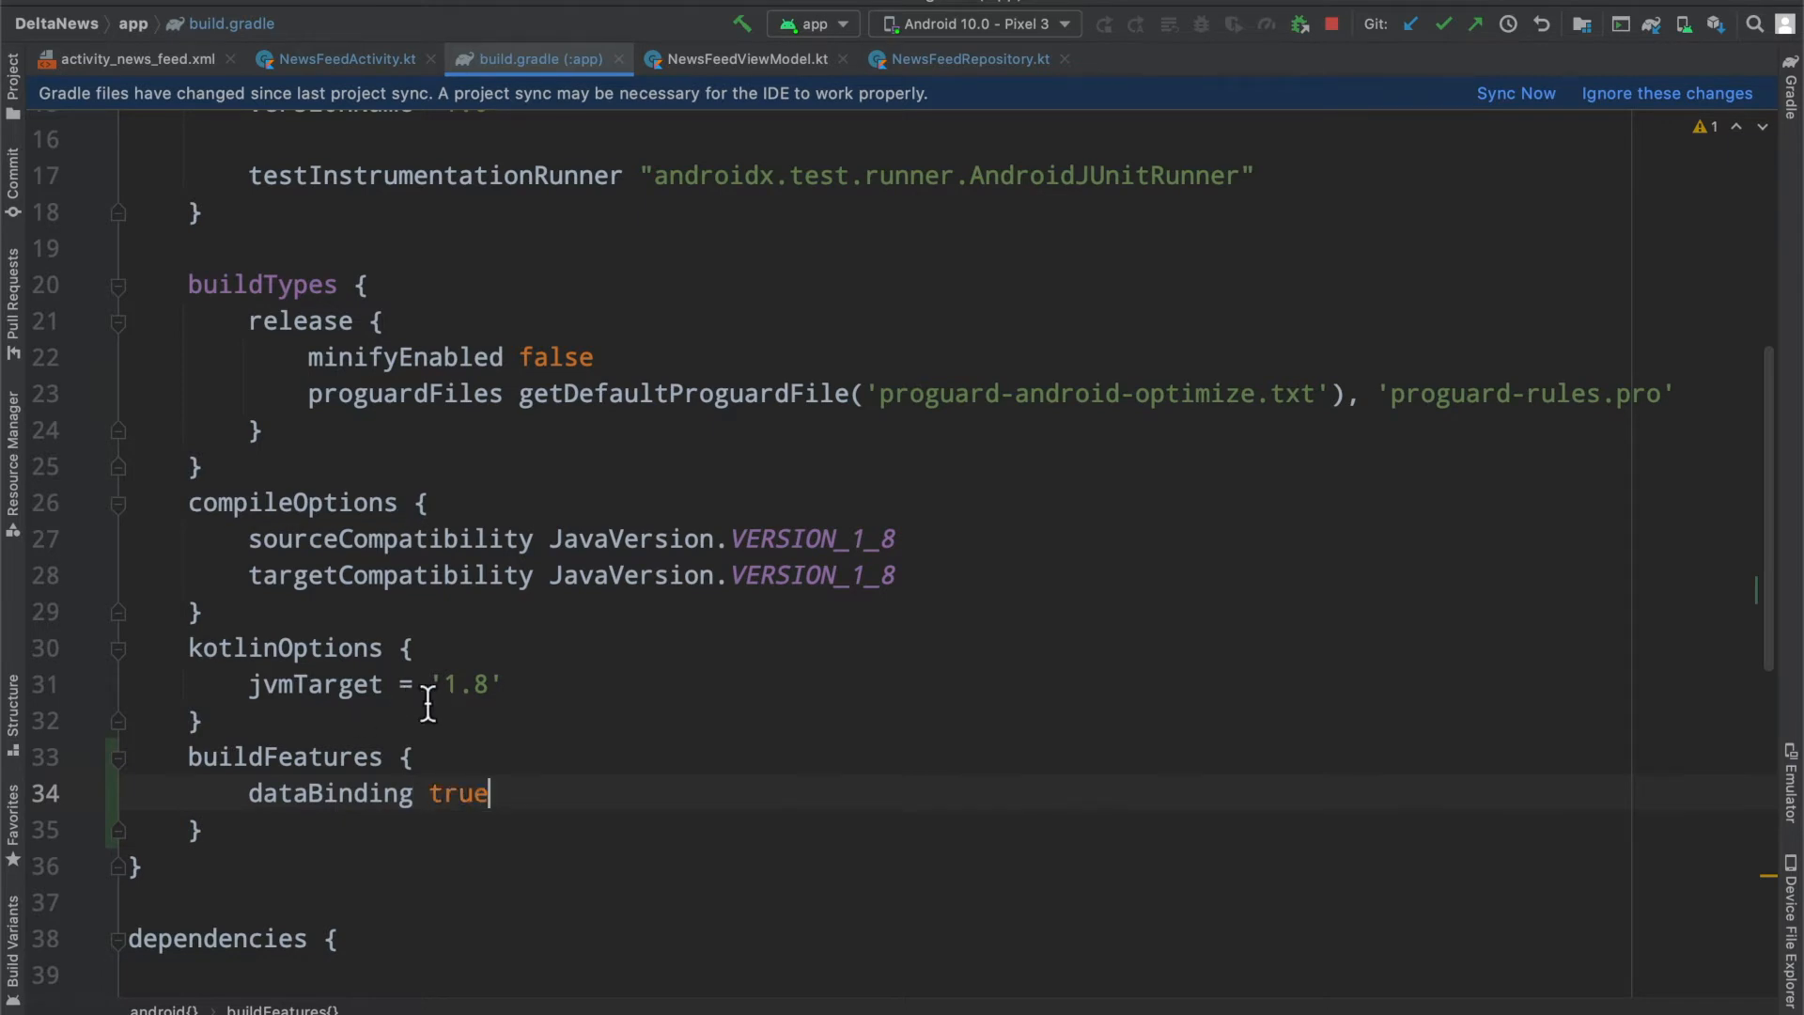
{"action": "left_click", "coordinate": [1513, 93]}
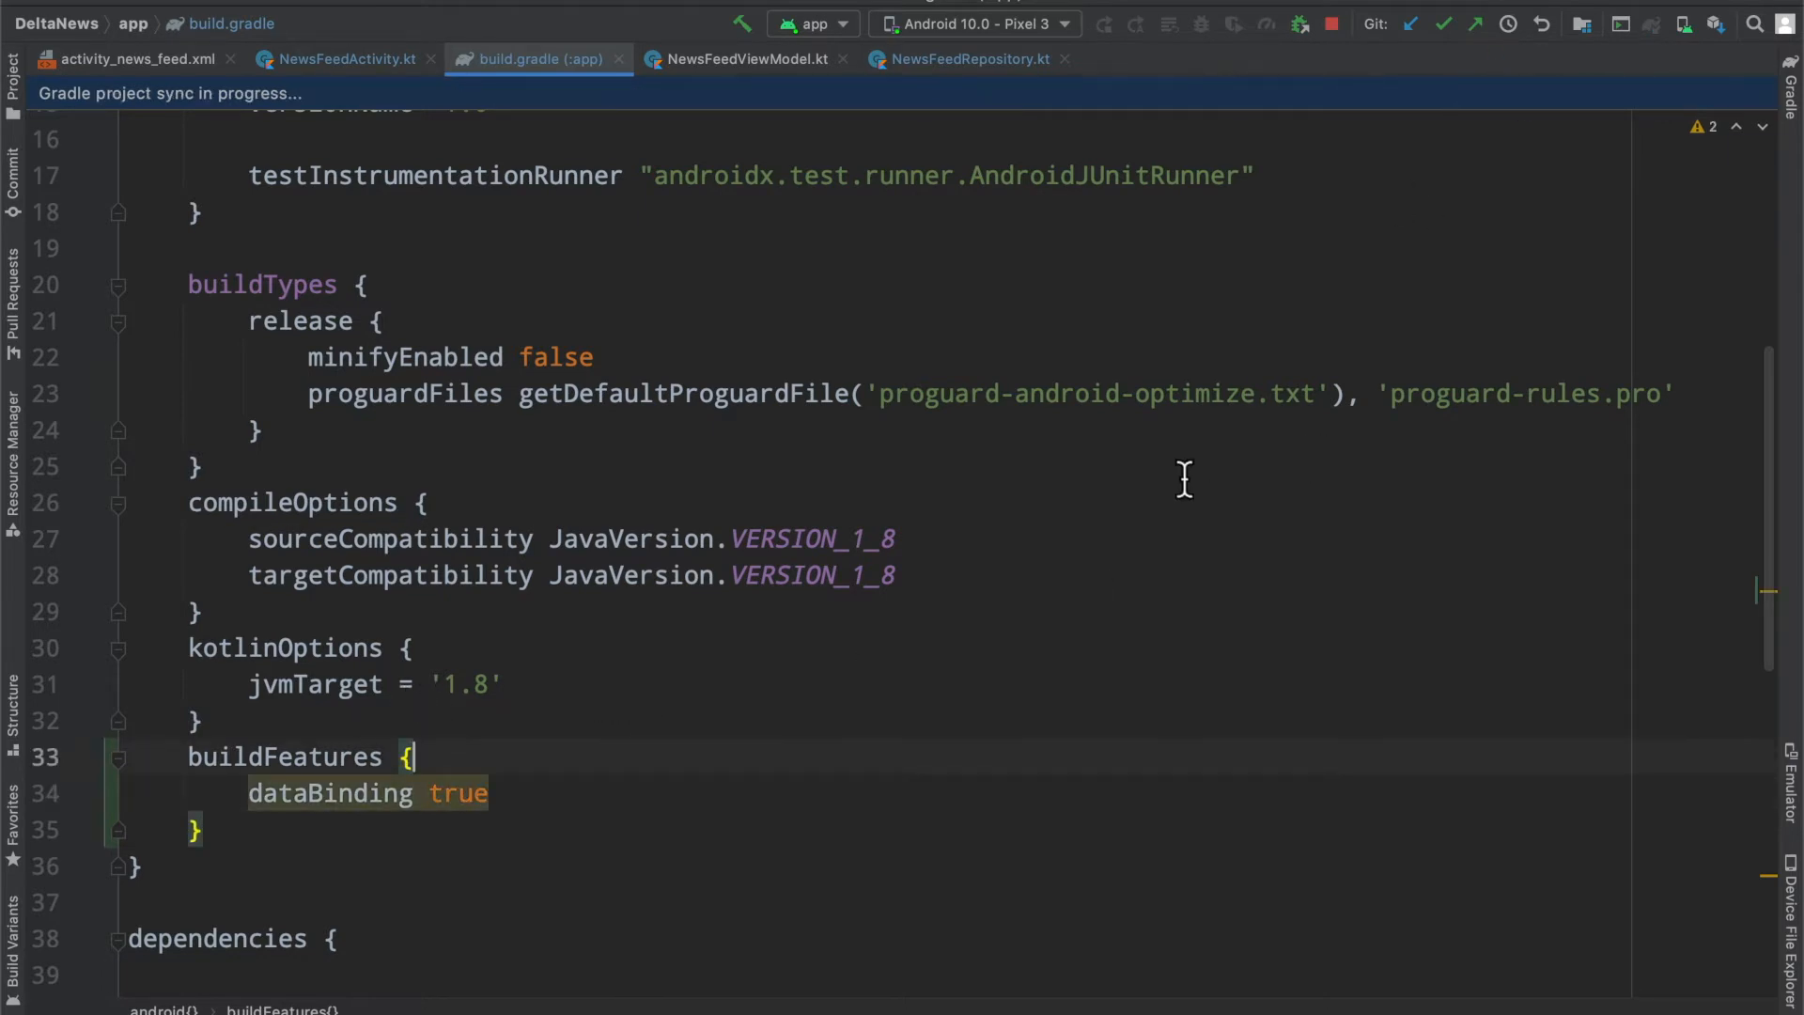
Step: Apply the kotlin-kapt plugin in app/build.gradle and return to NewsFeedActivity
{"action": "scroll", "scroll_direction": "up", "scroll_amount": 3}
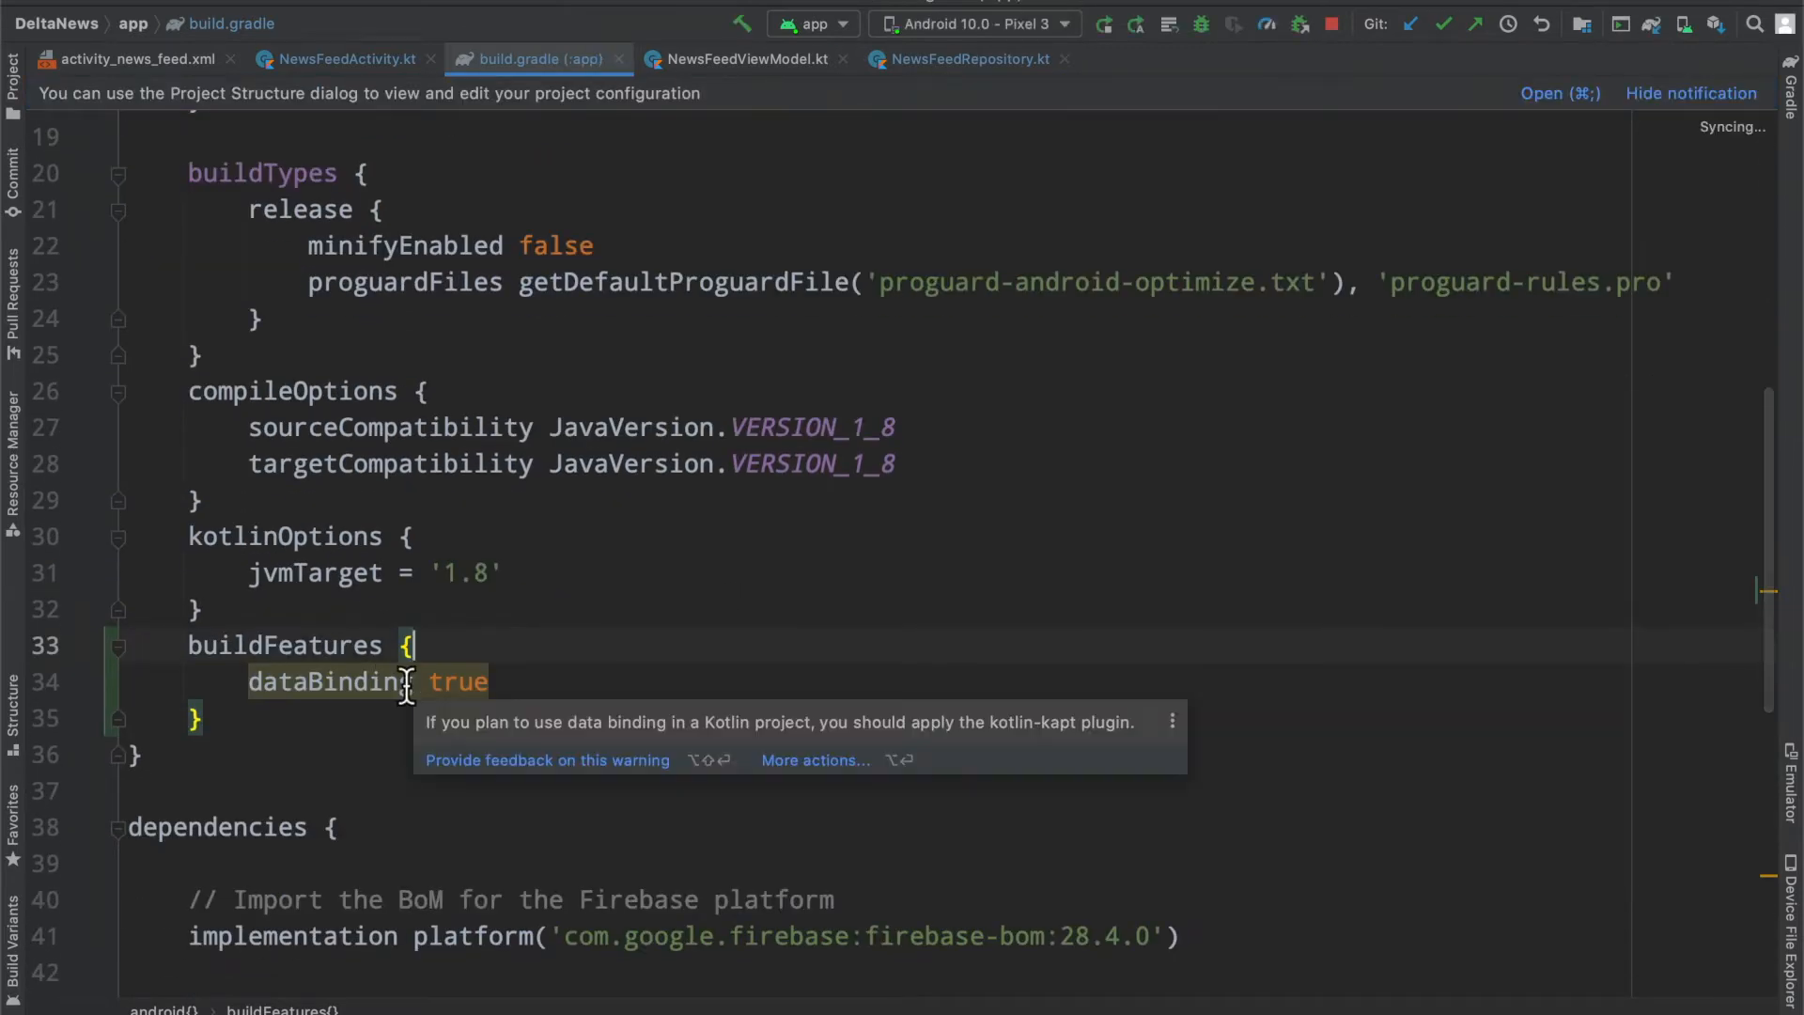
{"action": "mouse_move", "coordinate": [932, 742]}
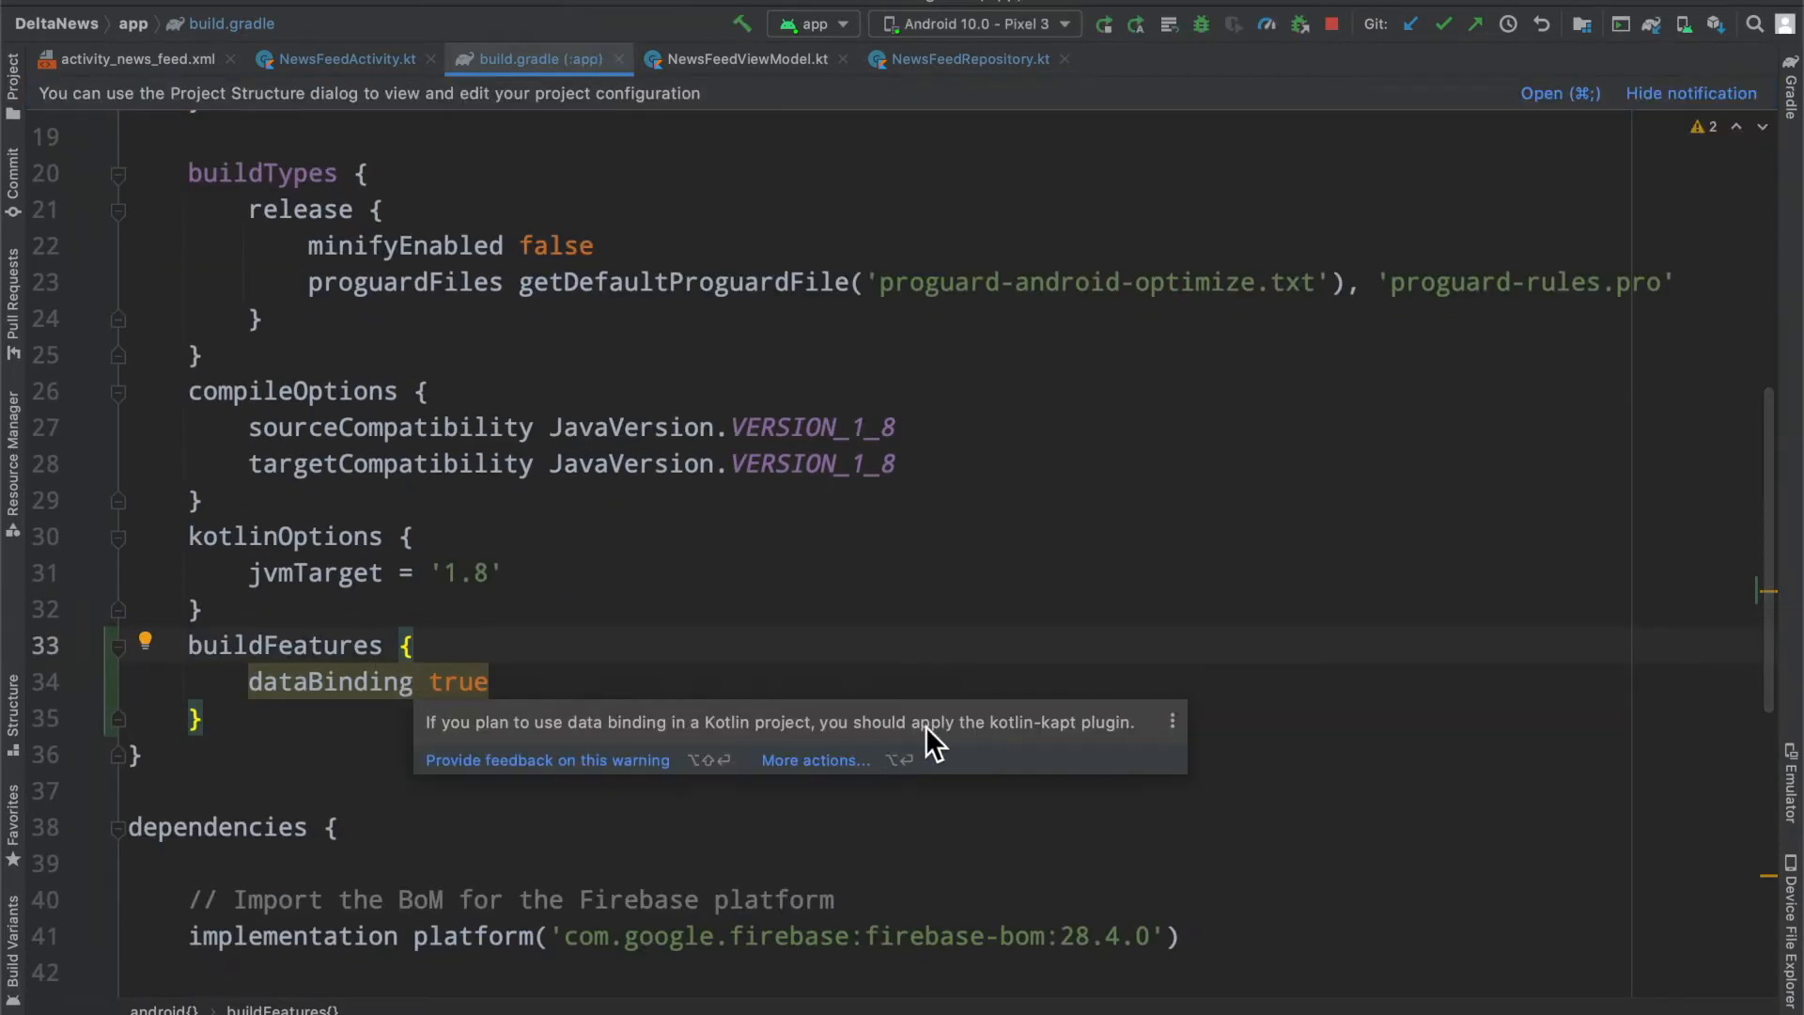
{"action": "scroll", "scroll_direction": "up", "scroll_amount": 3}
{"action": "type", "text": "id 'ko"}
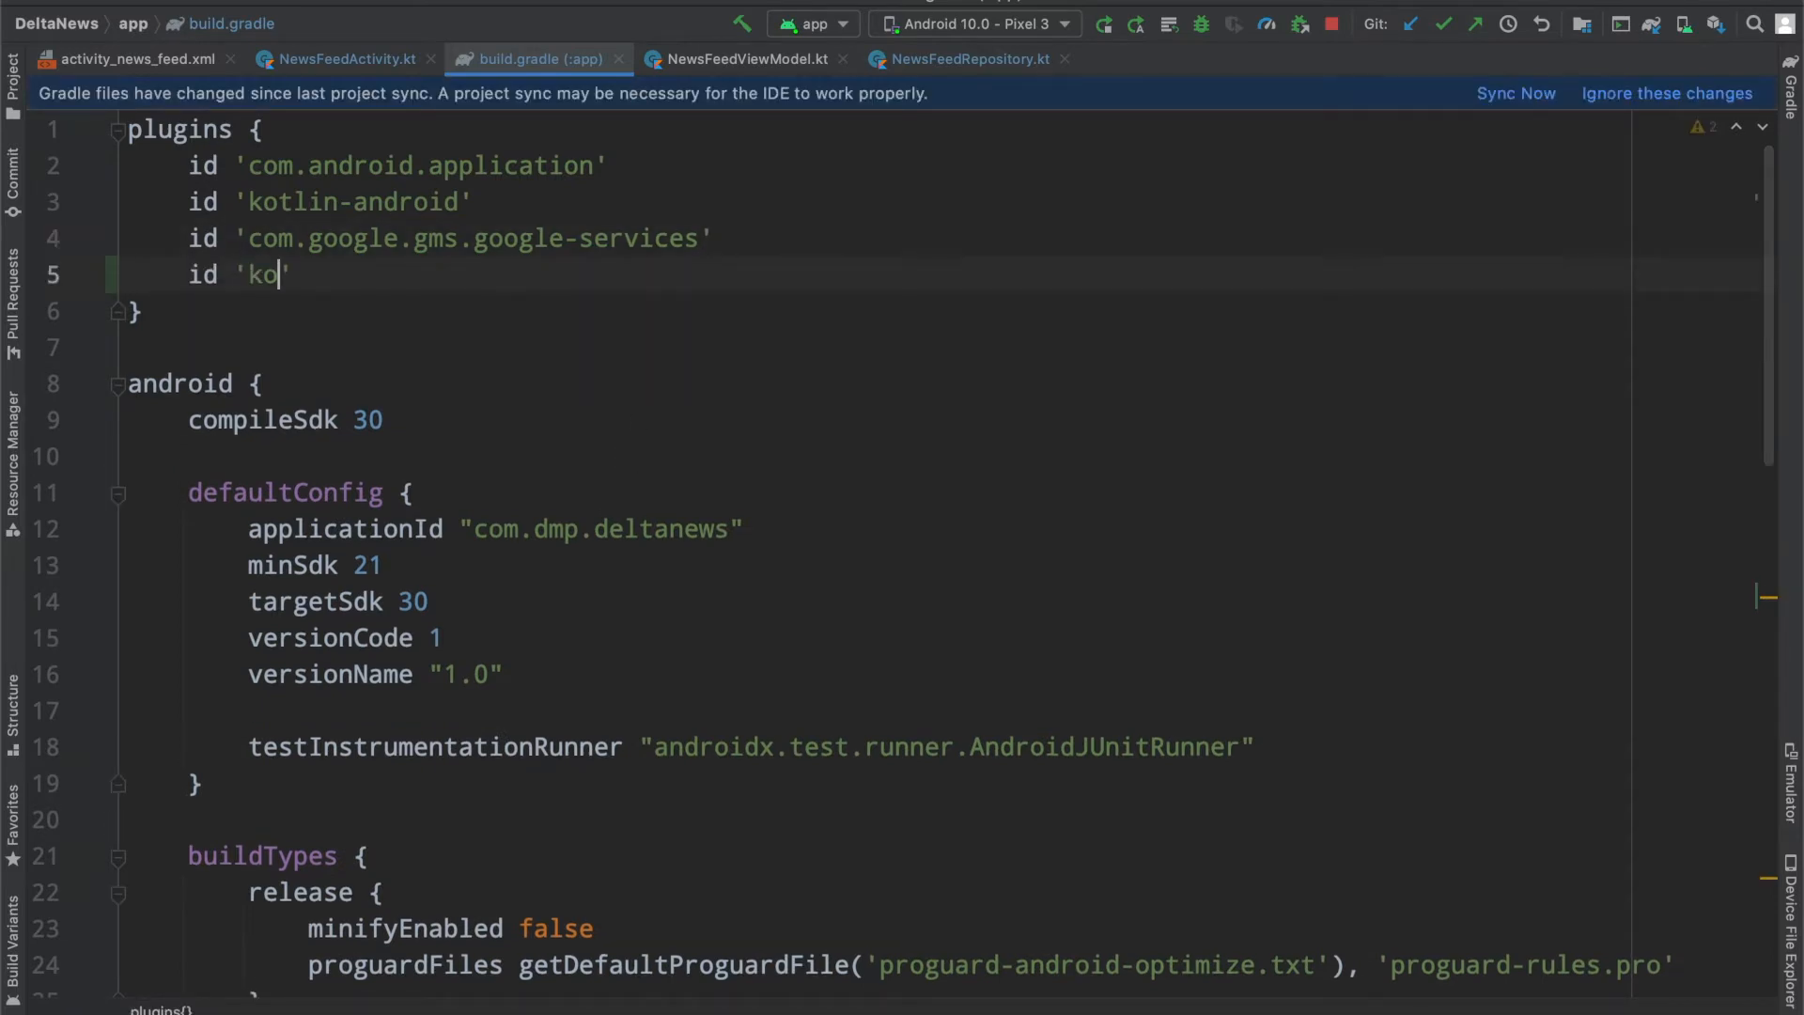
{"action": "type", "text": "tlin-kapt"}
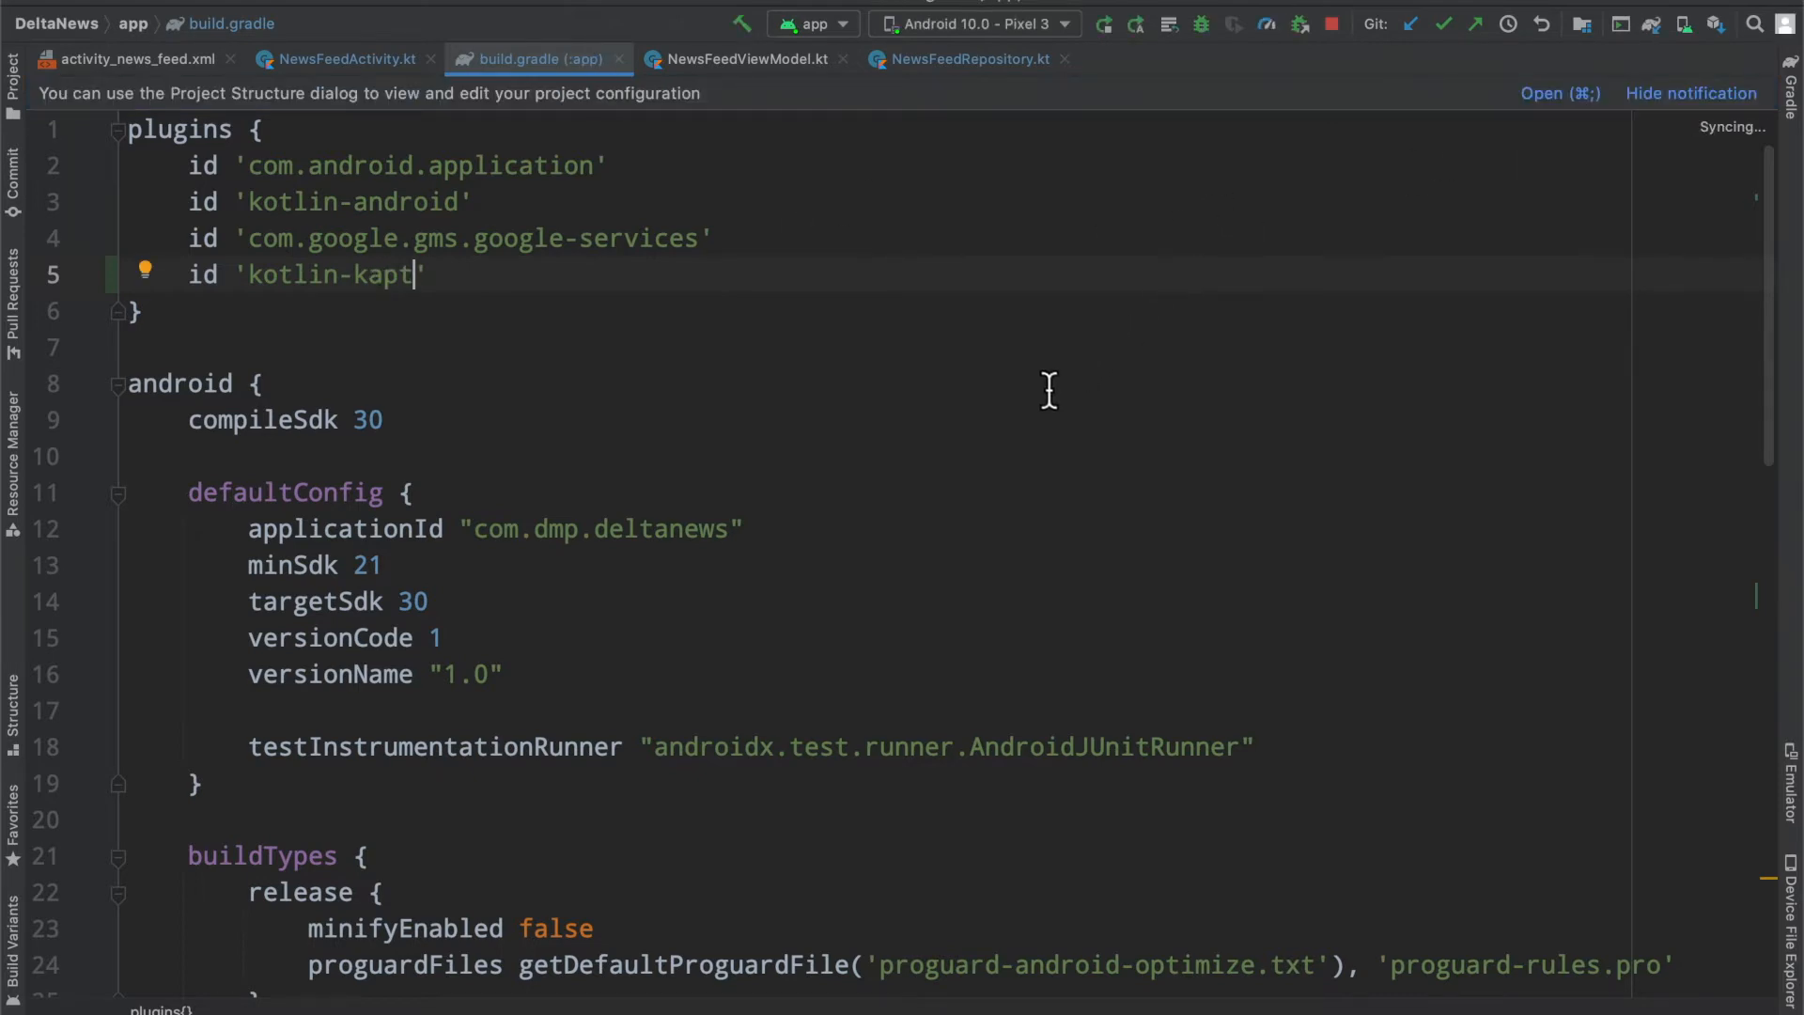
{"action": "scroll", "scroll_direction": "down", "scroll_amount": 3}
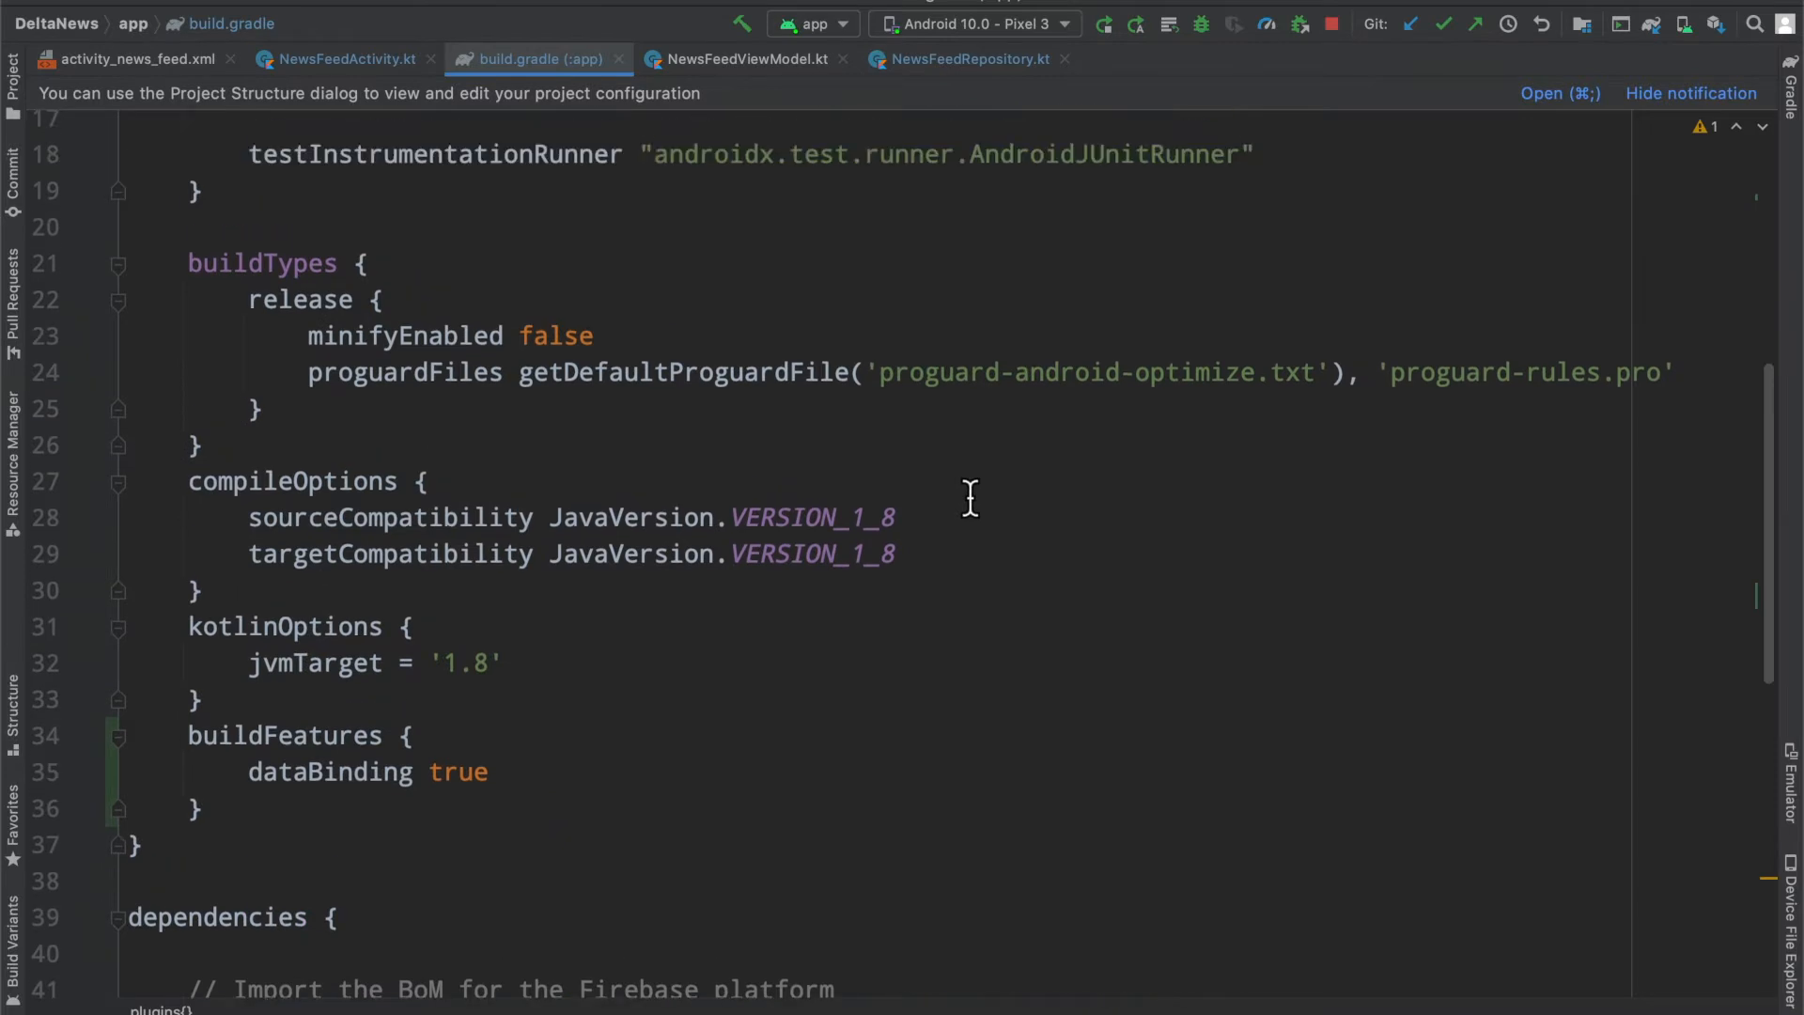
{"action": "mouse_move", "coordinate": [297, 706]}
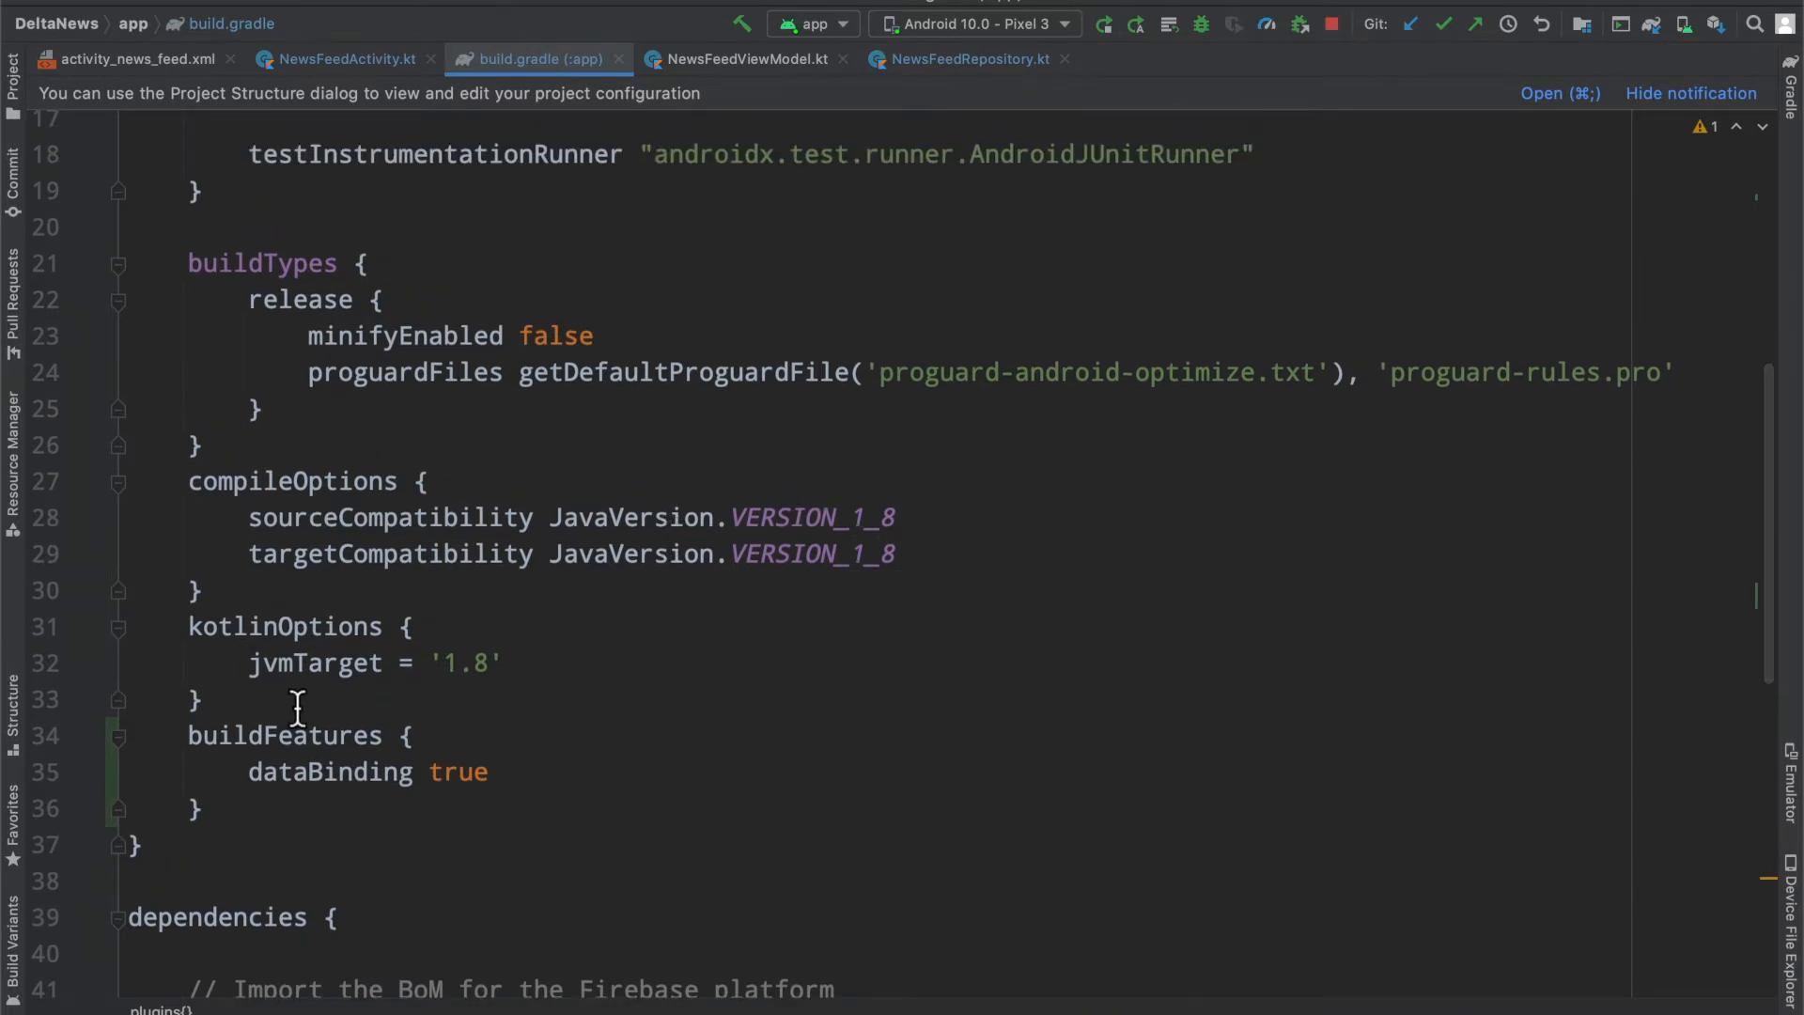
{"action": "double_click", "coordinate": [329, 770]}
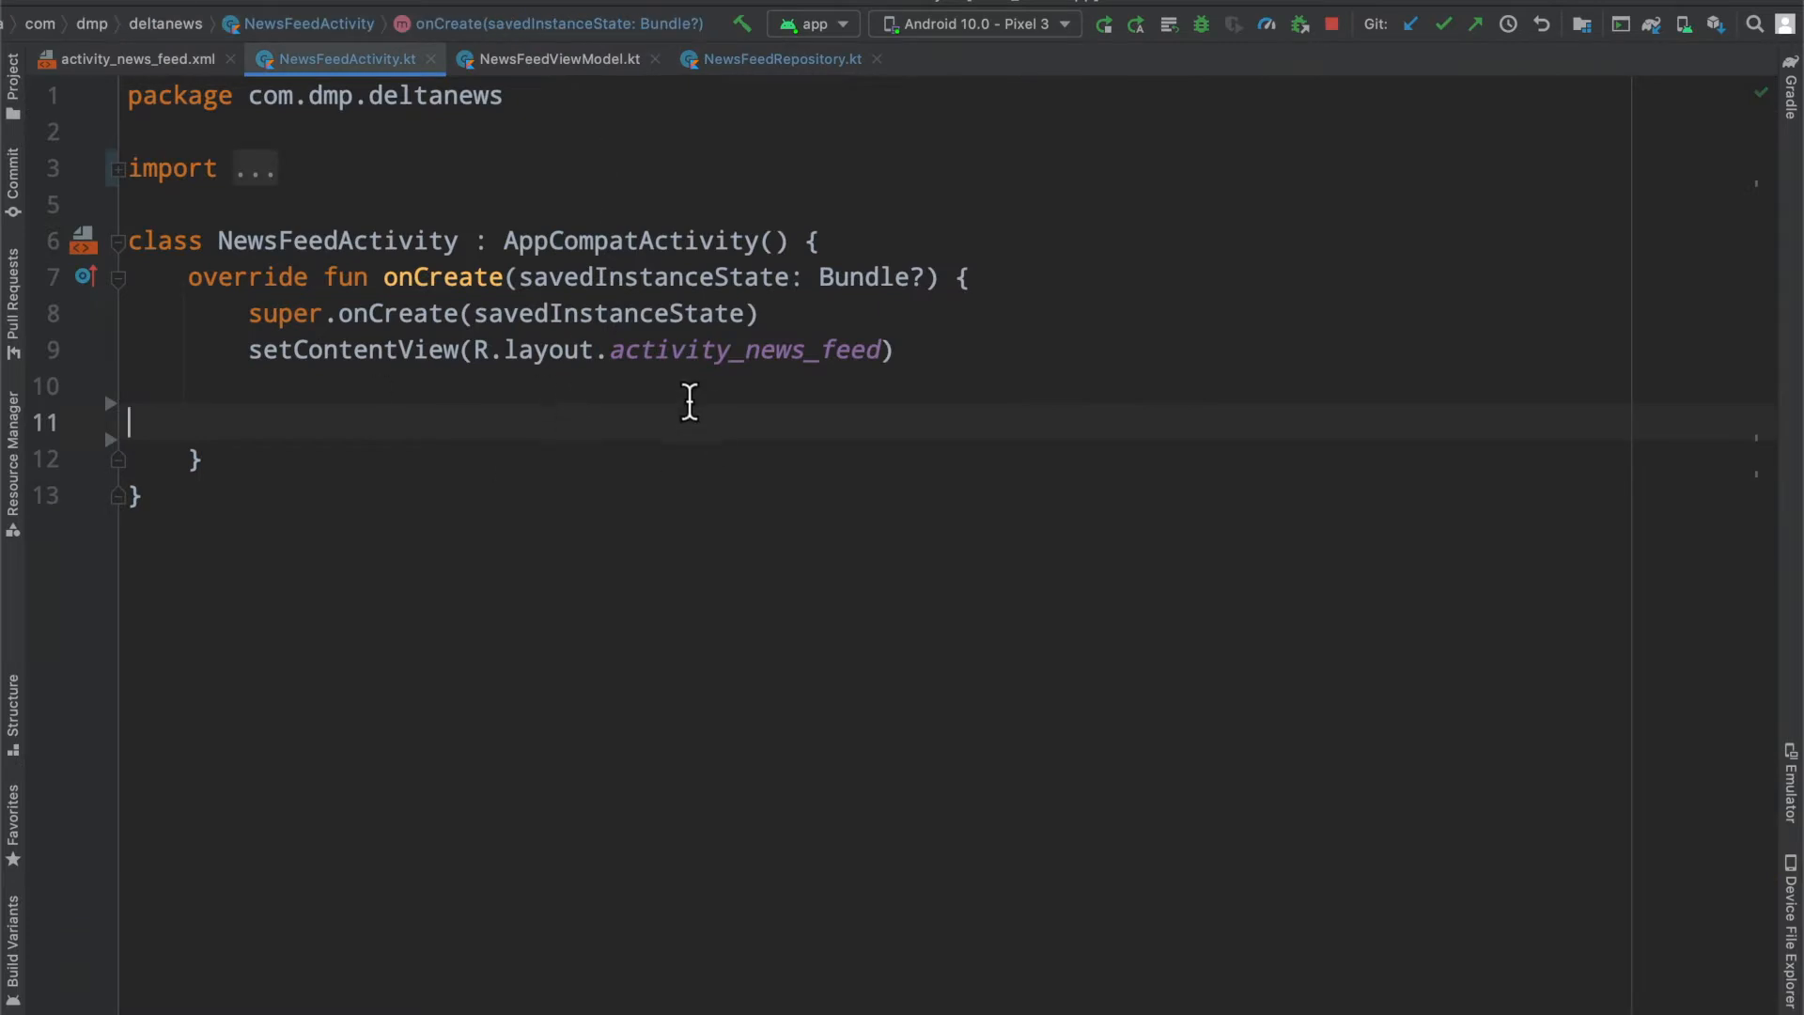
{"action": "mouse_move", "coordinate": [745, 350]}
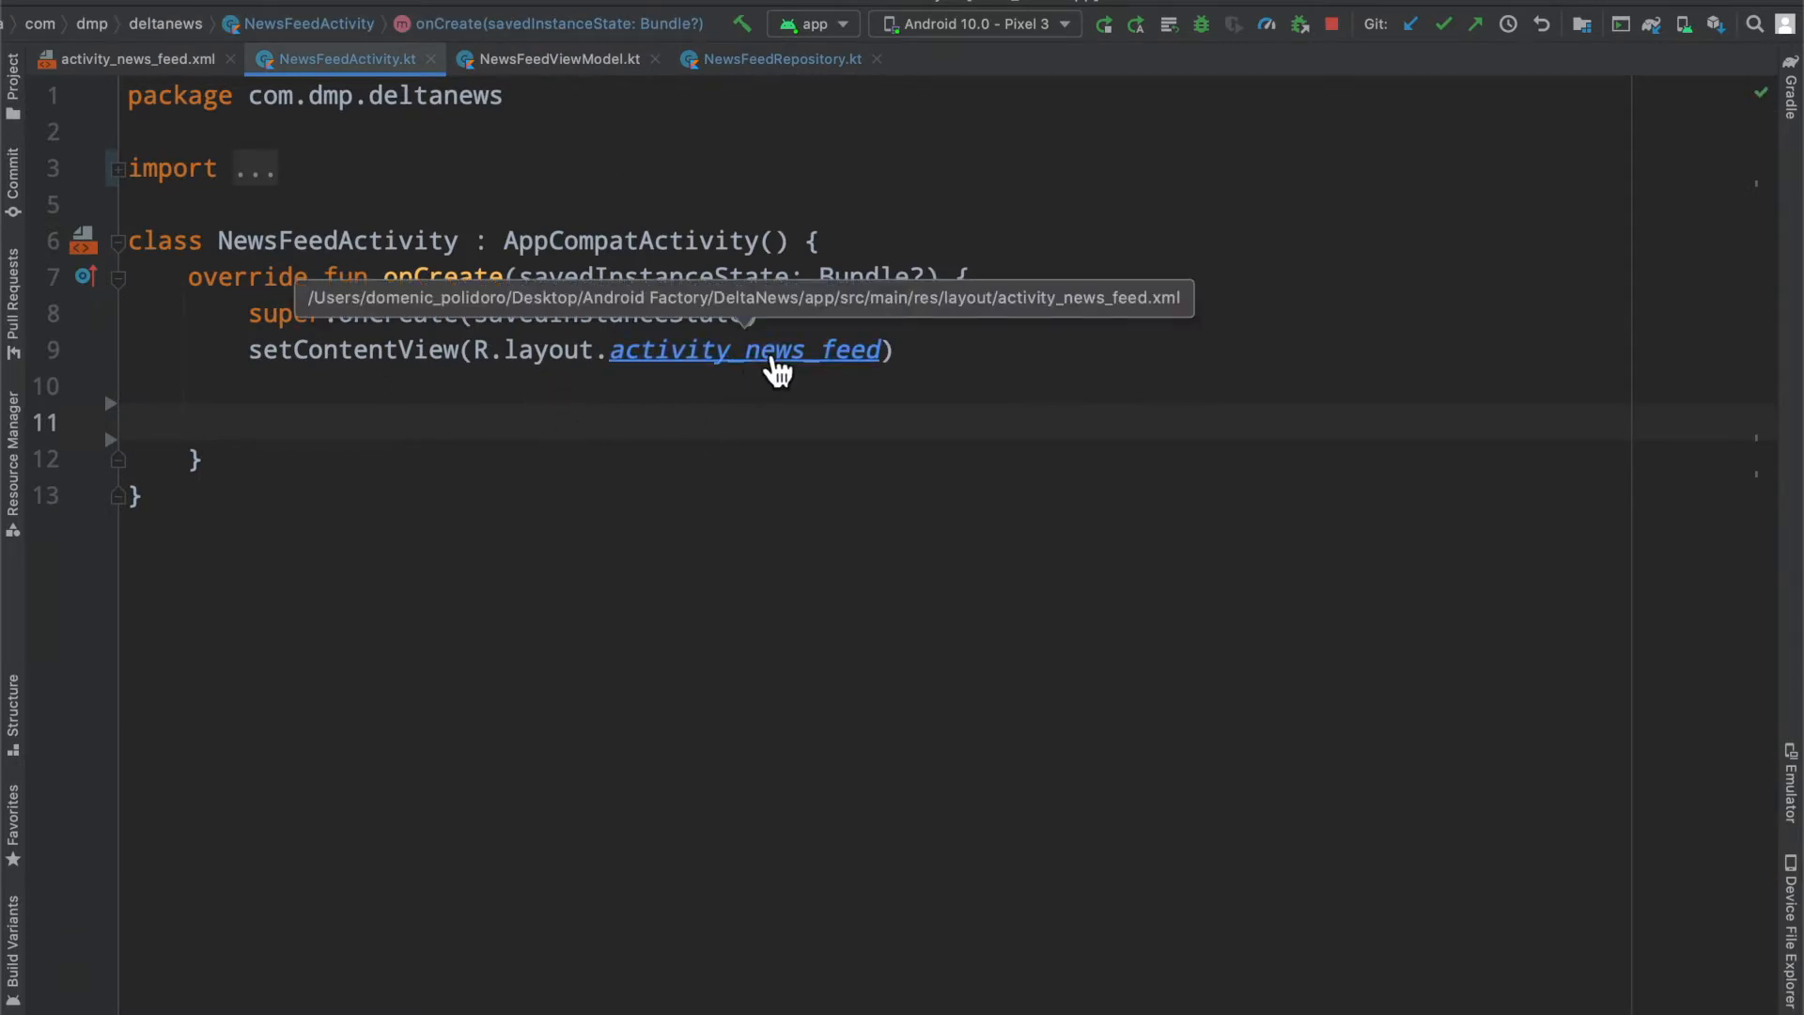
Step: Wrap activity_news_feed.xml in a <layout> root and move the xmlns declarations onto it
{"action": "left_click", "coordinate": [745, 349]}
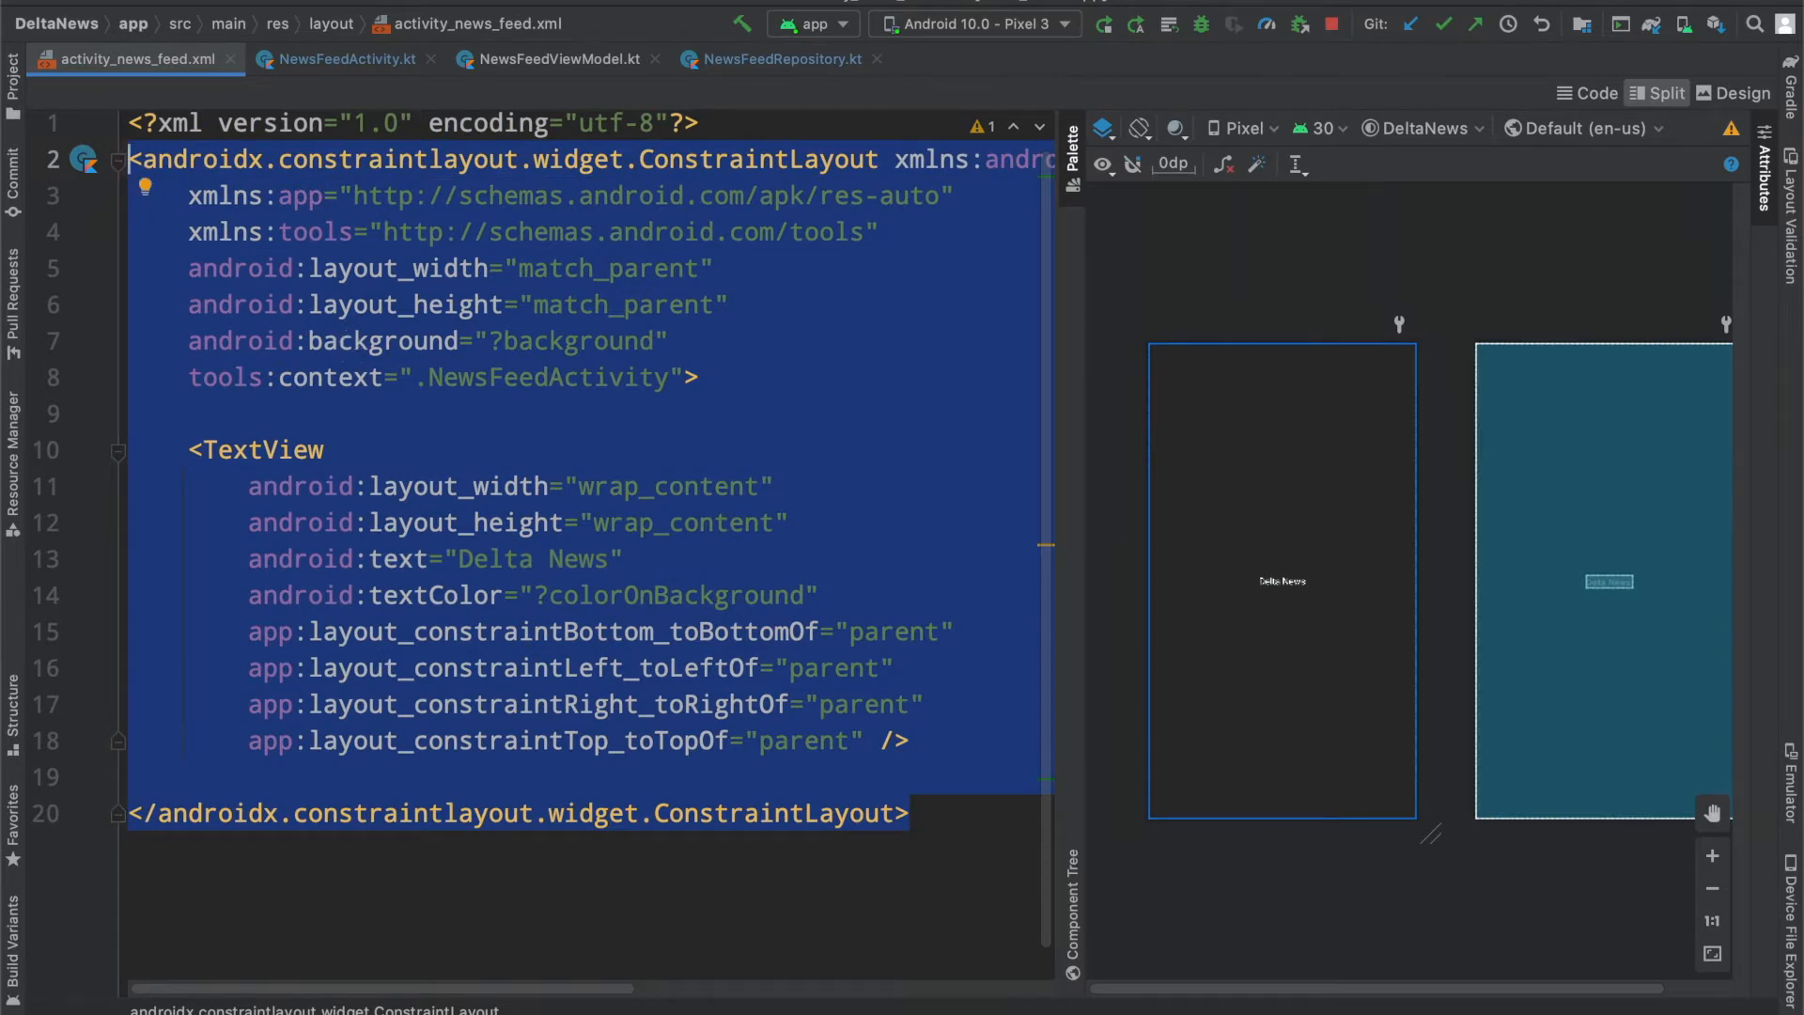
{"action": "type", "text": "layout>"}
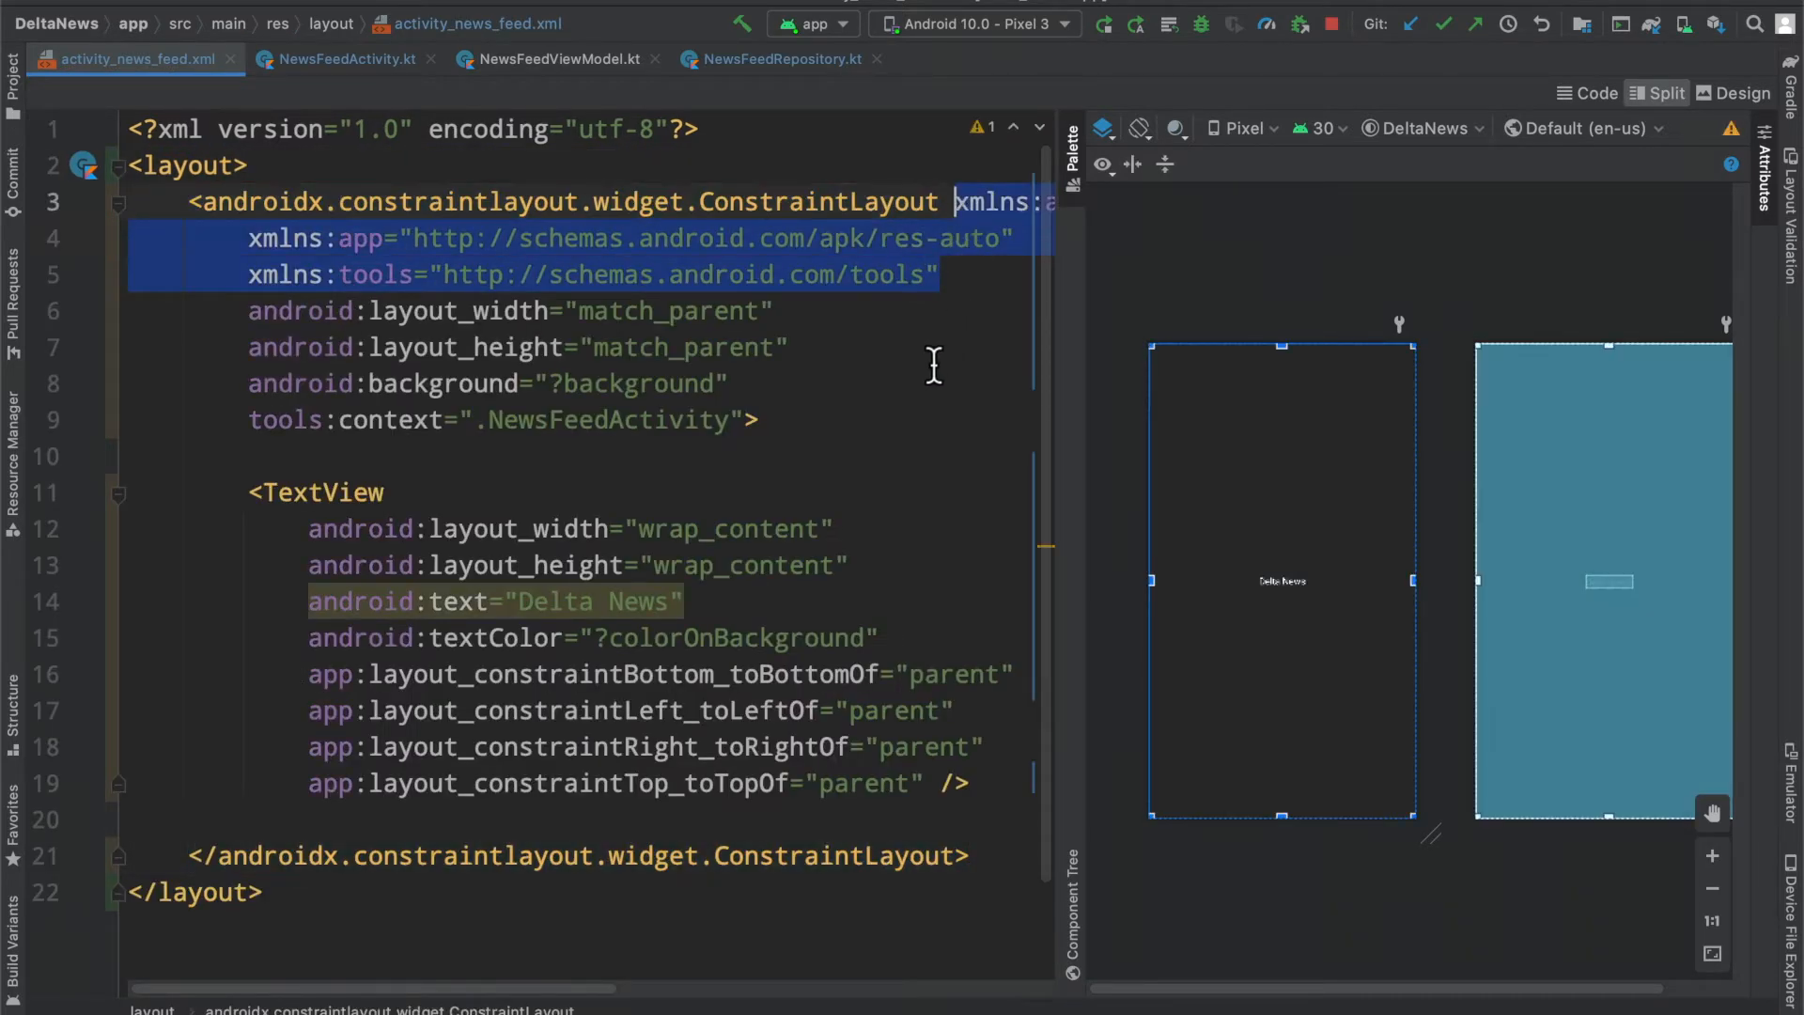
{"action": "key", "text": "Delete"}
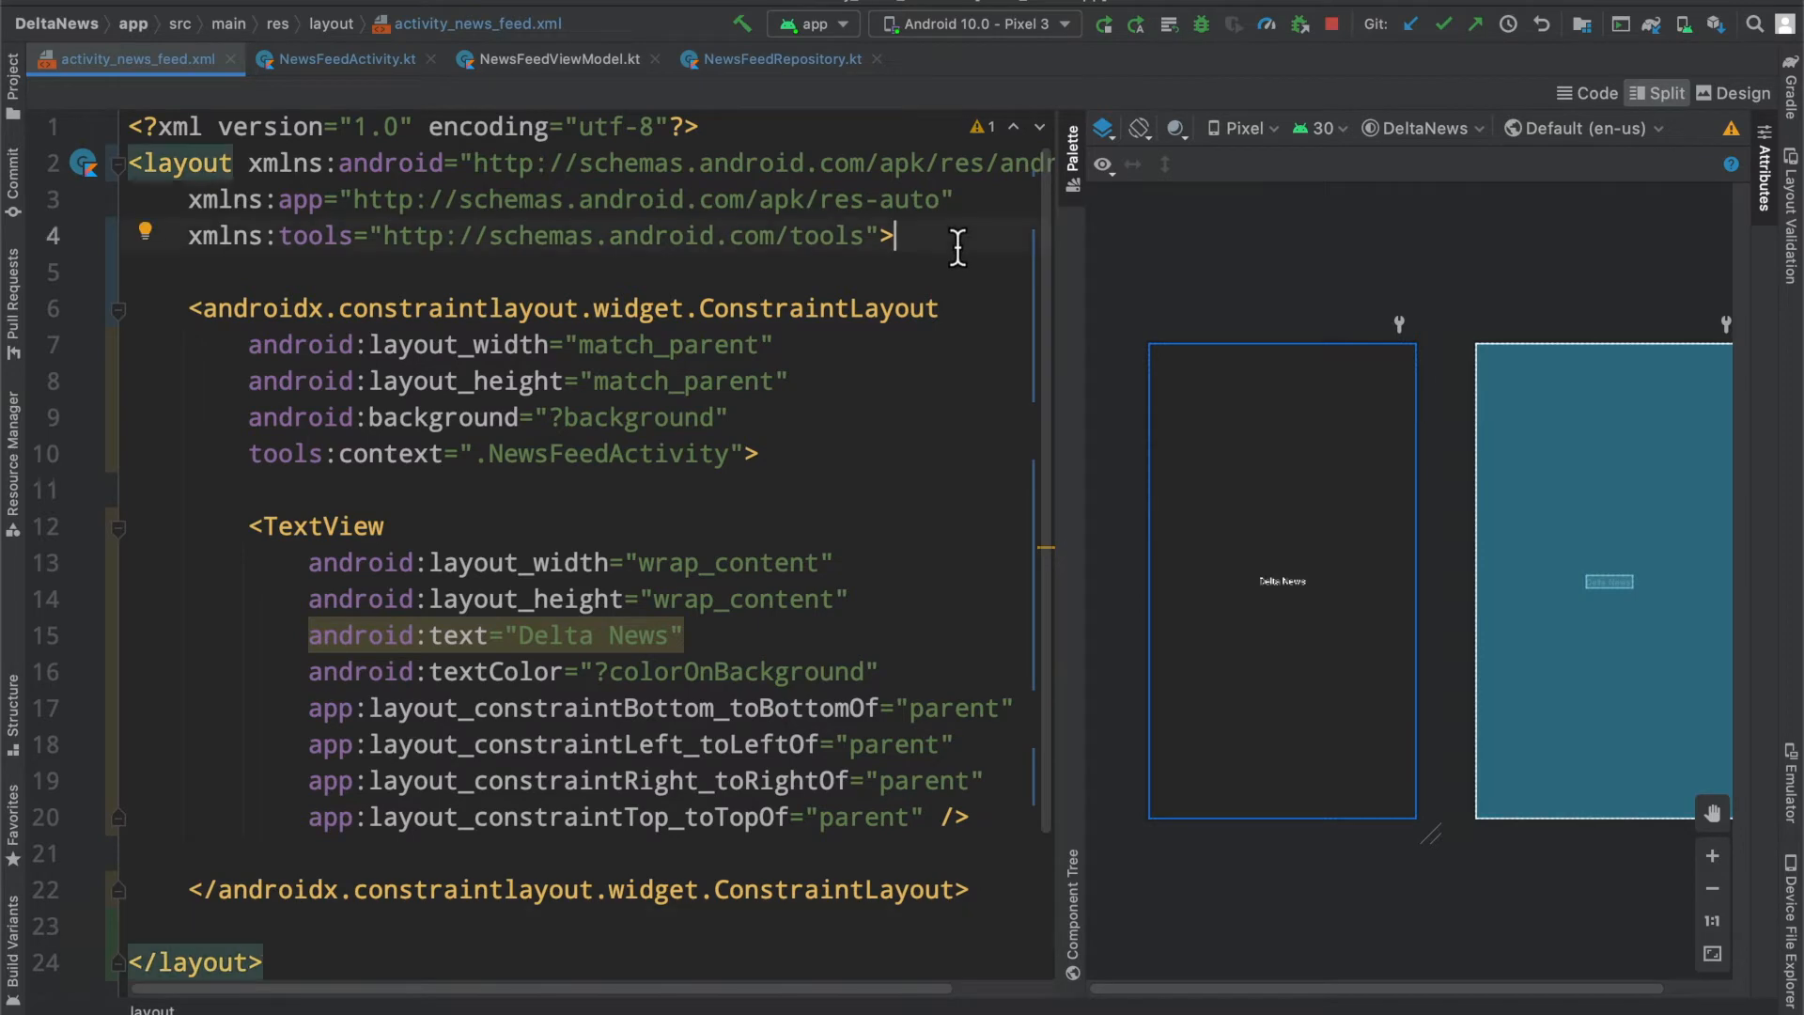
Step: Add a <data> block with <variable name="textOnScreen" type="String" /> above ConstraintLayout
{"action": "type", "text": "<va"}
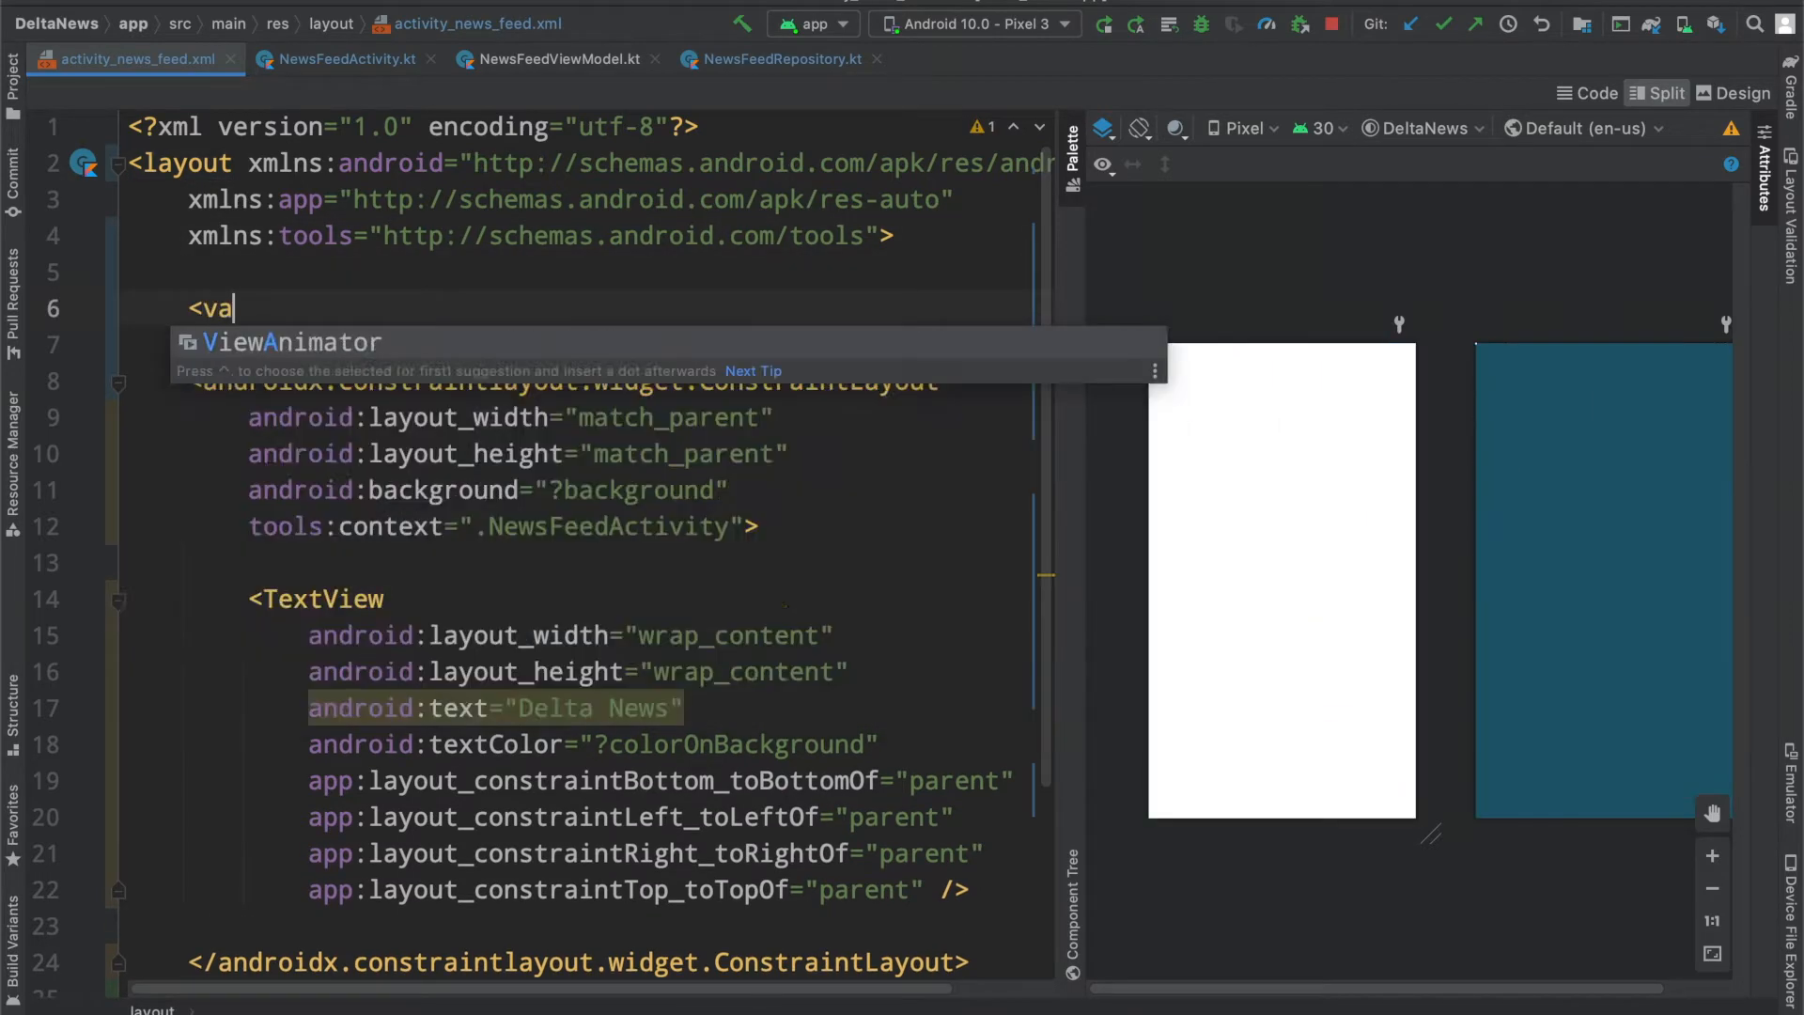
{"action": "key", "text": "Backspace"}
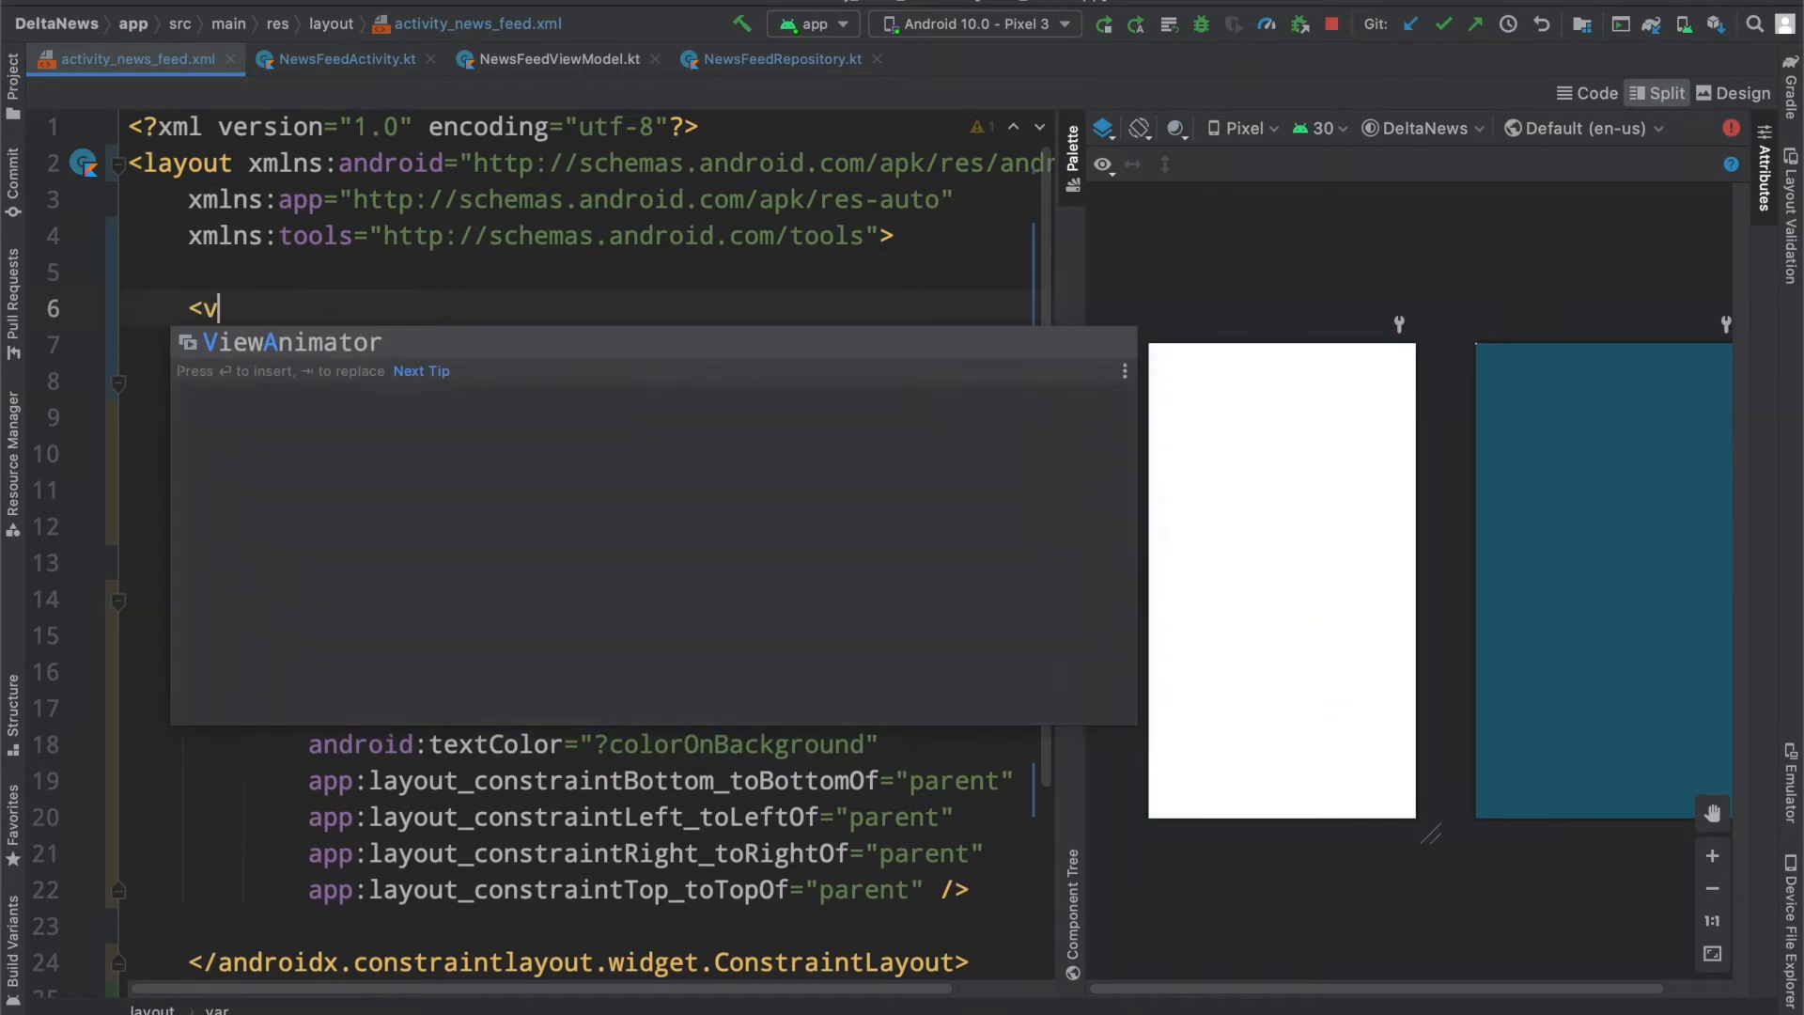
{"action": "type", "text": "data"}
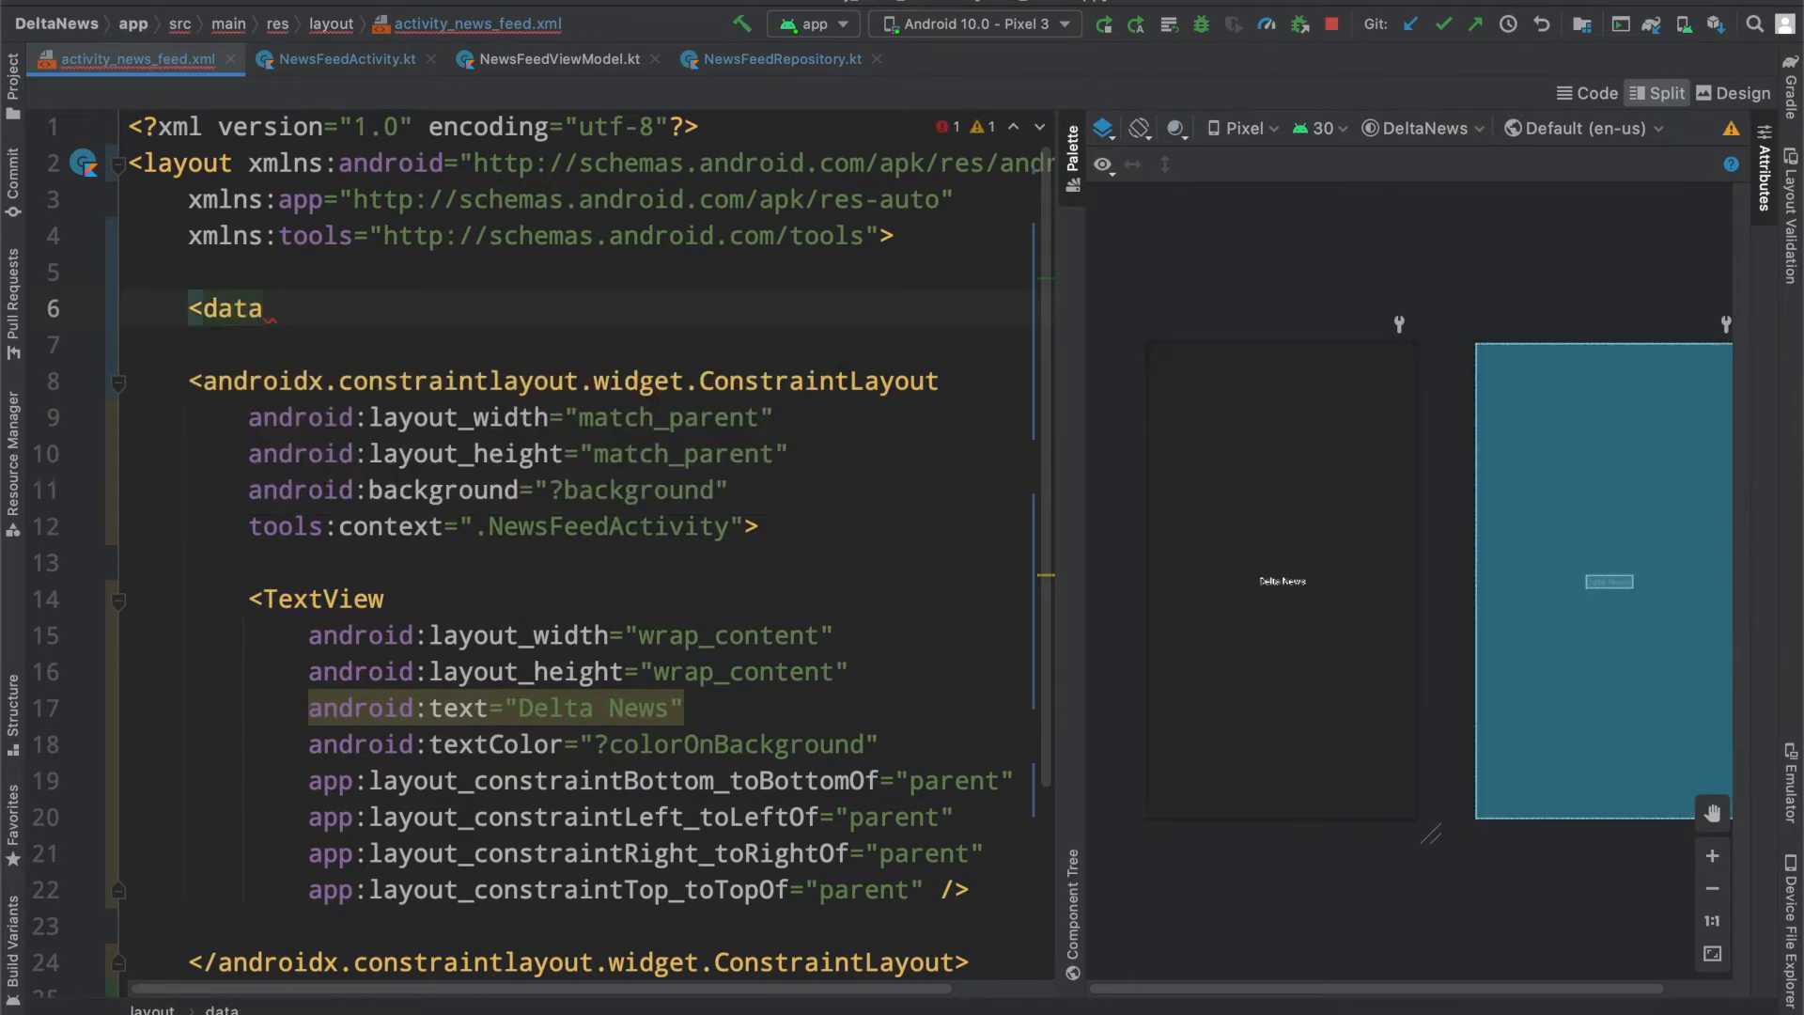
{"action": "type", "text": "<variable"}
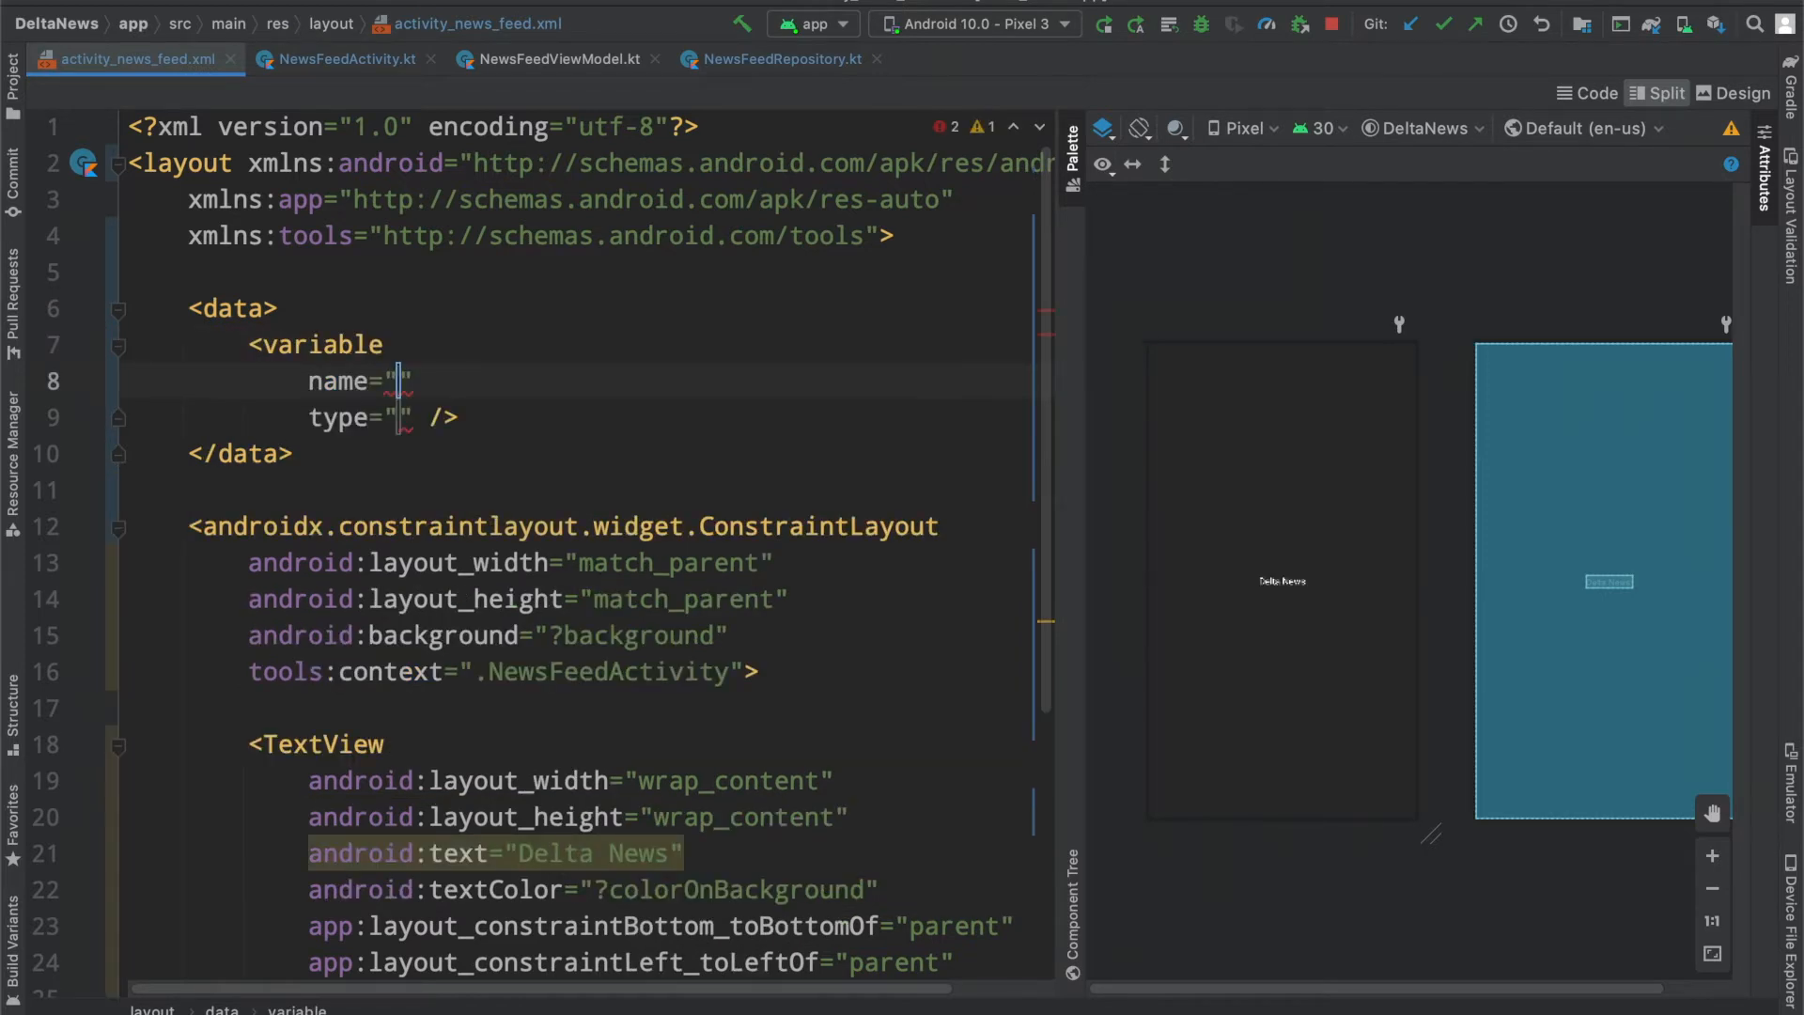
{"action": "type", "text": "textOnScreen"}
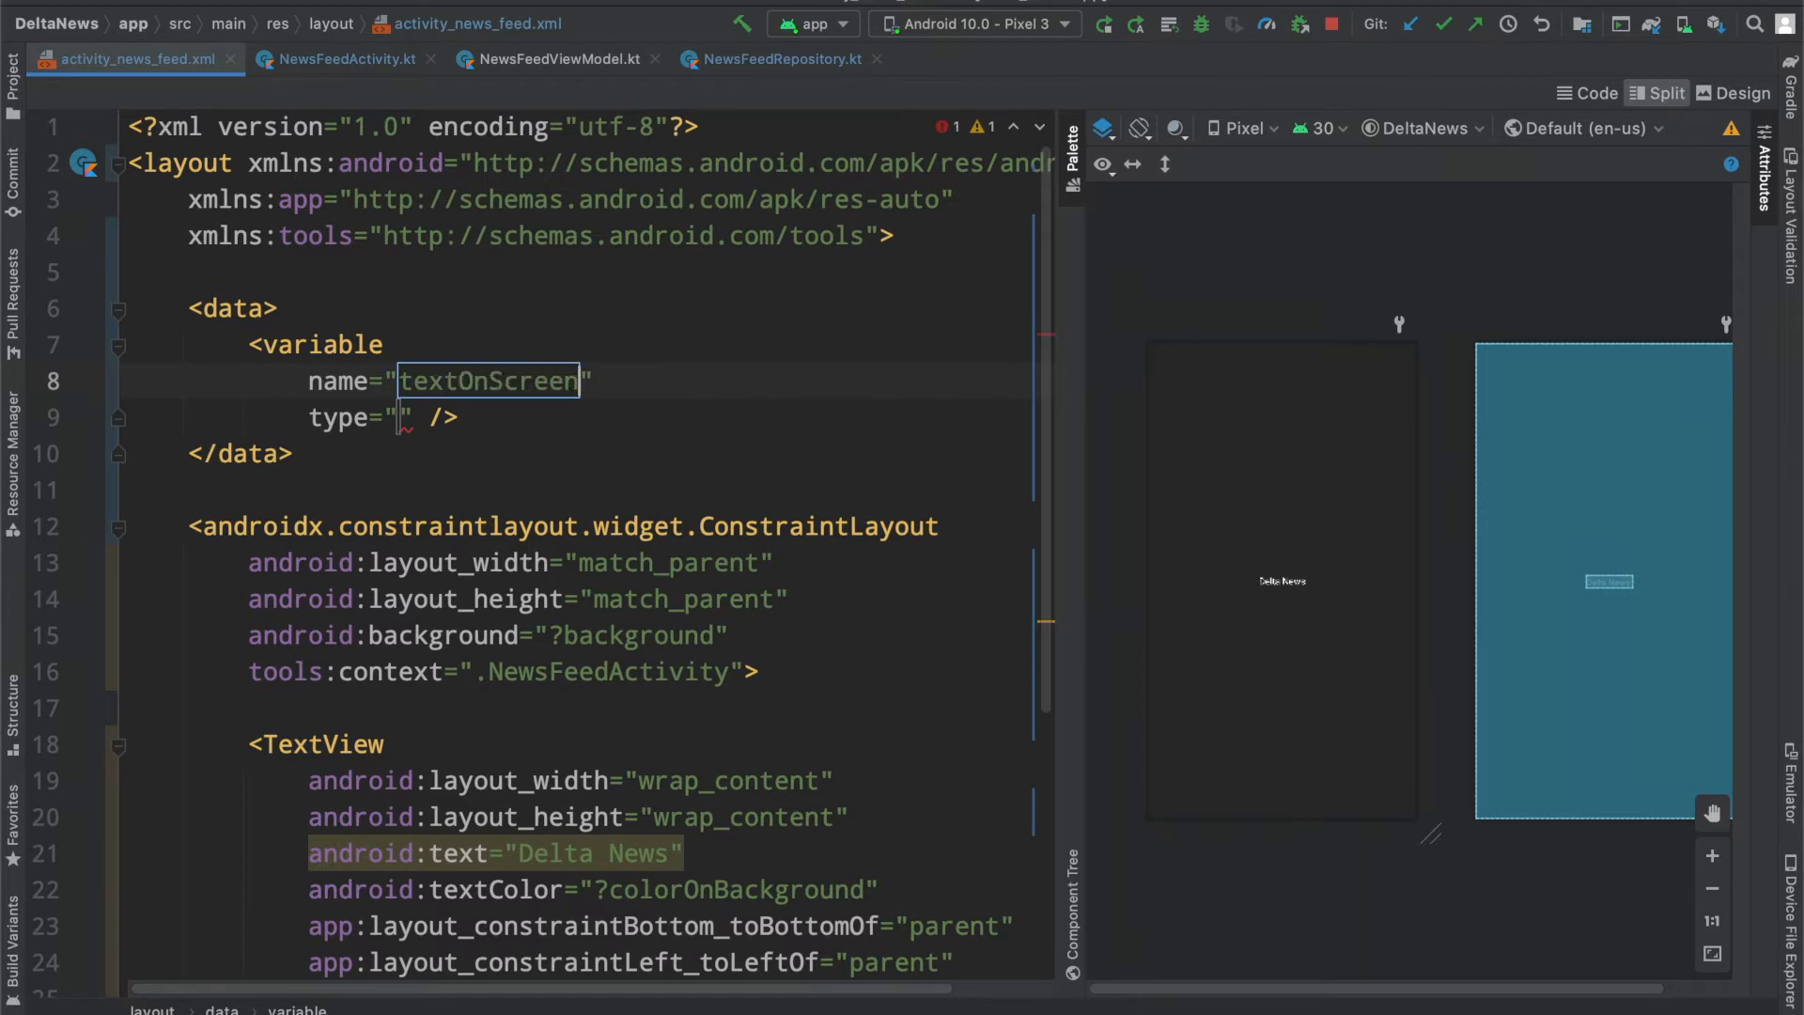
{"action": "type", "text": "String"}
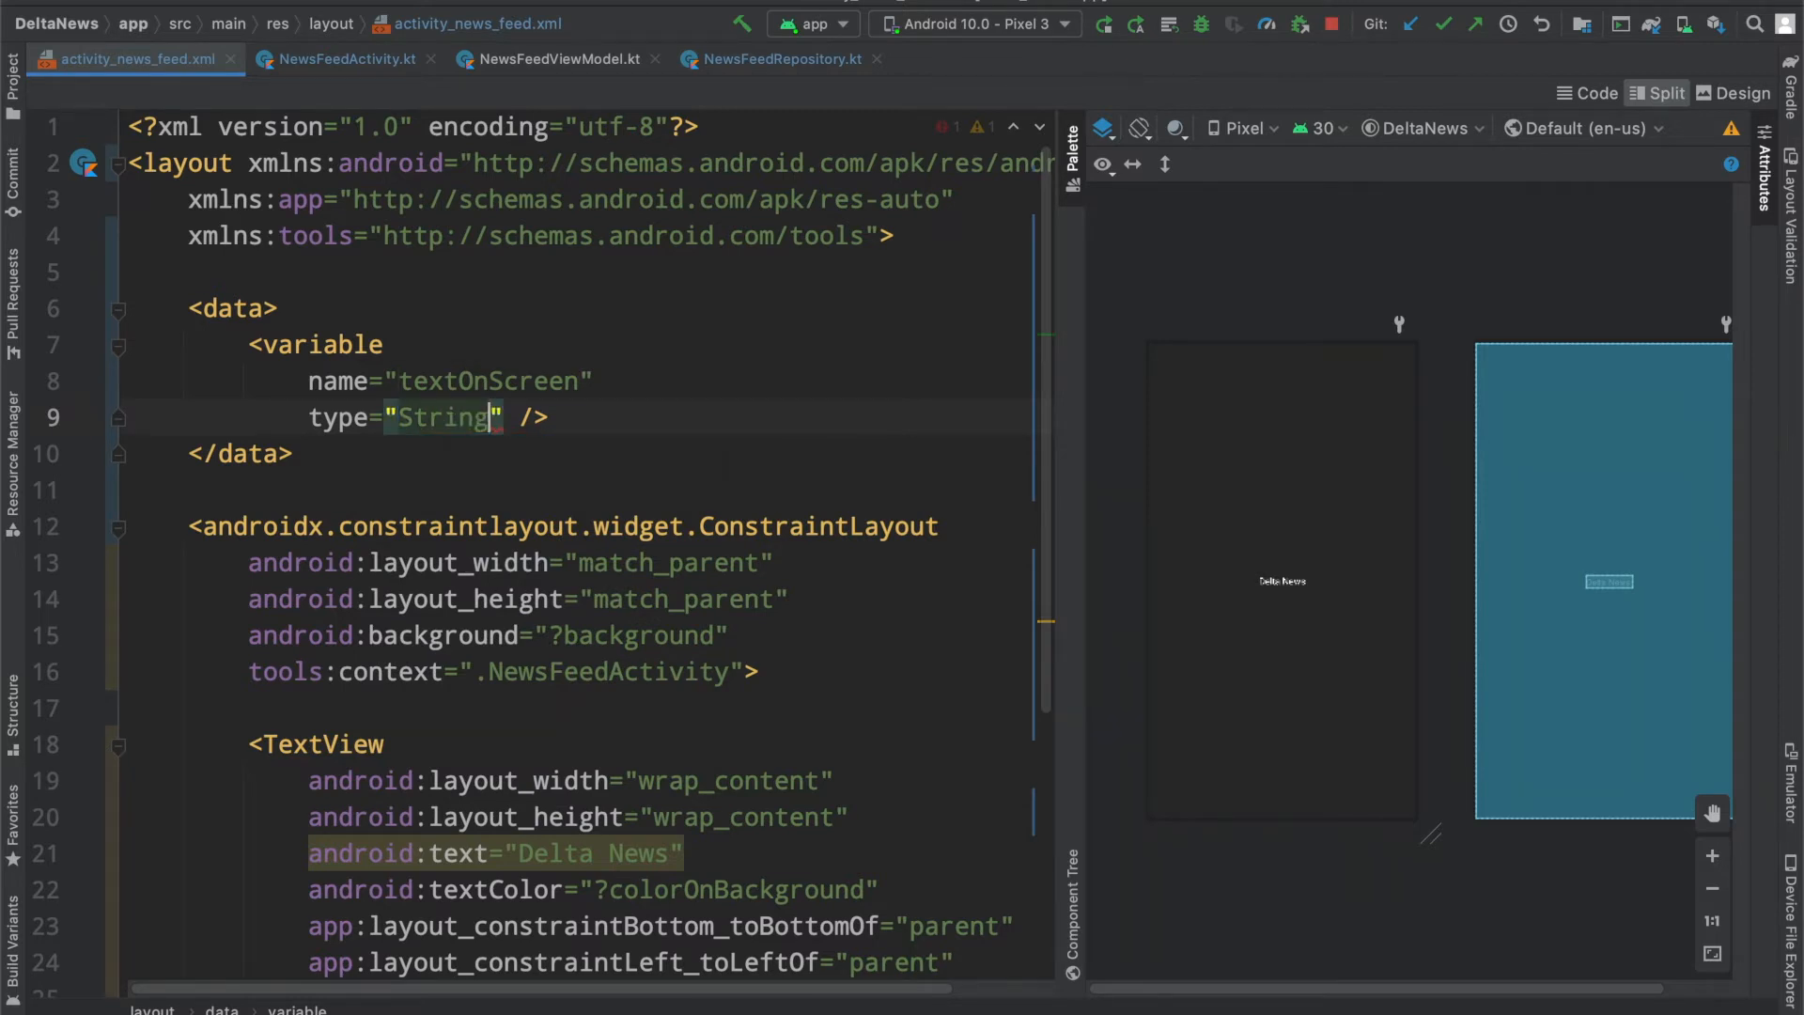
{"action": "scroll", "scroll_direction": "down", "scroll_amount": 3}
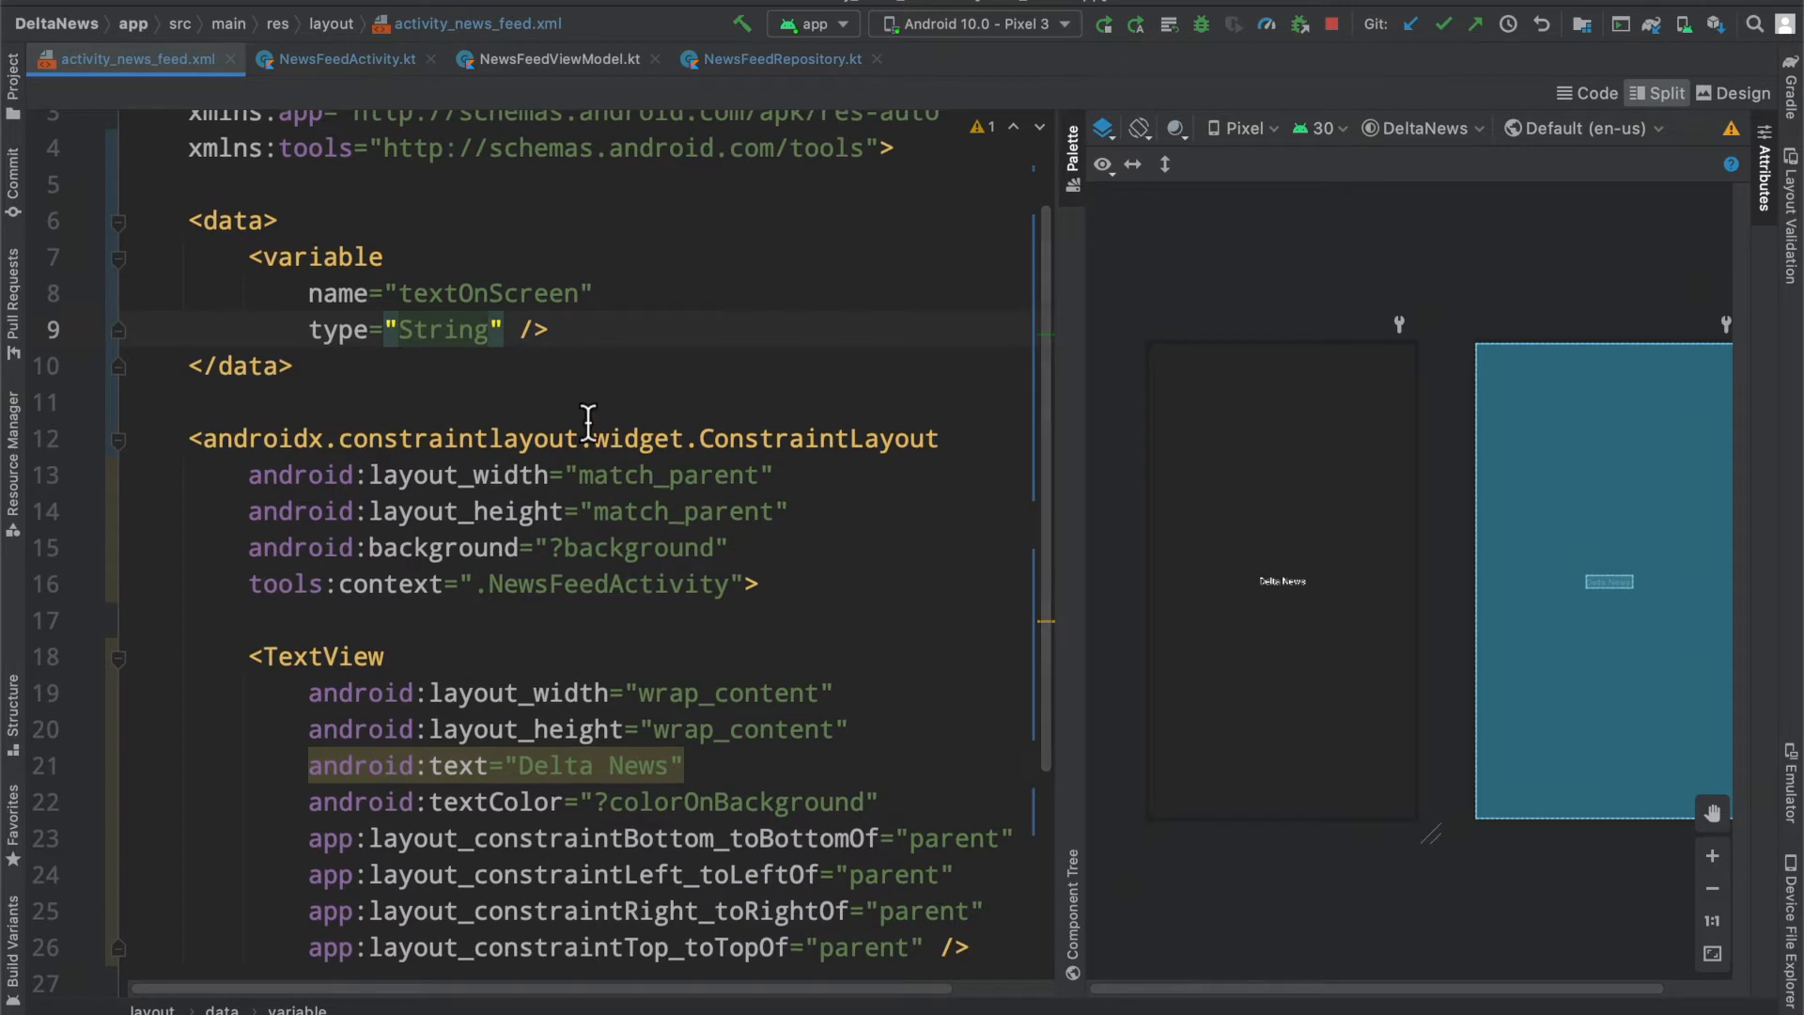
{"action": "scroll", "scroll_direction": "down", "scroll_amount": 3}
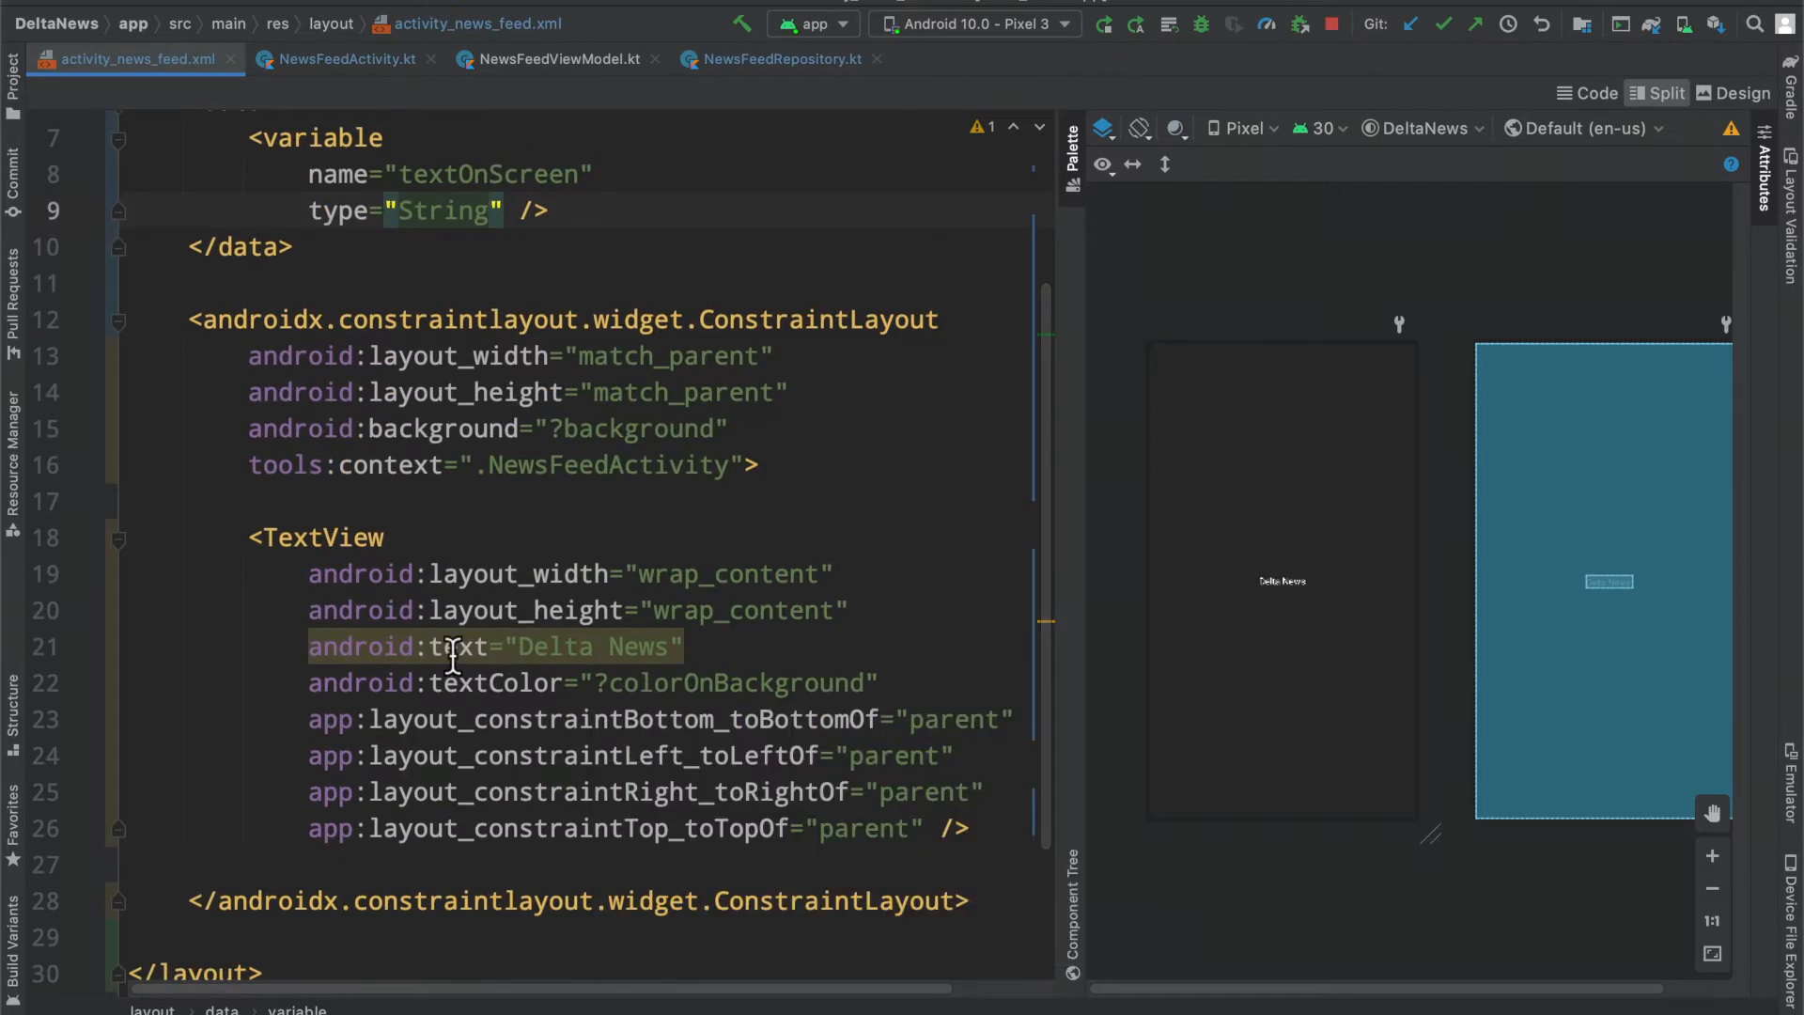
{"action": "mouse_move", "coordinate": [440, 657]}
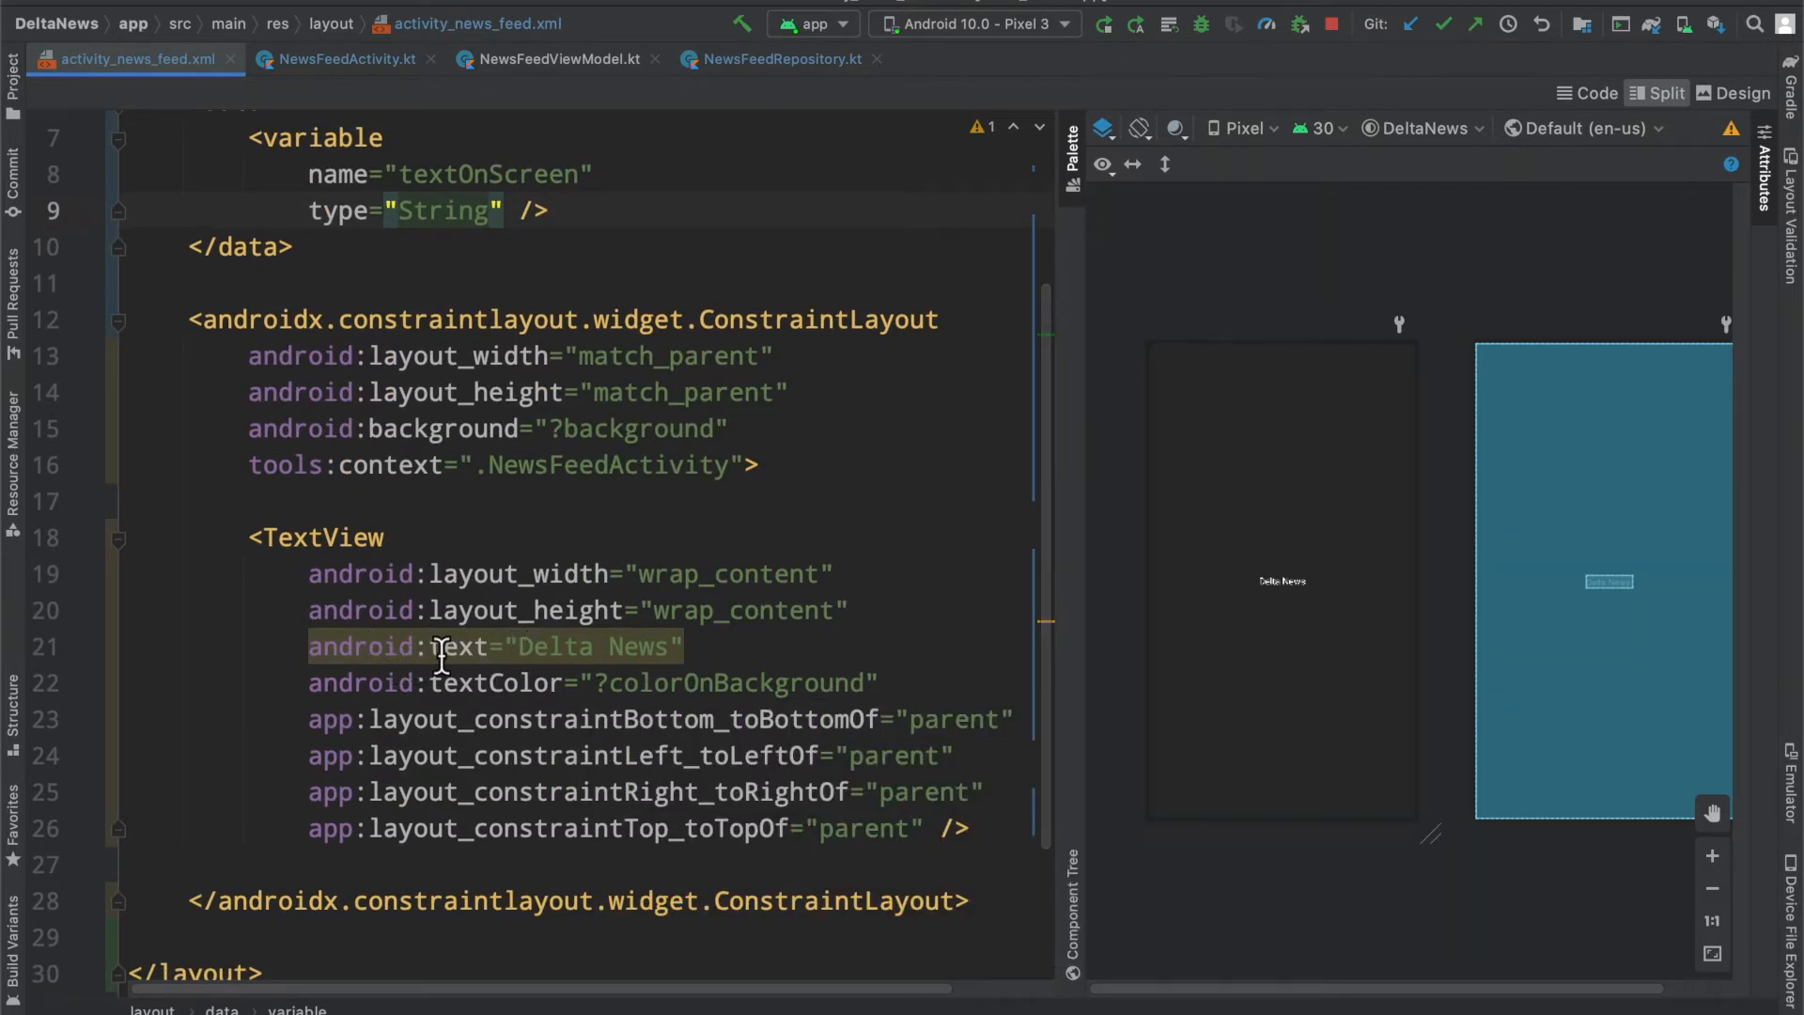
{"action": "left_click", "coordinate": [1281, 580]}
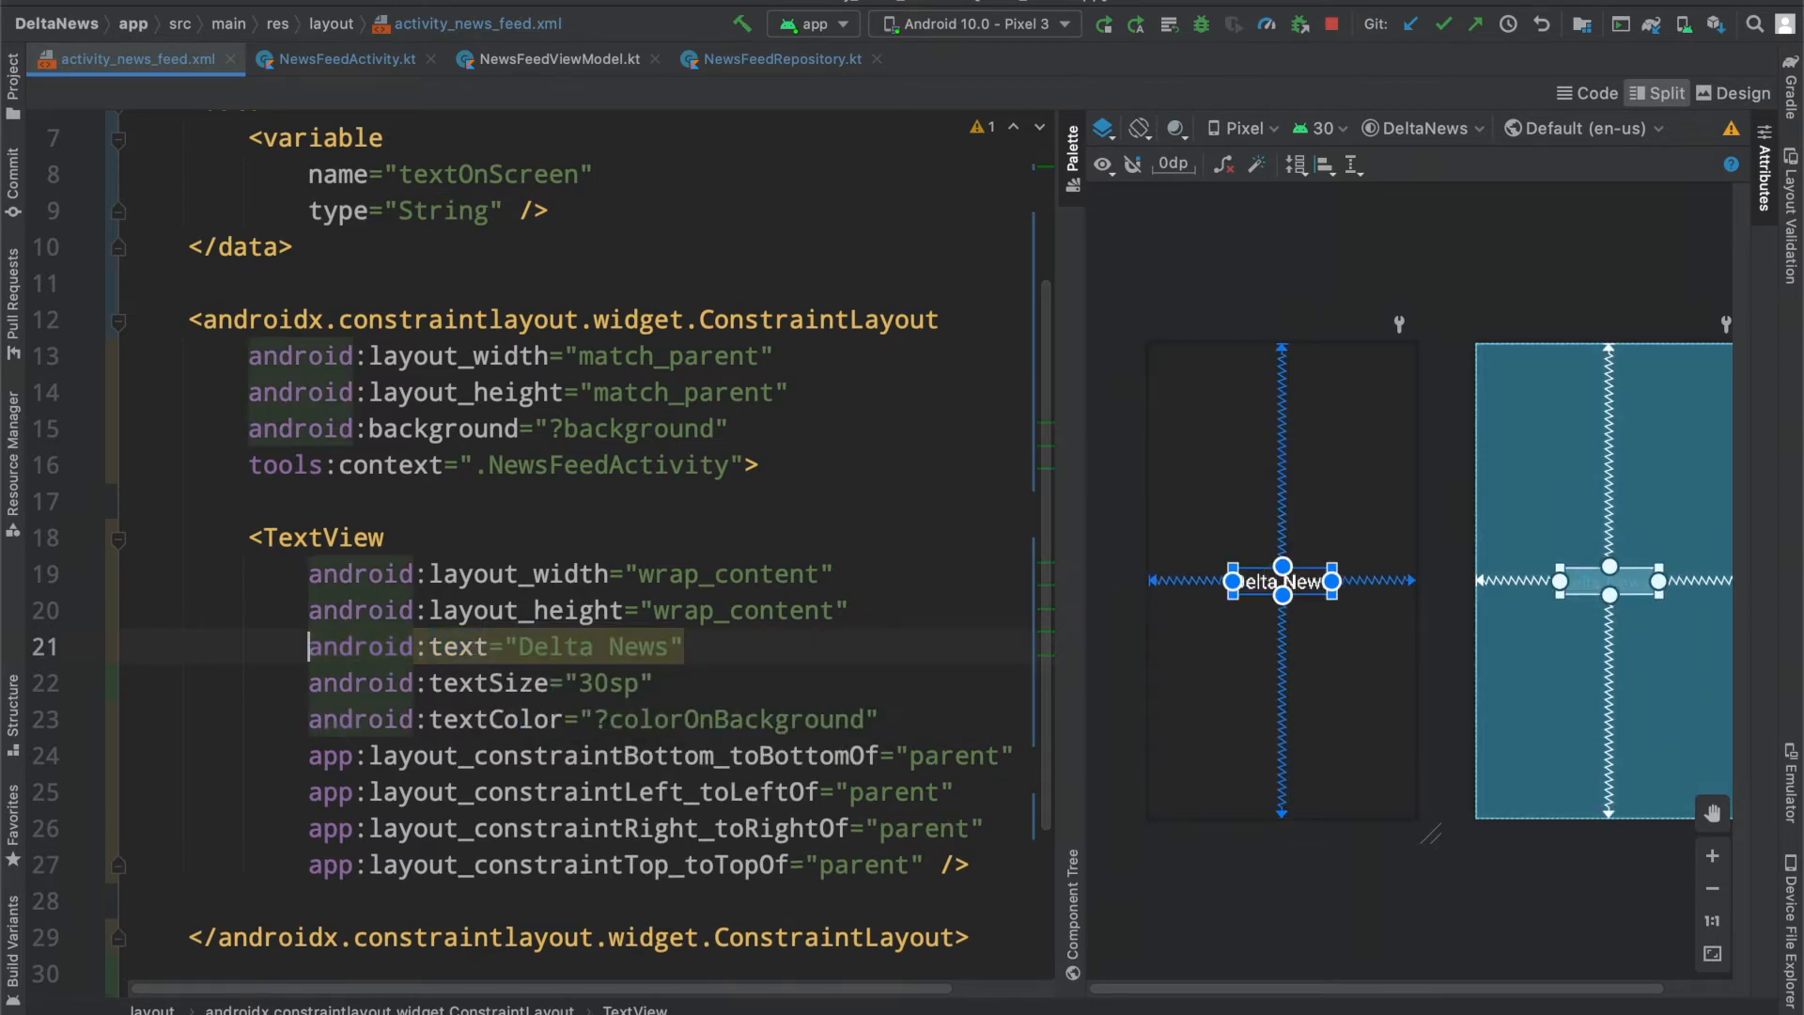
Step: Give the TextView textSize 30sp, tools:text Delta News, and android:text="@{textOnScreen}"
{"action": "type", "text": "tools"}
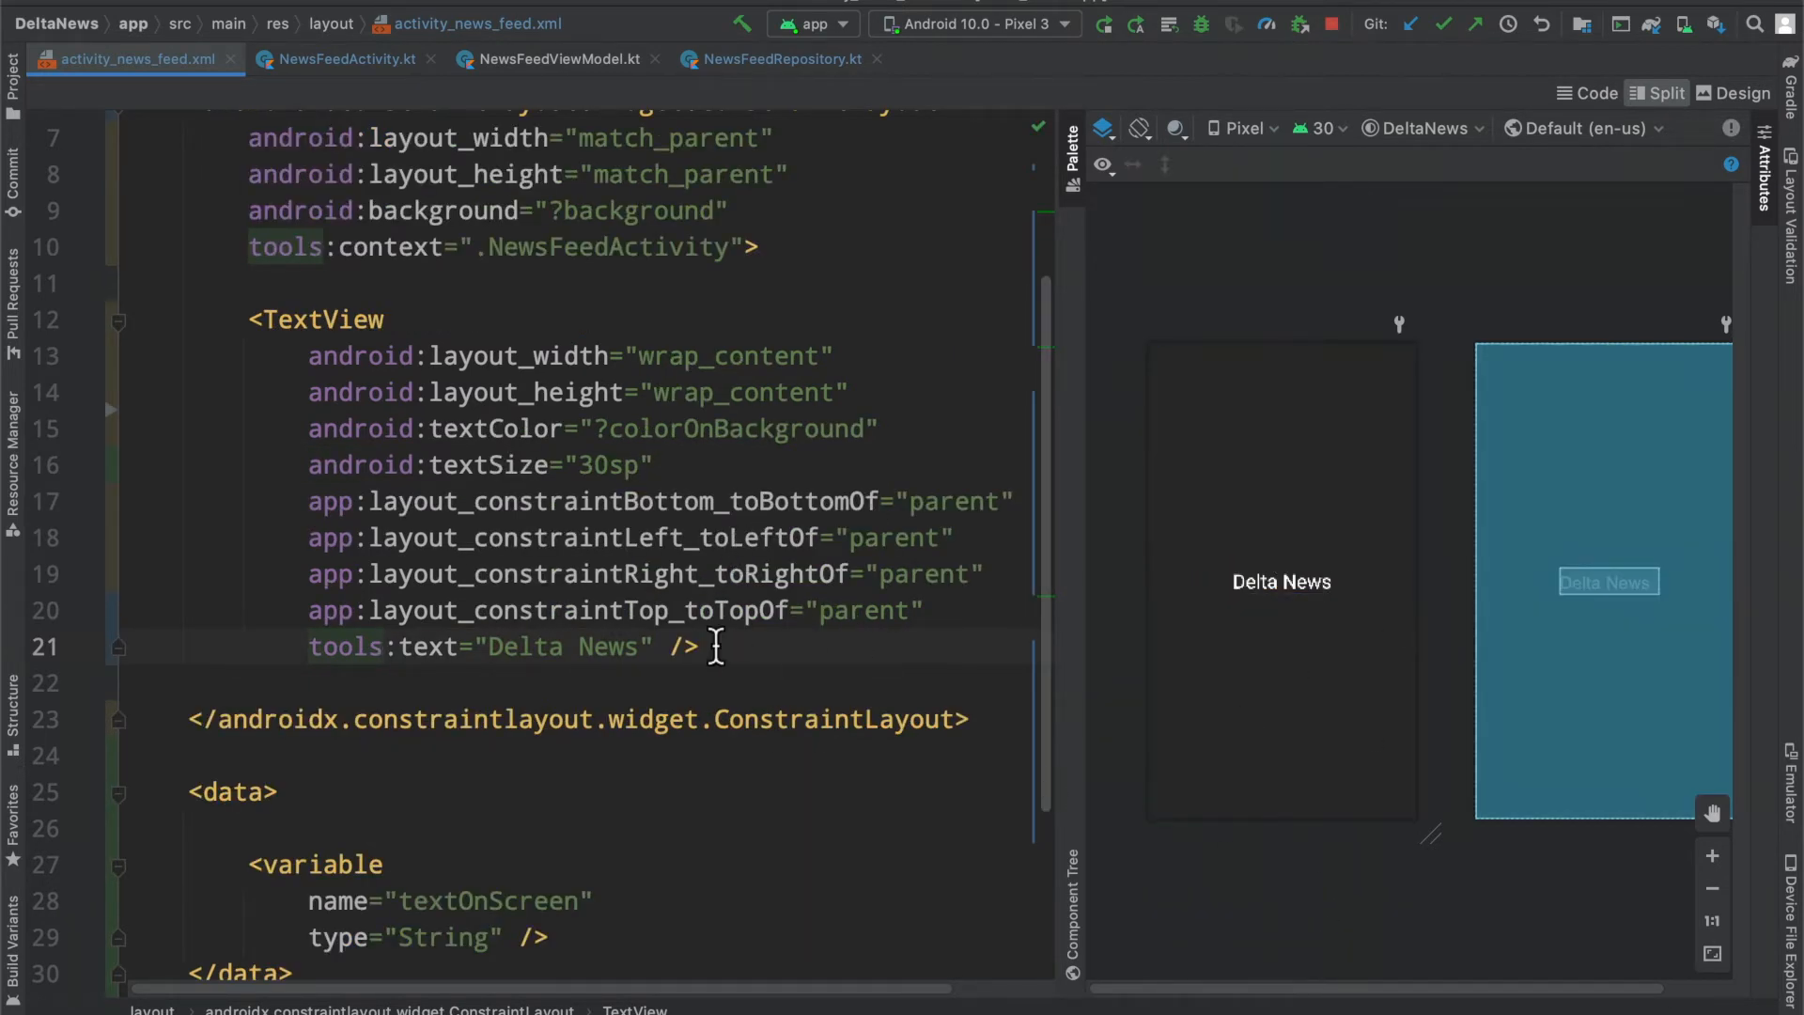
{"action": "left_click", "coordinate": [1281, 581]}
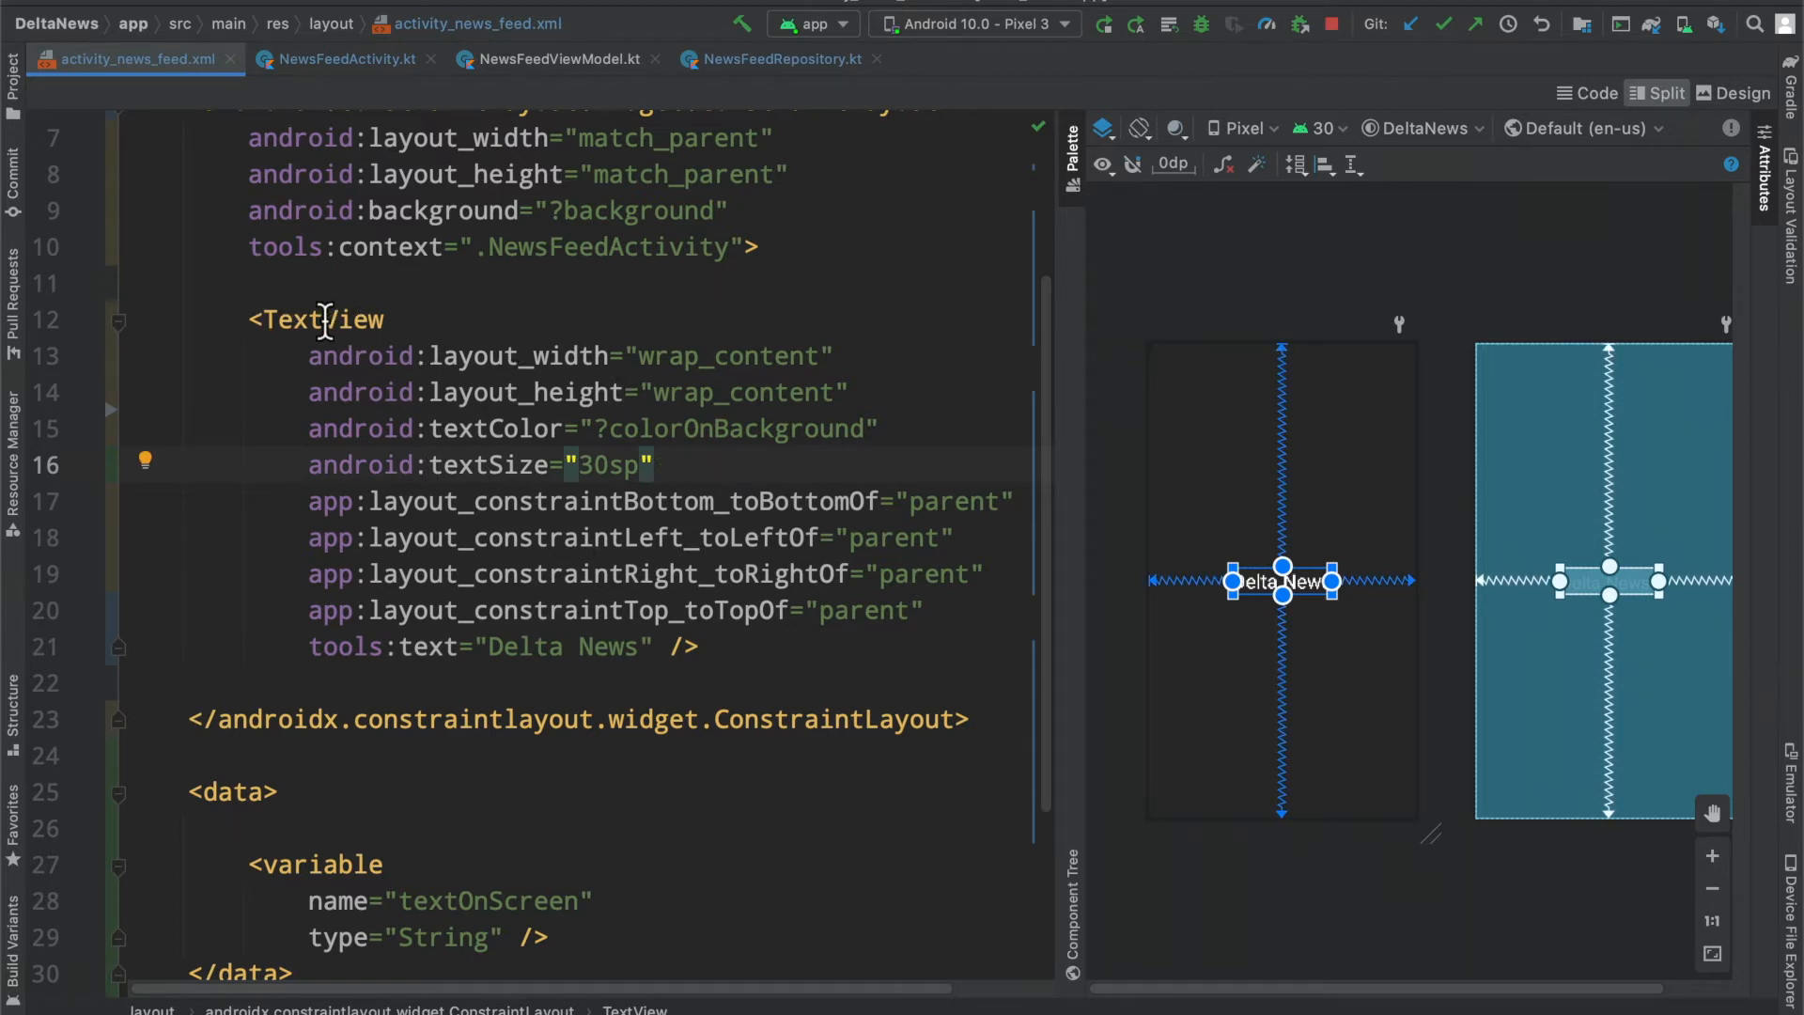
{"action": "type", "text": "android:"}
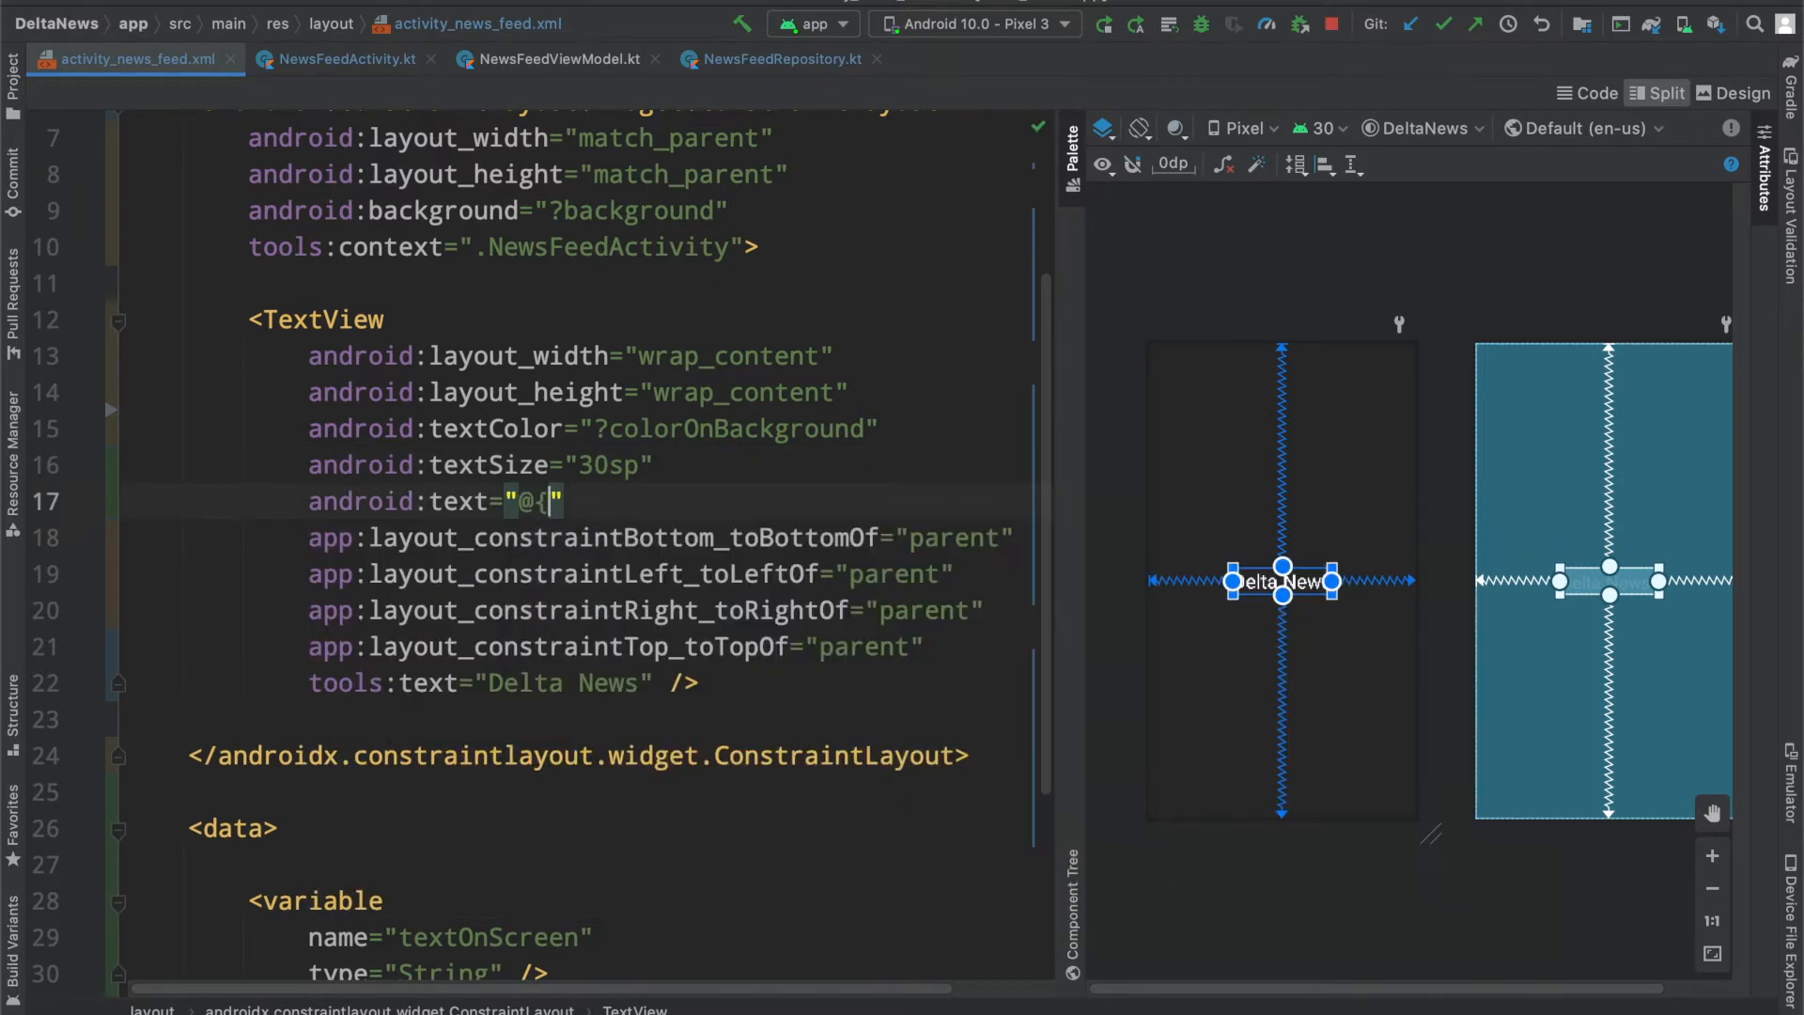
{"action": "type", "text": "textOnScreen}"}
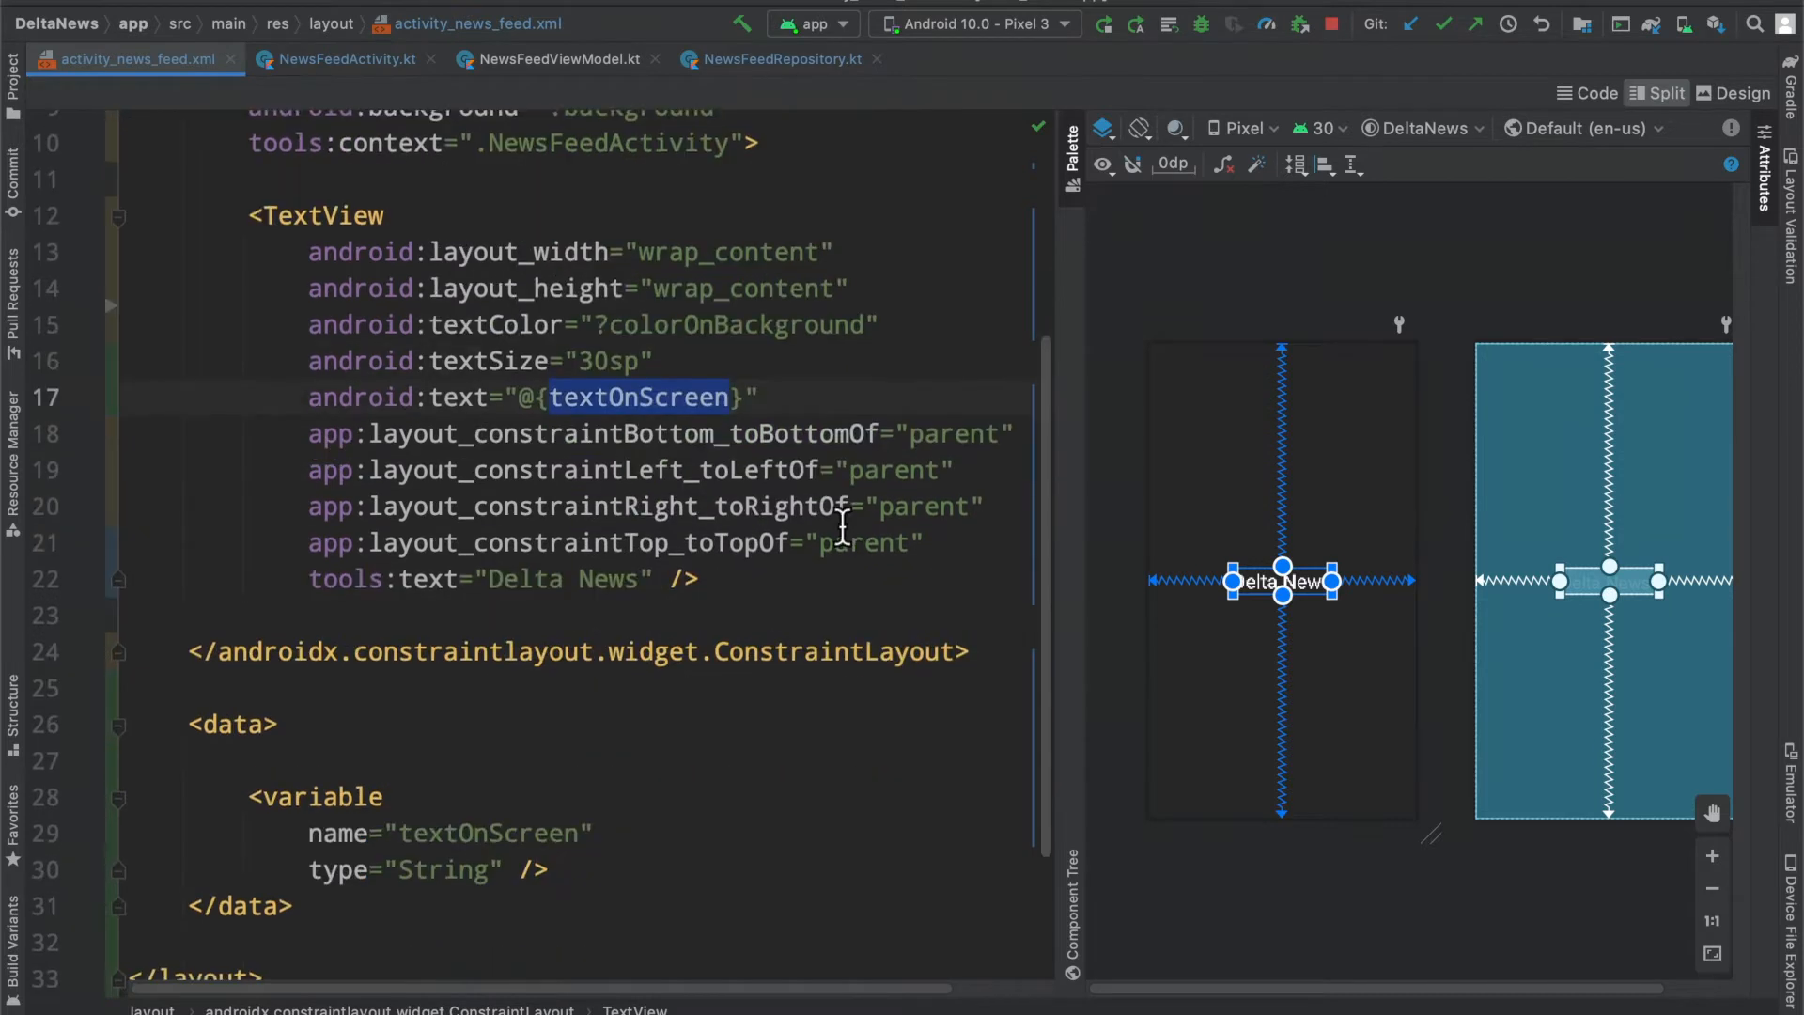
{"action": "mouse_move", "coordinate": [608, 654]}
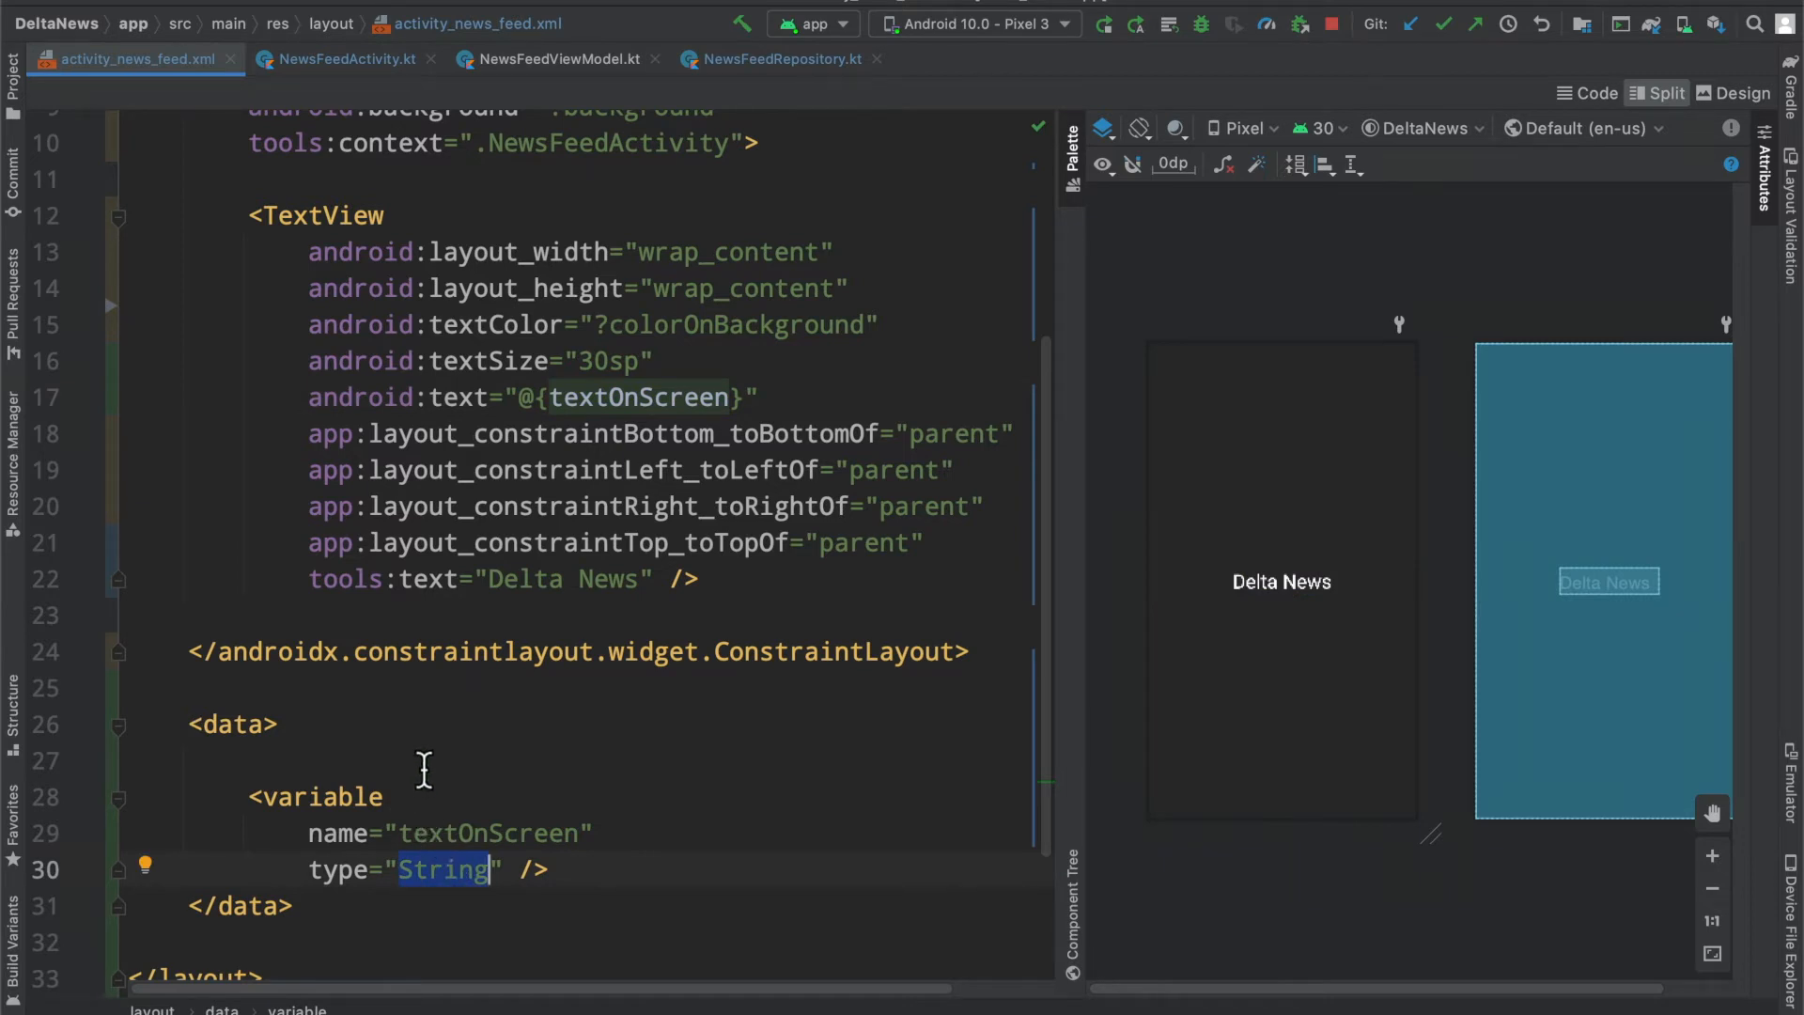
{"action": "mouse_move", "coordinate": [526, 564]}
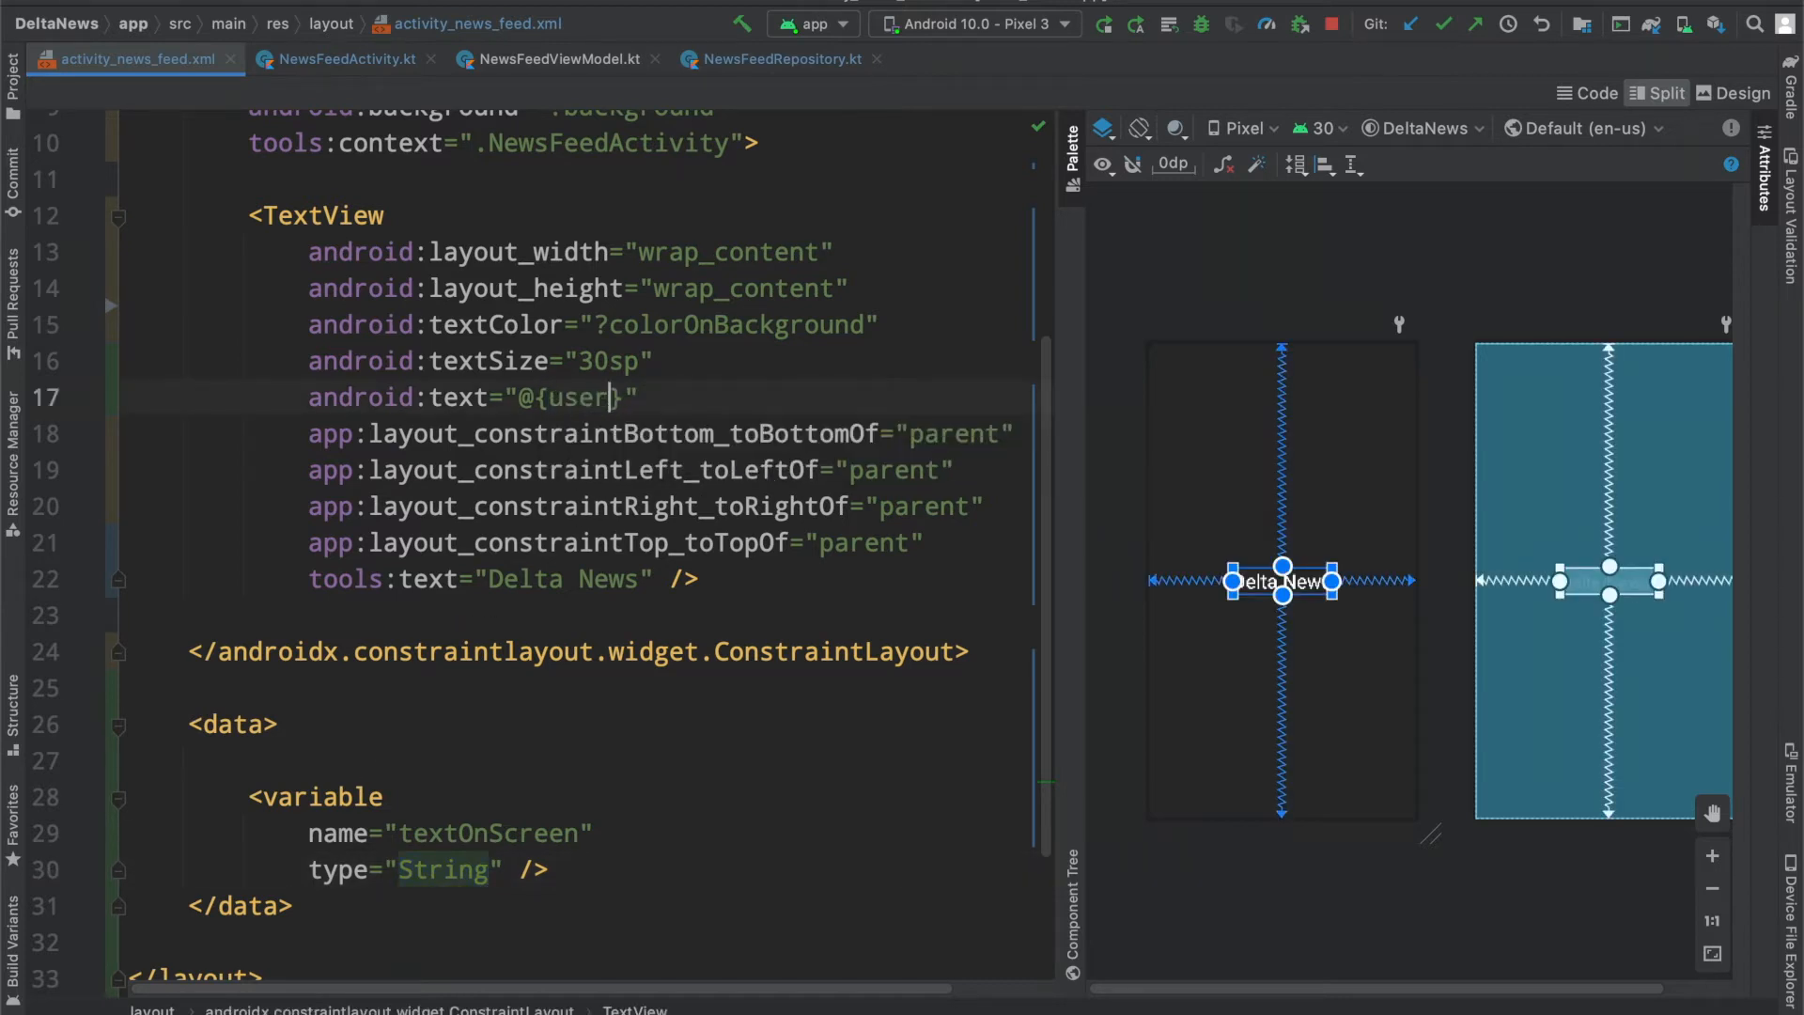
{"action": "type", "text": ".name"}
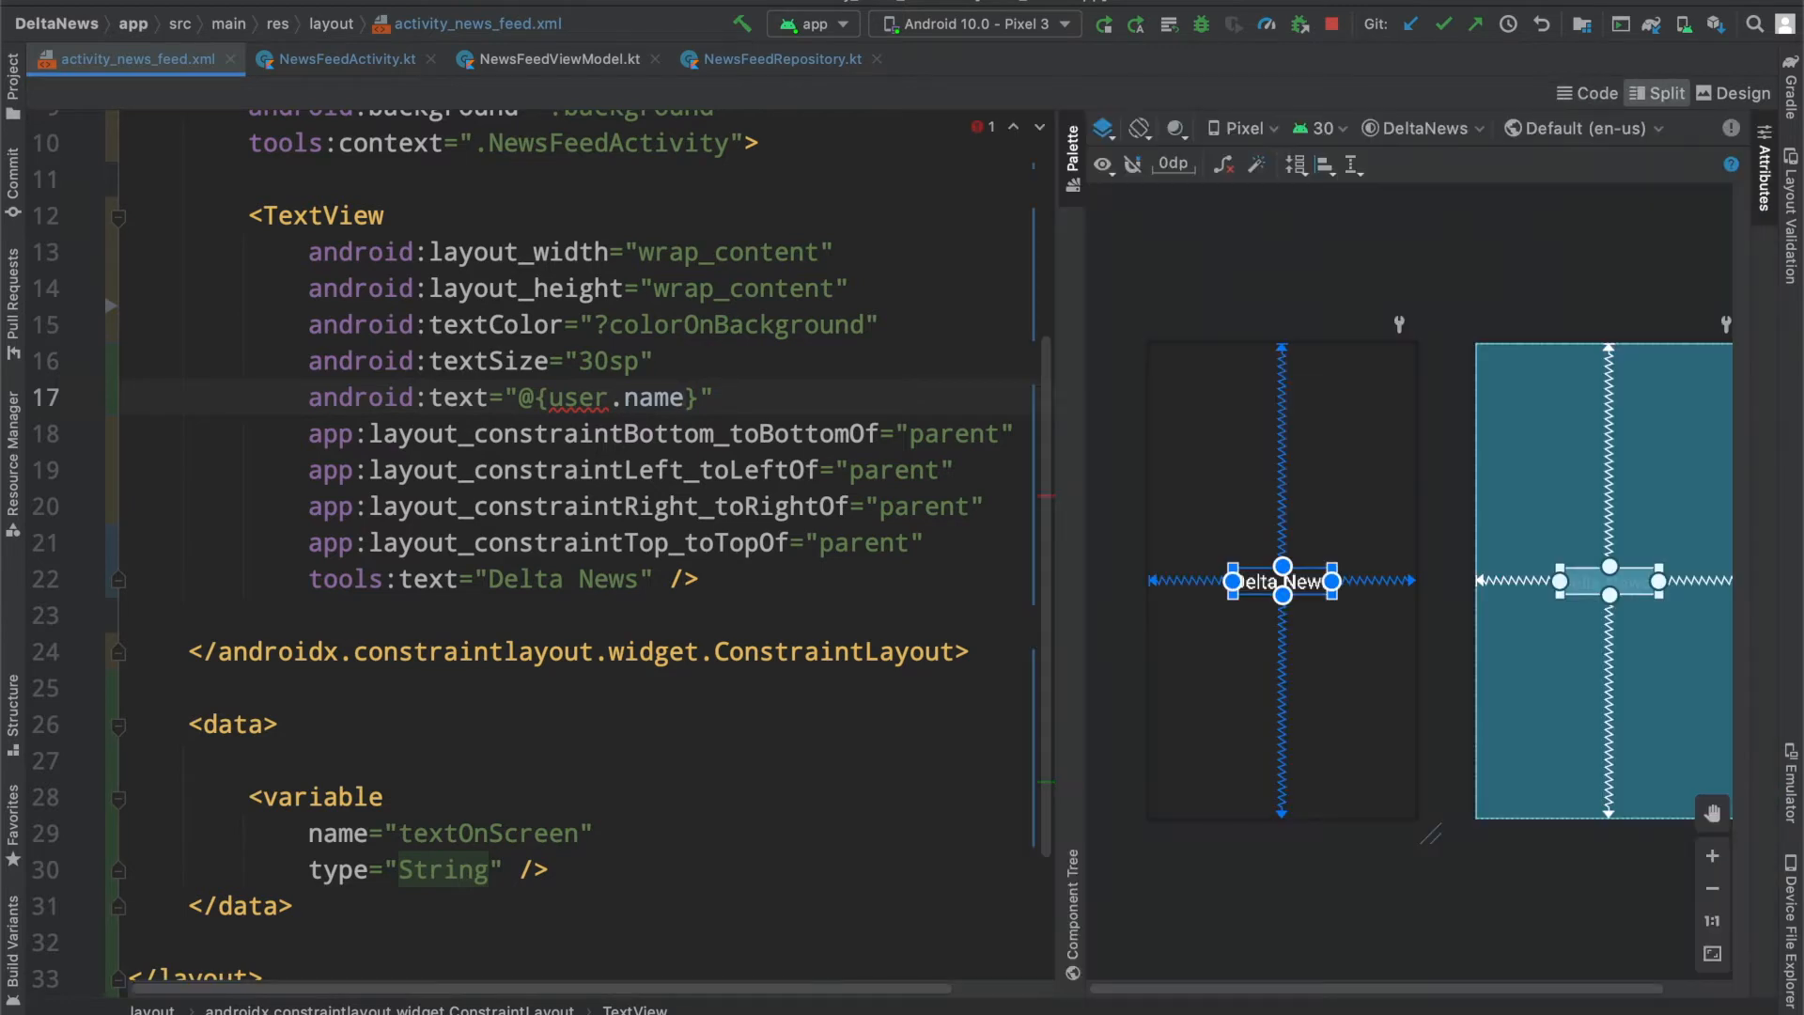
{"action": "type", "text": "textOnScree"}
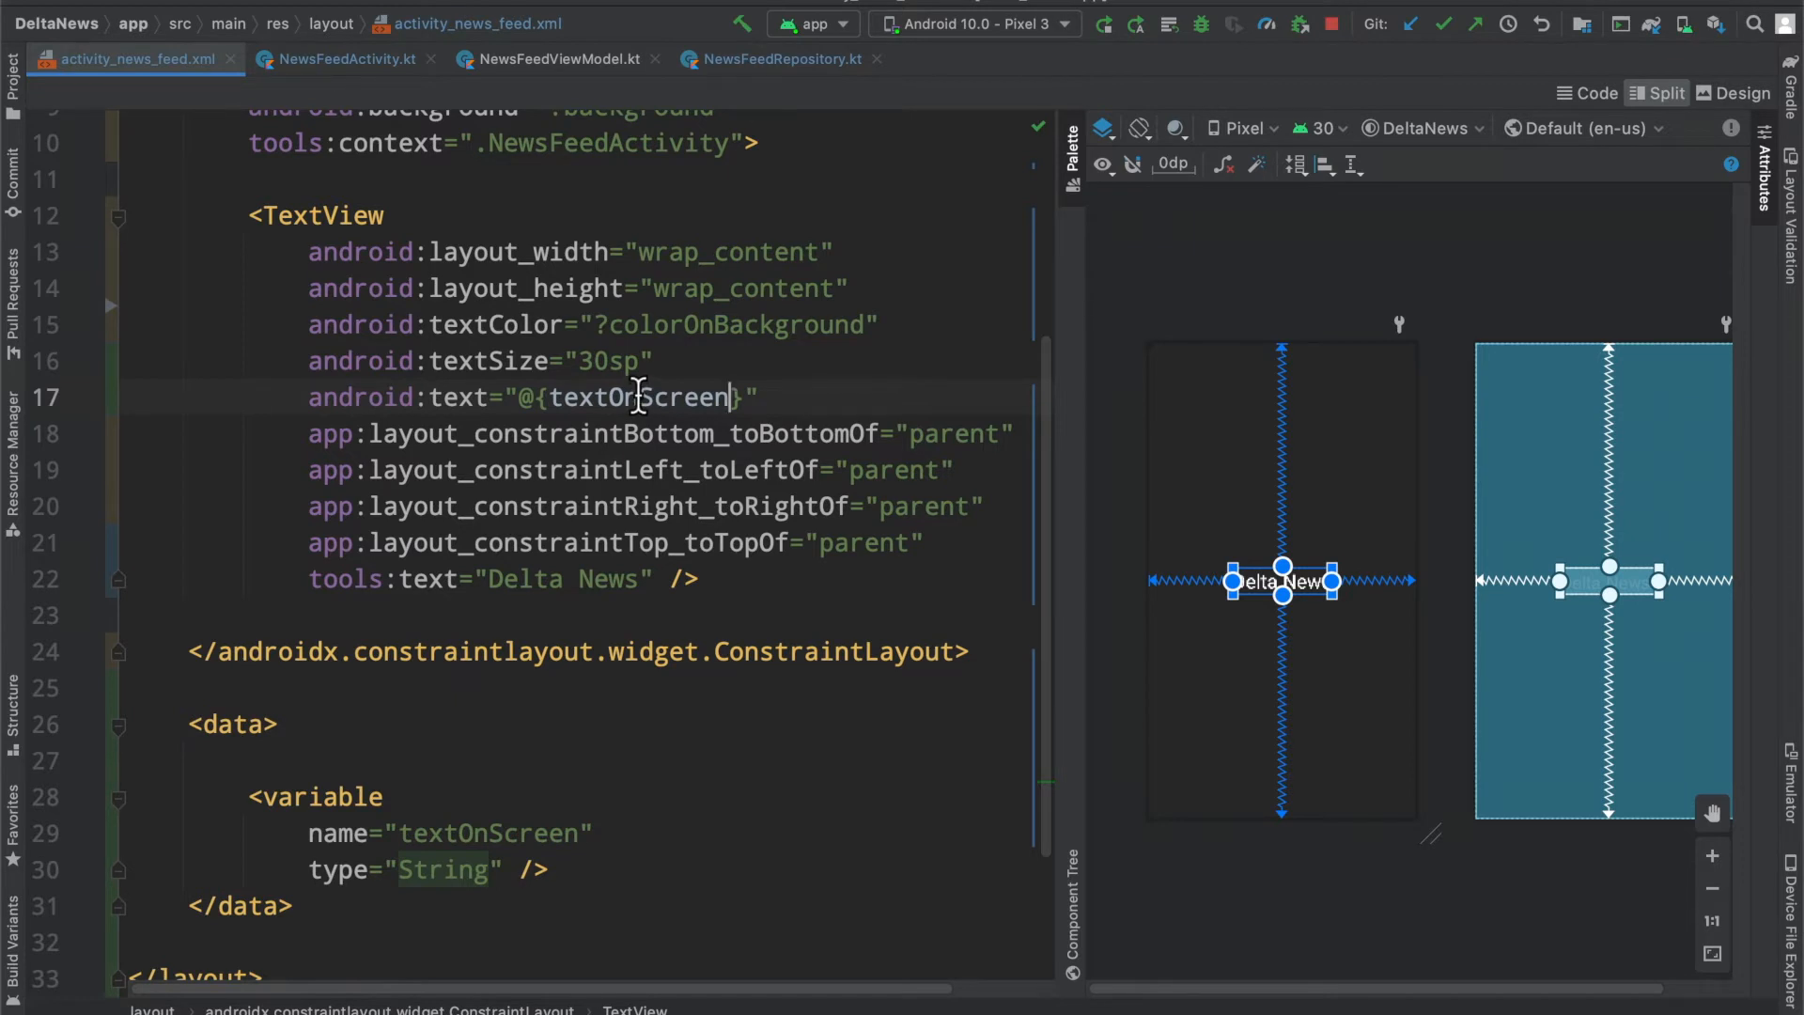
Step: Add val binding = DataBindingUtil.setContentView(this, R.layout.activity_news_feed) in onCreate
{"action": "left_click", "coordinate": [345, 58]}
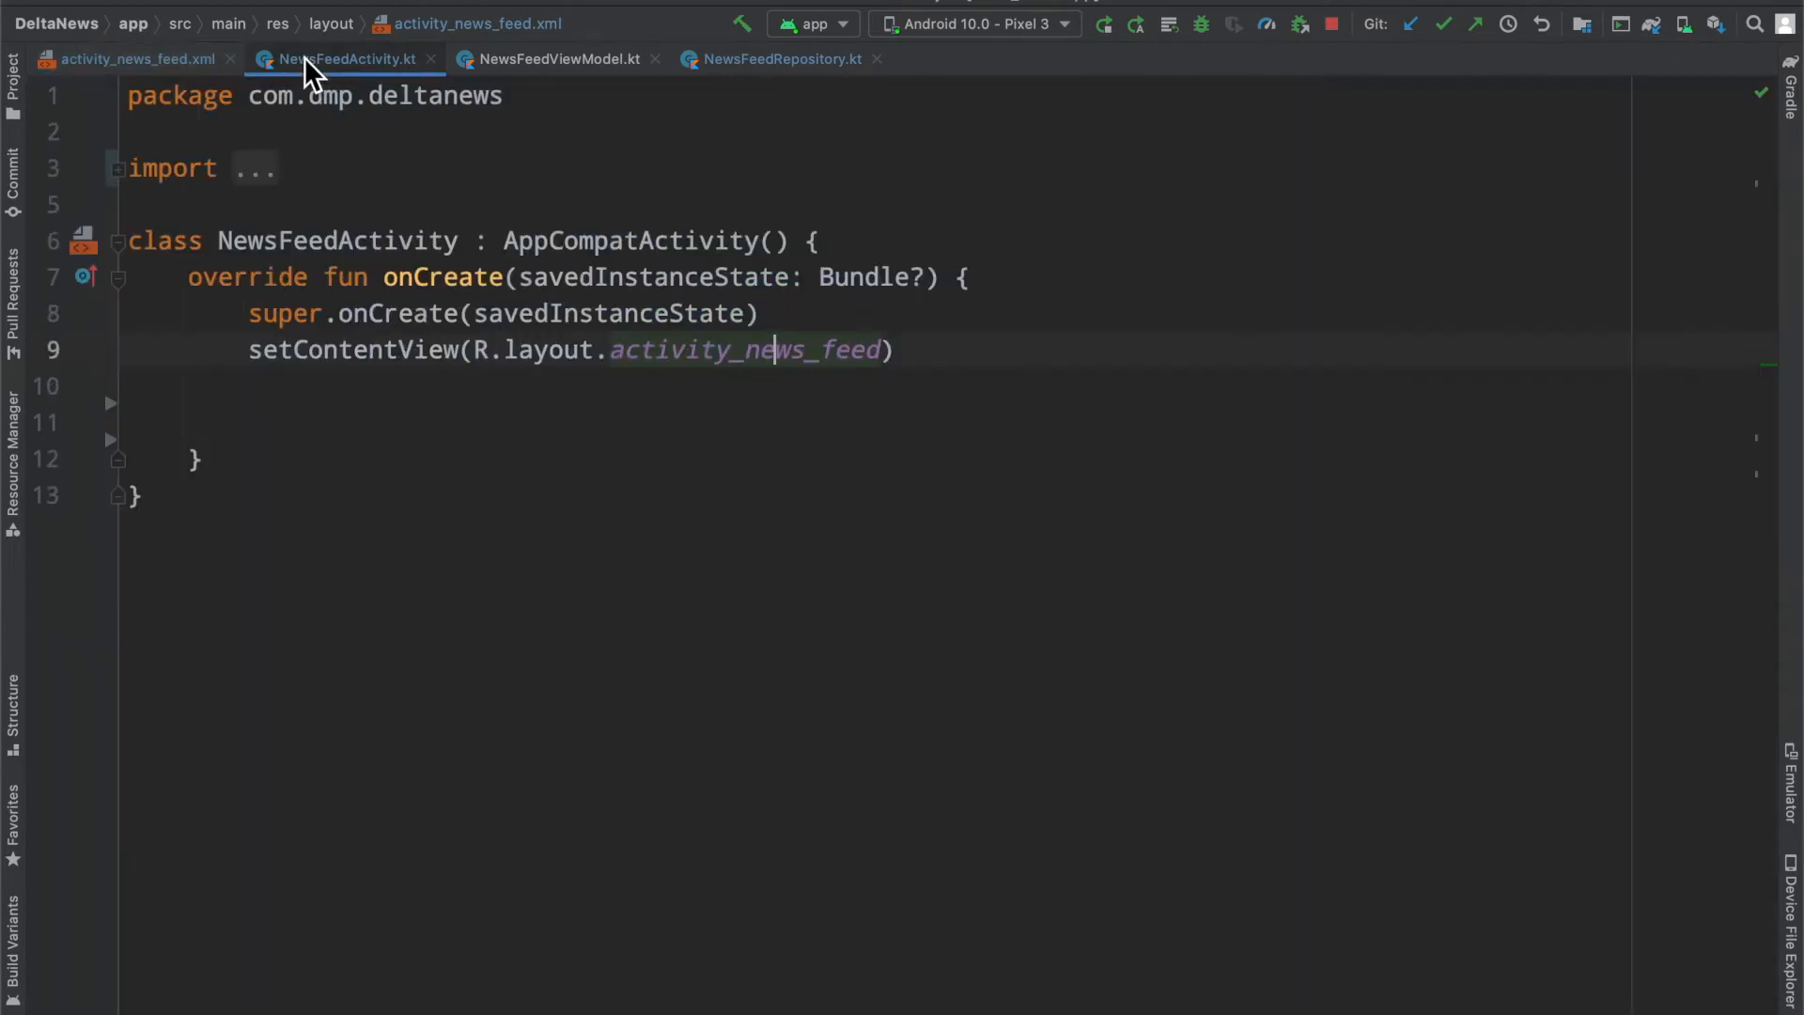
{"action": "left_click", "coordinate": [454, 421]}
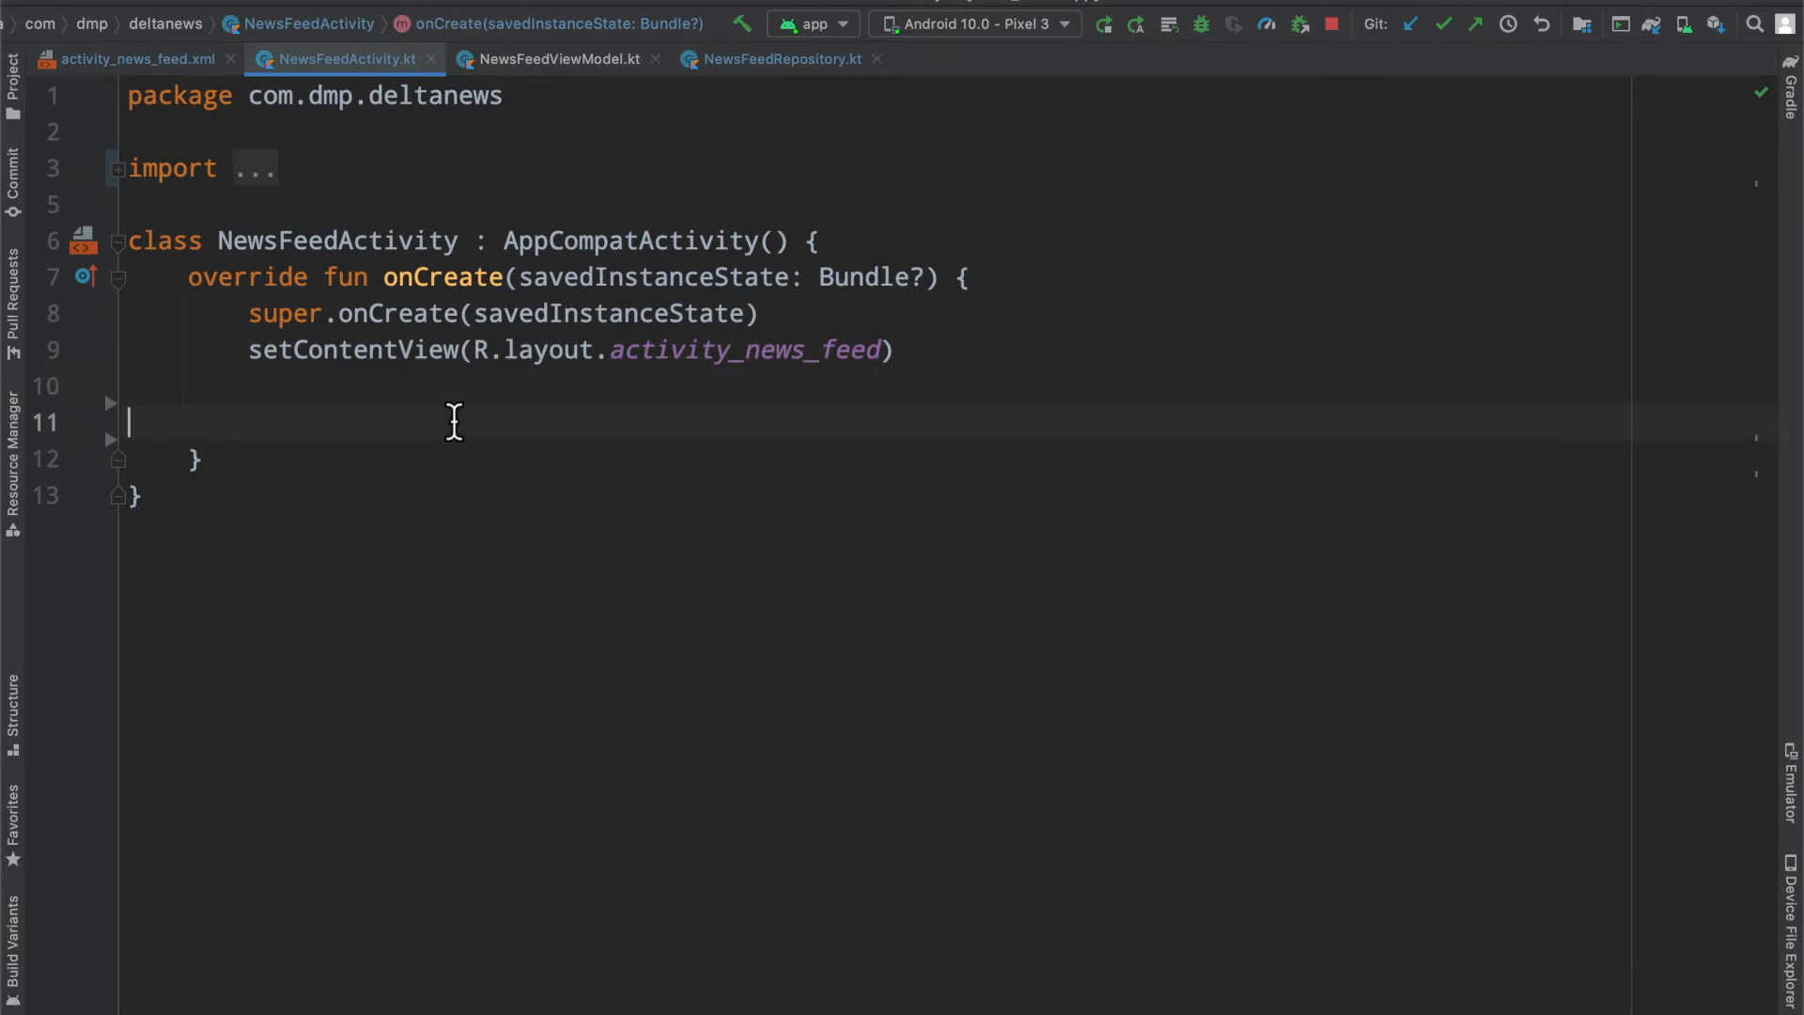
{"action": "type", "text": "val"}
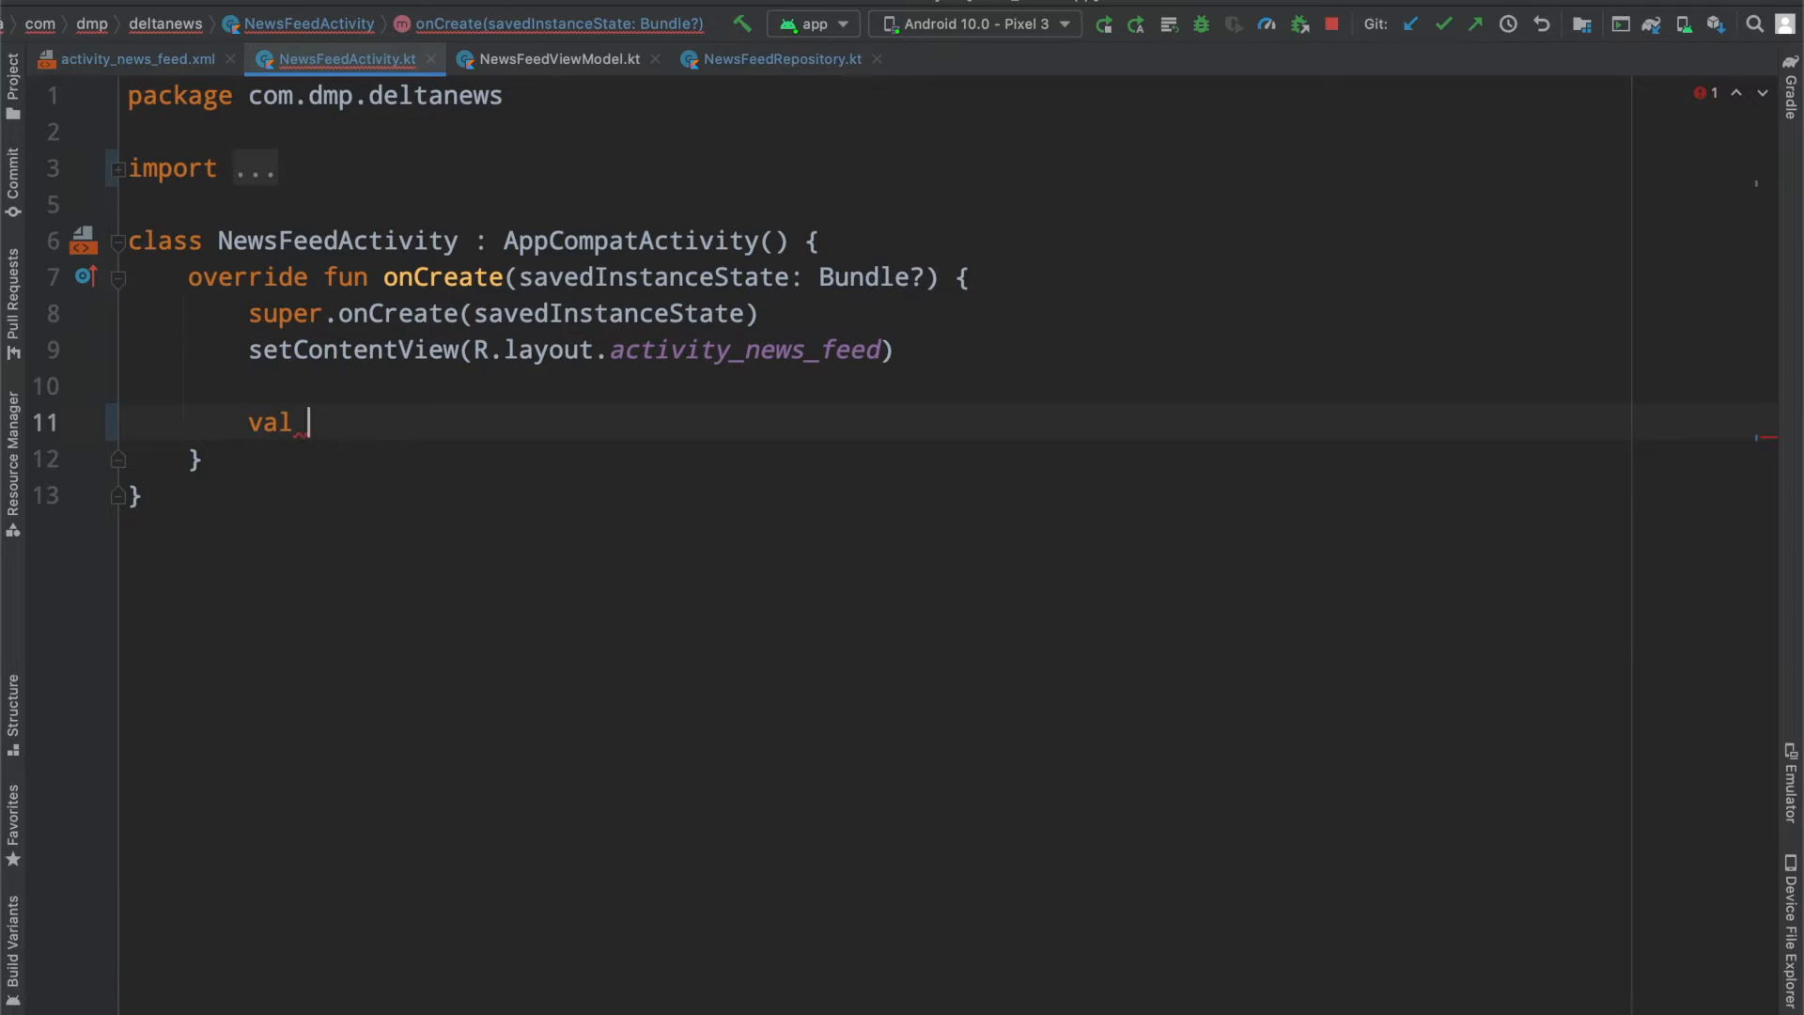
{"action": "type", "text": "bindin"}
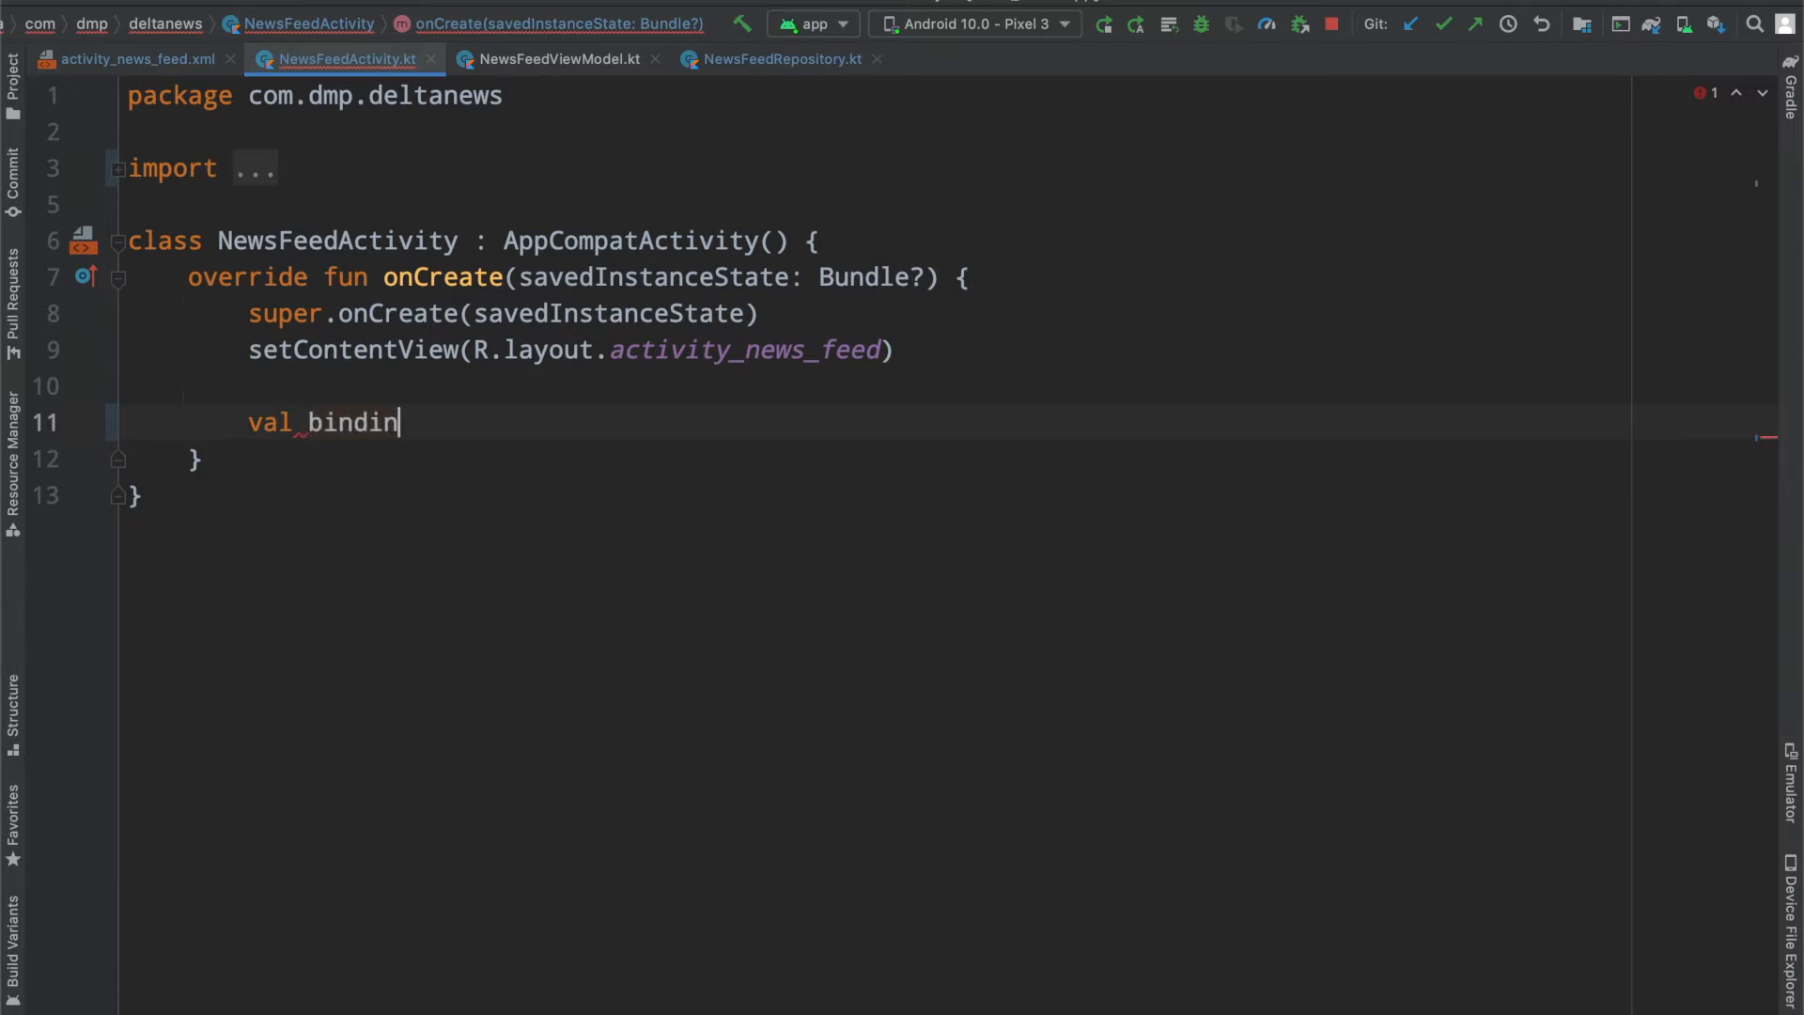
{"action": "type", "text": "g:"}
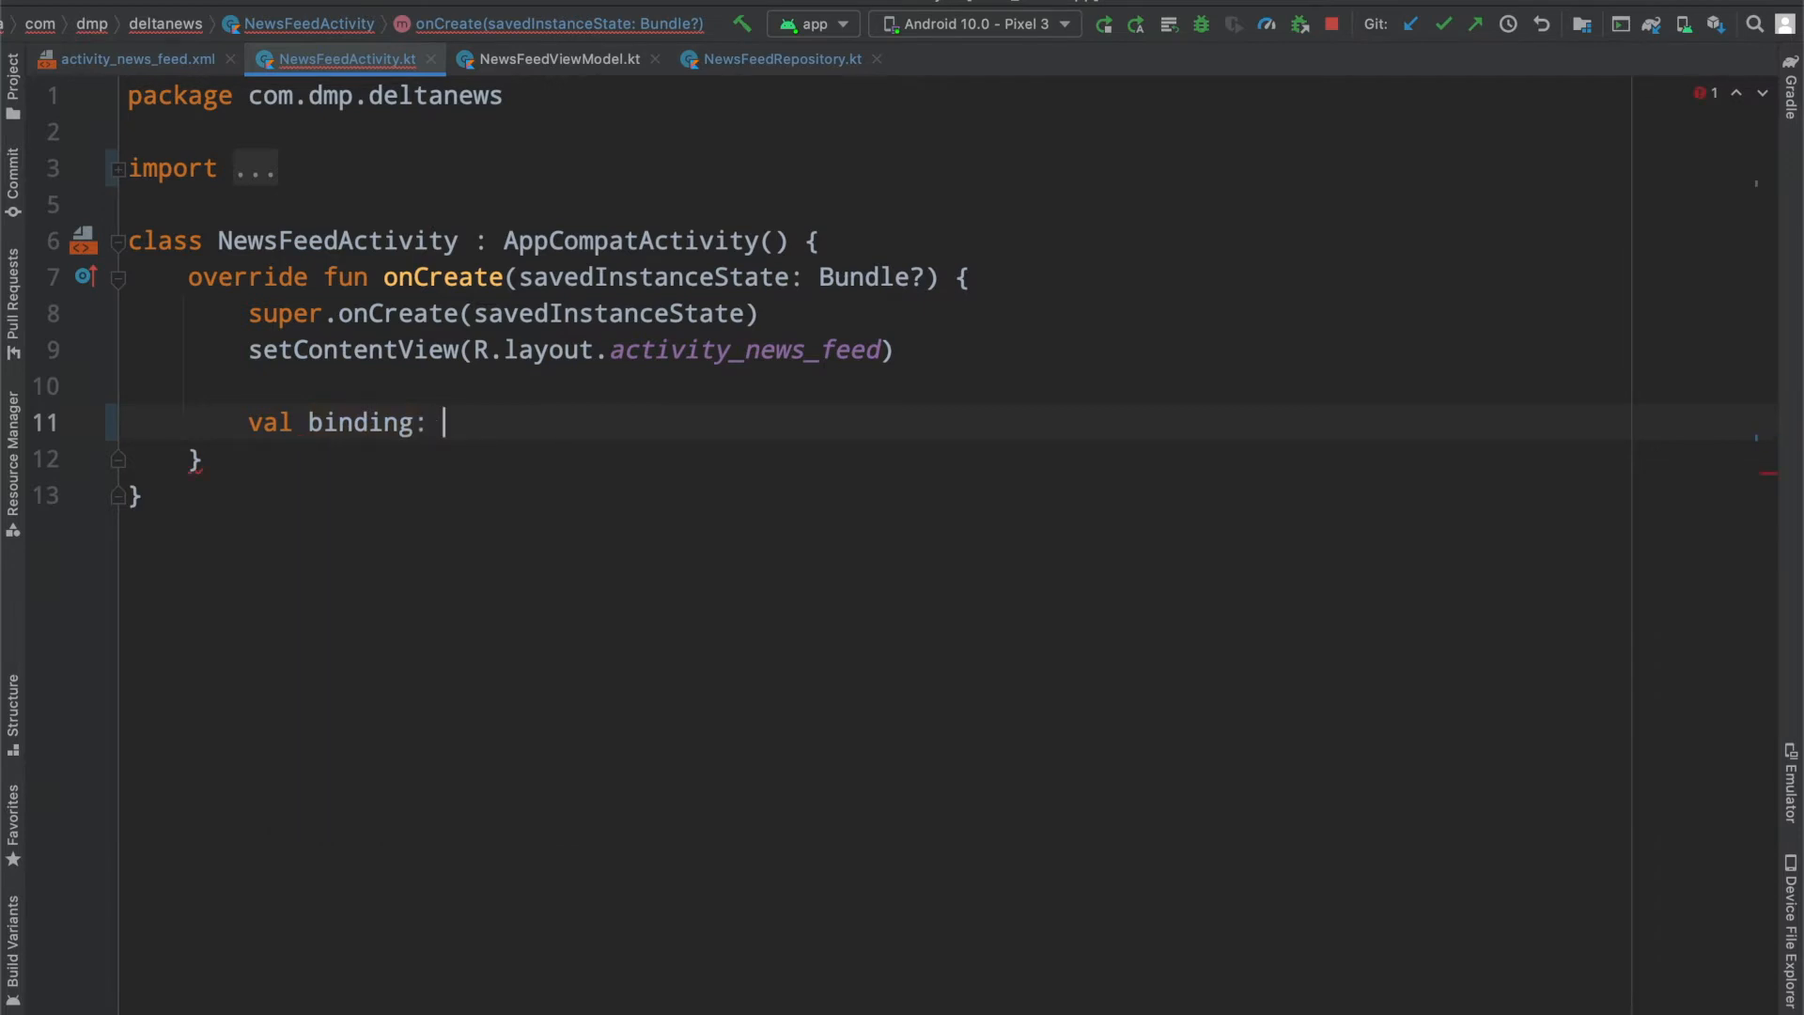
{"action": "type", "text": "ActivitN"}
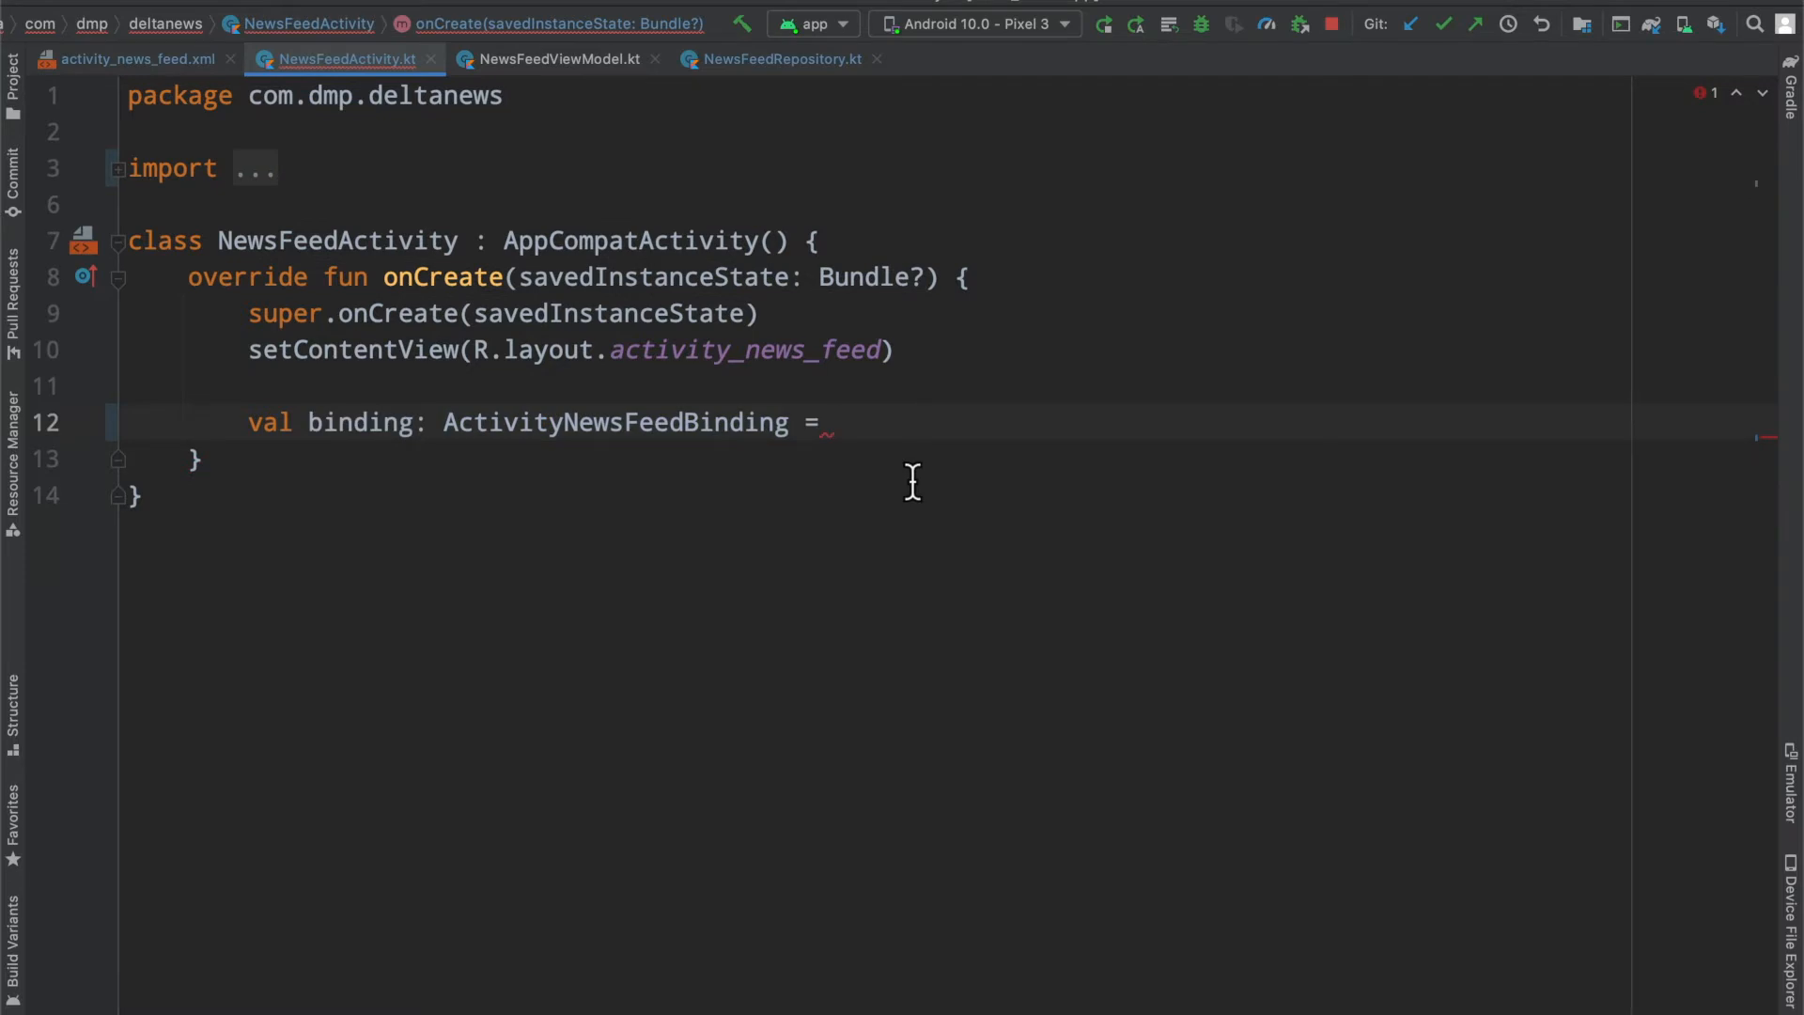
{"action": "type", "text": "Datab"}
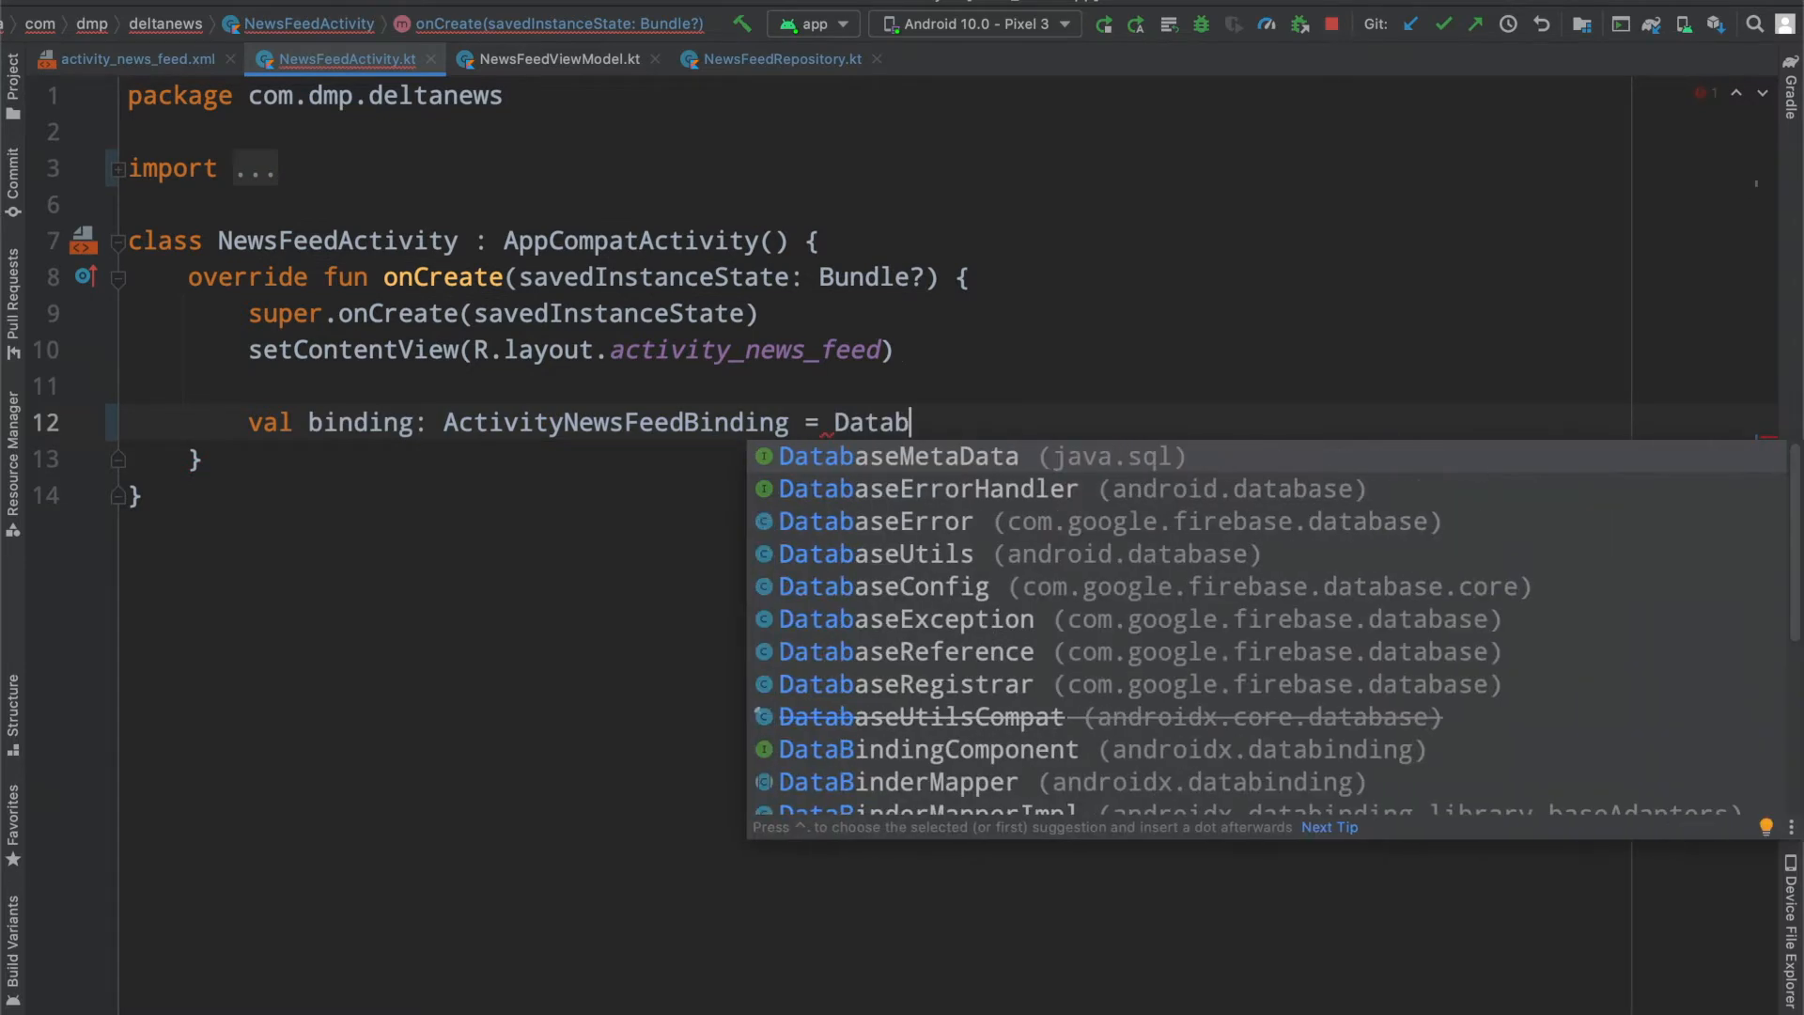
{"action": "type", "text": "indingUtil.setContentView("}
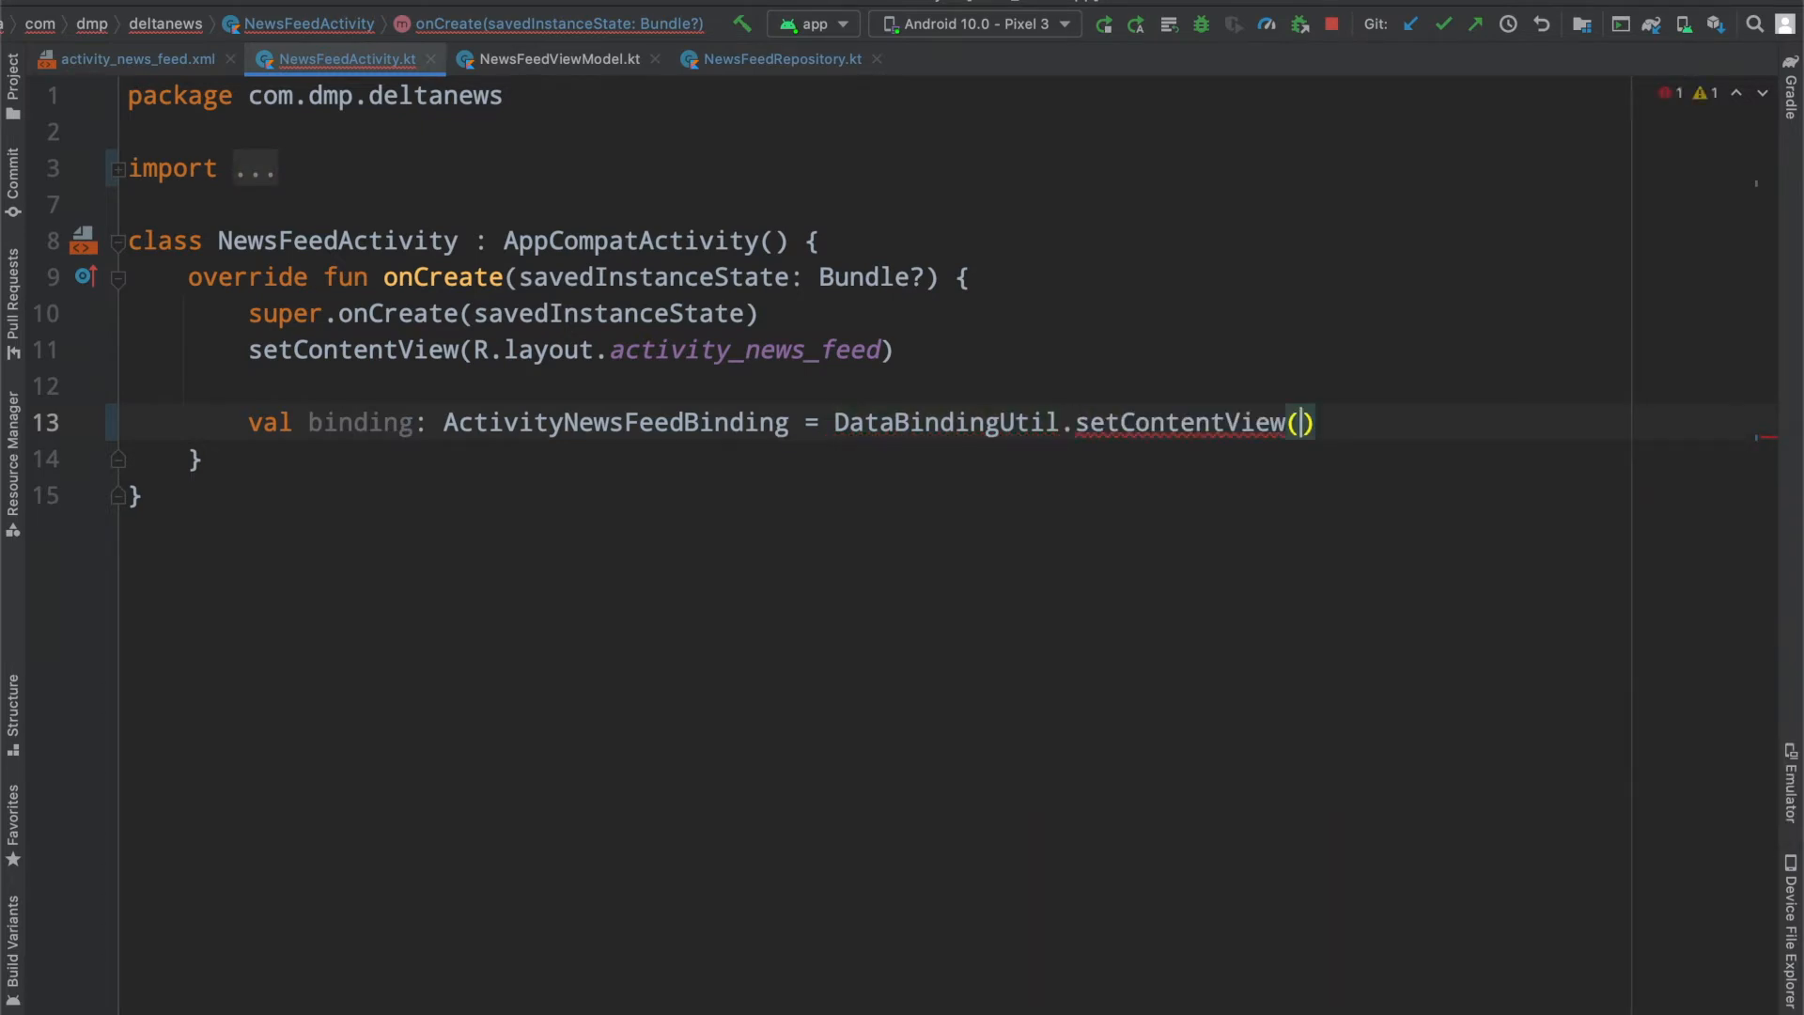
{"action": "type", "text": "this, R.layout.activity_news_feed"}
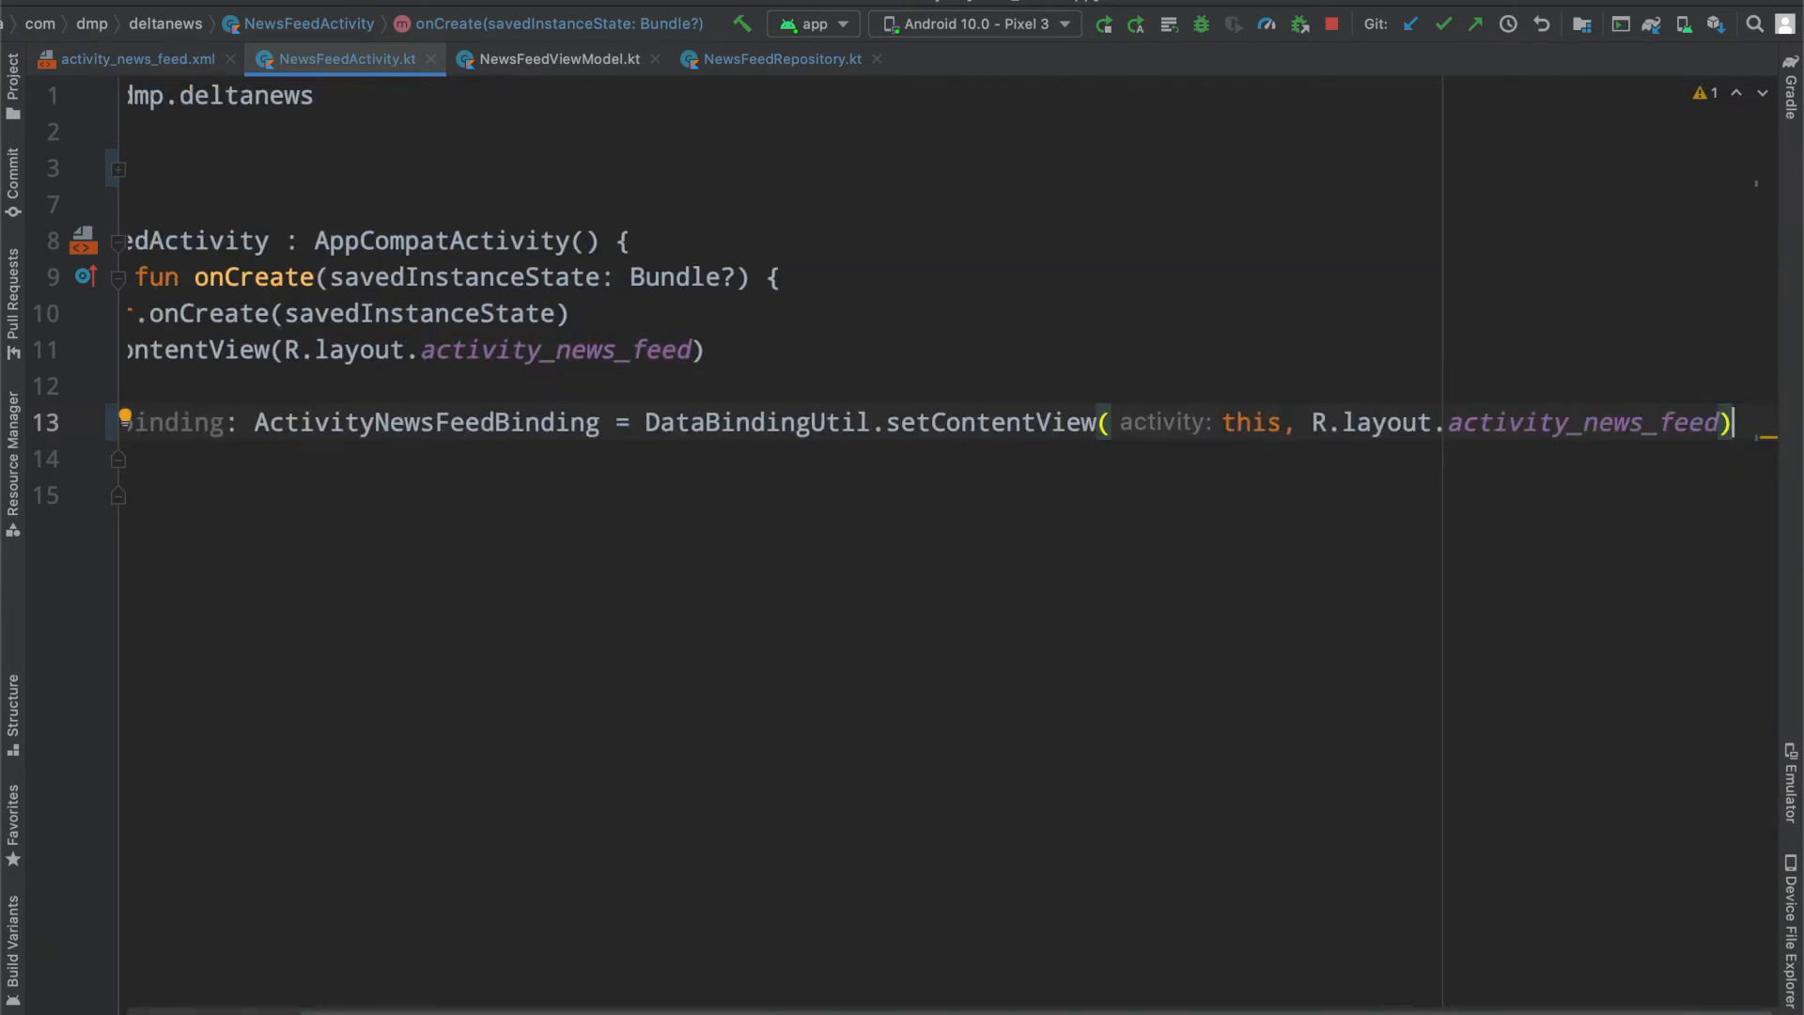
Step: Delete the old setContentView line and set binding.textOnScreen = "Hello!"
{"action": "scroll", "scroll_direction": "left", "scroll_amount": 3}
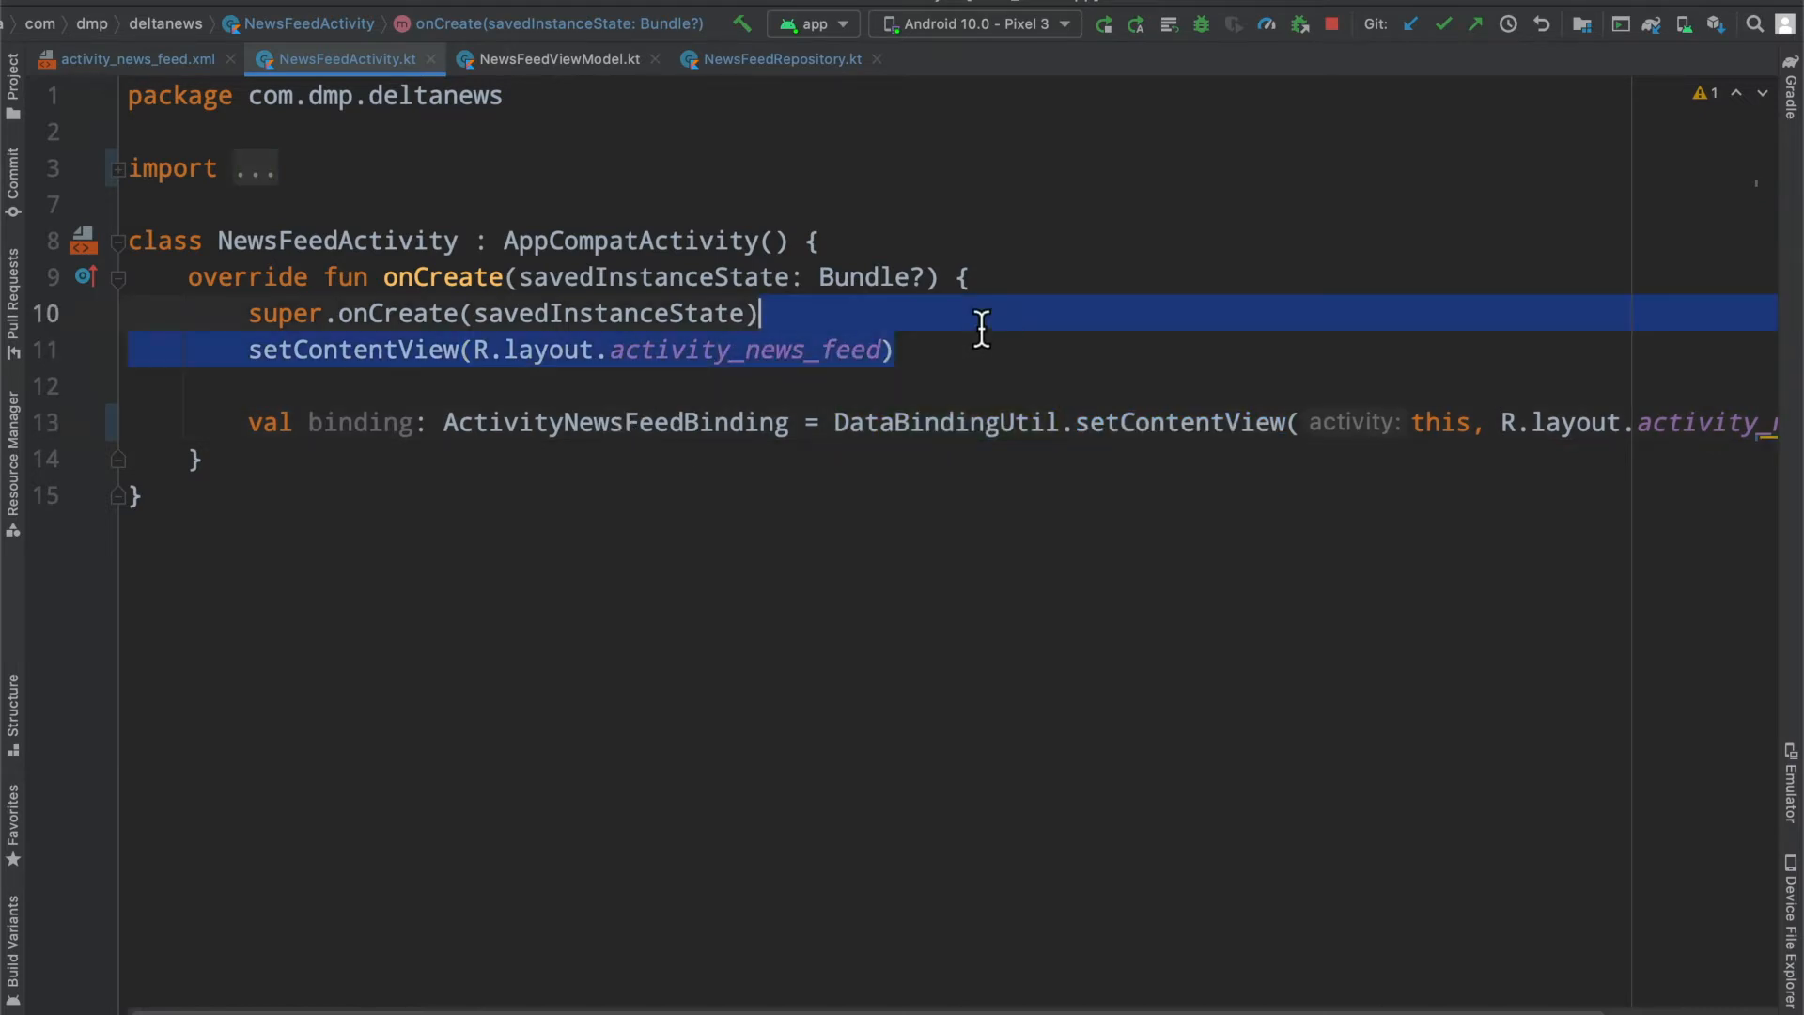
{"action": "key", "text": "Delete"}
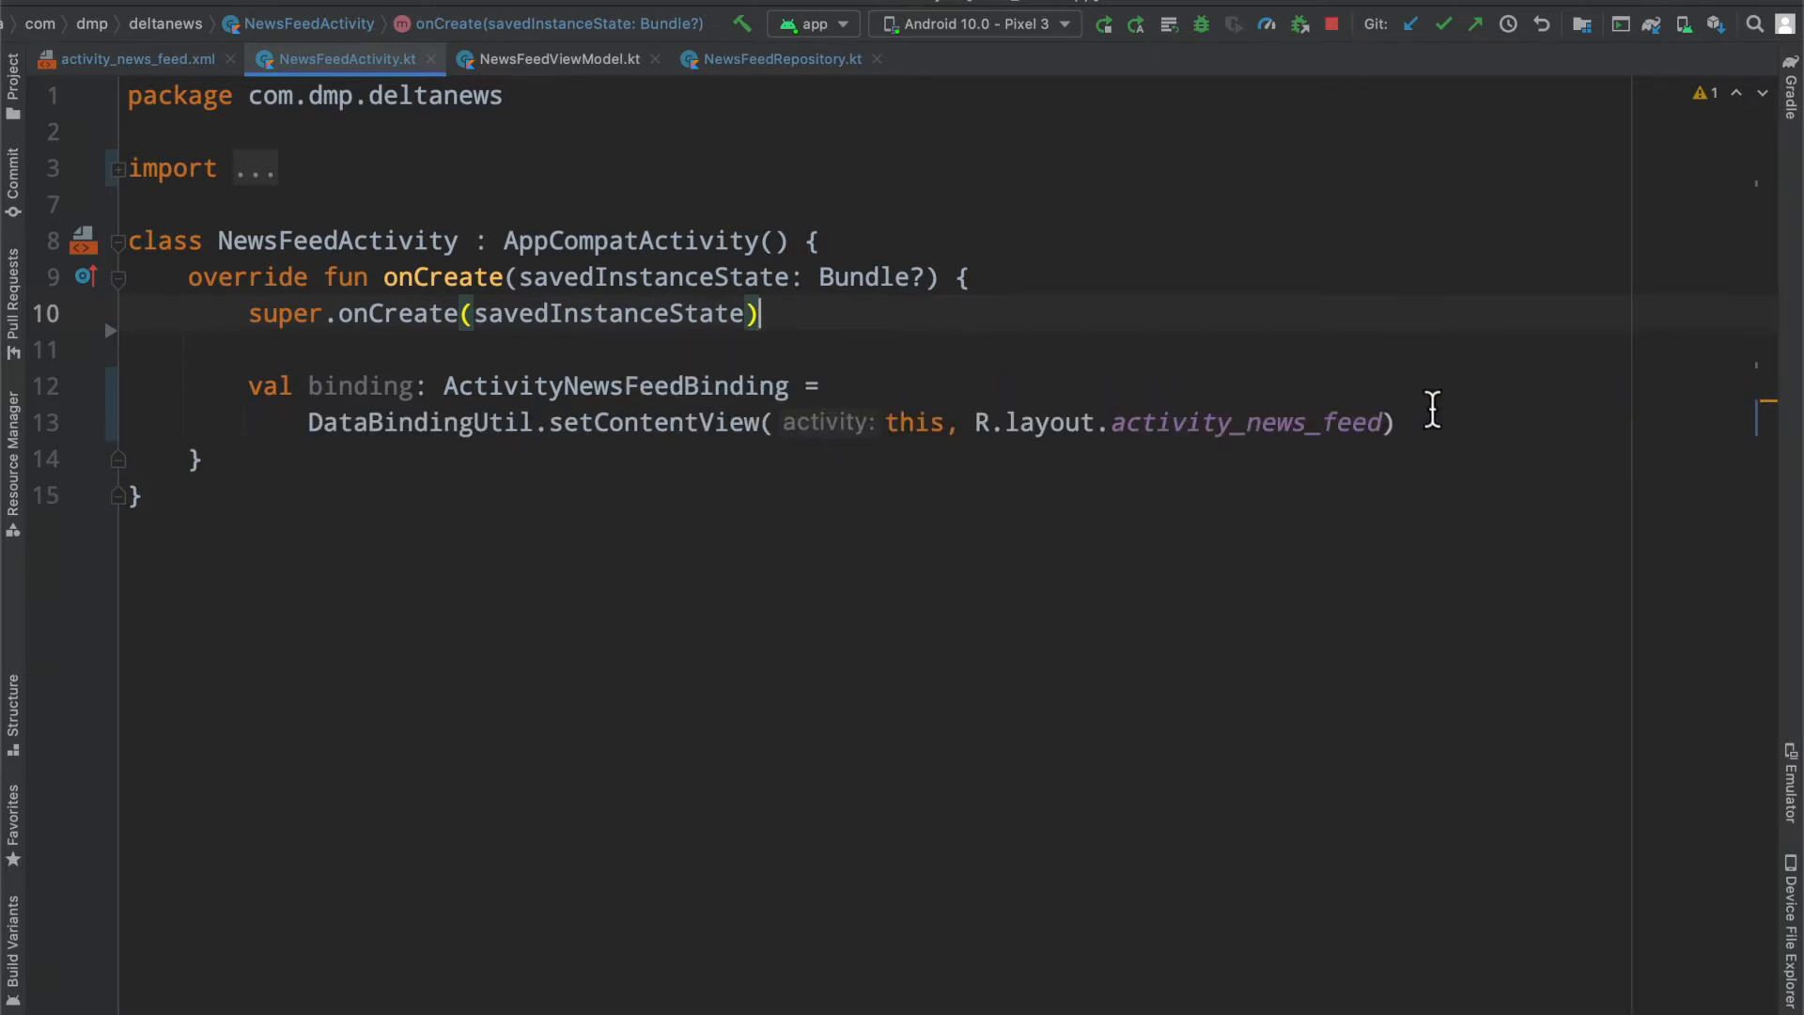
{"action": "type", "text": "bind"}
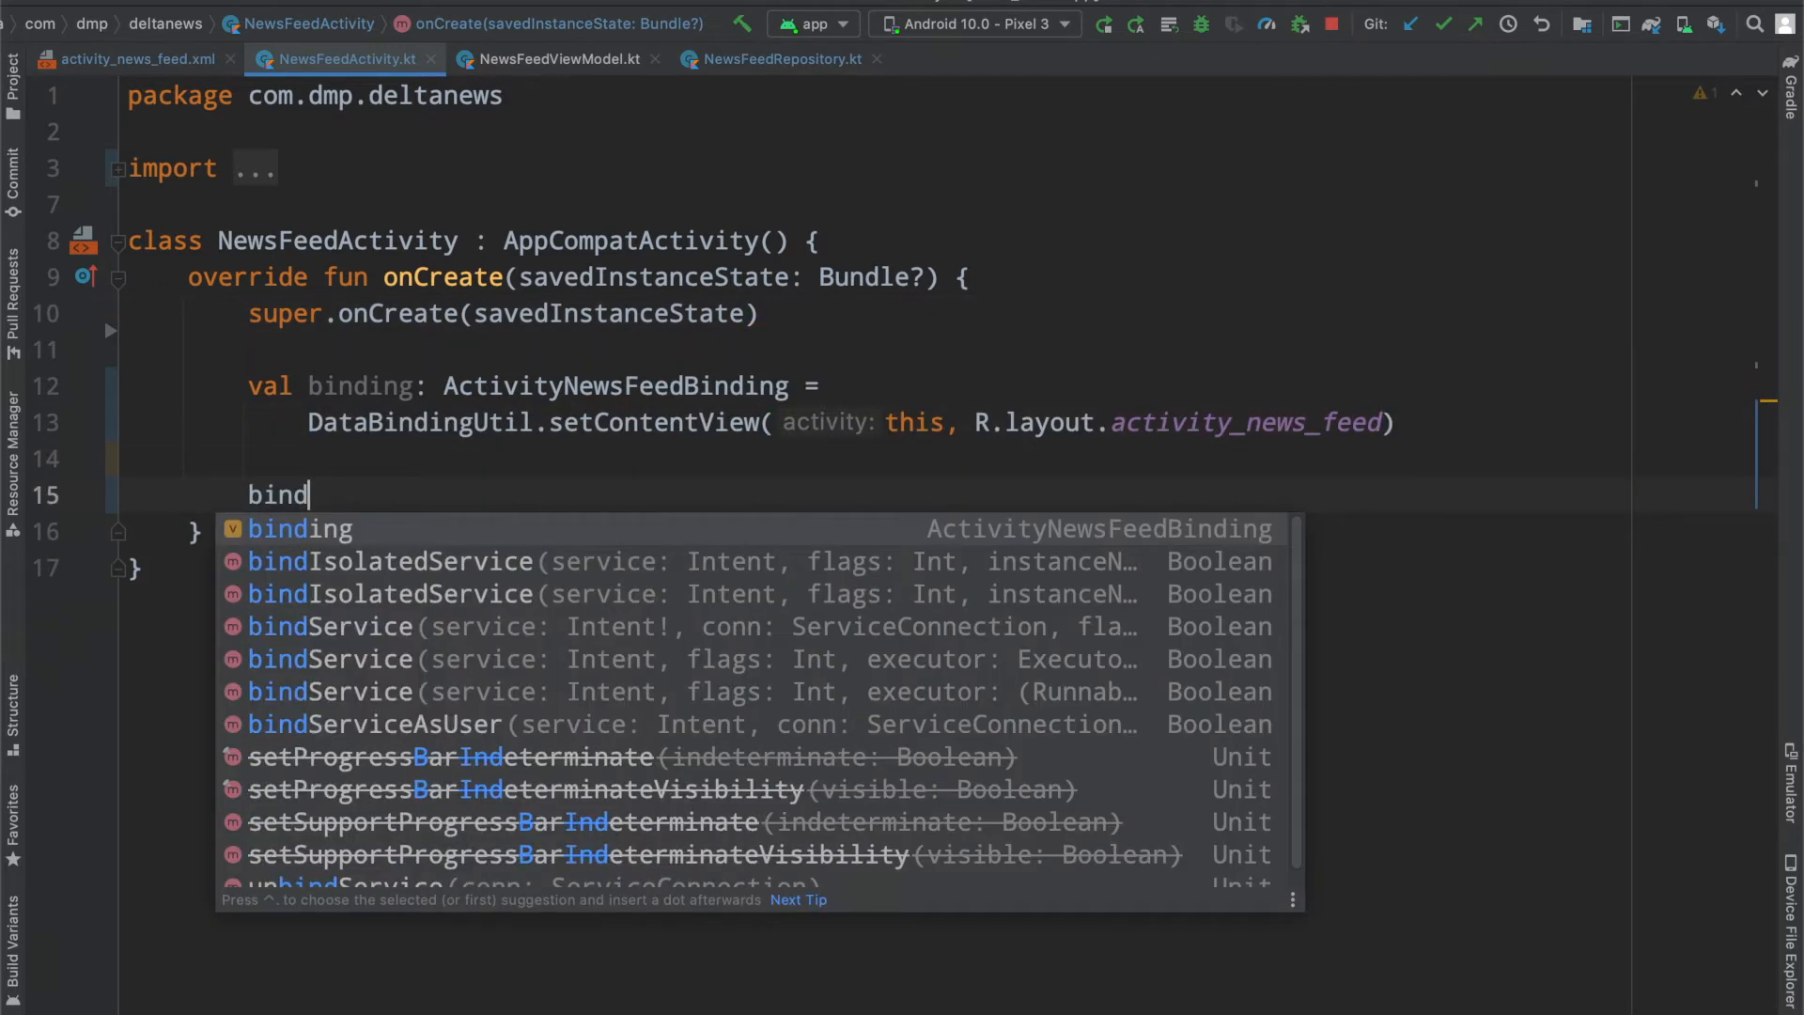
{"action": "type", "text": ".textOnScreen = \""}
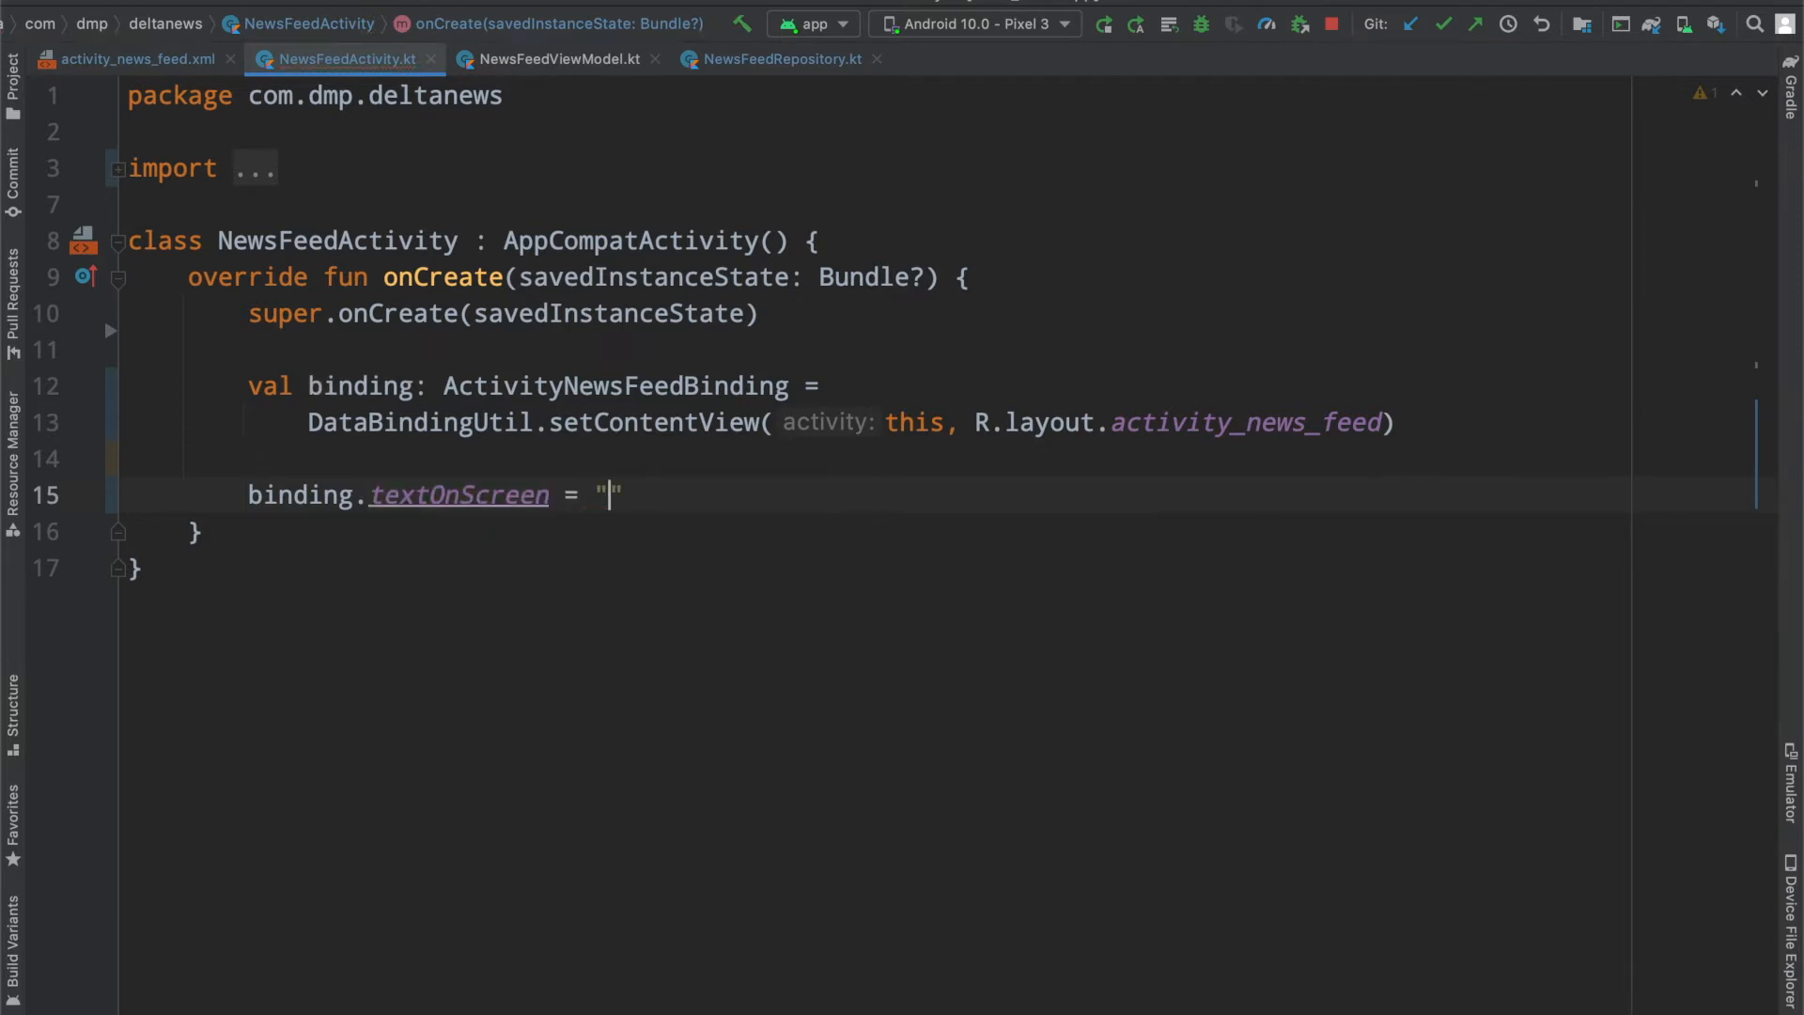
{"action": "type", "text": "Hello!"}
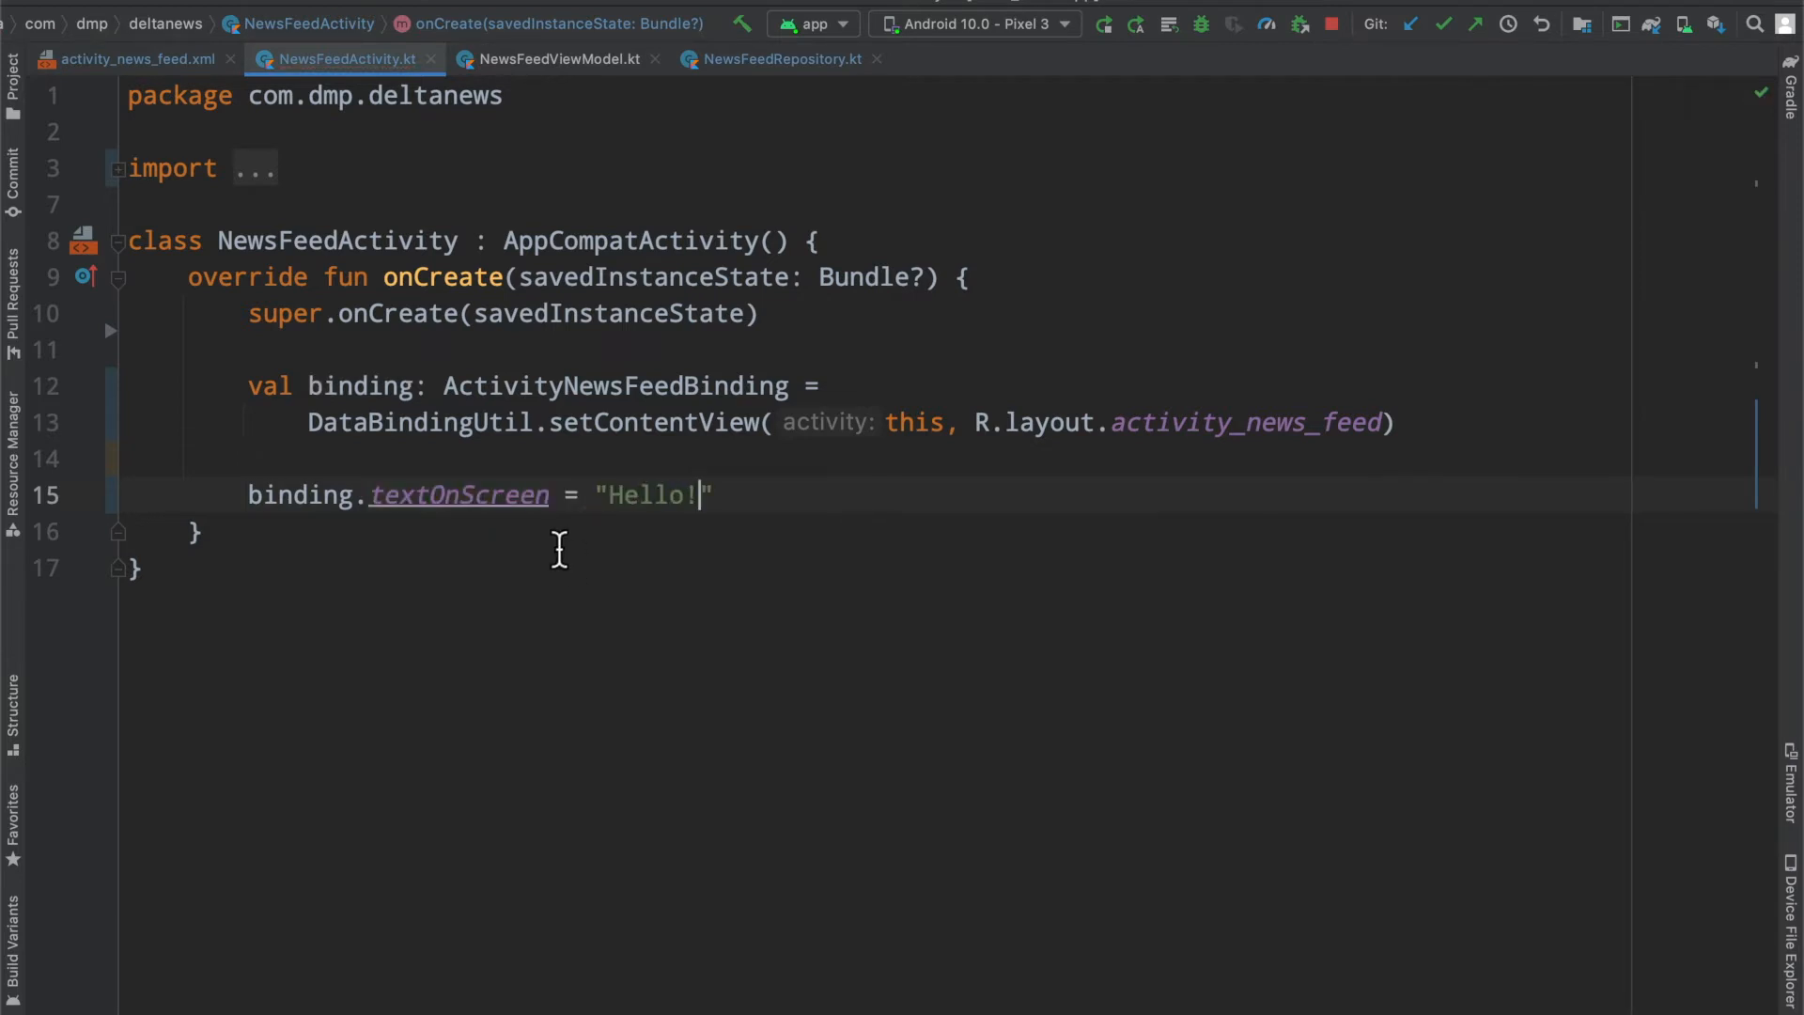
{"action": "mouse_move", "coordinate": [251, 391]}
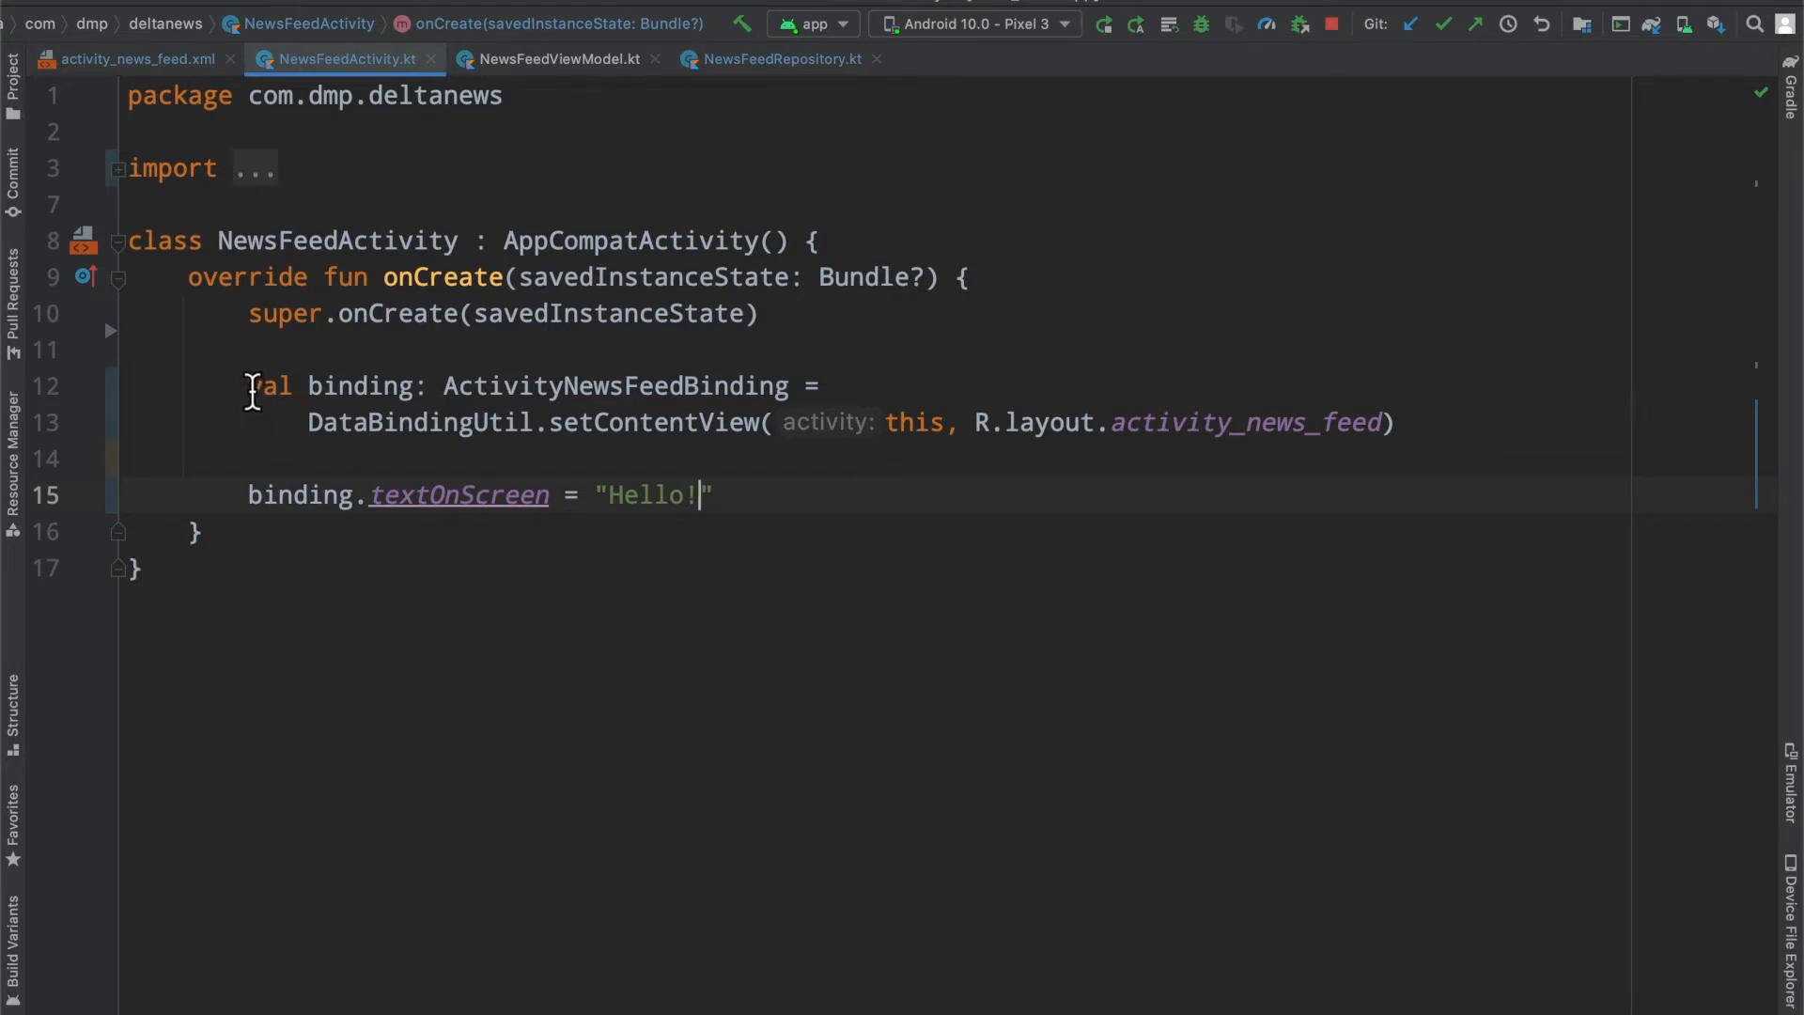
{"action": "double_click", "coordinate": [654, 421]}
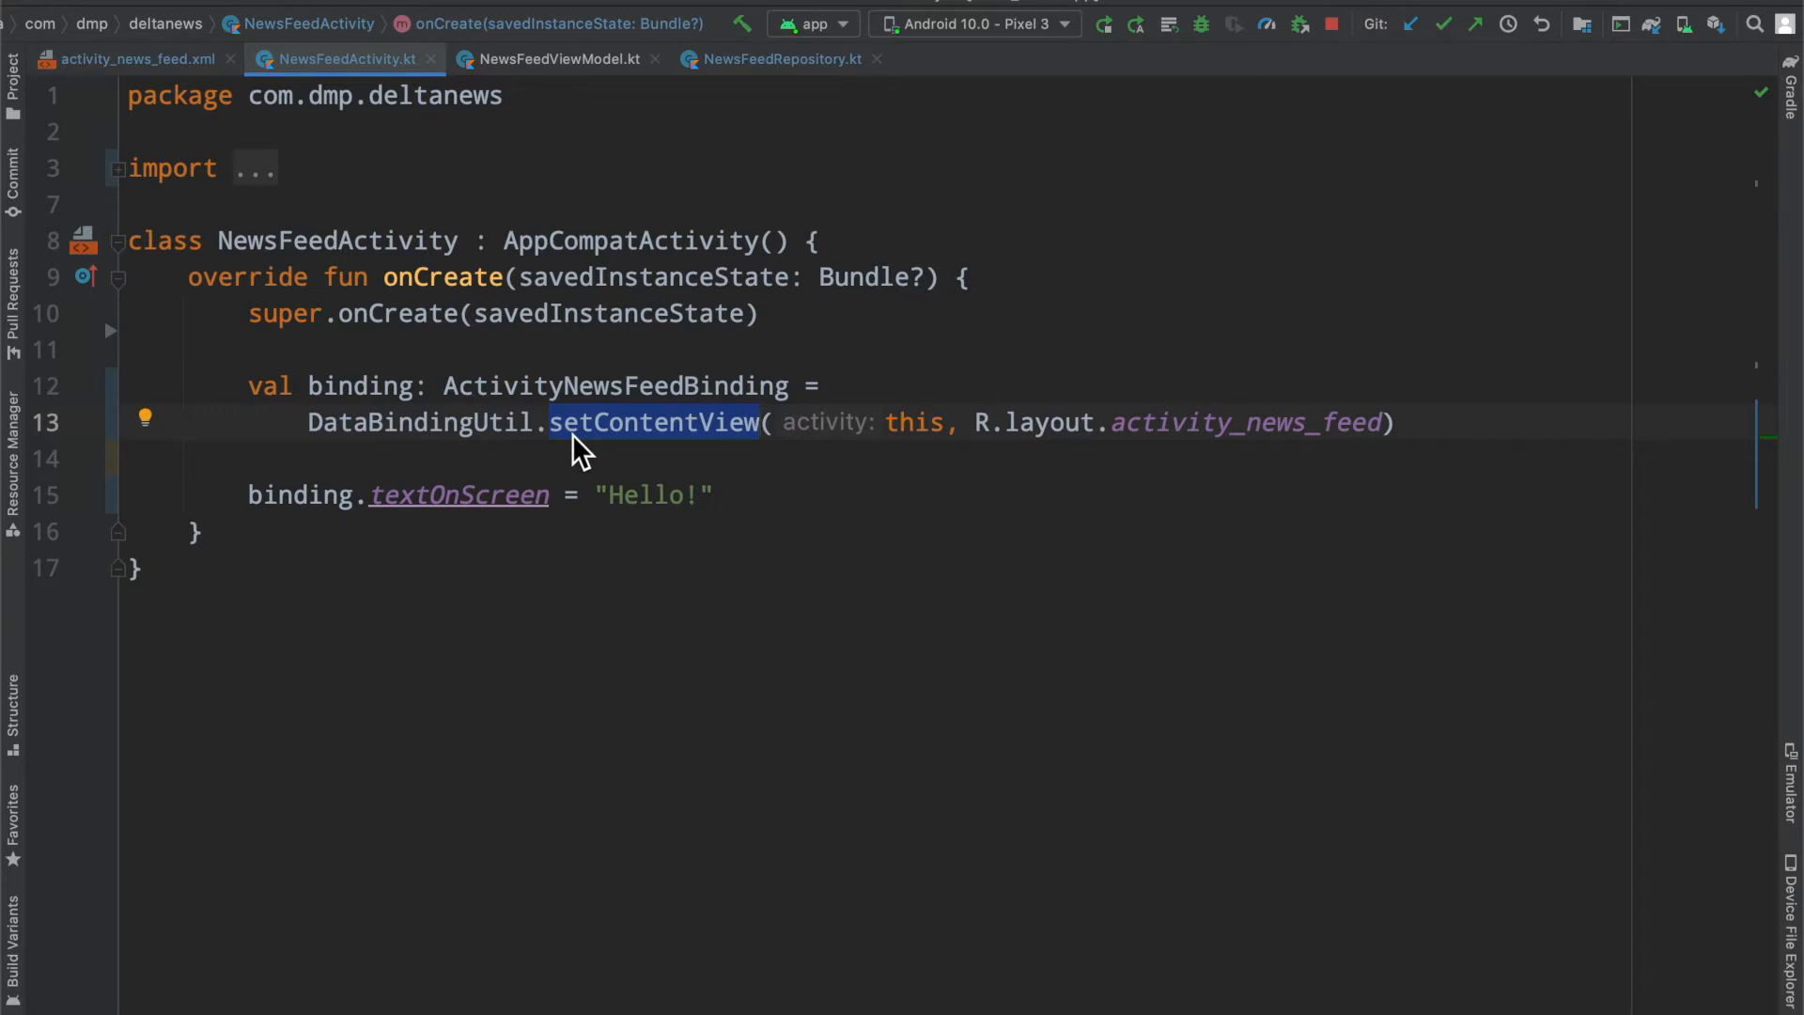
{"action": "mouse_move", "coordinate": [527, 343]}
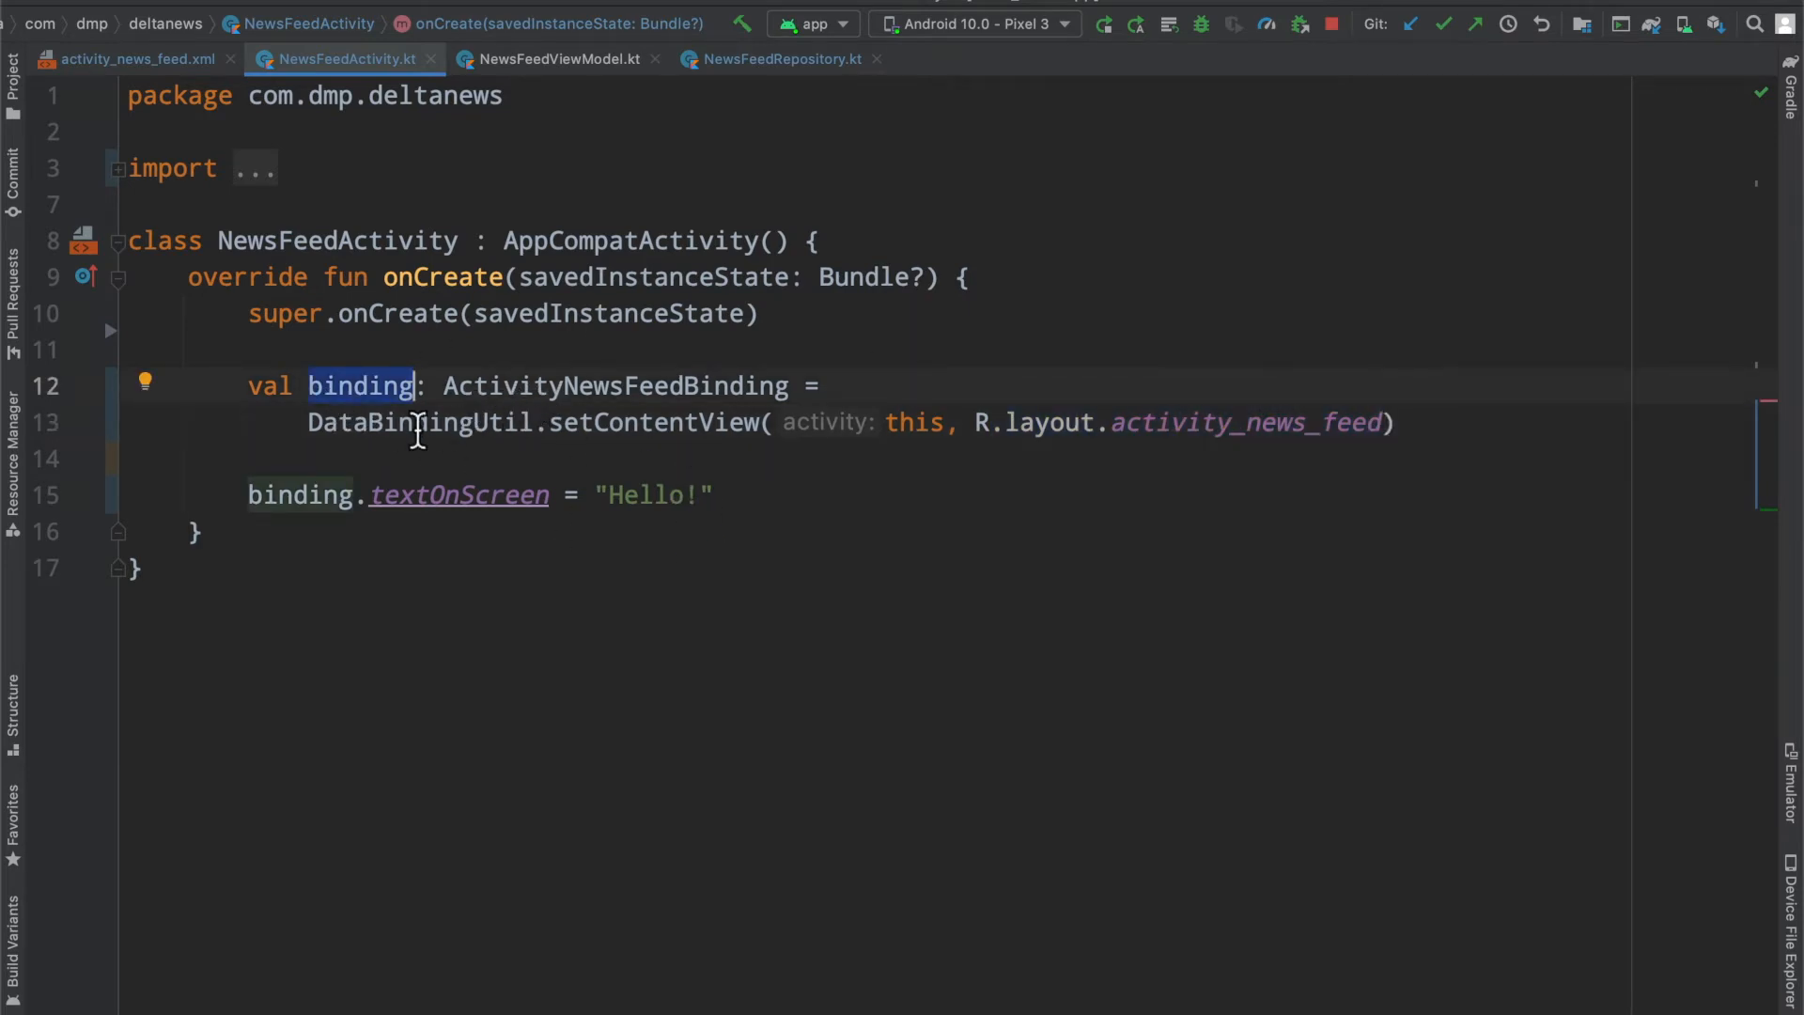
{"action": "mouse_move", "coordinate": [615, 385]}
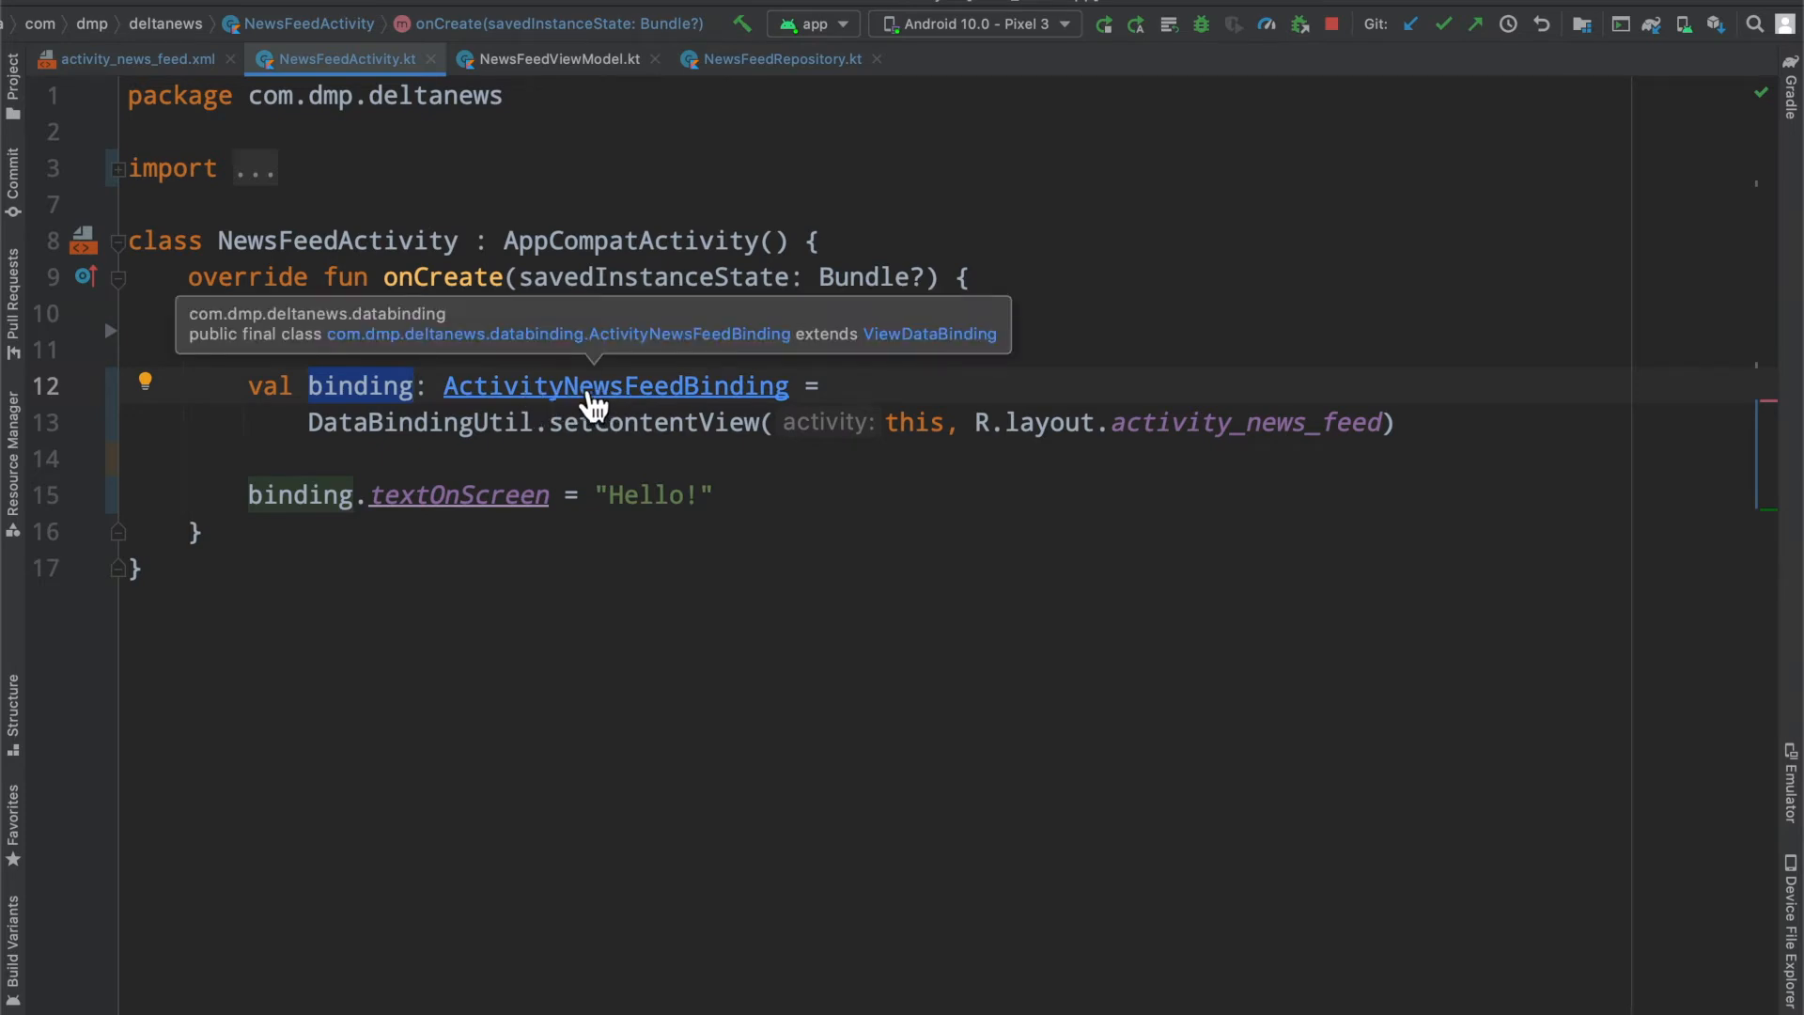
Step: Review the layout's root <layout> tag and the textOnScreen data variable
{"action": "left_click", "coordinate": [135, 58]}
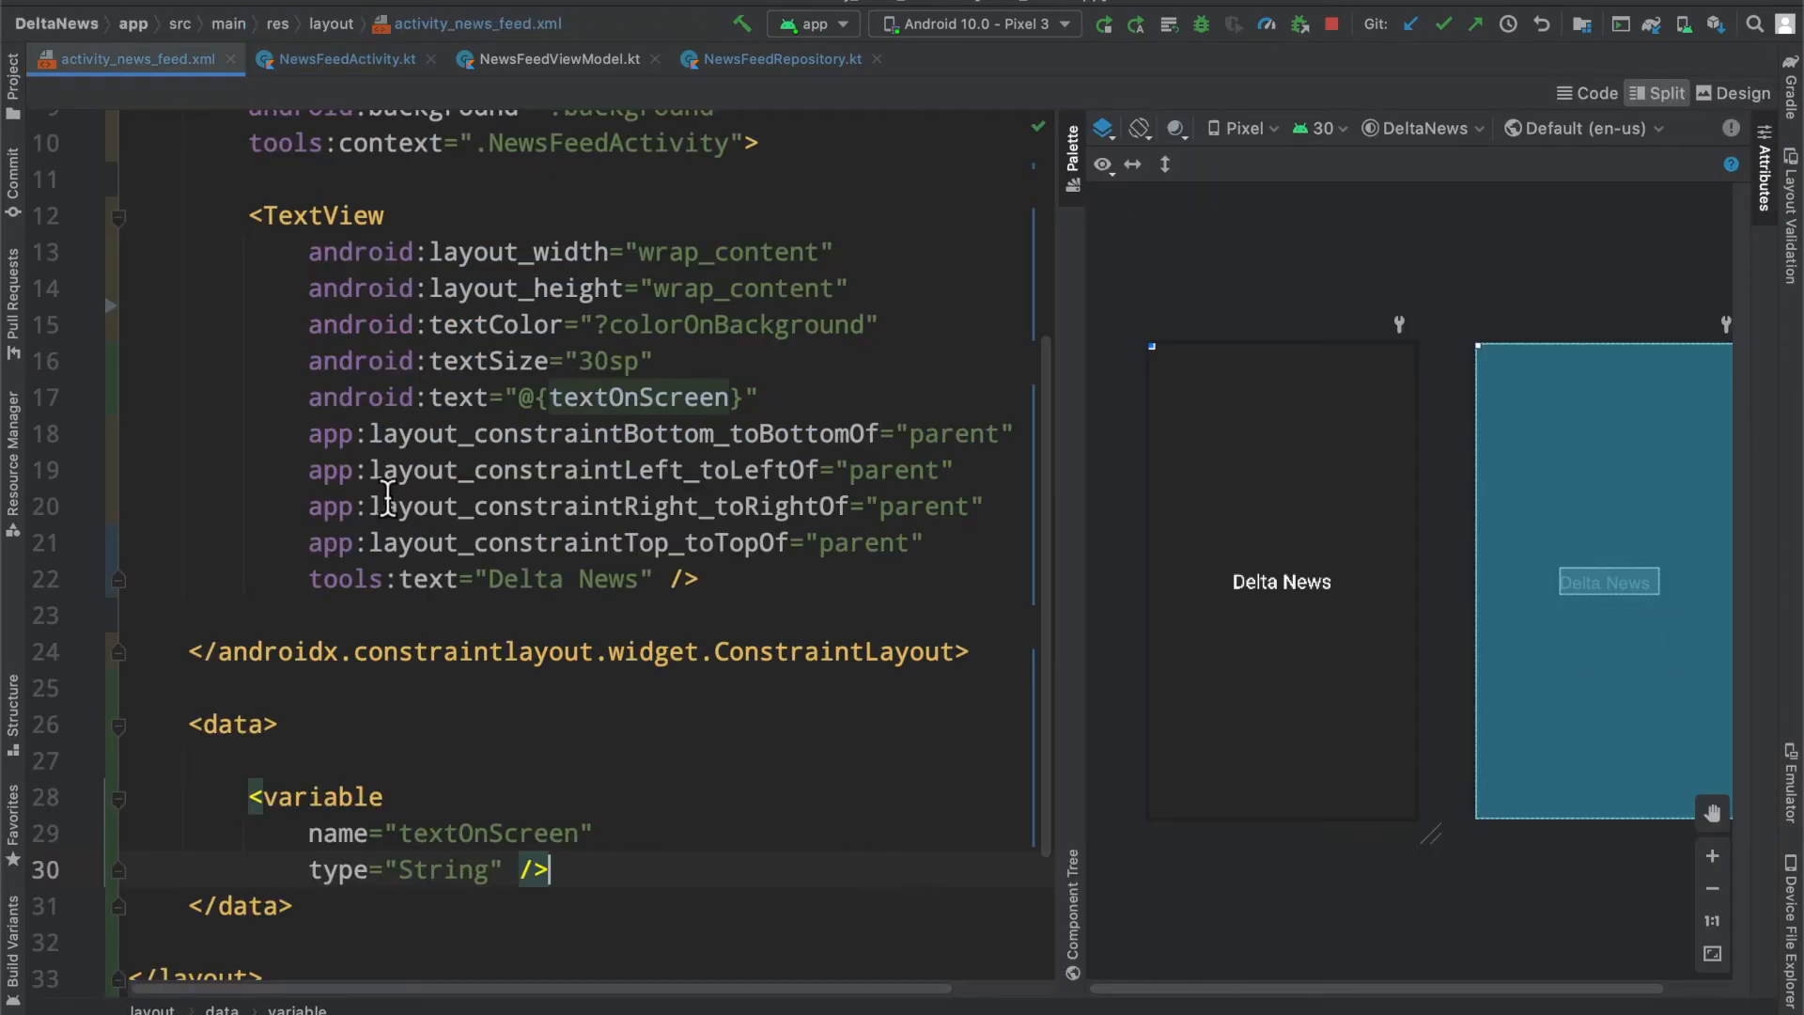
{"action": "scroll", "scroll_direction": "up", "scroll_amount": 3}
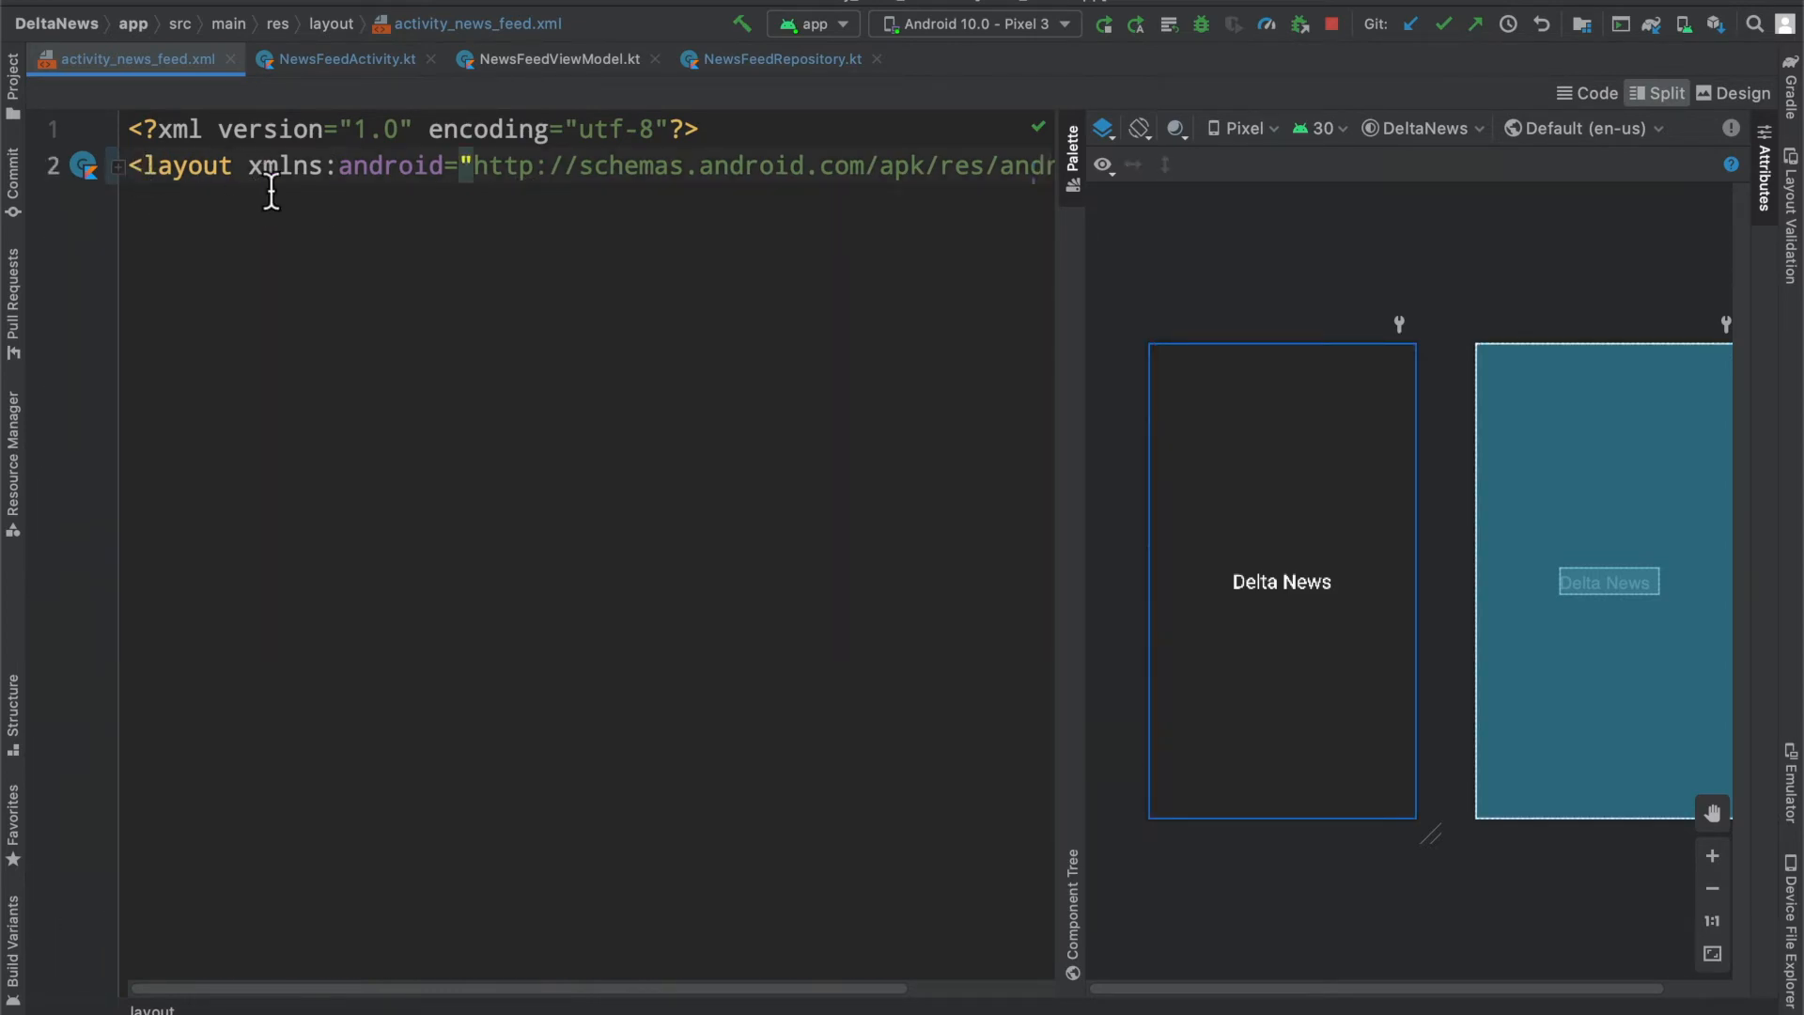
{"action": "left_click", "coordinate": [115, 167]}
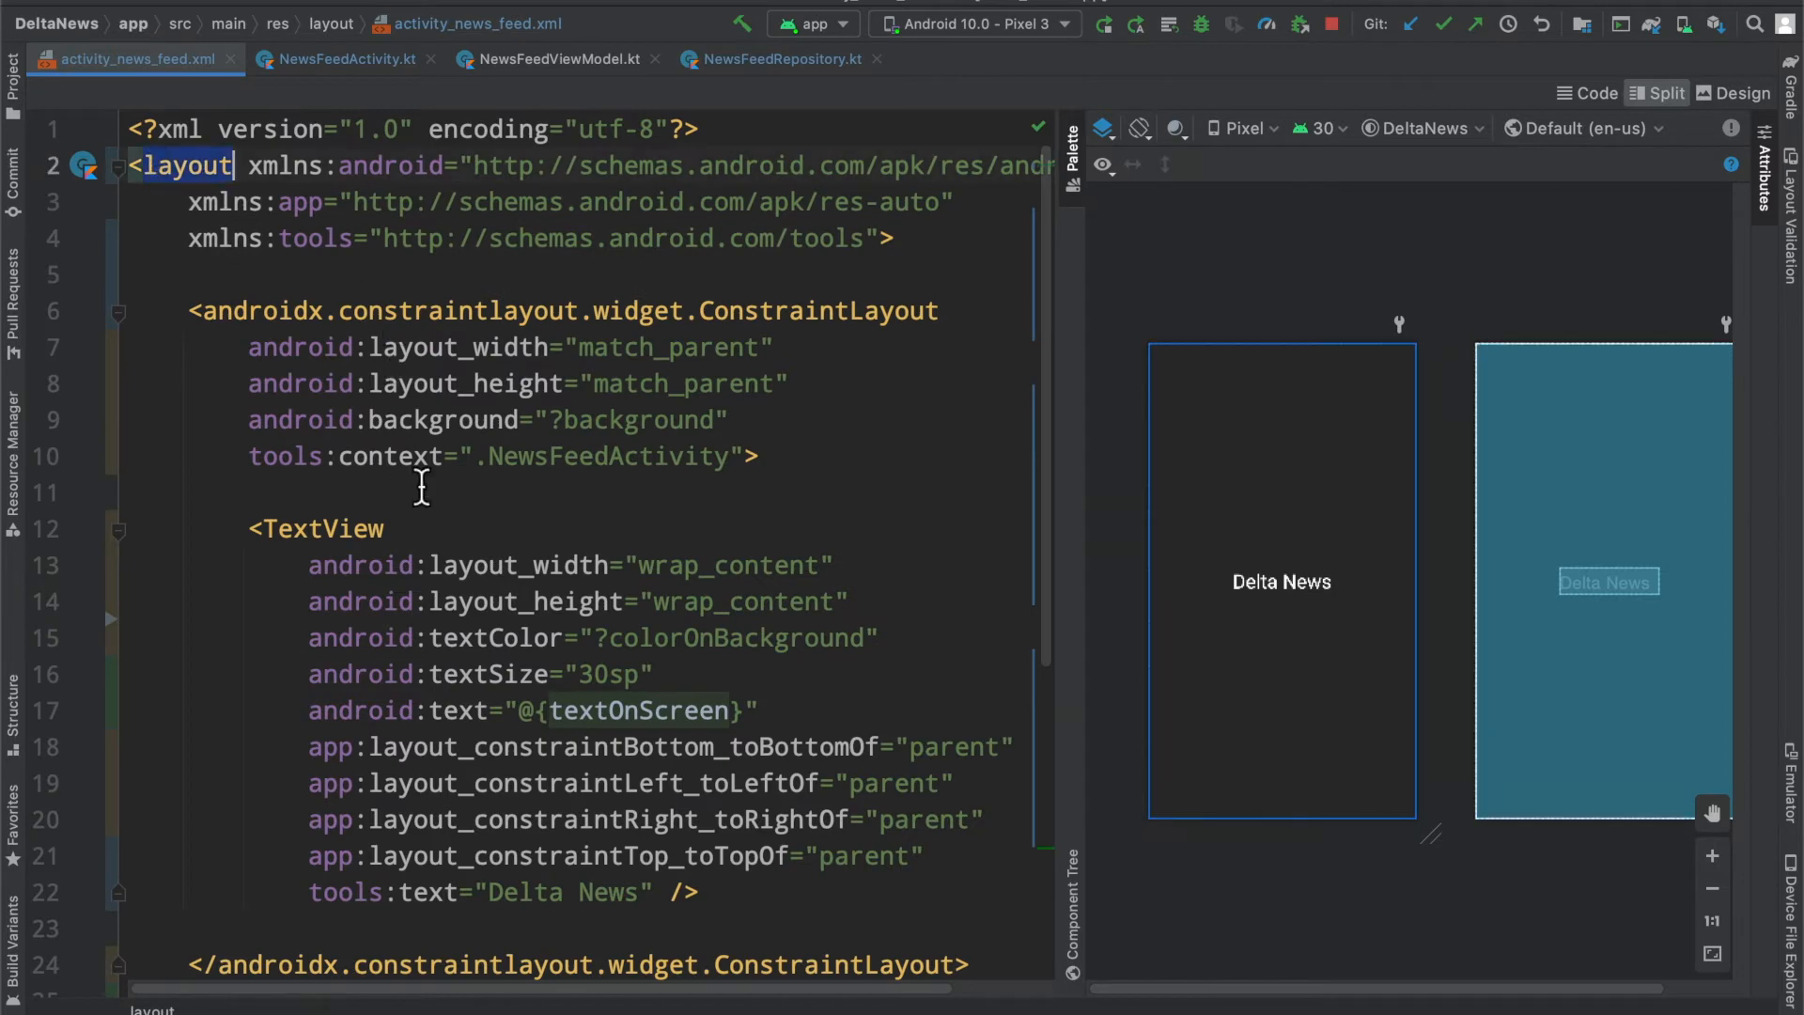
{"action": "scroll", "scroll_direction": "down", "scroll_amount": 3}
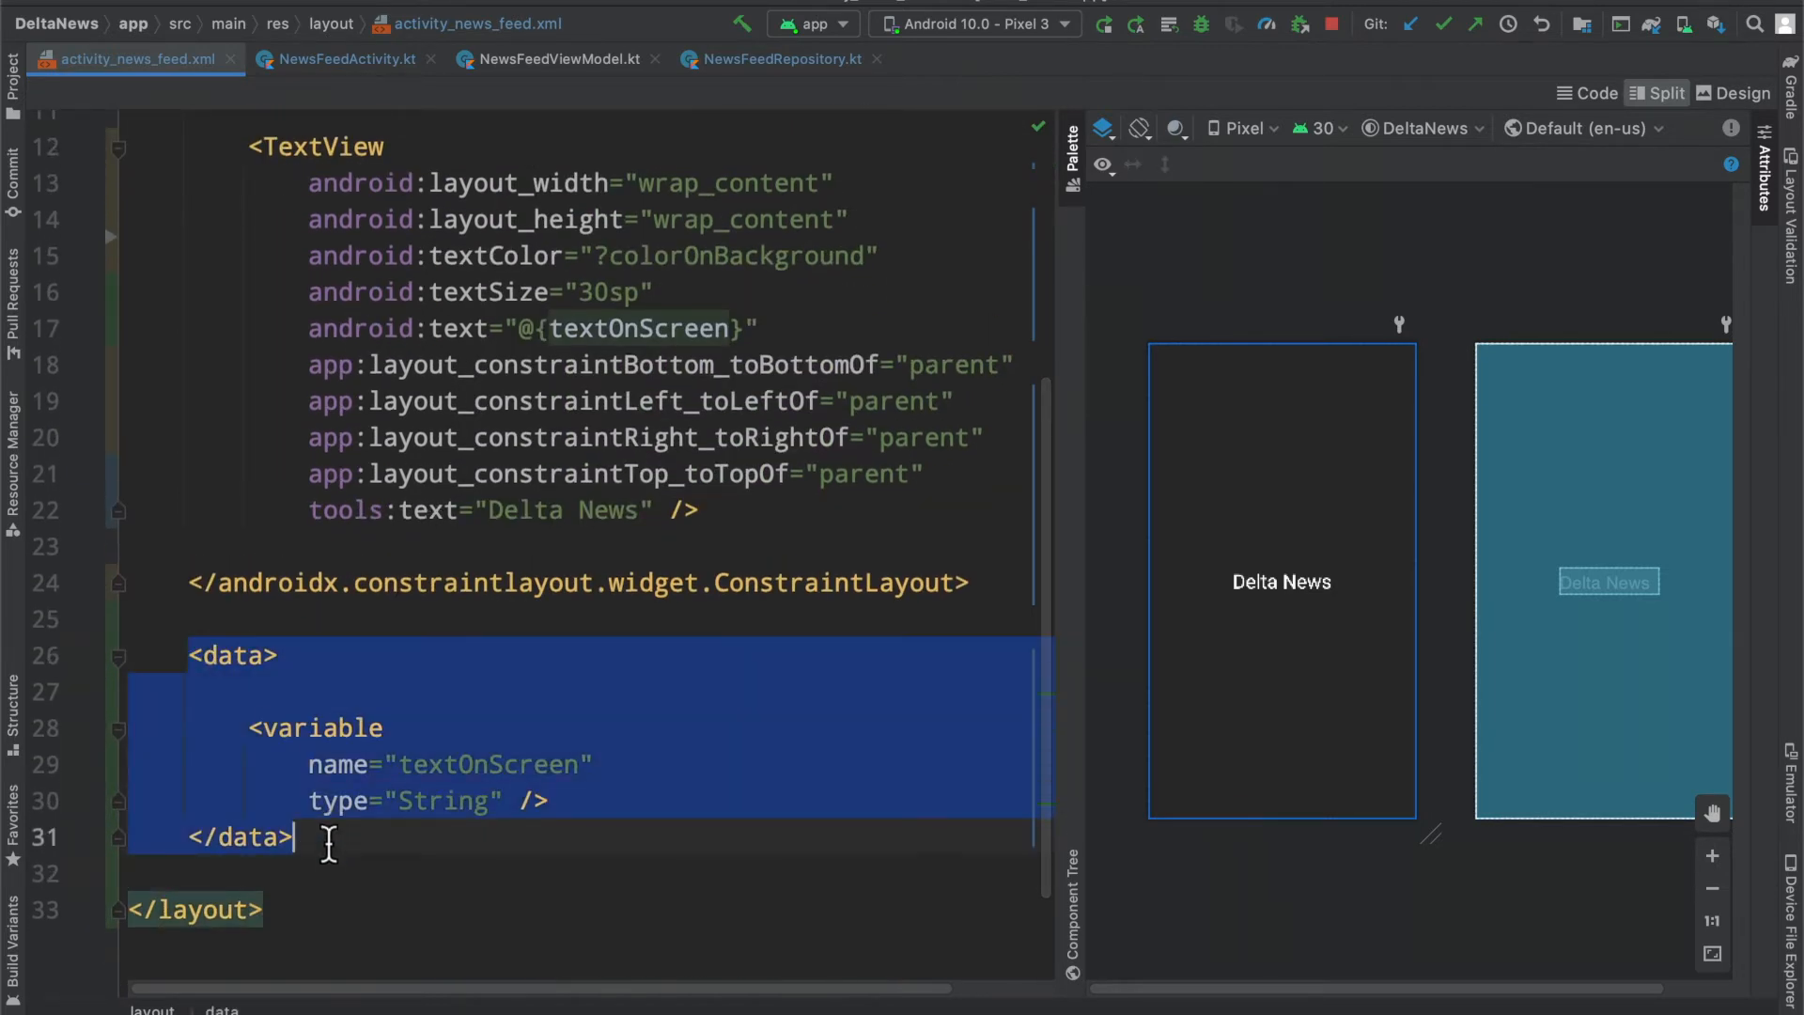
{"action": "mouse_move", "coordinate": [382, 109]}
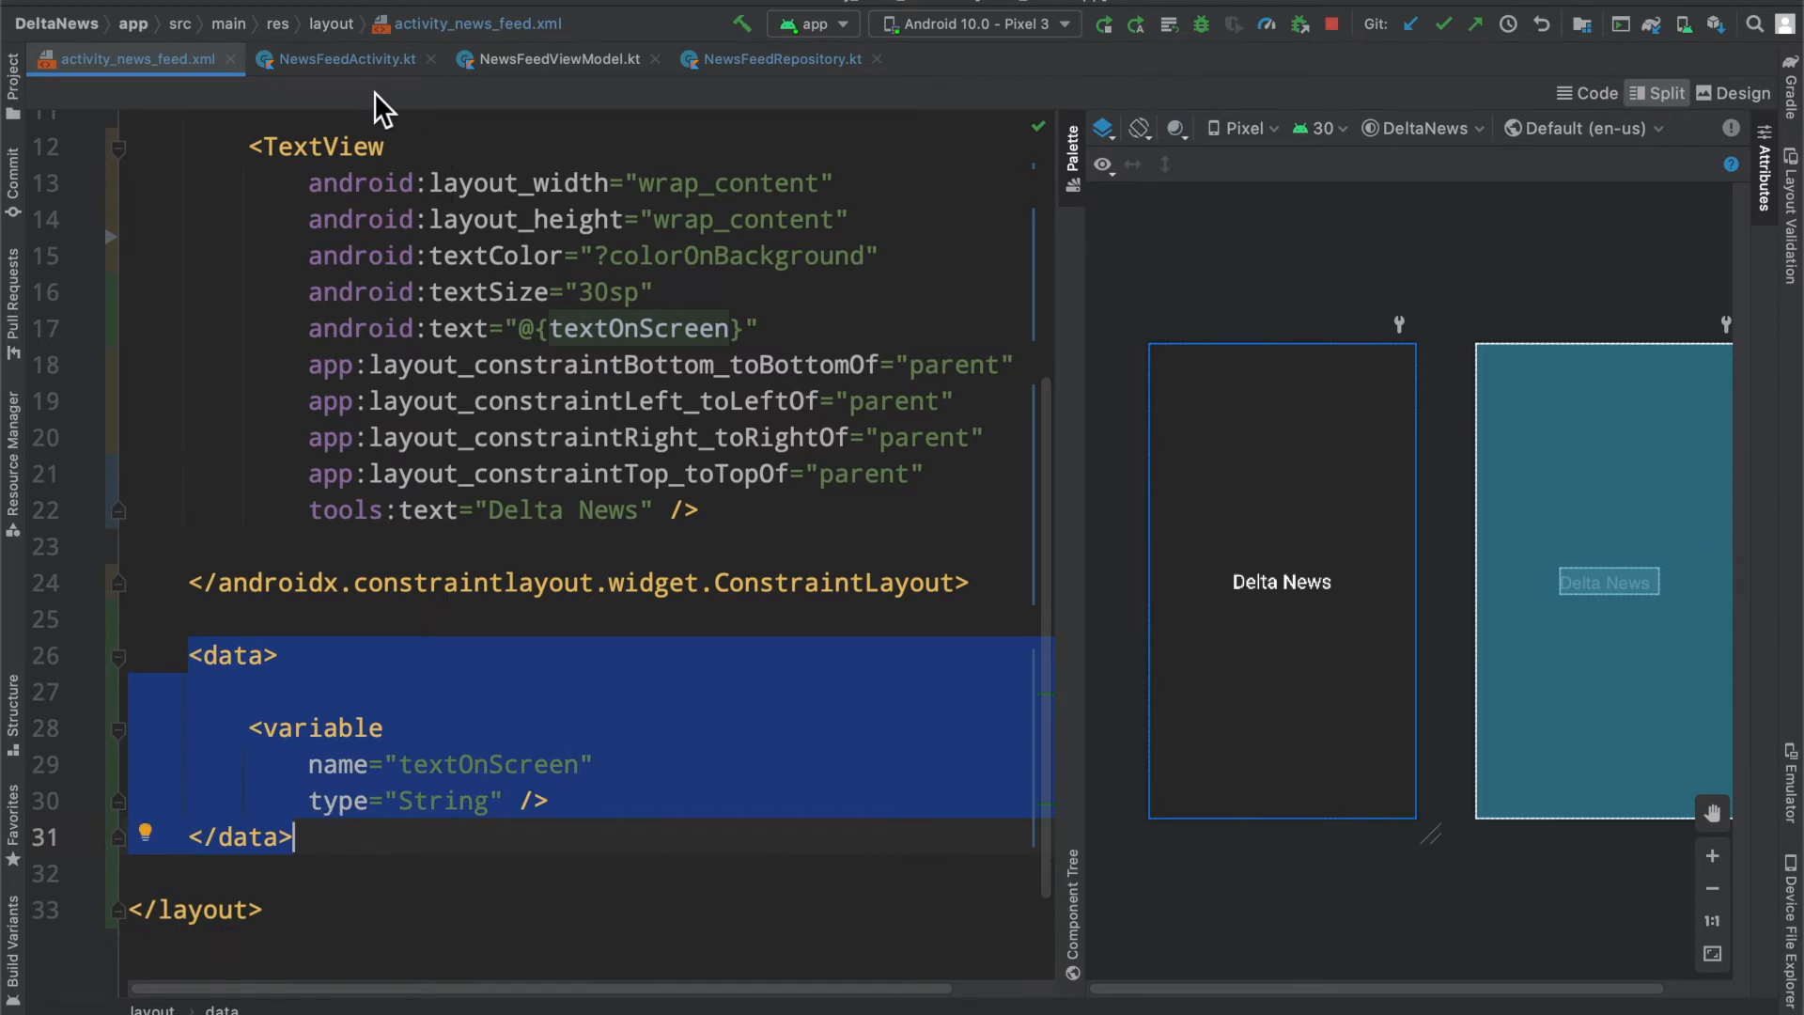
{"action": "mouse_move", "coordinate": [344, 58]}
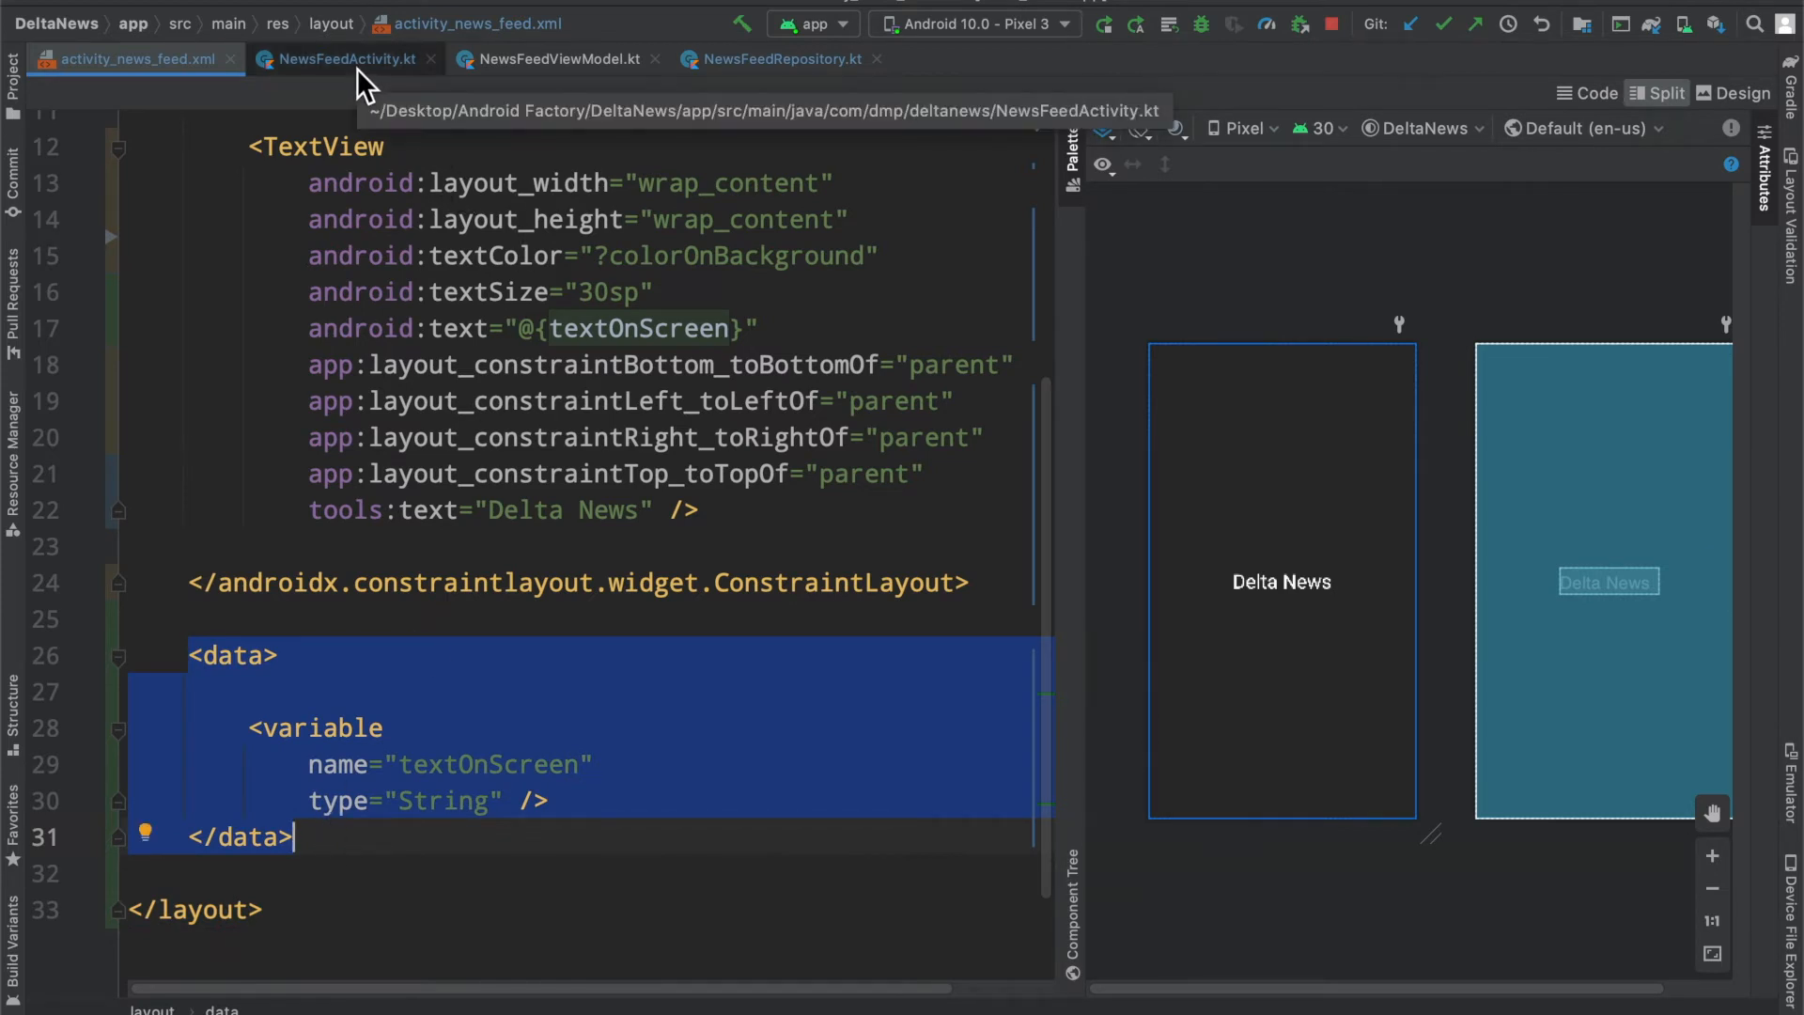
Step: Compare binding.textOnScreen in NewsFeedActivity with the TextView's @{textOnScreen} binding
{"action": "left_click", "coordinate": [344, 58]}
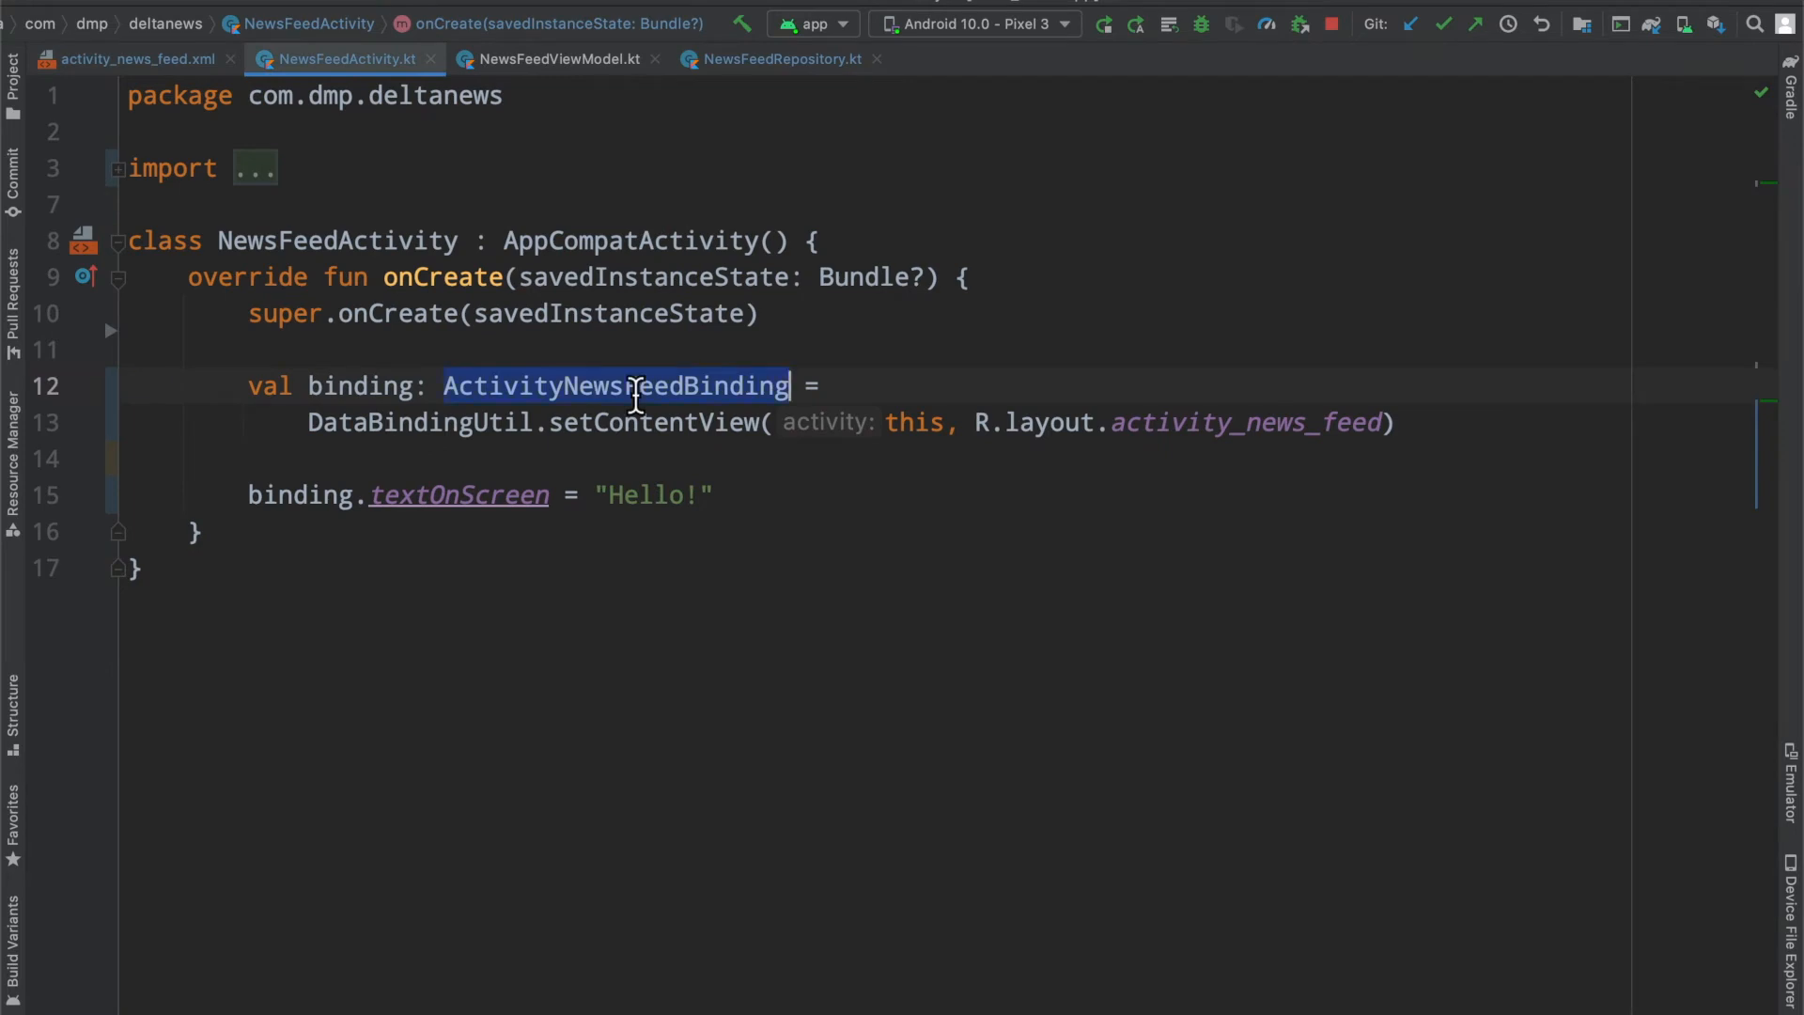
{"action": "mouse_move", "coordinate": [762, 495]}
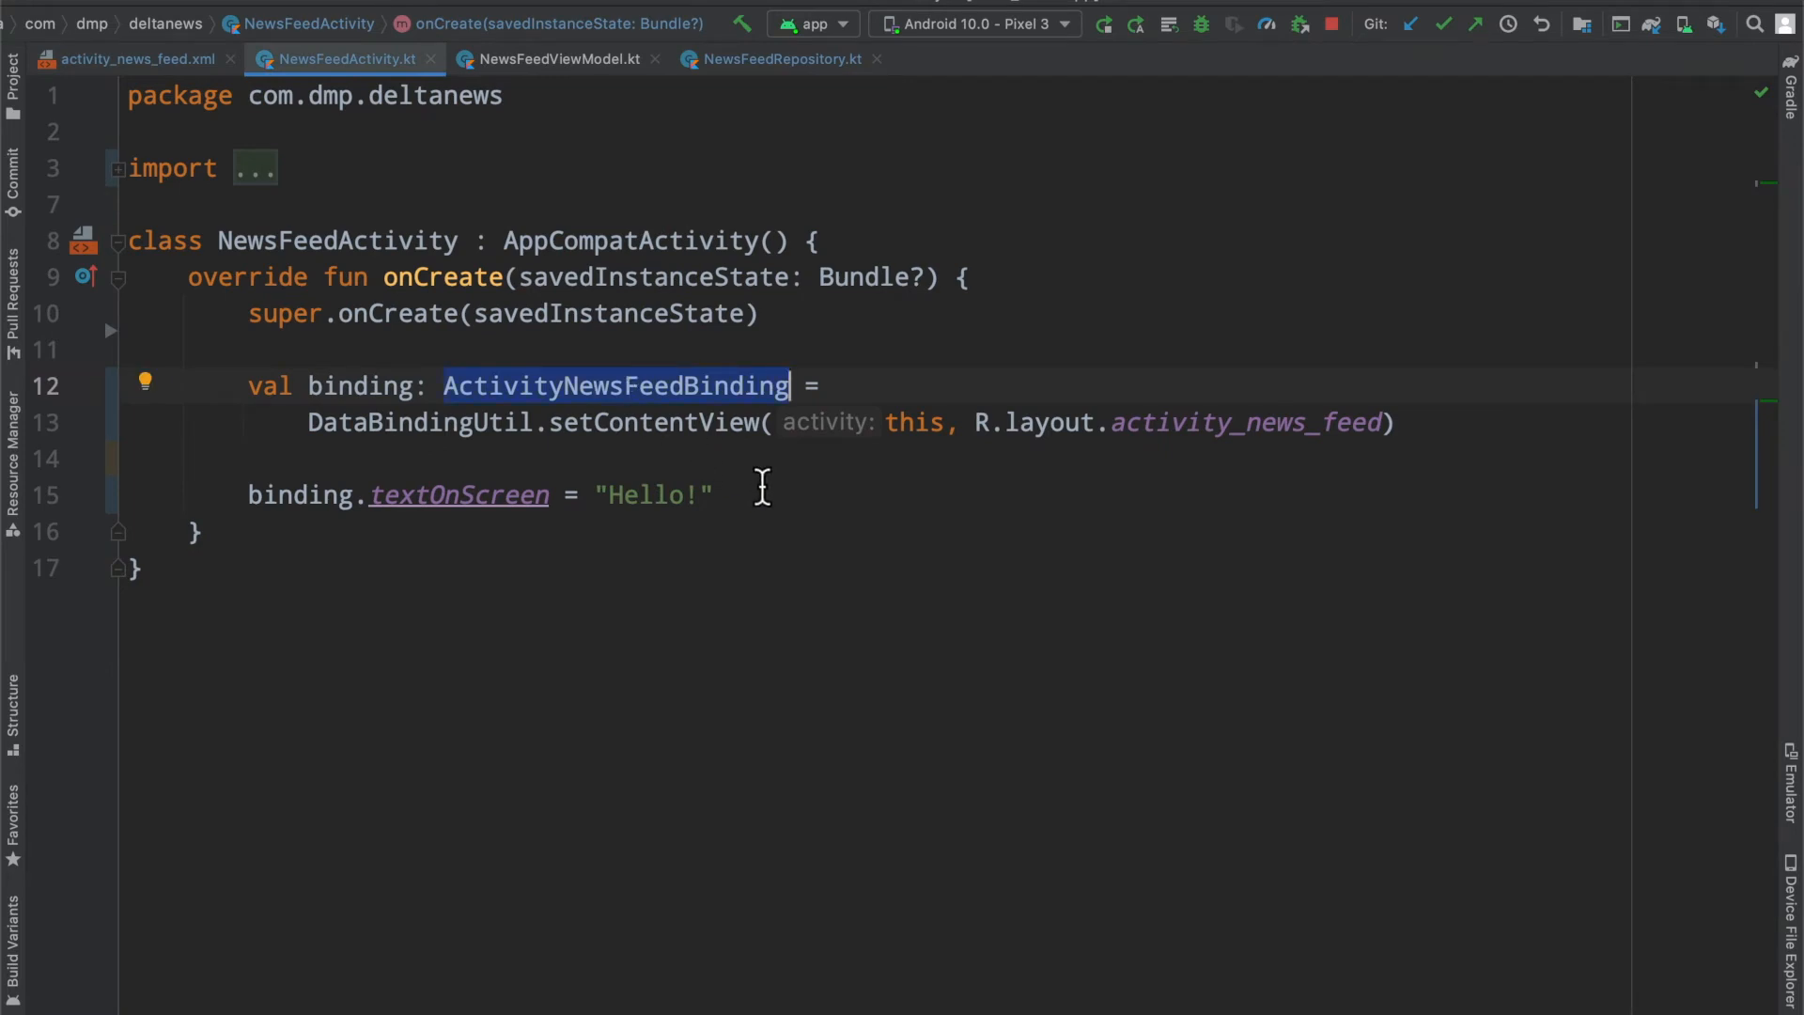
{"action": "mouse_move", "coordinate": [365, 483]}
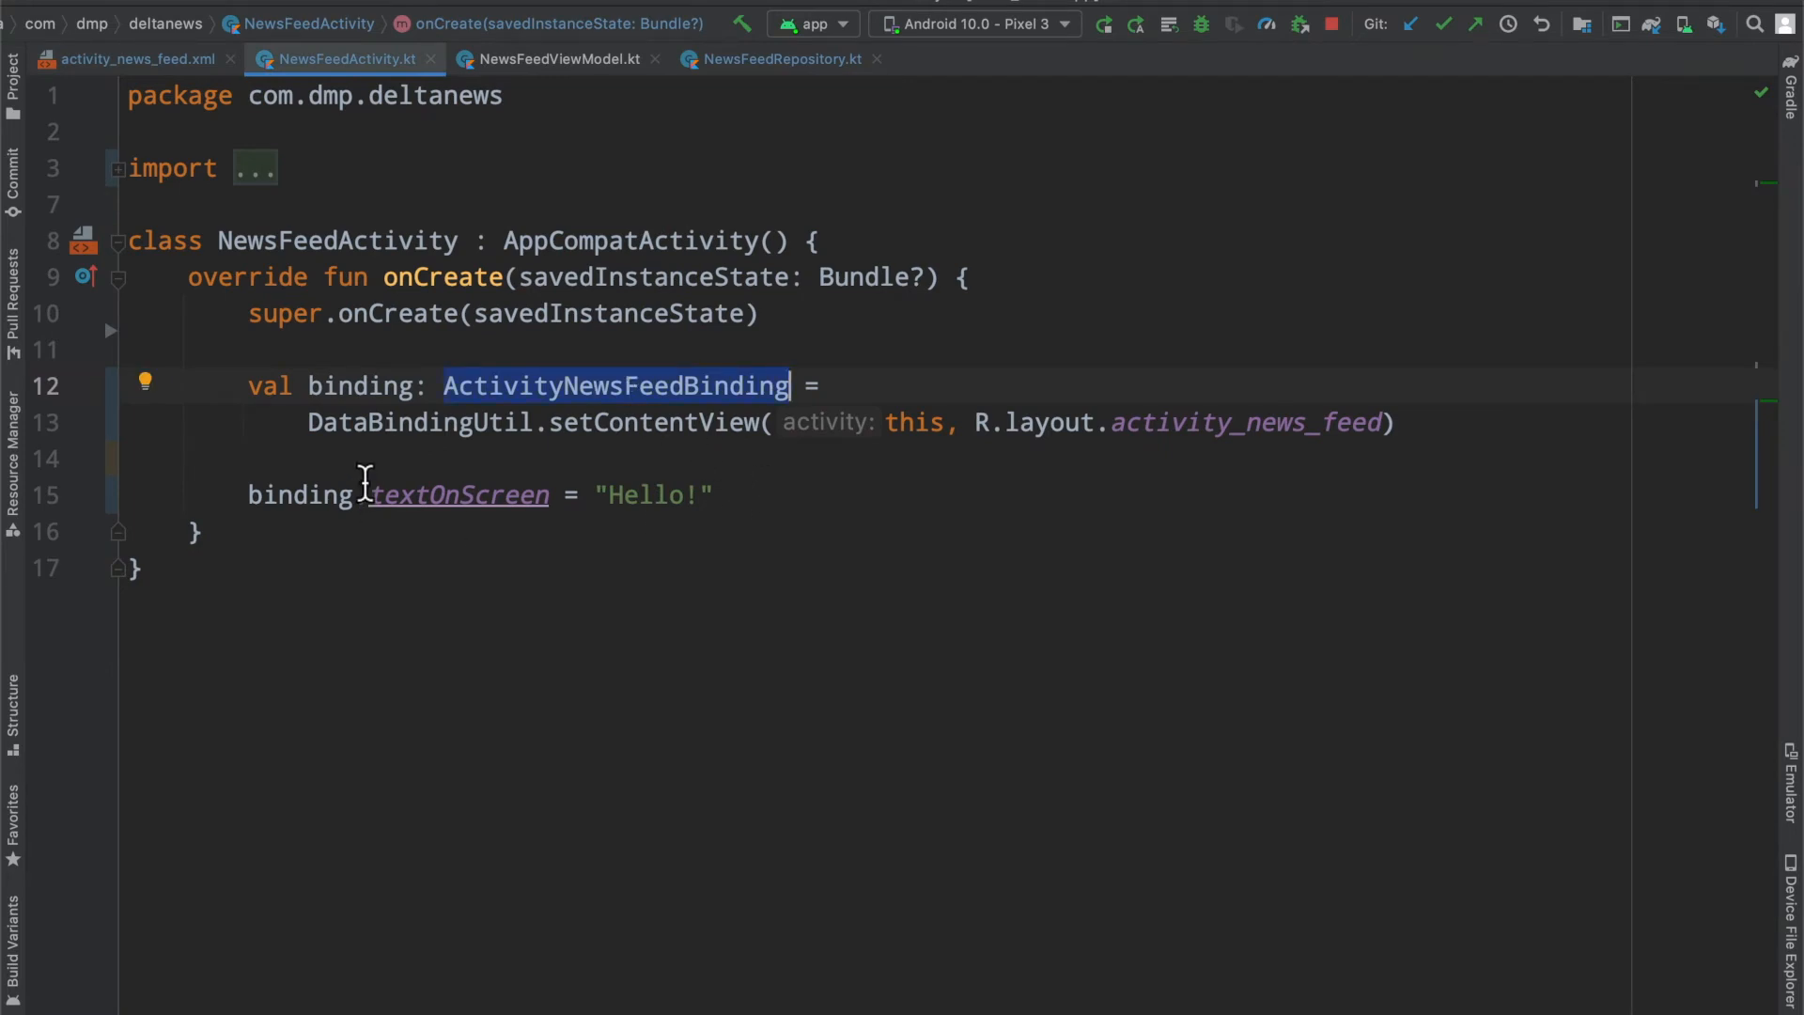
{"action": "mouse_move", "coordinate": [237, 495]}
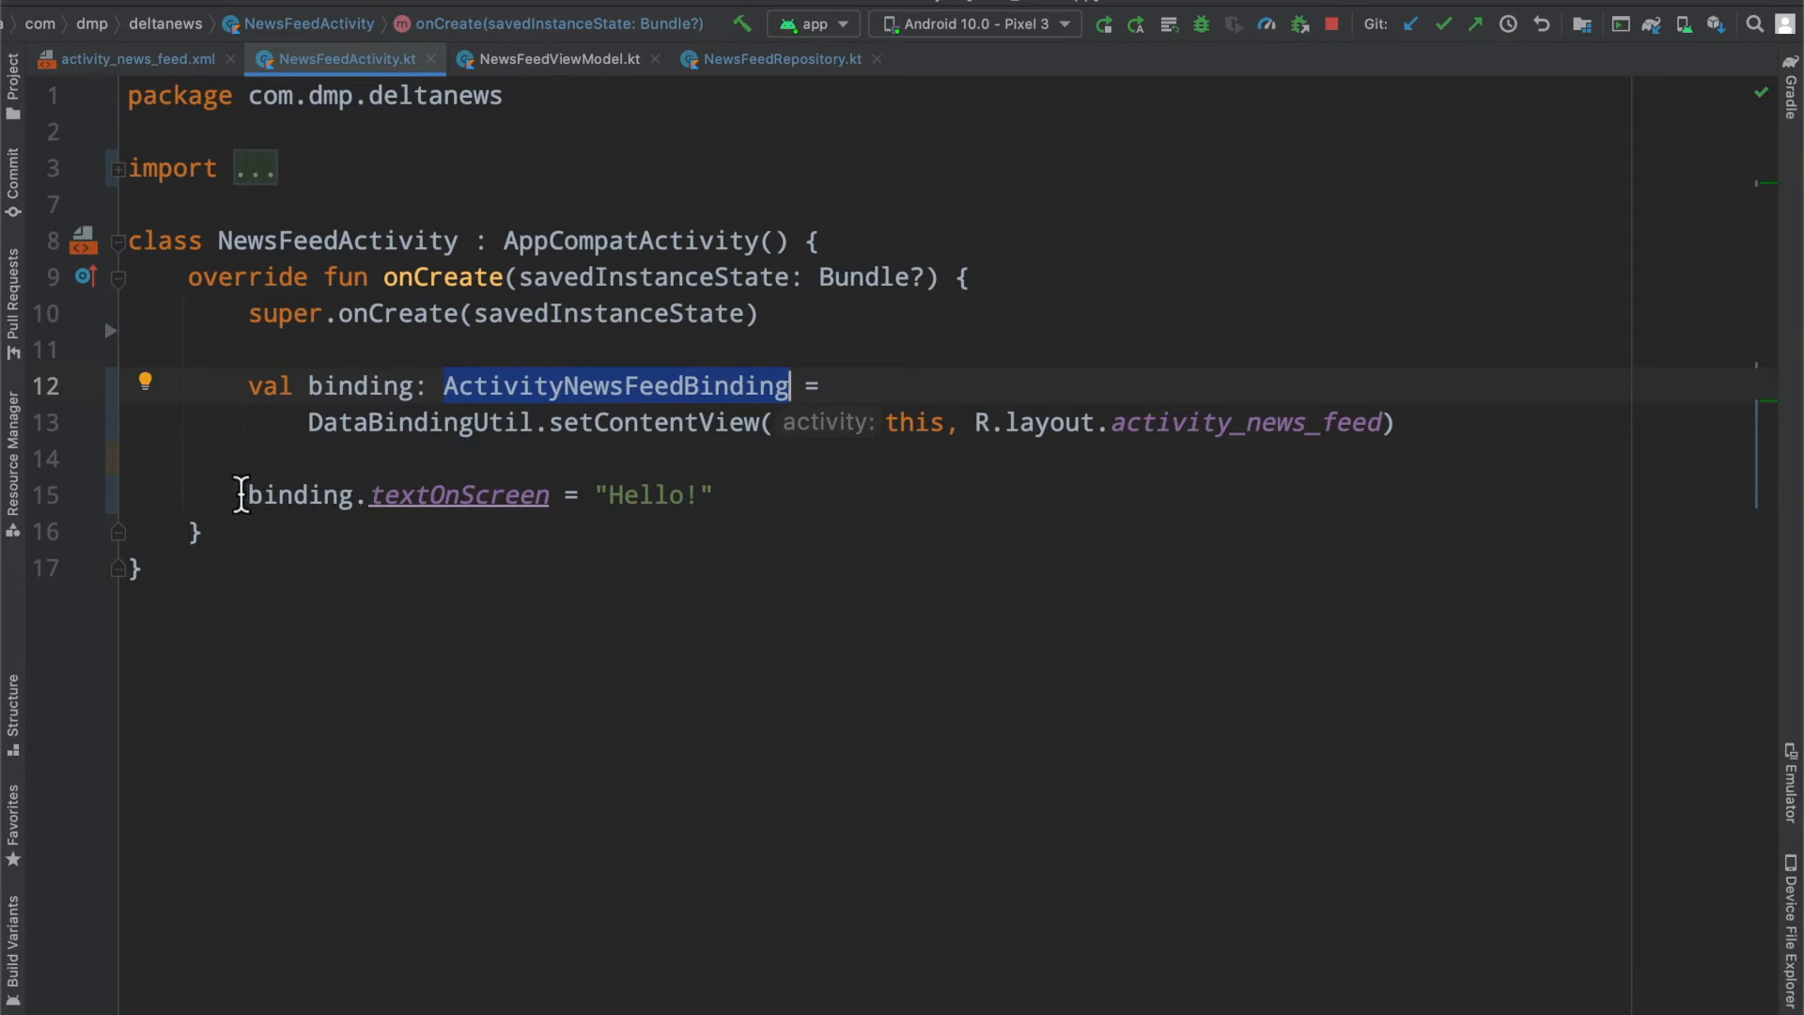
{"action": "double_click", "coordinate": [299, 496]}
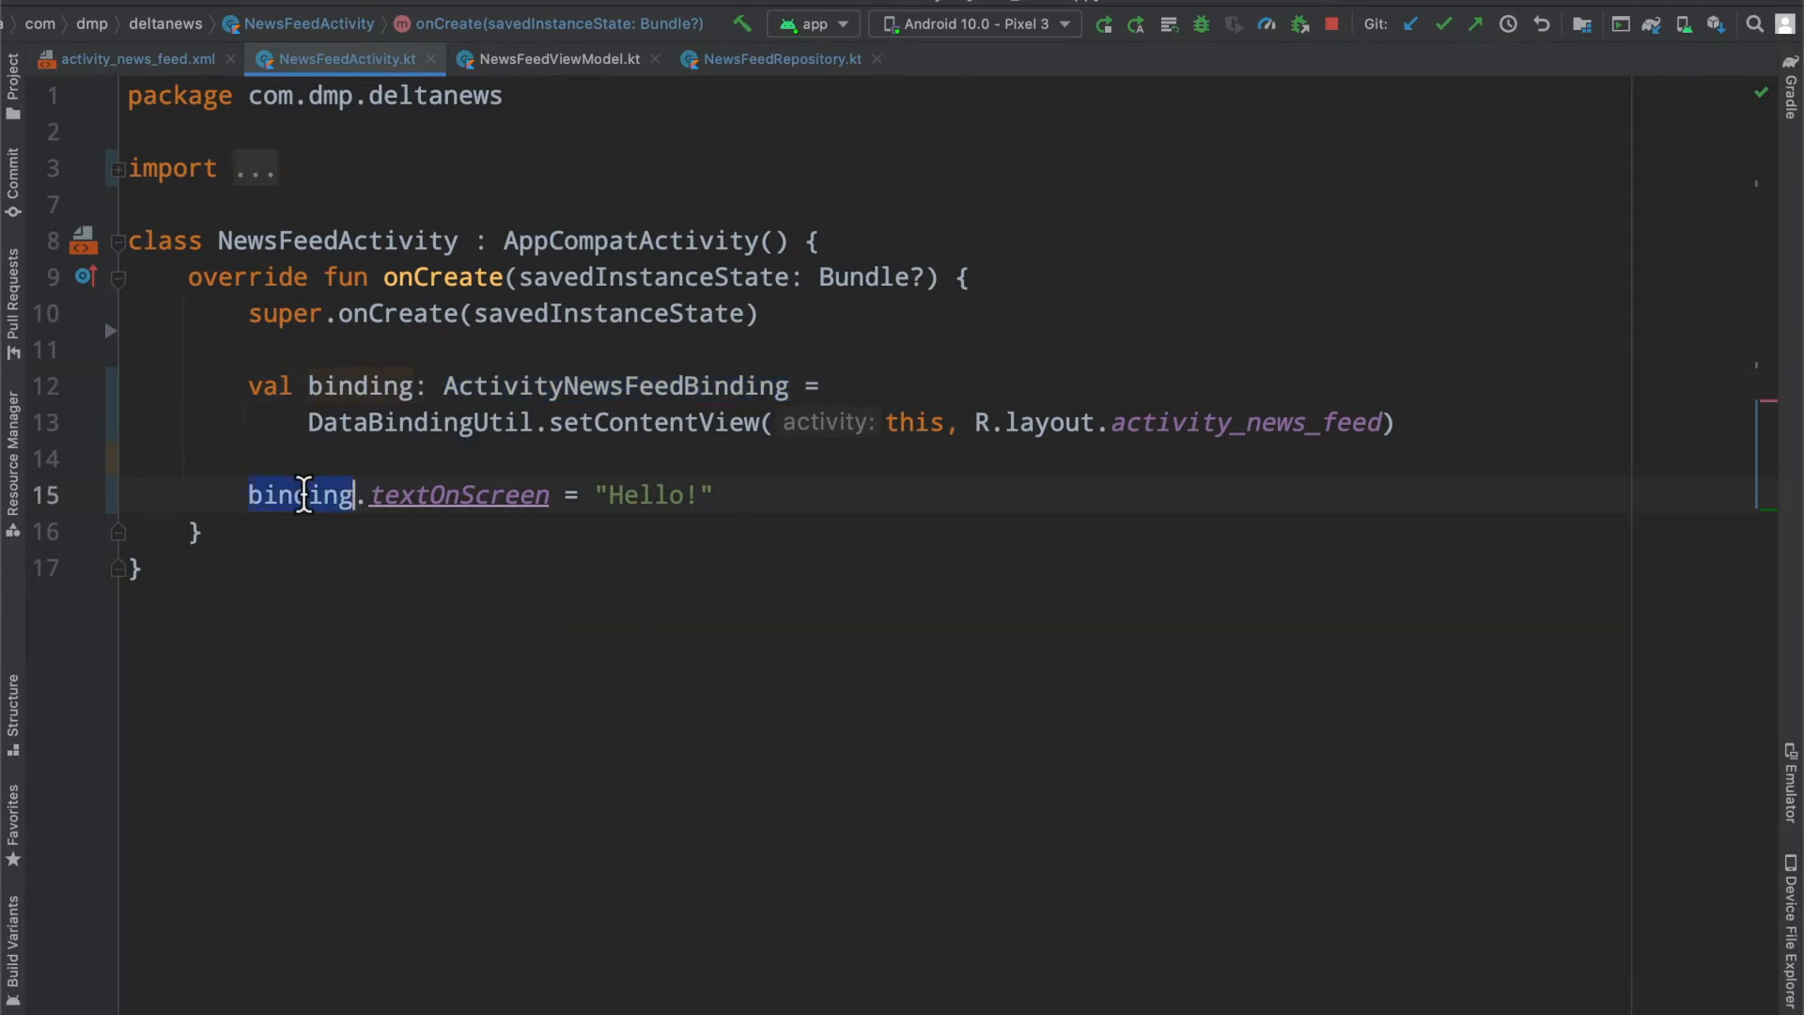
{"action": "left_click", "coordinate": [135, 58]}
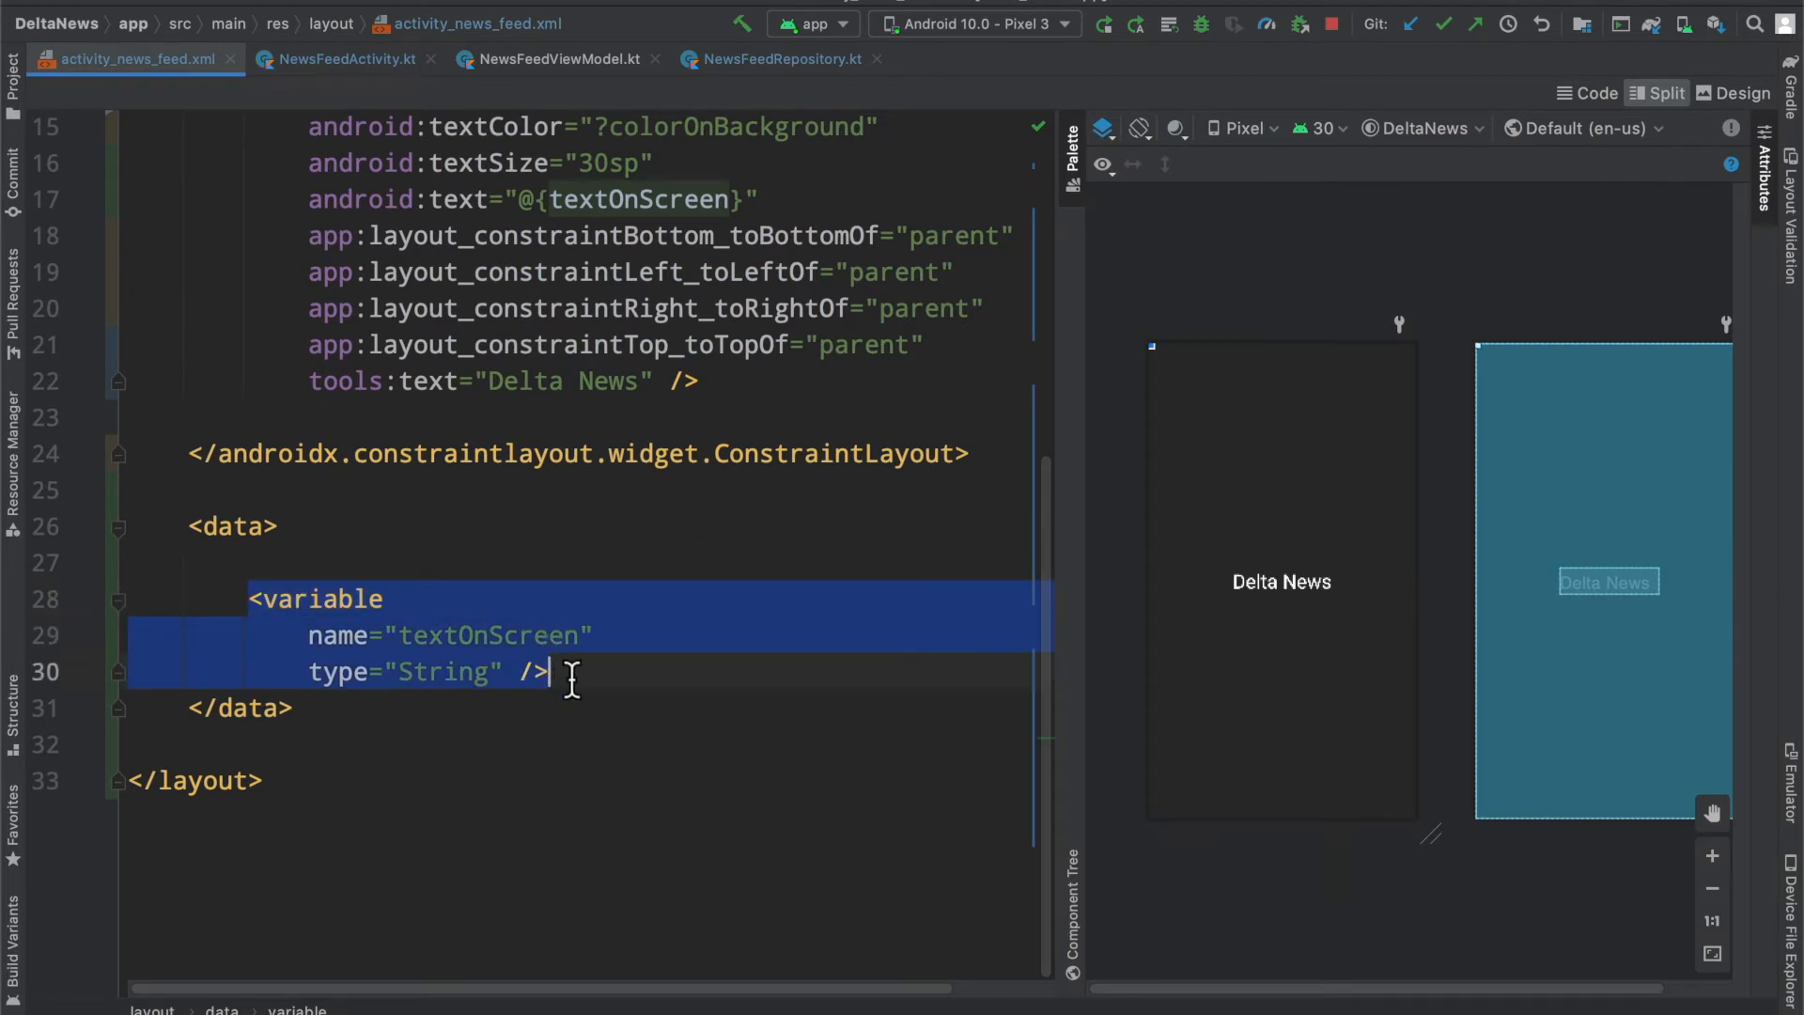
{"action": "scroll", "scroll_direction": "up", "scroll_amount": 3}
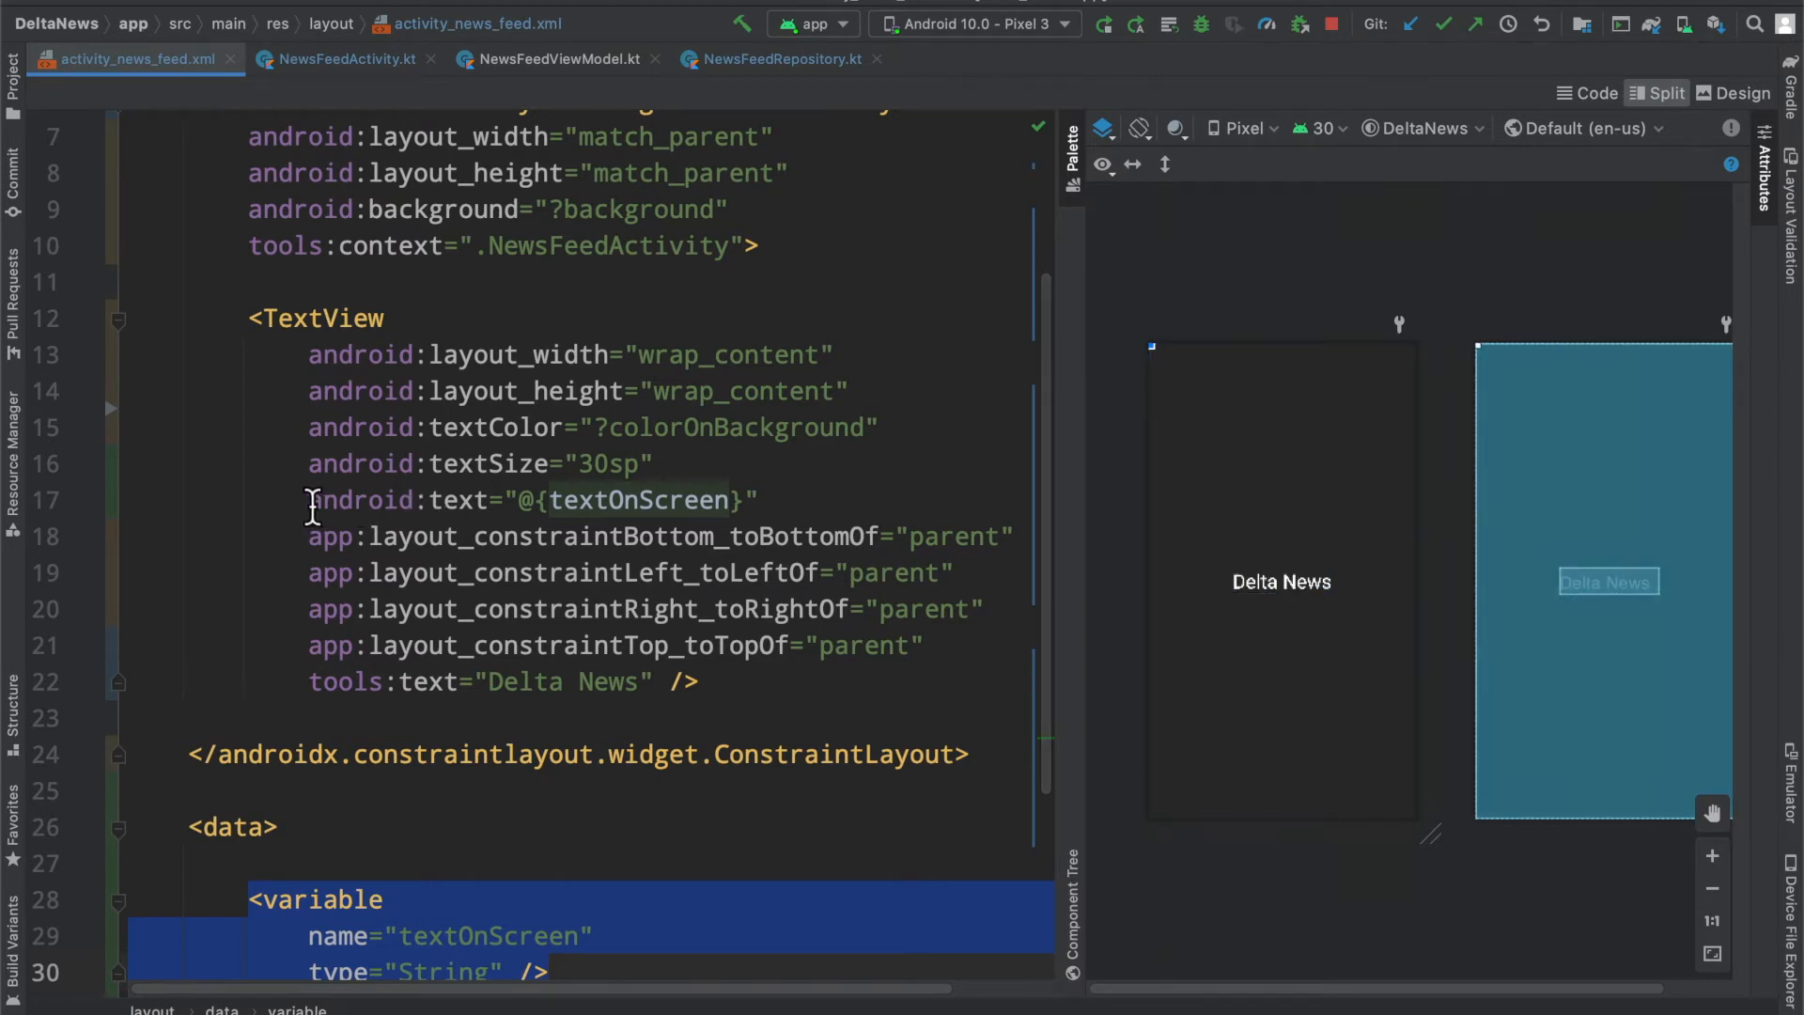
{"action": "left_click", "coordinate": [1280, 581]}
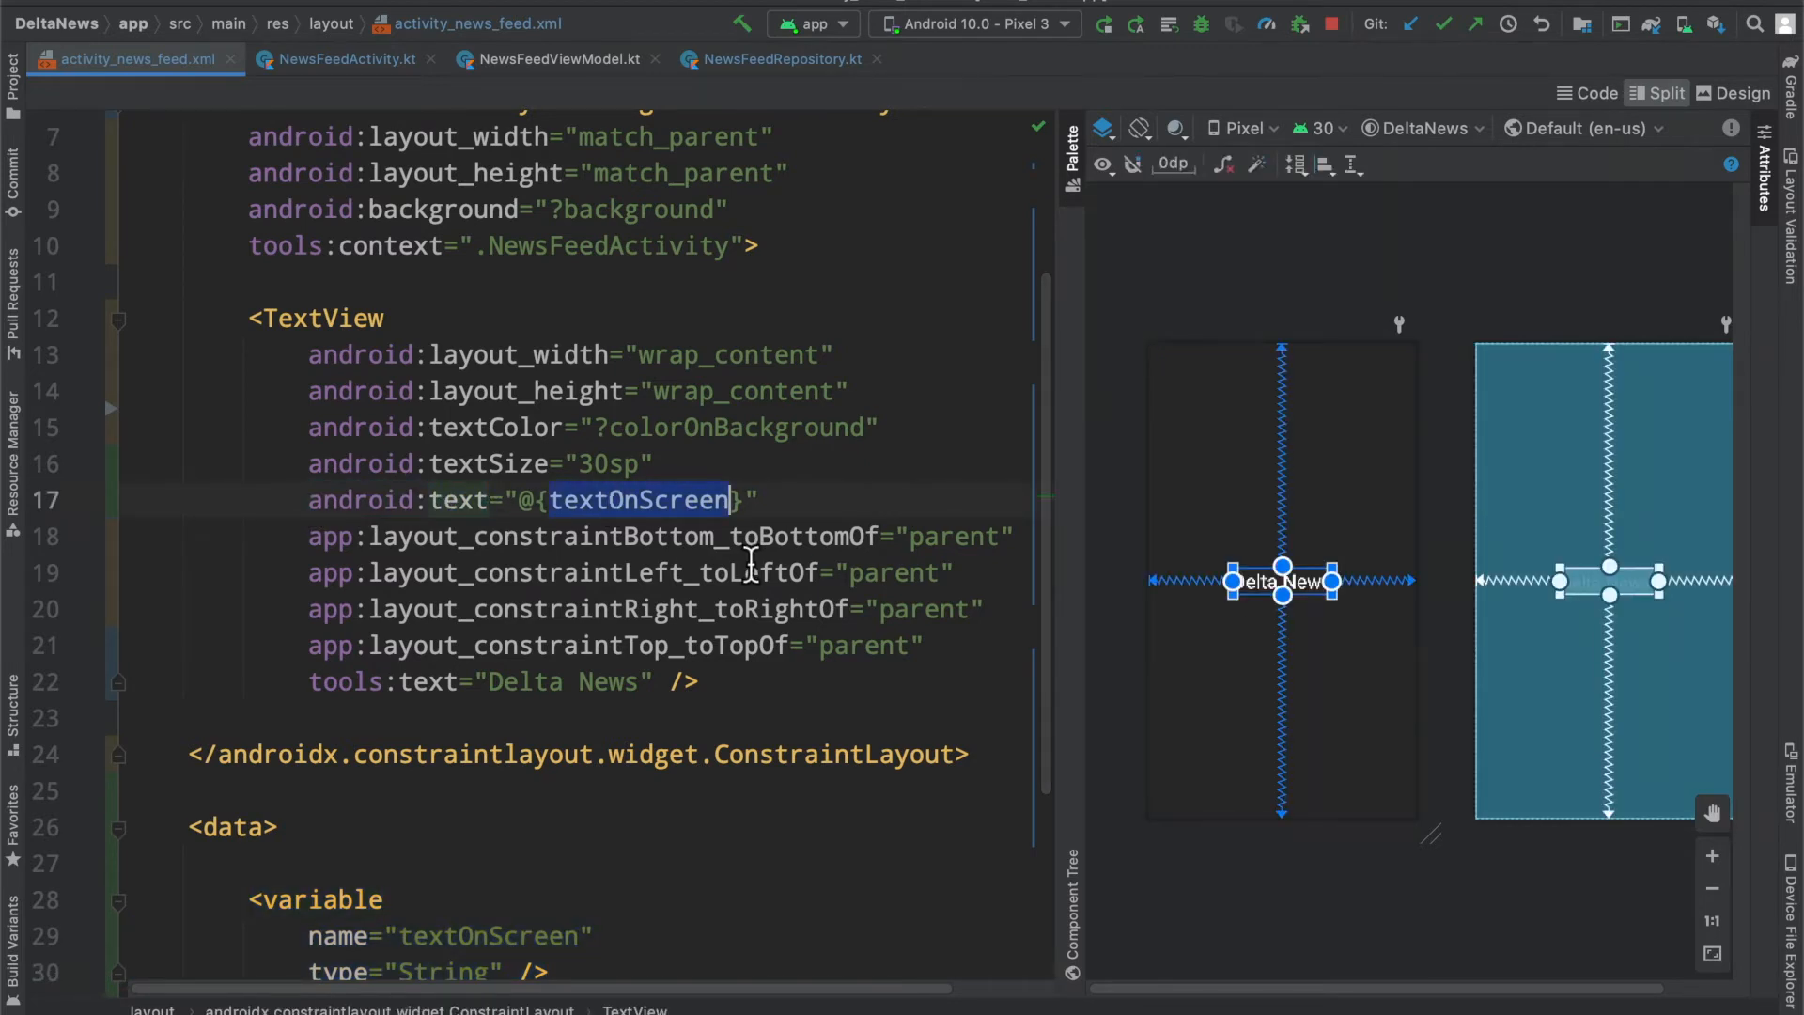
{"action": "scroll", "scroll_direction": "up", "scroll_amount": 3}
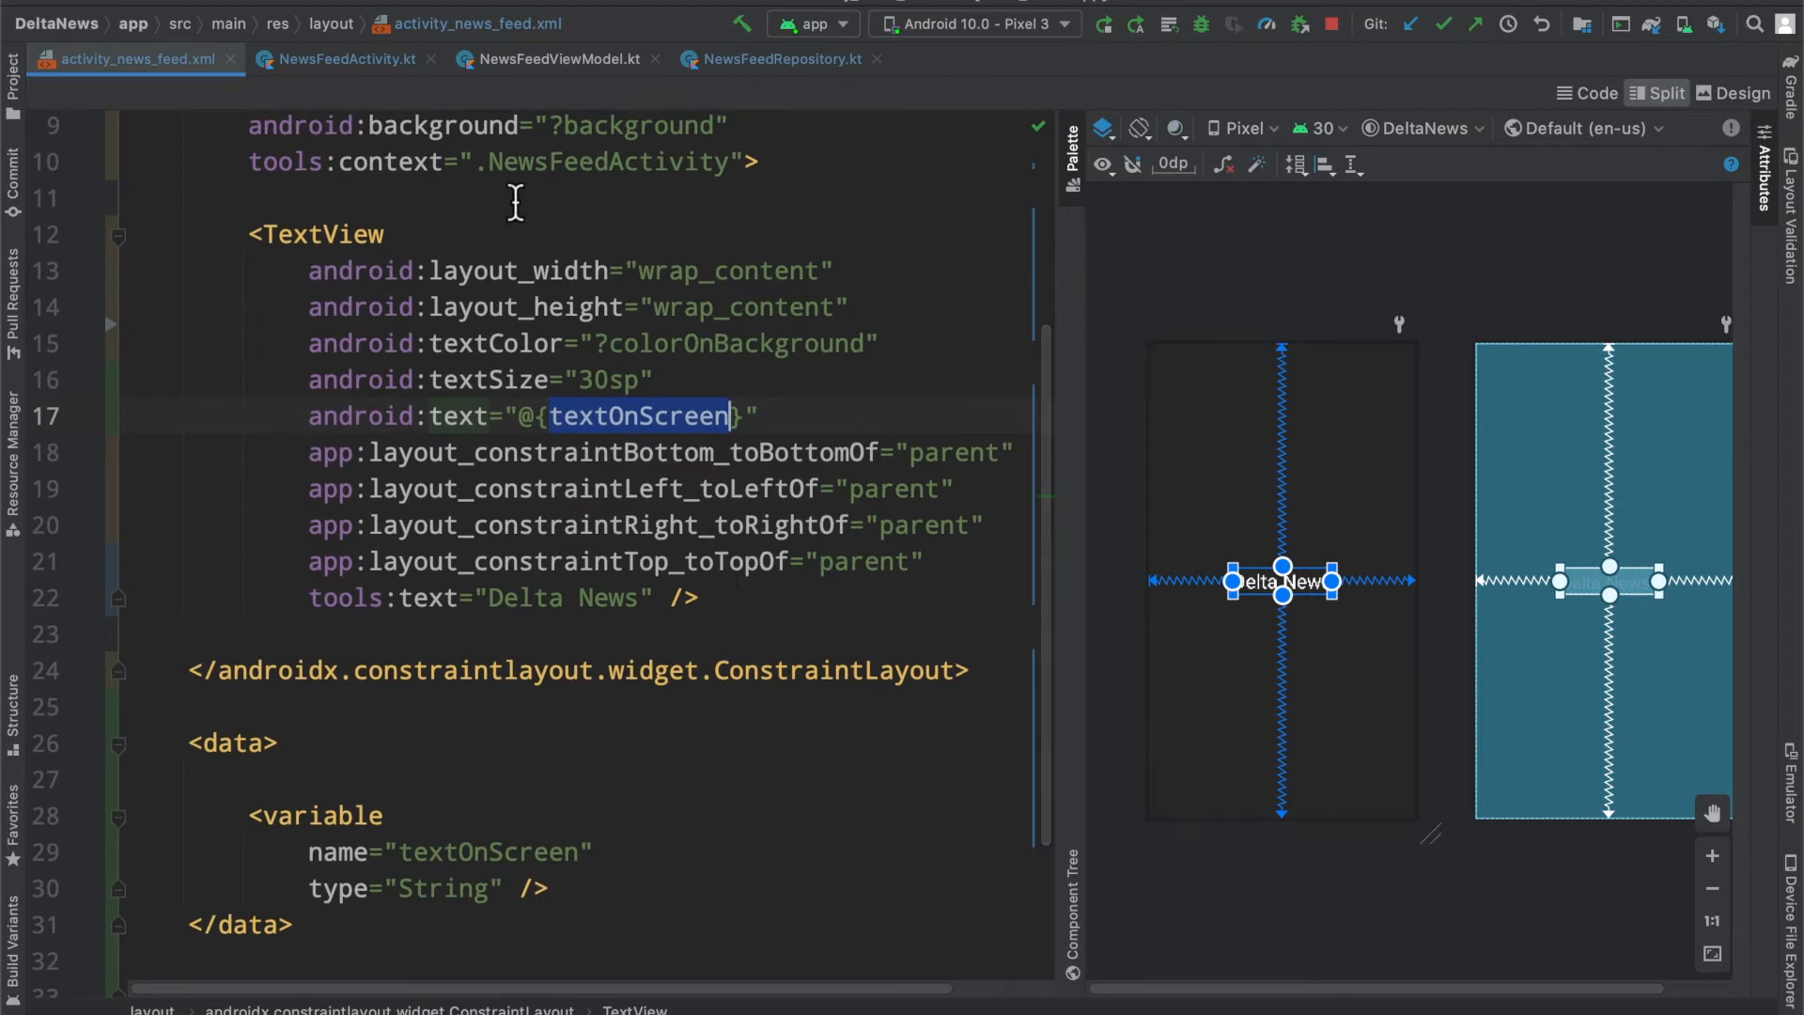
{"action": "left_click", "coordinate": [347, 58]}
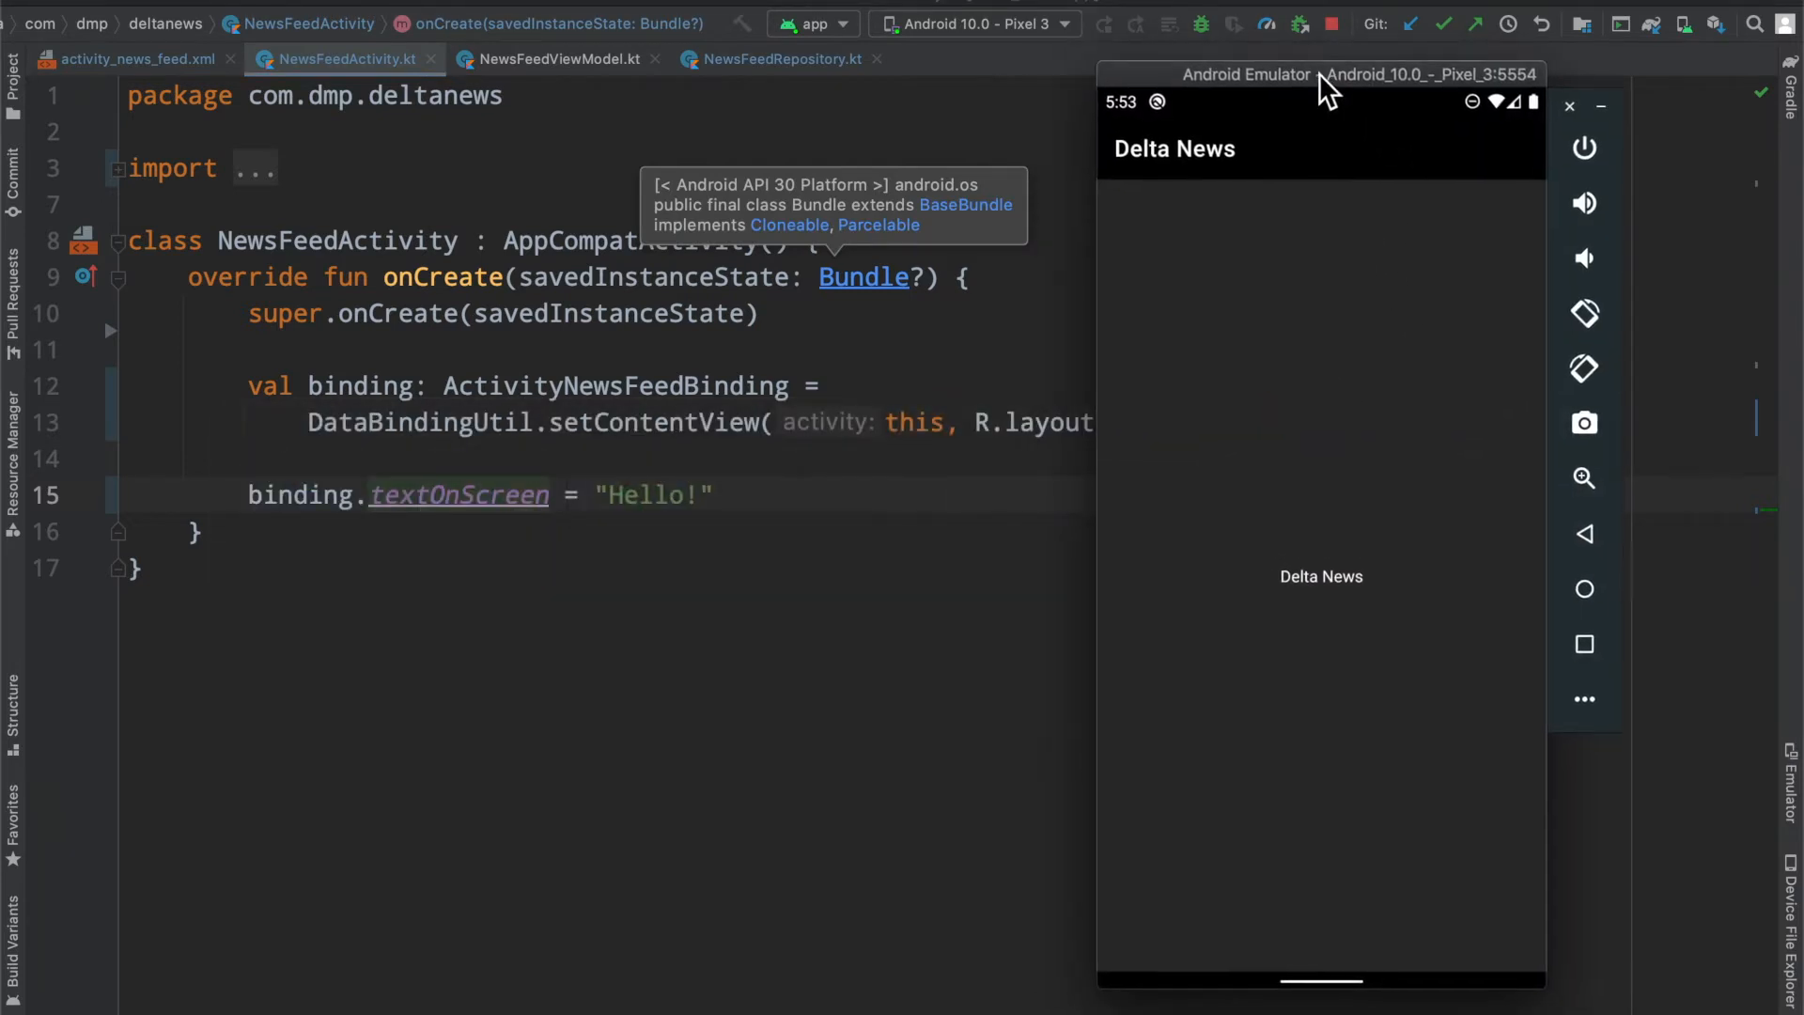
{"action": "mouse_move", "coordinate": [1334, 599]}
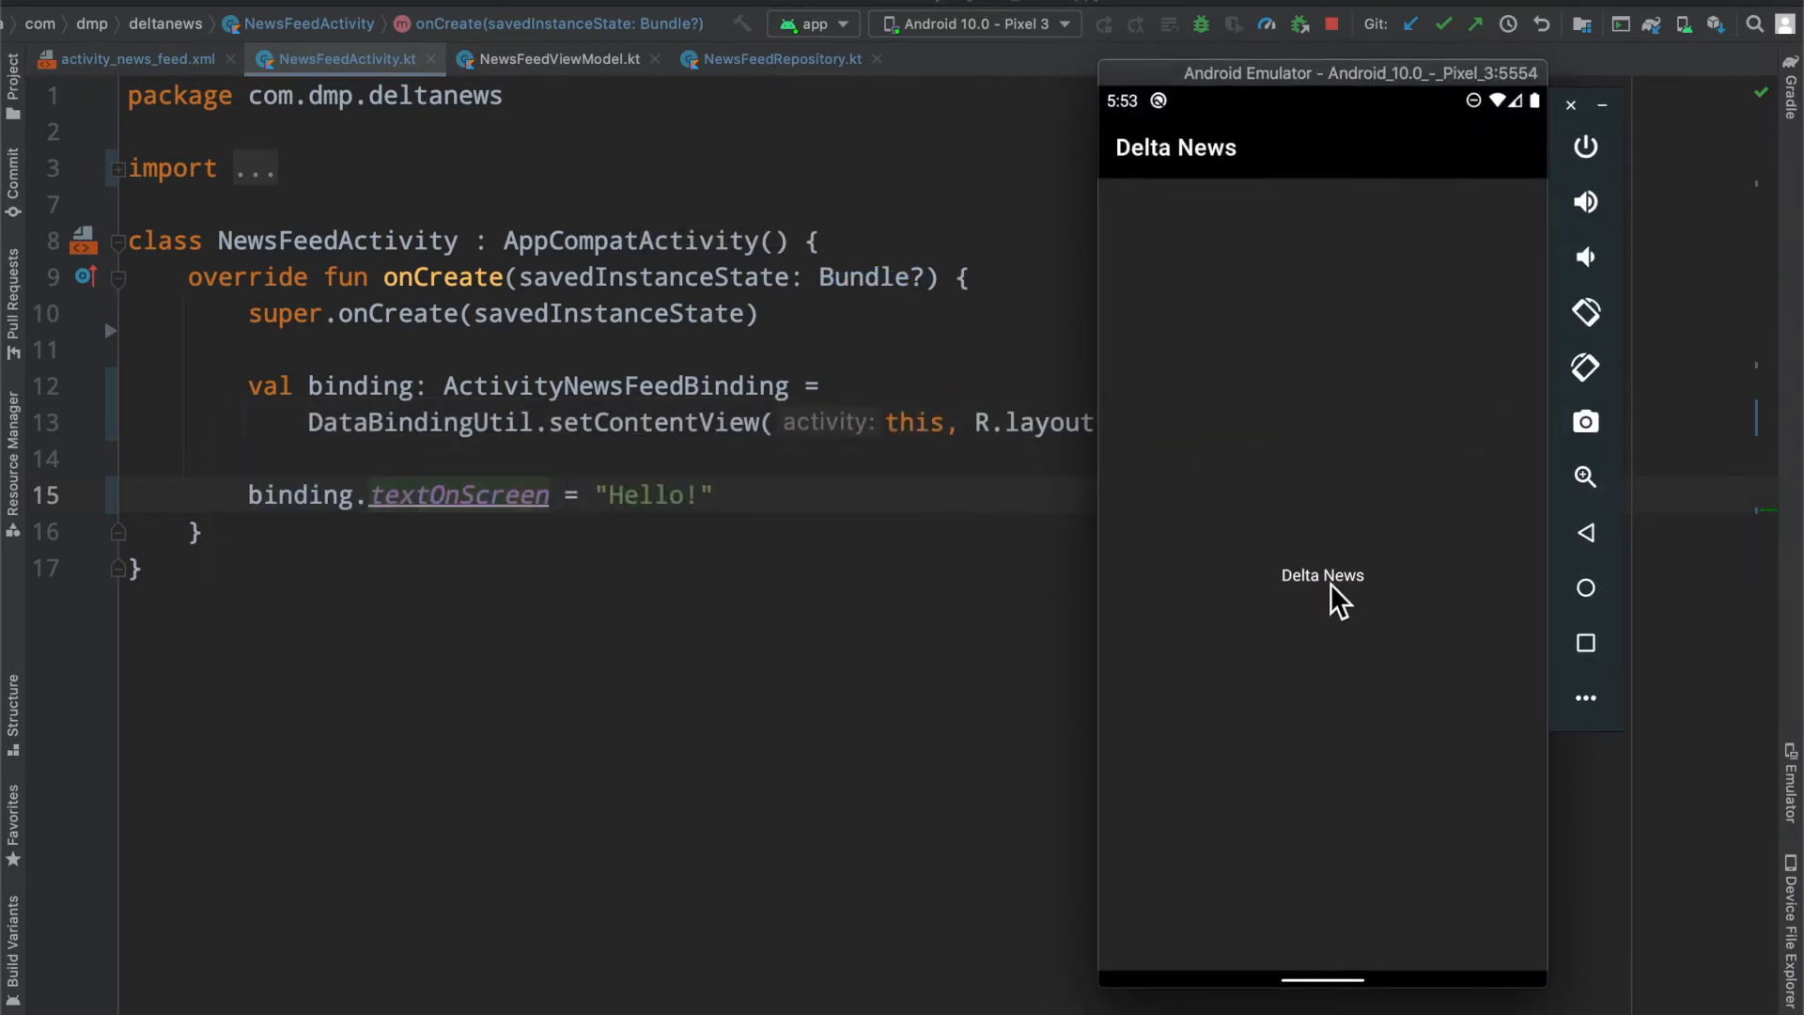
{"action": "mouse_move", "coordinate": [621, 477]}
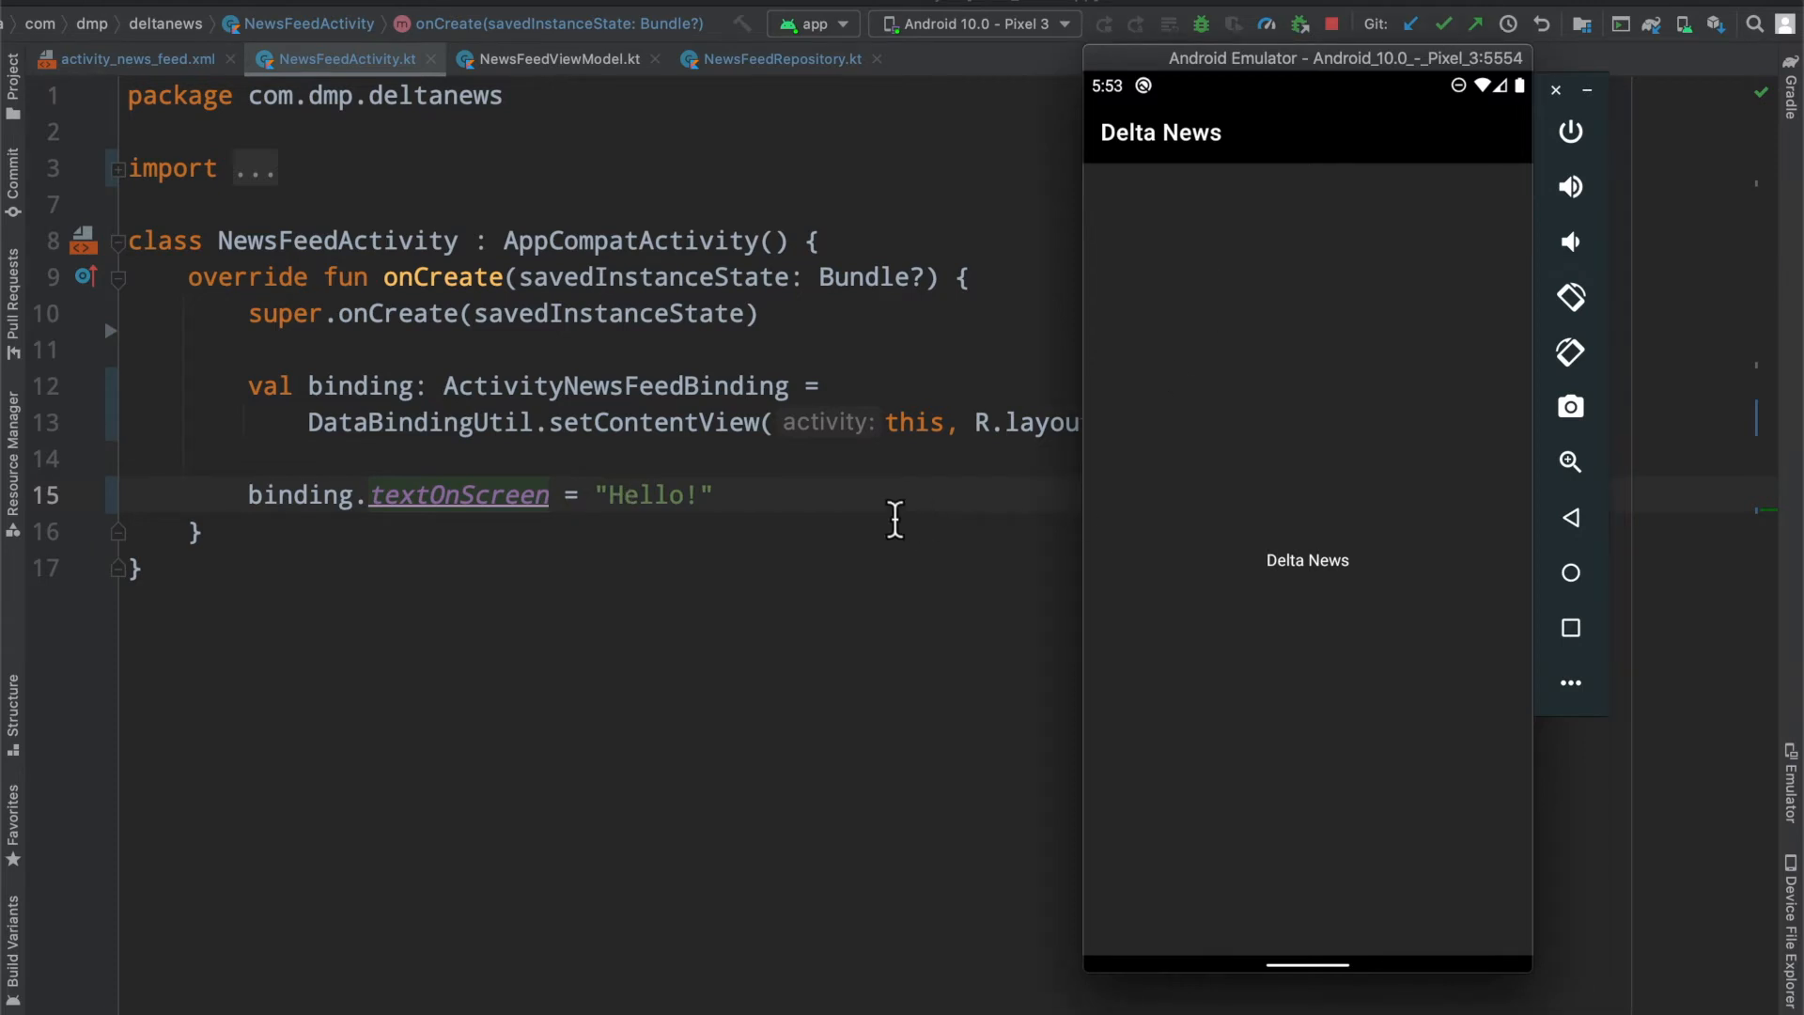
Step: Switch to the Data Binding Library overview page and read through its introduction and code examples
{"action": "left_click", "coordinate": [1230, 11]}
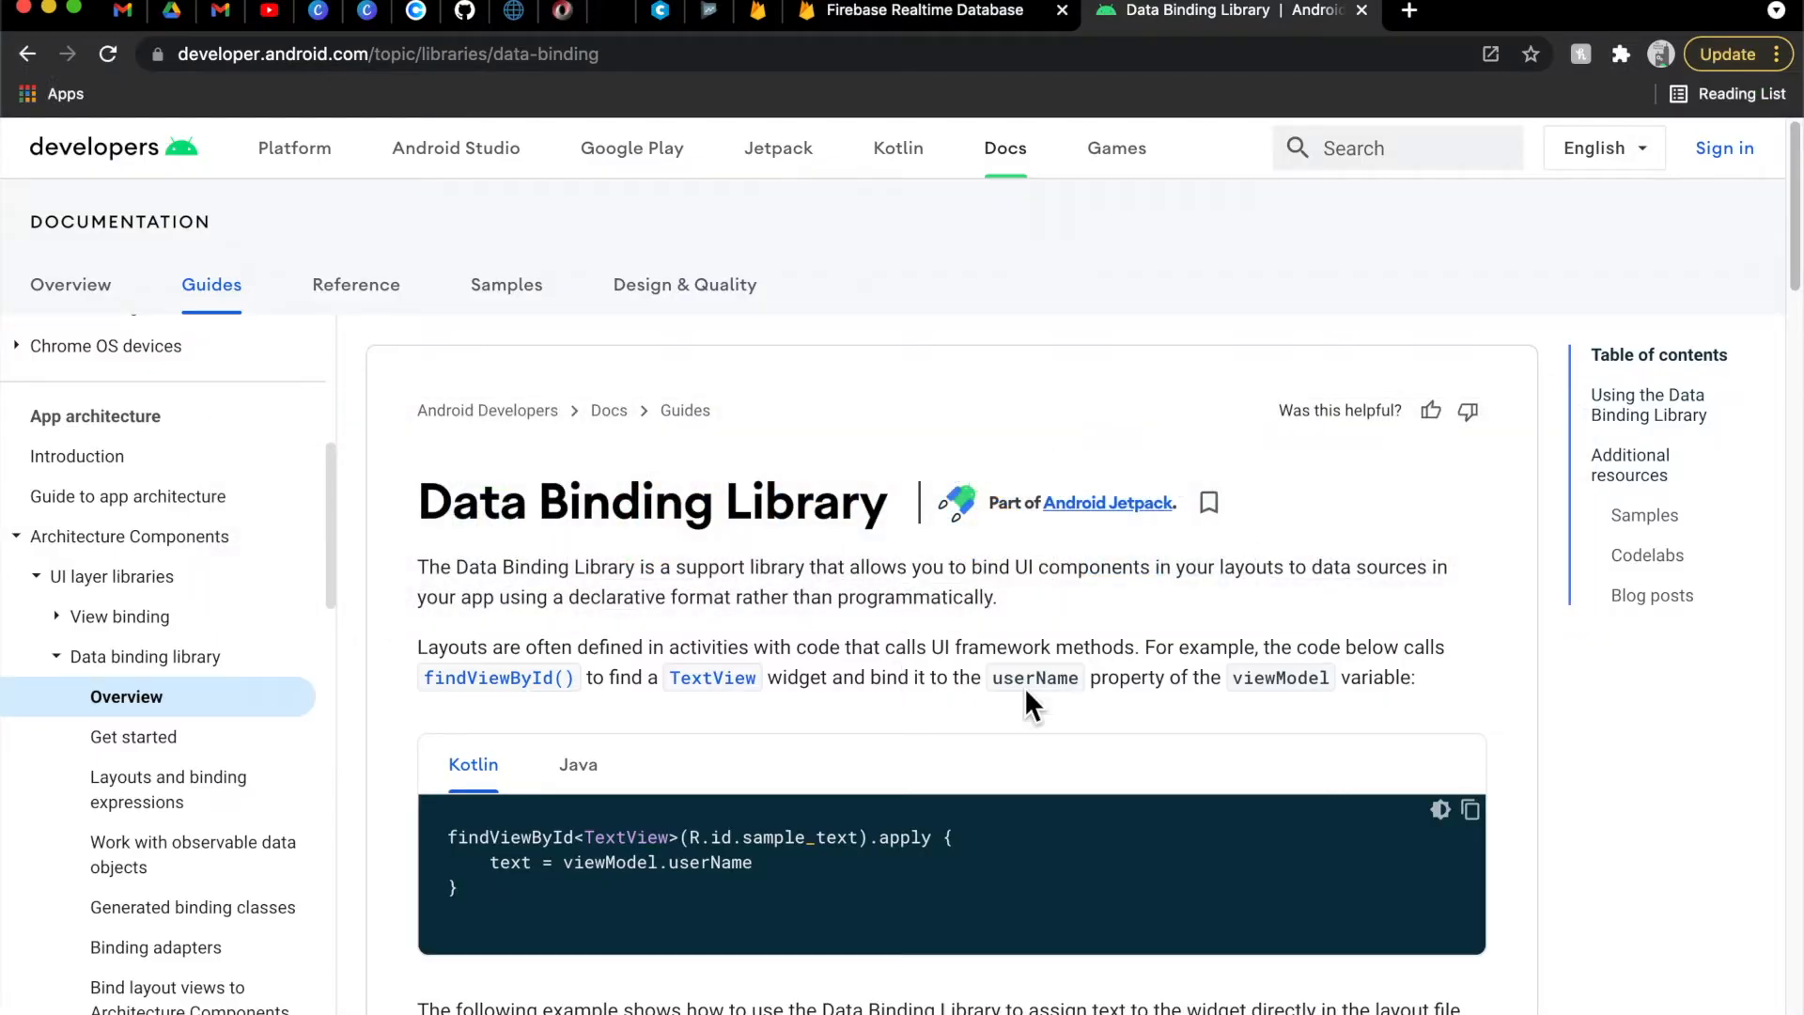
{"action": "mouse_move", "coordinate": [455, 147]}
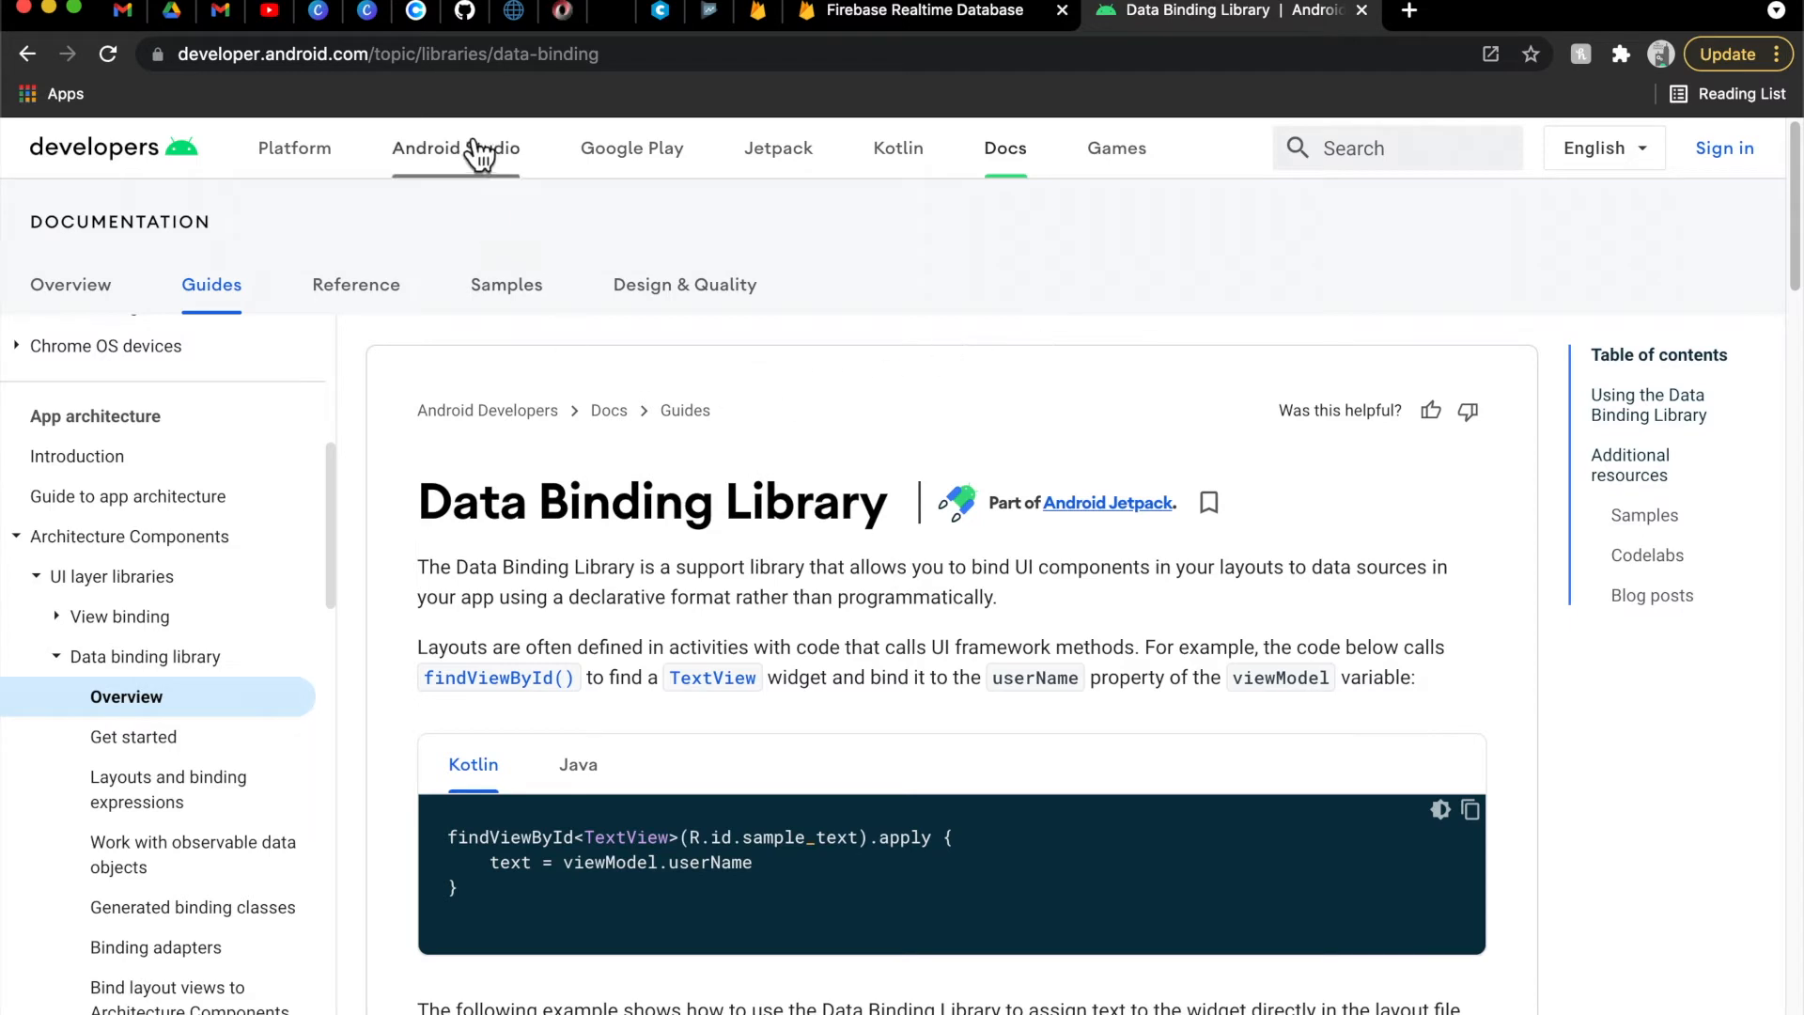
{"action": "mouse_move", "coordinate": [455, 147]}
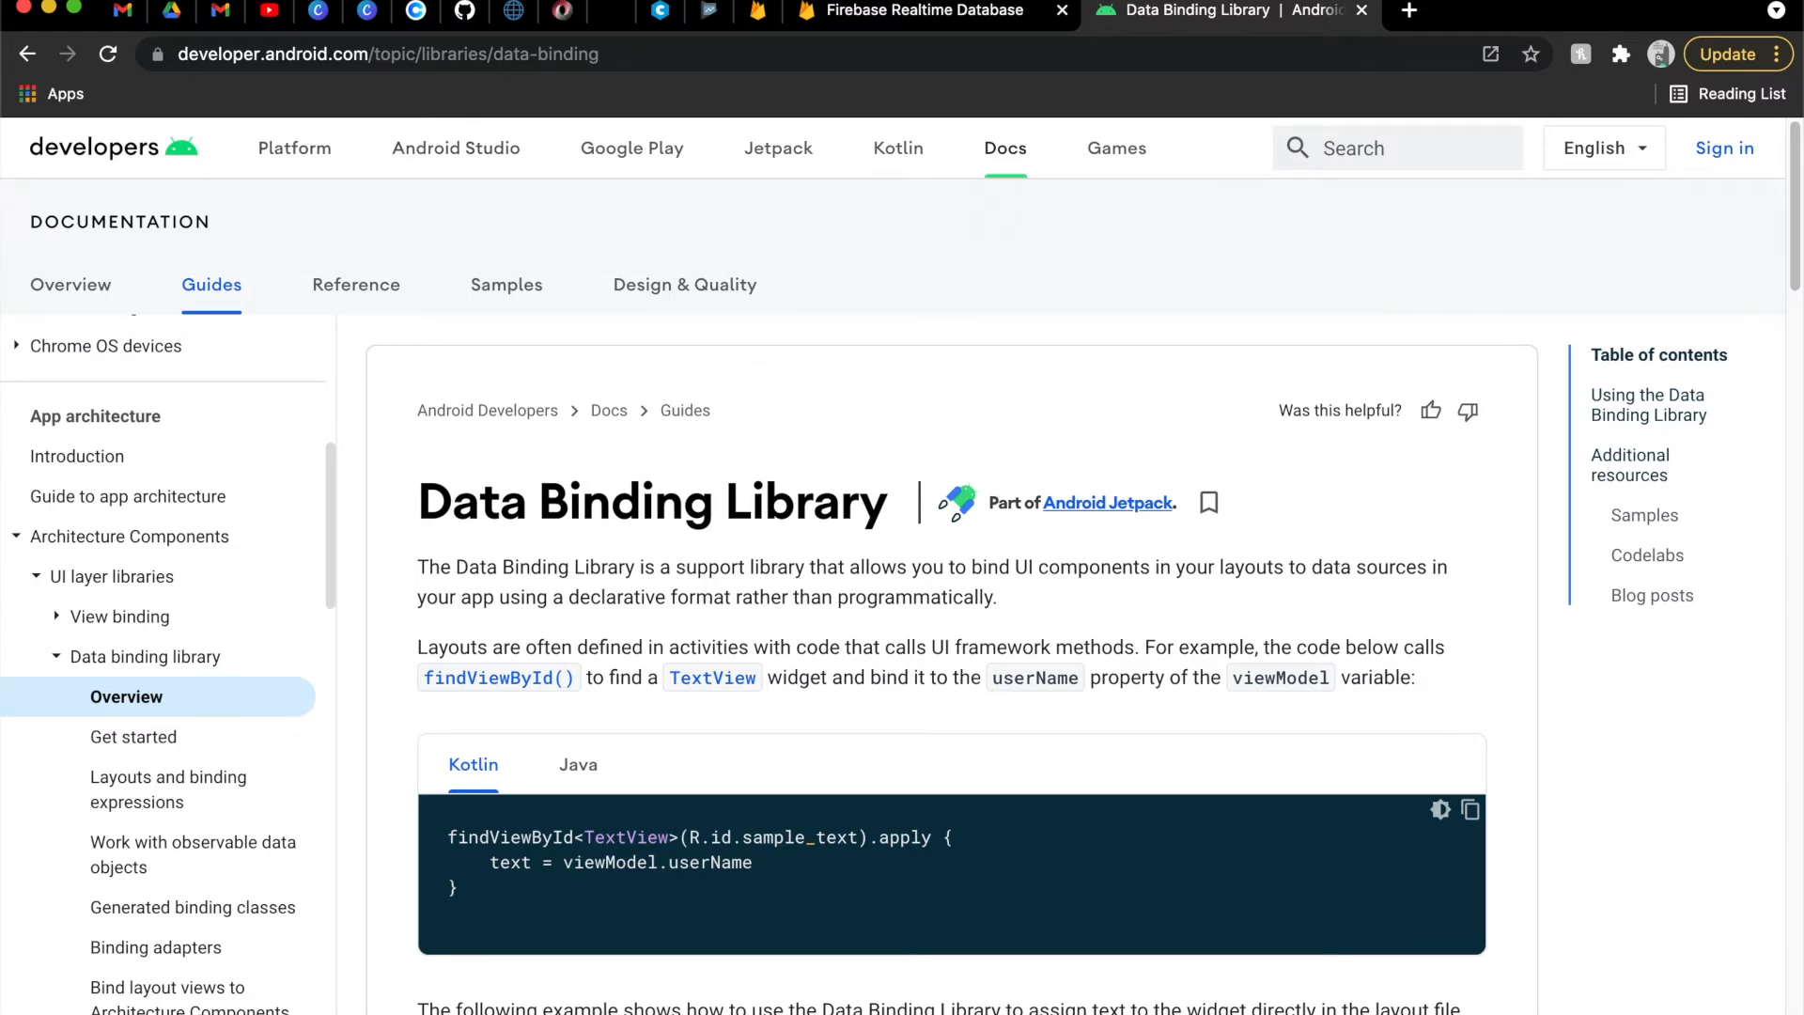
{"action": "mouse_move", "coordinate": [828, 632]}
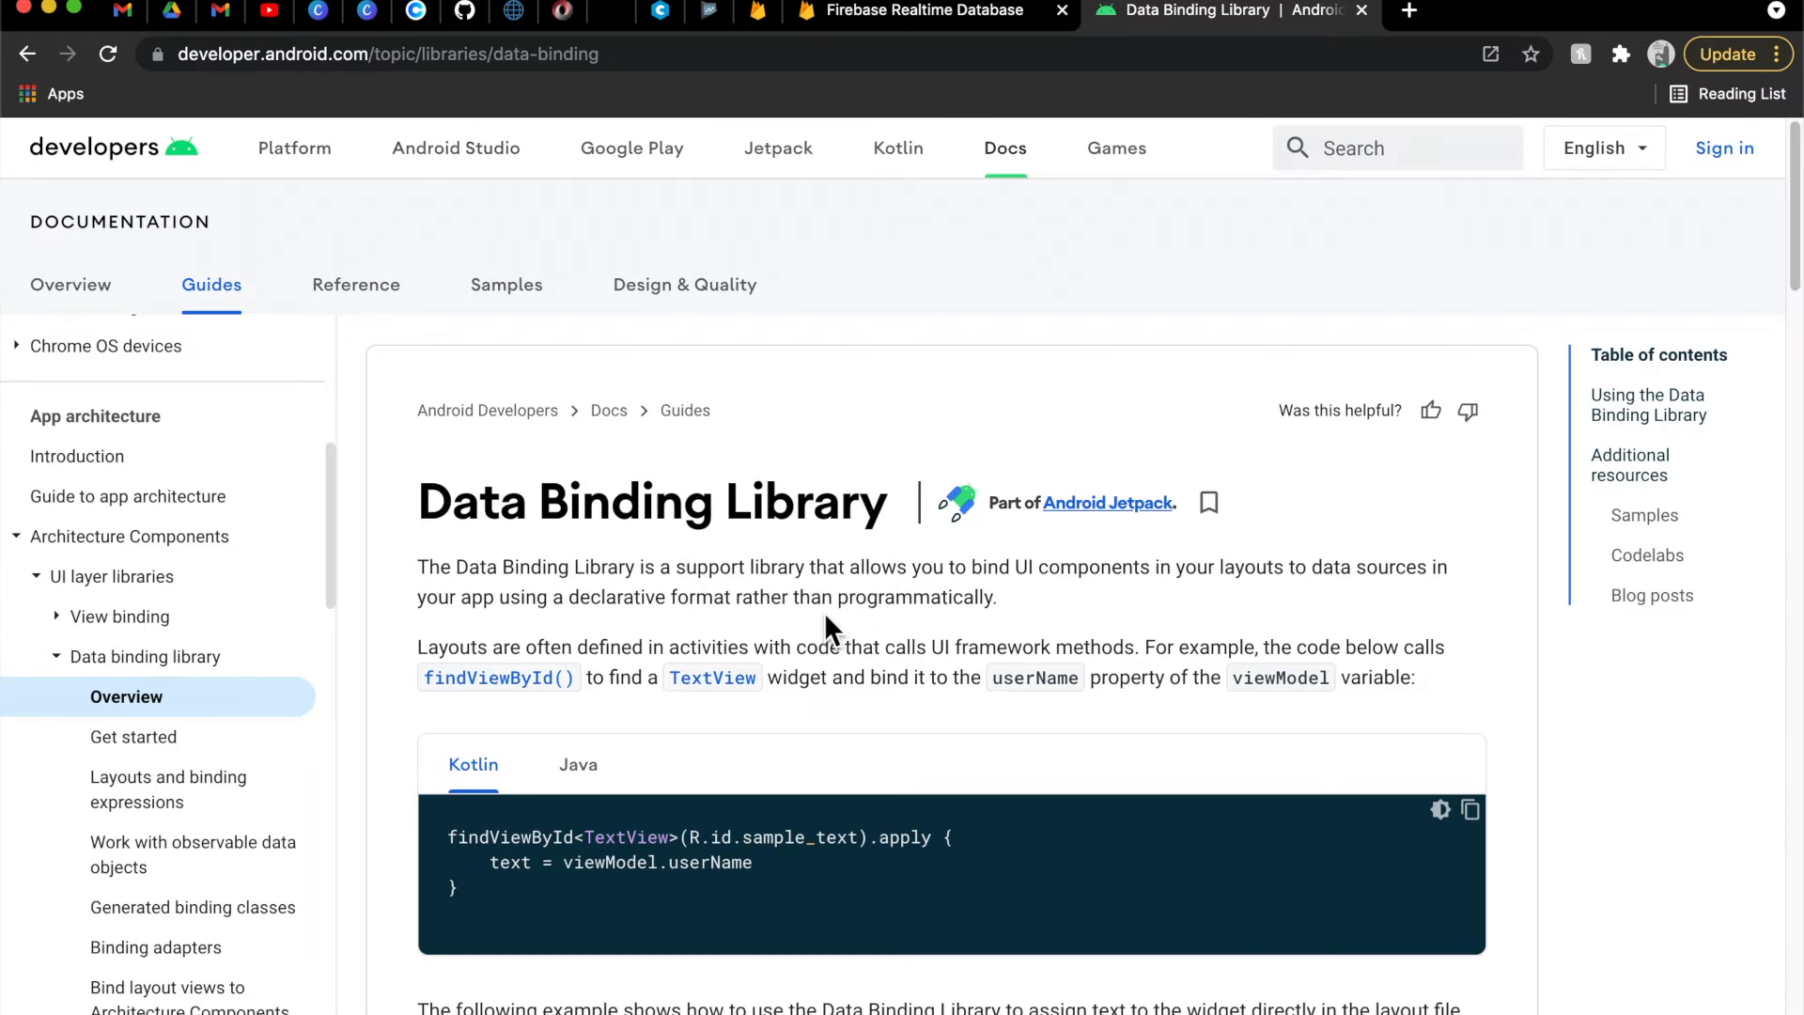
{"action": "scroll", "scroll_direction": "down", "scroll_amount": 3}
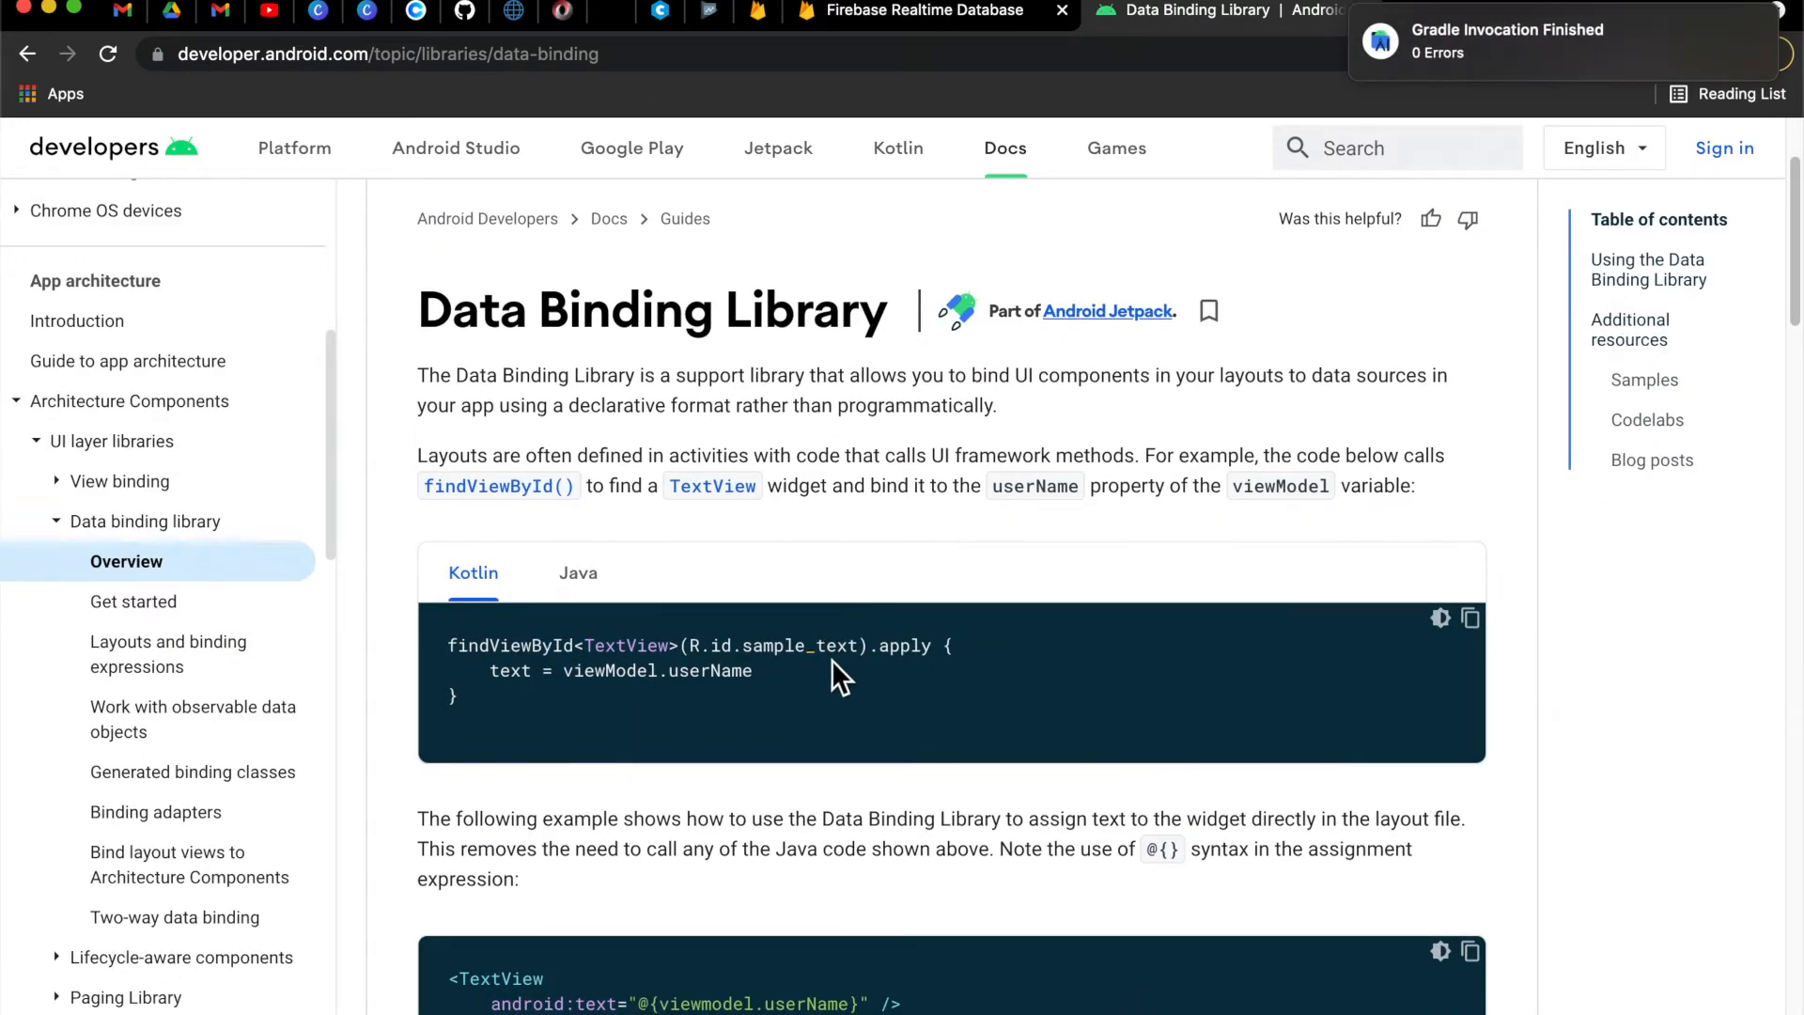
{"action": "scroll", "scroll_direction": "down", "scroll_amount": 3}
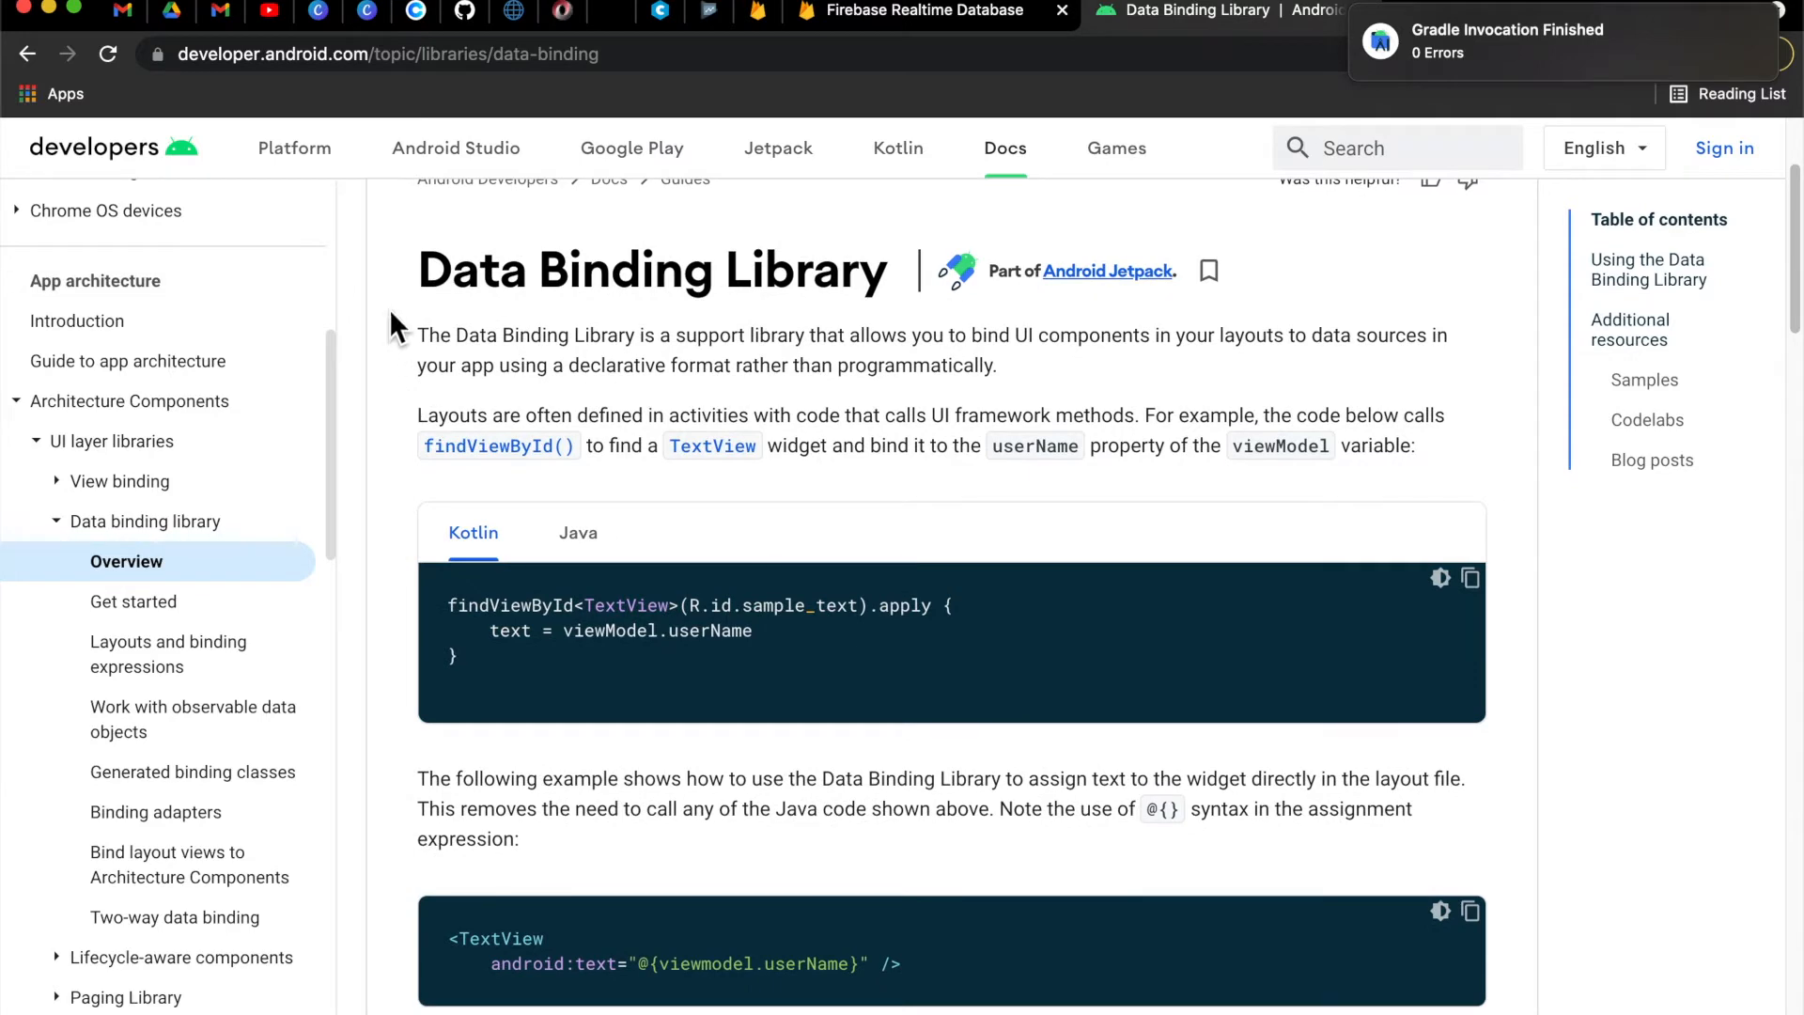
{"action": "scroll", "scroll_direction": "down", "scroll_amount": 3}
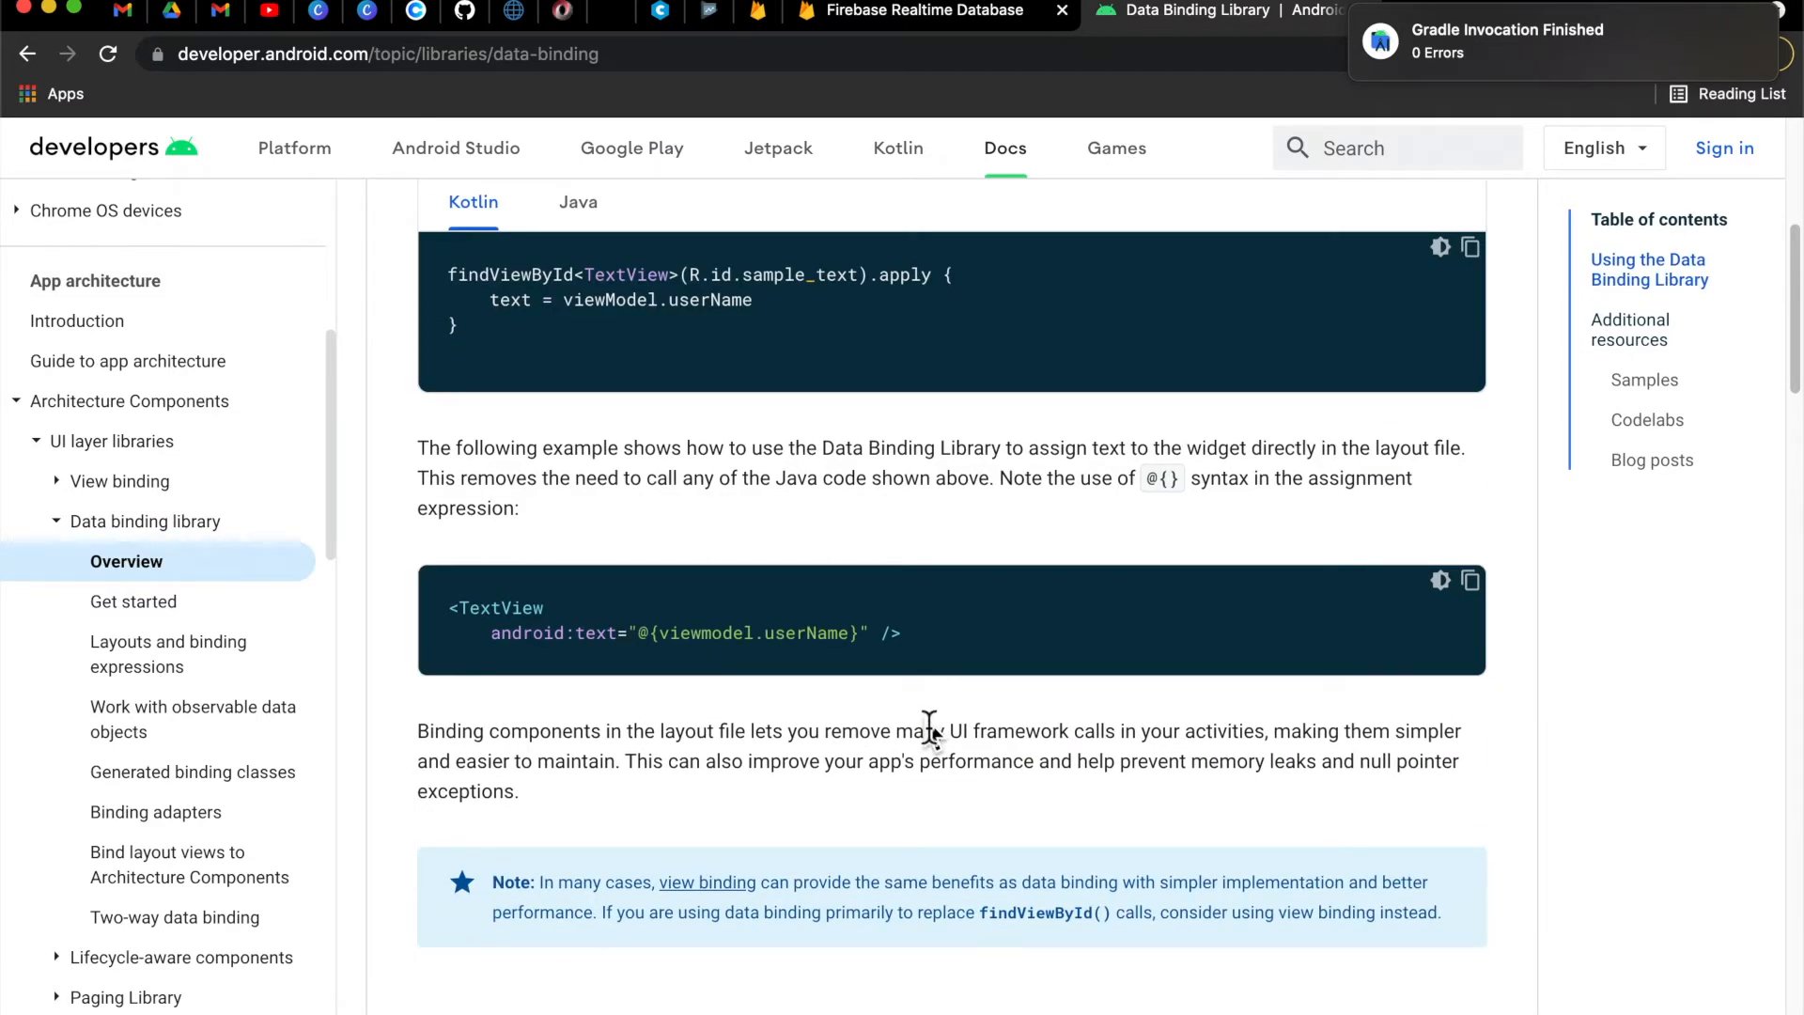
{"action": "scroll", "scroll_direction": "down", "scroll_amount": 3}
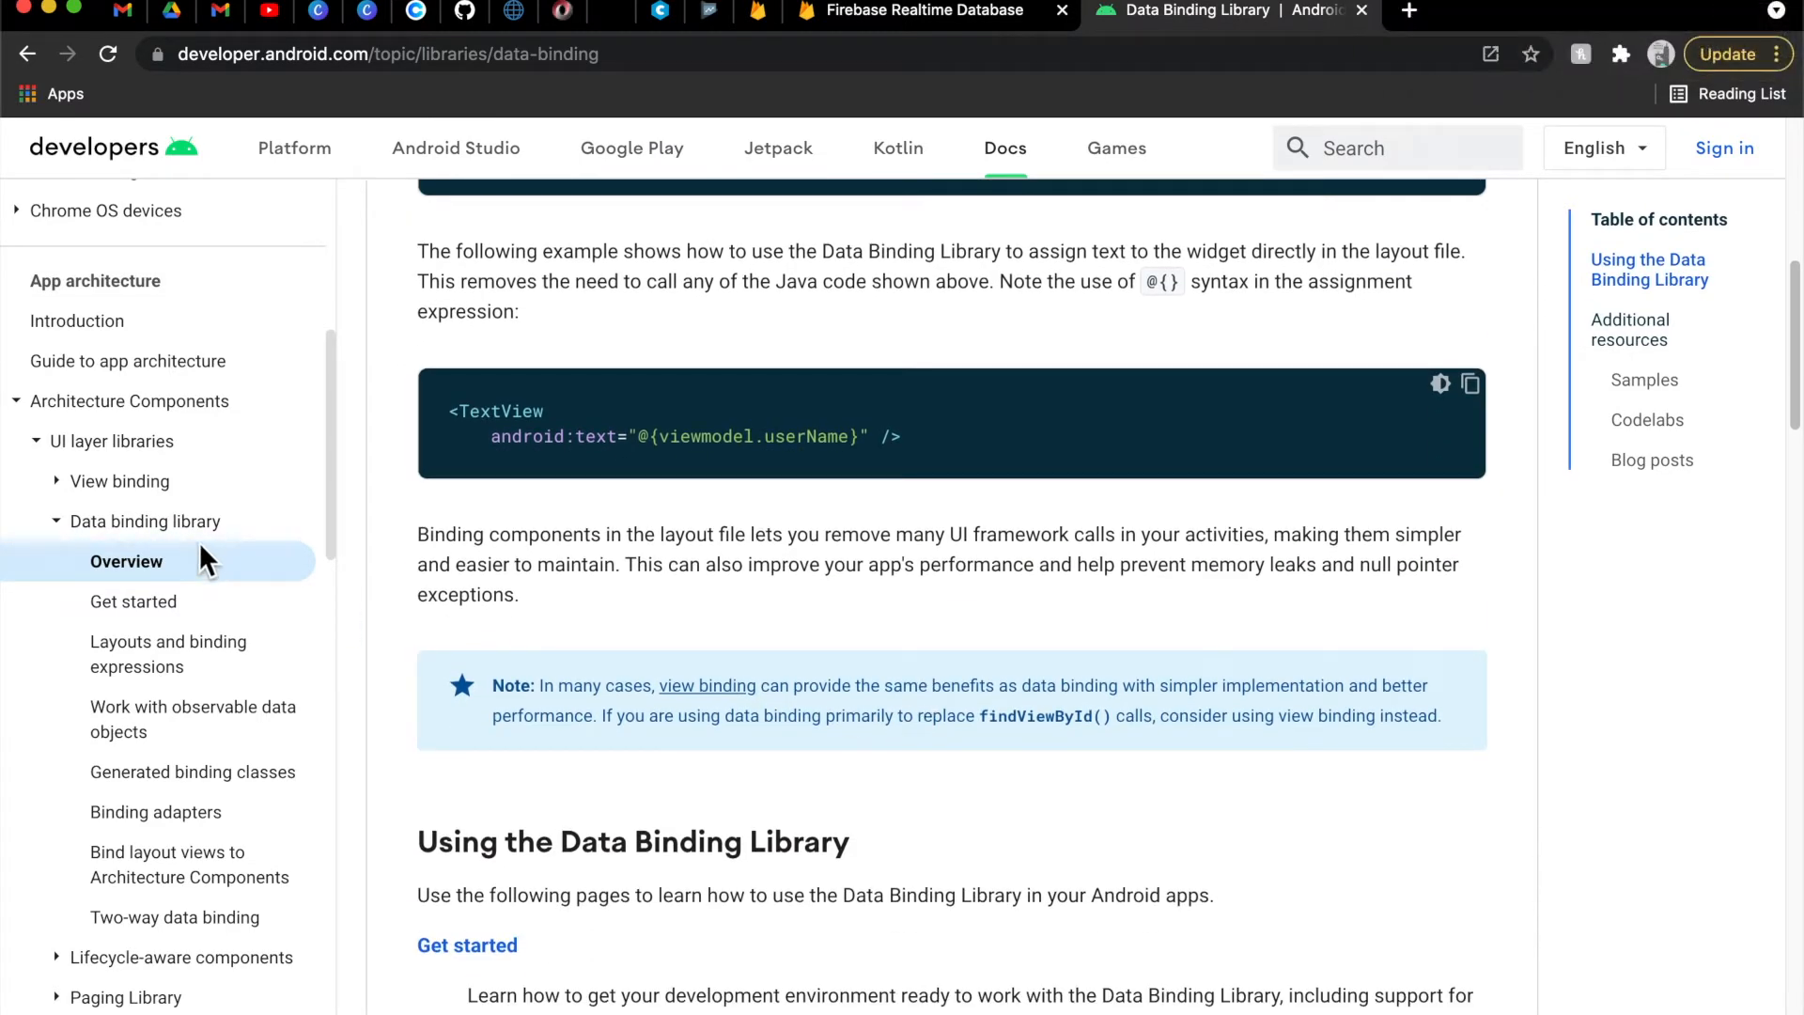
{"action": "mouse_move", "coordinate": [144, 521]}
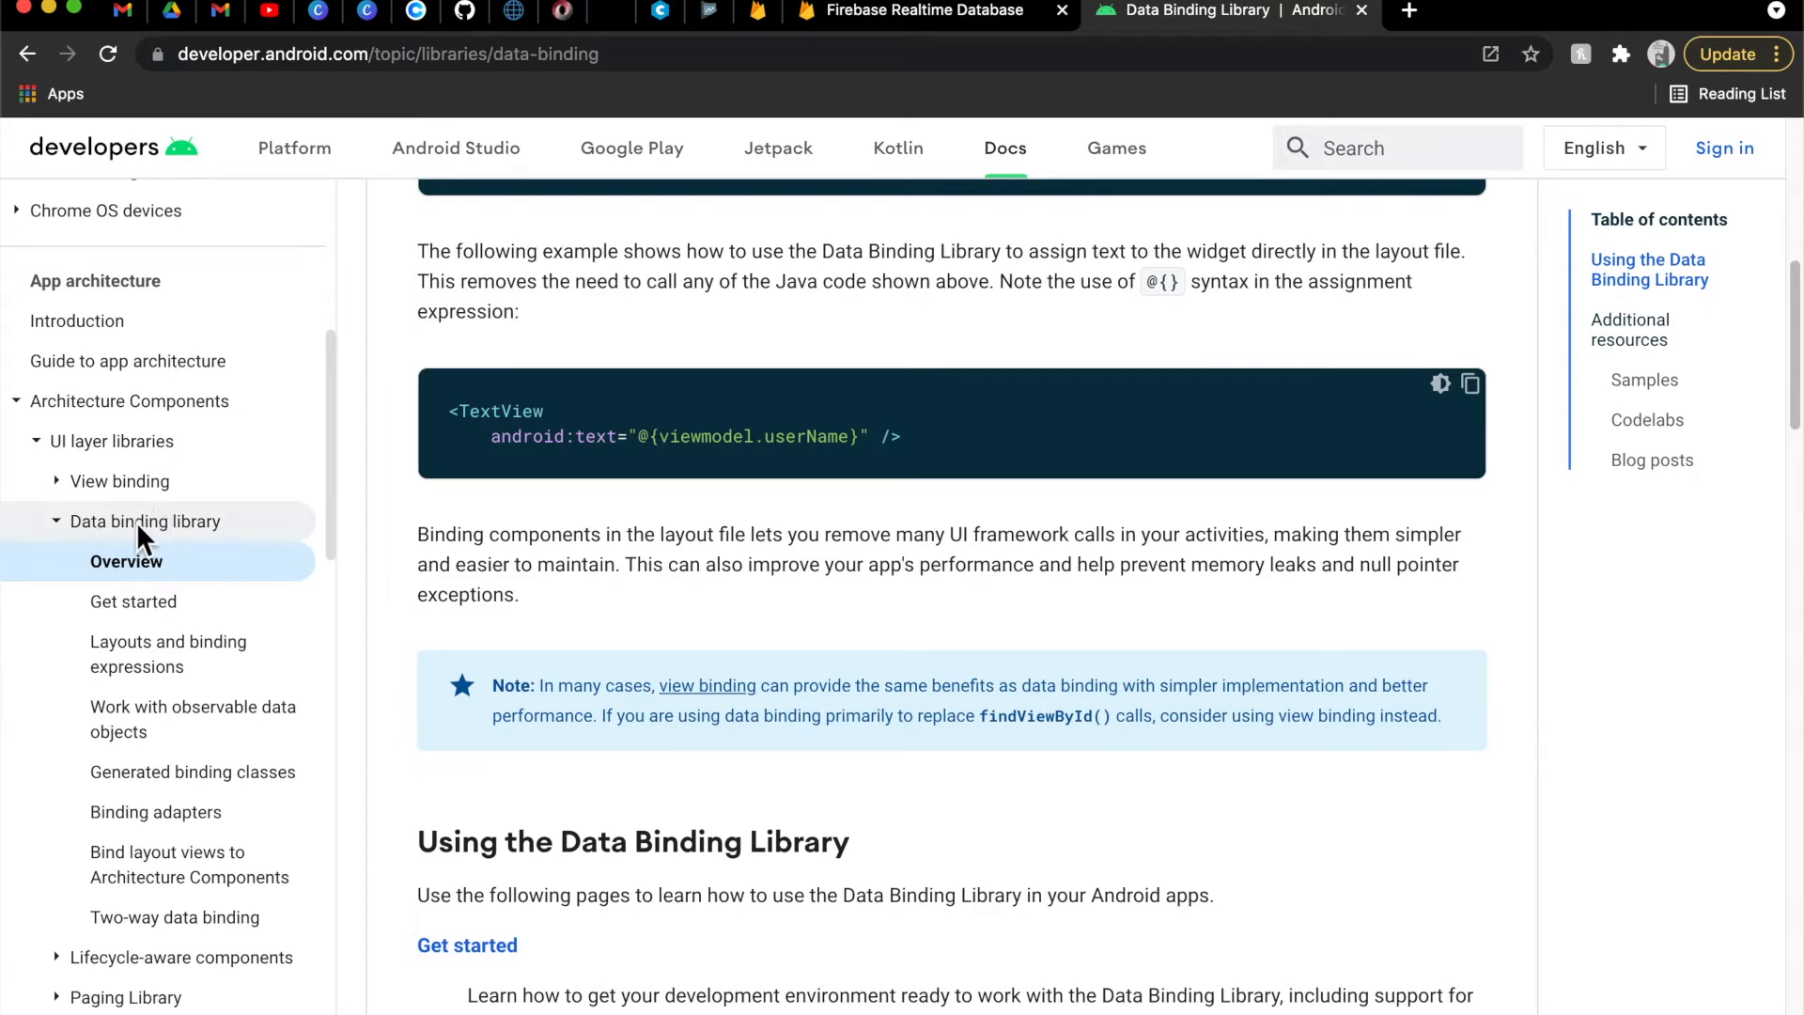
{"action": "mouse_move", "coordinate": [432, 732]}
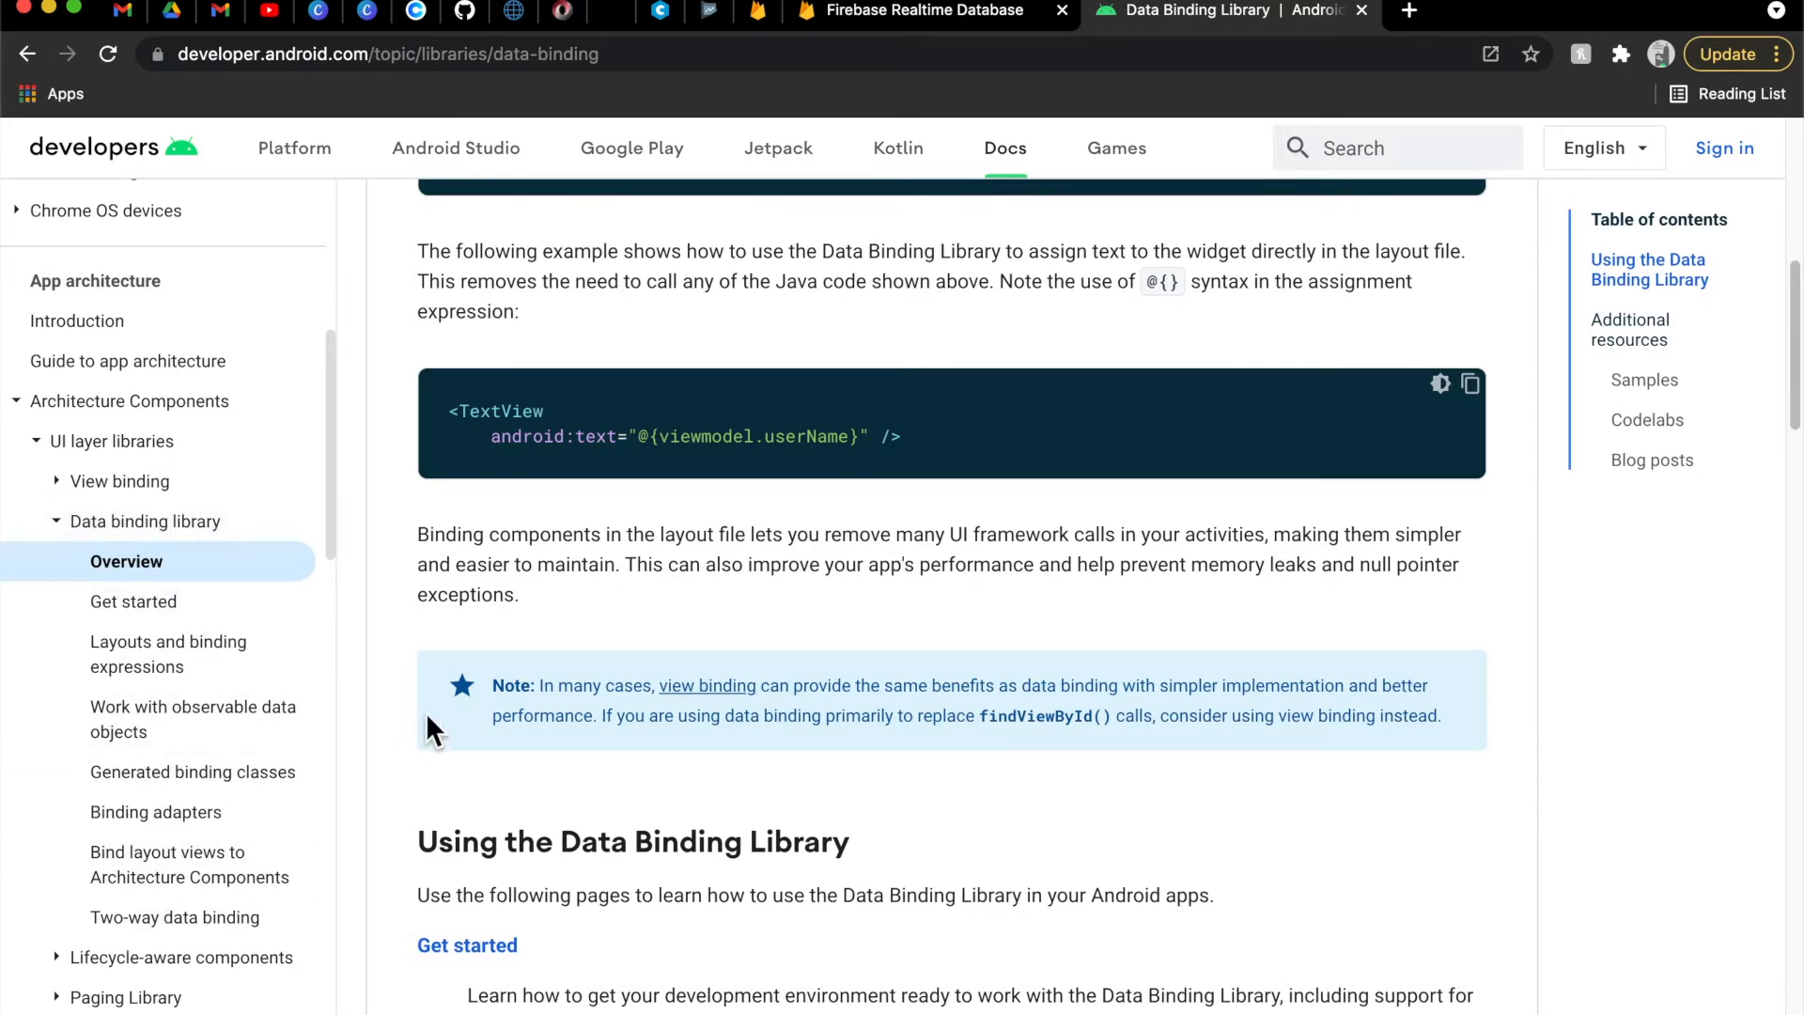
{"action": "scroll", "scroll_direction": "up", "scroll_amount": 3}
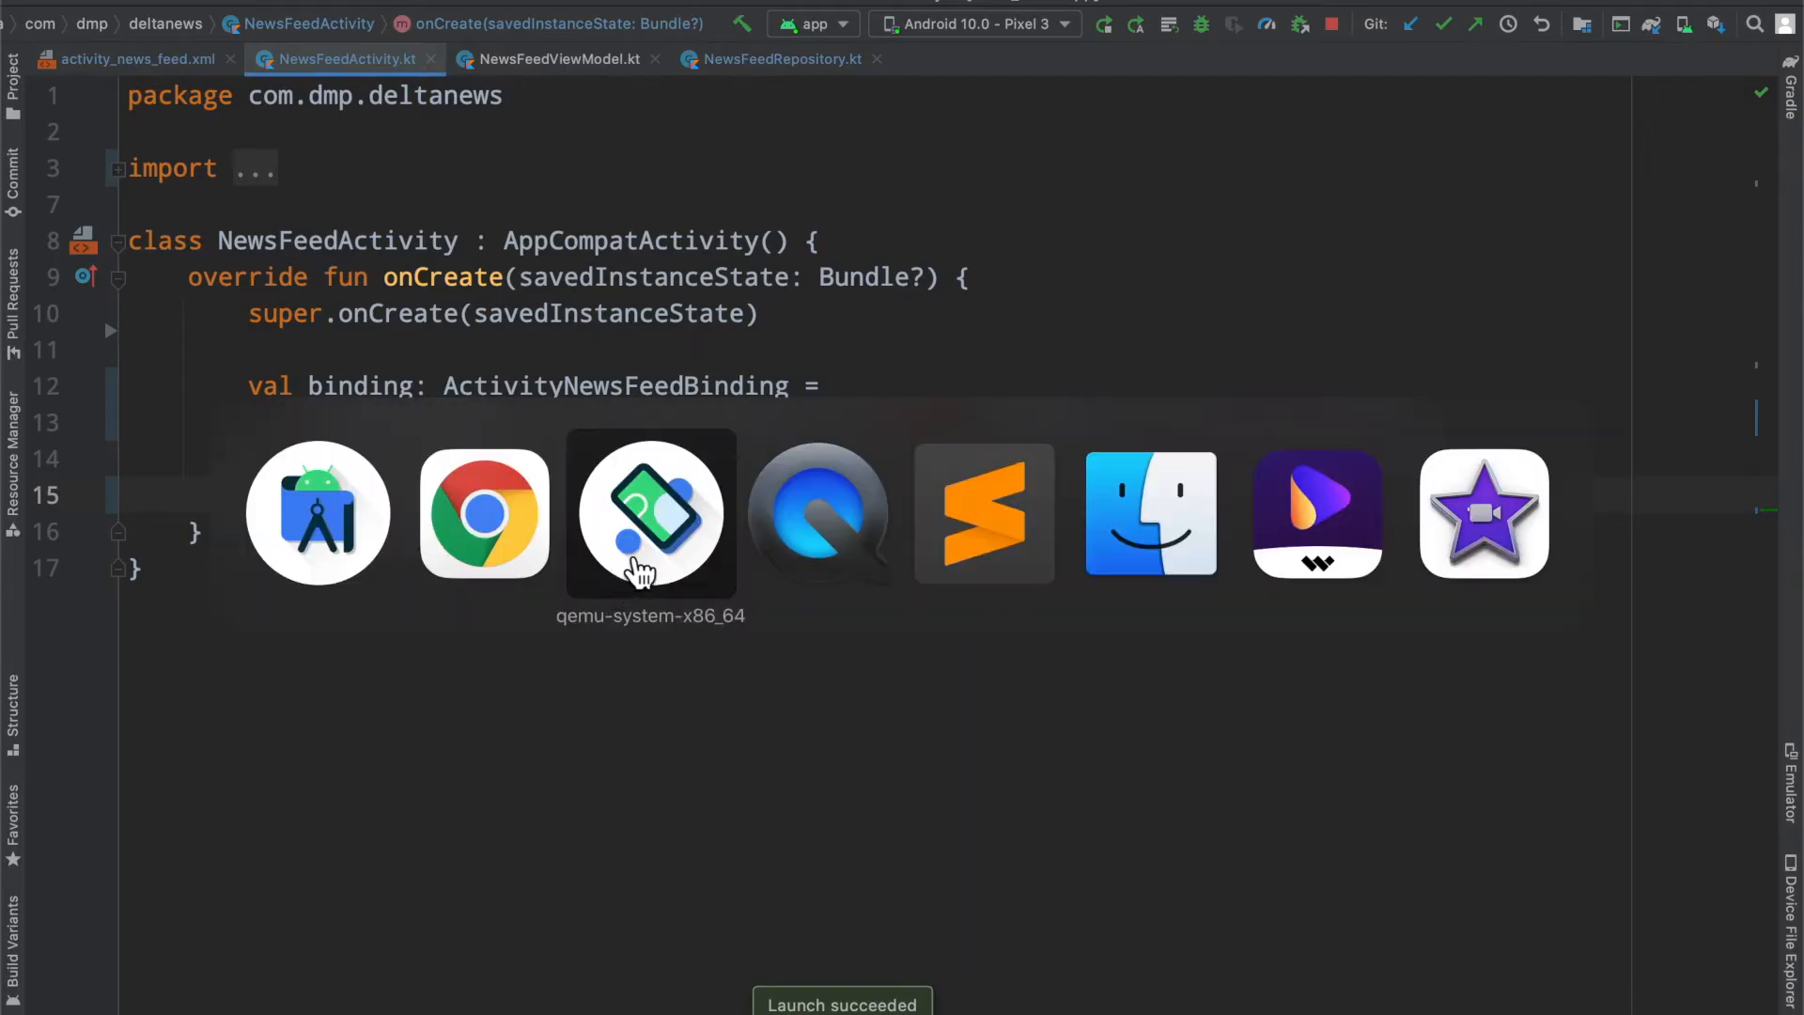
Step: Add a binding.root line in onCreate and give the layout's TextView the id textView
{"action": "left_click", "coordinate": [650, 513]}
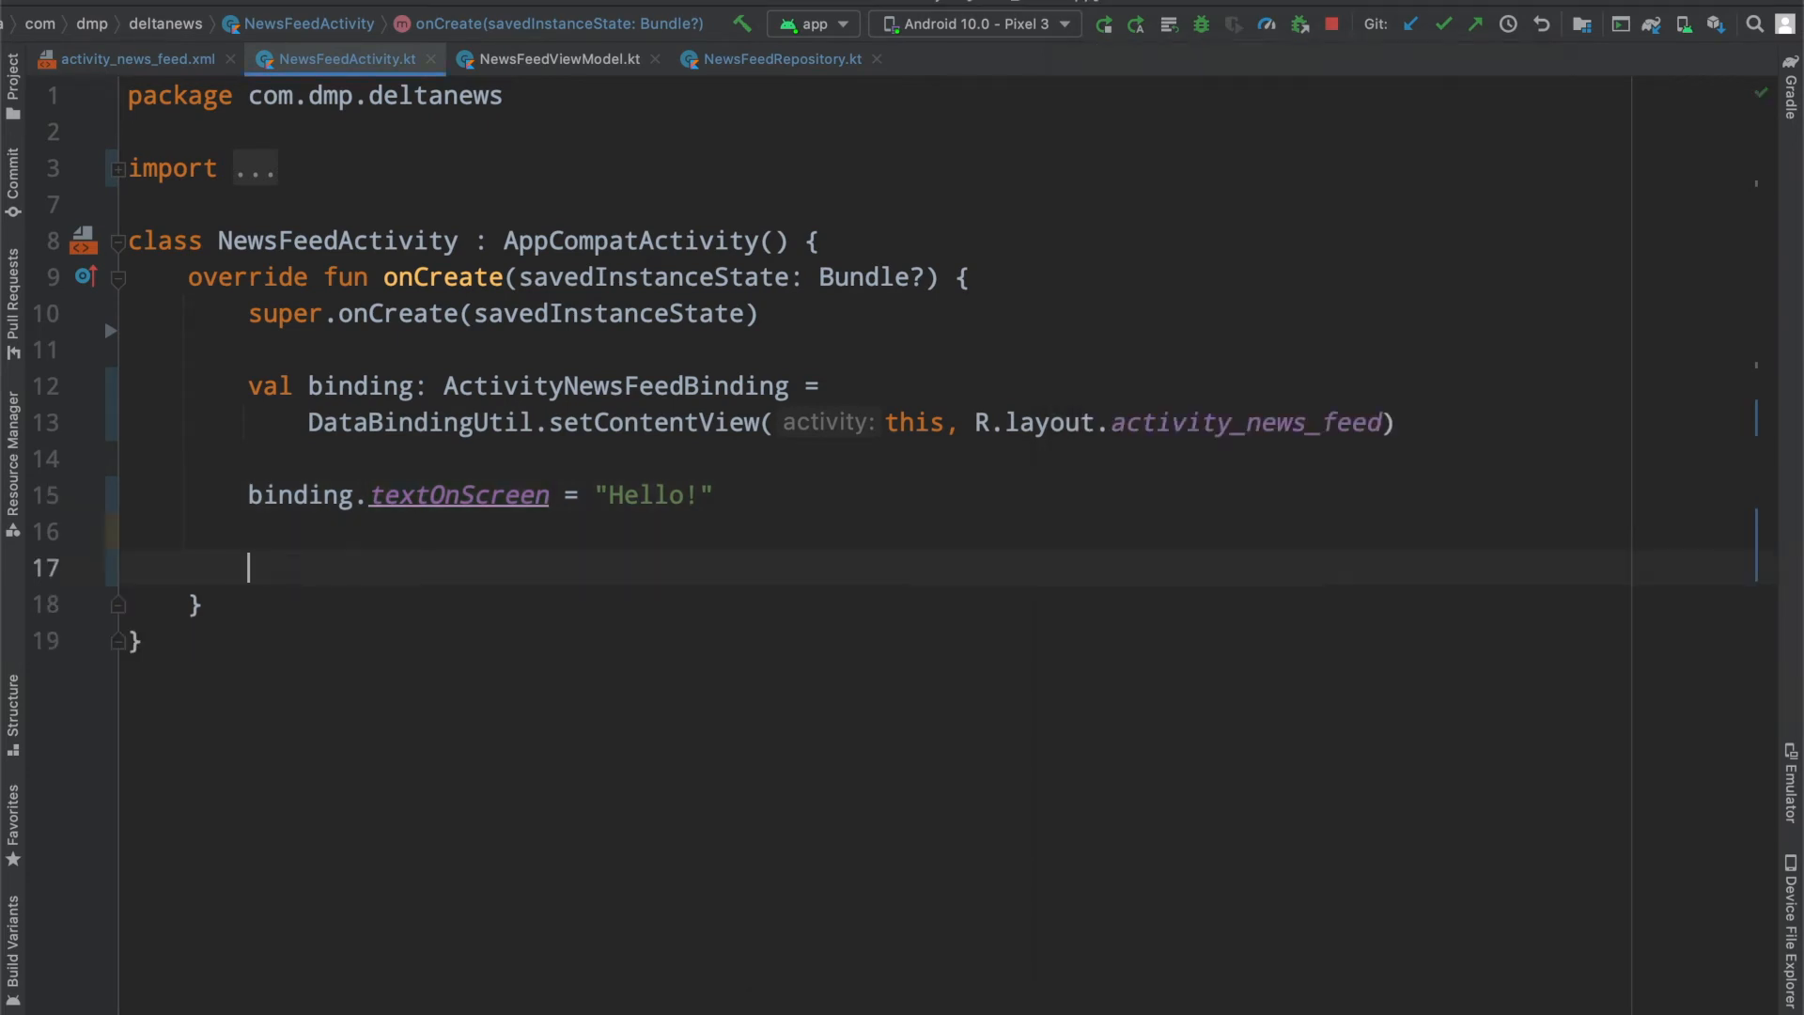
{"action": "type", "text": "bi"}
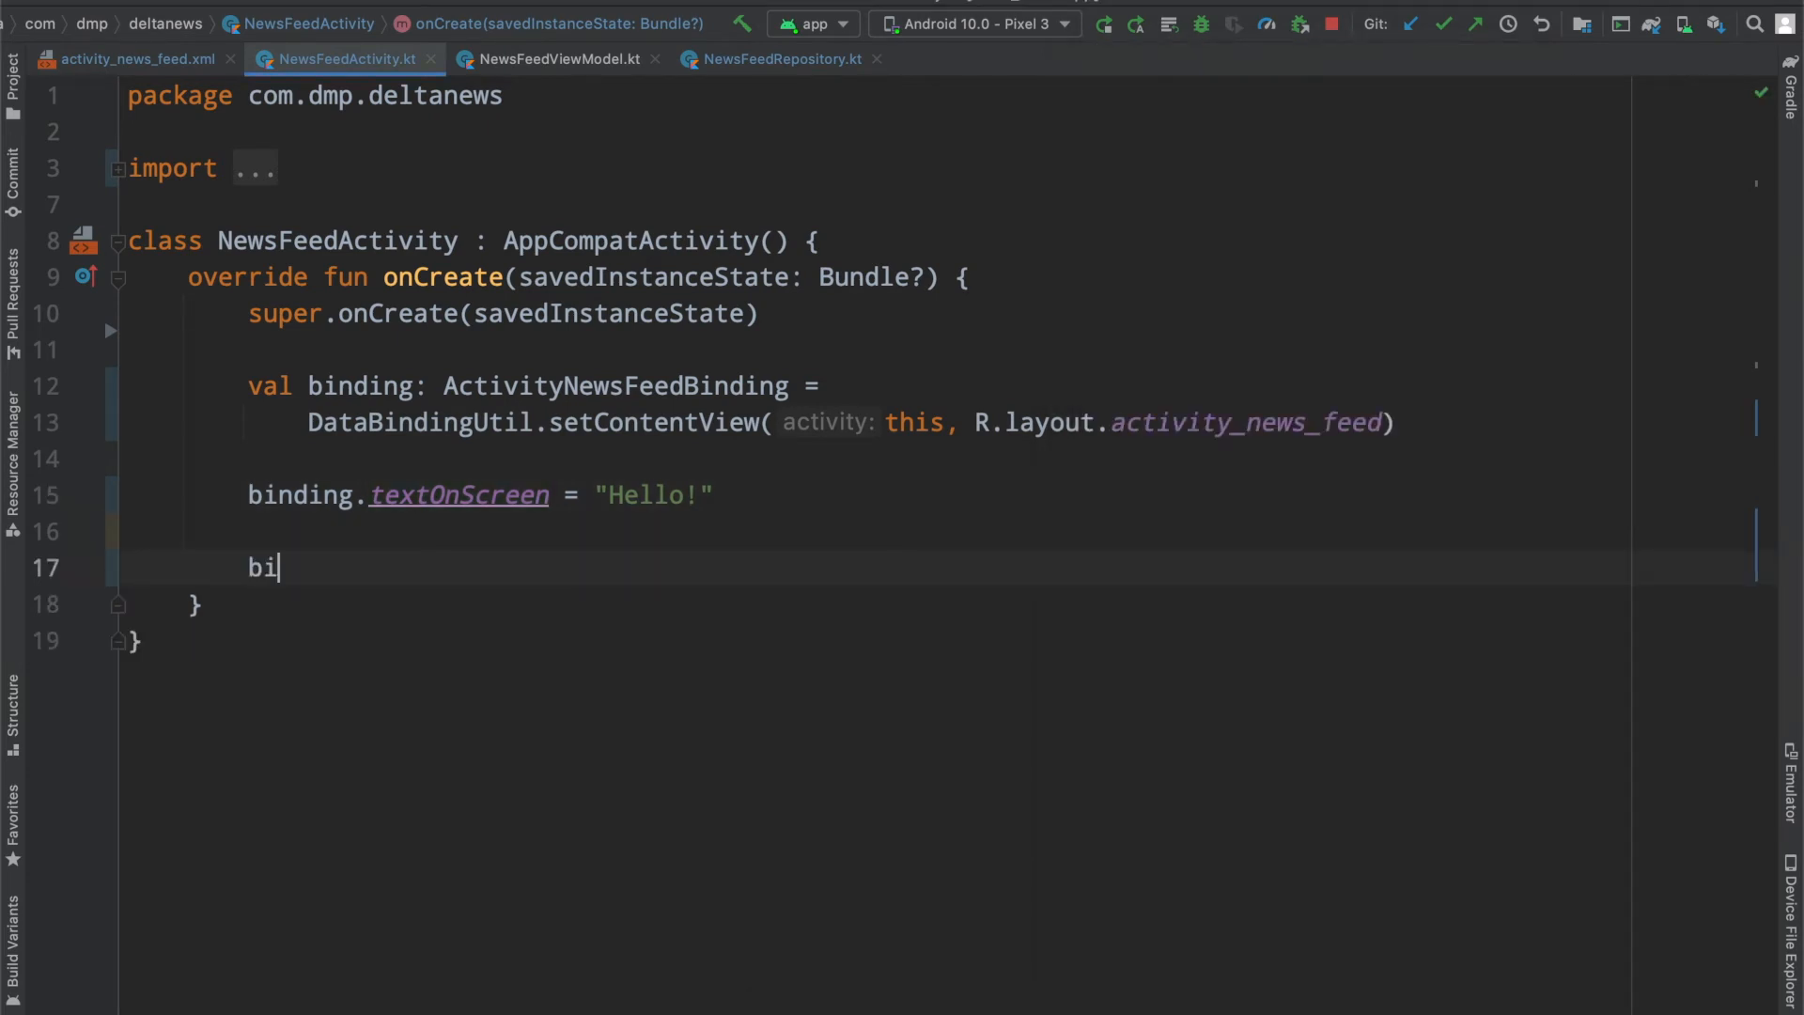
{"action": "type", "text": "nding."}
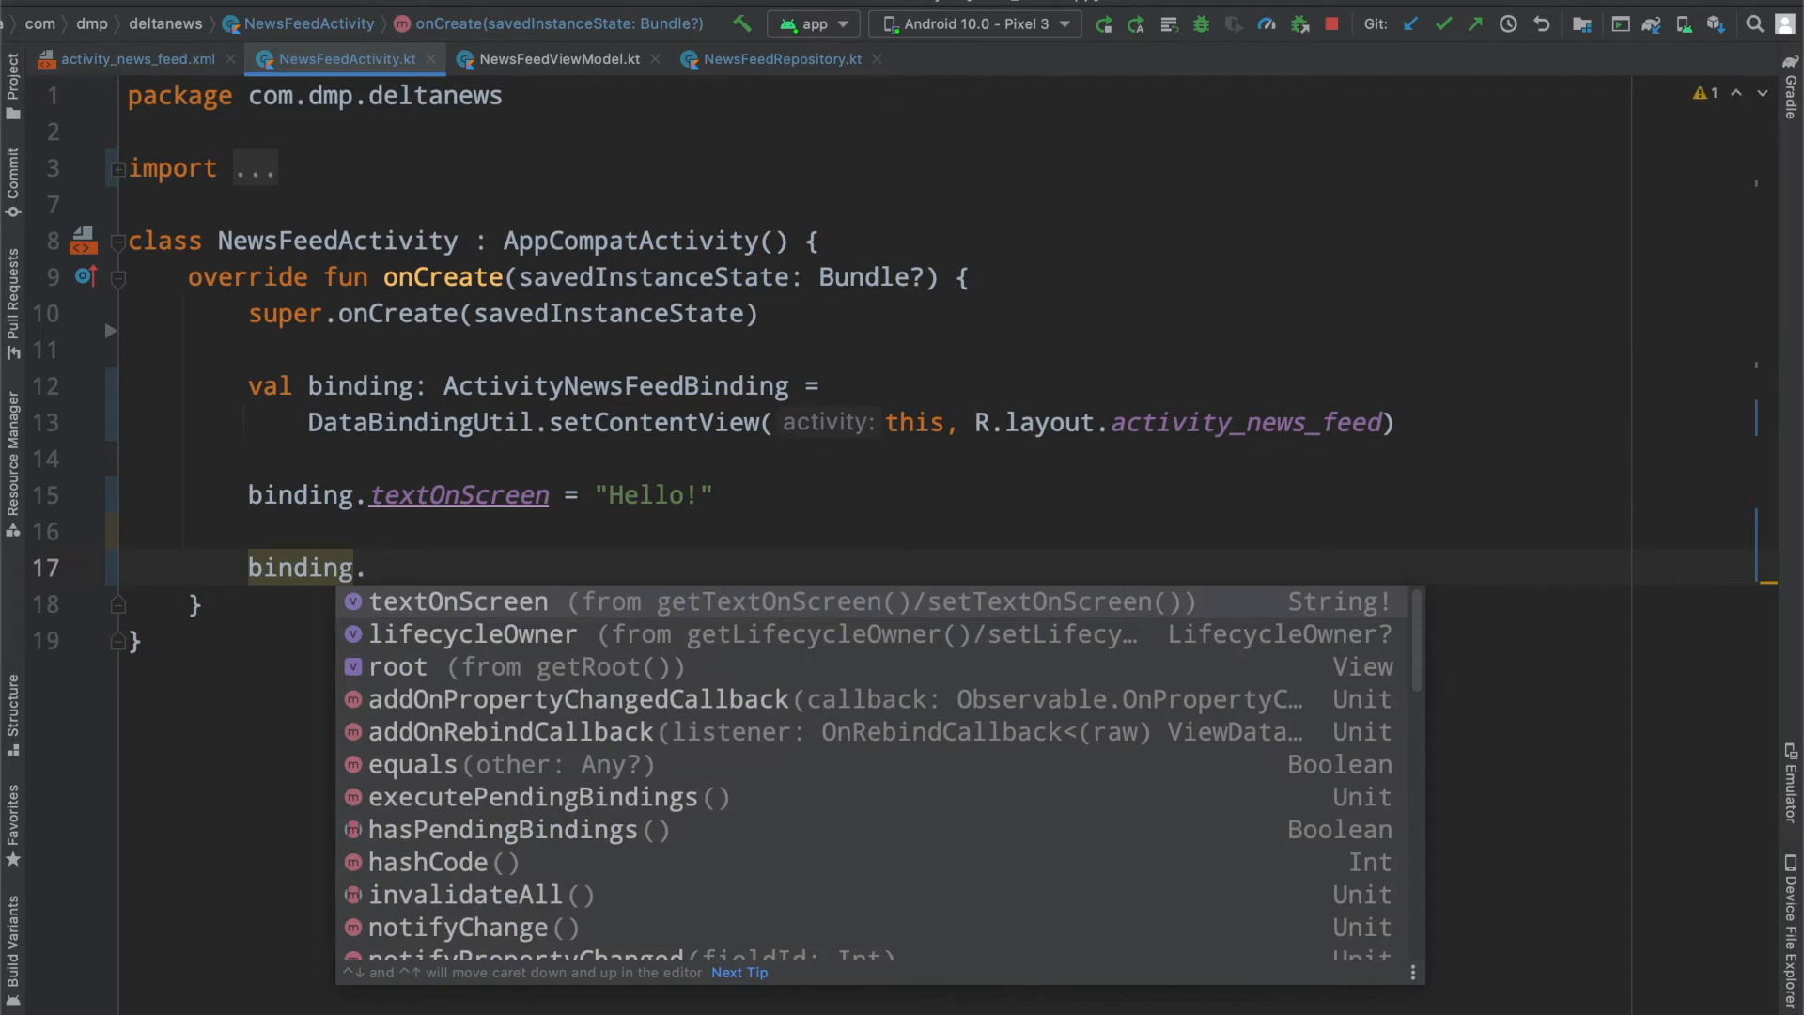
{"action": "type", "text": "ro"}
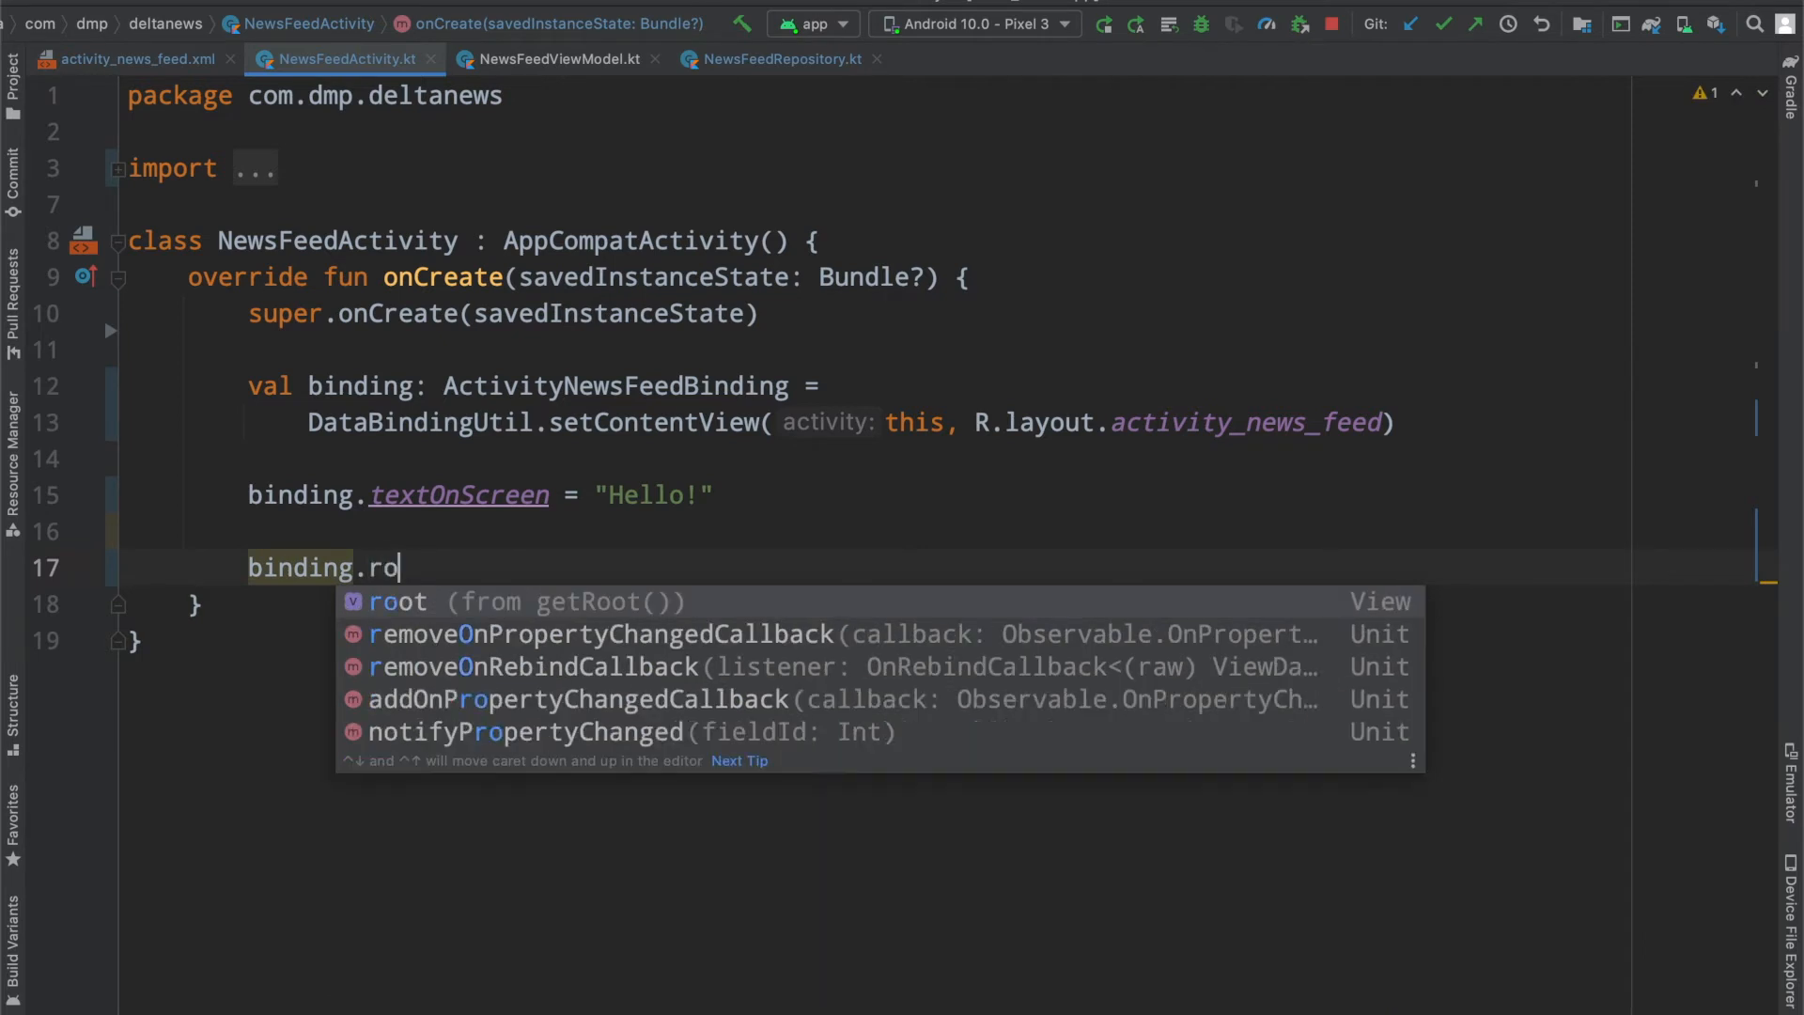
{"action": "type", "text": "ot"}
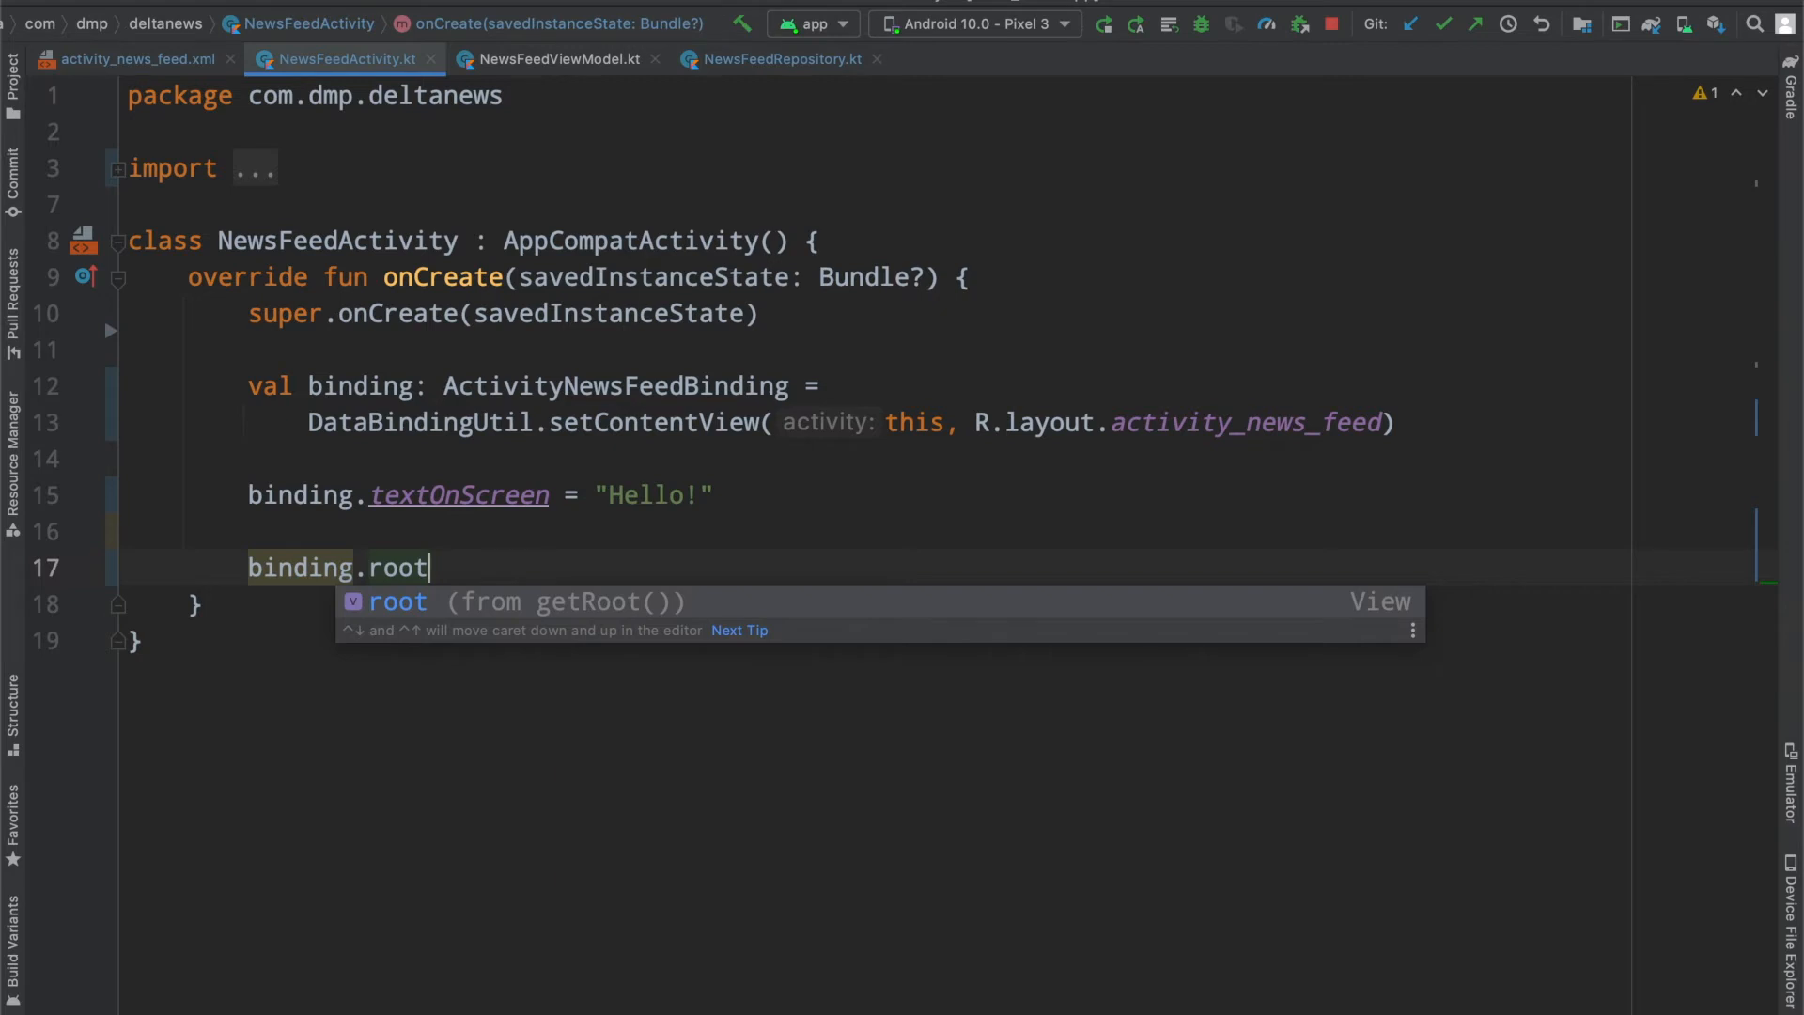
{"action": "mouse_move", "coordinate": [363, 543]}
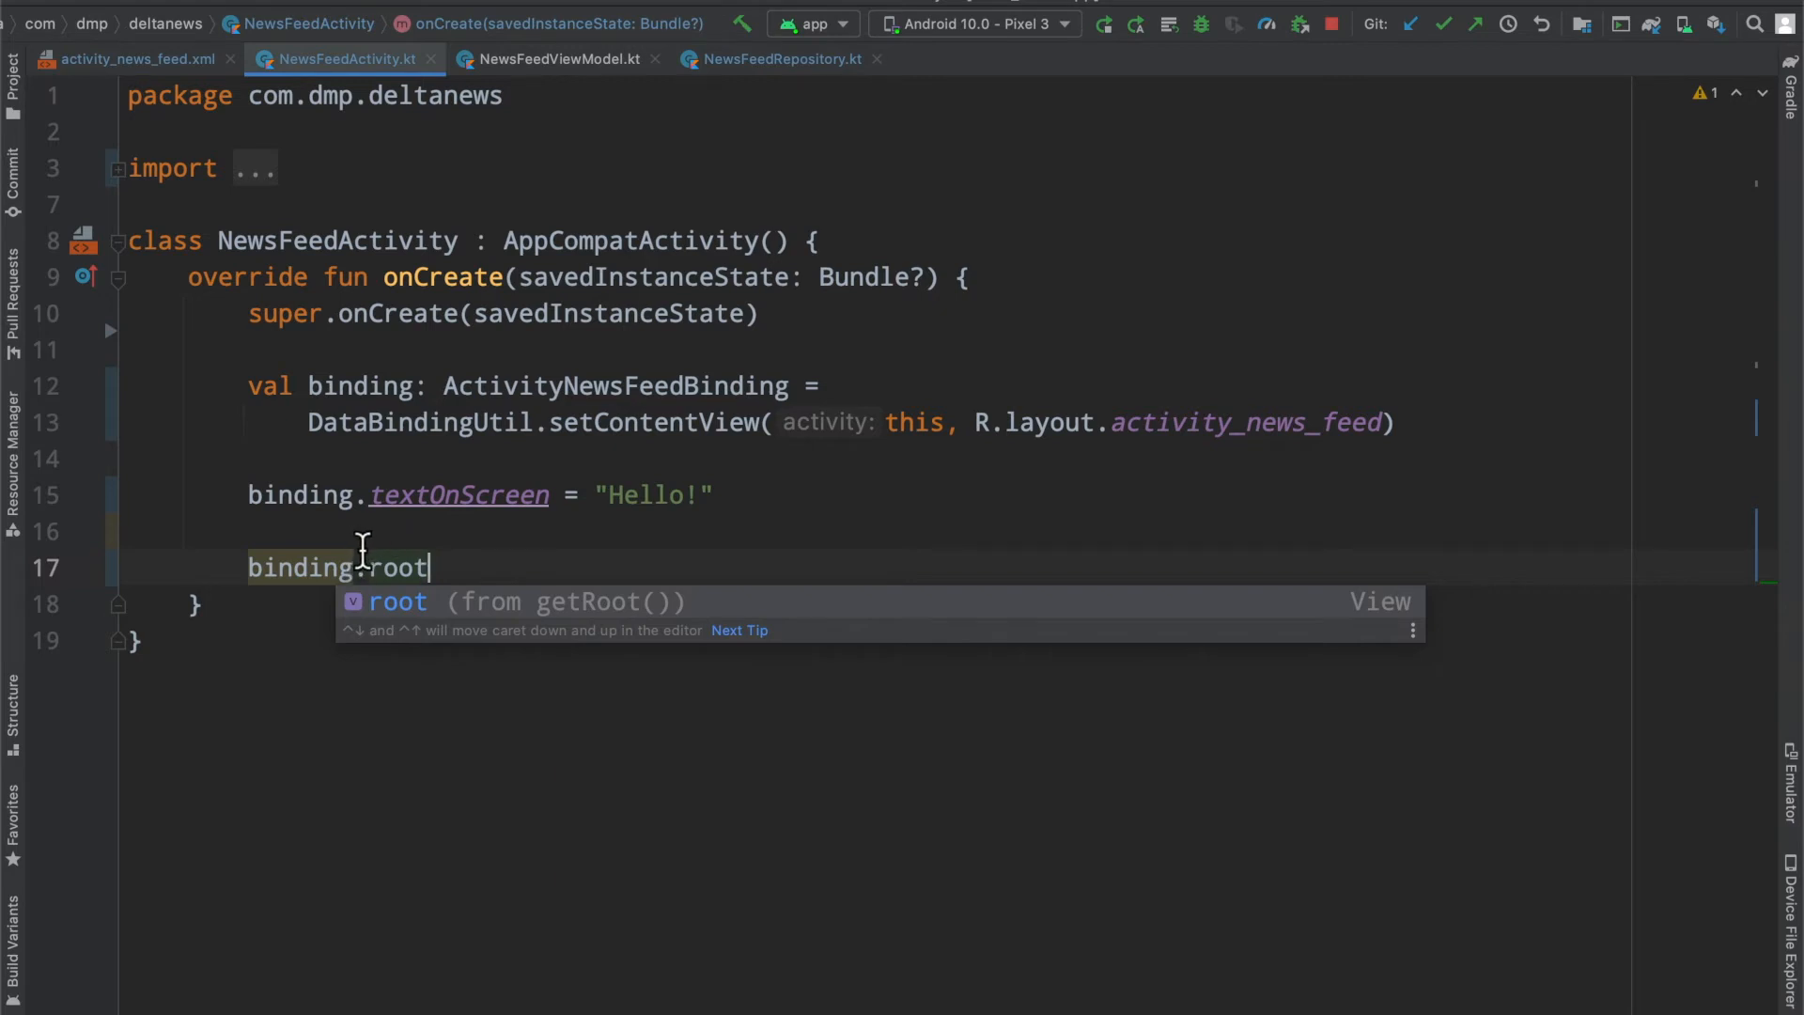
{"action": "mouse_move", "coordinate": [399, 372]}
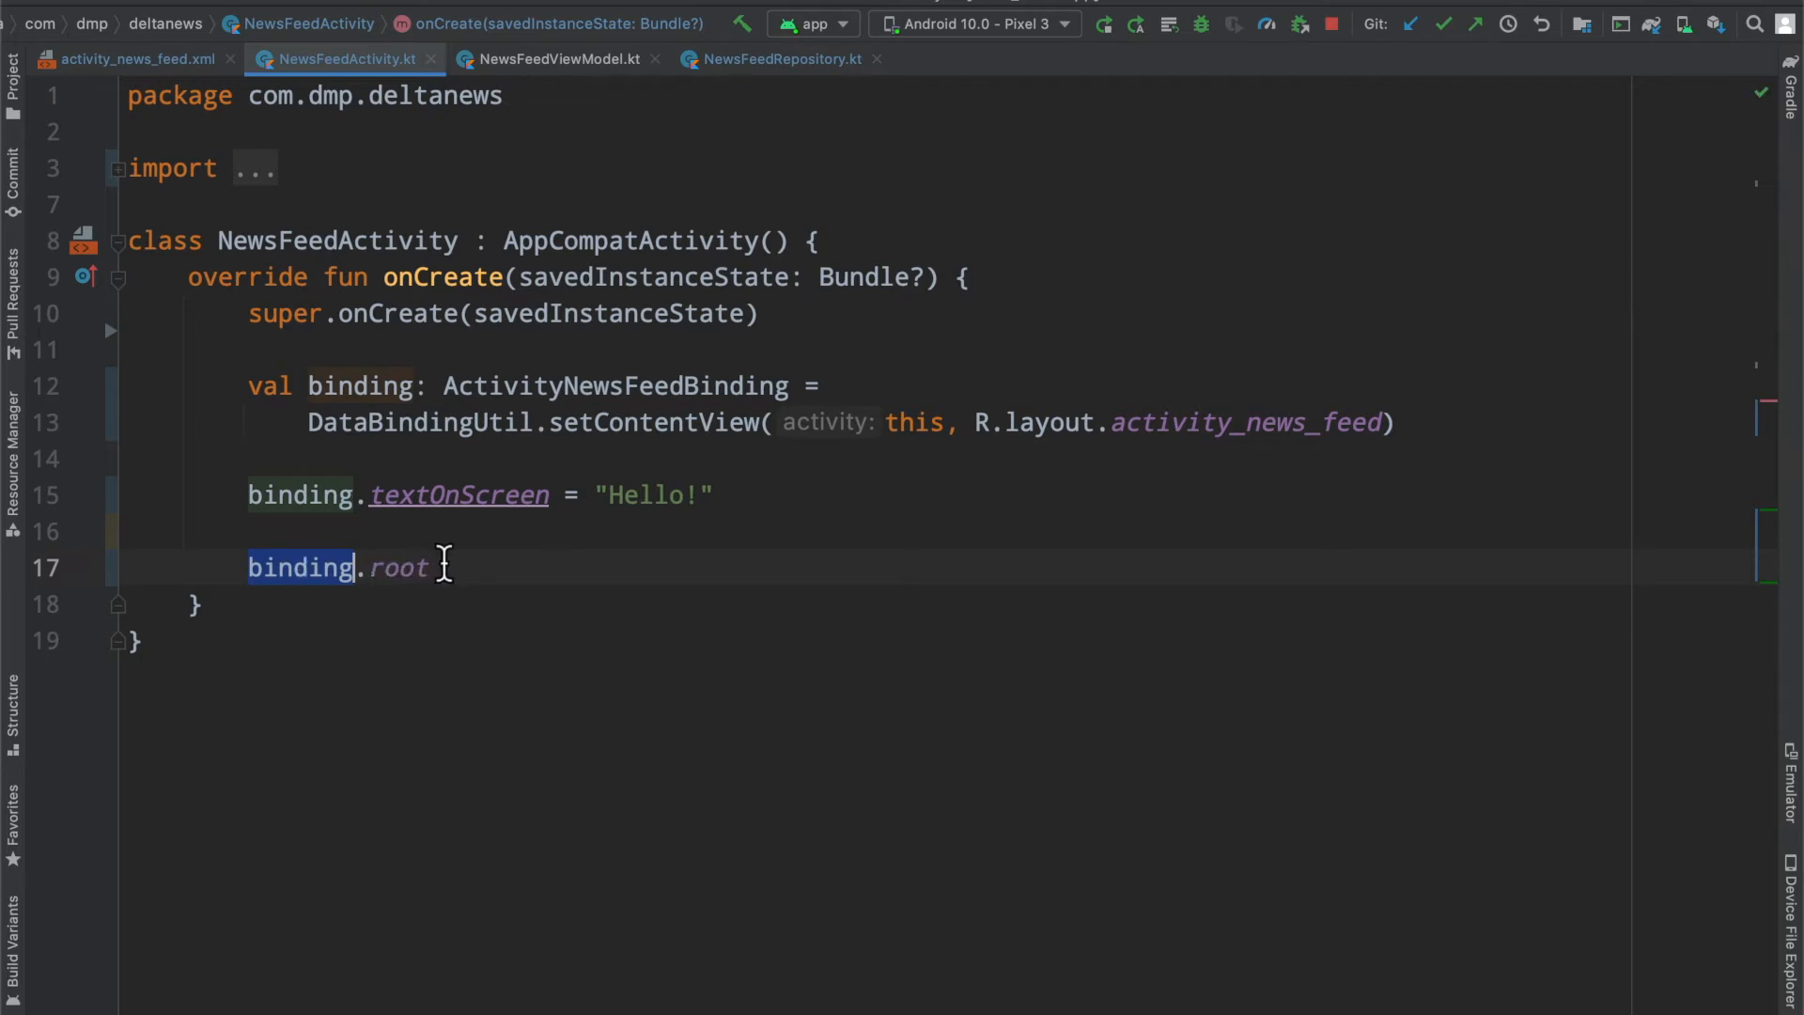
{"action": "left_click", "coordinate": [135, 58]}
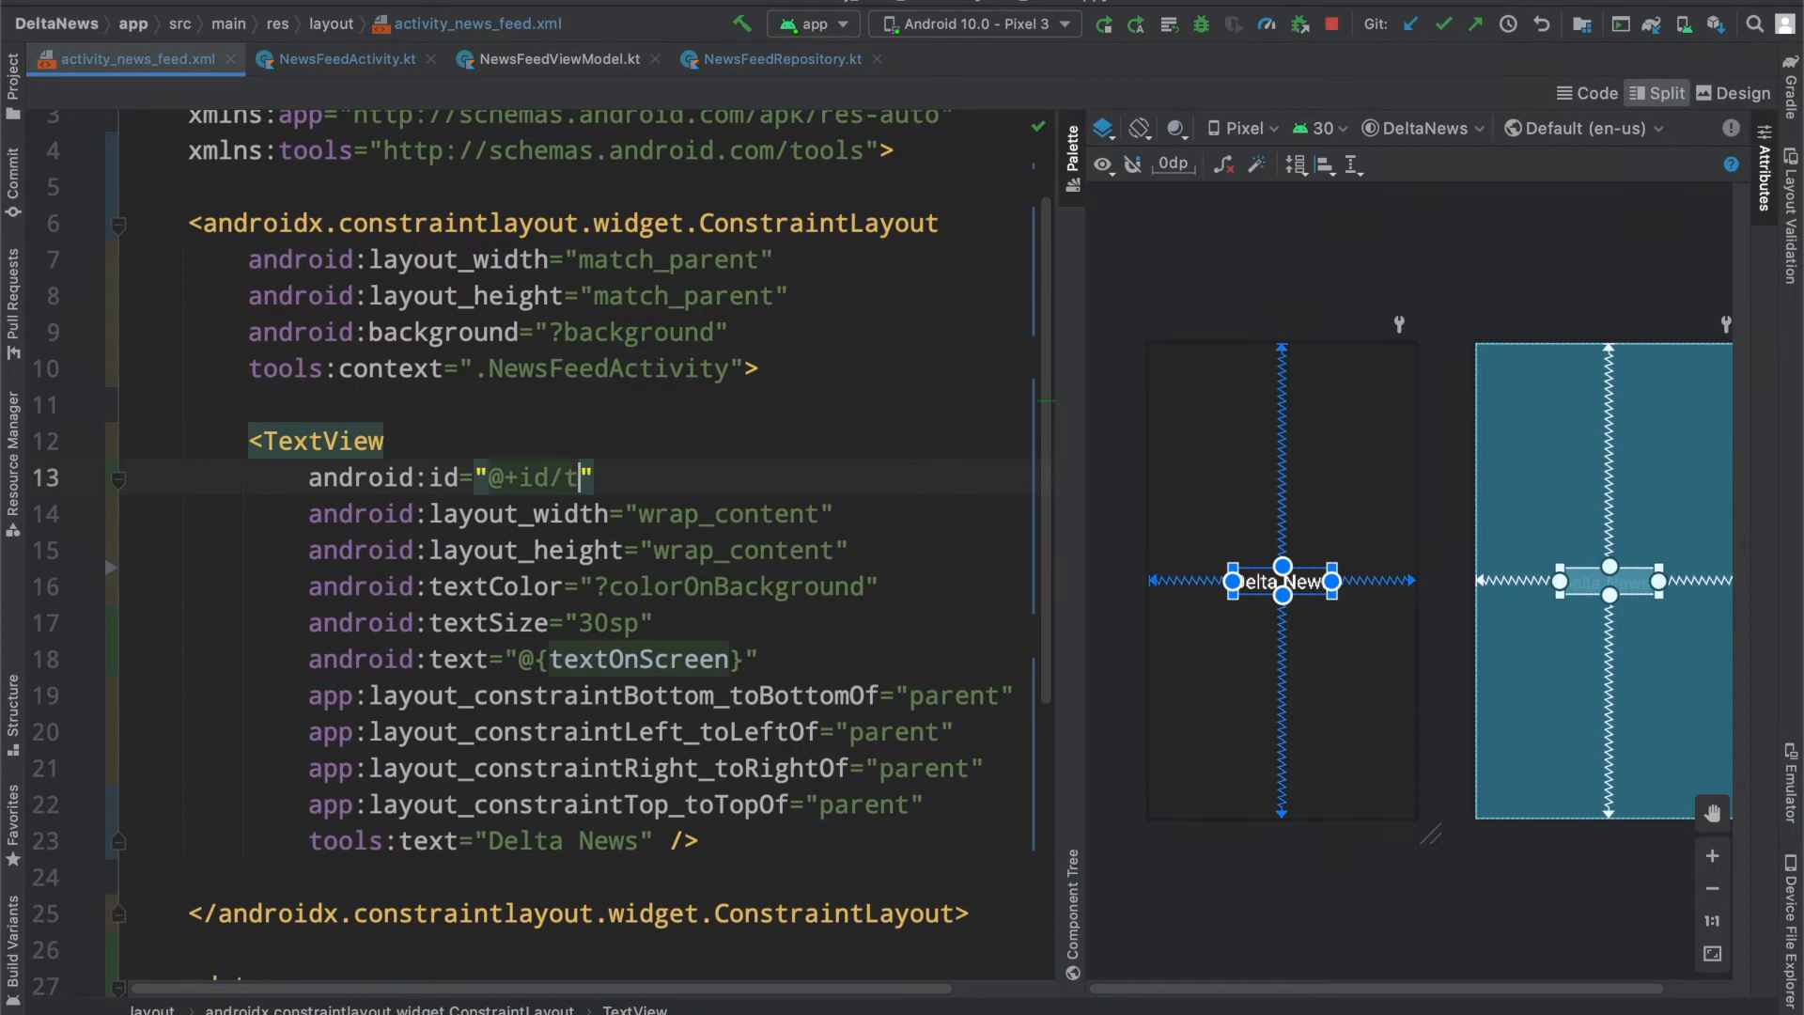
{"action": "type", "text": "extView"}
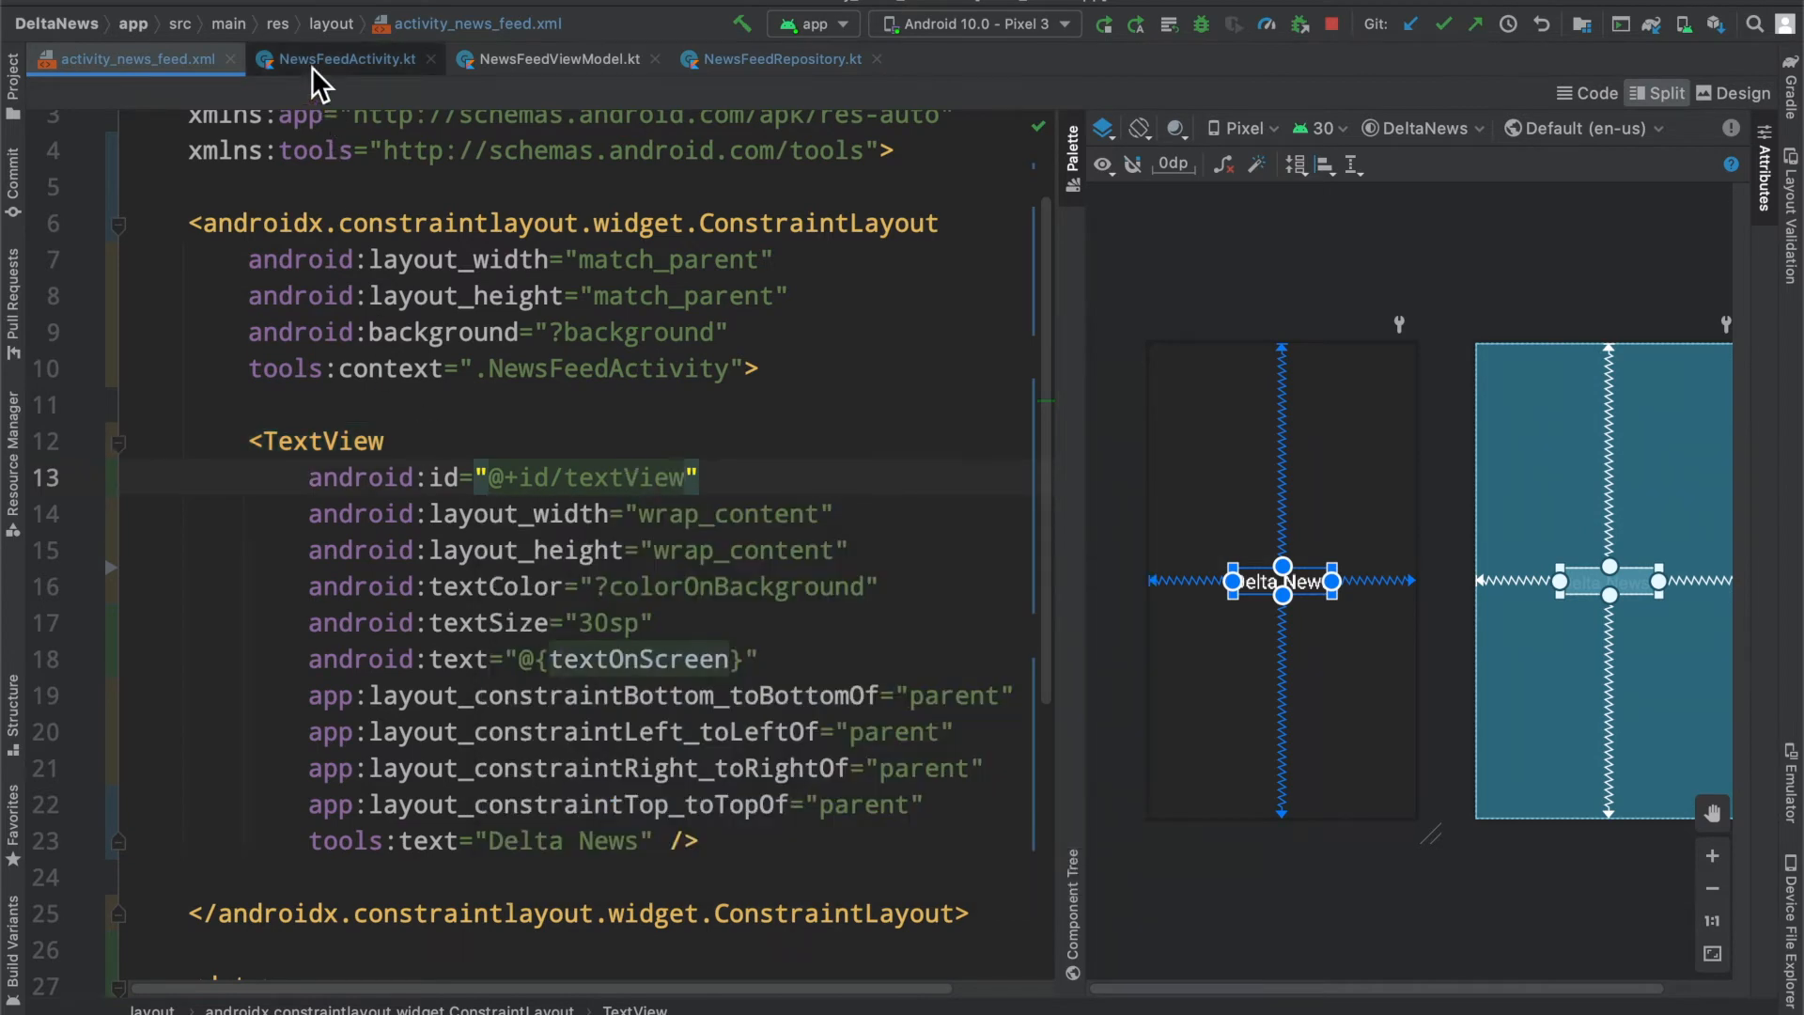
Step: Post a 2_000 ms delayed update on binding.textView setting textOnScreen to "Hello, again!"
{"action": "left_click", "coordinate": [348, 59]}
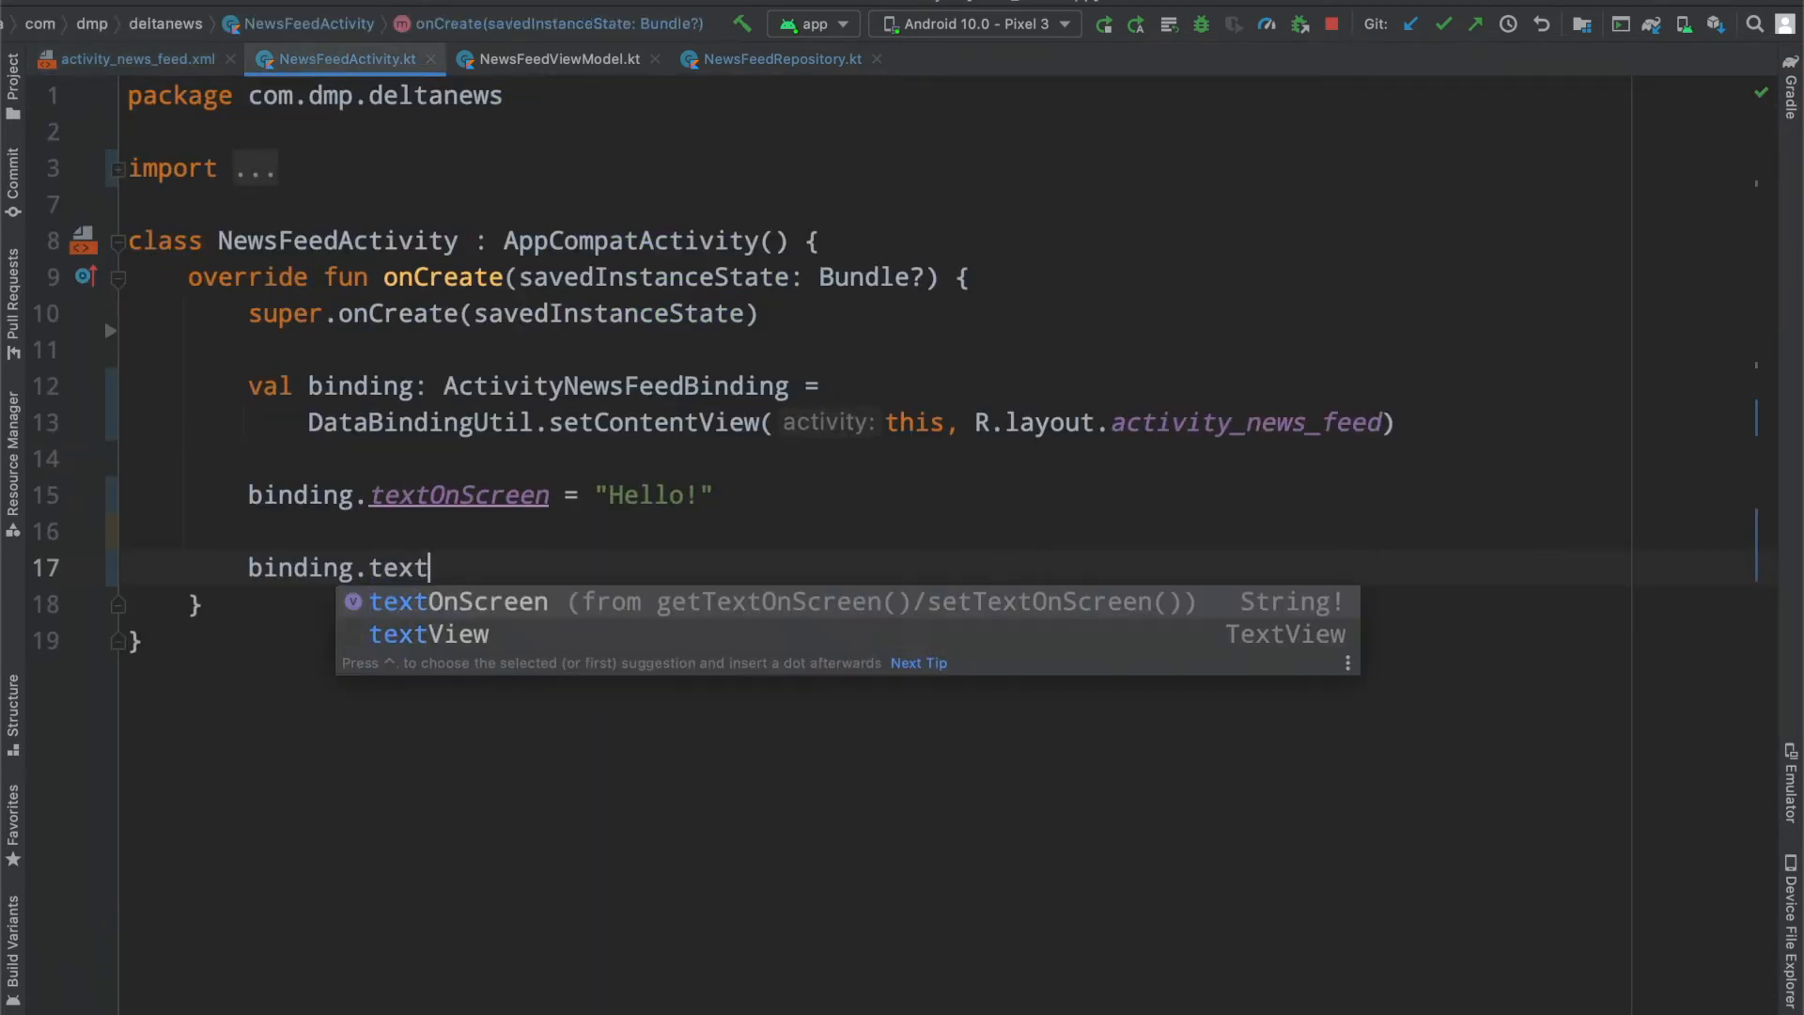
{"action": "key", "text": "Down"}
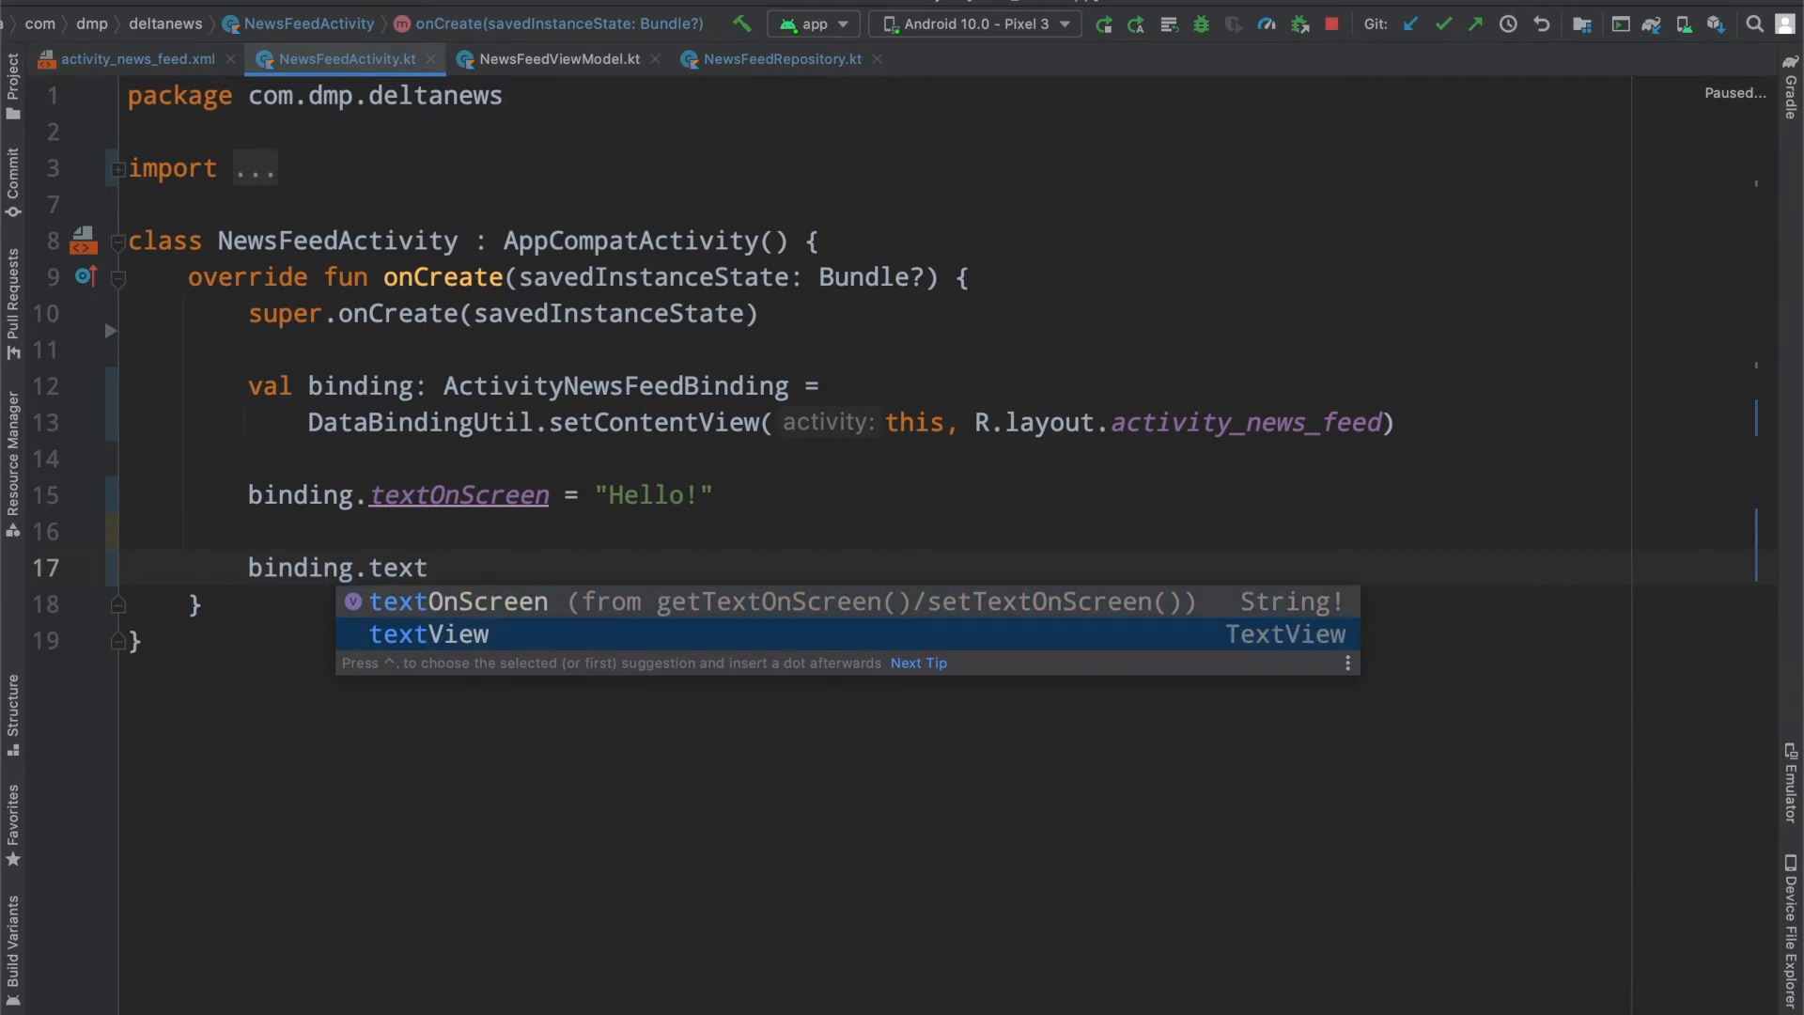
{"action": "type", "text": "View.postDelayed({"}
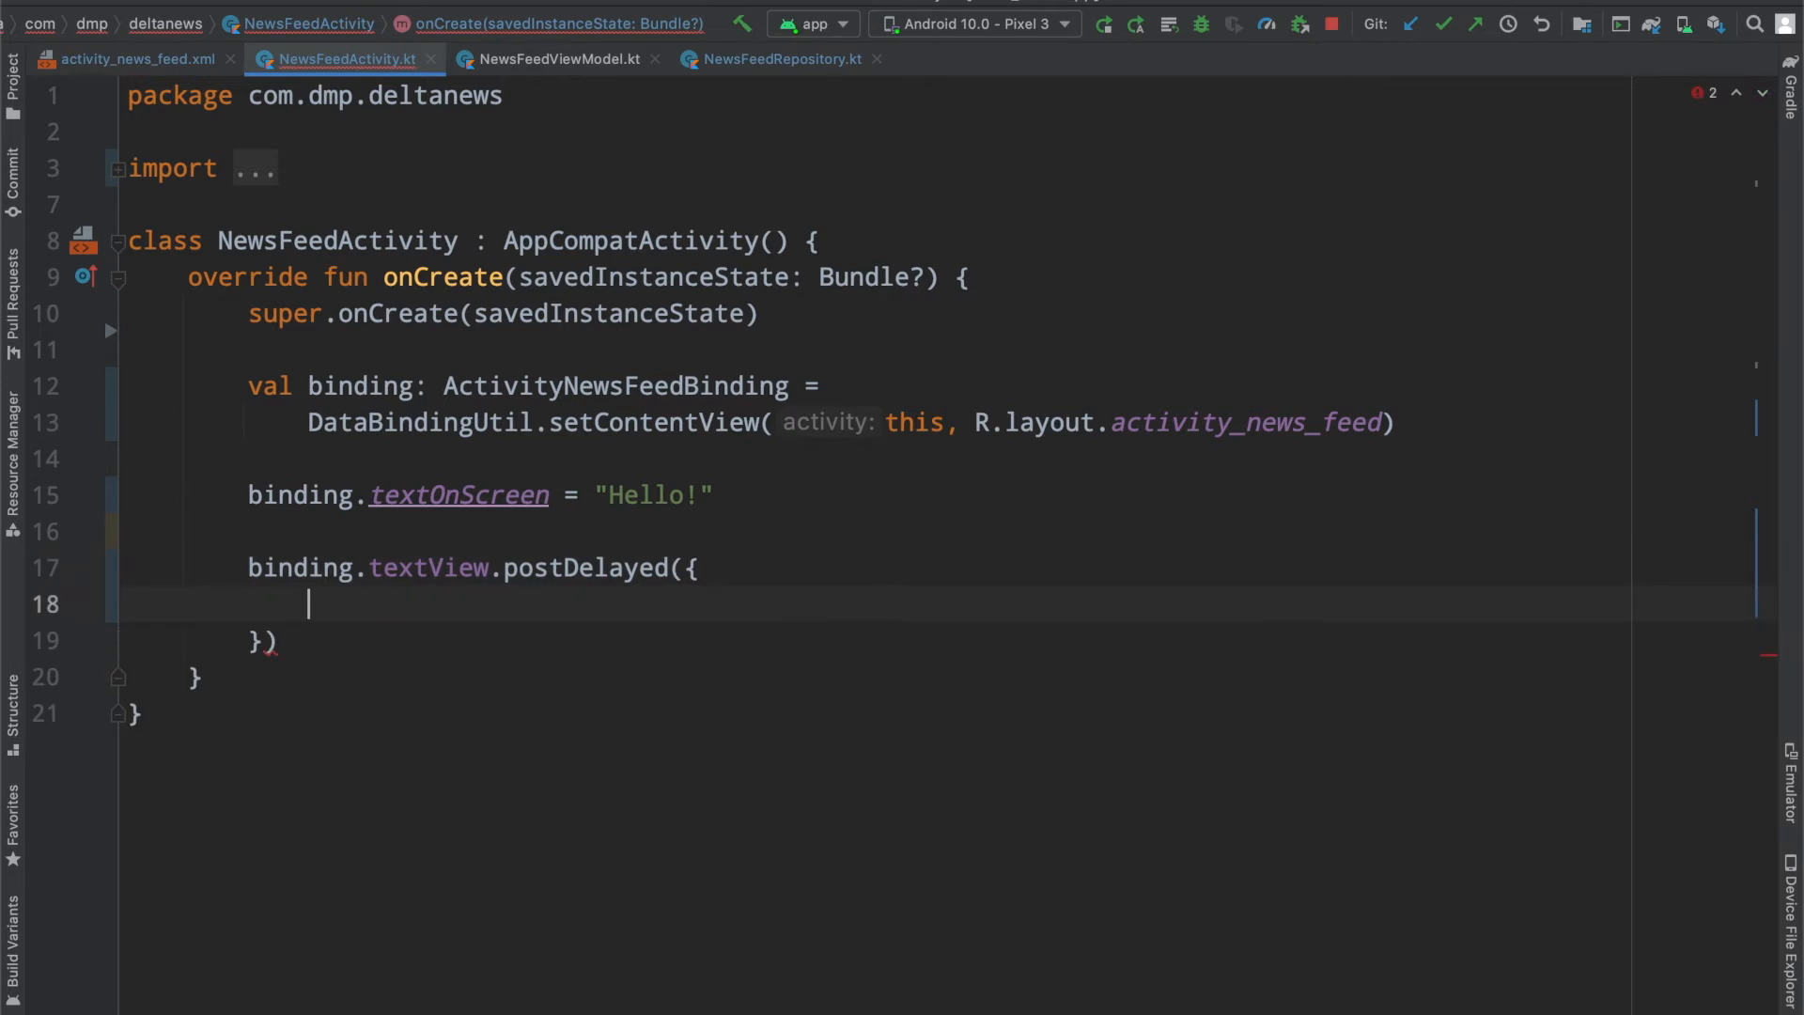
{"action": "type", "text": ","}
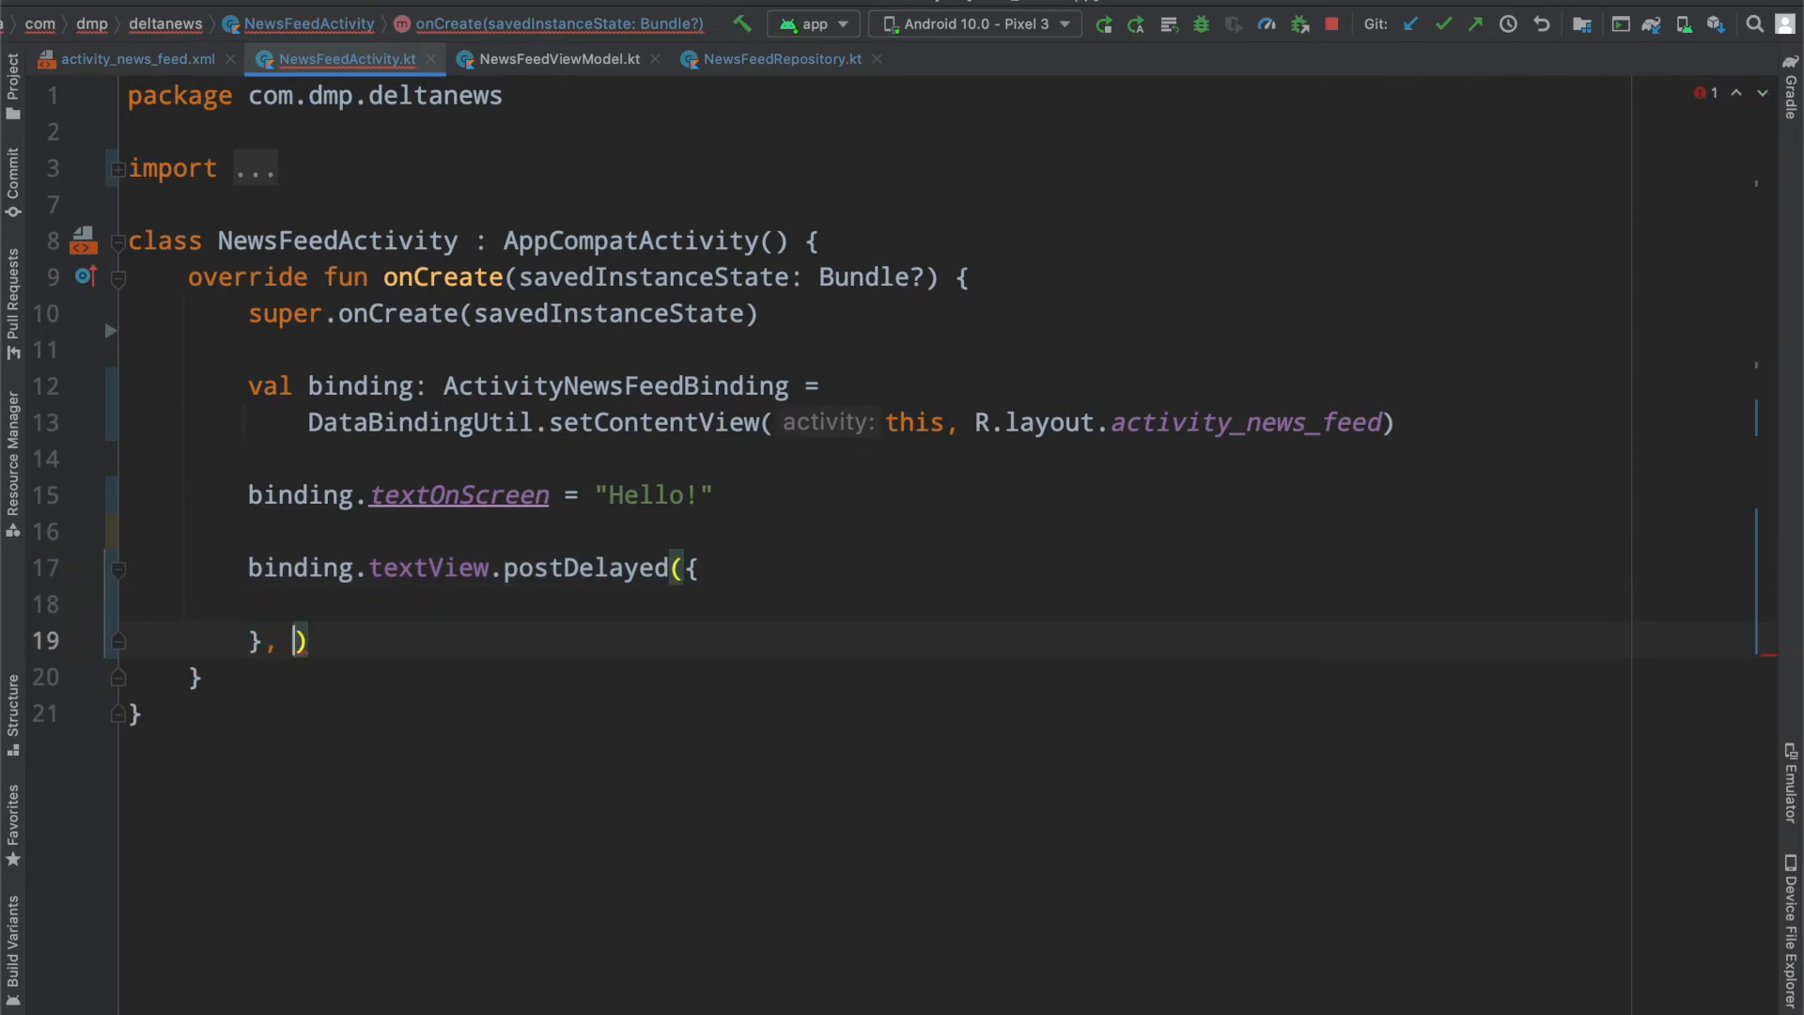
{"action": "type", "text": "2_000"}
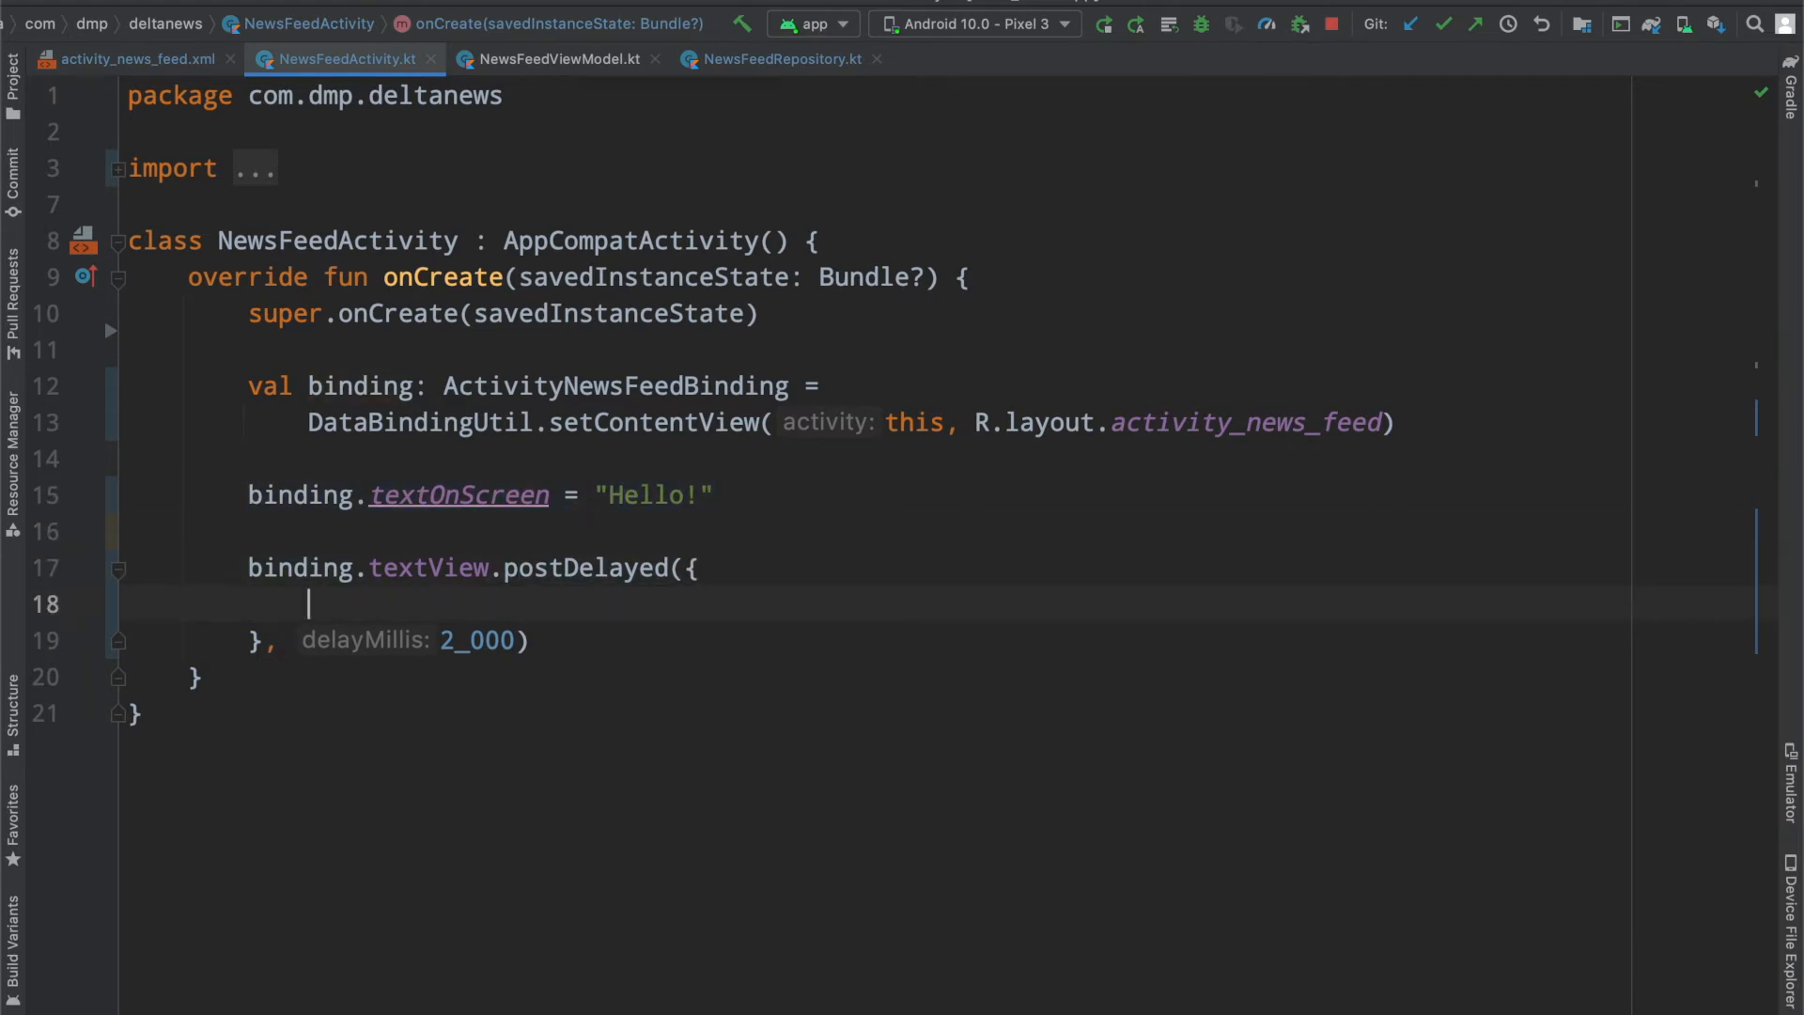
{"action": "type", "text": "binding.textOnScreen = \"Hello!\""}
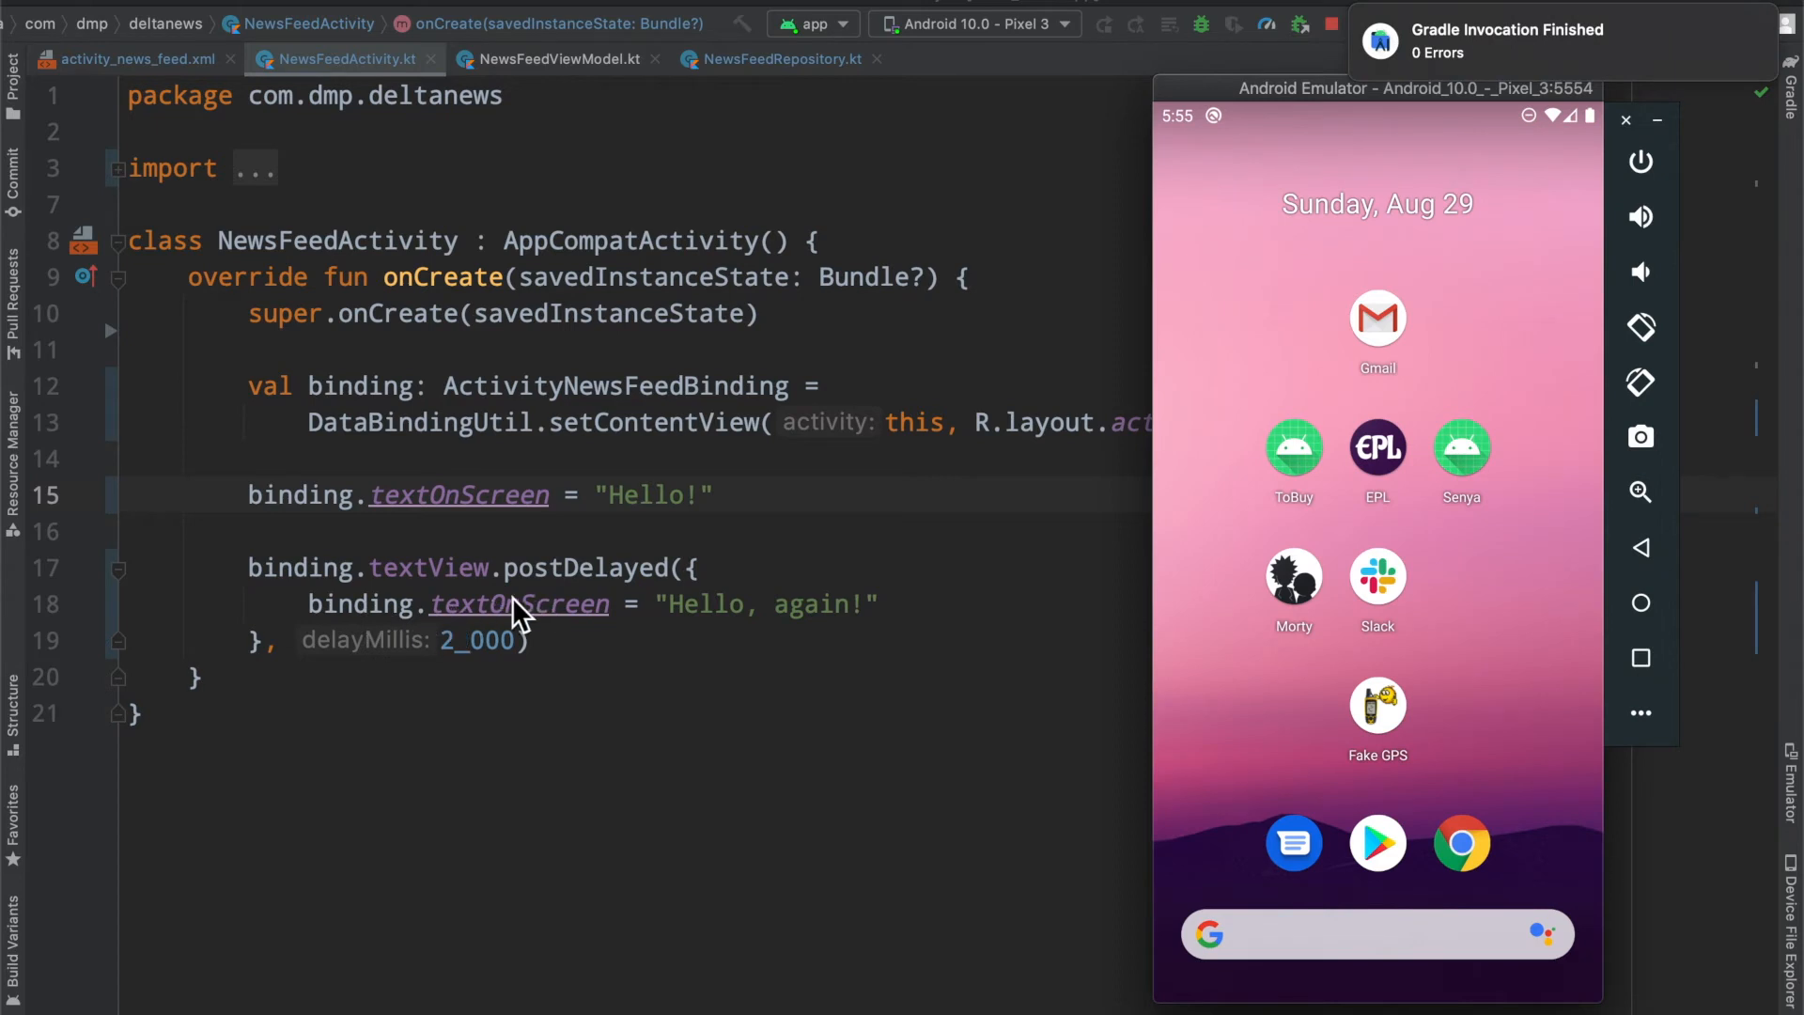
{"action": "left_click", "coordinate": [1101, 22]}
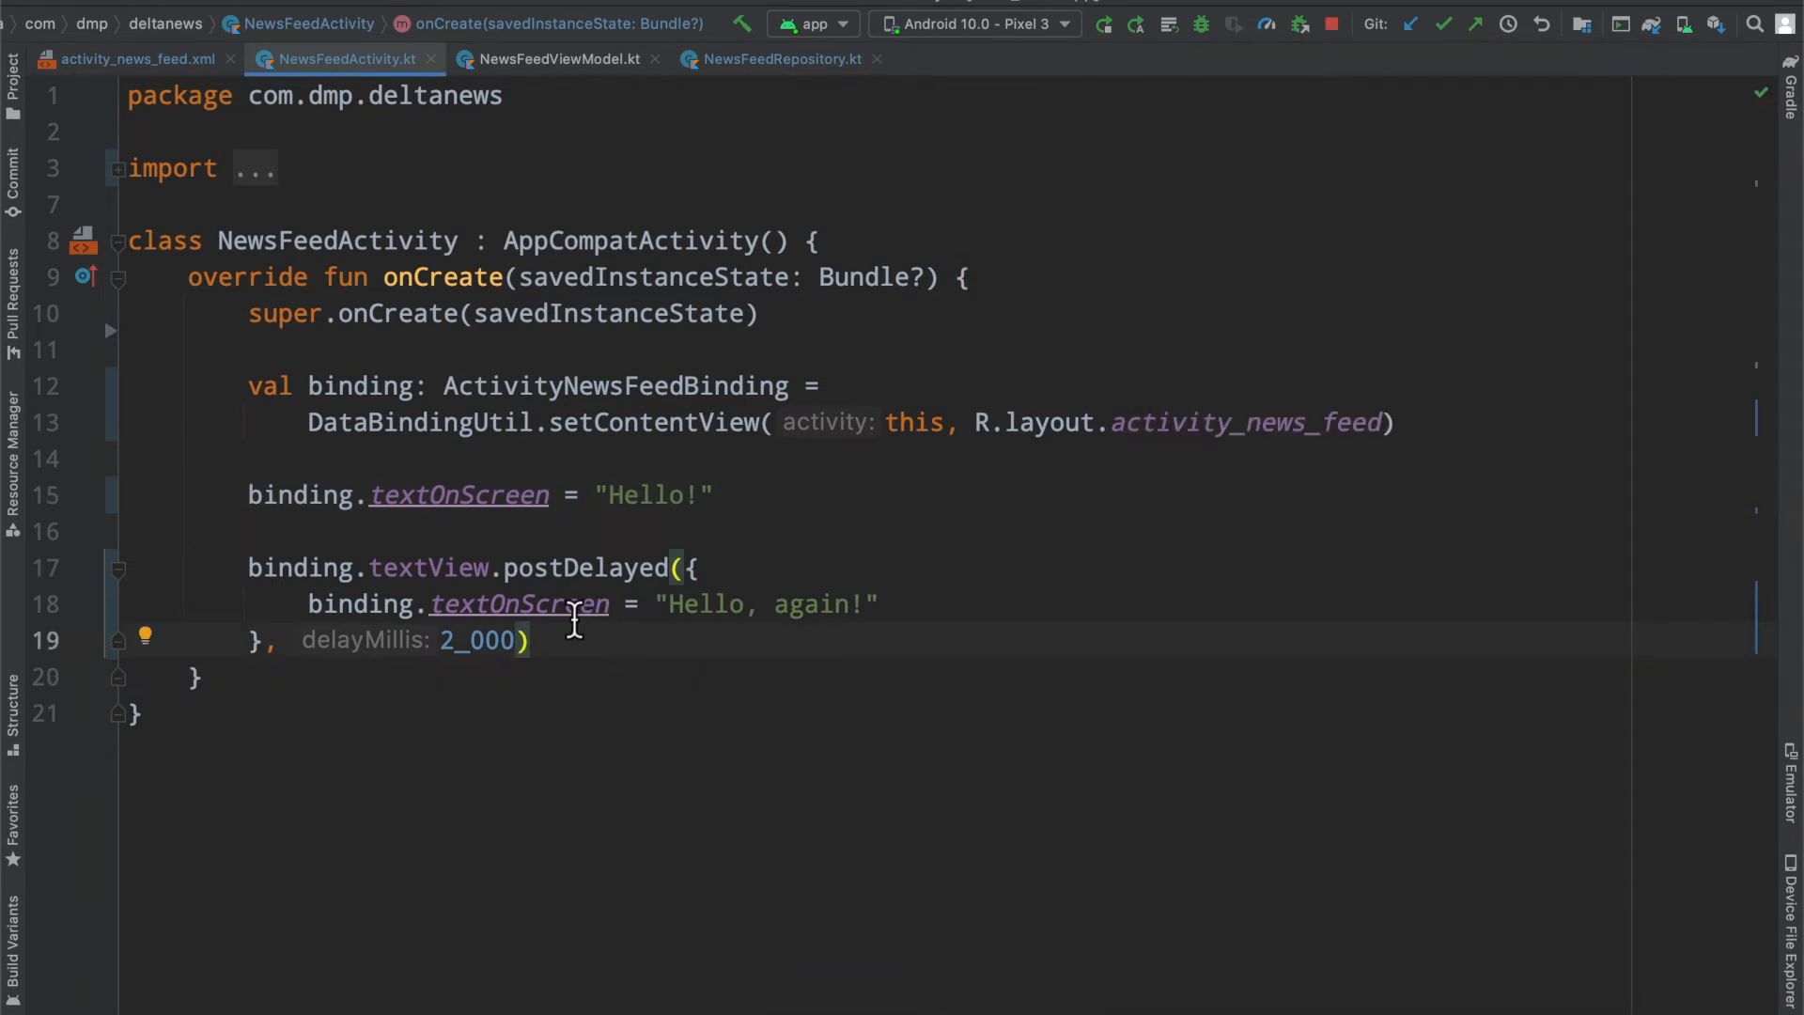
{"action": "mouse_move", "coordinate": [518, 604]}
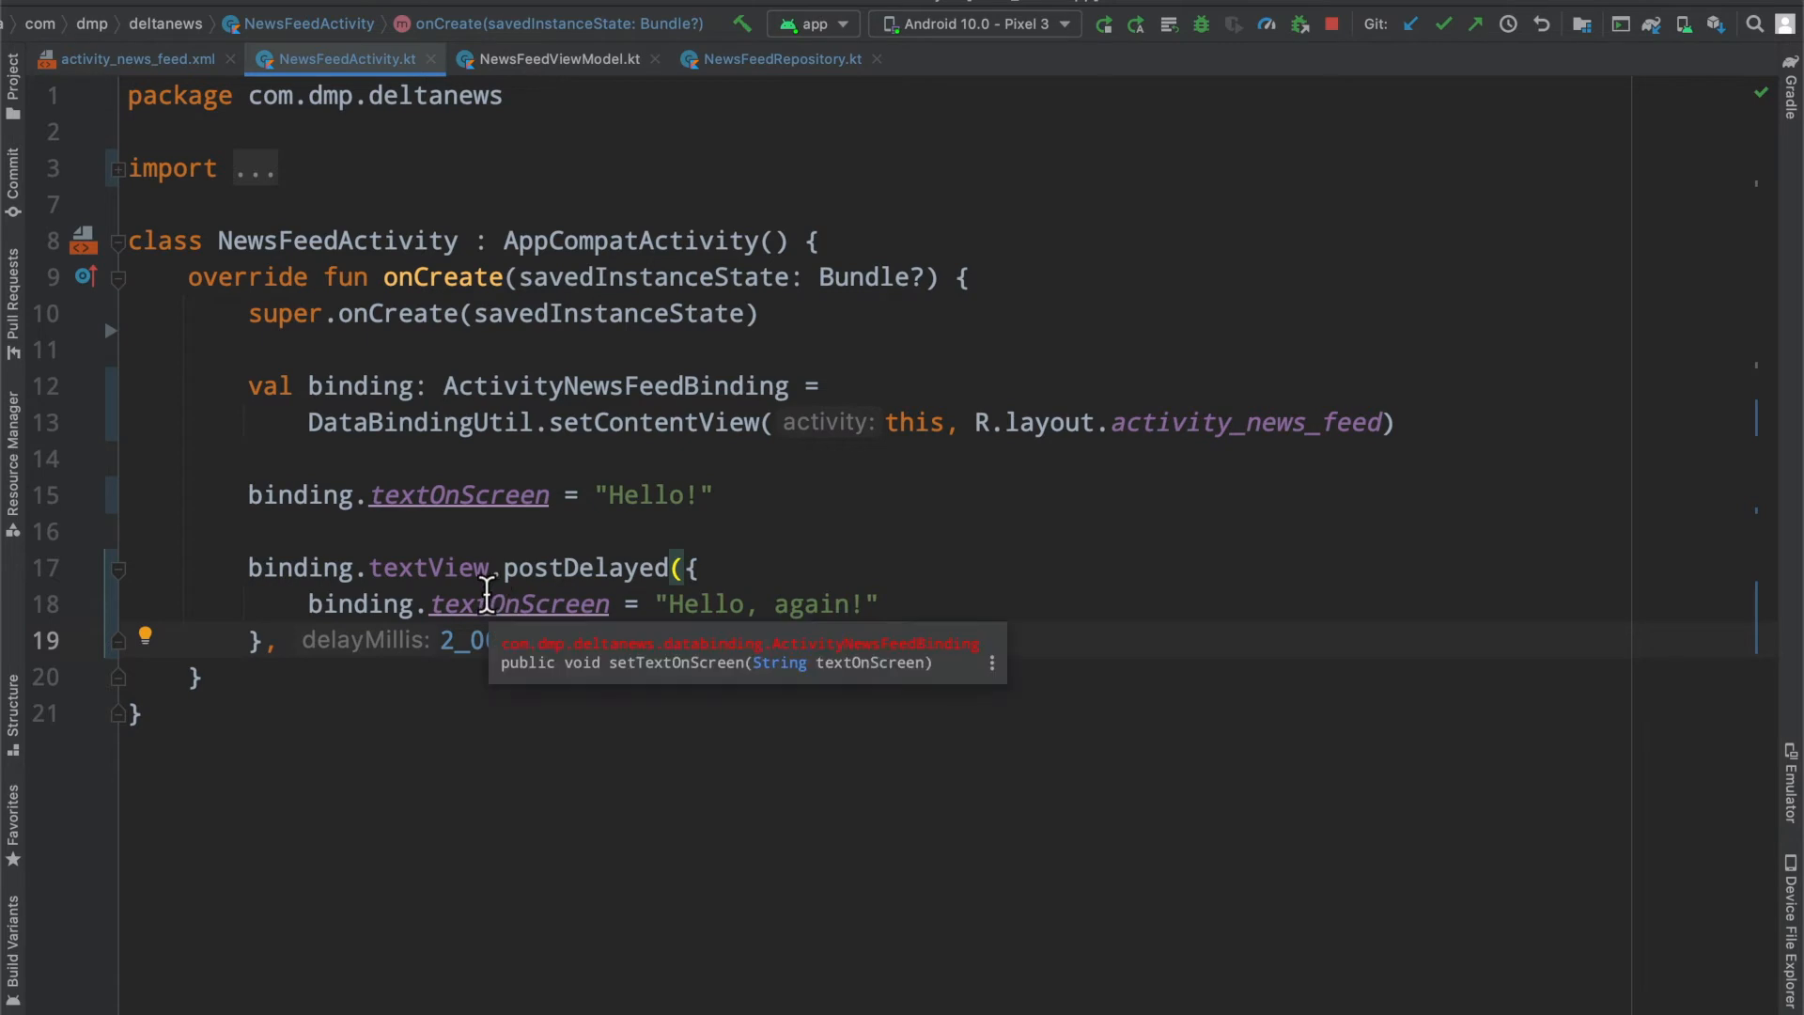
{"action": "left_click", "coordinate": [134, 58]}
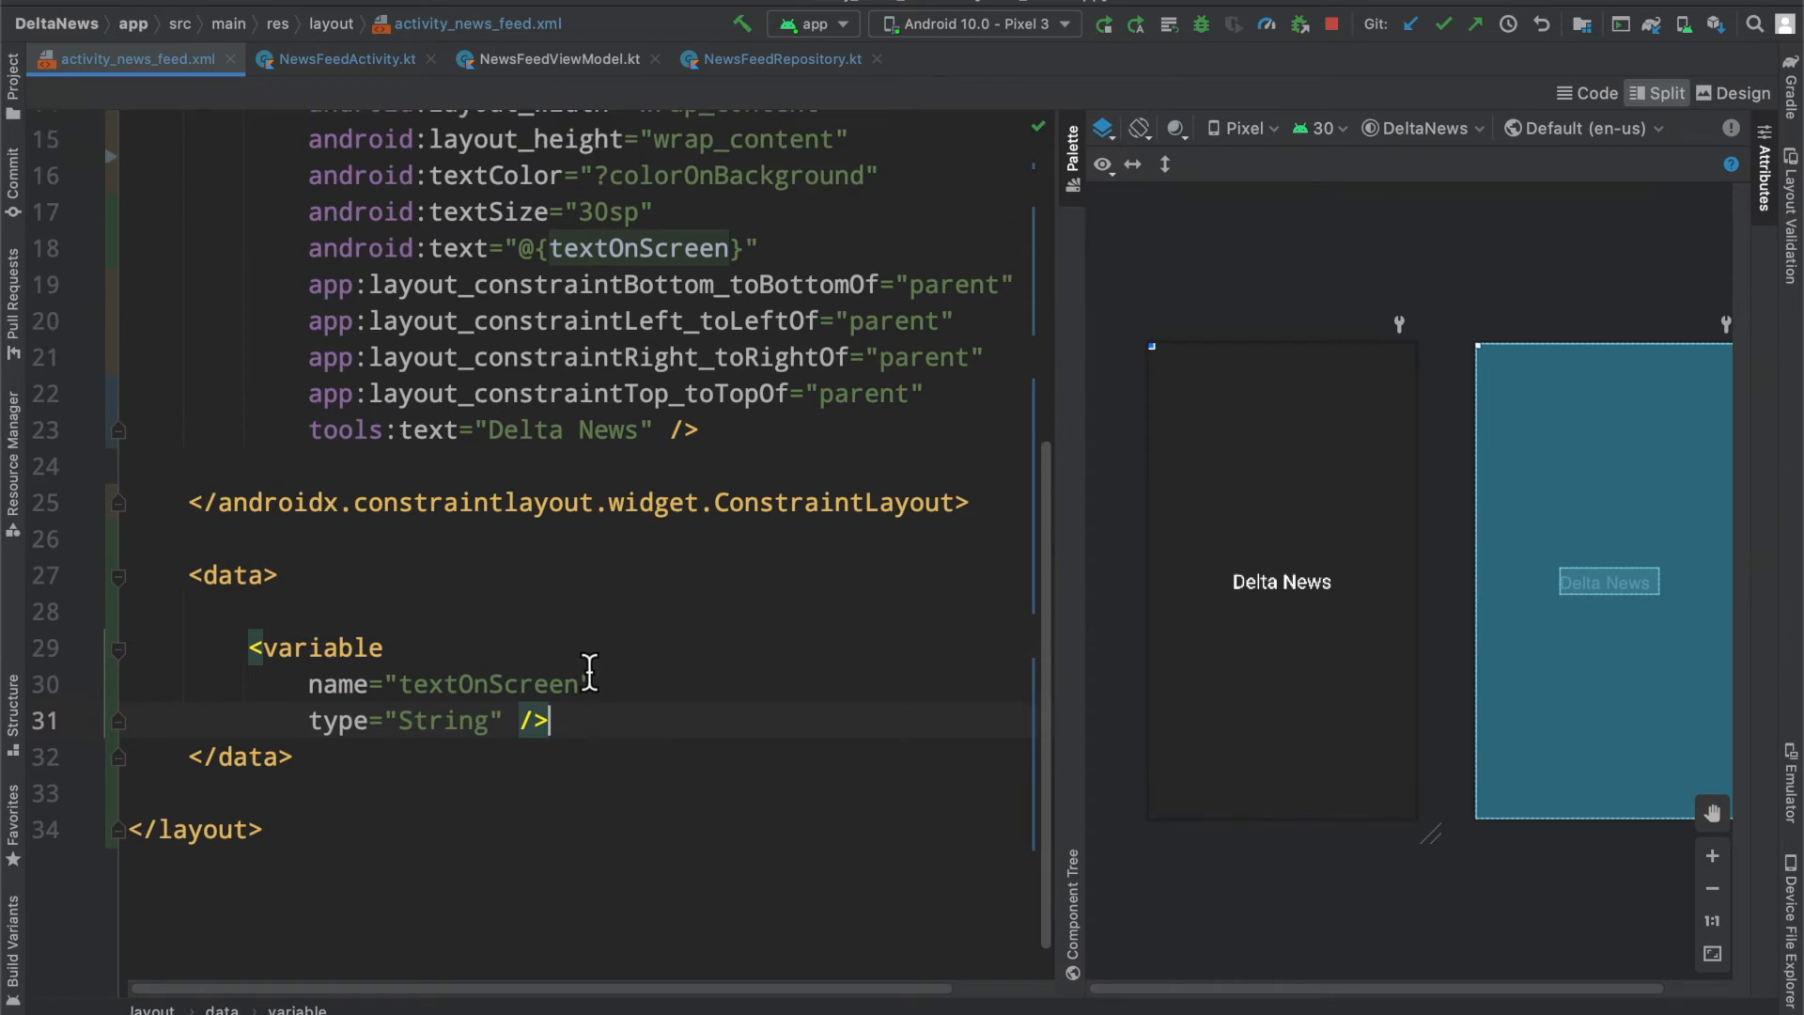
{"action": "scroll", "scroll_direction": "up", "scroll_amount": 3}
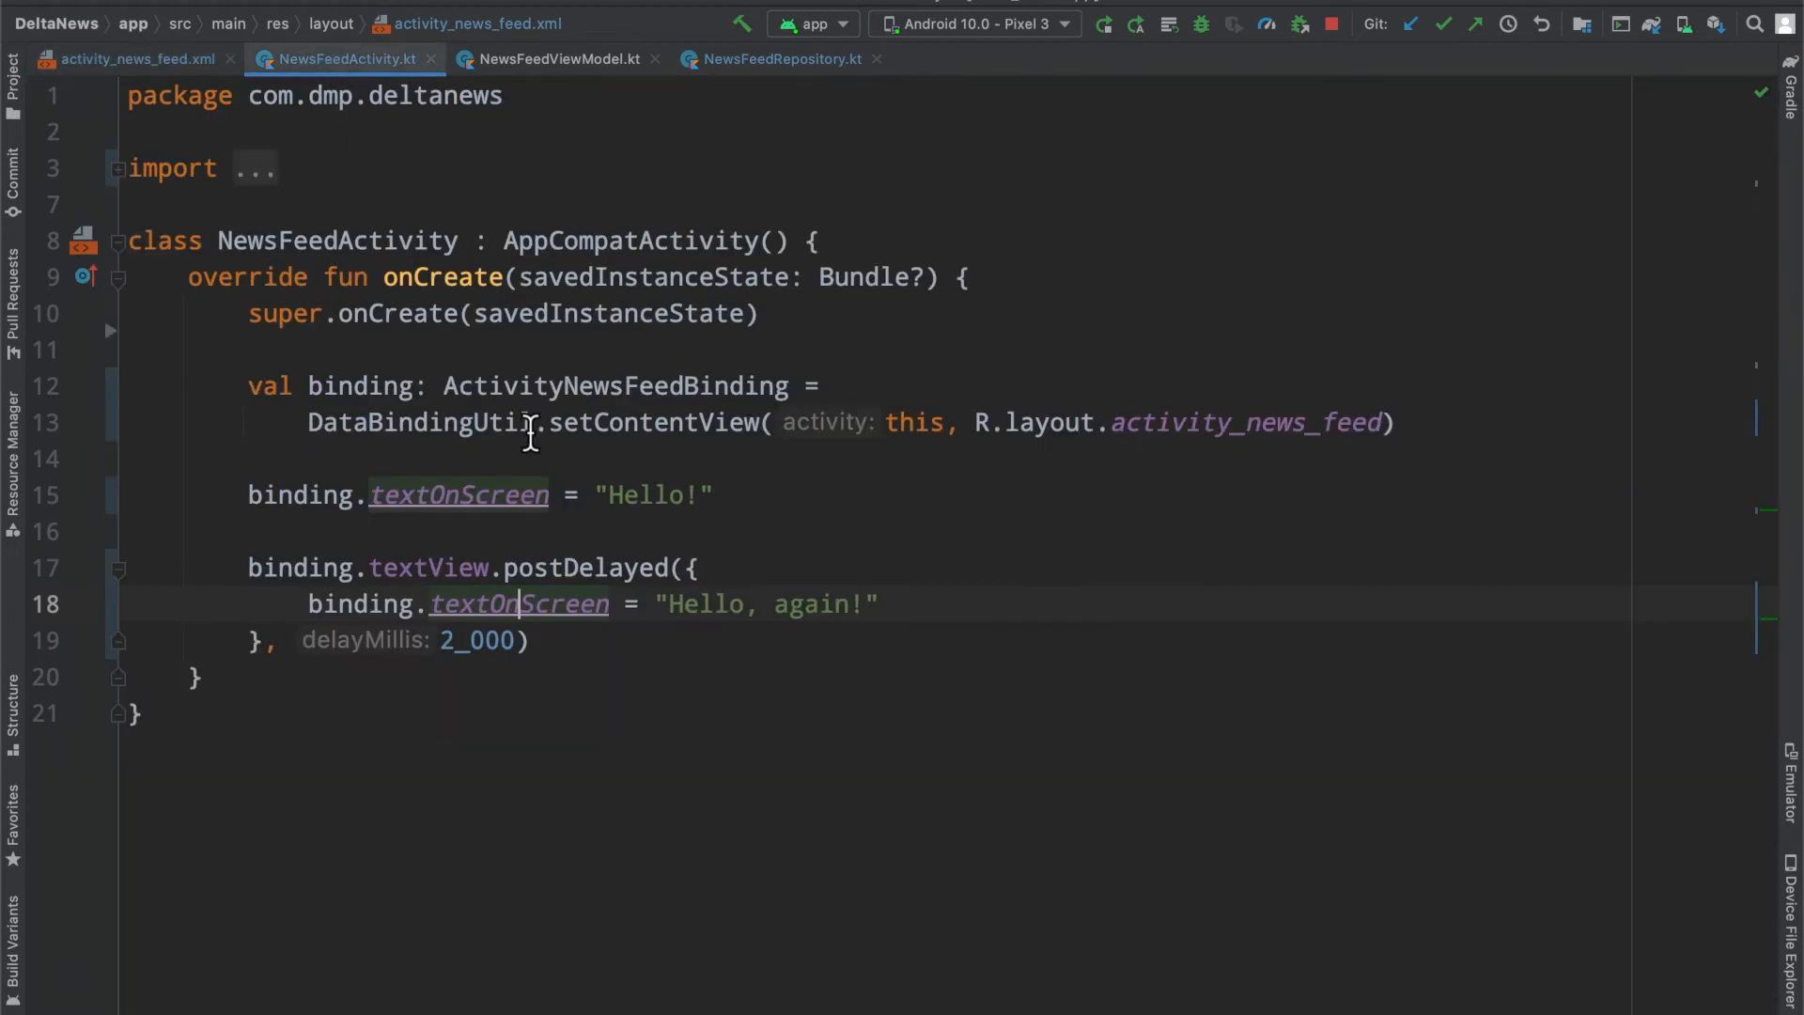
Step: Review NewsFeedViewModel's Int liveData builder emitting a counter, then return to NewsFeedActivity
{"action": "left_click", "coordinate": [557, 58]}
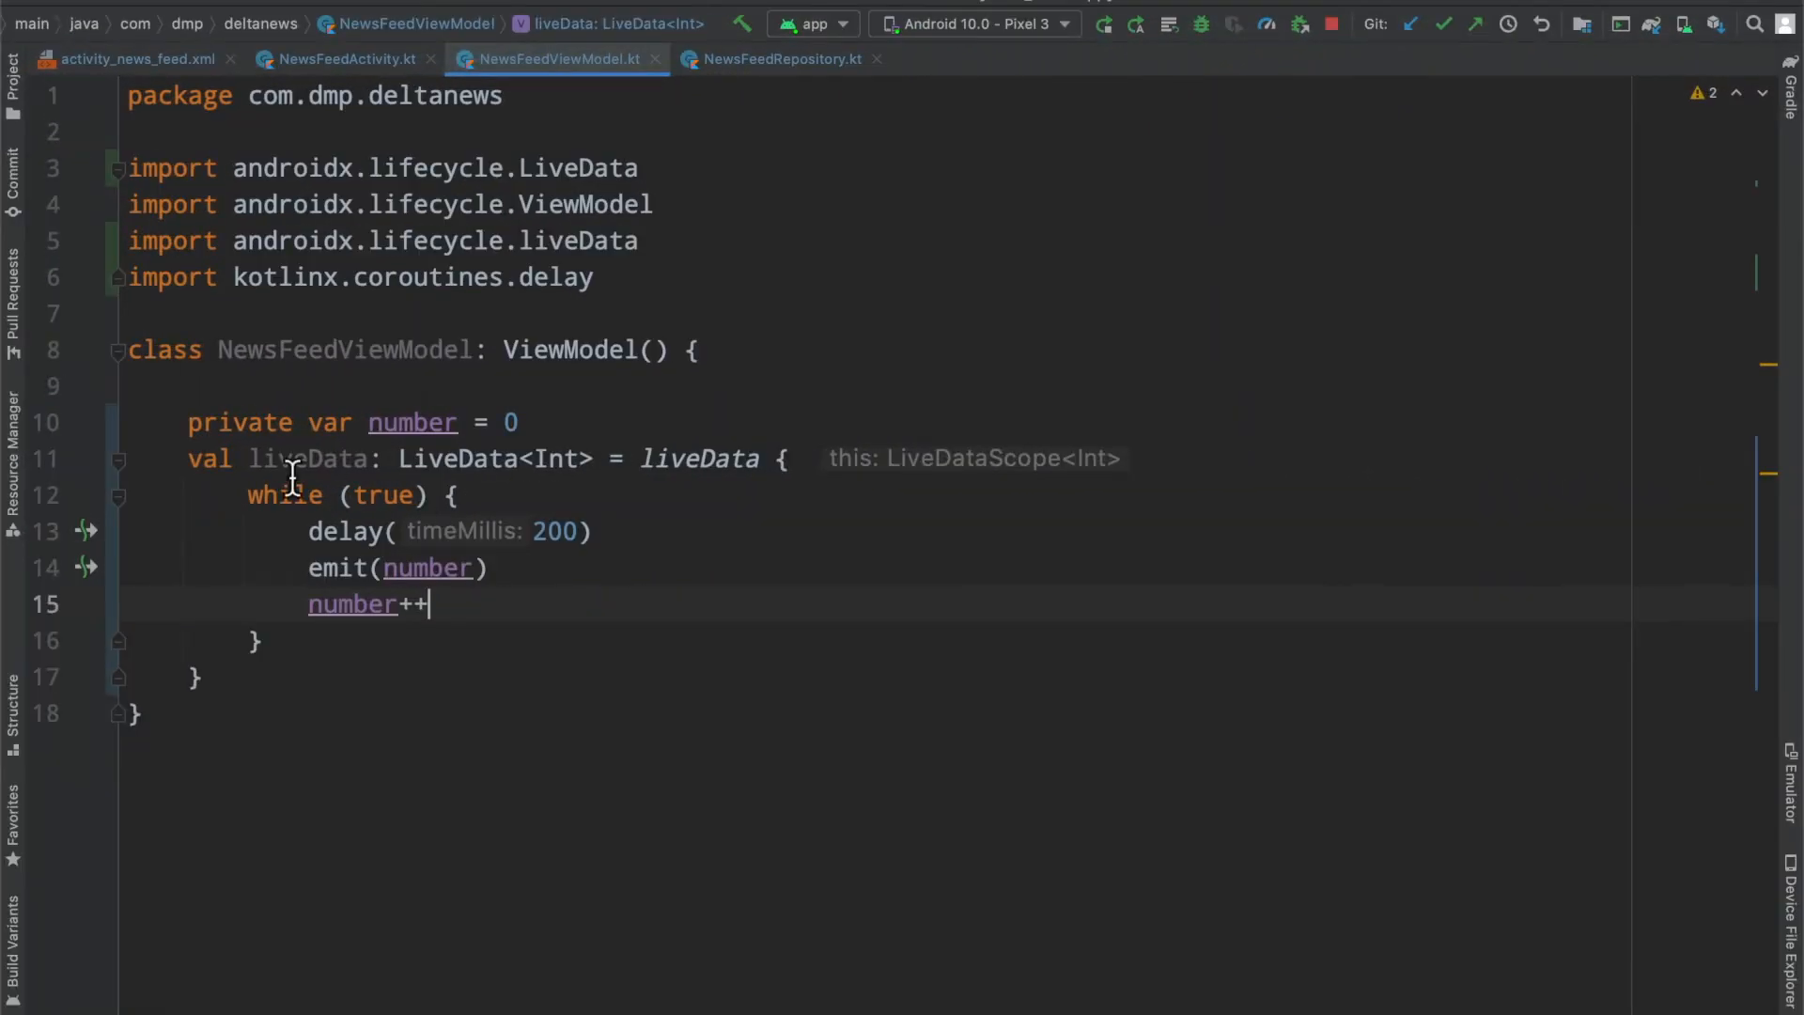
{"action": "mouse_move", "coordinate": [575, 589]}
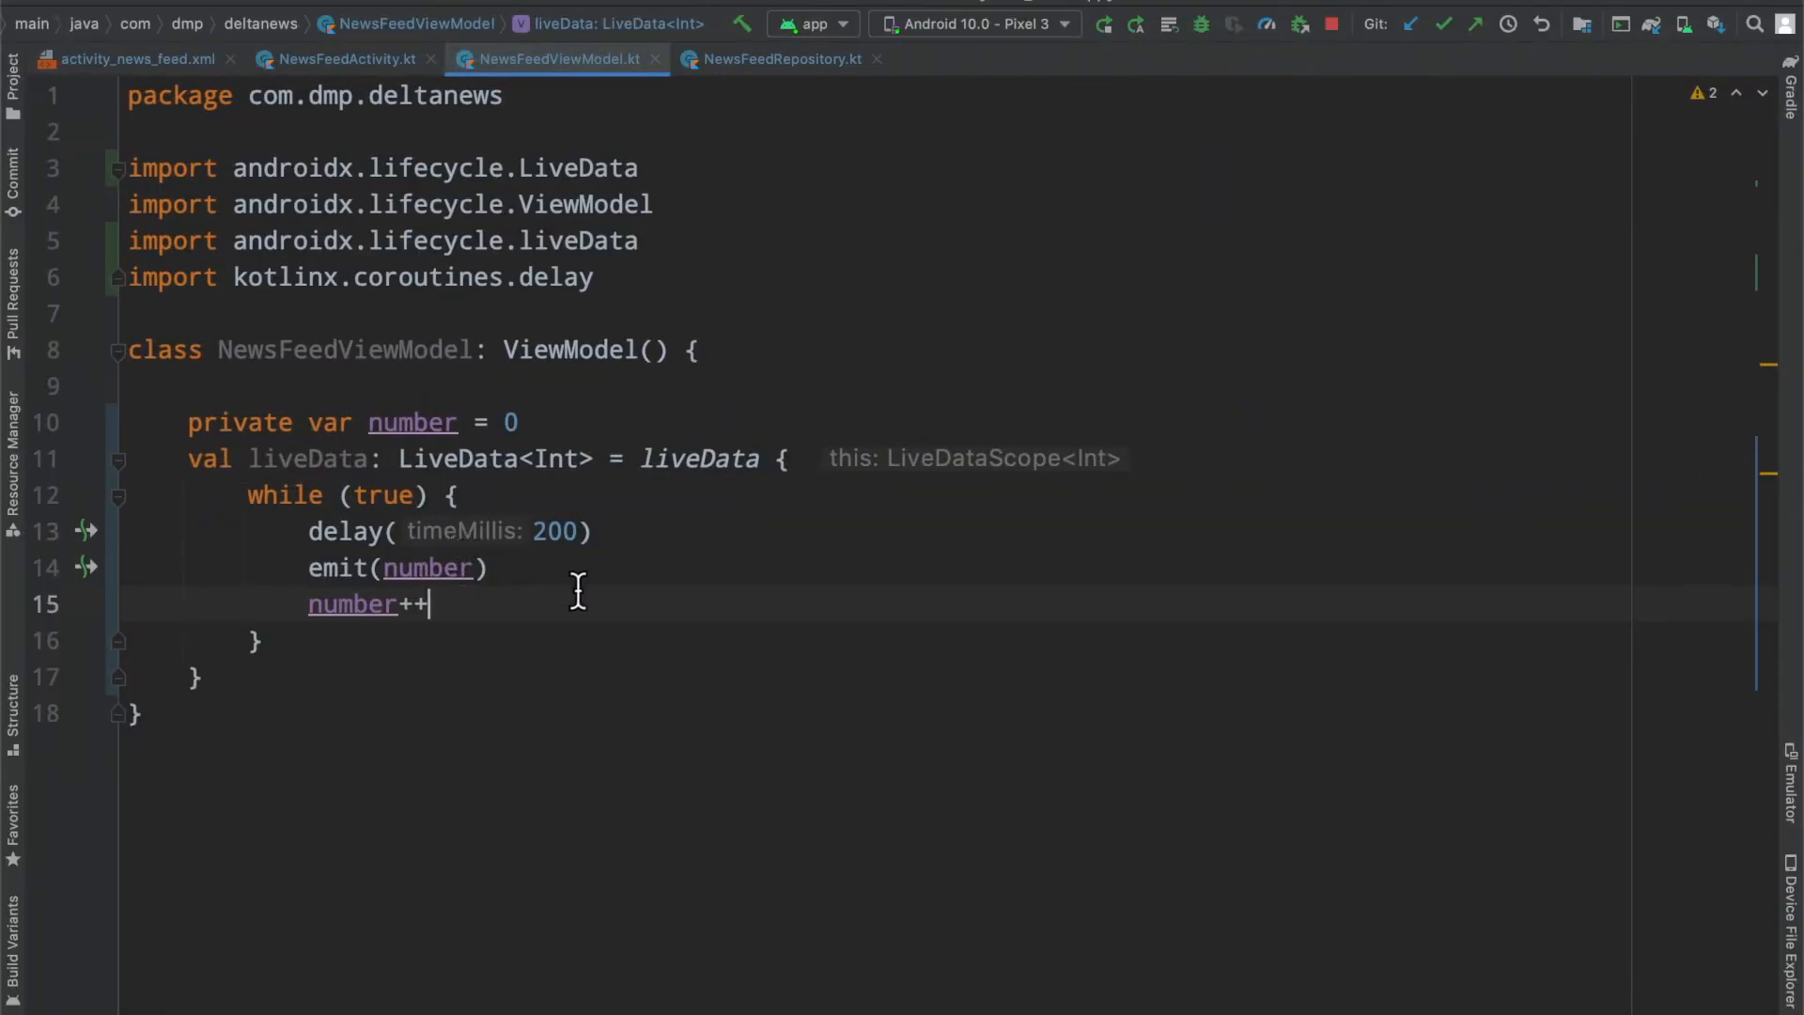
{"action": "double_click", "coordinate": [345, 349]}
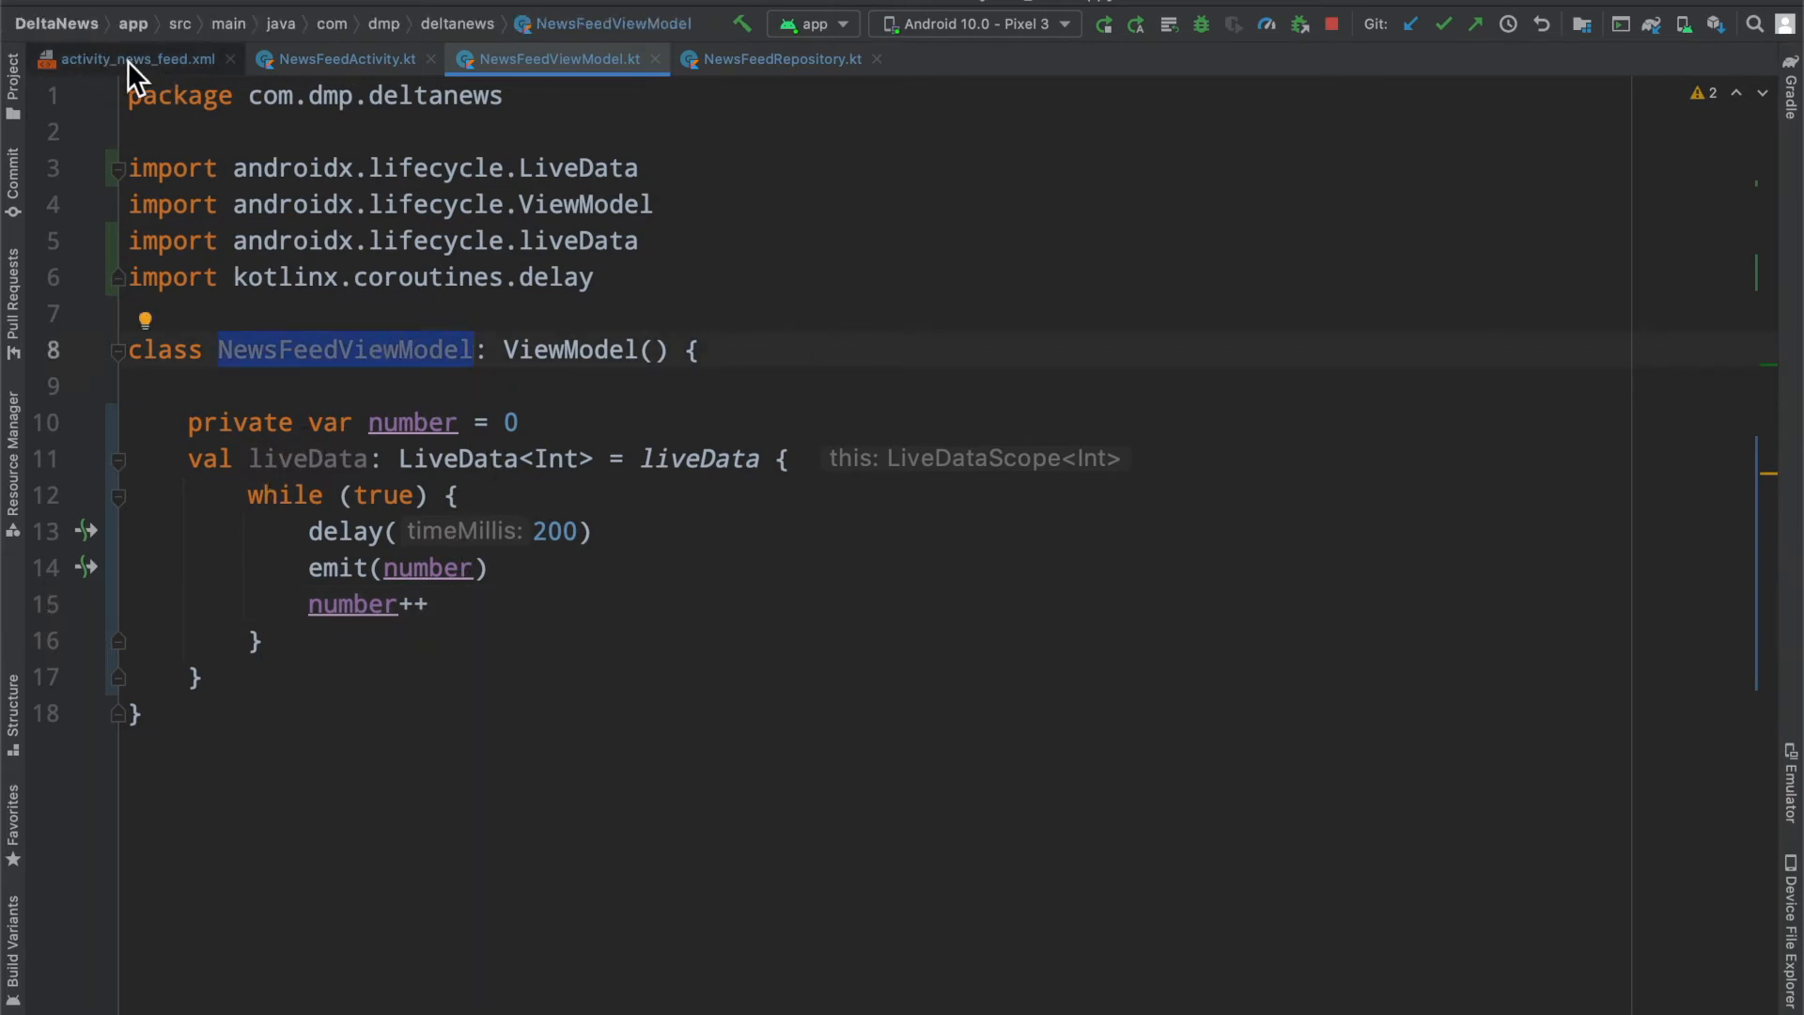
{"action": "mouse_move", "coordinate": [259, 460]}
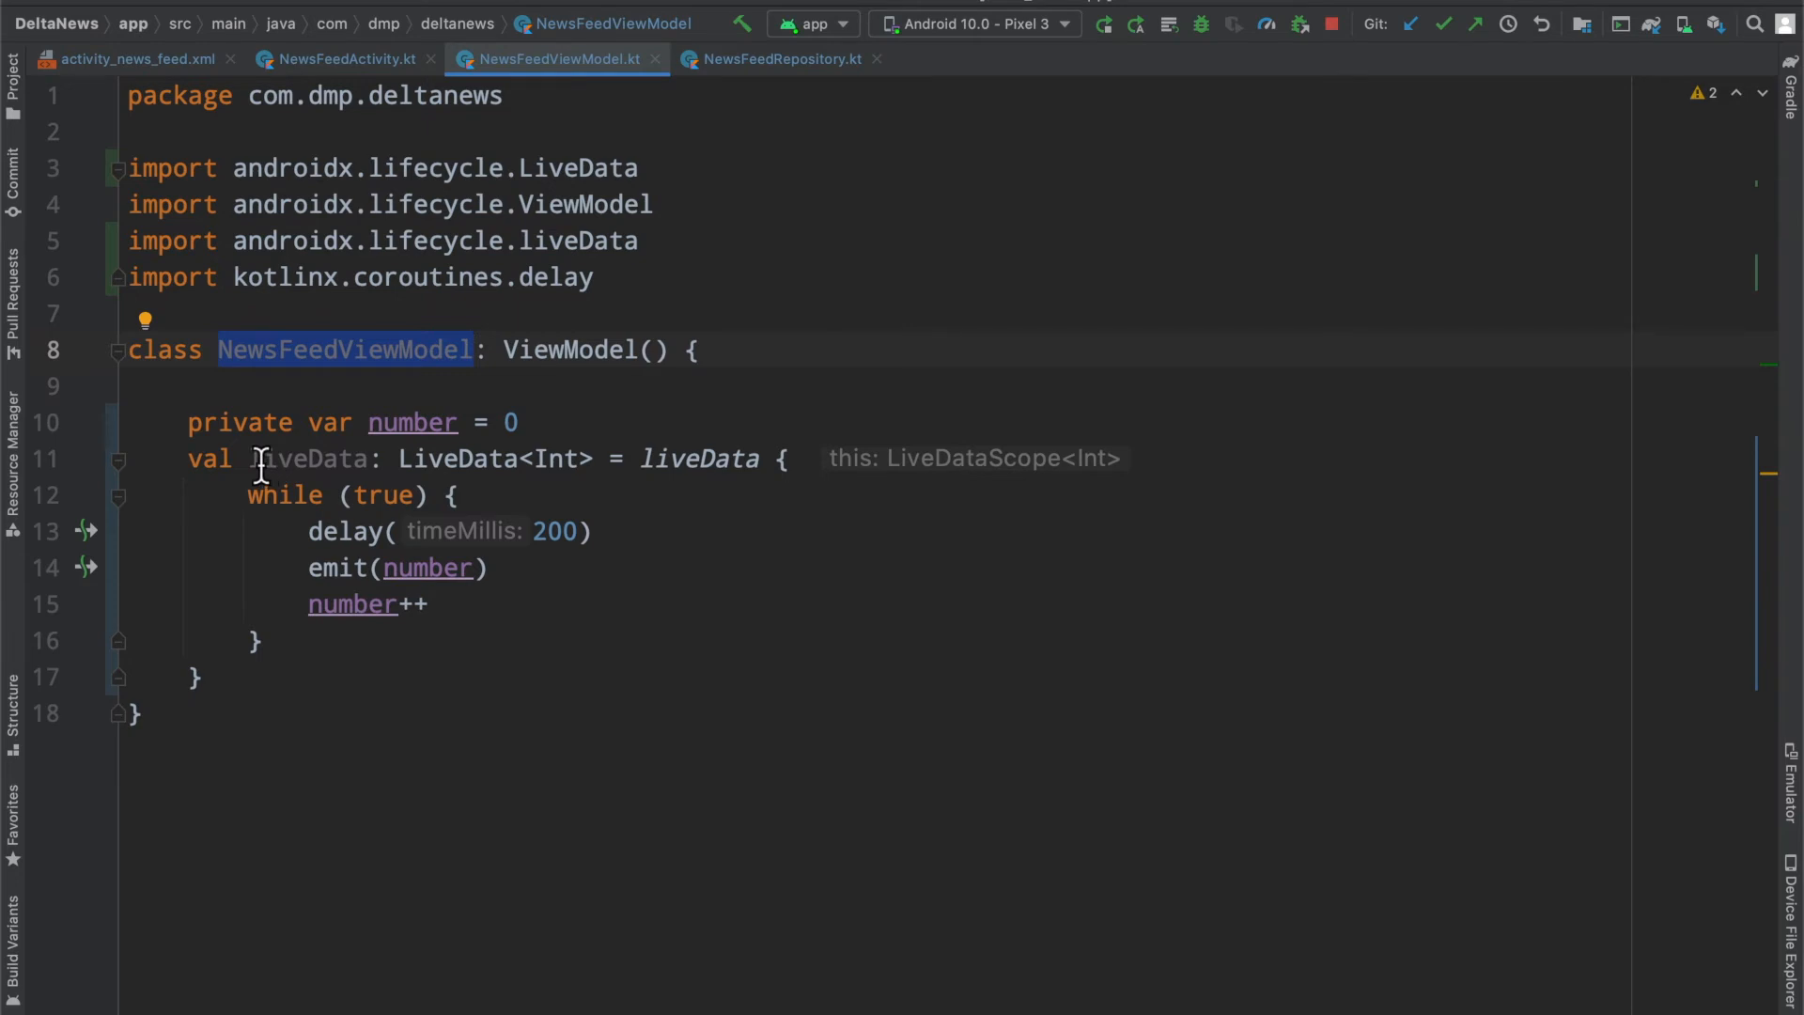
{"action": "double_click", "coordinate": [308, 458]}
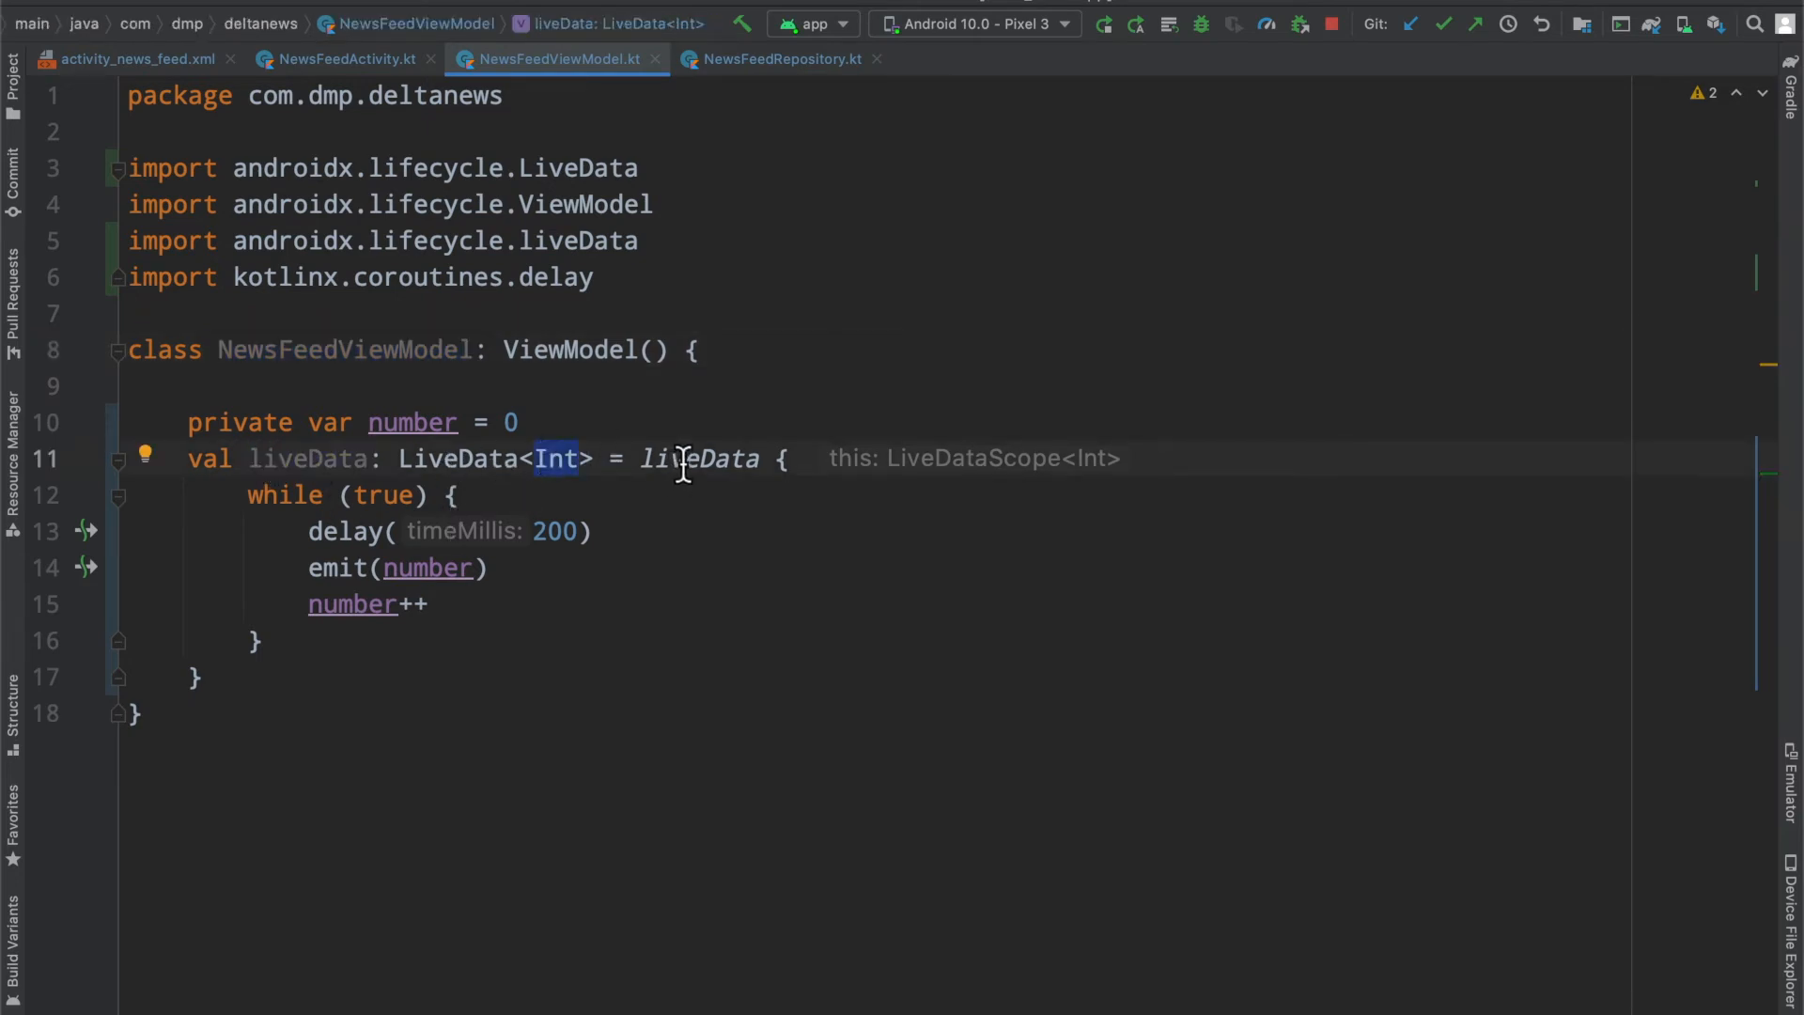
{"action": "double_click", "coordinate": [698, 457]}
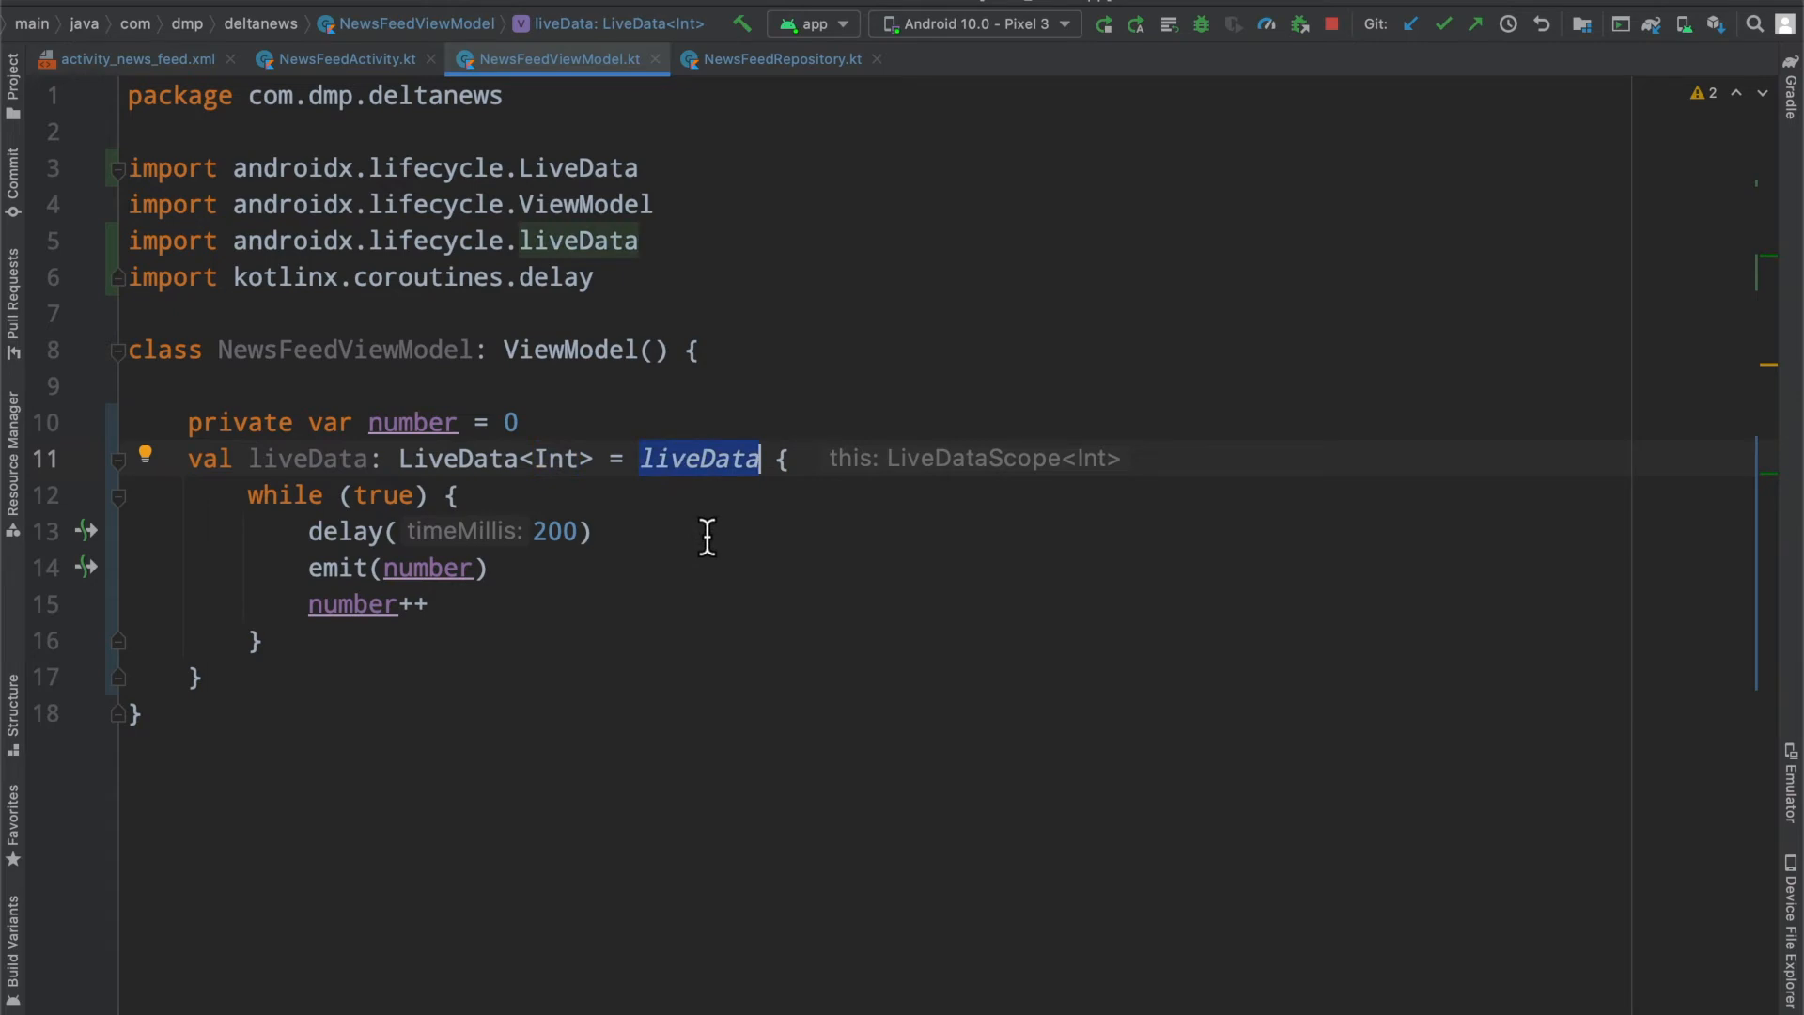
{"action": "mouse_move", "coordinate": [665, 529]}
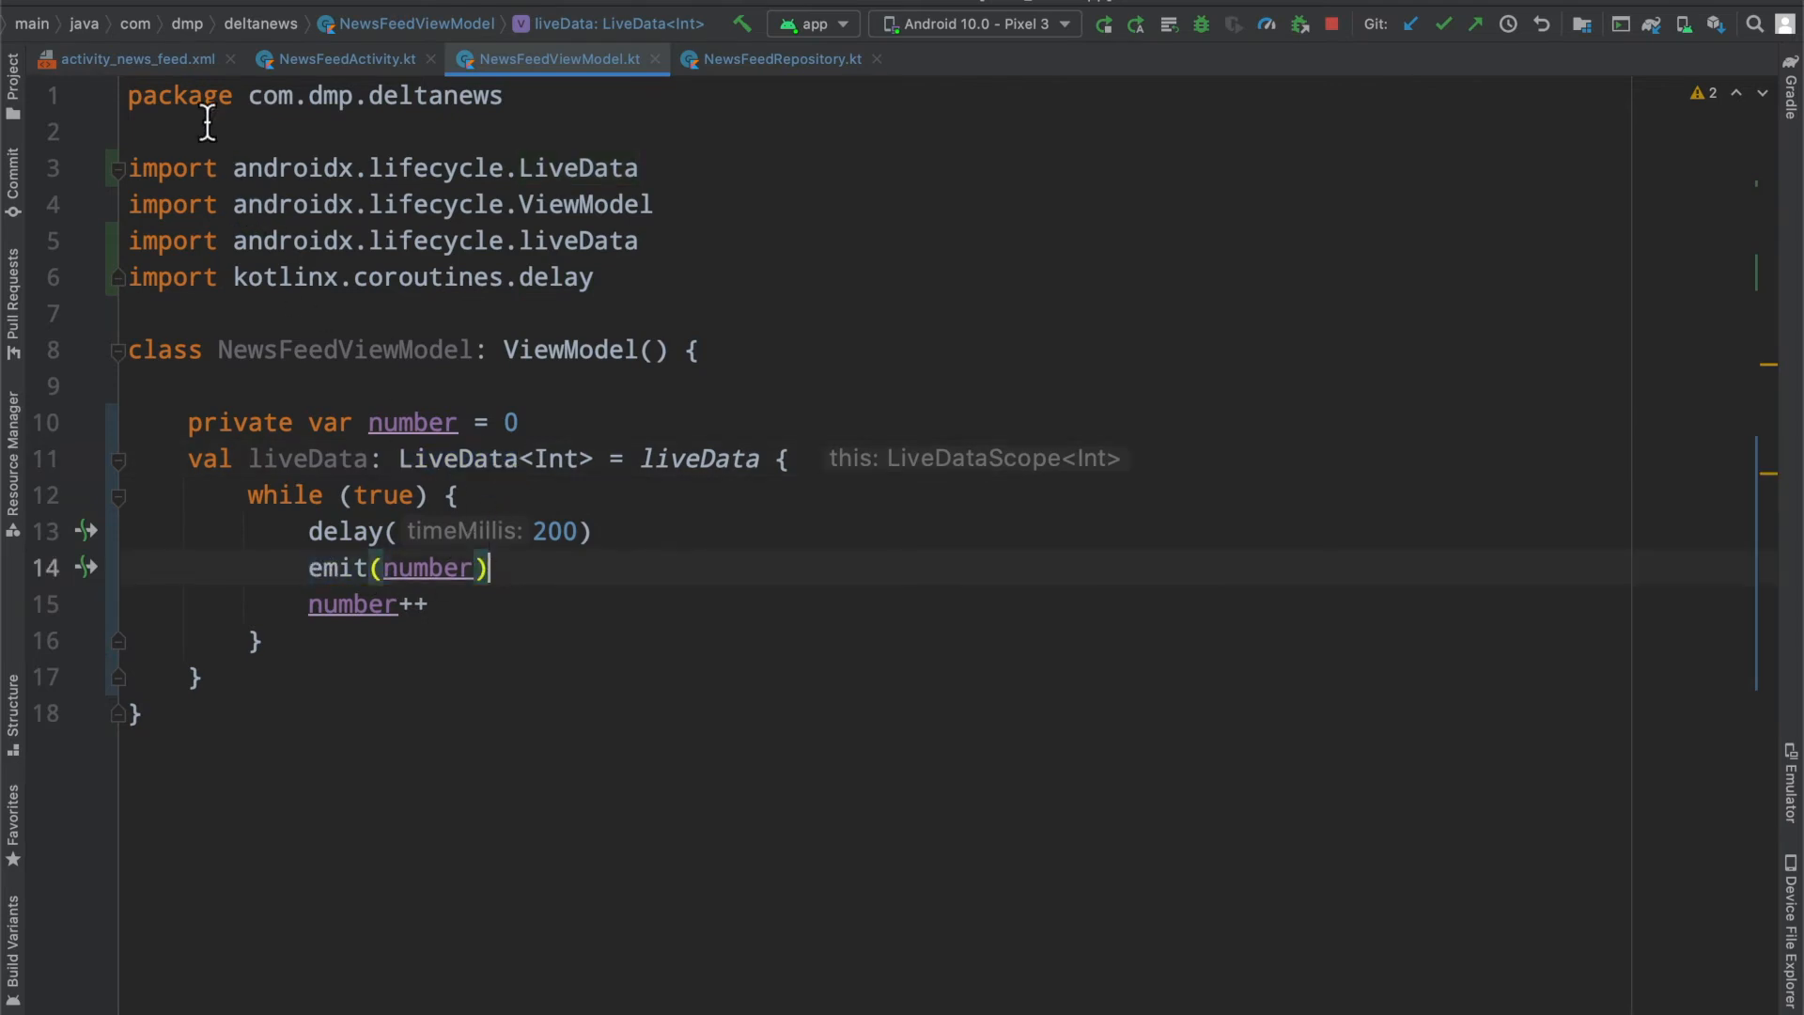
{"action": "left_click", "coordinate": [344, 59]}
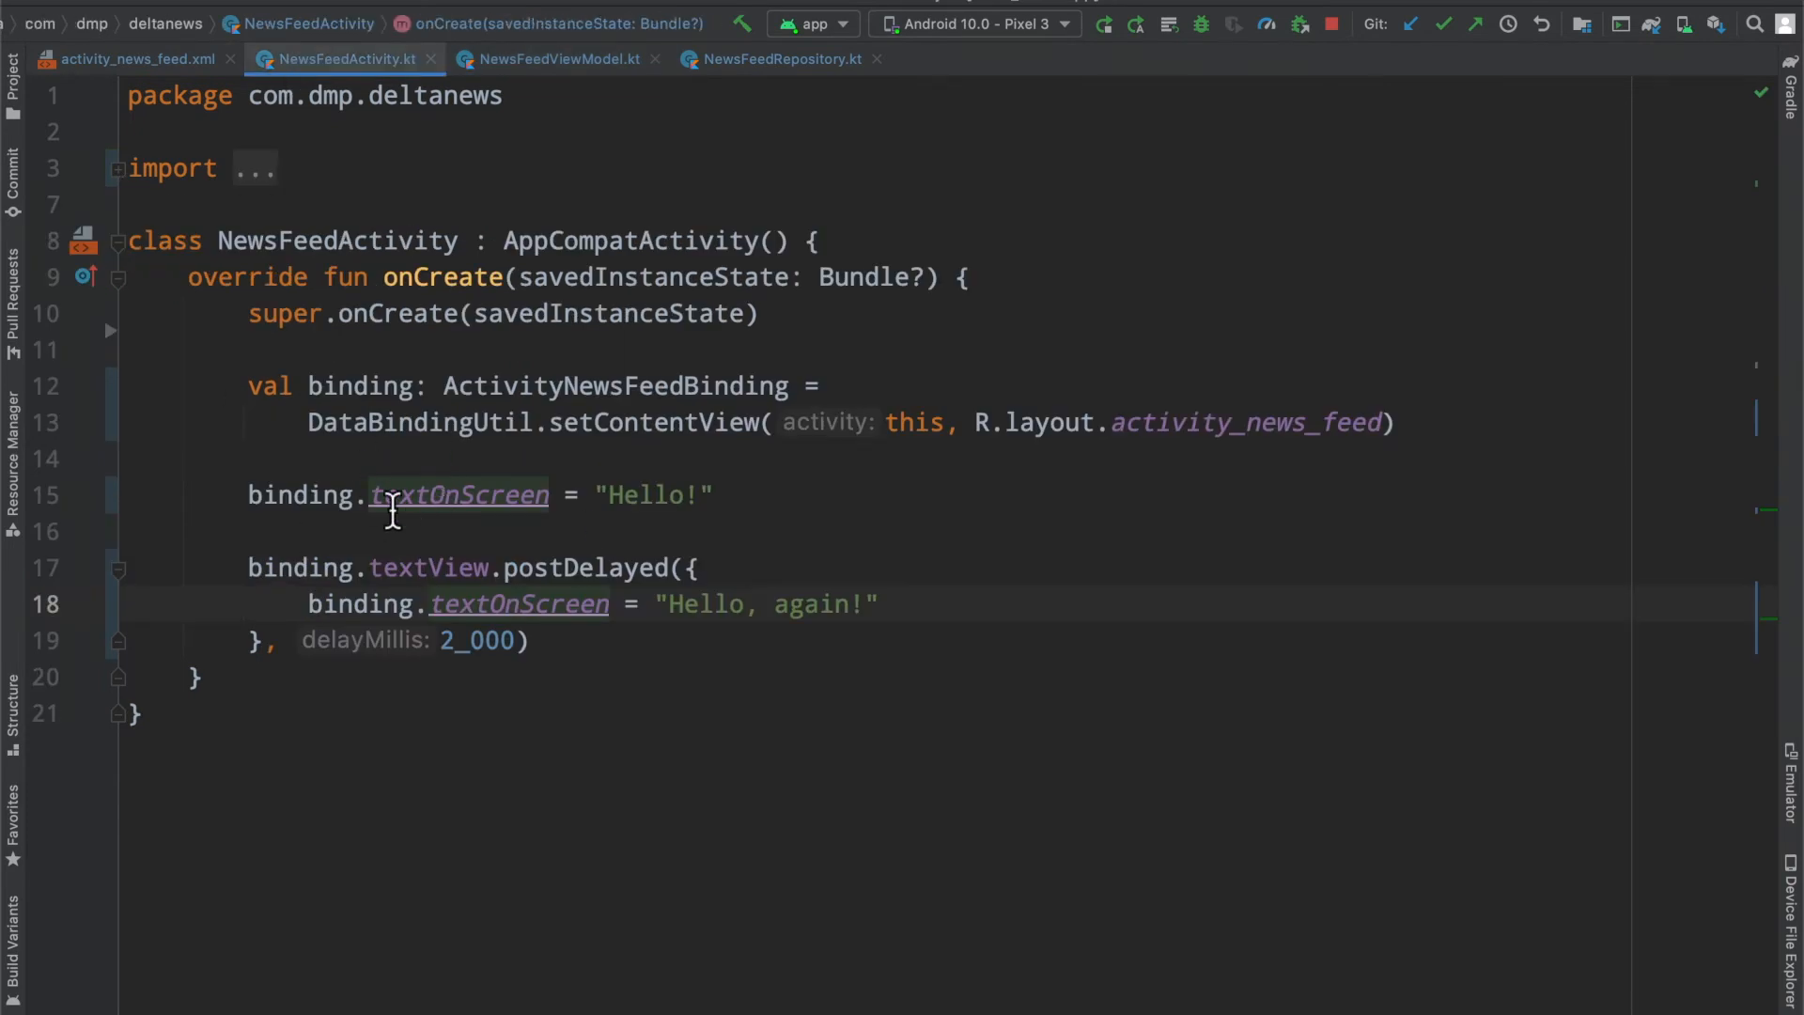
Step: Add a <variable> named viewModel of type com.dmp.deltanews.NewsFeedViewModel inside <data>
{"action": "left_click", "coordinate": [138, 58]}
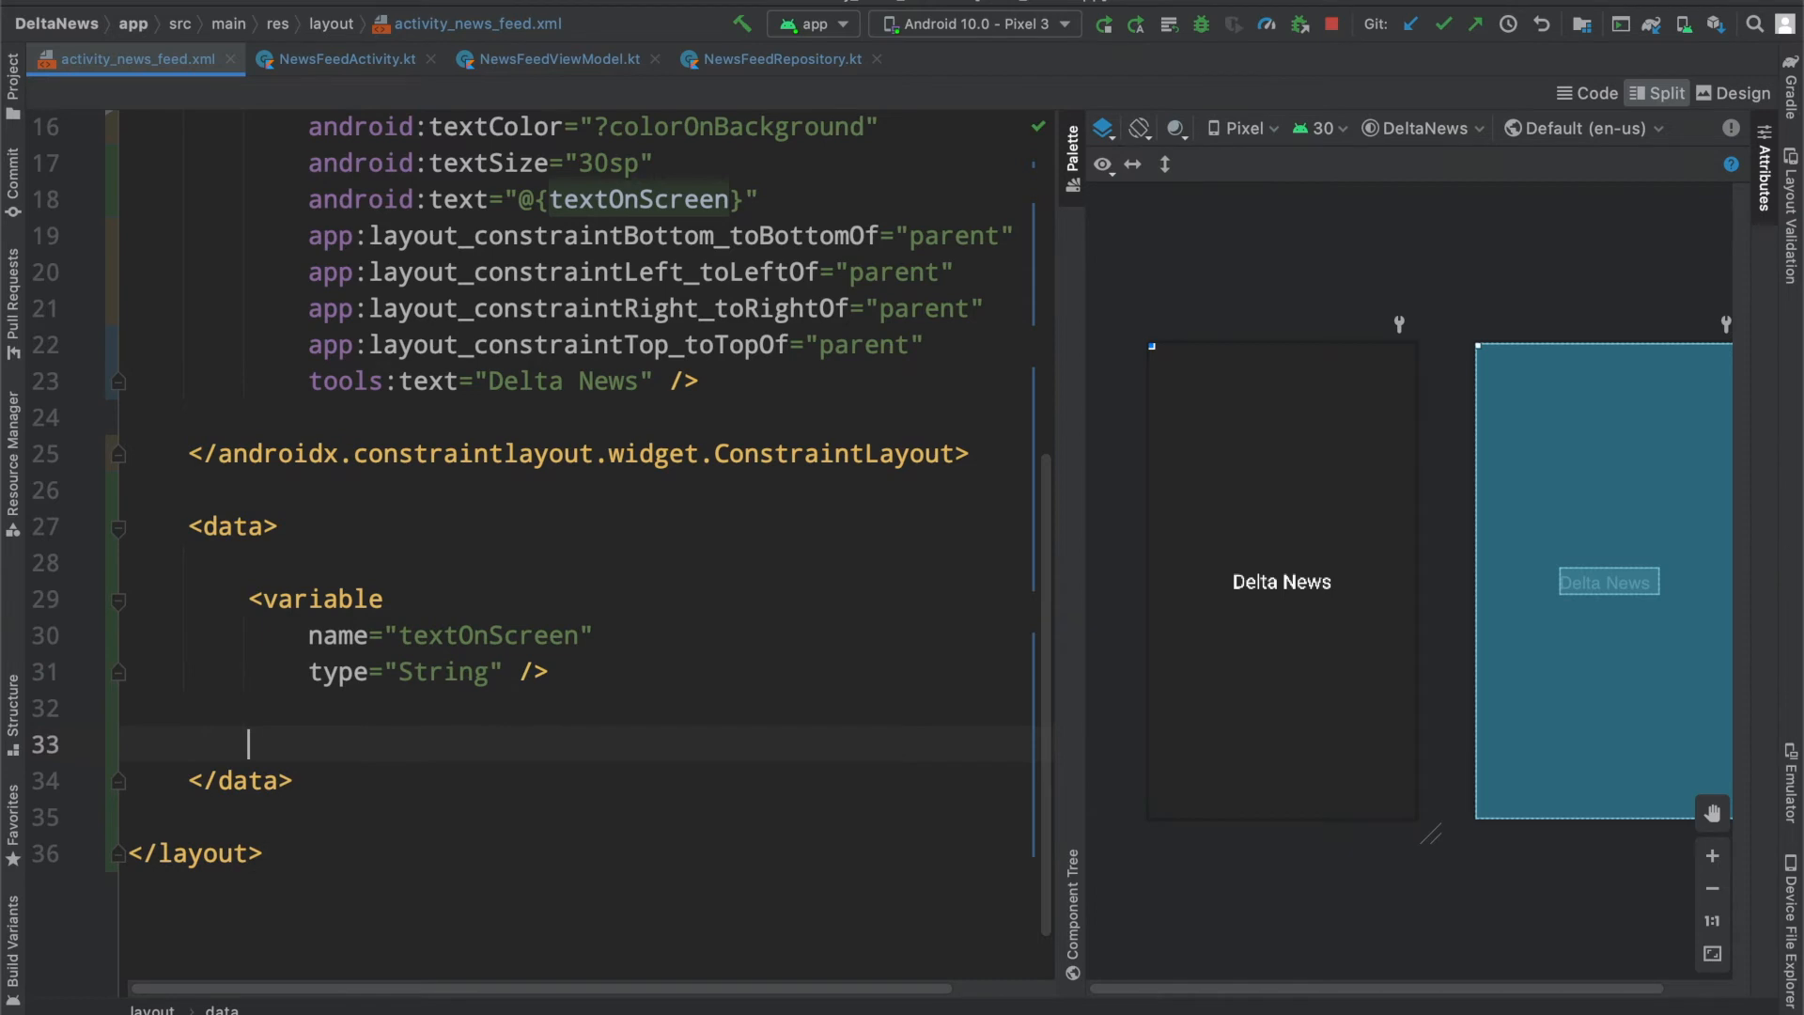
{"action": "type", "text": "<variable"}
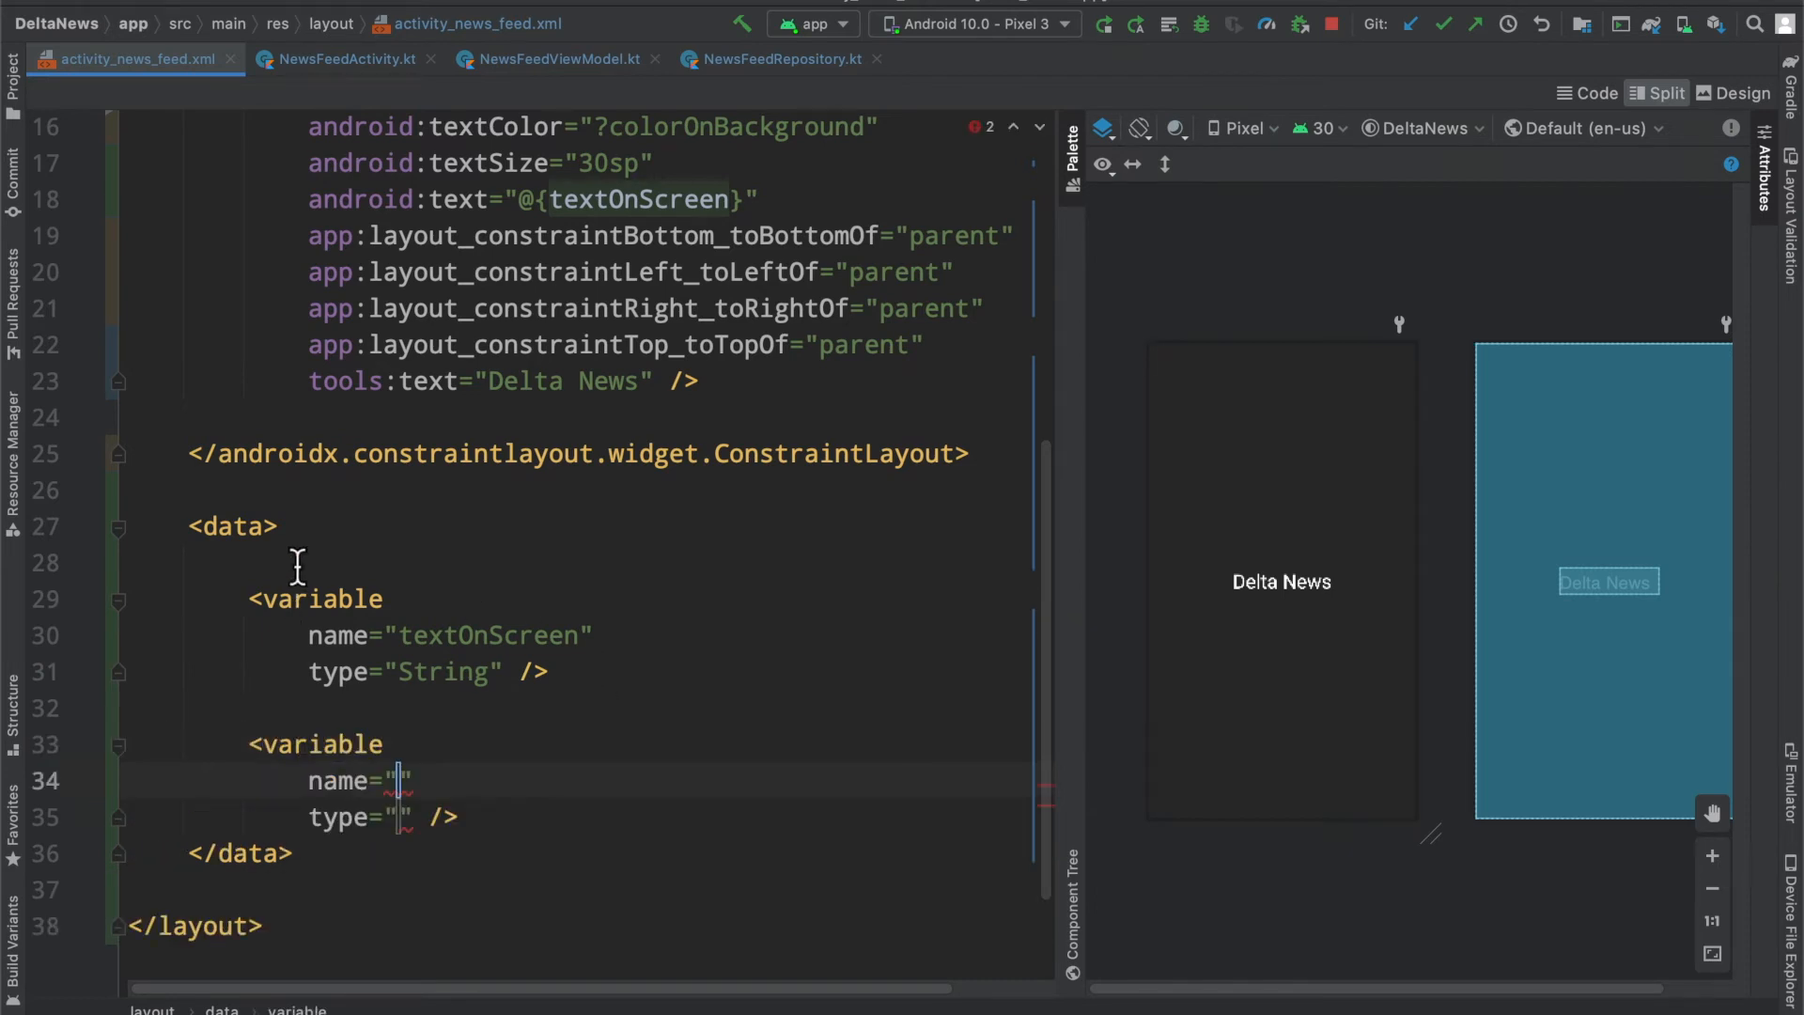
{"action": "mouse_move", "coordinate": [586, 789]}
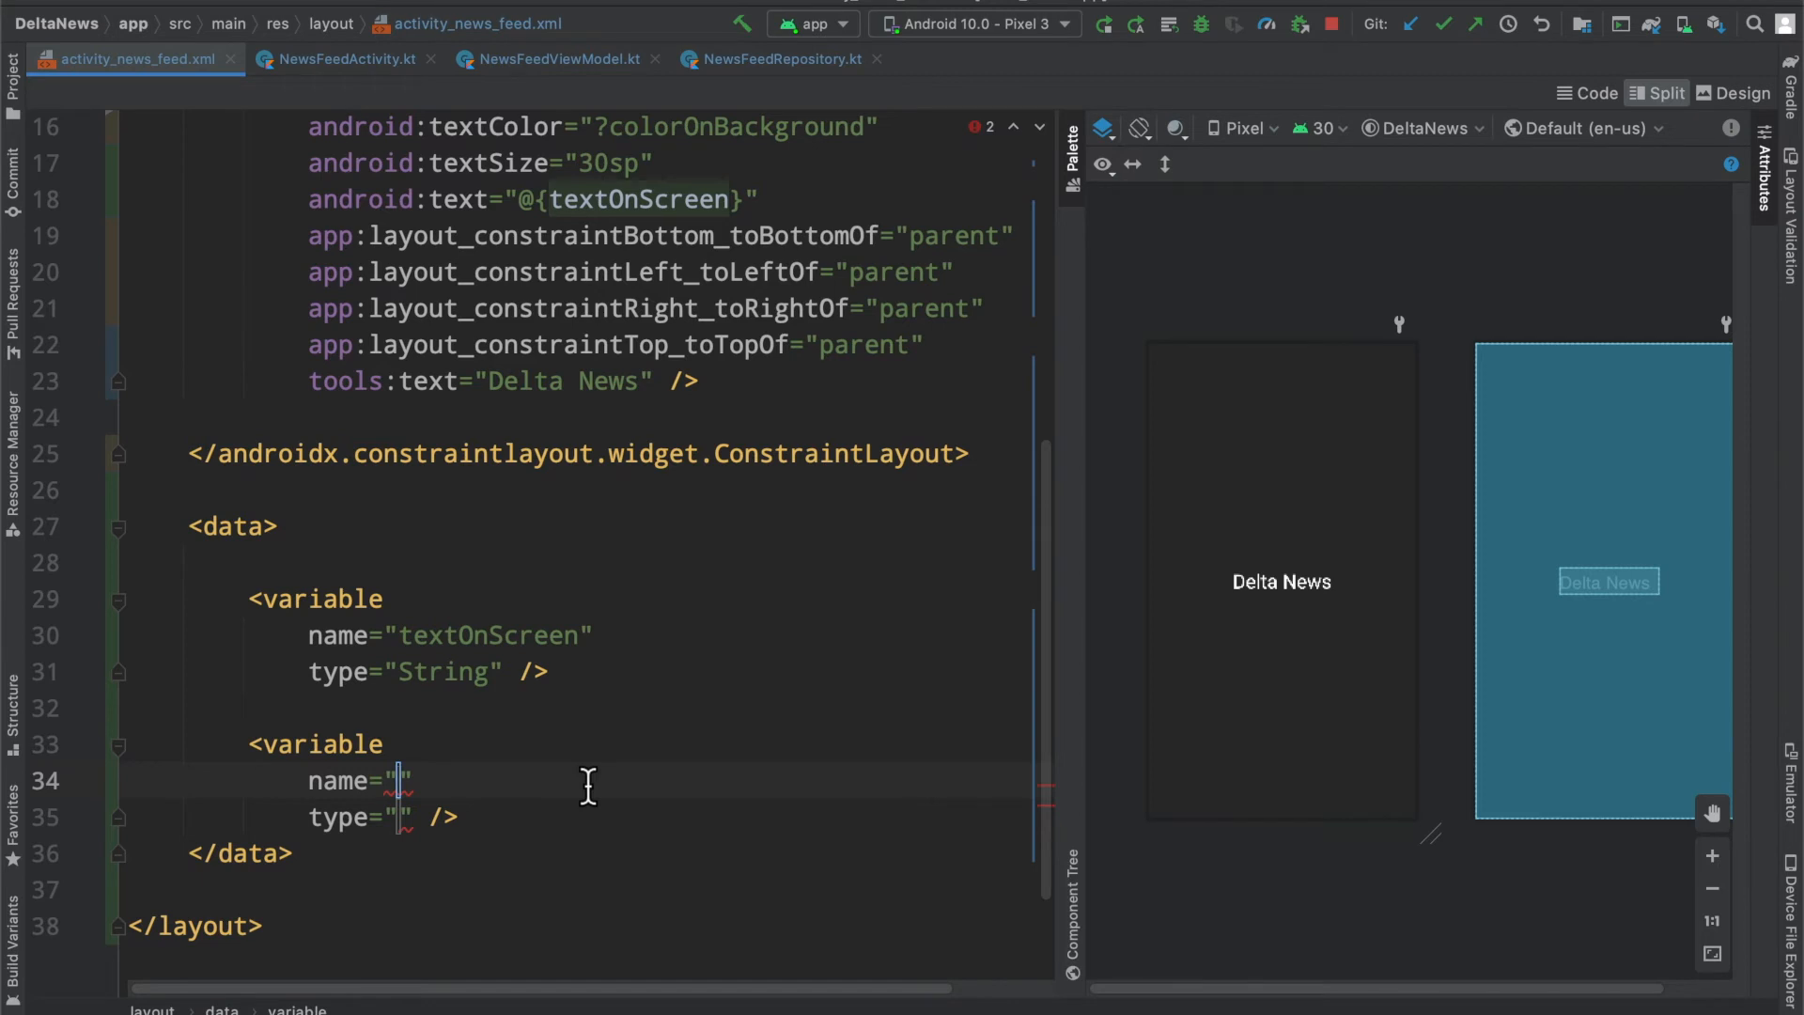
{"action": "type", "text": "liveData"}
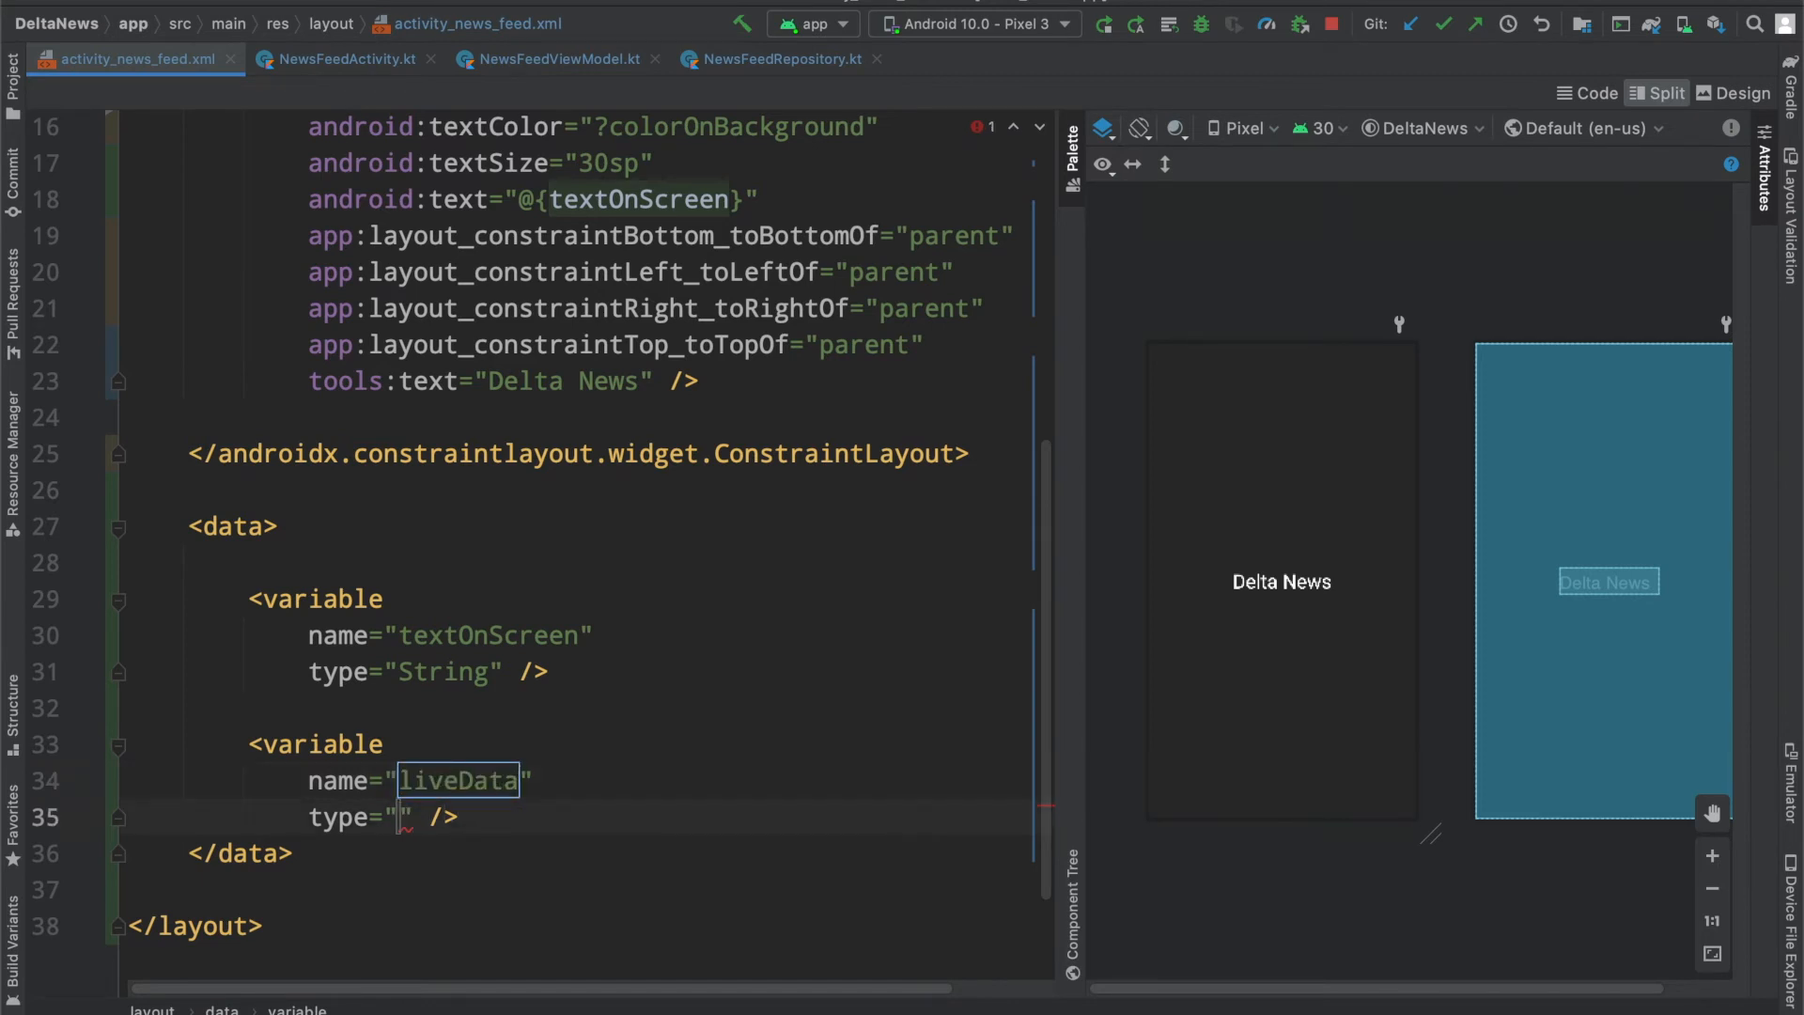
{"action": "type", "text": "com.dmp.deltanews.NewsFeedViewModel"}
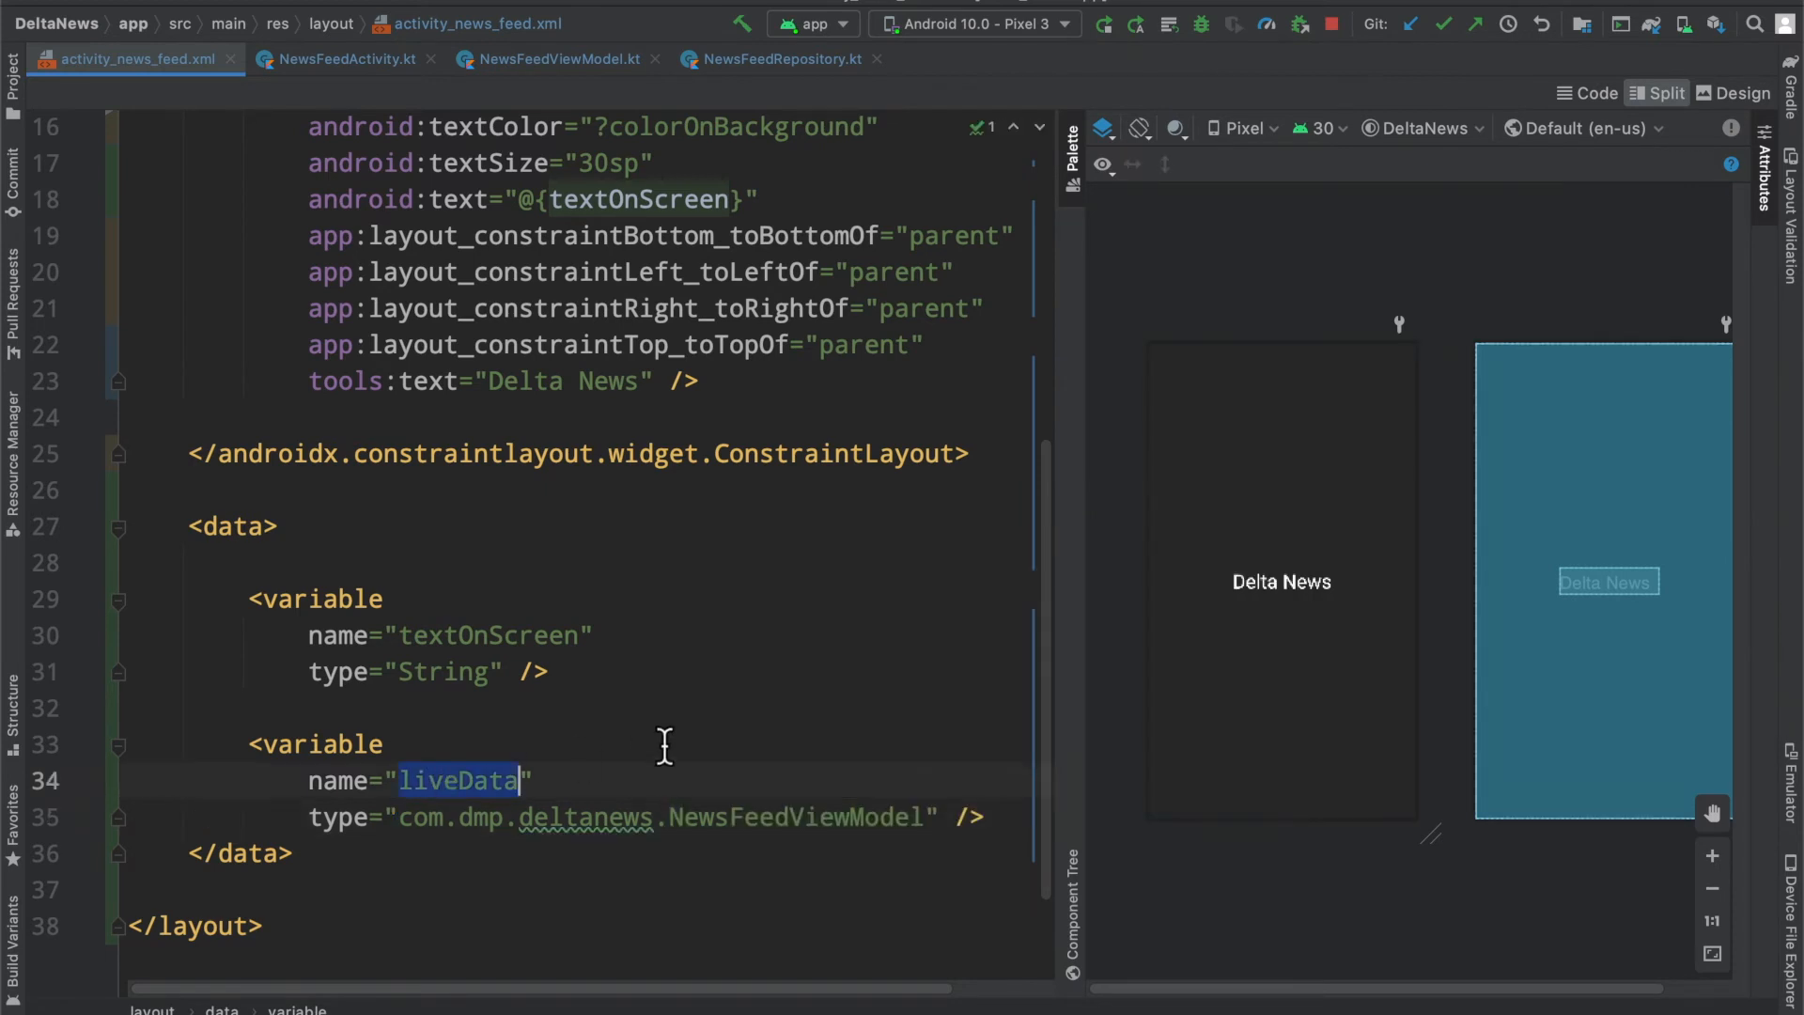
{"action": "type", "text": "viewModel"}
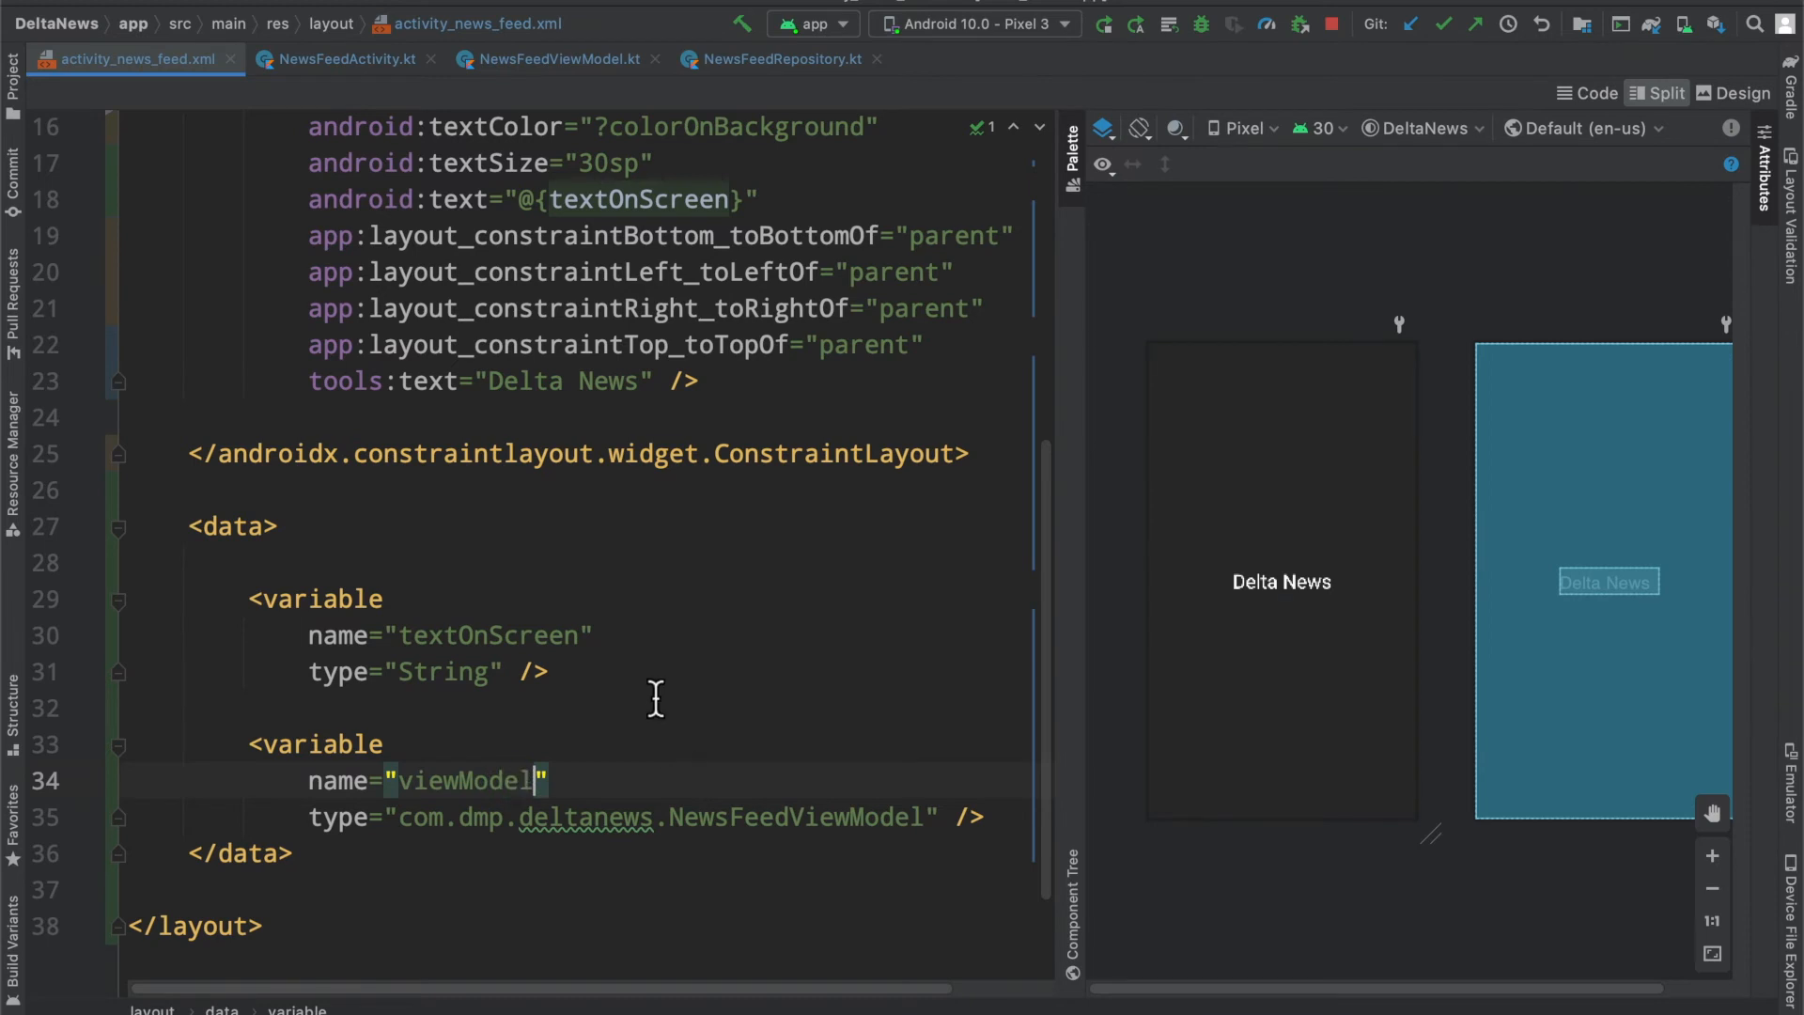
{"action": "mouse_move", "coordinate": [429, 823]}
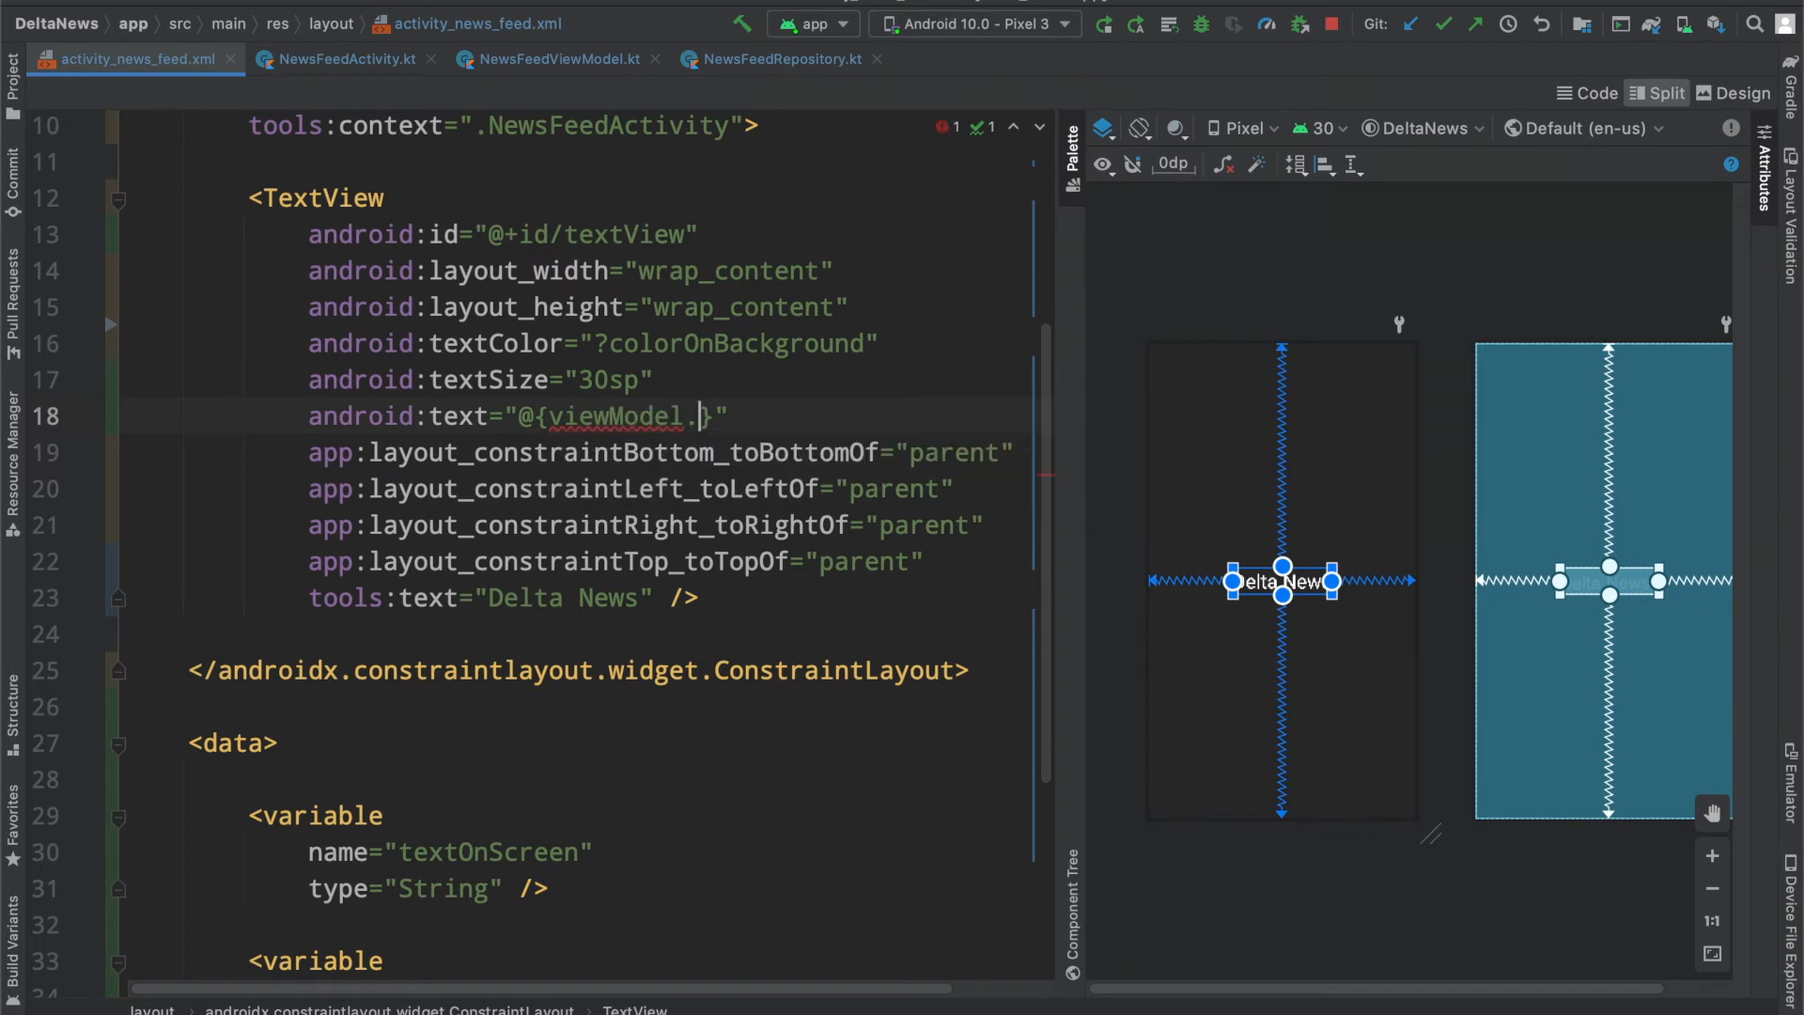
Step: Bind the TextView's android:text to @{viewModel.liveData}, checking the Activity and ViewModel code
{"action": "type", "text": "liveData"}
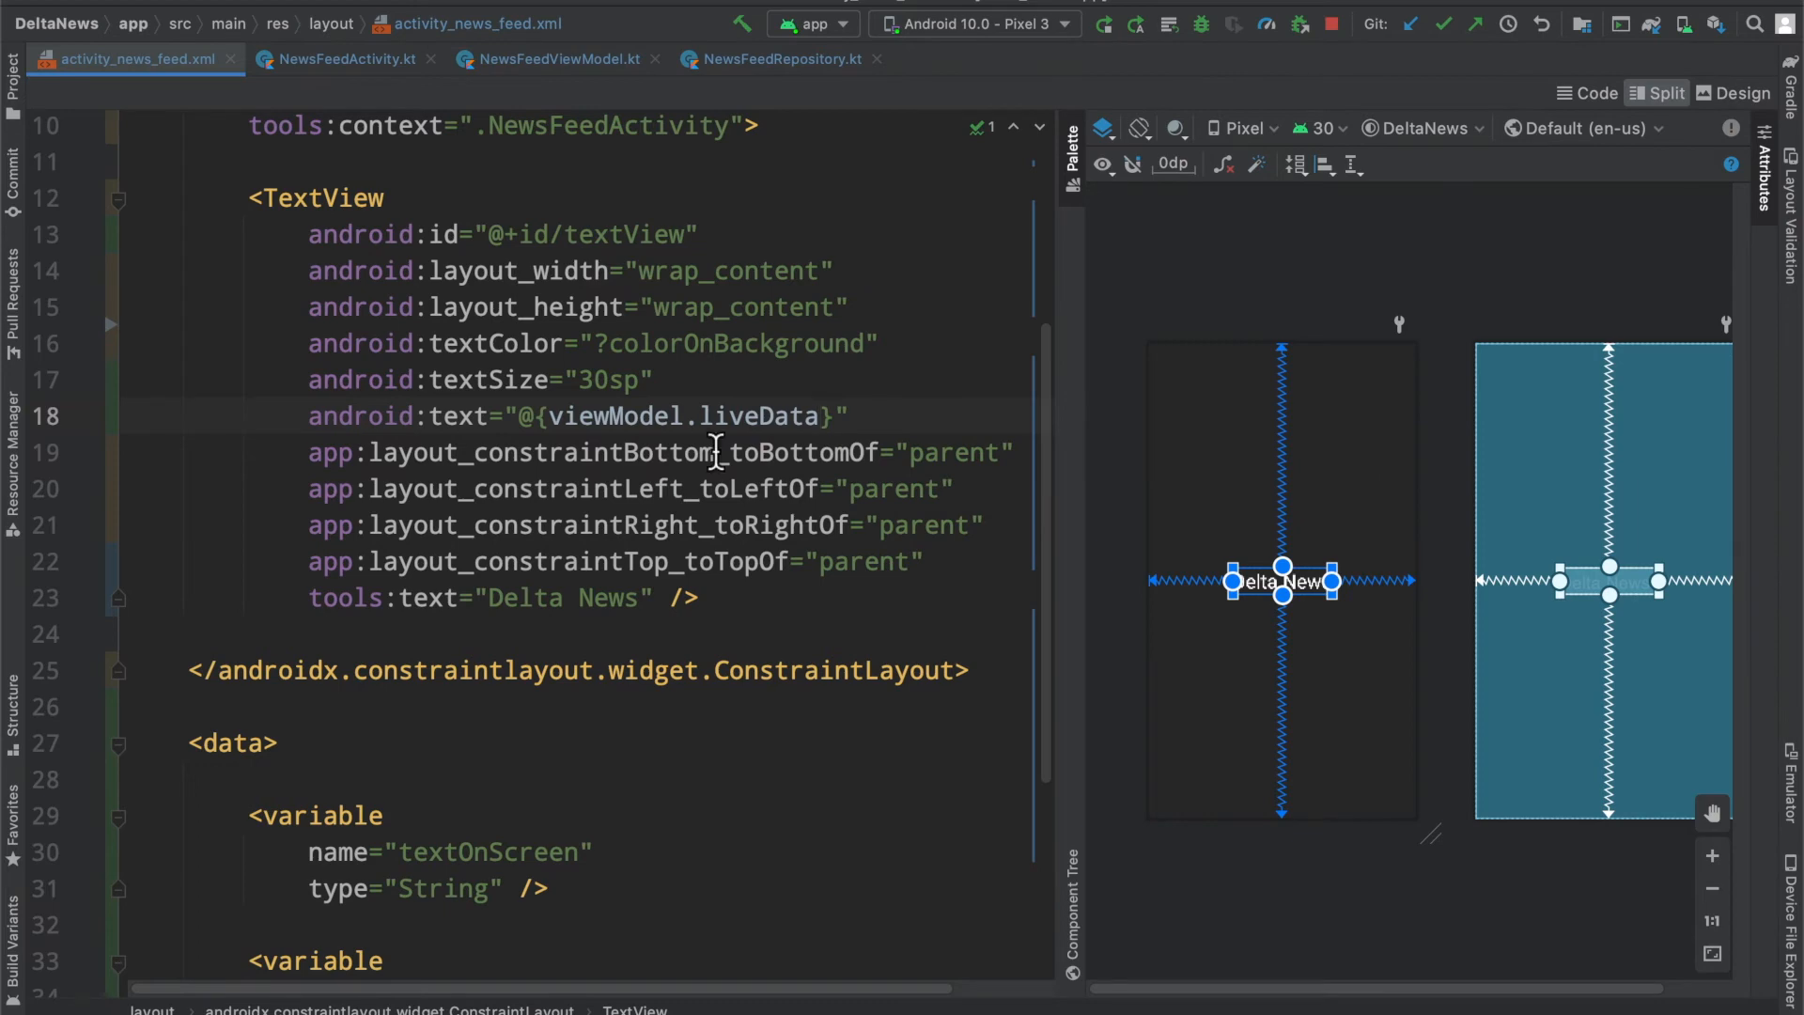
{"action": "left_click", "coordinate": [345, 59]}
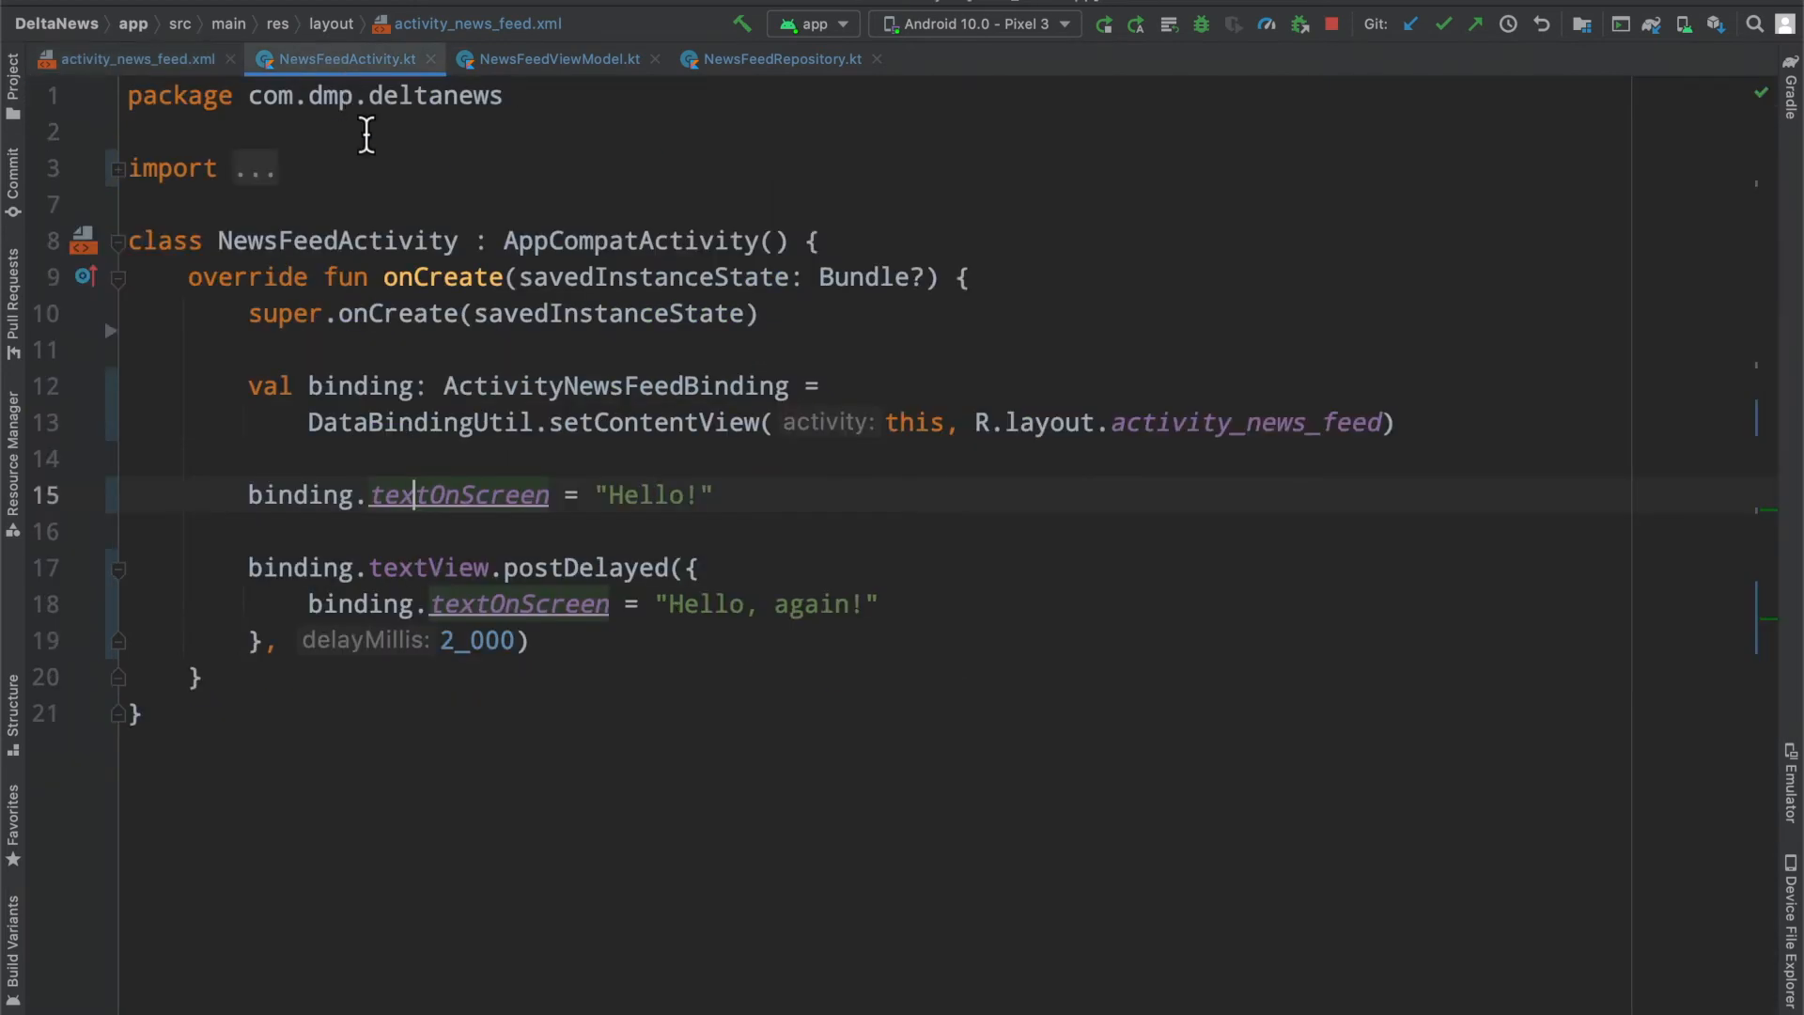
{"action": "left_click", "coordinate": [558, 58]}
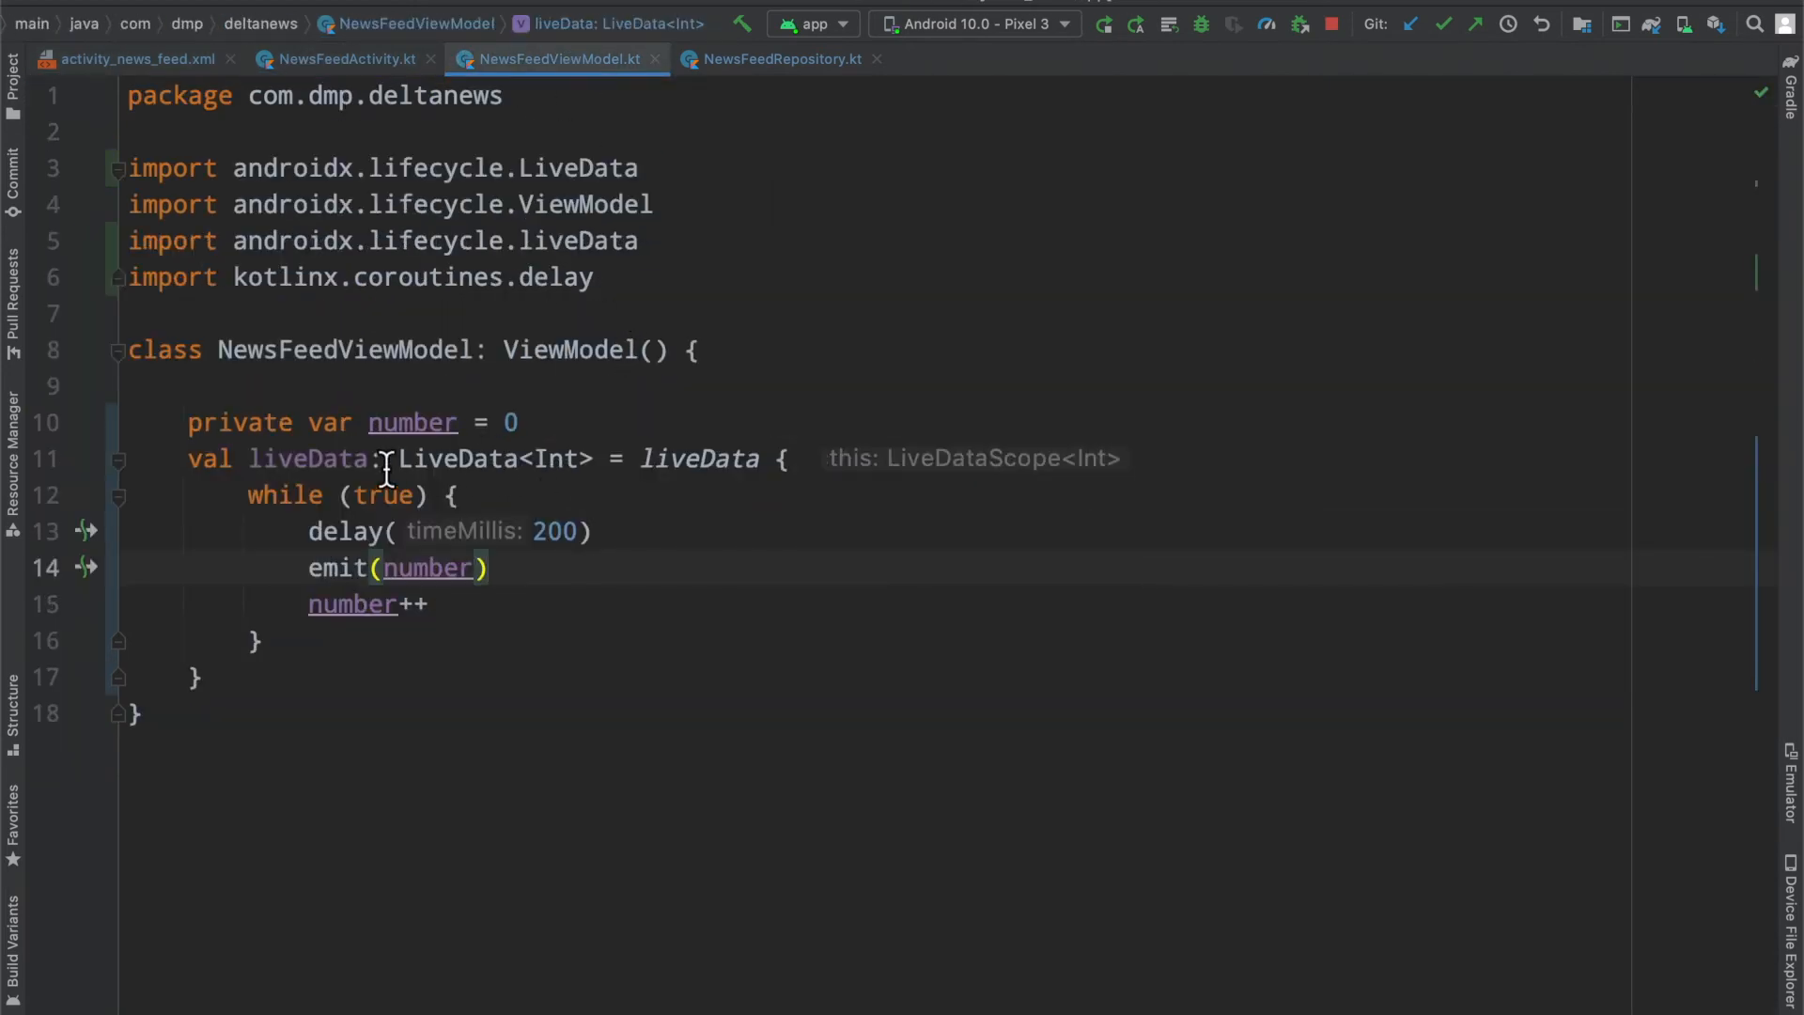
{"action": "left_click", "coordinate": [135, 58]}
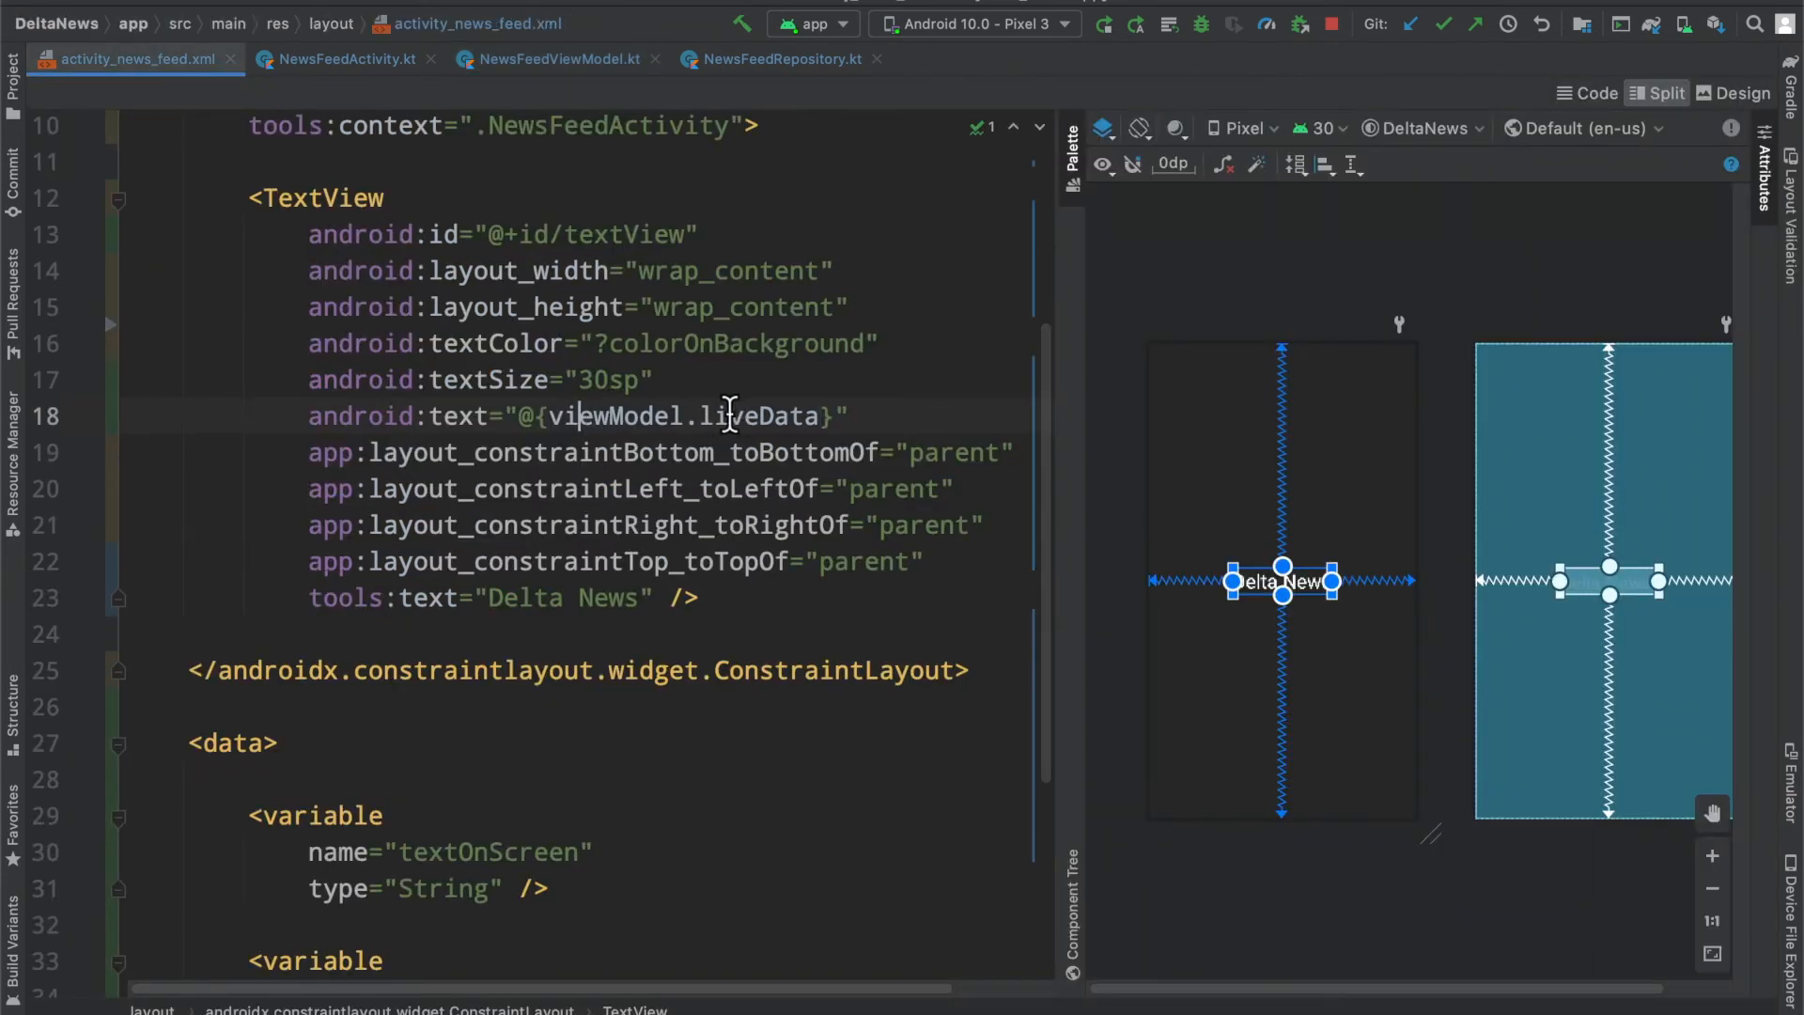
{"action": "double_click", "coordinate": [760, 415]}
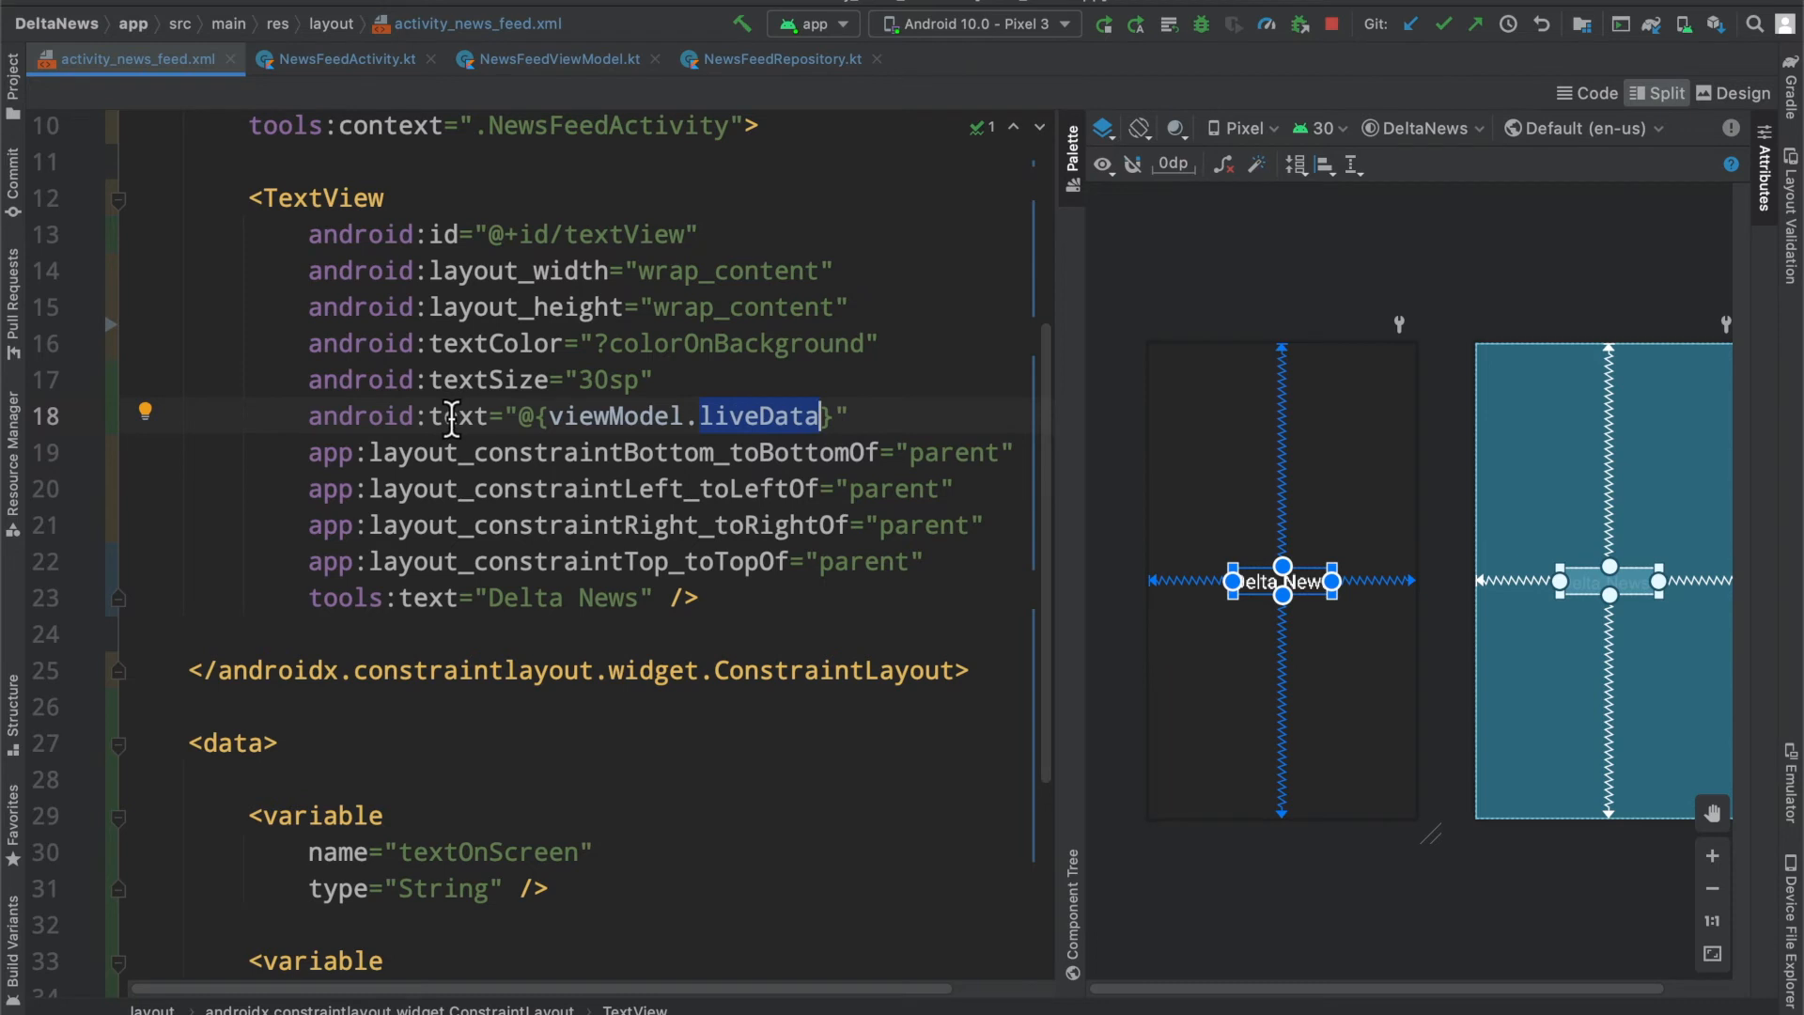
{"action": "mouse_move", "coordinate": [768, 435]}
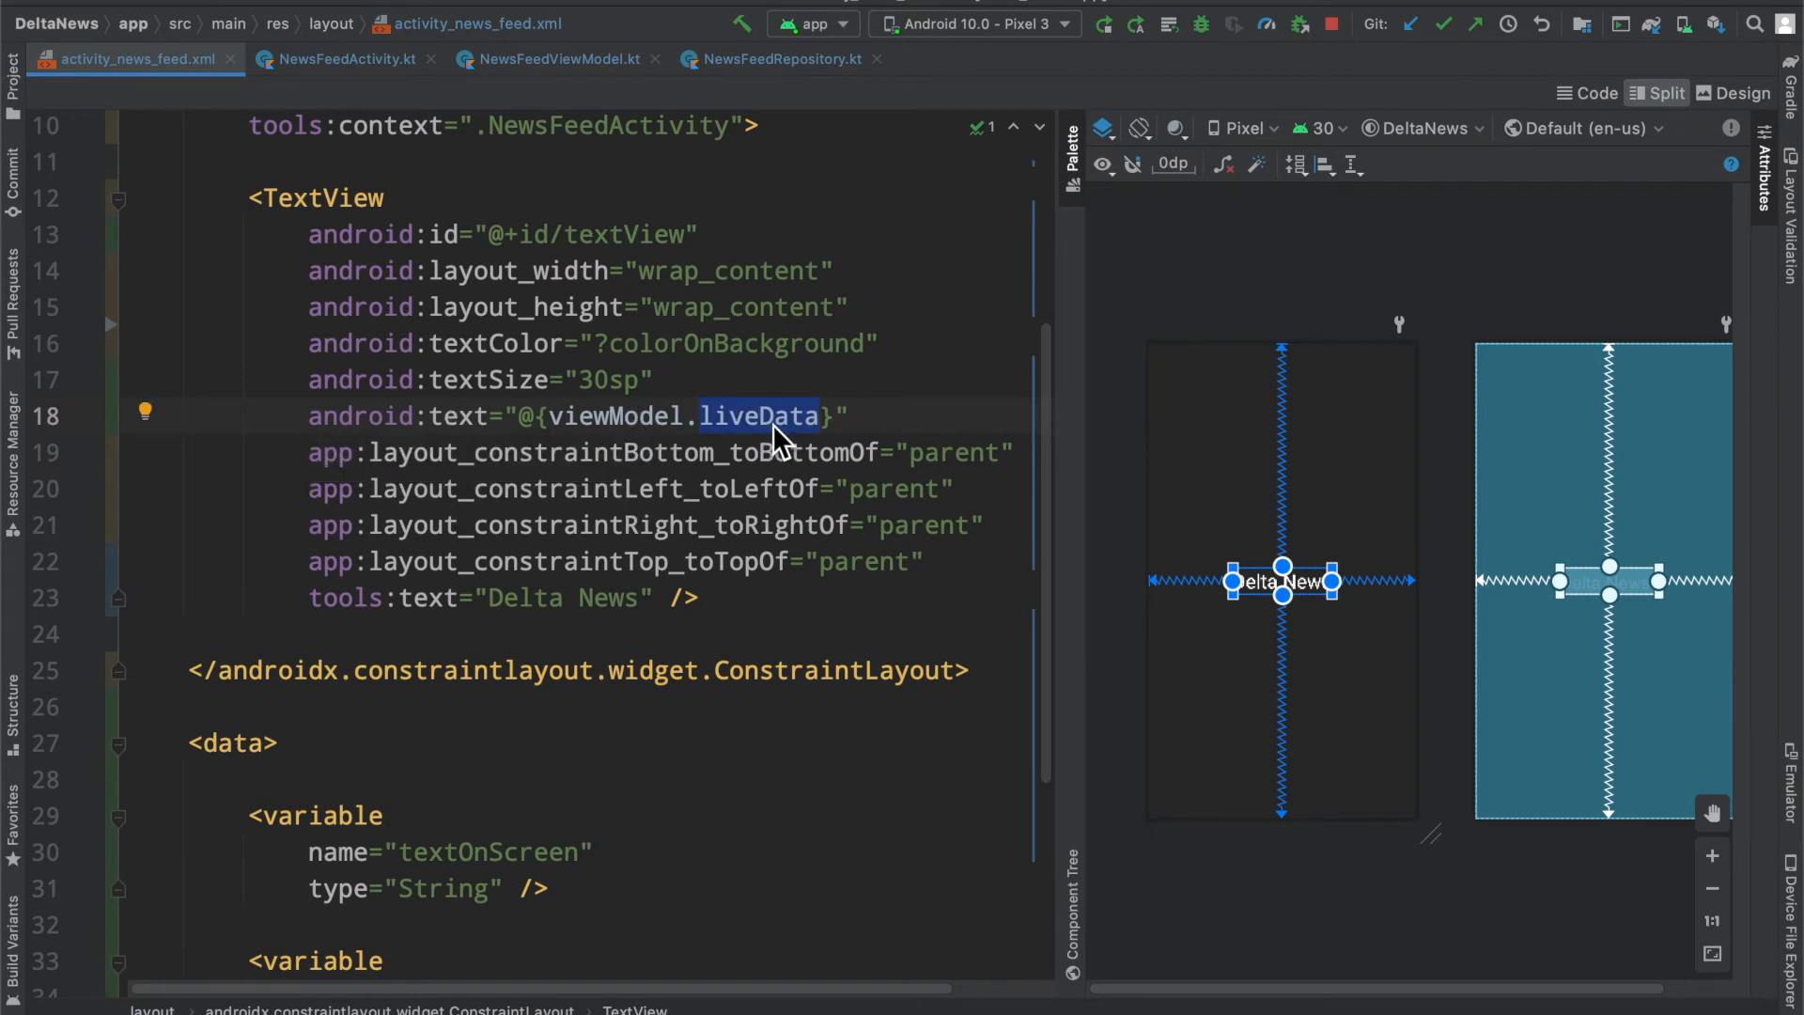
{"action": "left_click", "coordinate": [344, 59]}
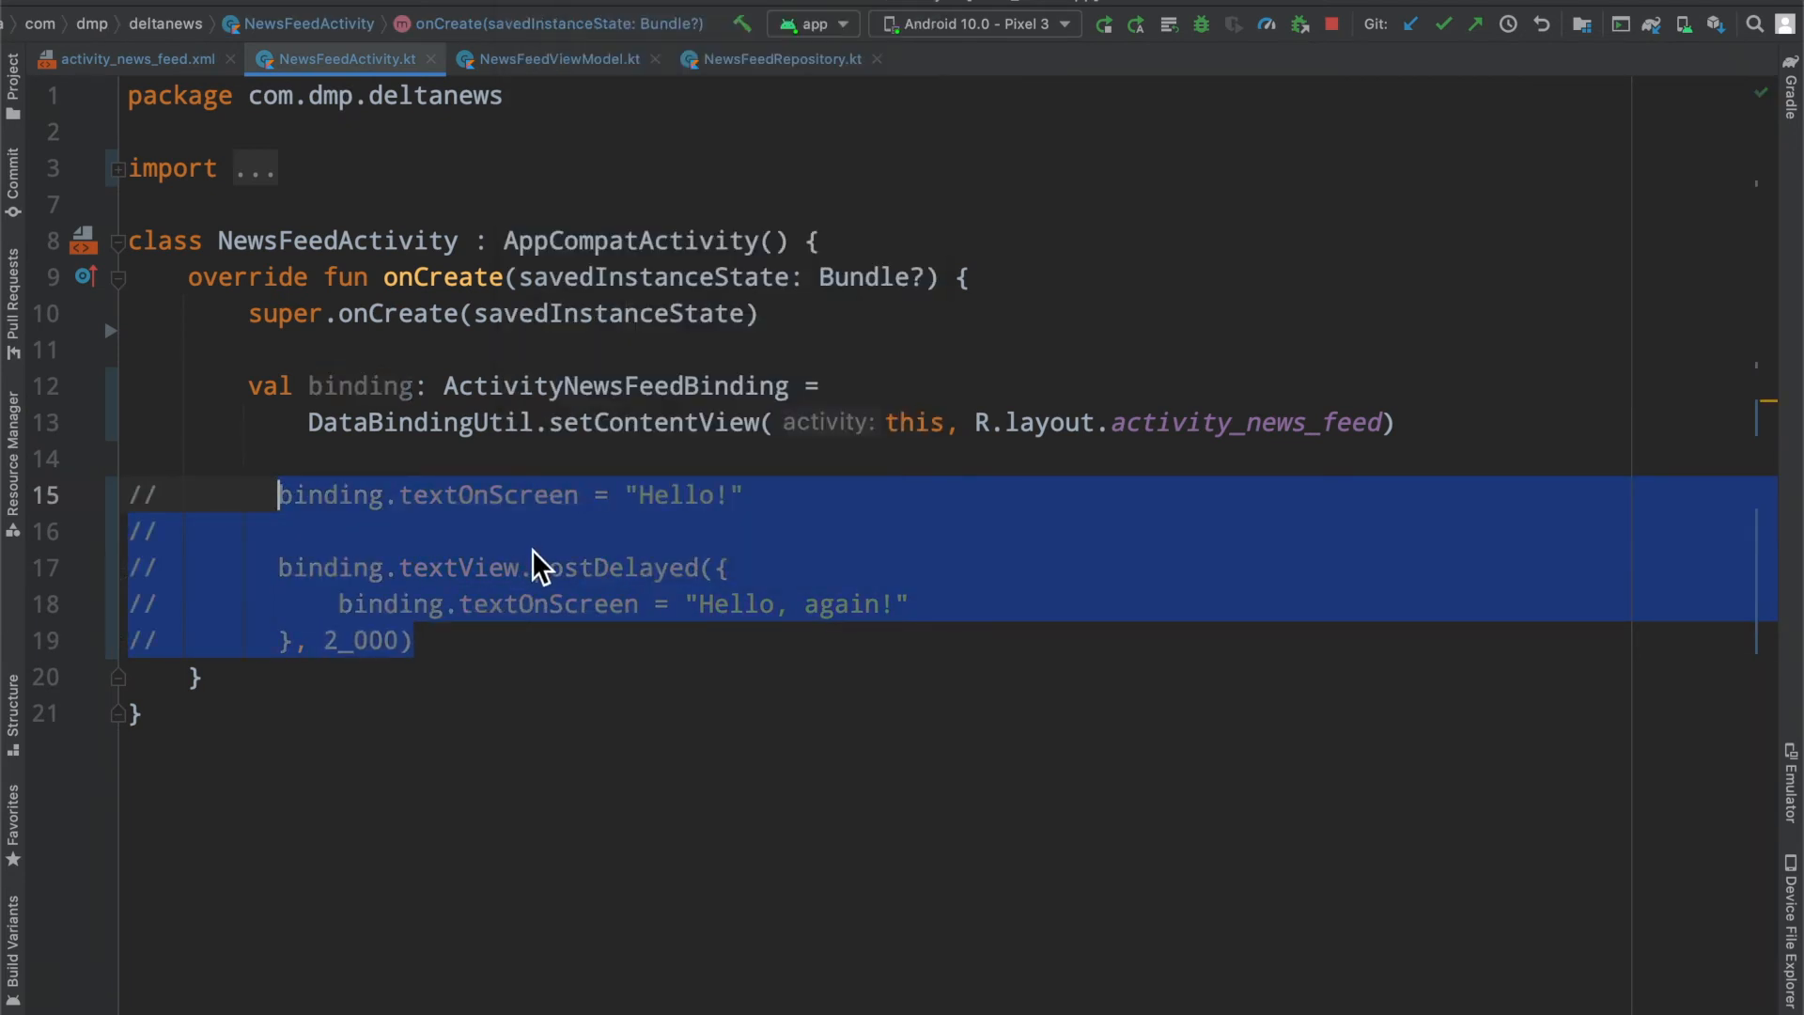
Step: Add val viewModel = ViewModelProvider(this)[NewsFeedViewModel::class.java] after setContentView and recheck related files
{"action": "left_click", "coordinate": [1398, 422]}
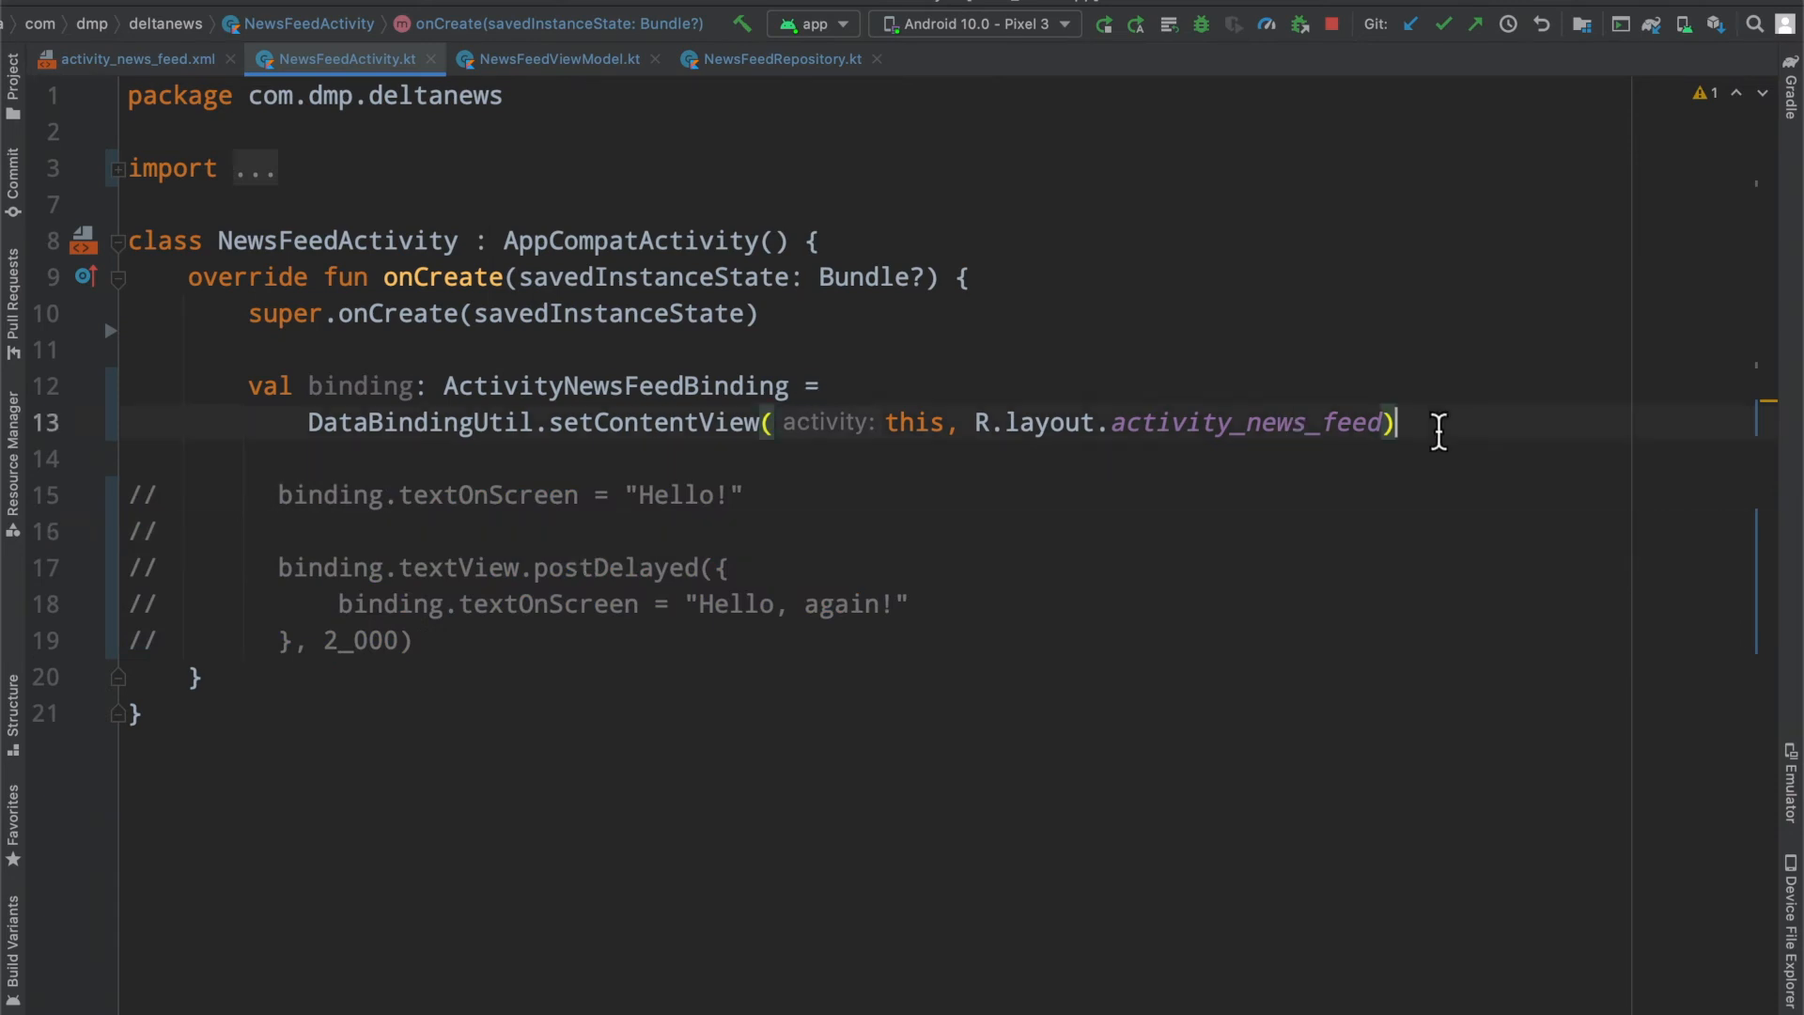
{"action": "type", "text": "val viewModel: NewsFeedViewModel = ViewModelProvider(this"}
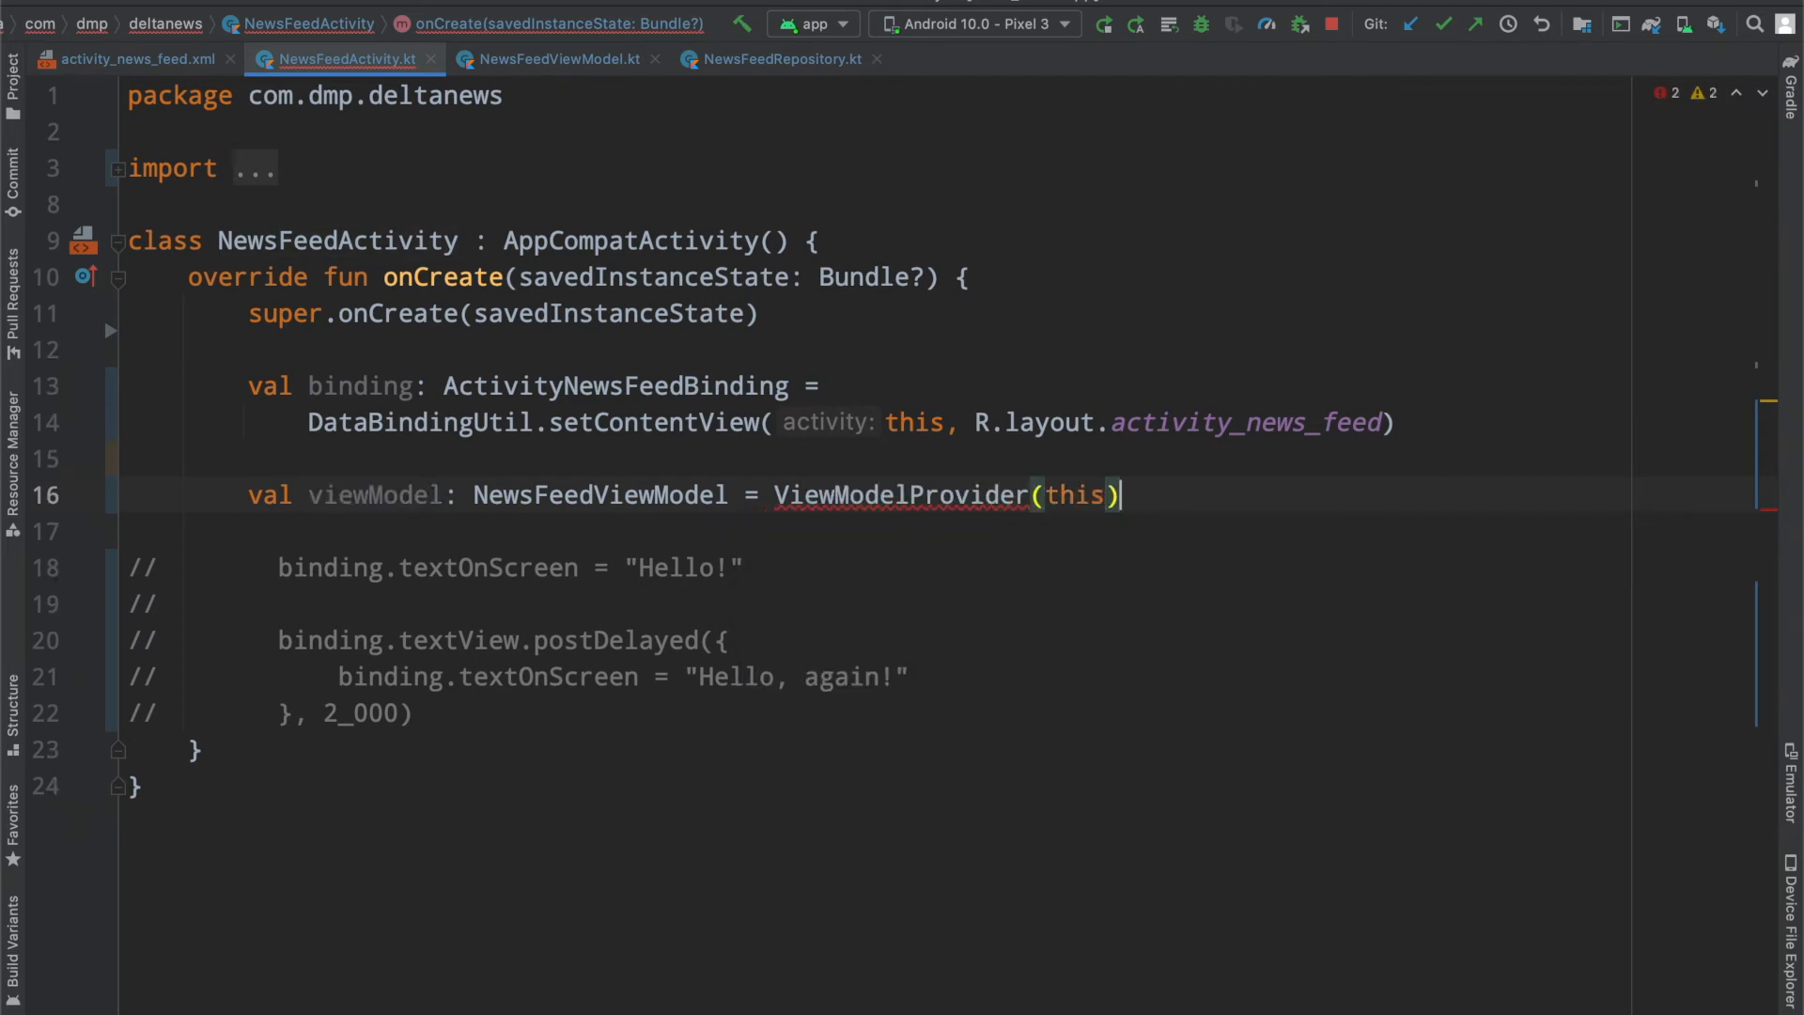
{"action": "type", "text": "[]"}
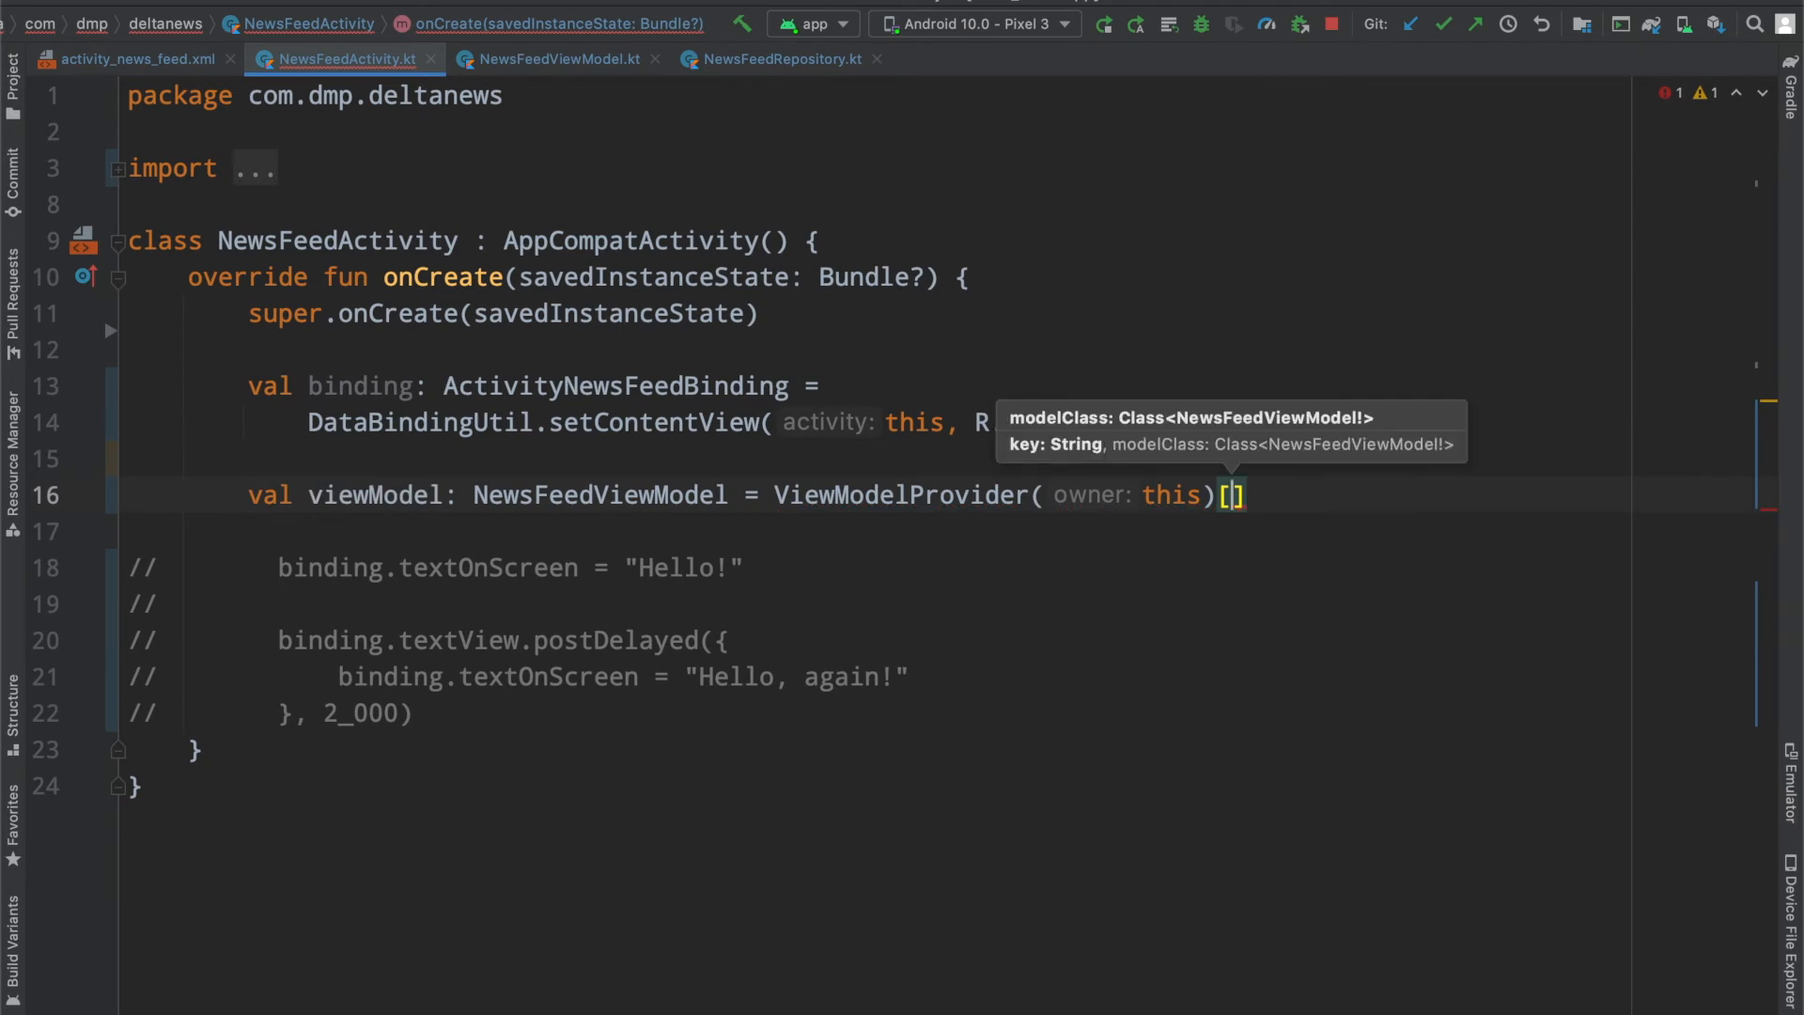
{"action": "type", "text": "New"}
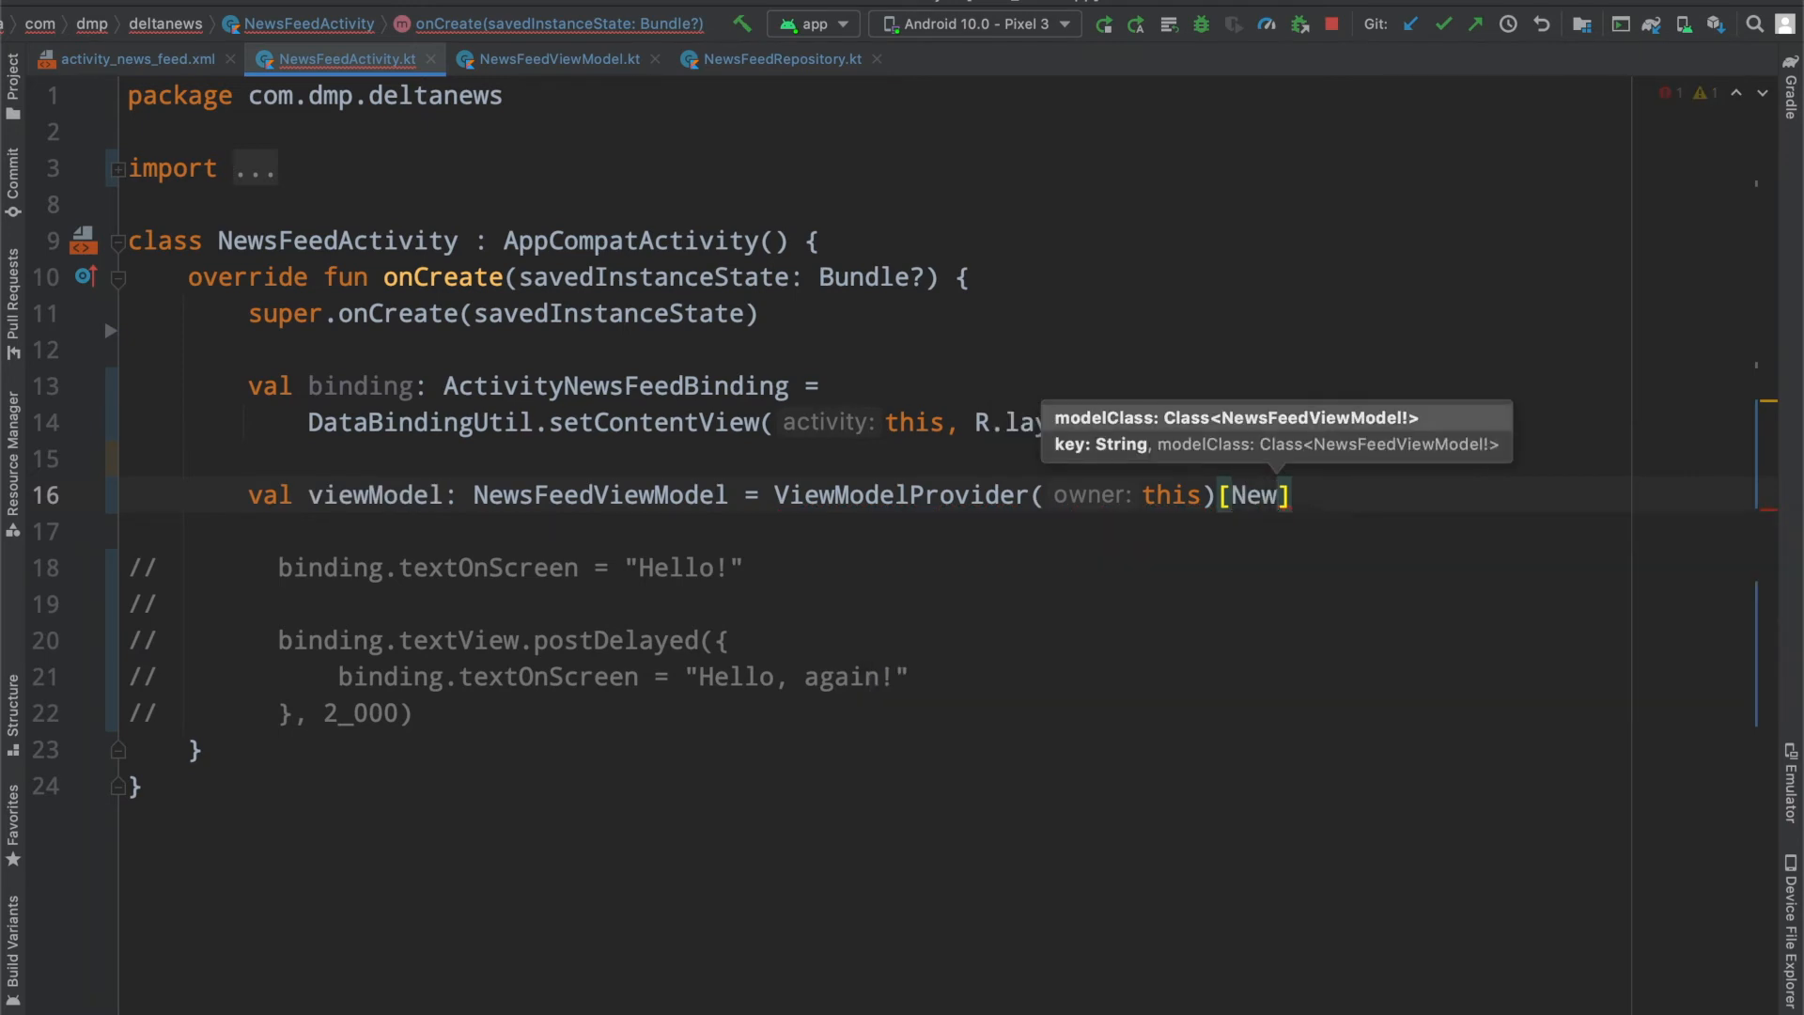
{"action": "type", "text": "NewsFeedViewModel::class.java"}
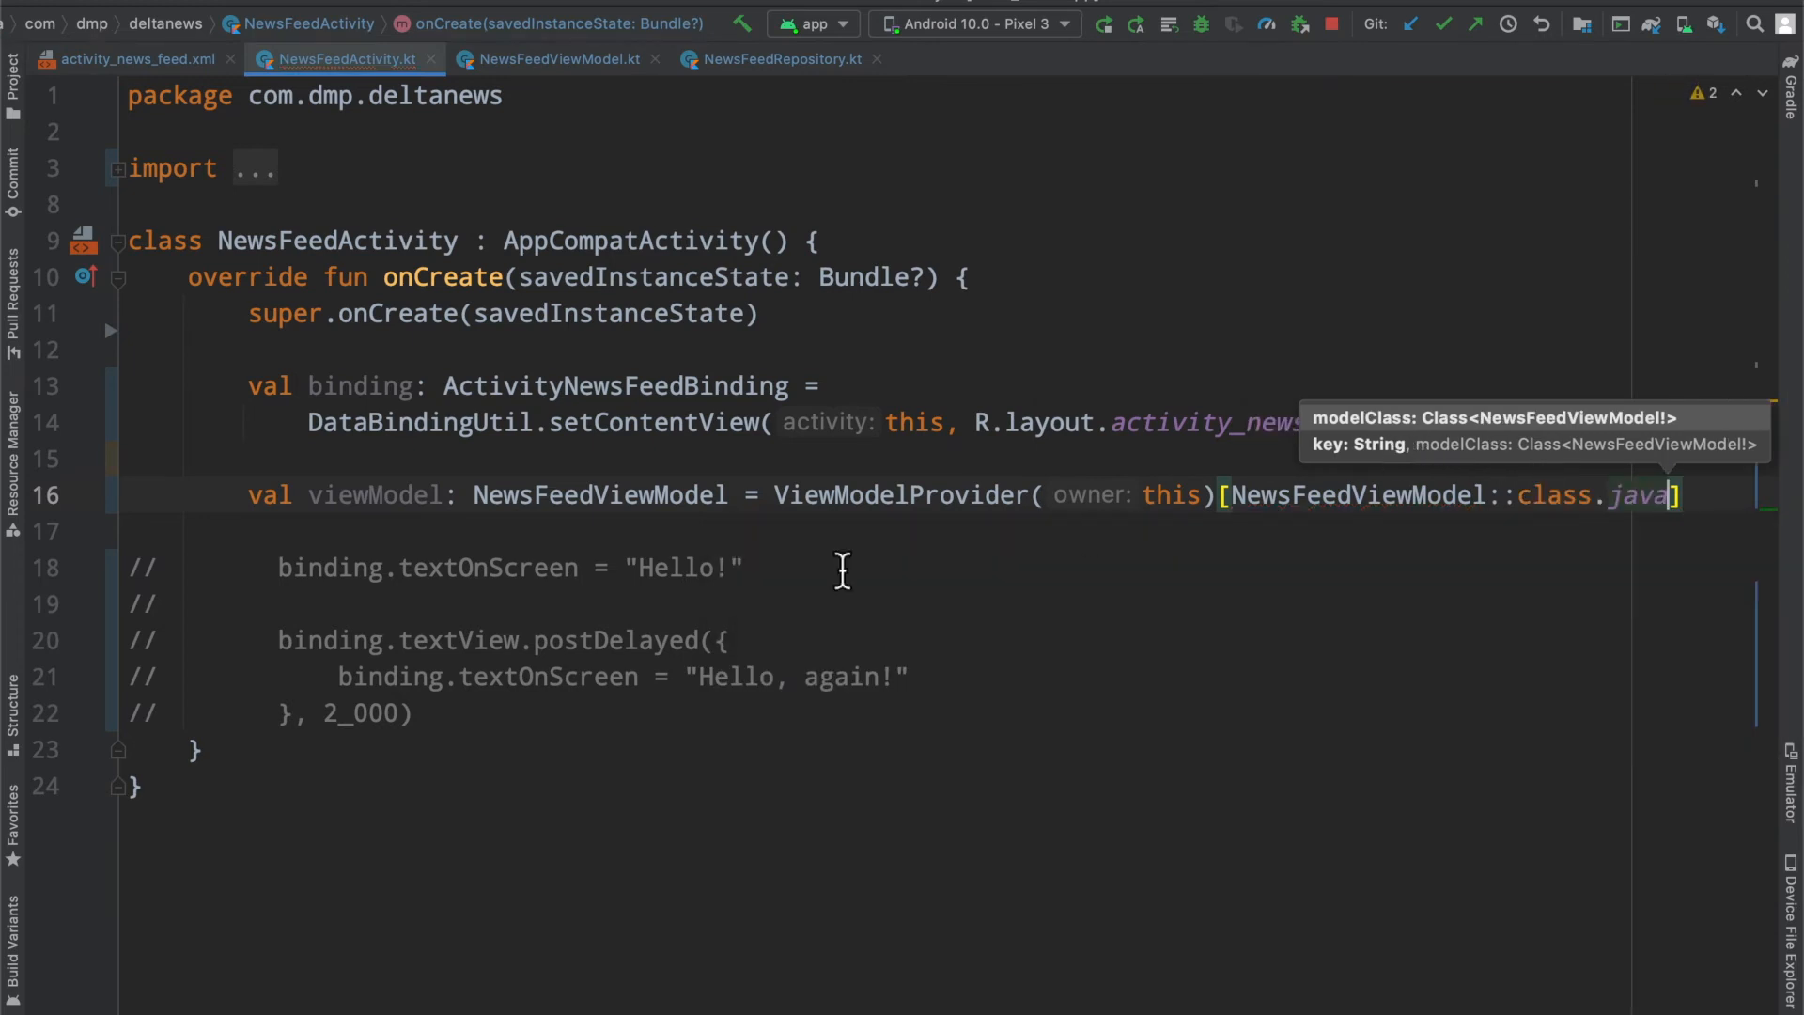
{"action": "mouse_move", "coordinate": [457, 143]}
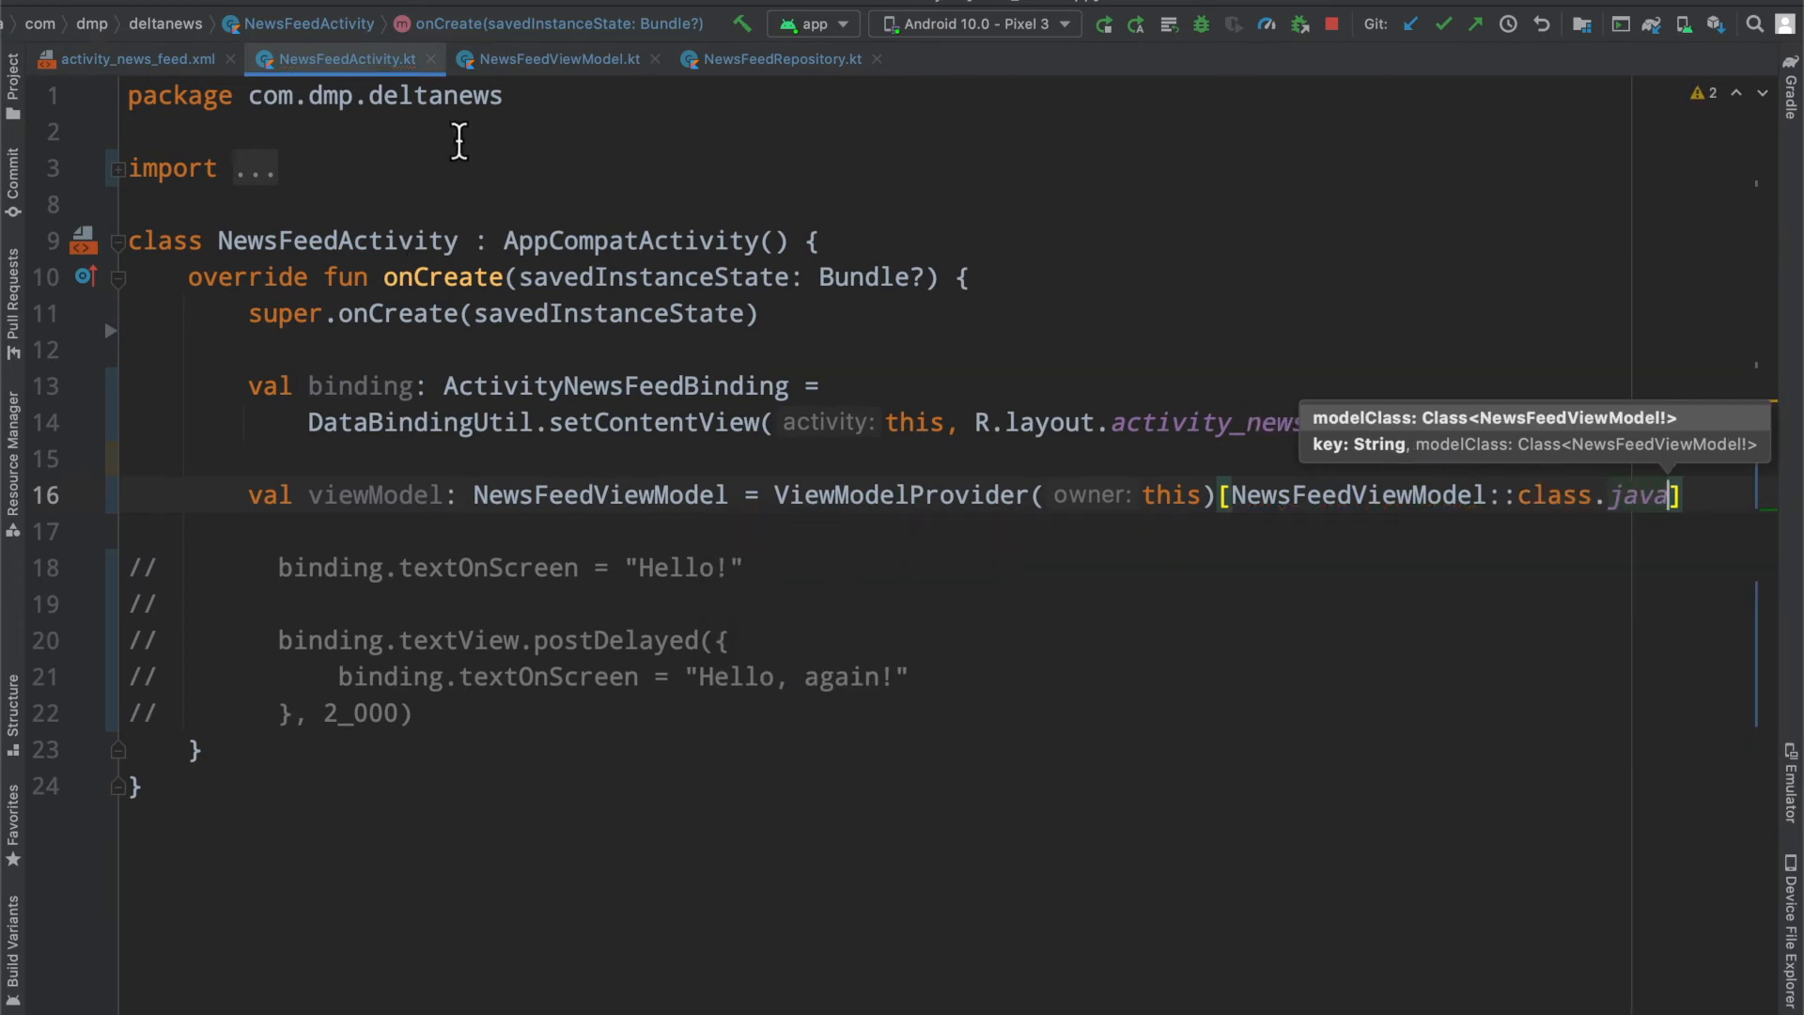
{"action": "left_click", "coordinate": [558, 58]}
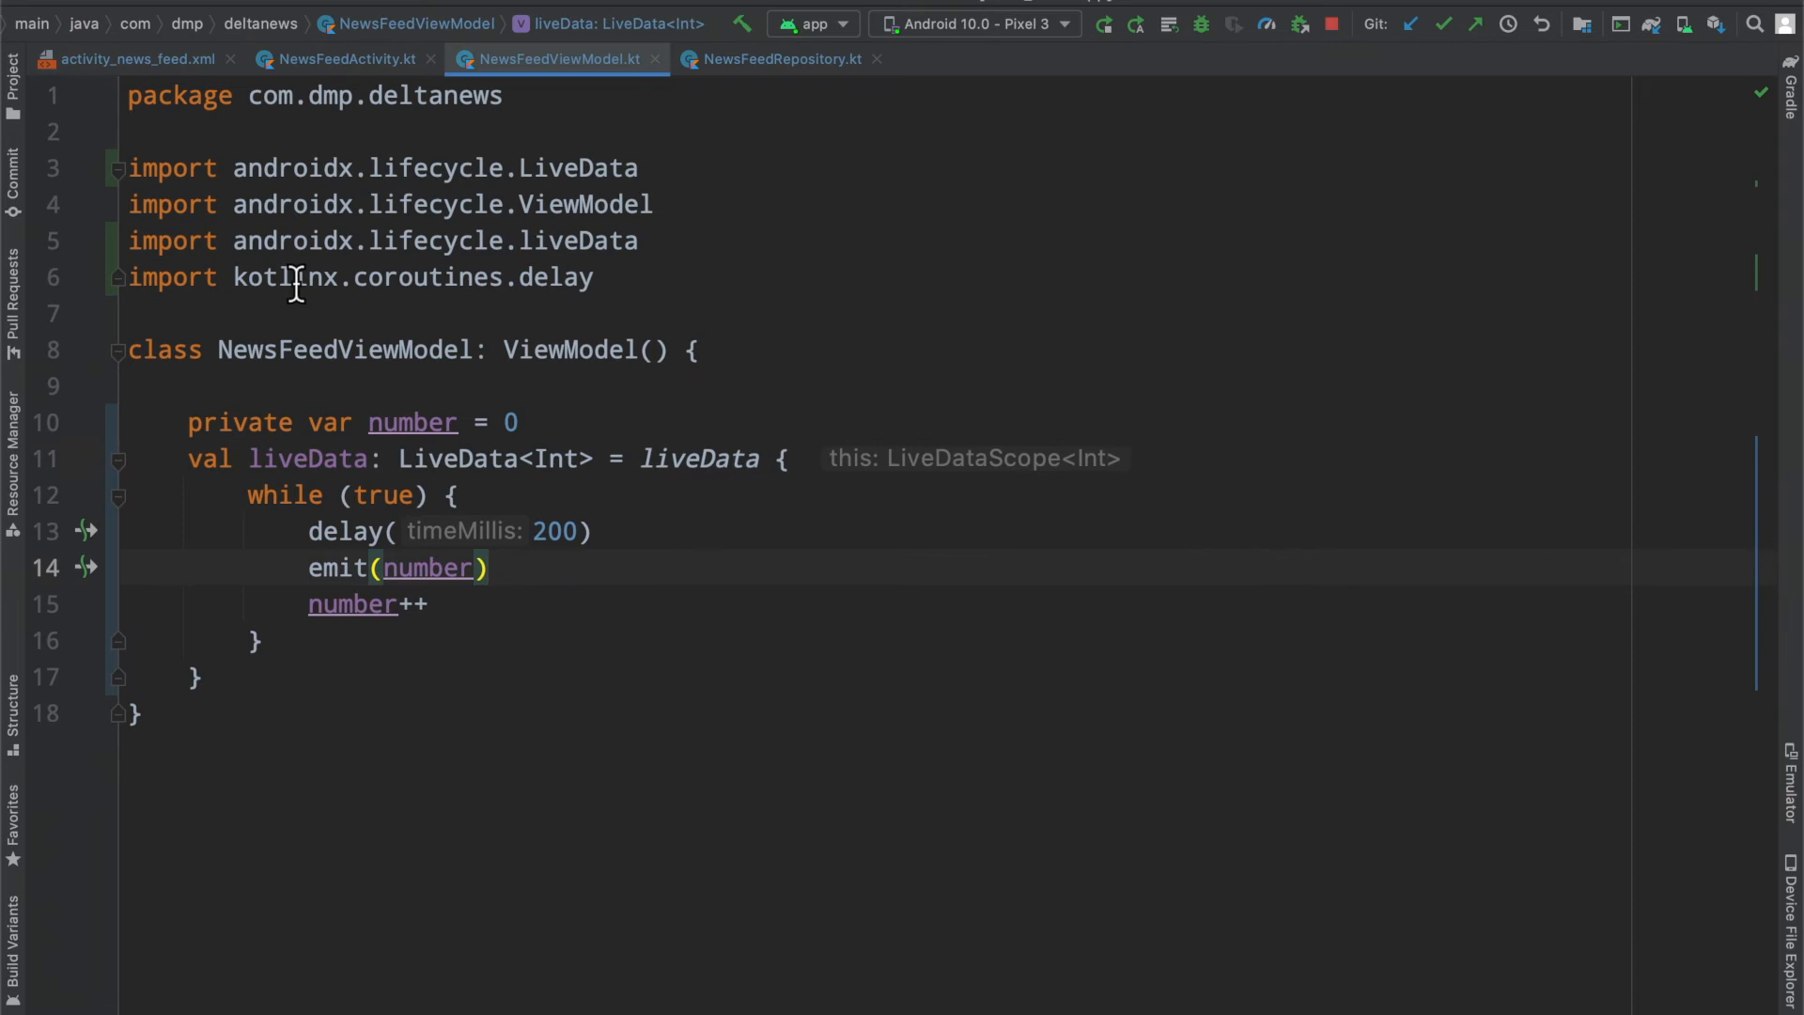
{"action": "left_click", "coordinate": [135, 58]}
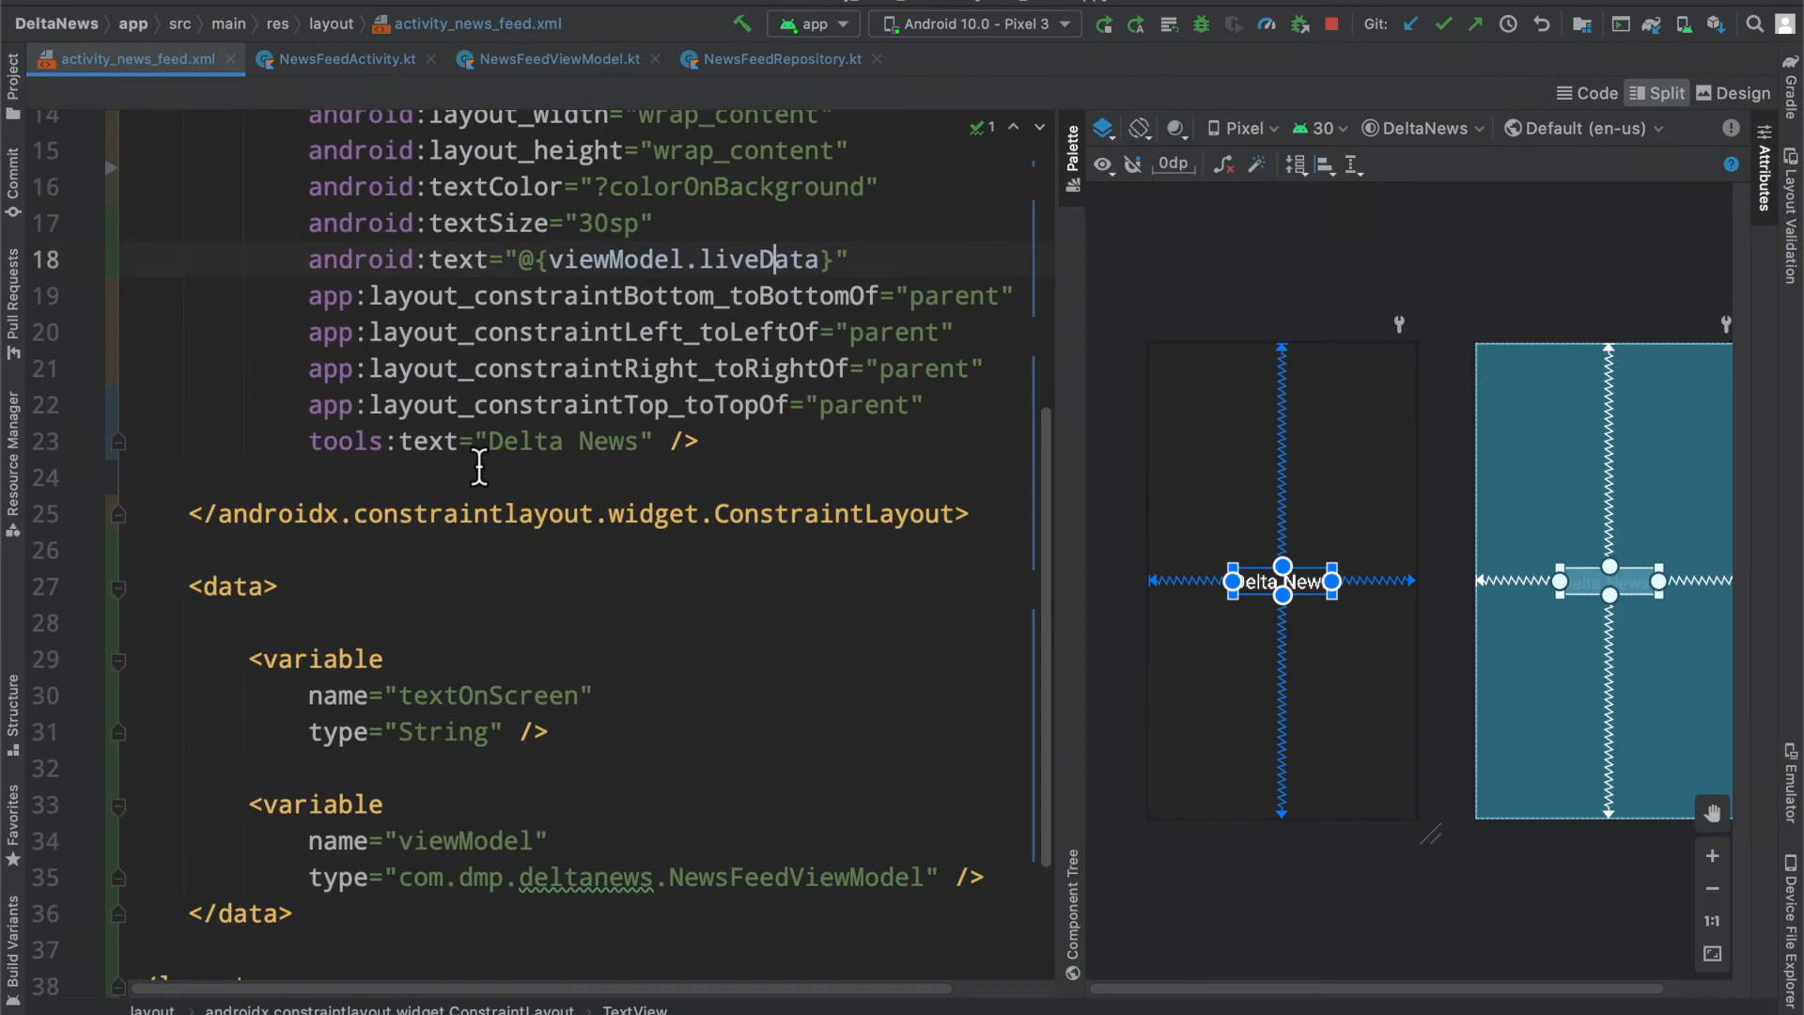
Step: Set binding.lifecycleOwner and binding.viewModel, launch the app, and view the emulator
{"action": "scroll", "scroll_direction": "up", "scroll_amount": 3}
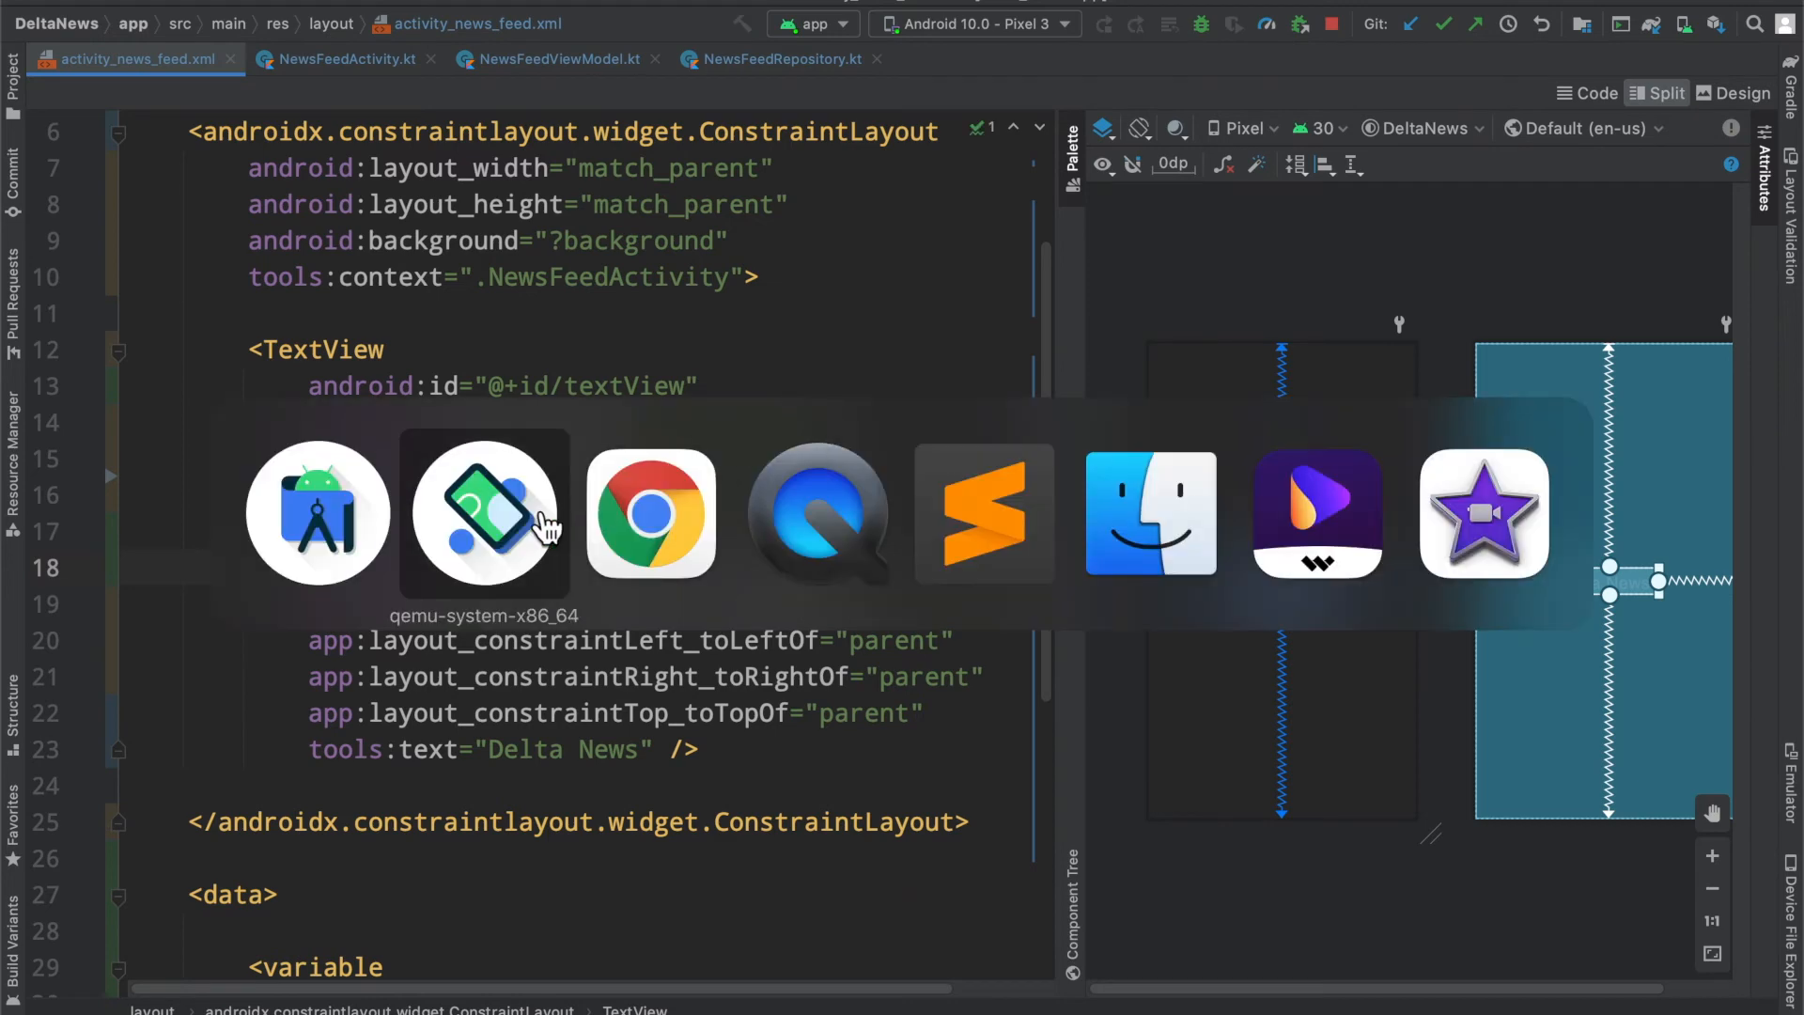
{"action": "left_click", "coordinate": [483, 513]}
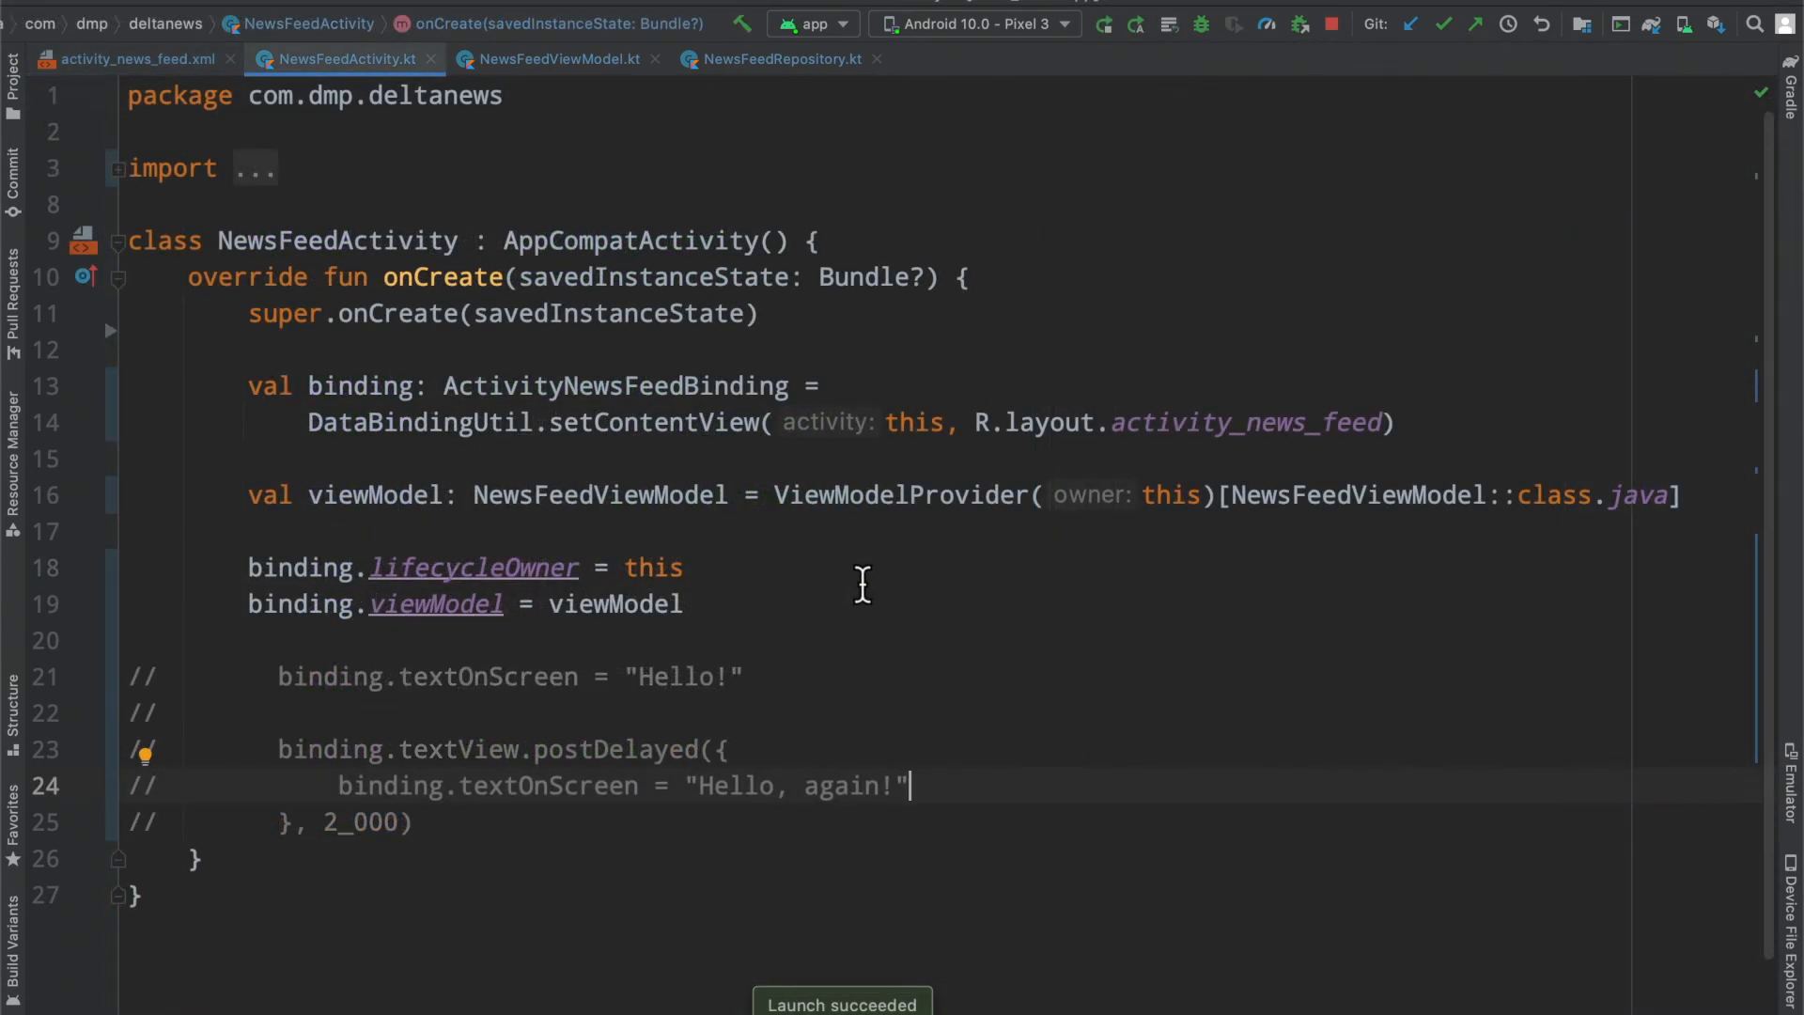
{"action": "mouse_move", "coordinate": [748, 606]}
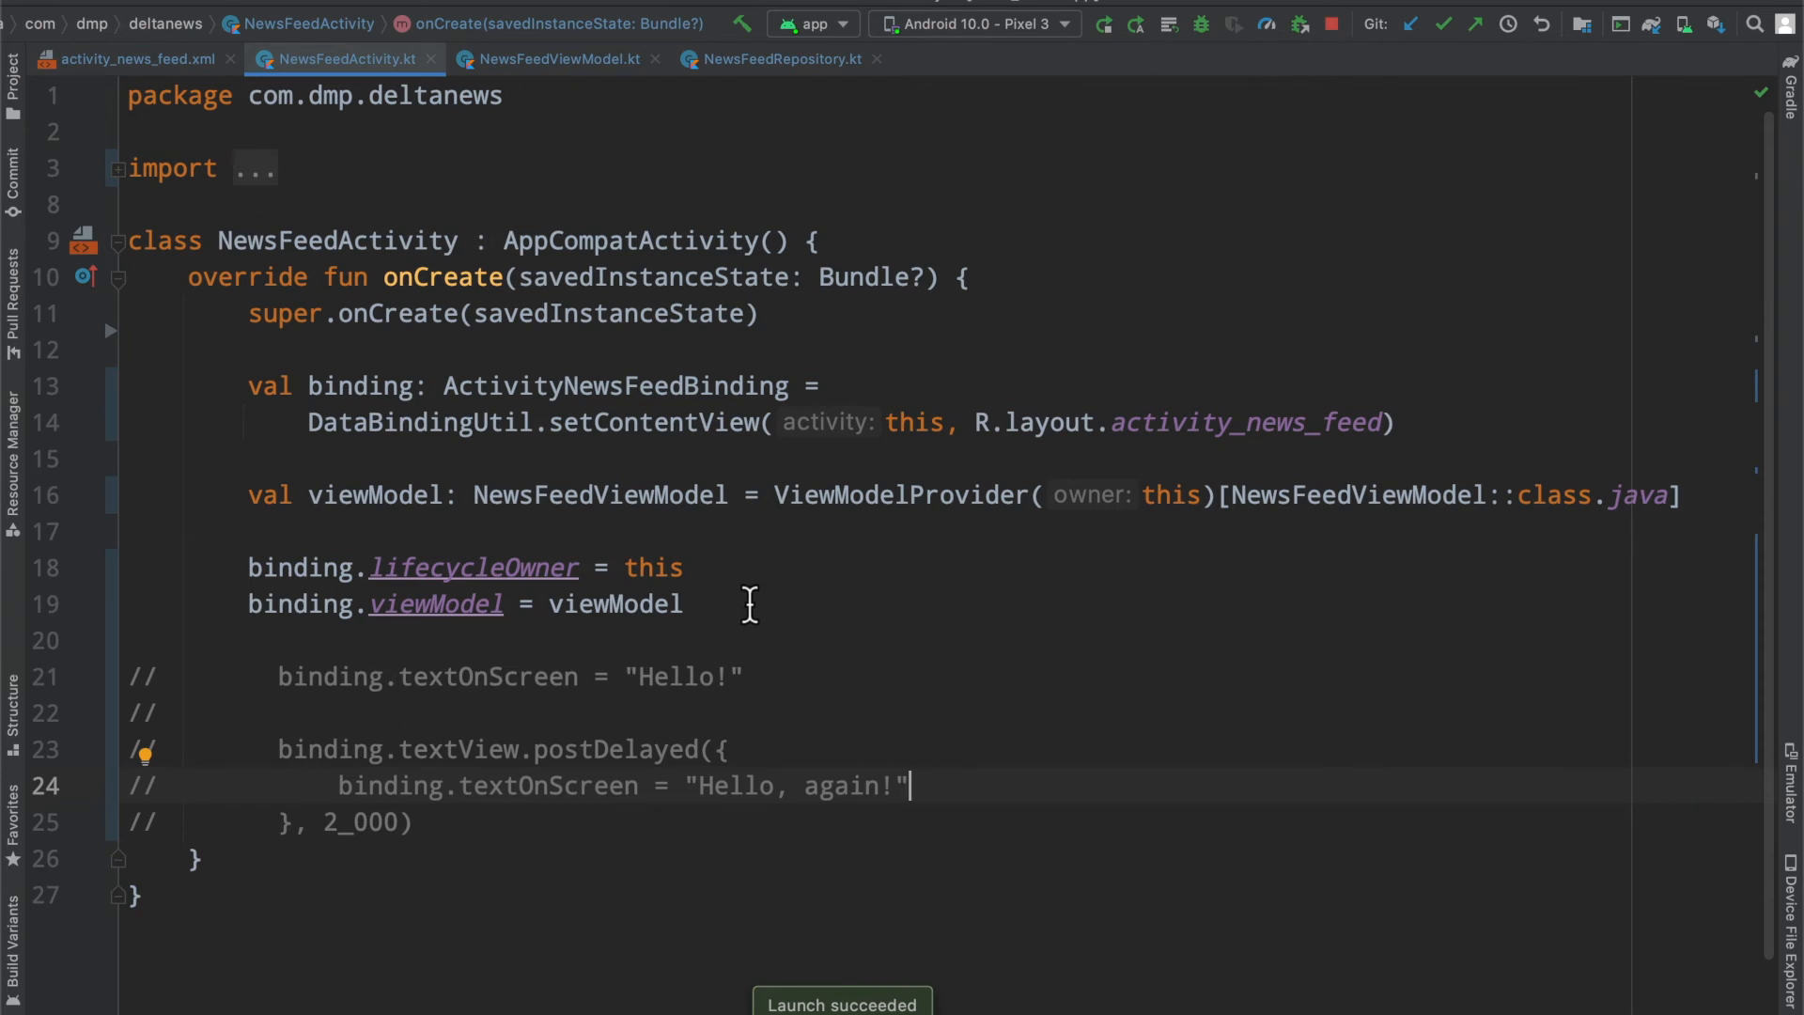
{"action": "mouse_move", "coordinate": [448, 604]}
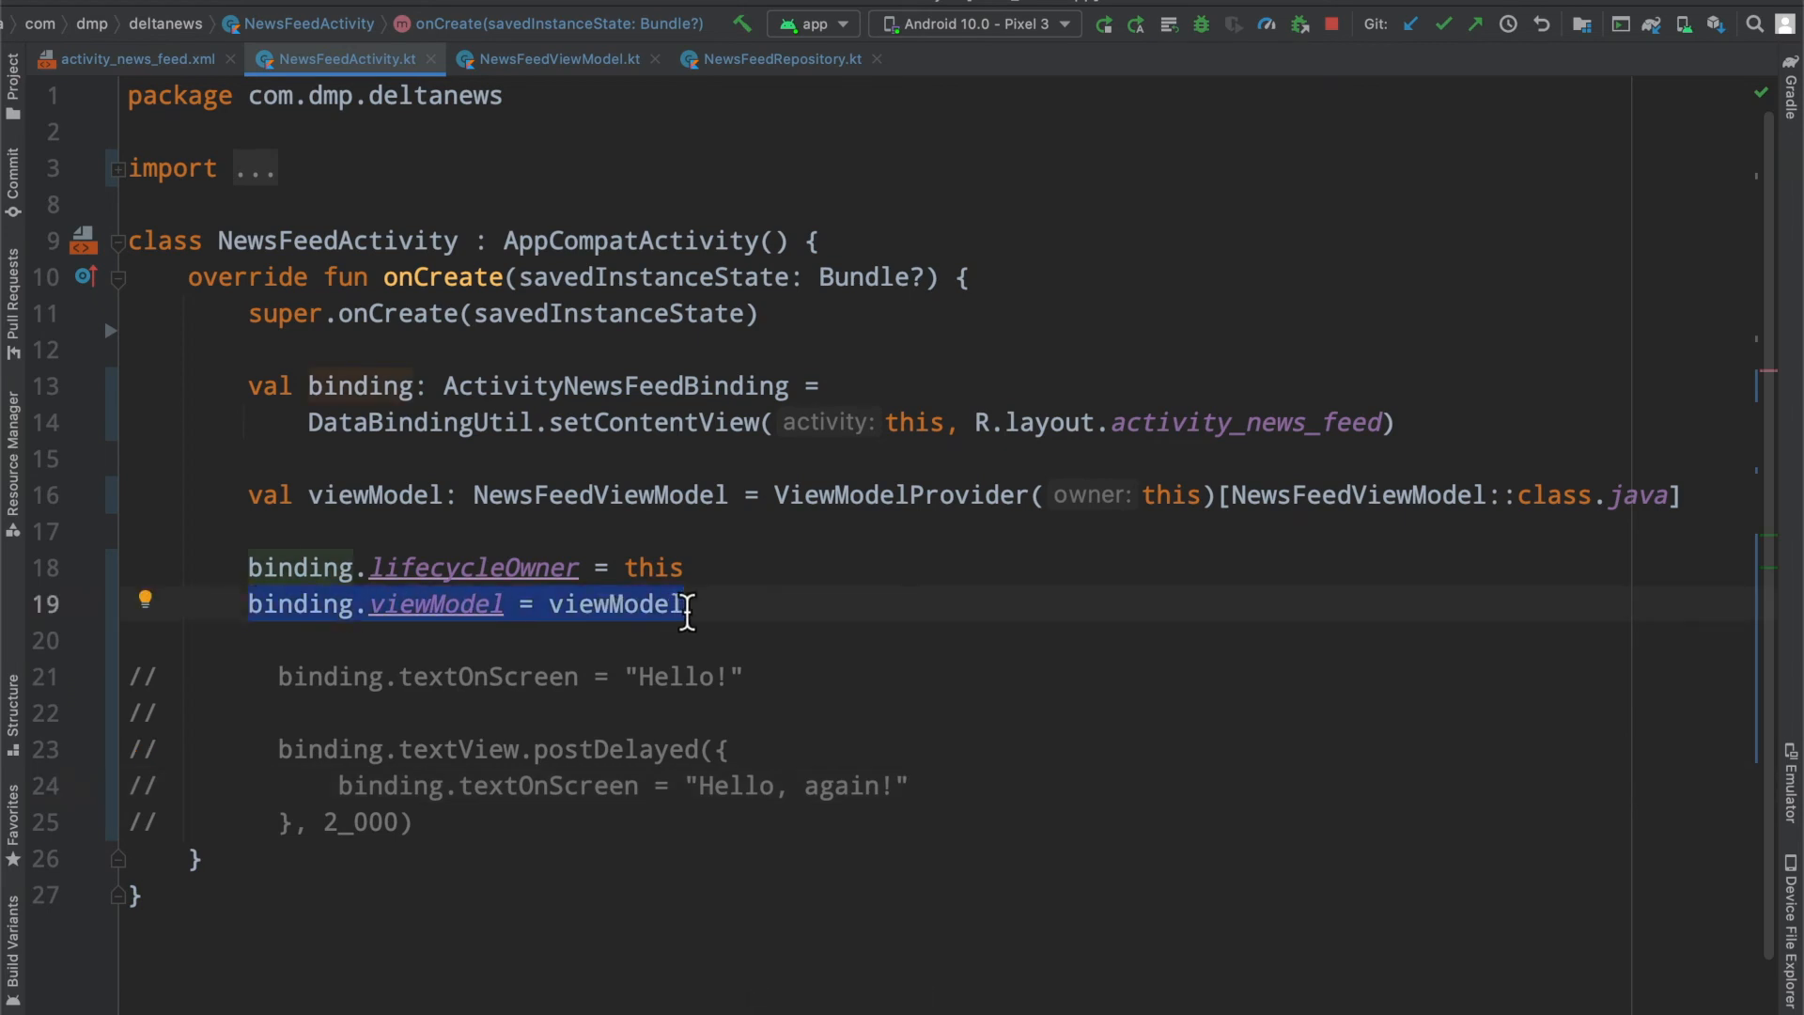
Step: Inspect lifecycleOwner's definition and the ActivityNewsFeedBinding type, then revisit the news feed layout
{"action": "left_click", "coordinate": [136, 58]}
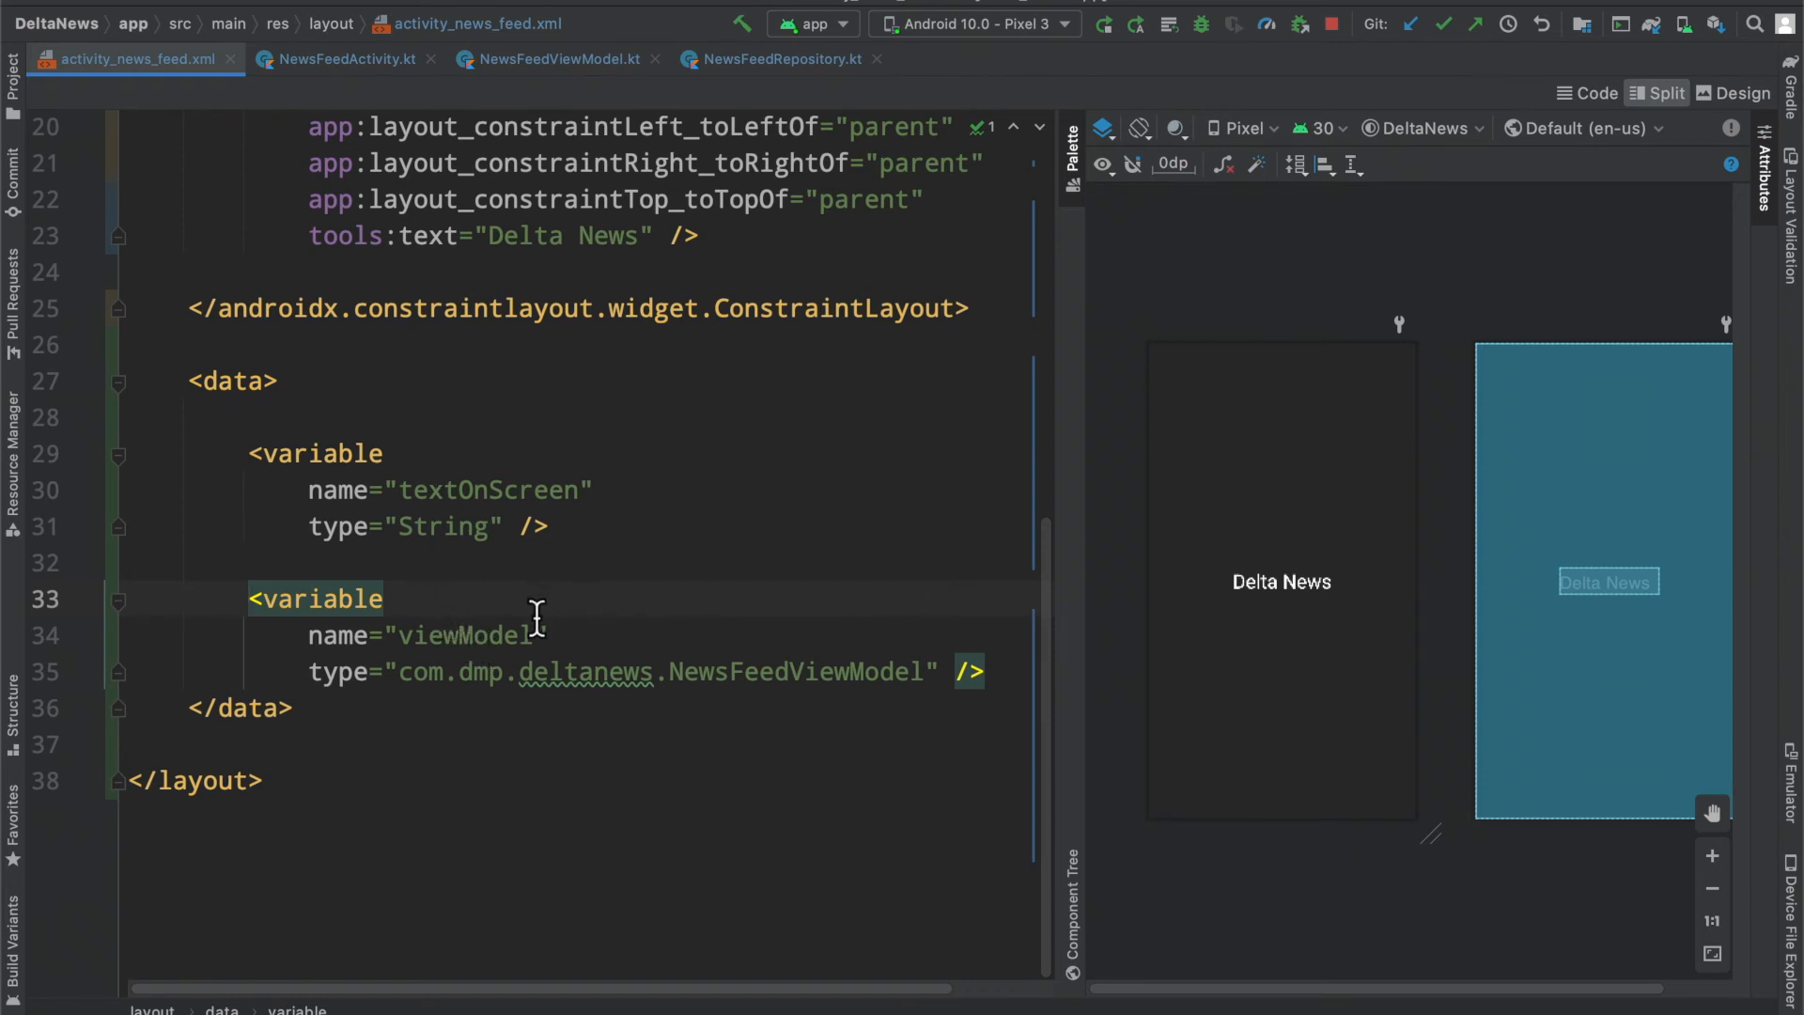
{"action": "left_click", "coordinate": [347, 58]}
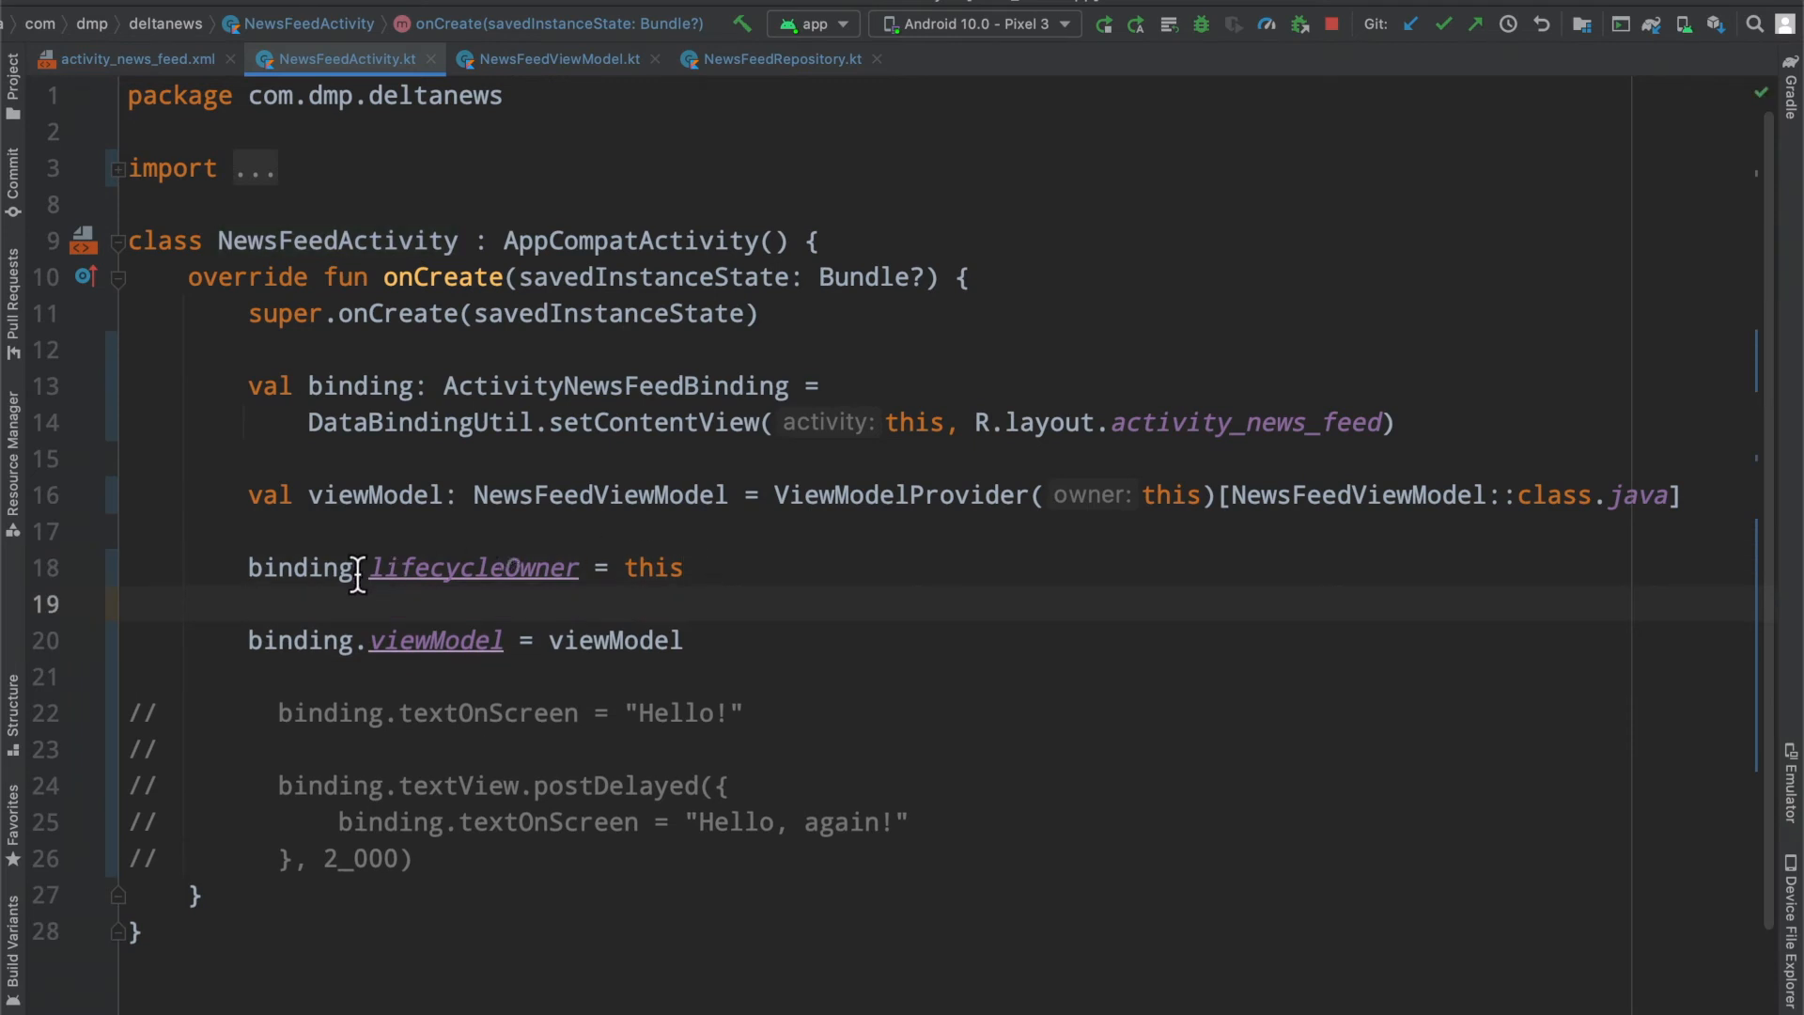
{"action": "mouse_move", "coordinate": [366, 645]}
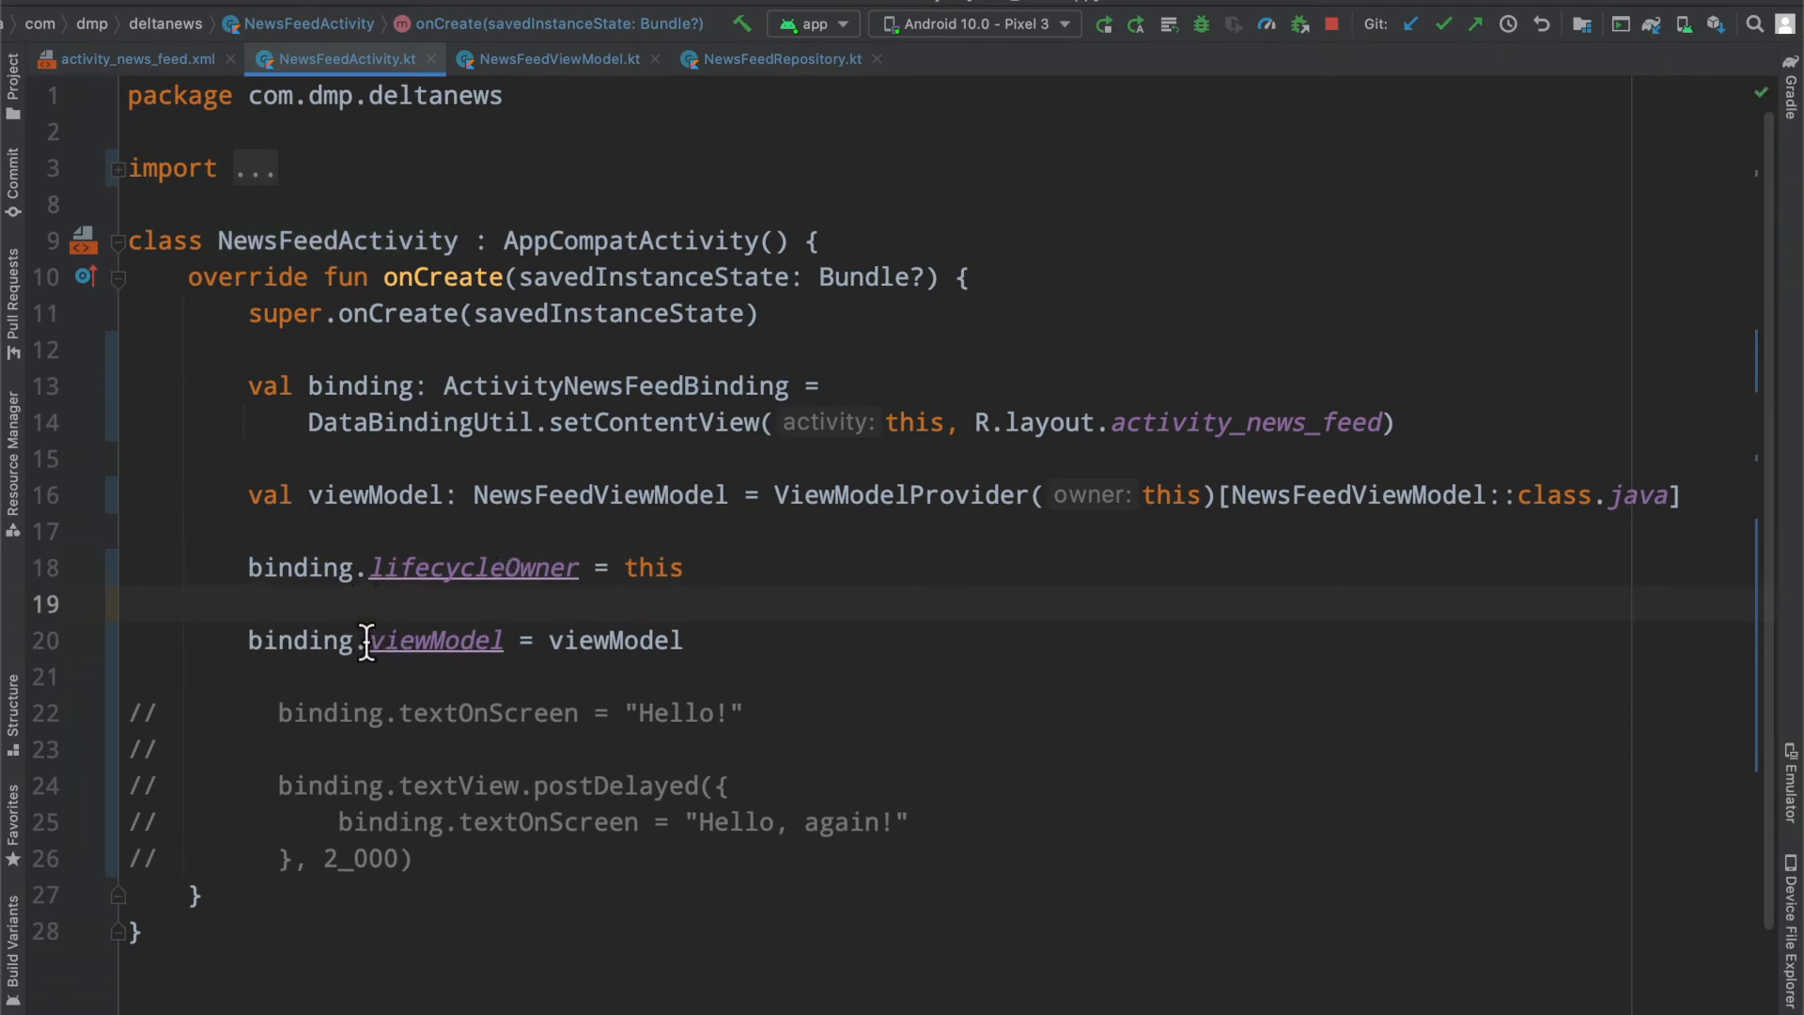
{"action": "mouse_move", "coordinate": [338, 567]}
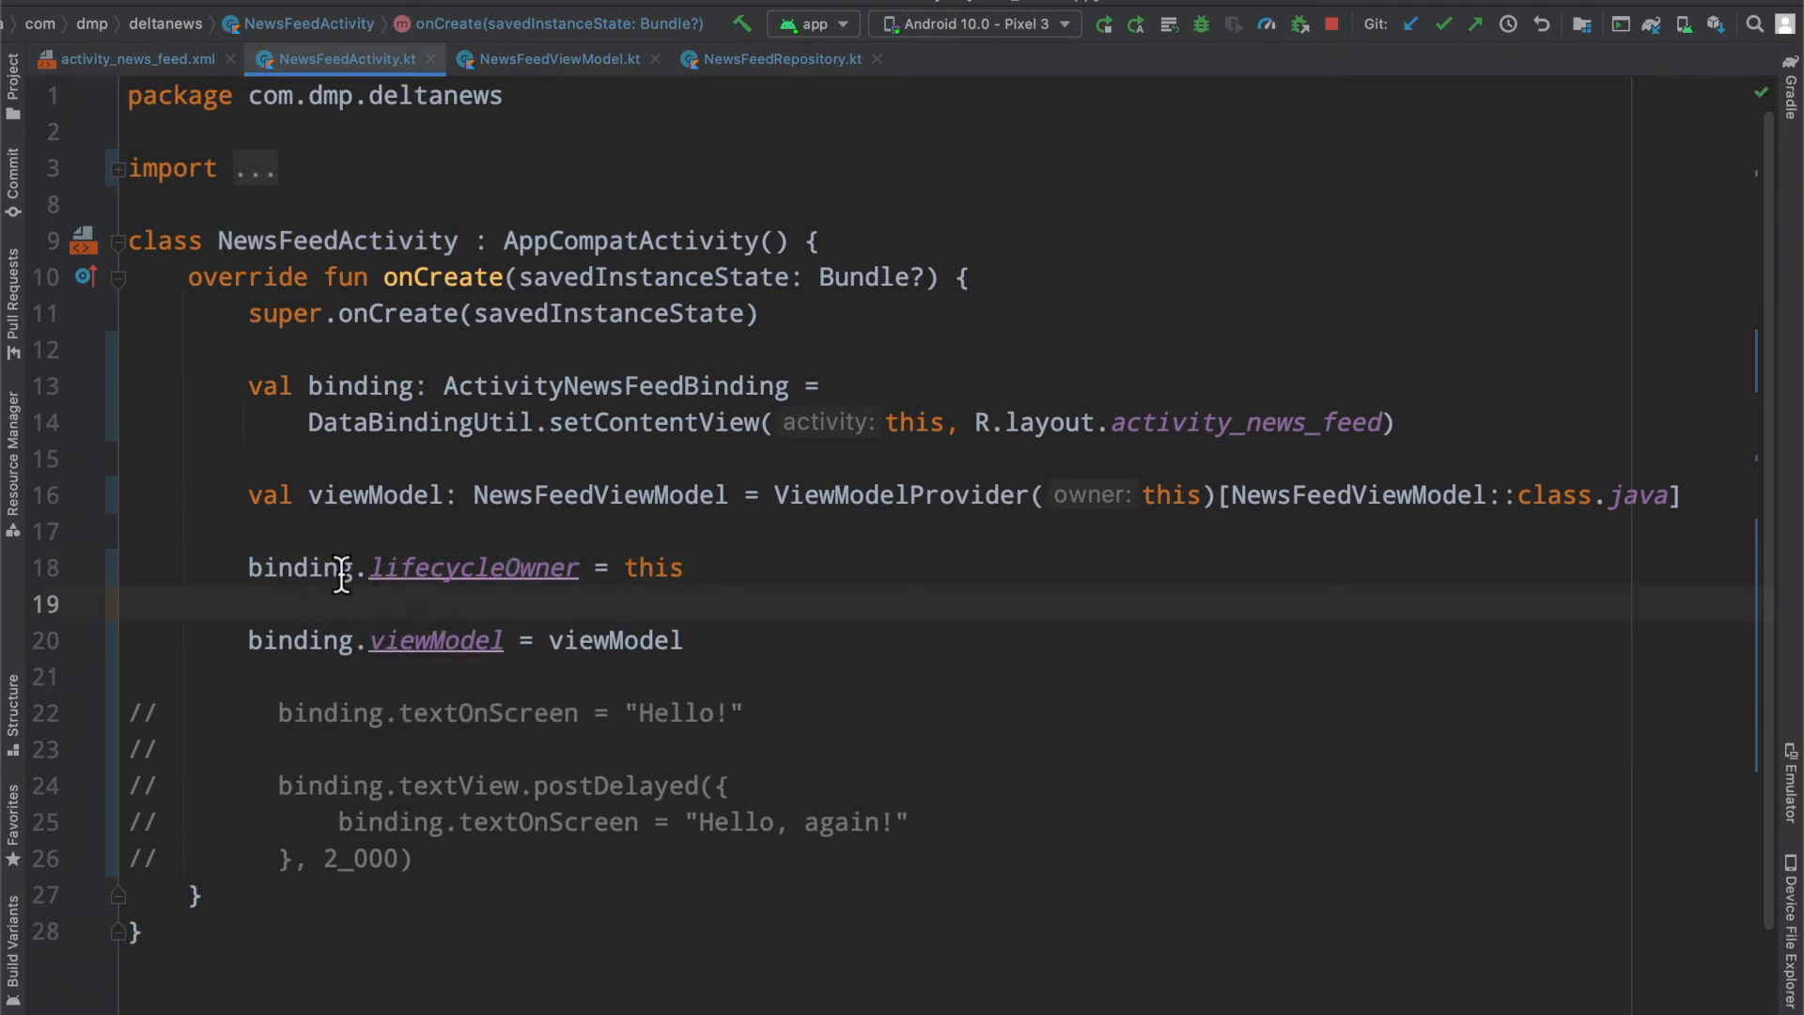
{"action": "double_click", "coordinate": [473, 568]}
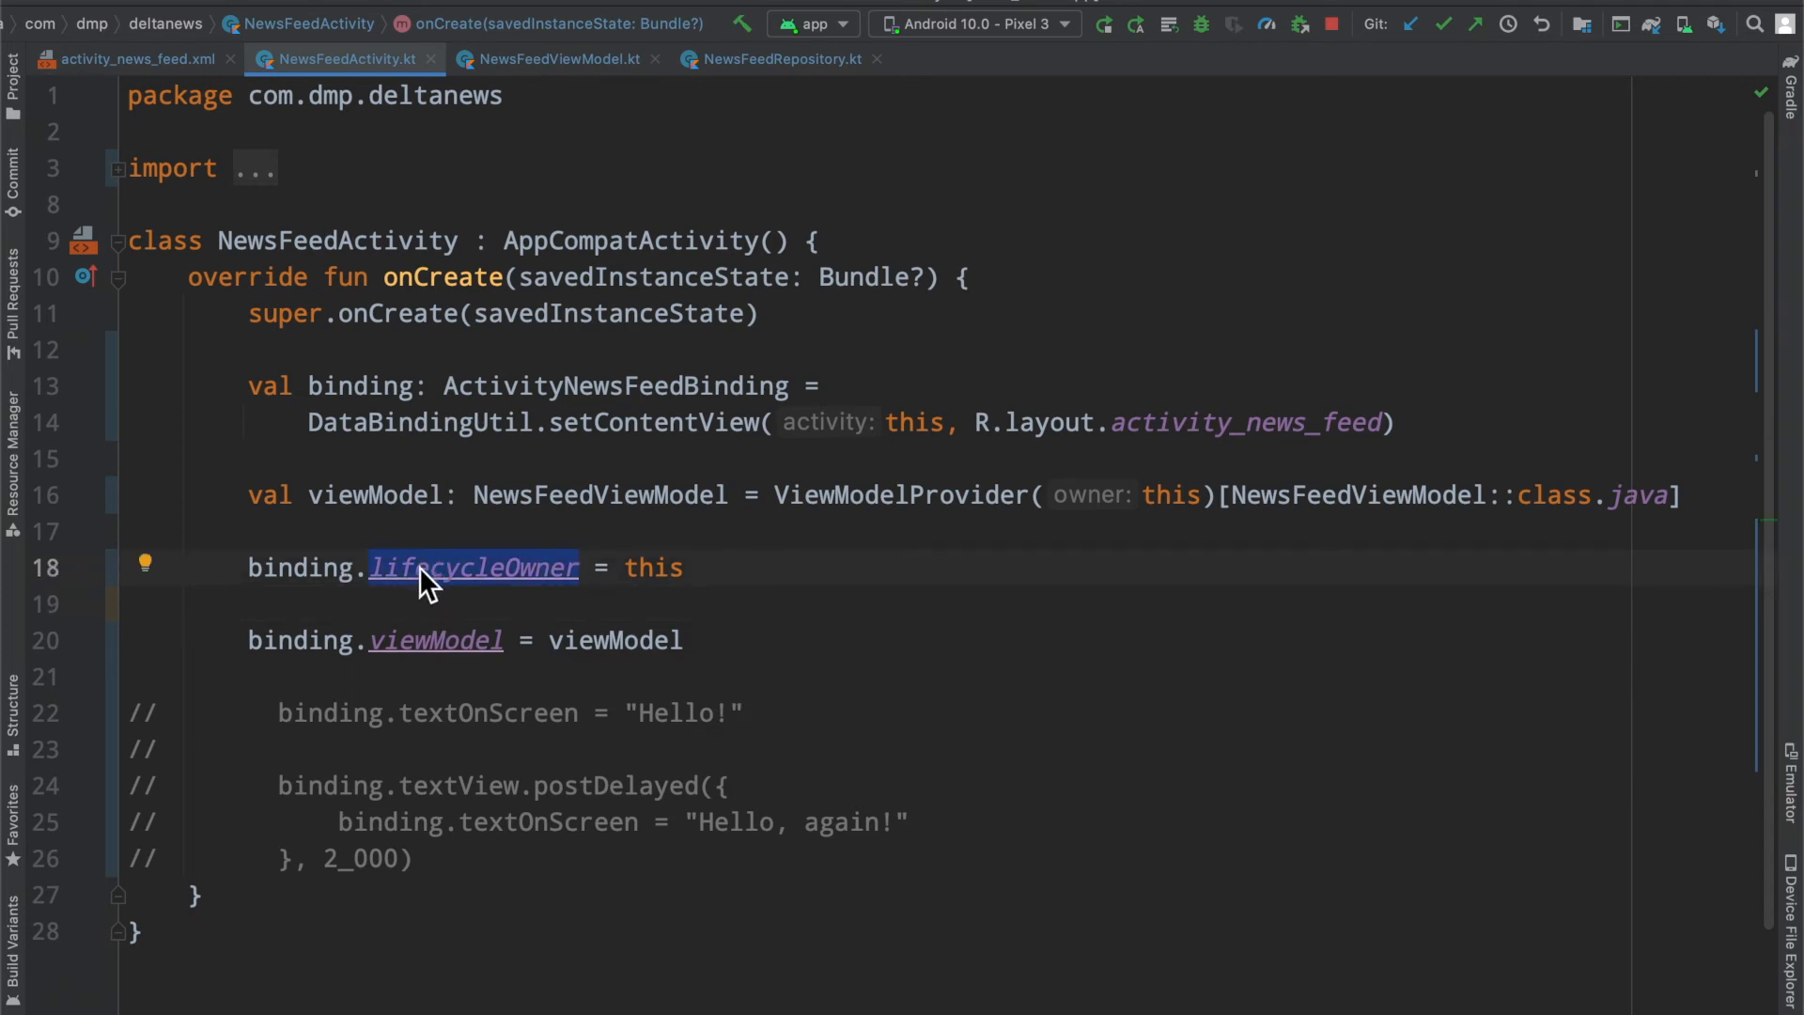
{"action": "left_click", "coordinate": [471, 565]}
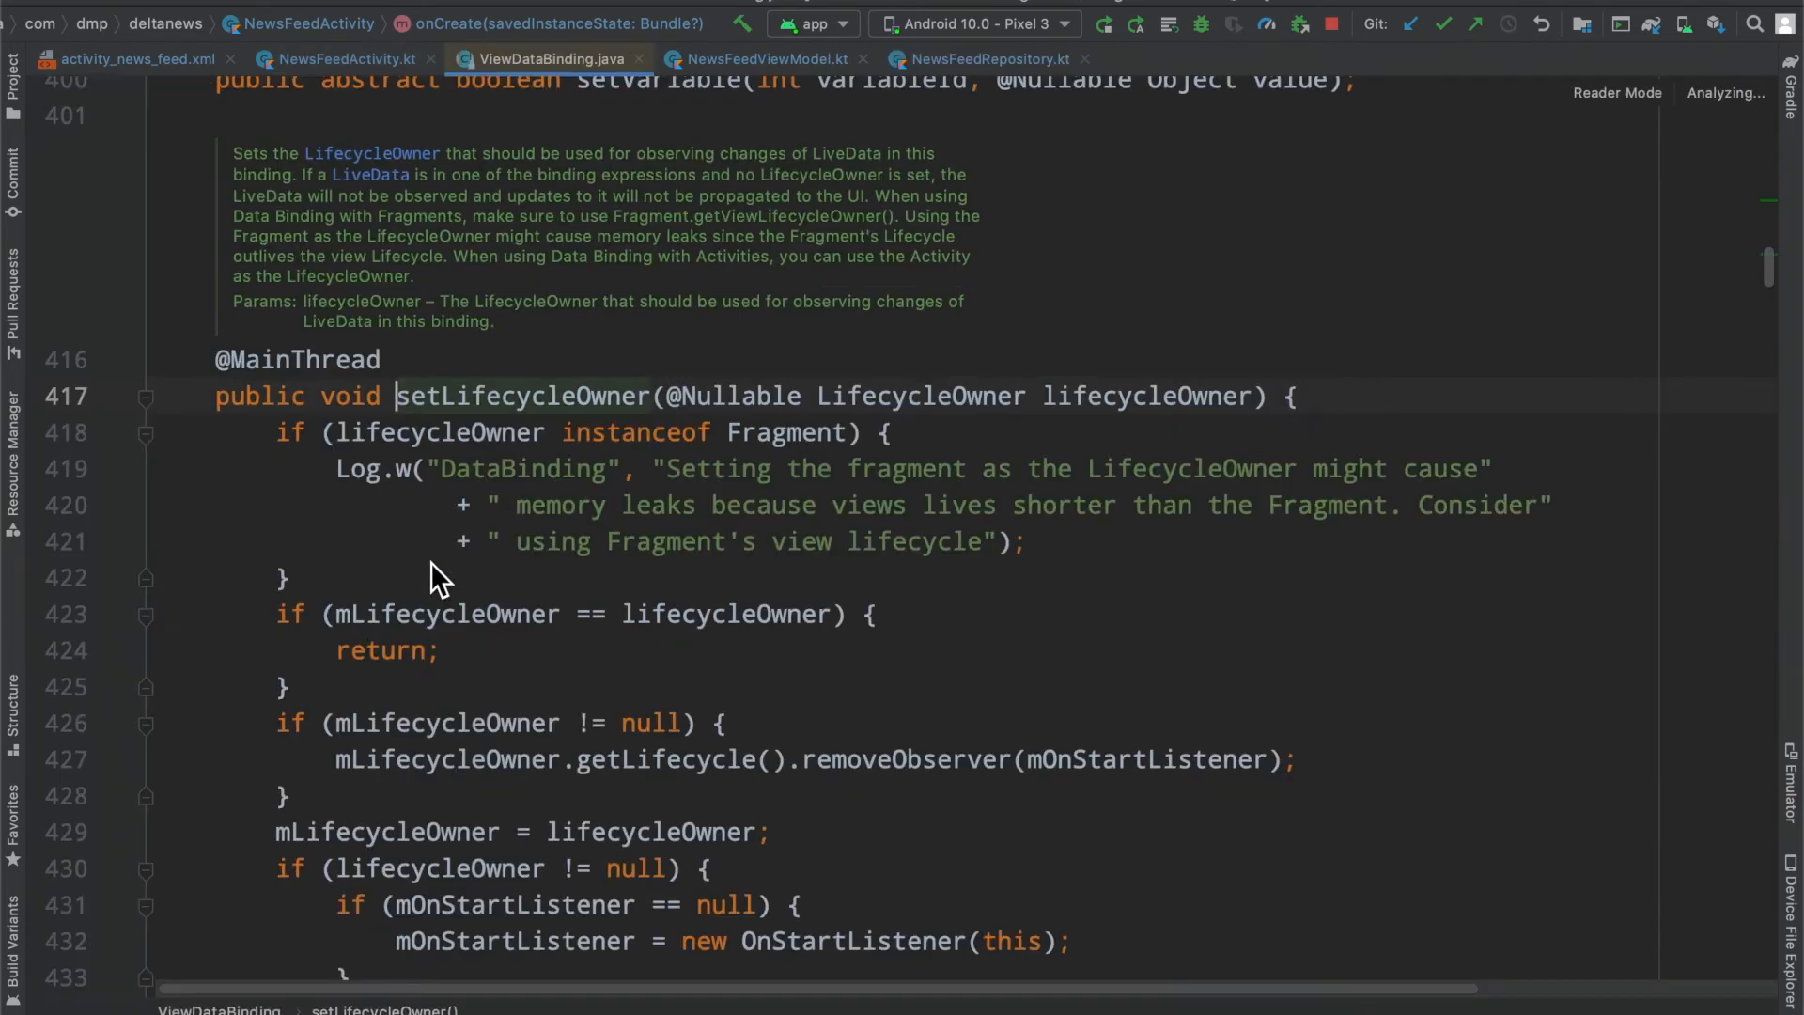
{"action": "left_click", "coordinate": [342, 58]}
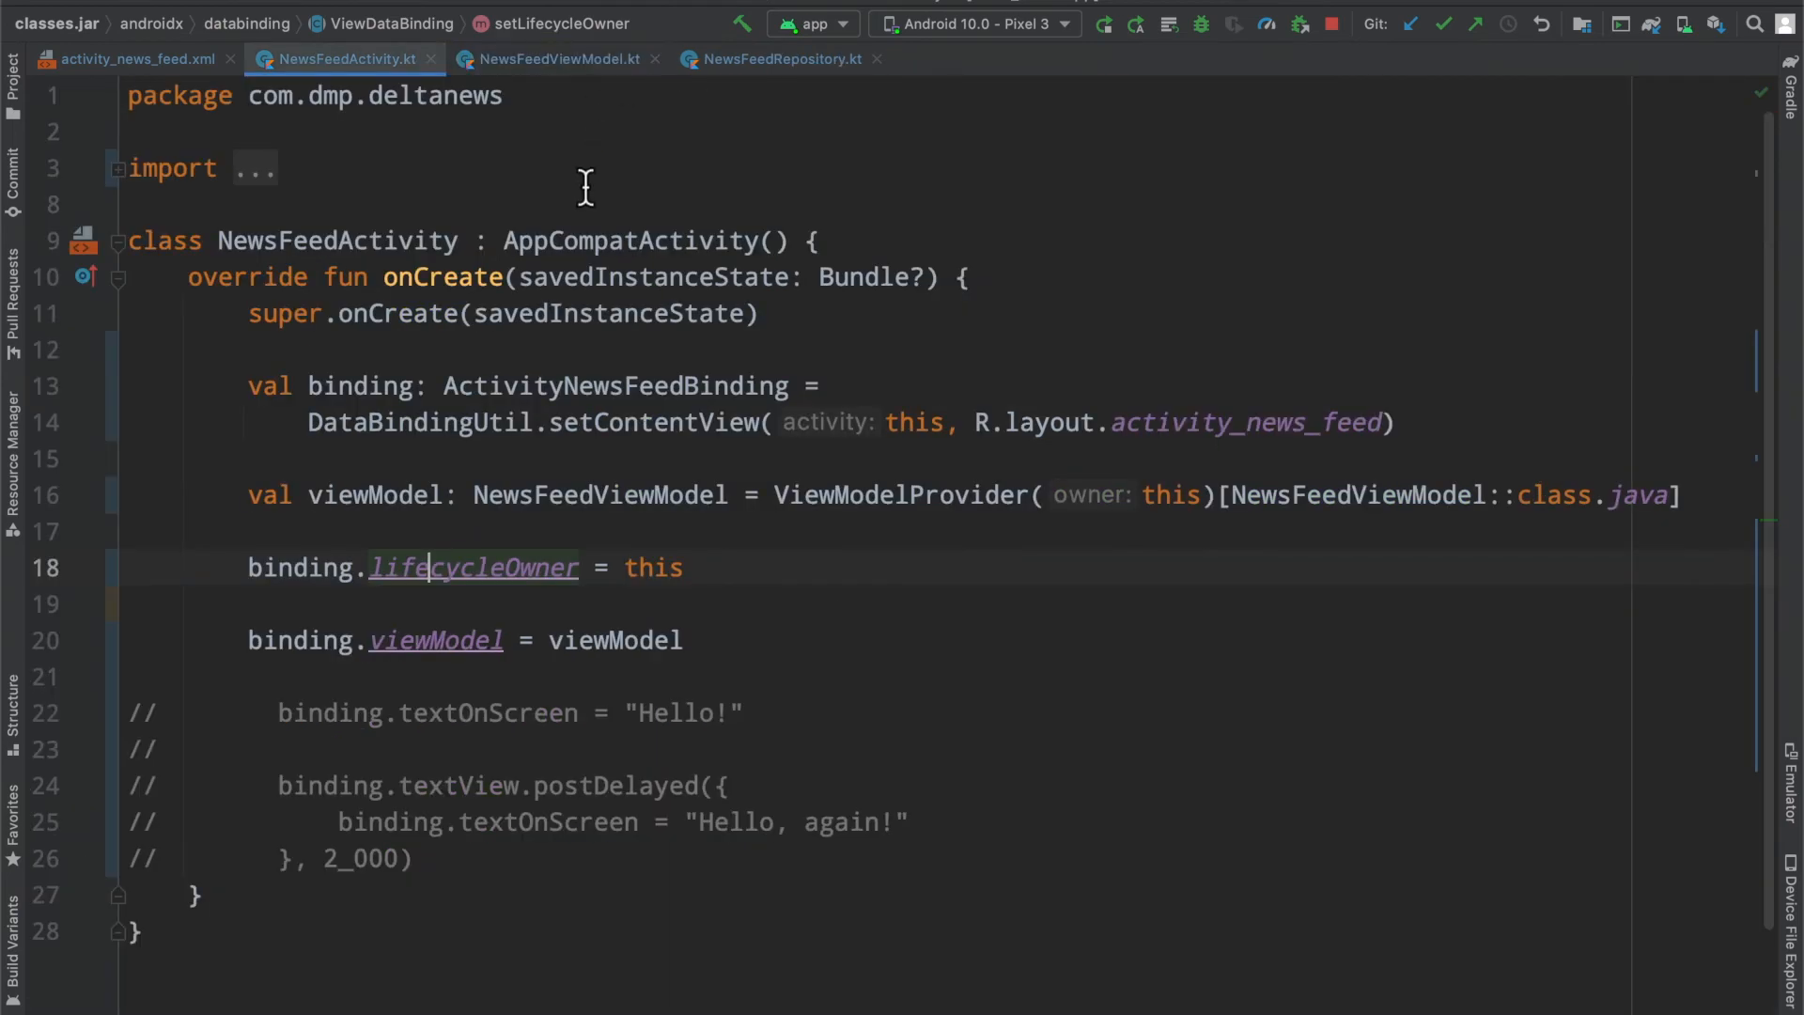
{"action": "mouse_move", "coordinate": [758, 613]}
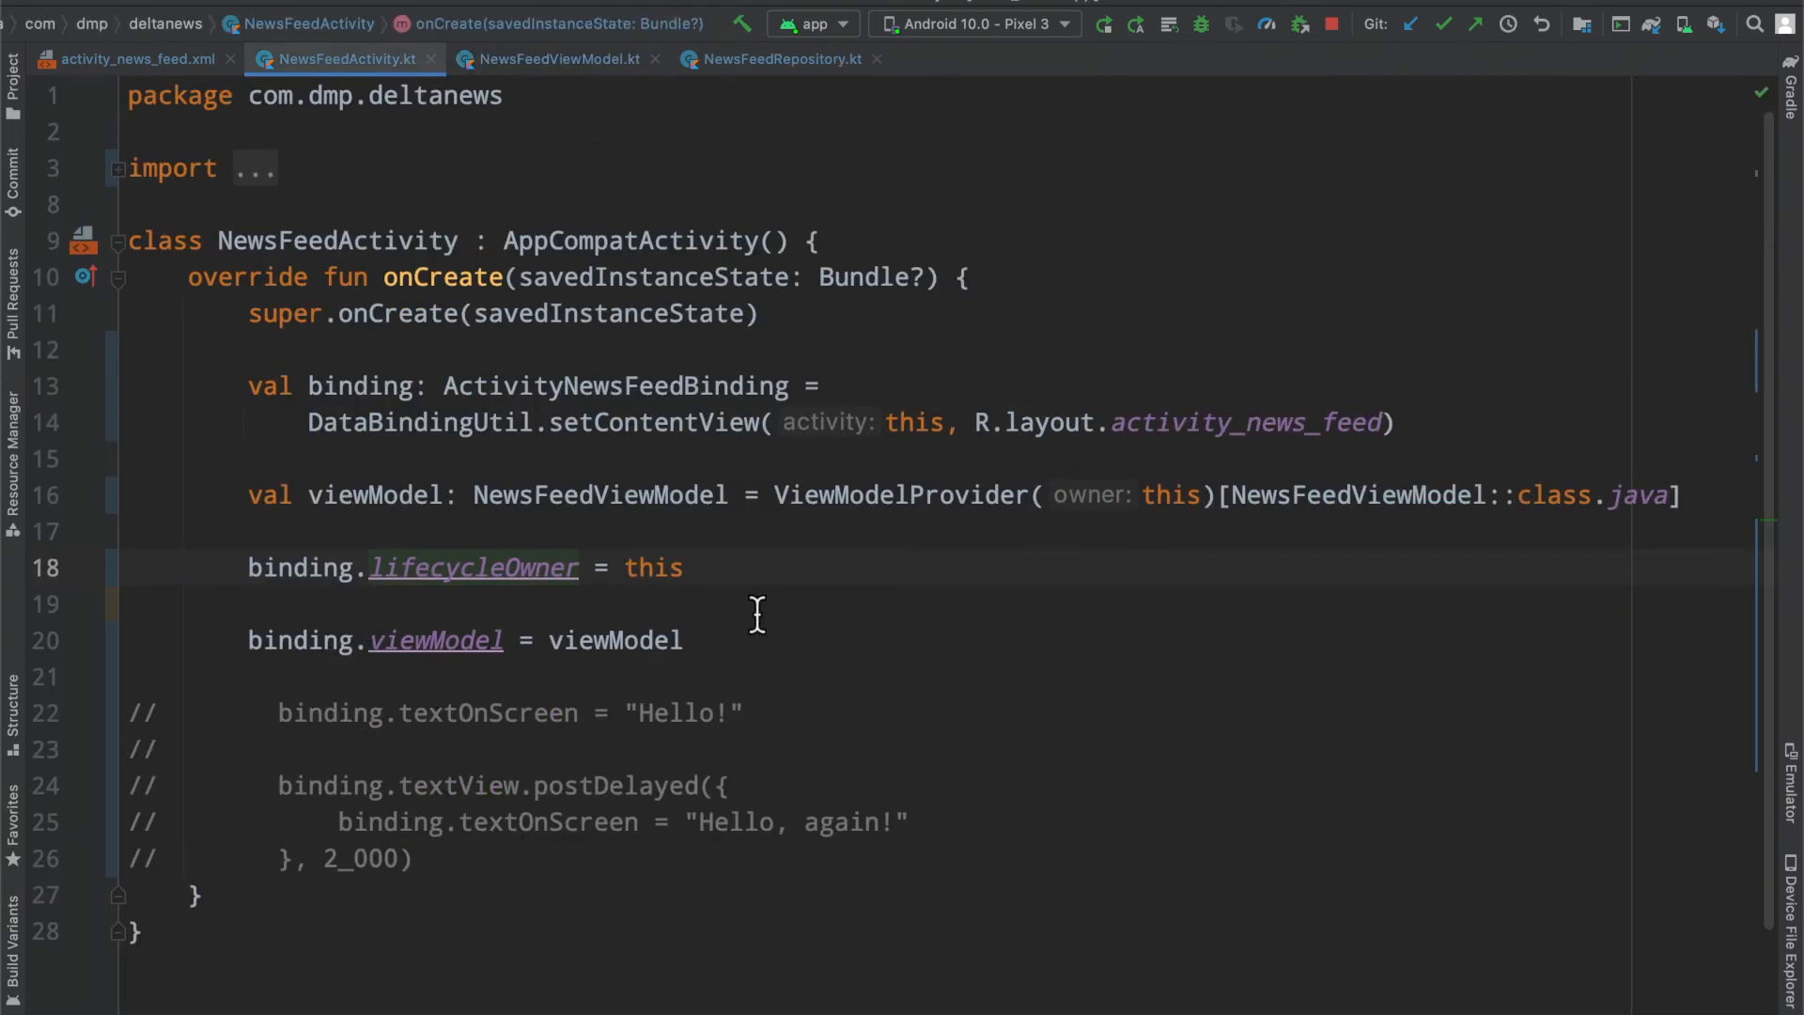
{"action": "mouse_move", "coordinate": [729, 641]}
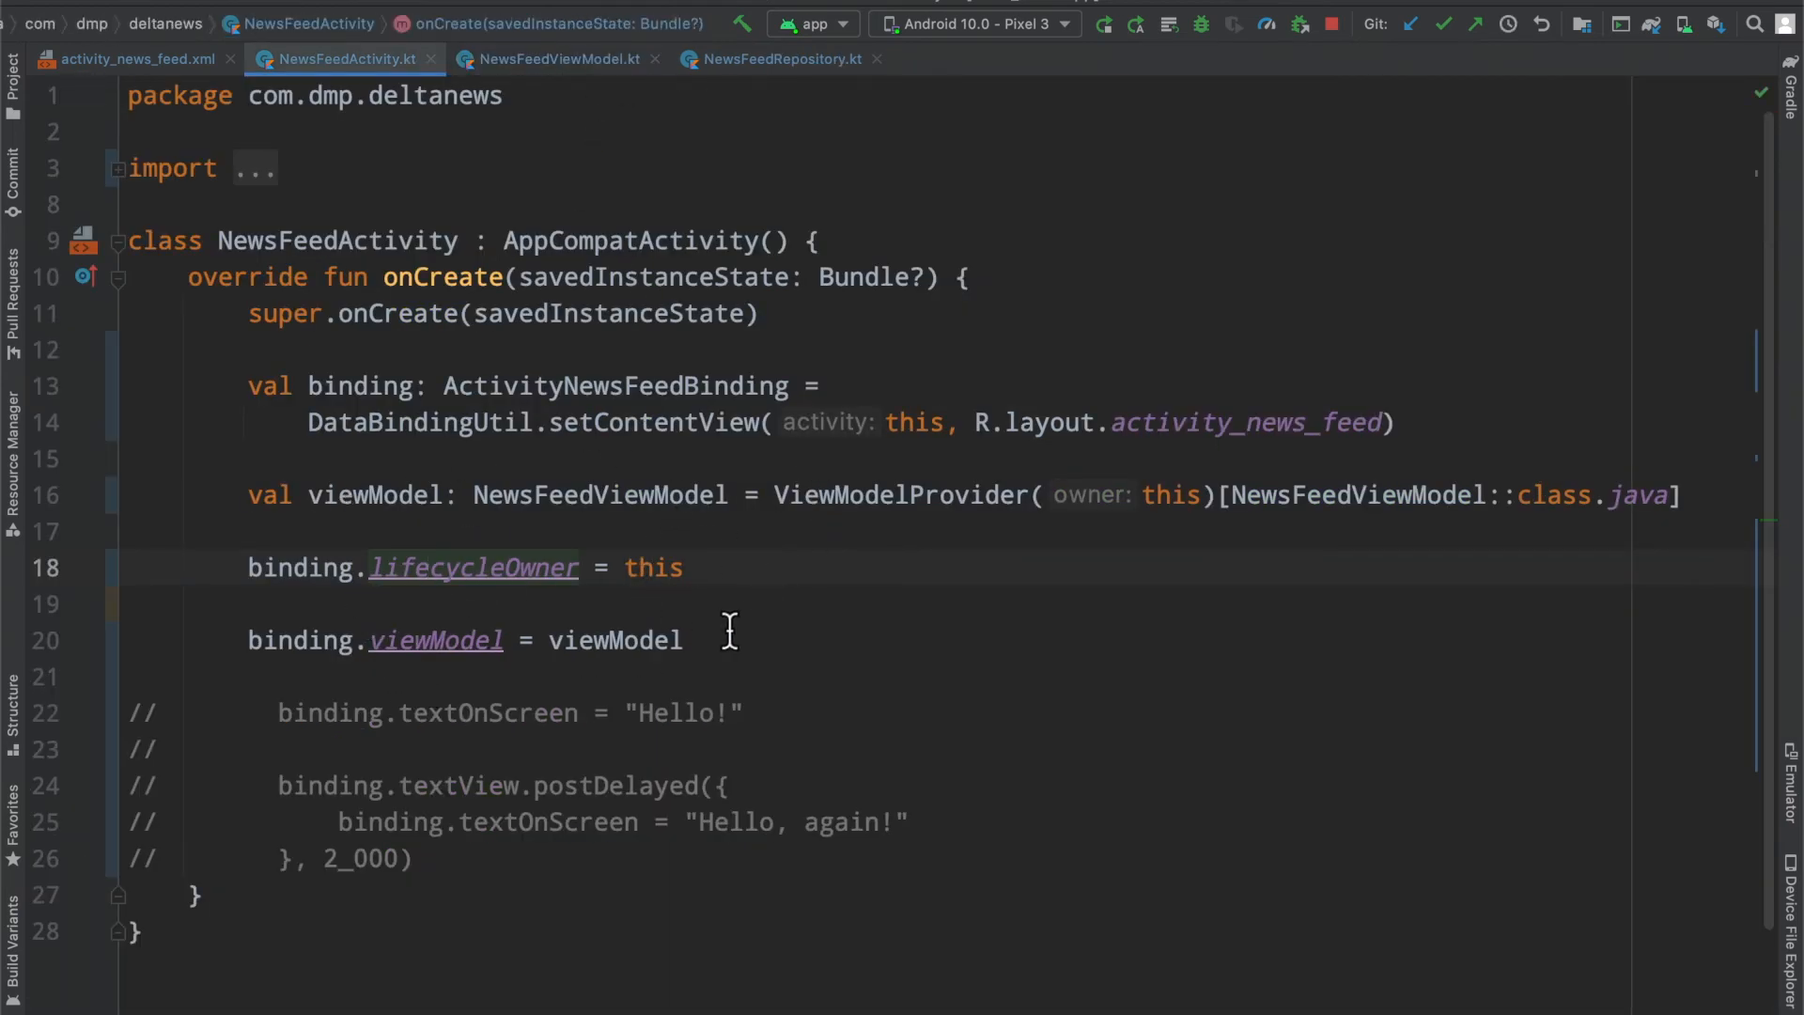
{"action": "mouse_move", "coordinate": [685, 416]}
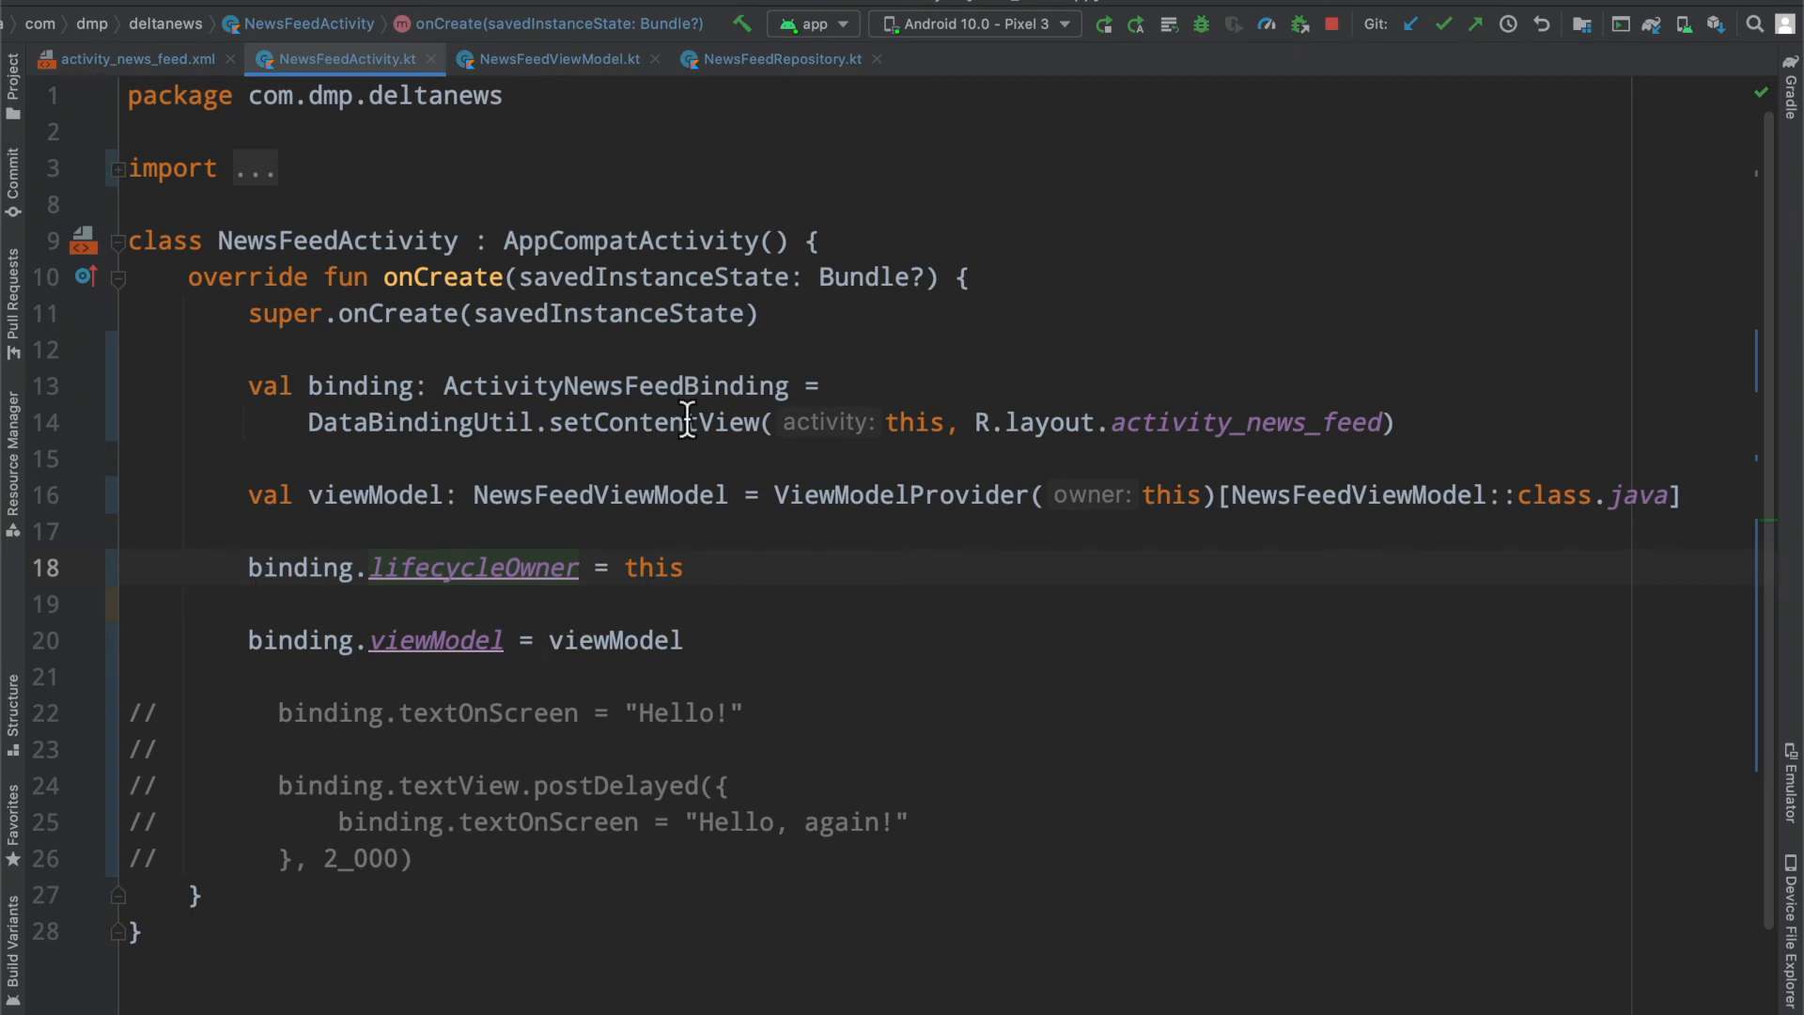
{"action": "mouse_move", "coordinate": [253, 568]}
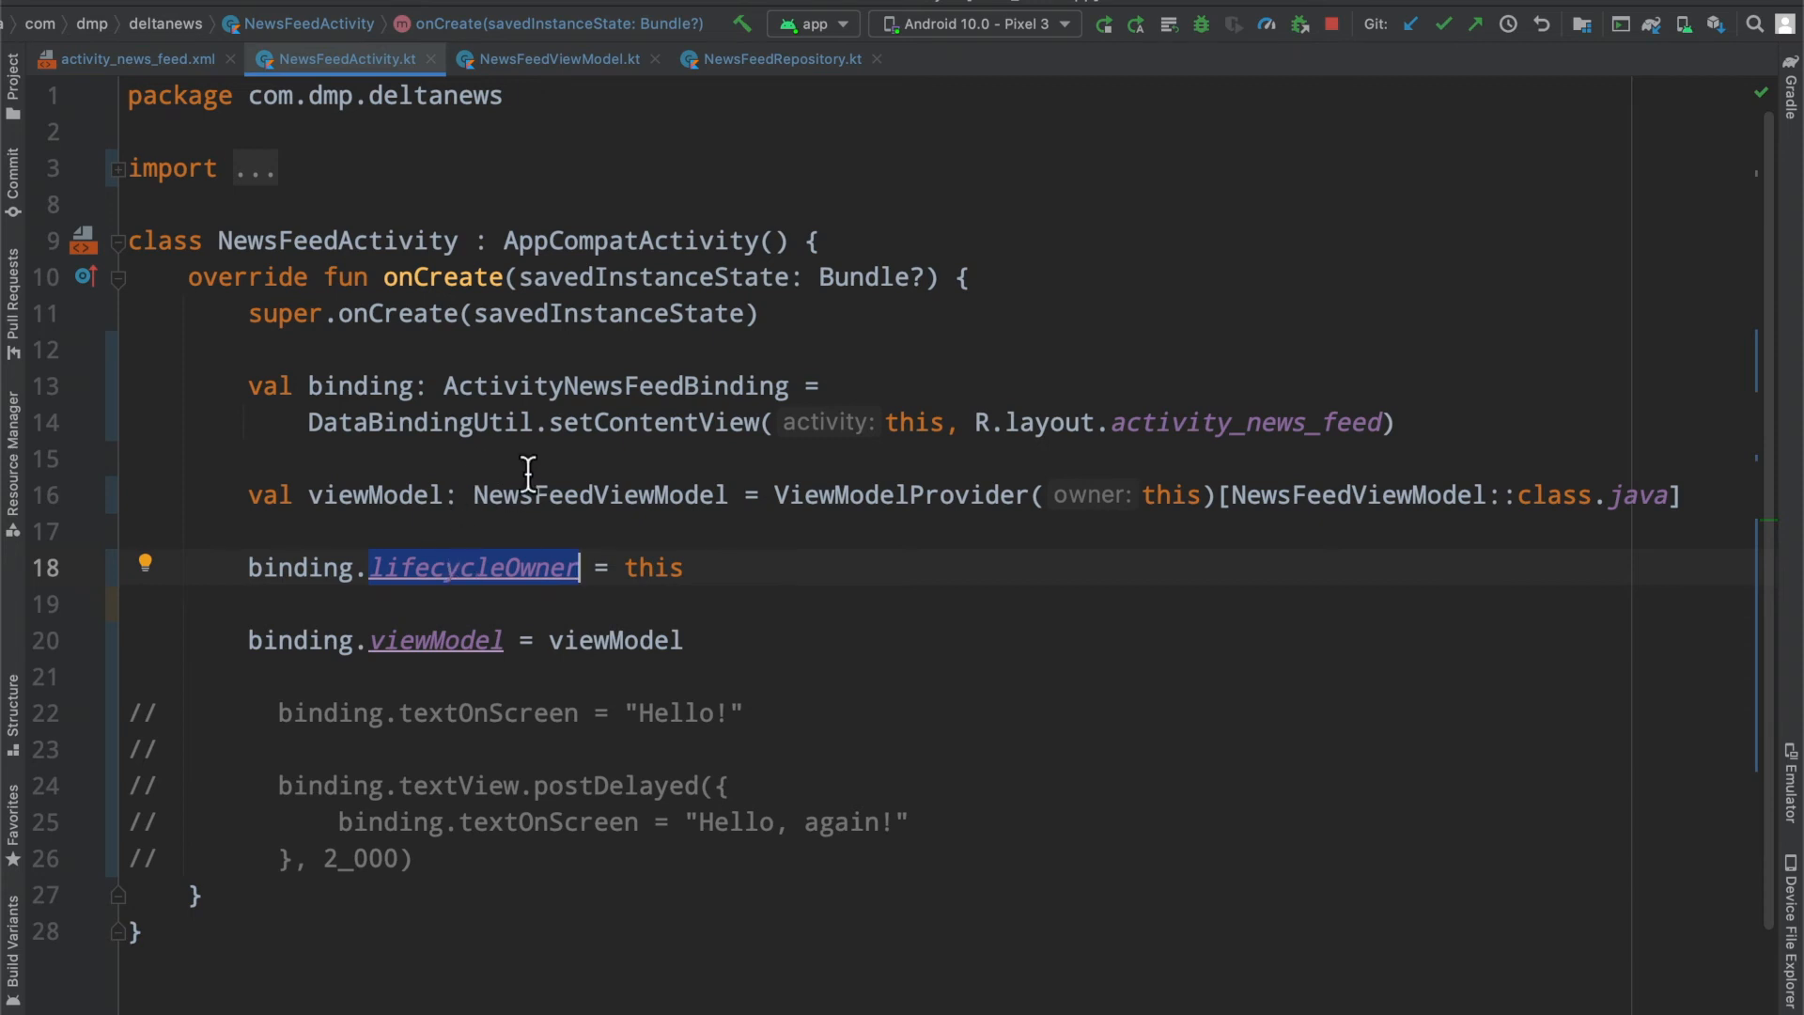
{"action": "double_click", "coordinate": [615, 385]}
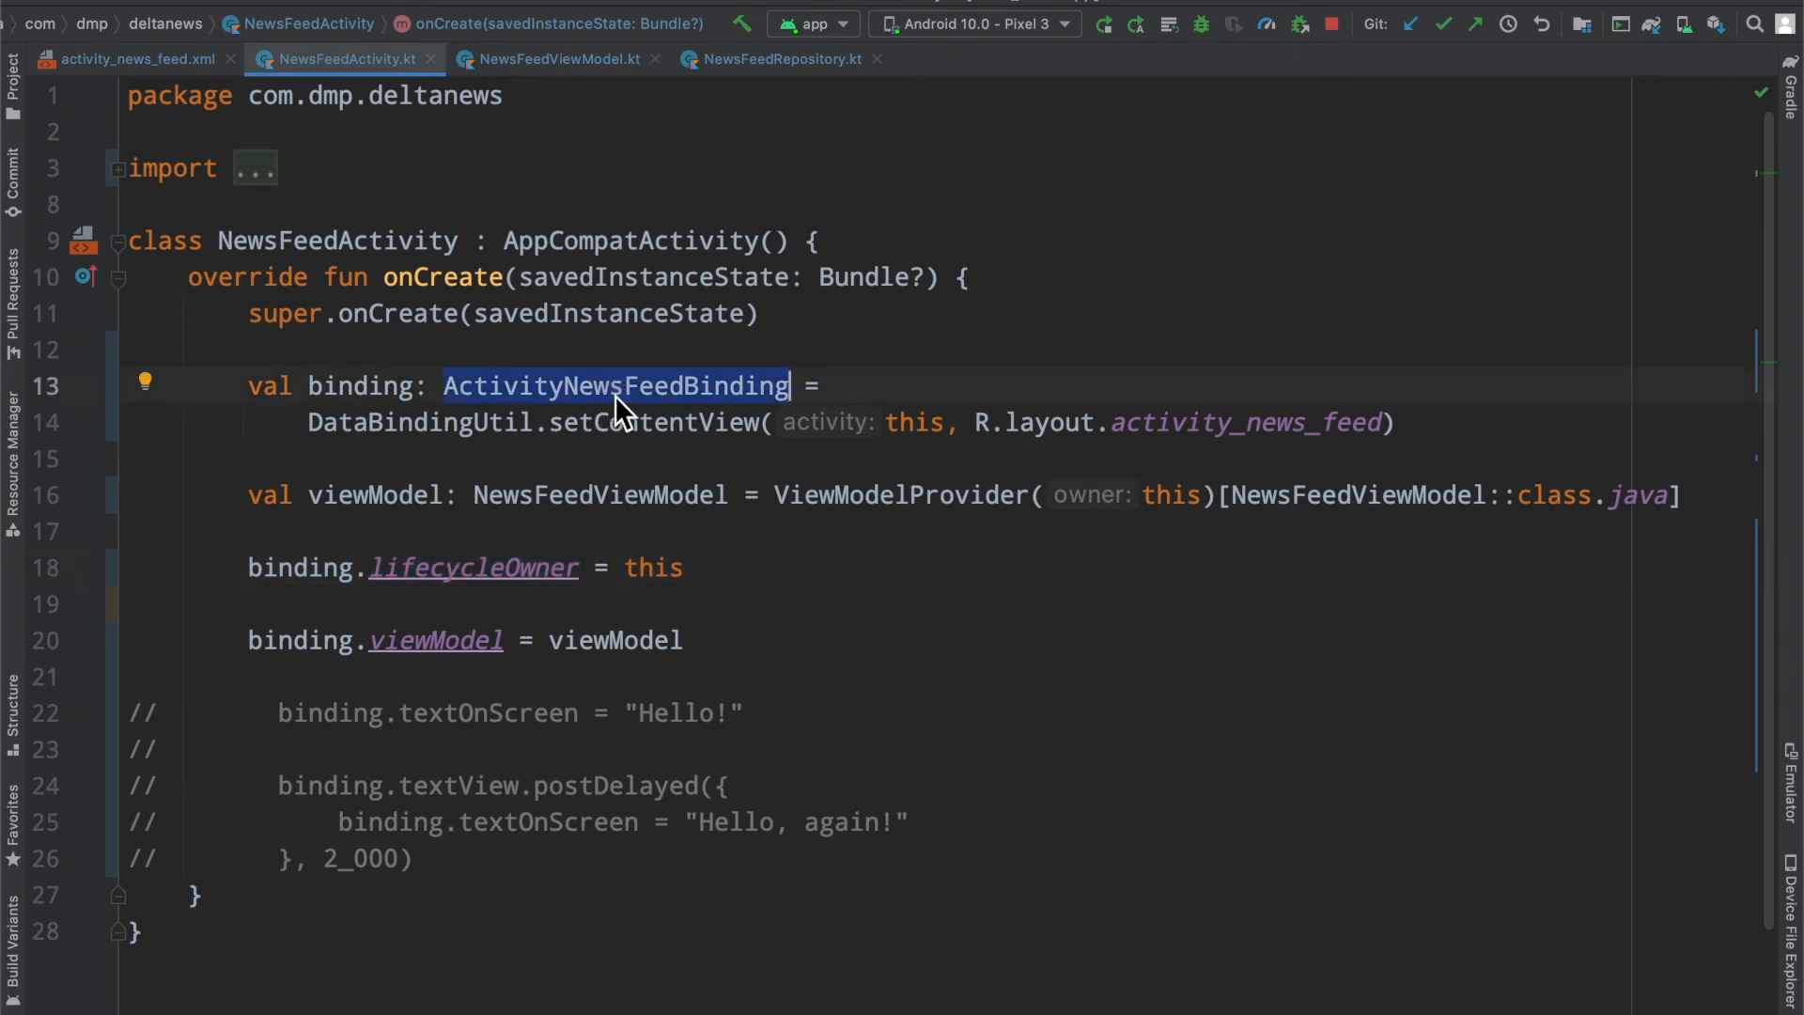
{"action": "mouse_move", "coordinate": [522, 449]}
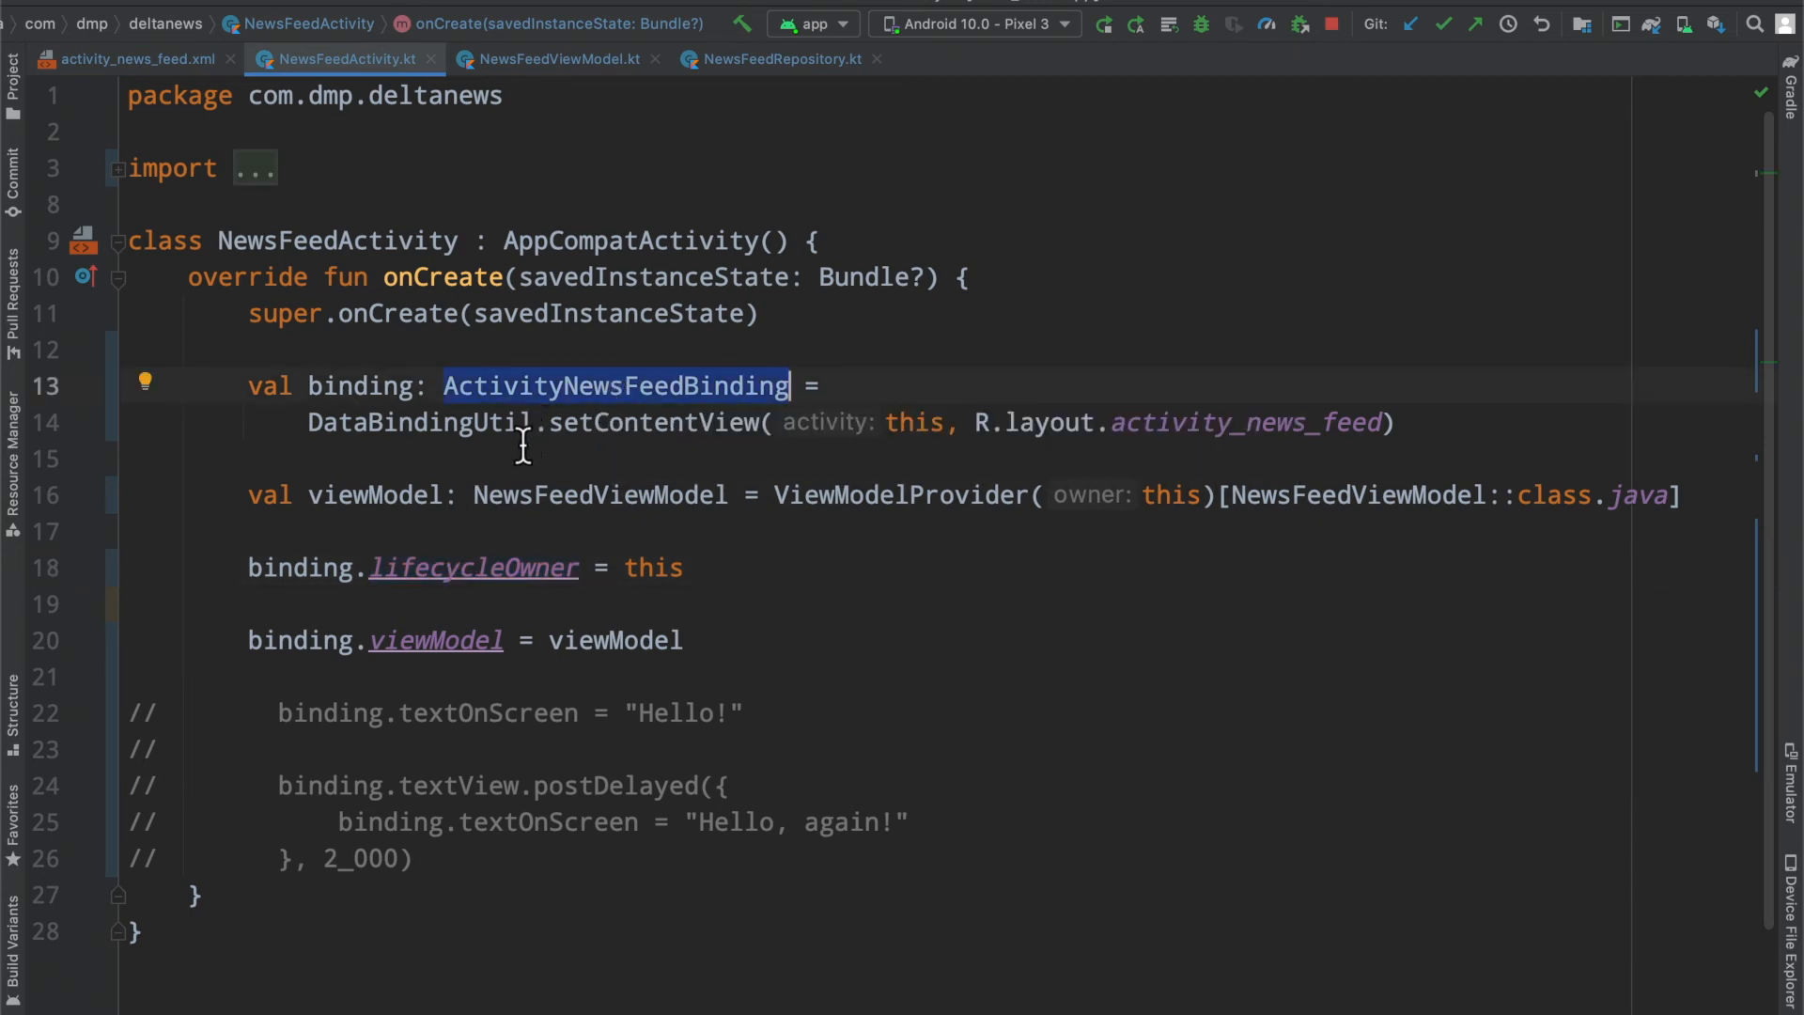
{"action": "mouse_move", "coordinate": [207, 98]}
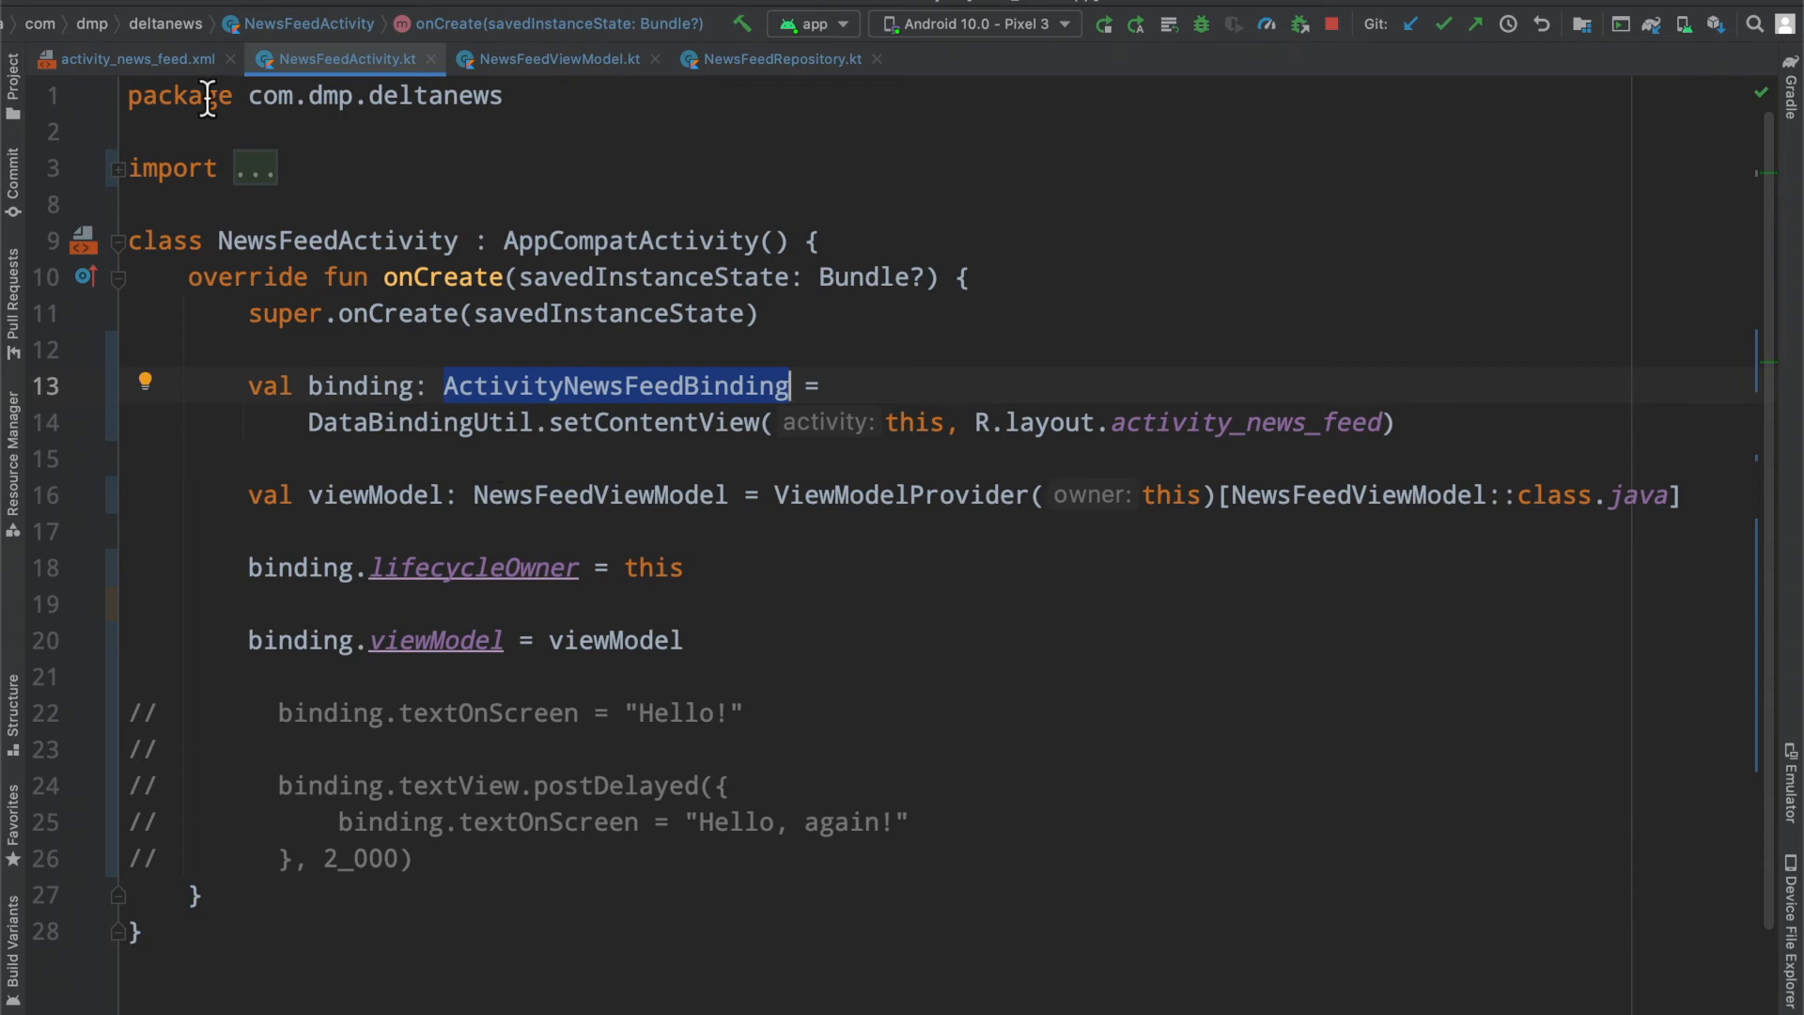
{"action": "left_click", "coordinate": [134, 58]}
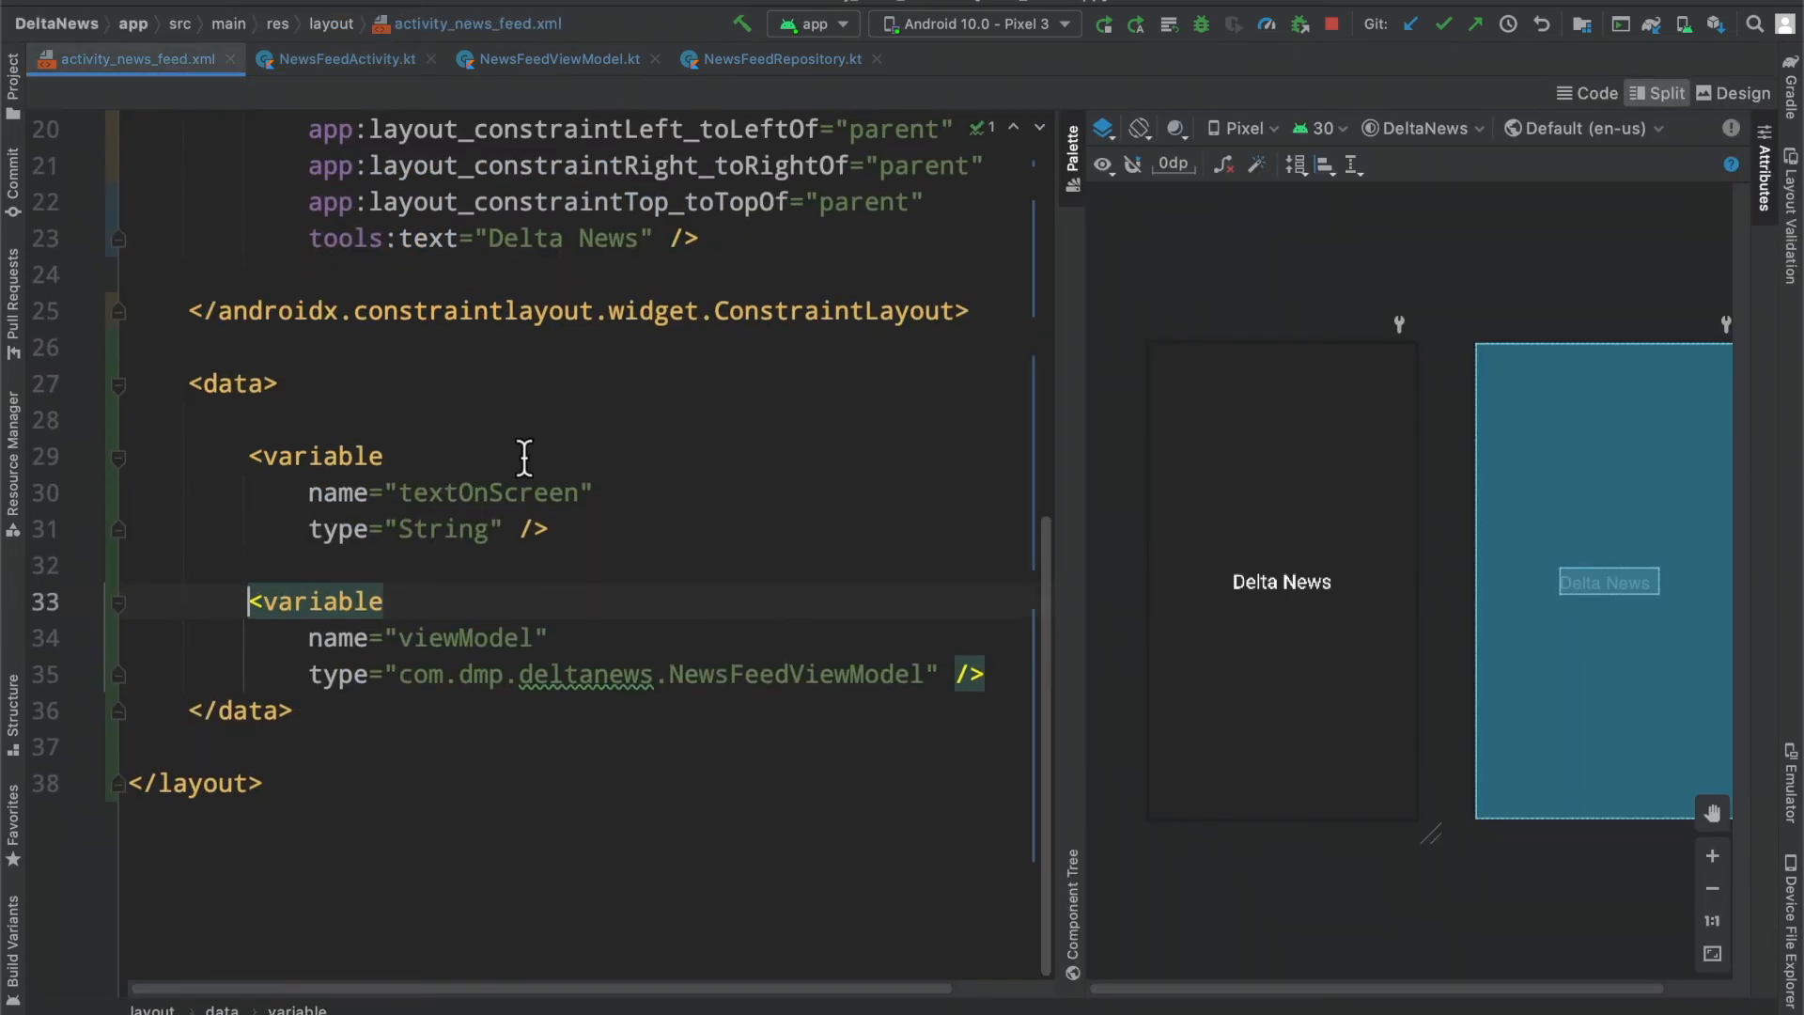
Step: Inspect the TextView's viewModel.liveData text binding and launch the app showing the counter at 84
{"action": "double_click", "coordinate": [466, 636]}
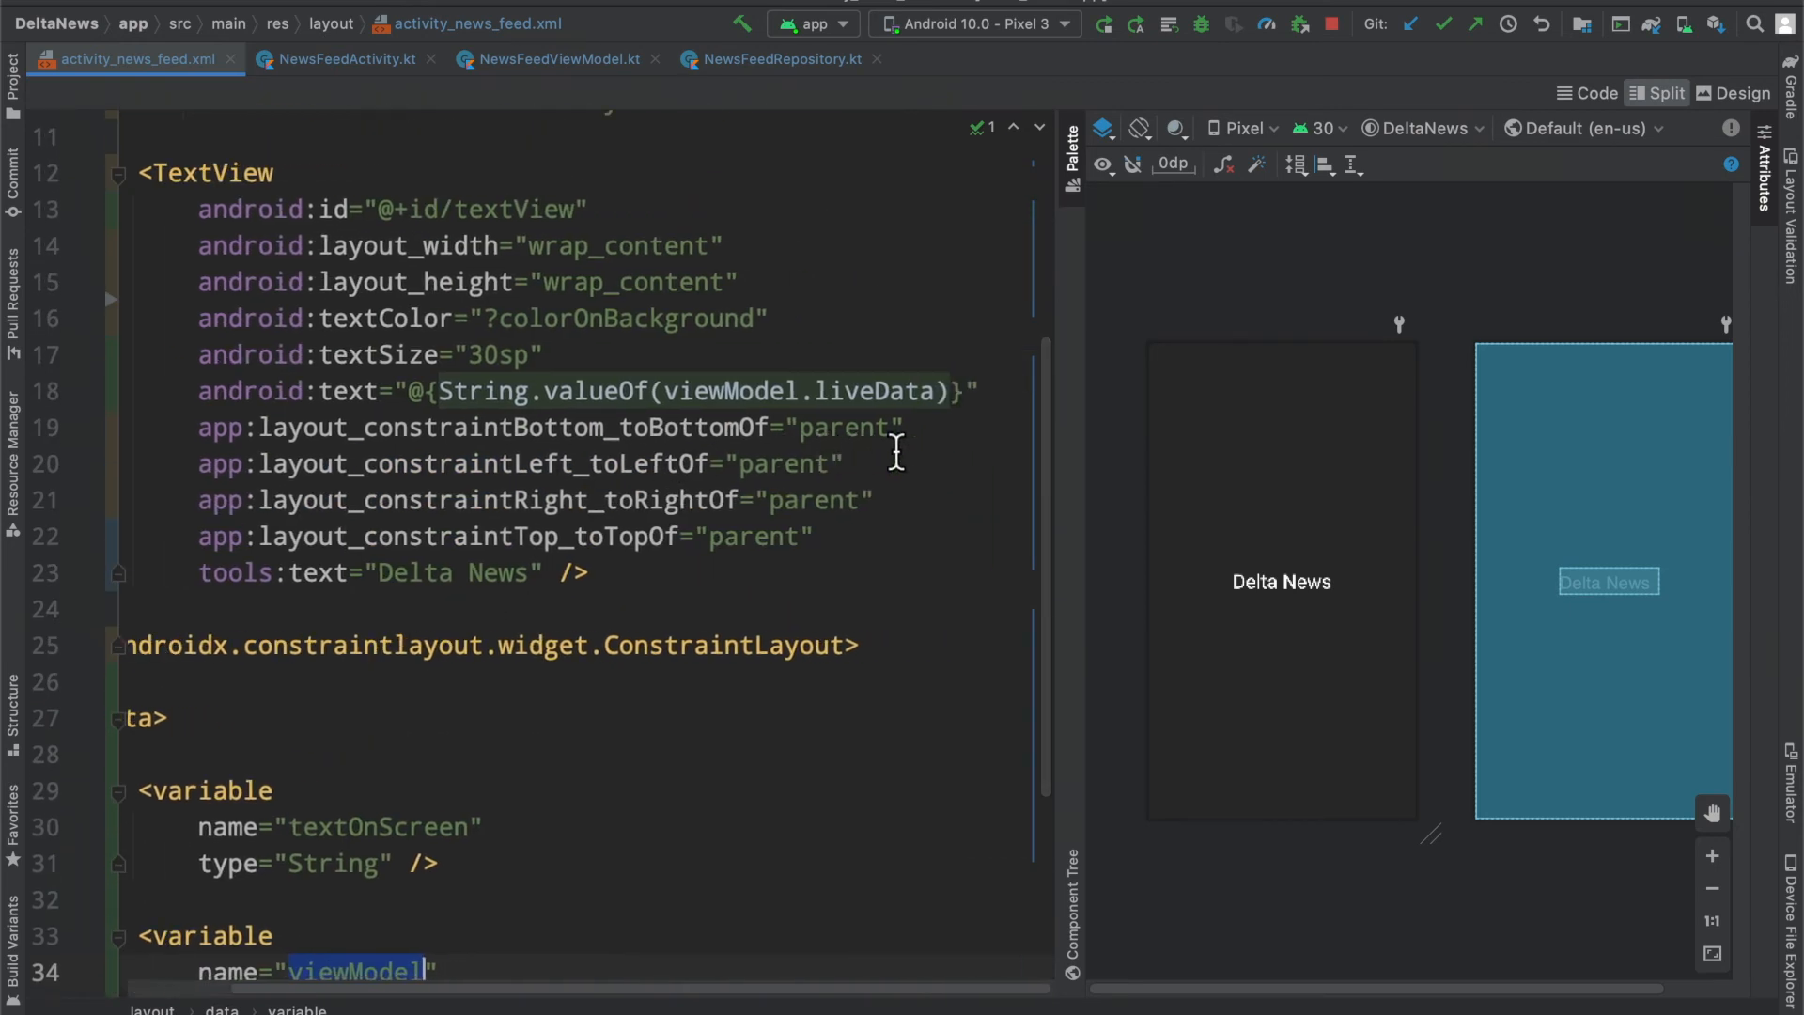
{"action": "left_click", "coordinate": [1281, 580]}
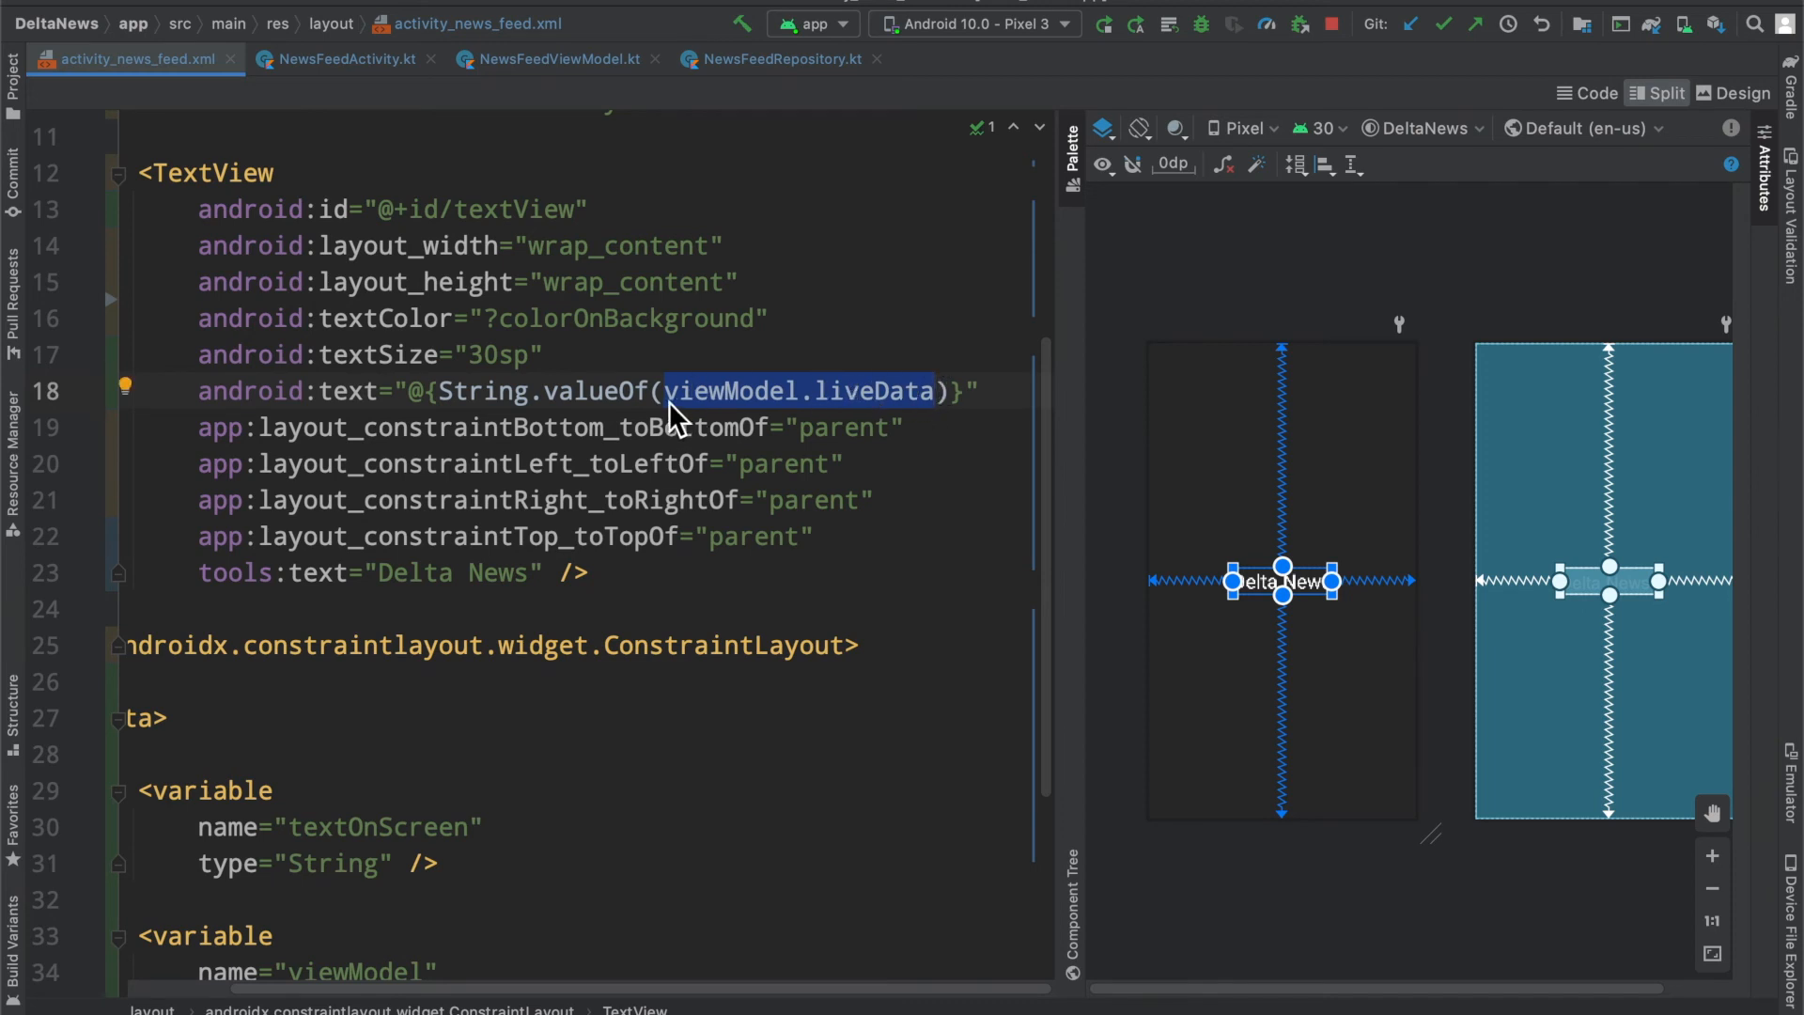
{"action": "mouse_move", "coordinate": [835, 397]}
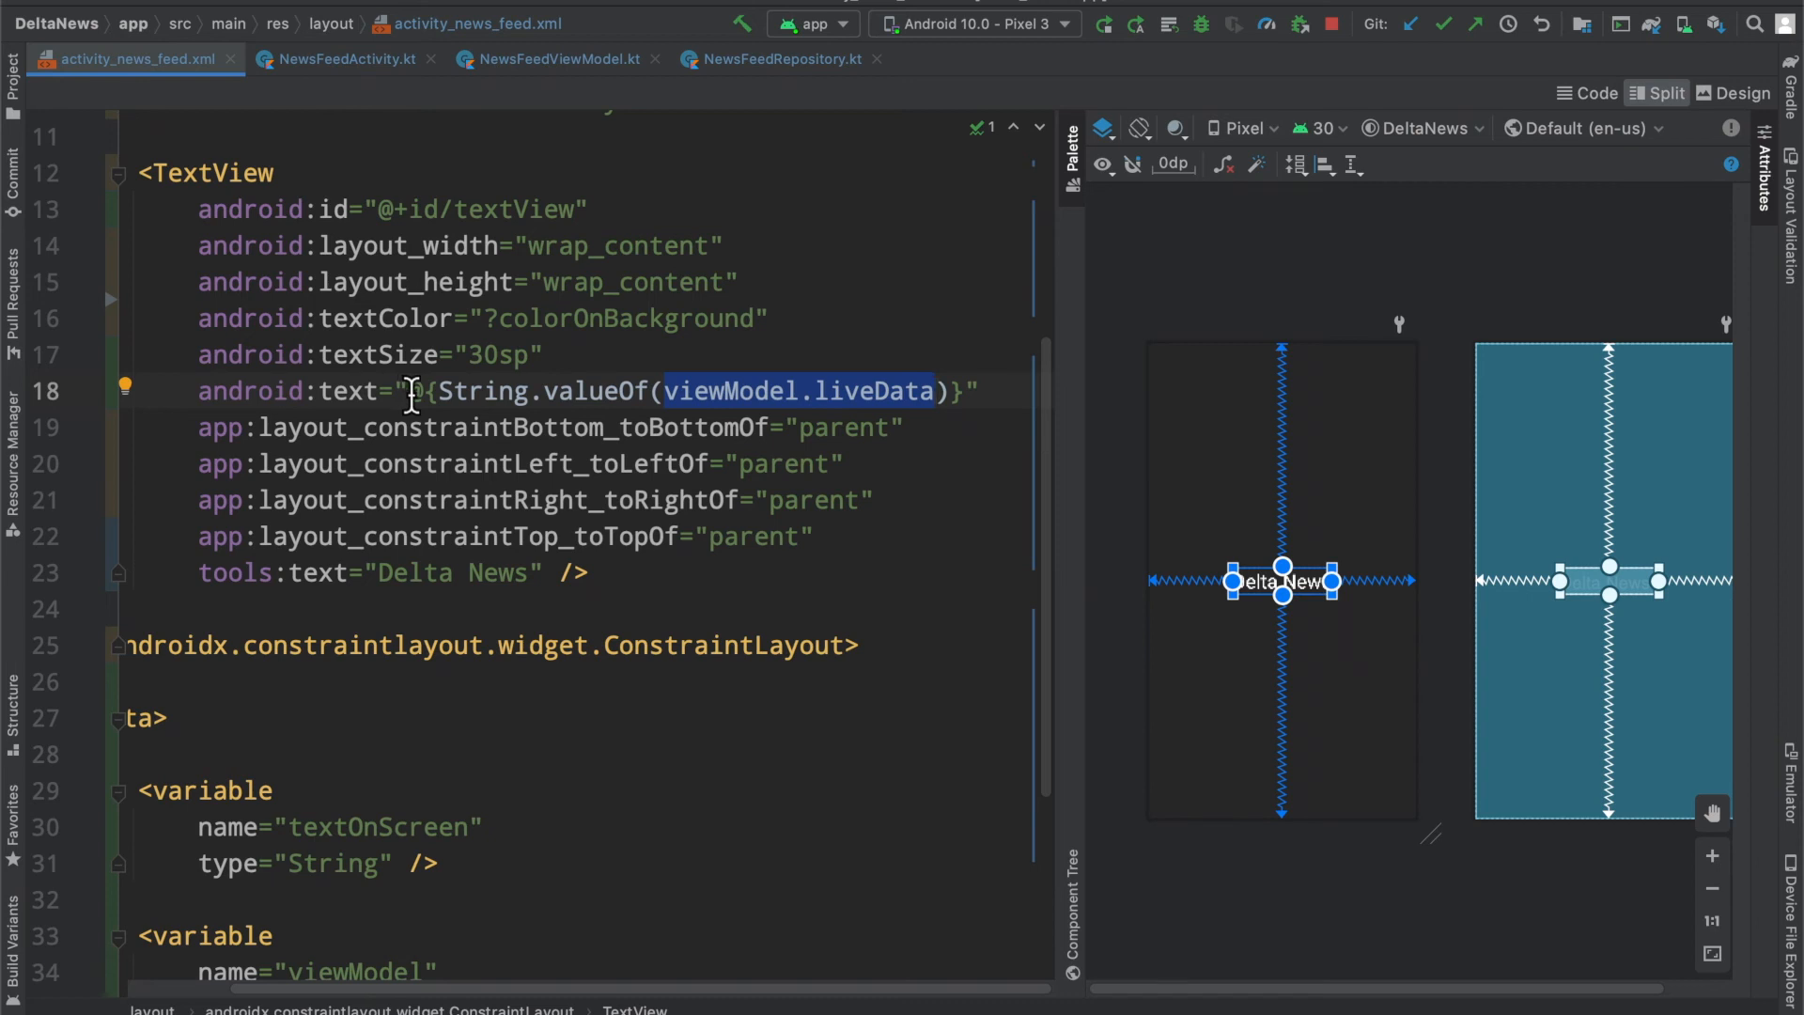
{"action": "mouse_move", "coordinate": [851, 287]}
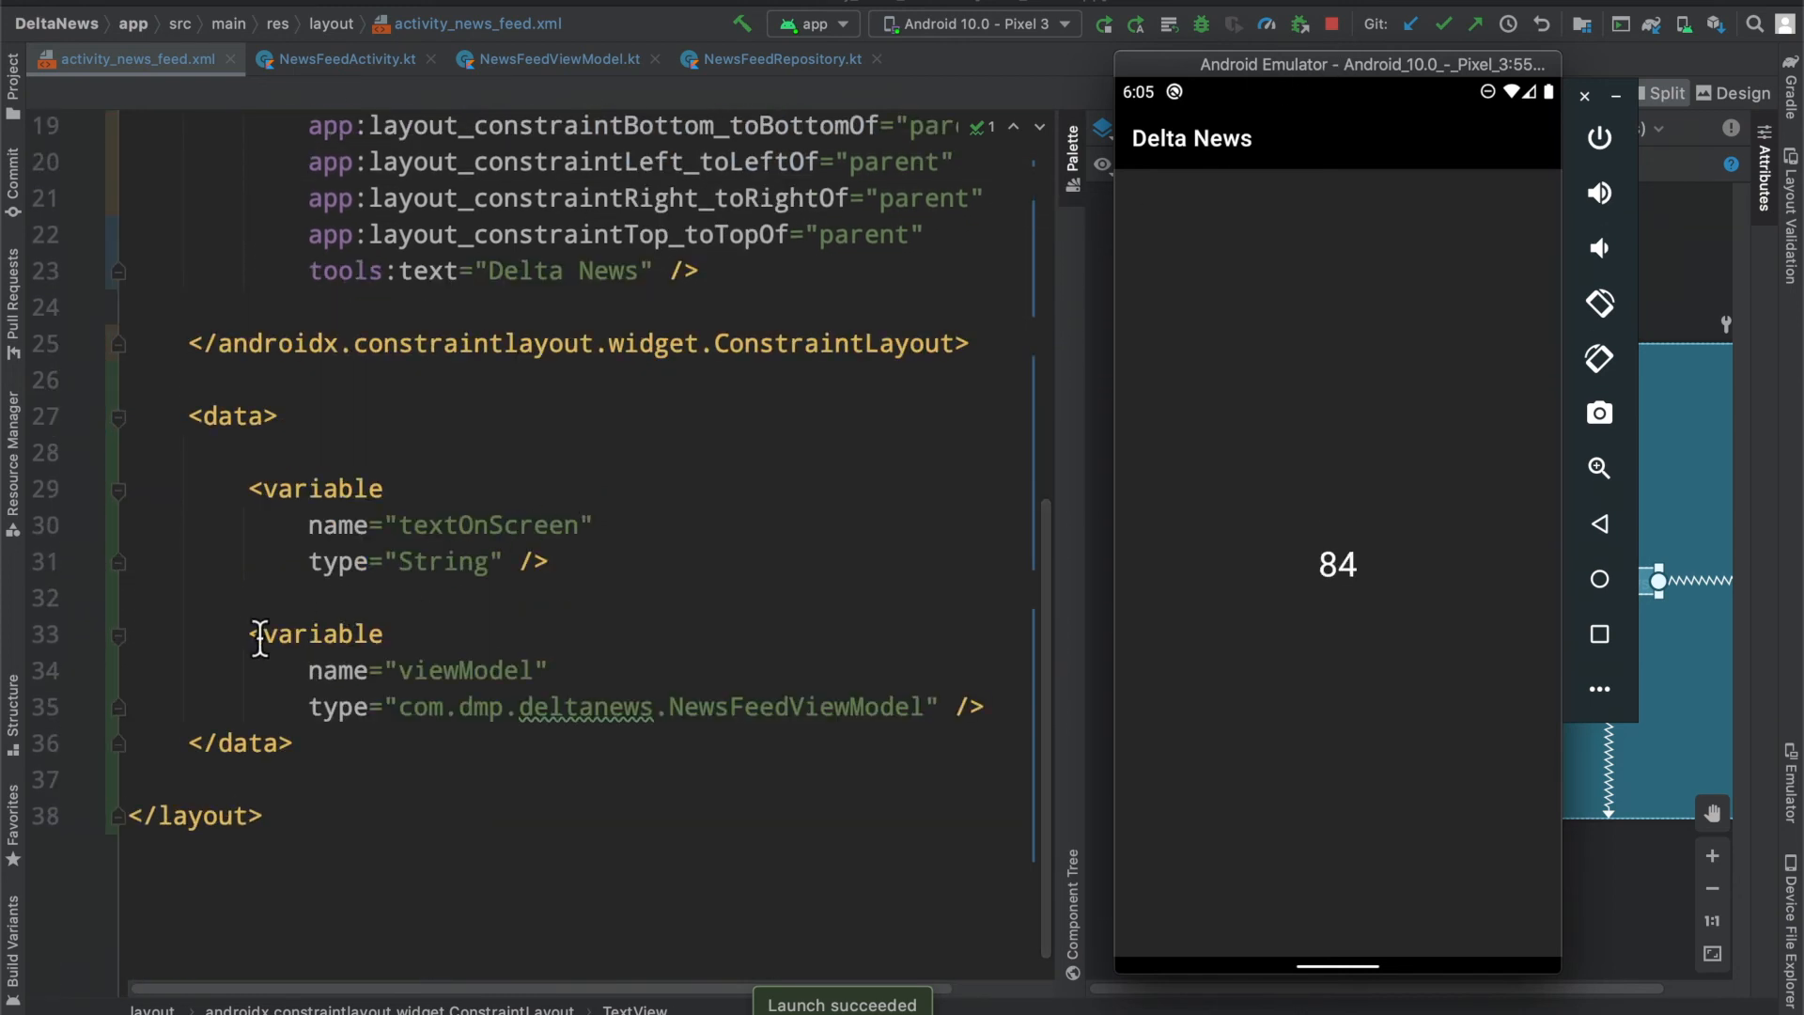
Step: Return to NewsFeedActivity's onCreate and highlight the binding.viewModel assignment line
{"action": "scroll", "scroll_direction": "up", "scroll_amount": 3}
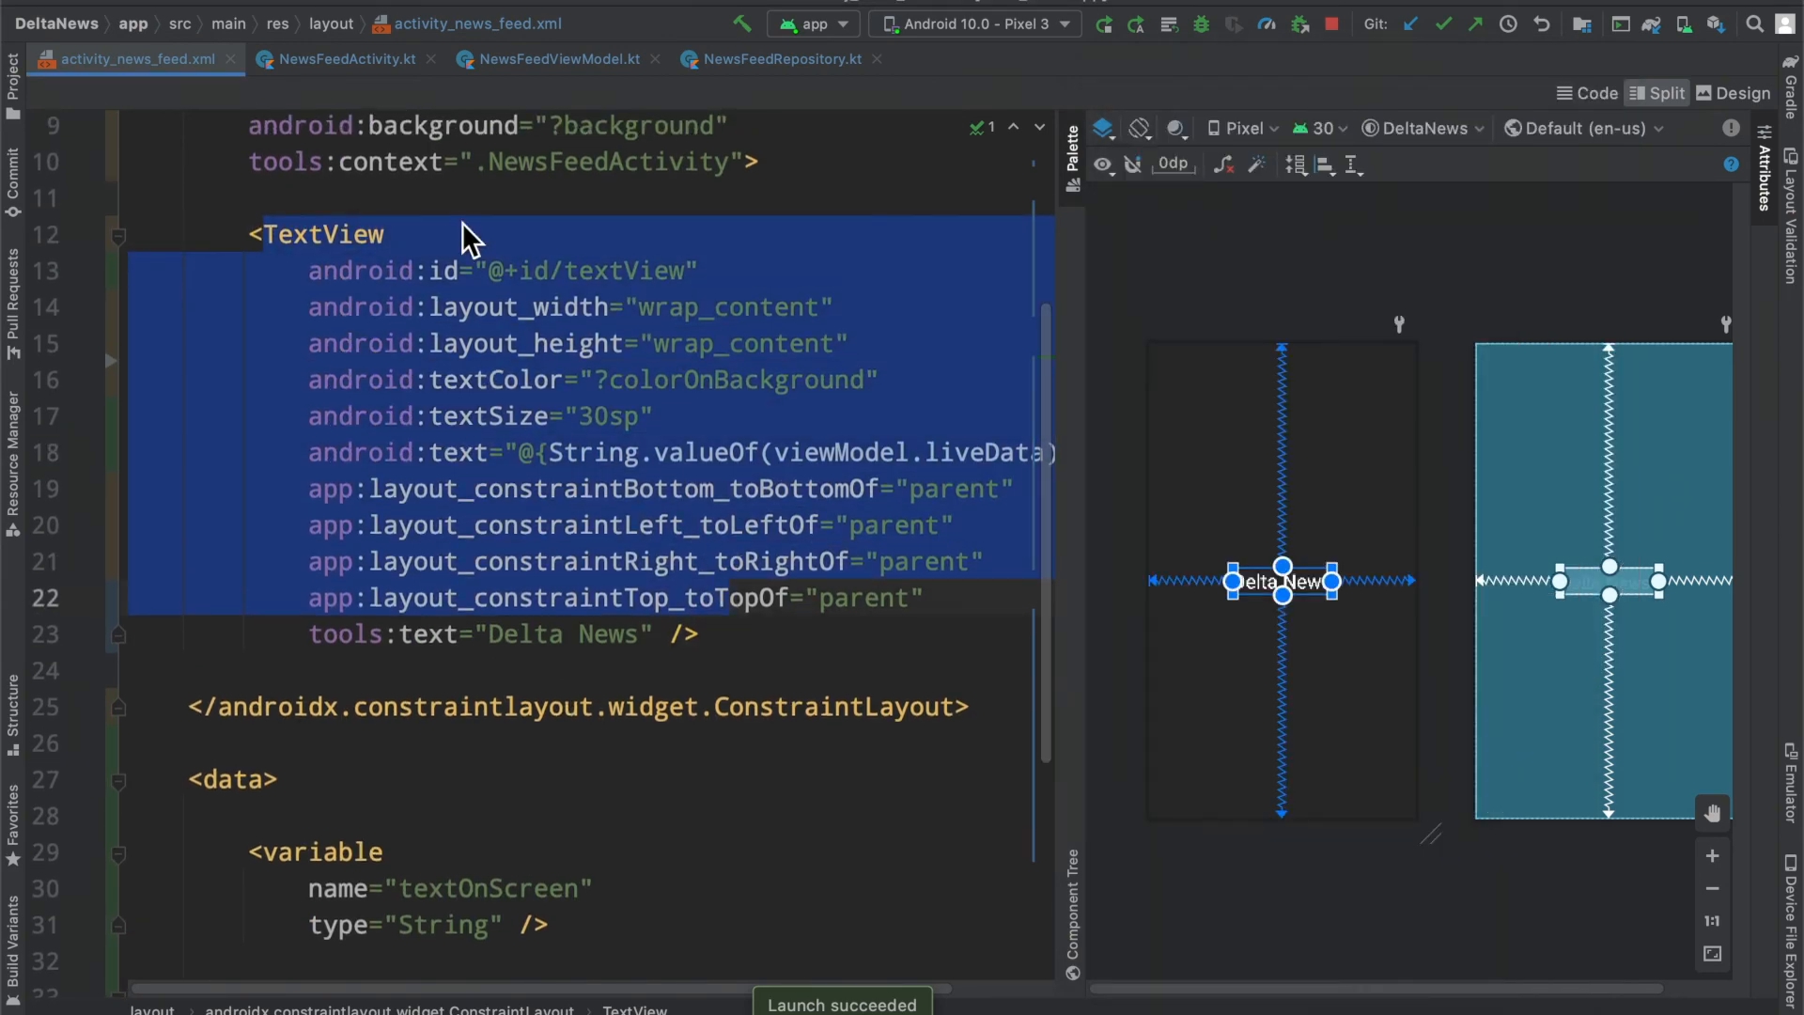
{"action": "left_click", "coordinate": [344, 58]}
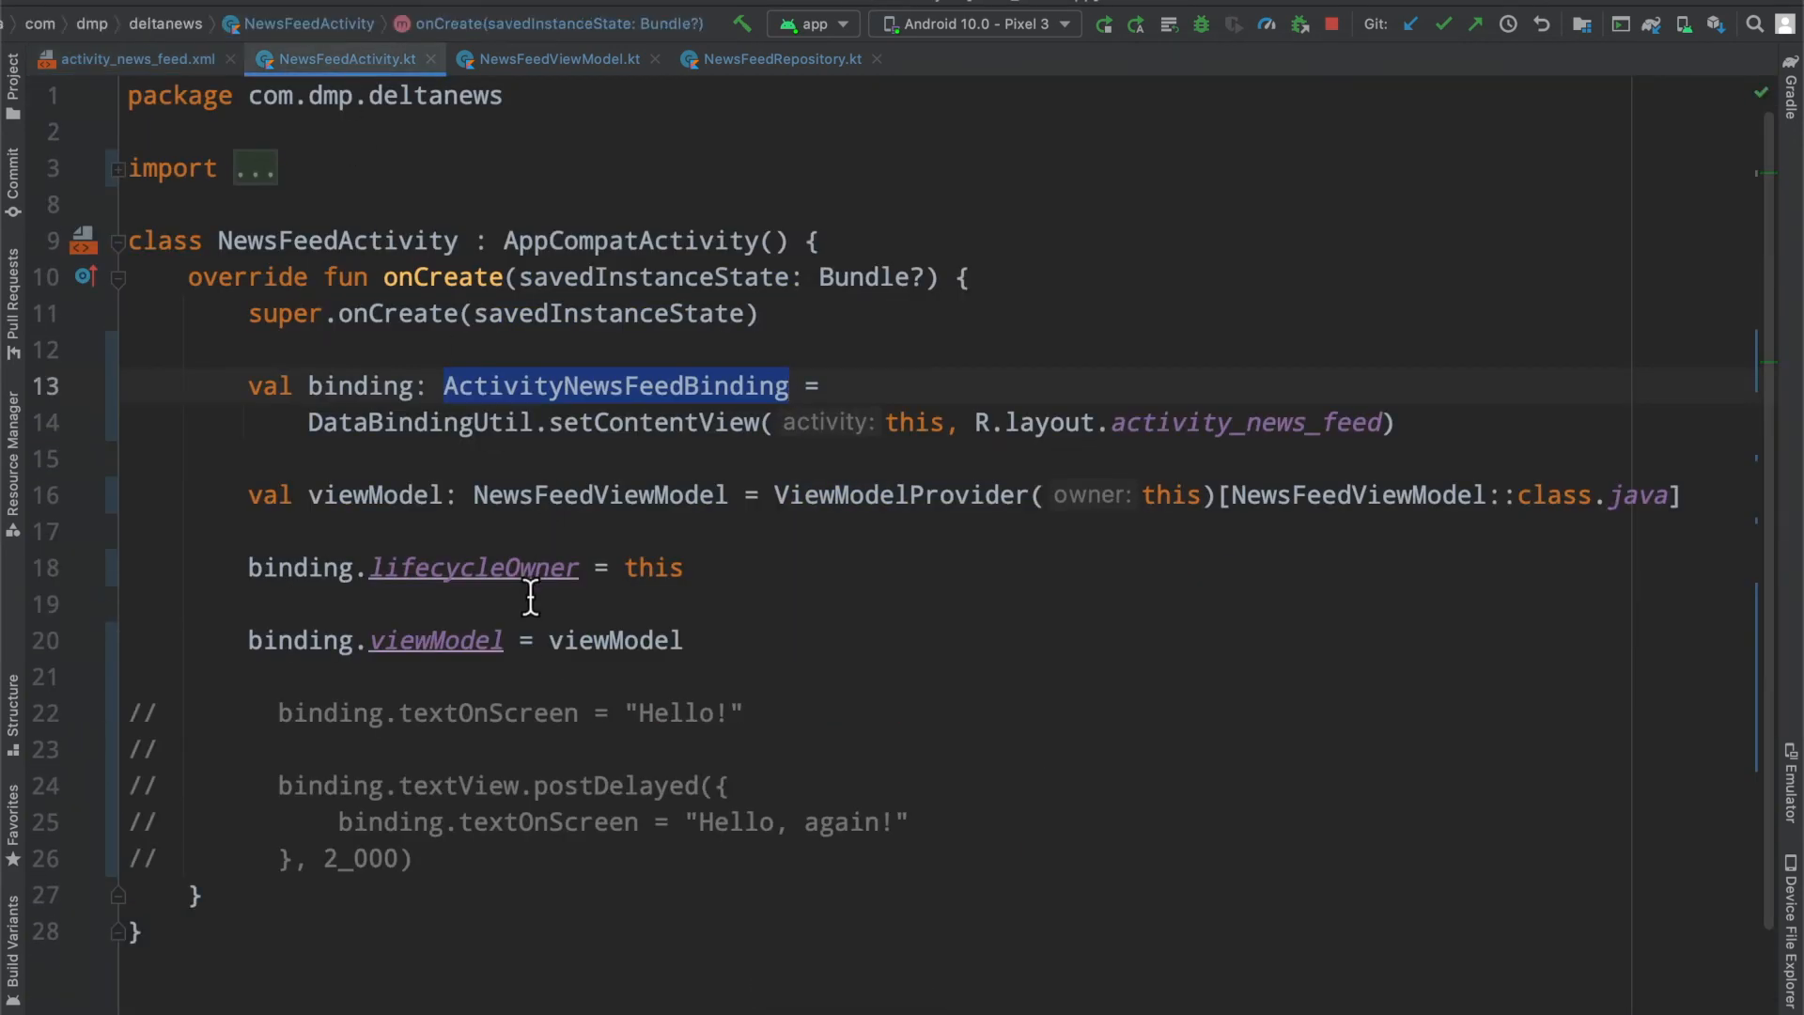
{"action": "mouse_move", "coordinate": [466, 610]}
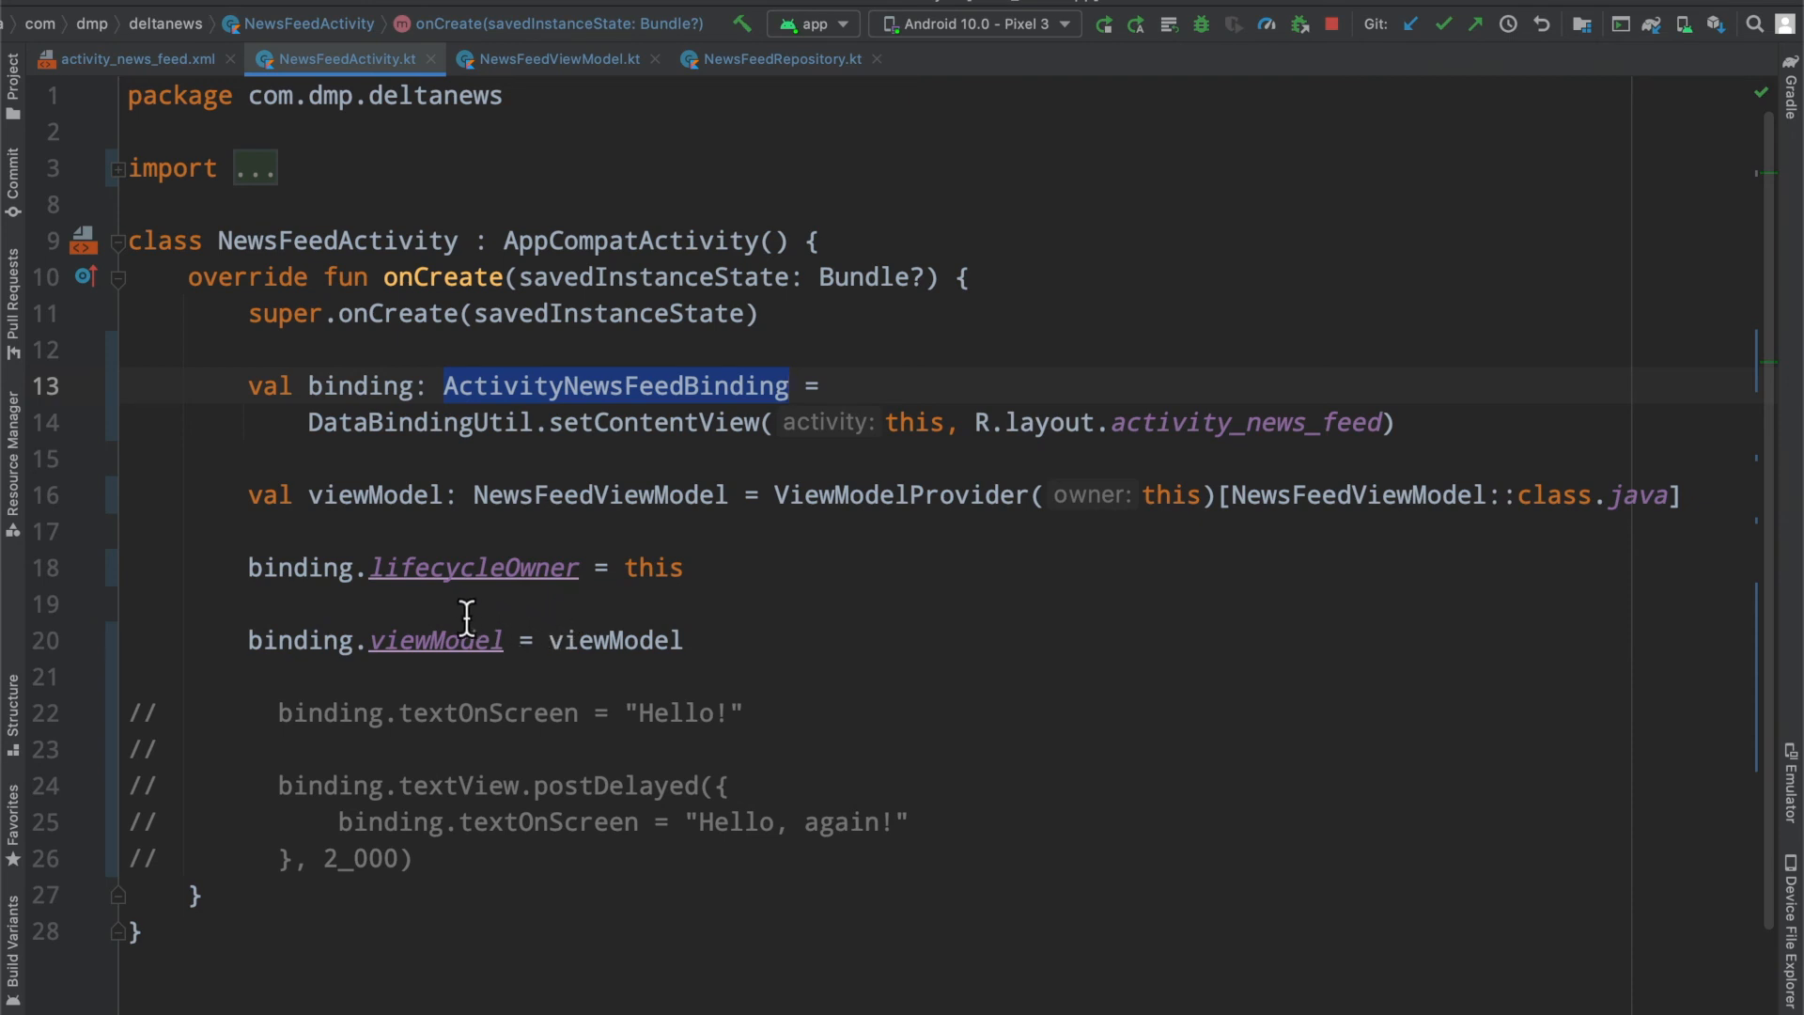
{"action": "left_click", "coordinate": [385, 640]}
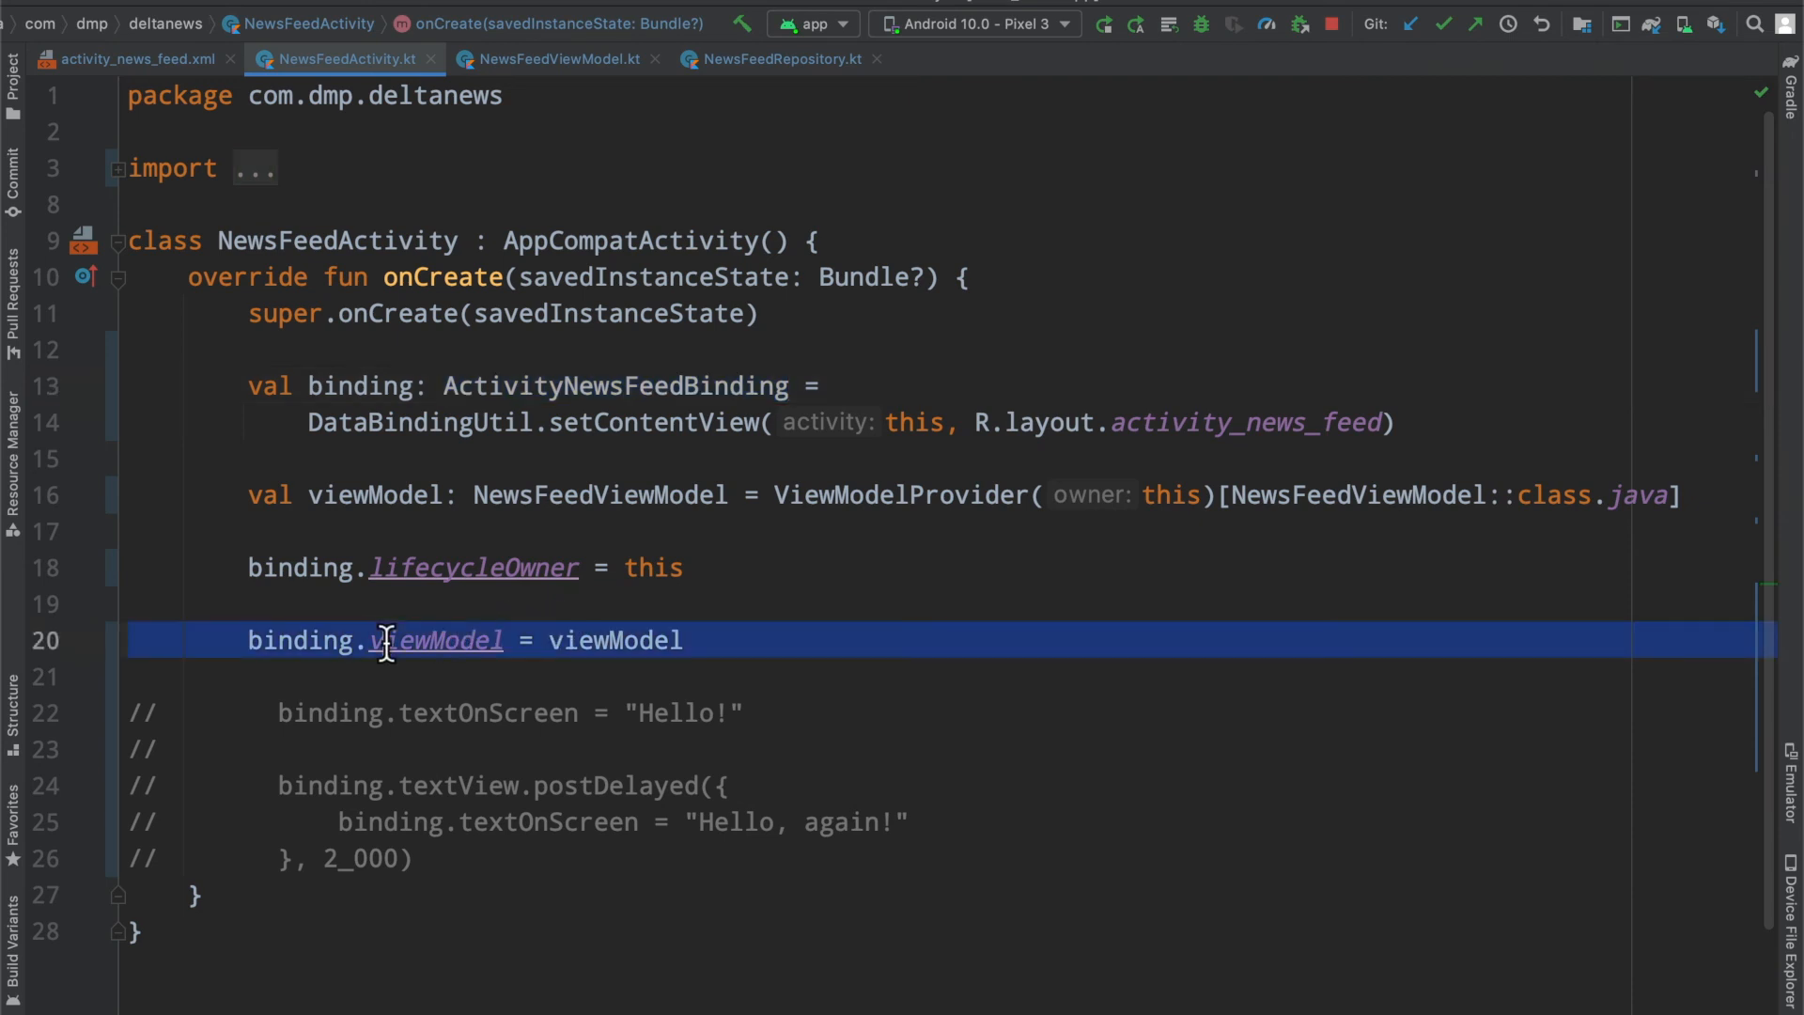
{"action": "mouse_move", "coordinate": [631, 640]}
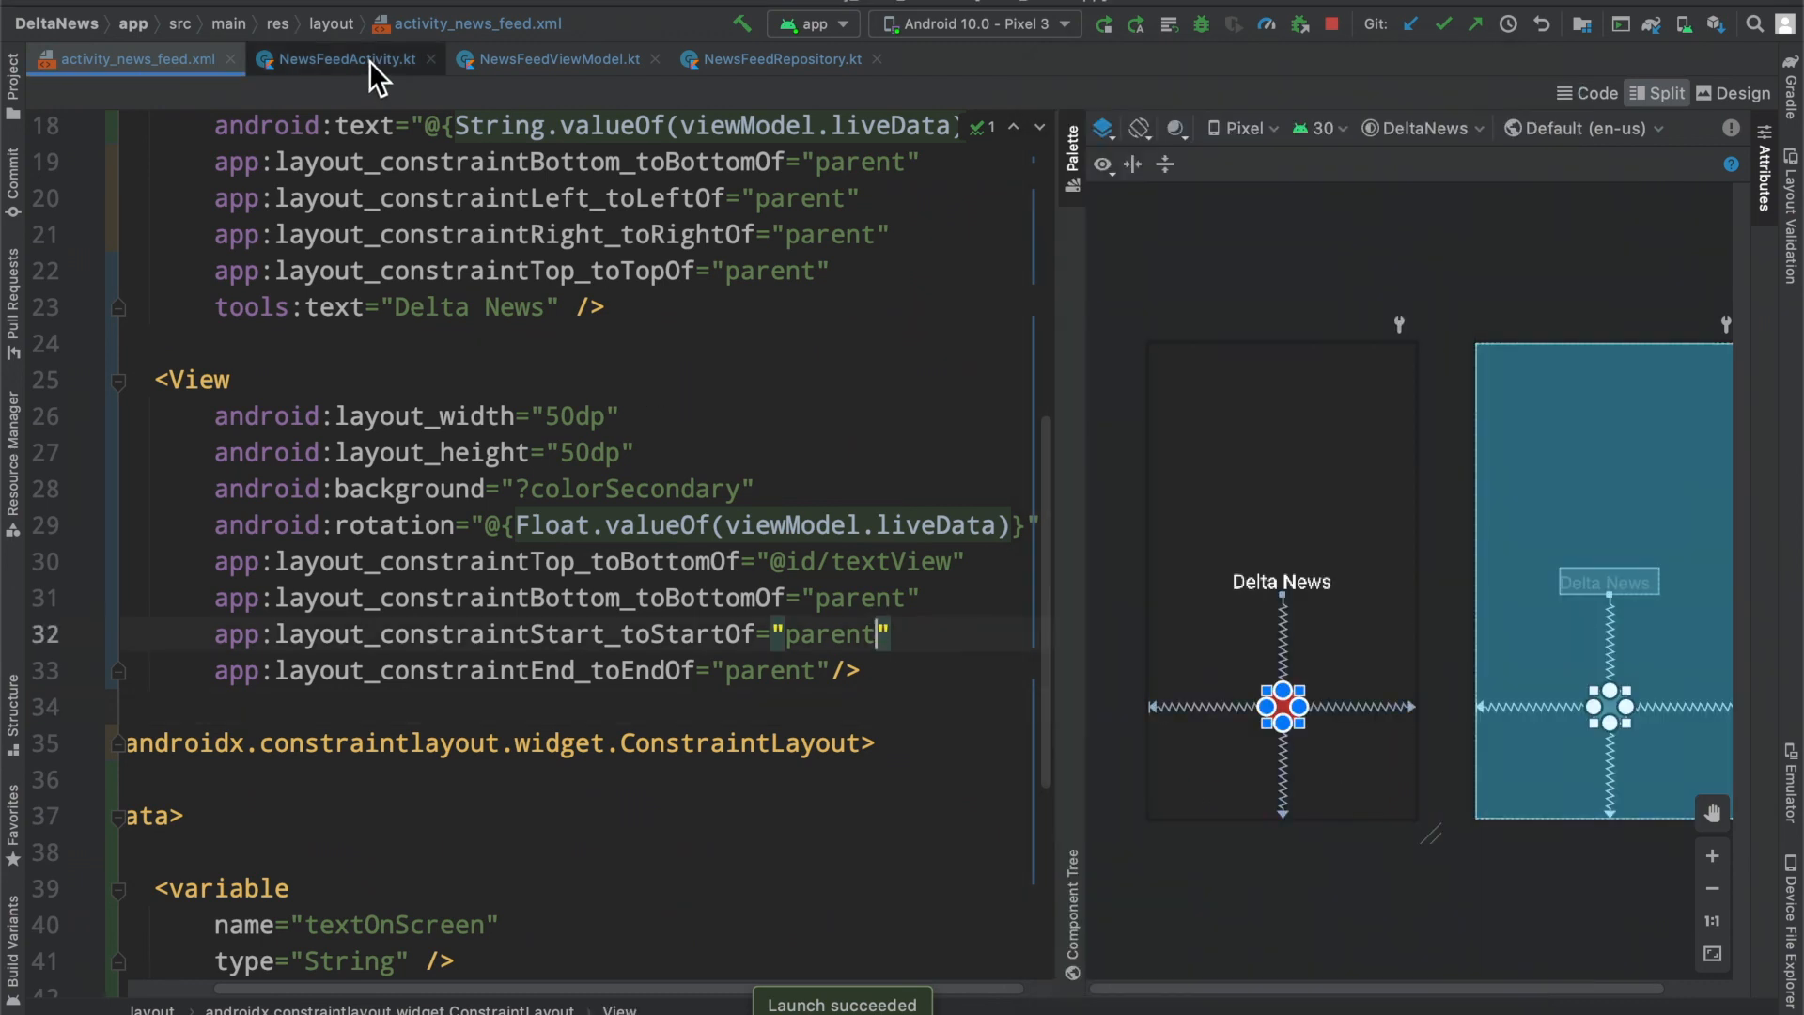
Step: Set the liveData loop's delay to 50 ms and relaunch the app on the emulator
{"action": "left_click", "coordinate": [559, 59]}
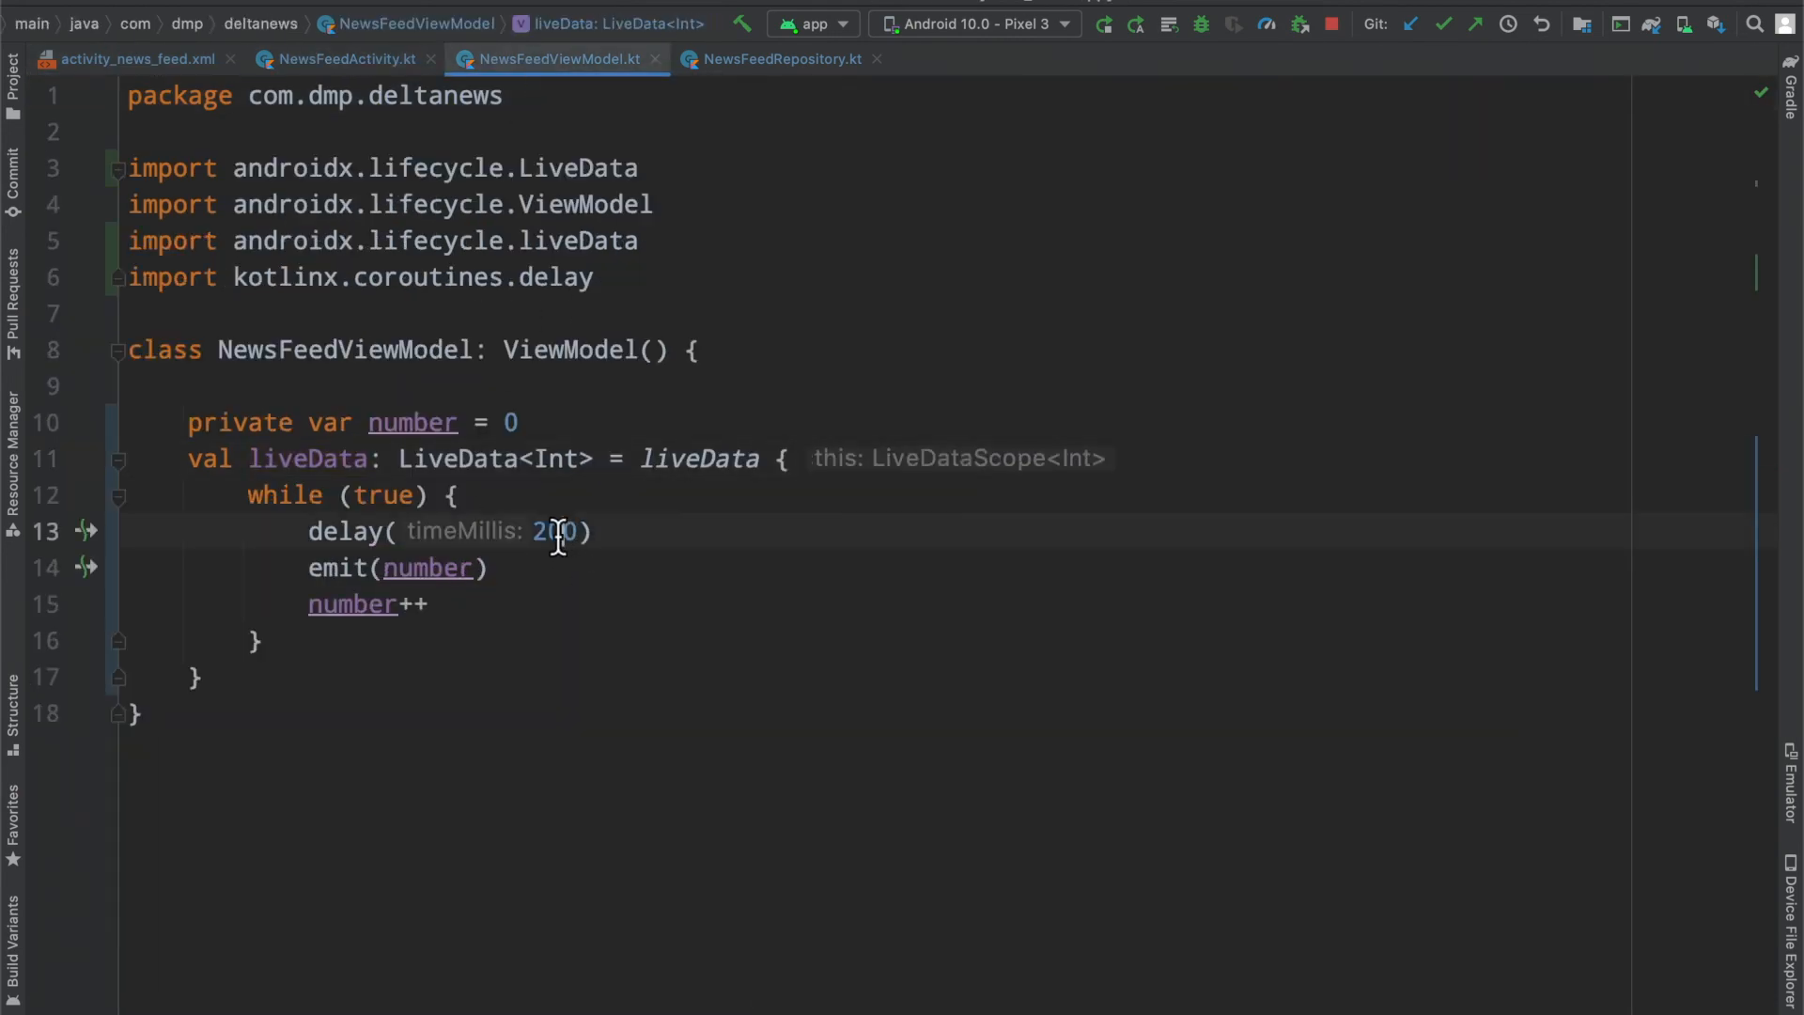
{"action": "type", "text": "50"}
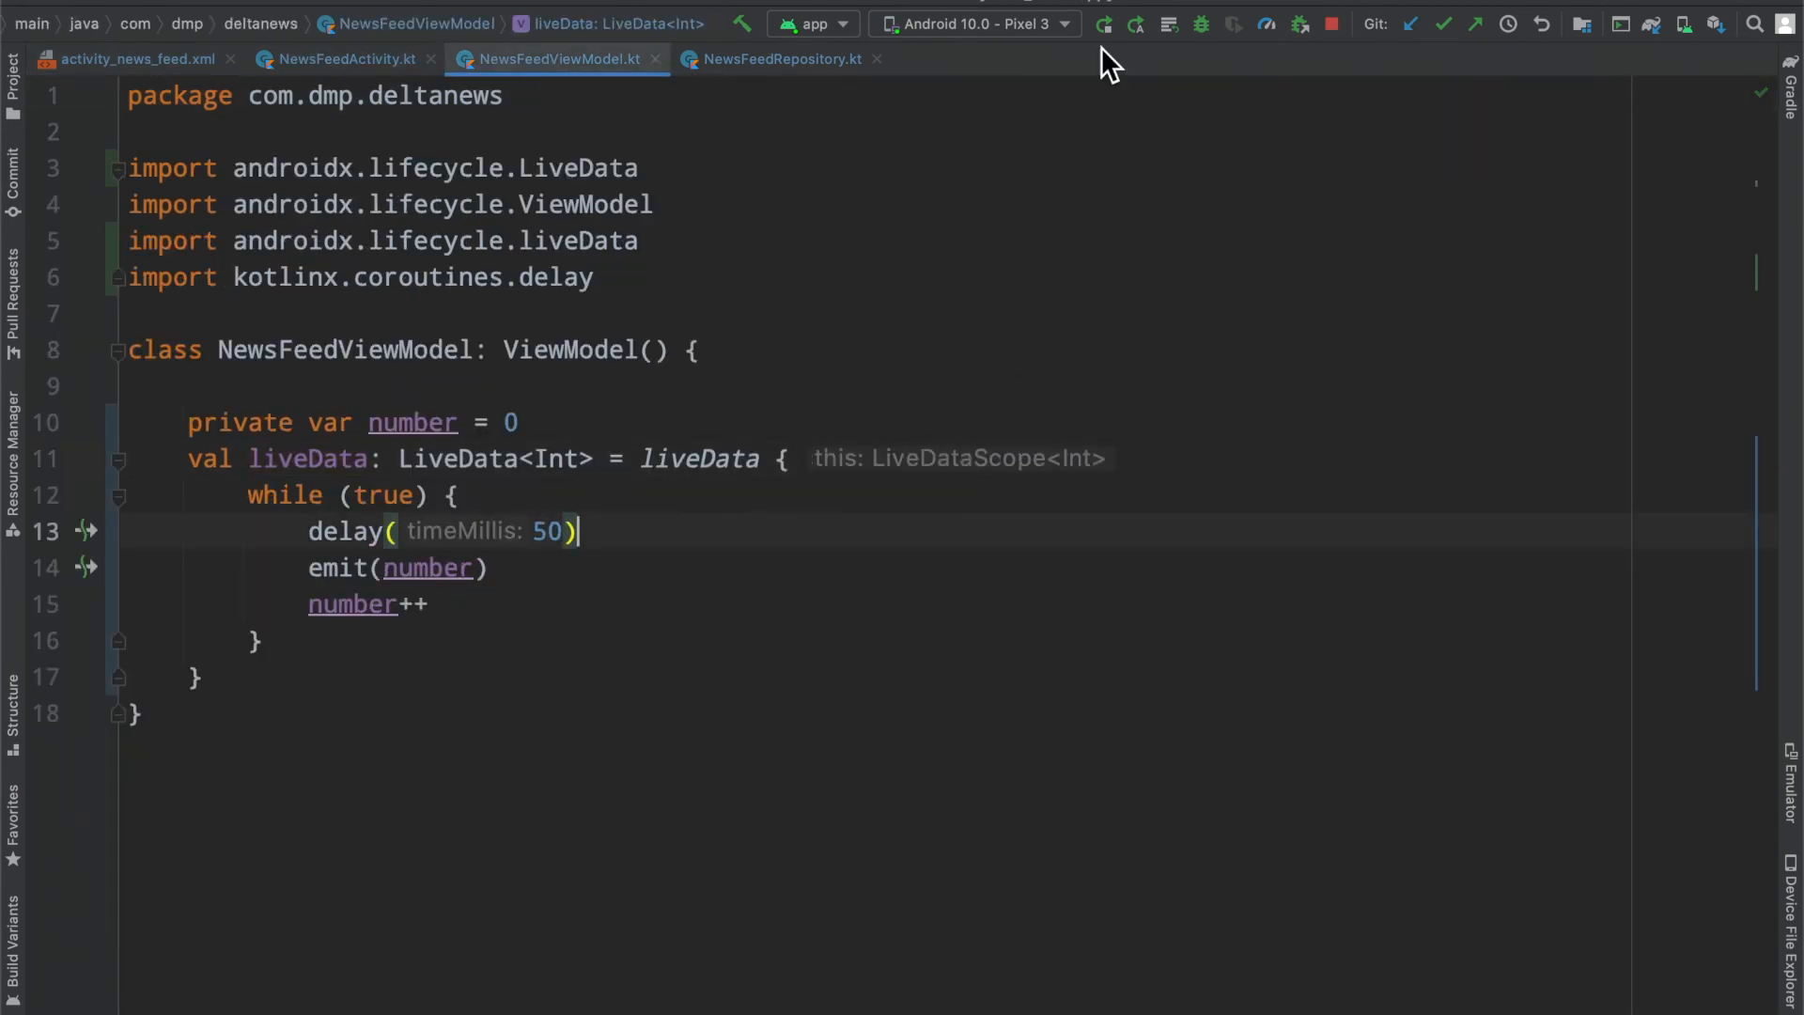
{"action": "left_click", "coordinate": [1102, 22]}
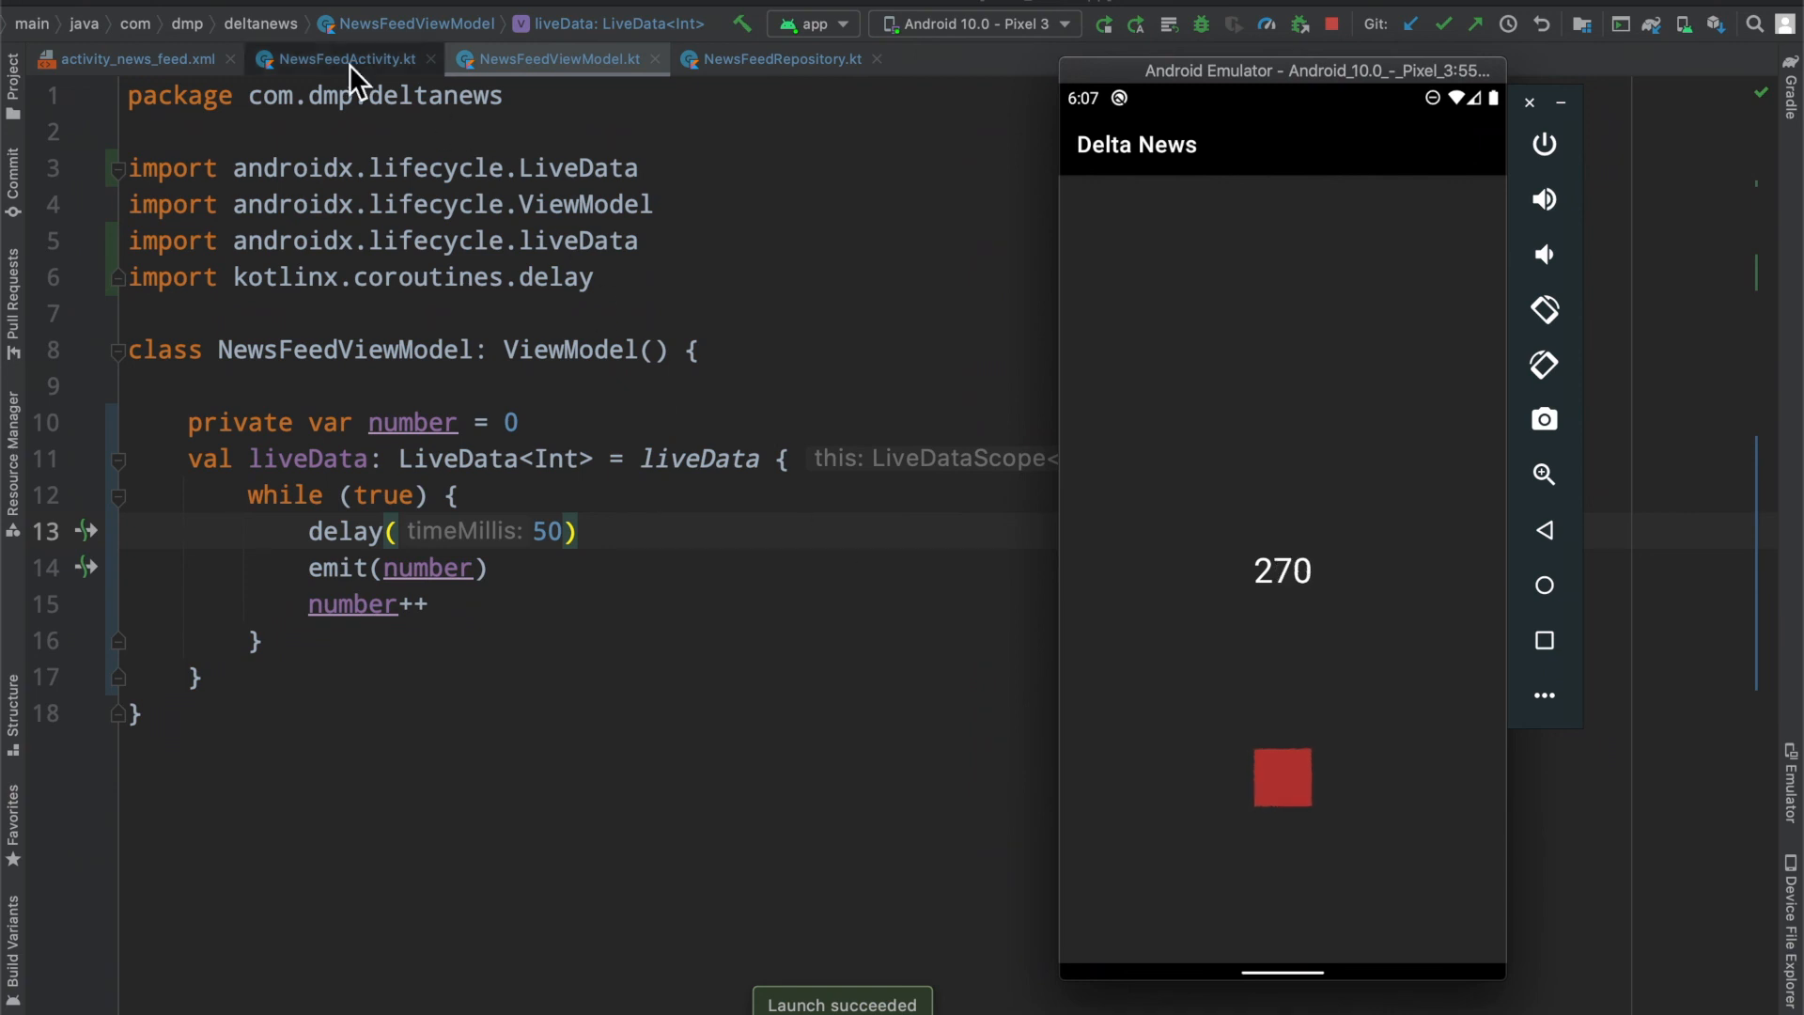
Step: Review the square View's rotation binding in activity_news_feed.xml, then view NewsFeedActivity's lifecycleOwner assignment
{"action": "left_click", "coordinate": [137, 58]}
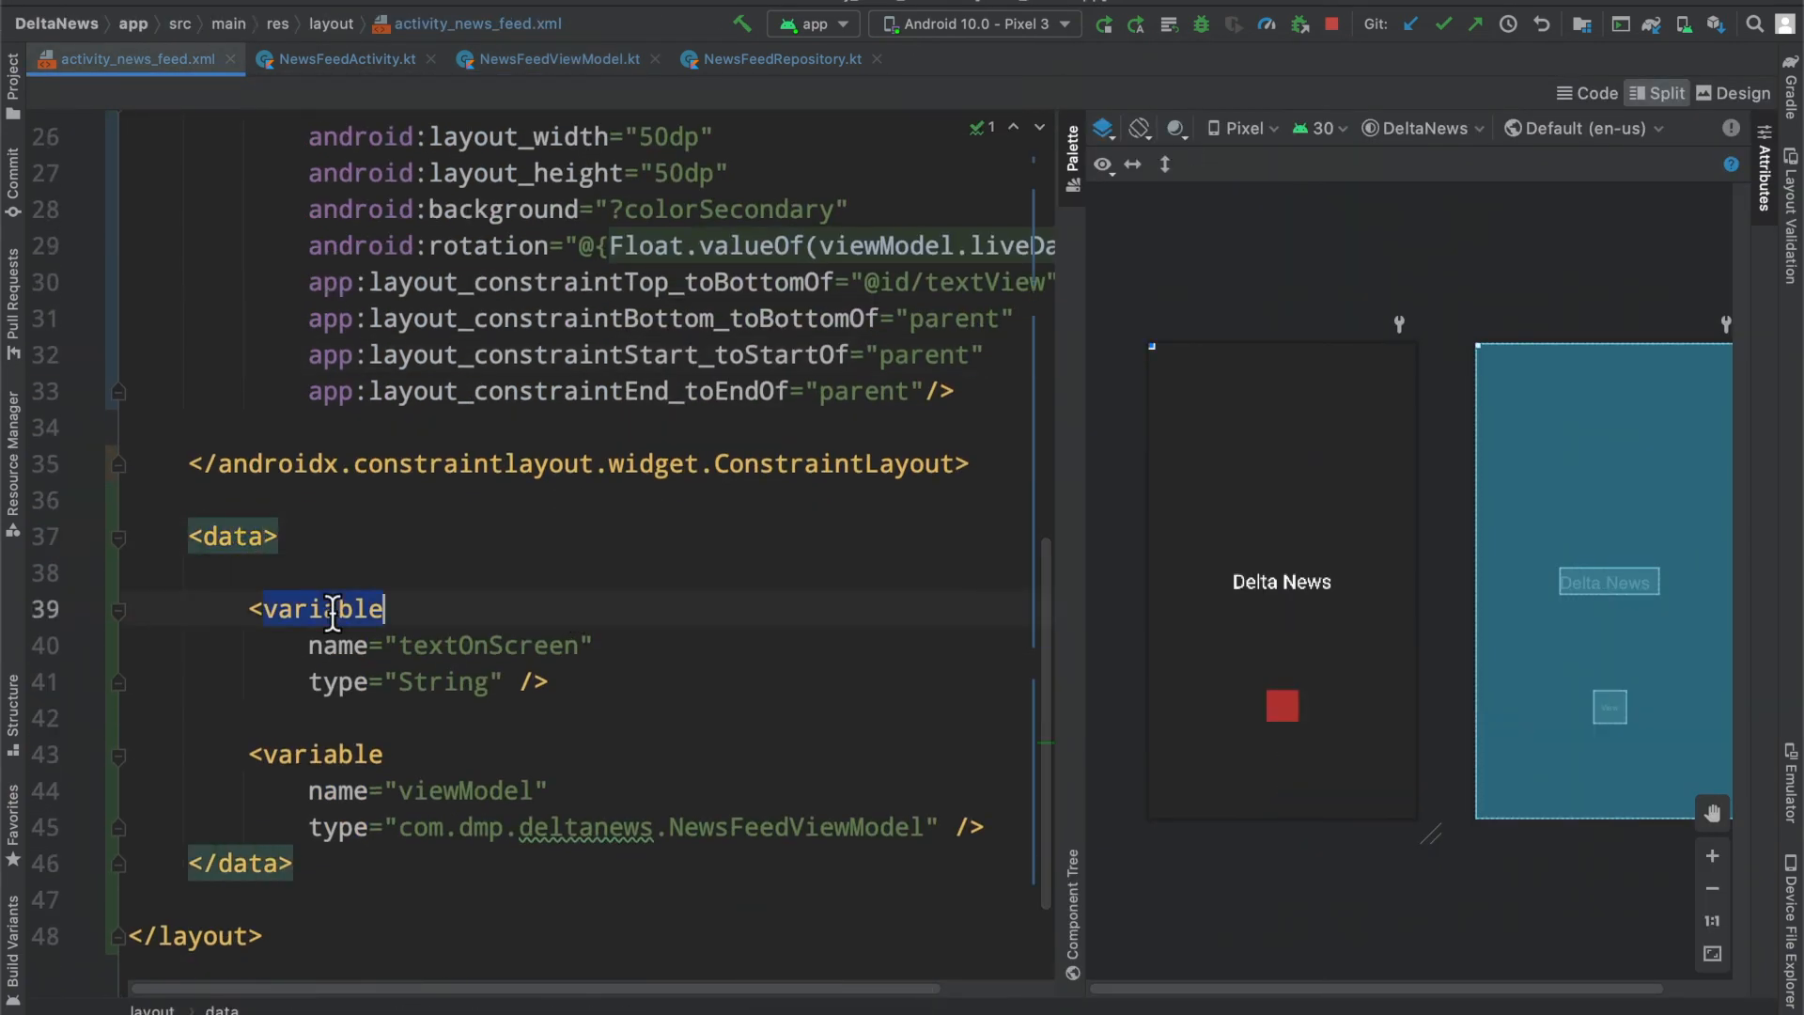
{"action": "scroll", "scroll_direction": "up", "scroll_amount": 3}
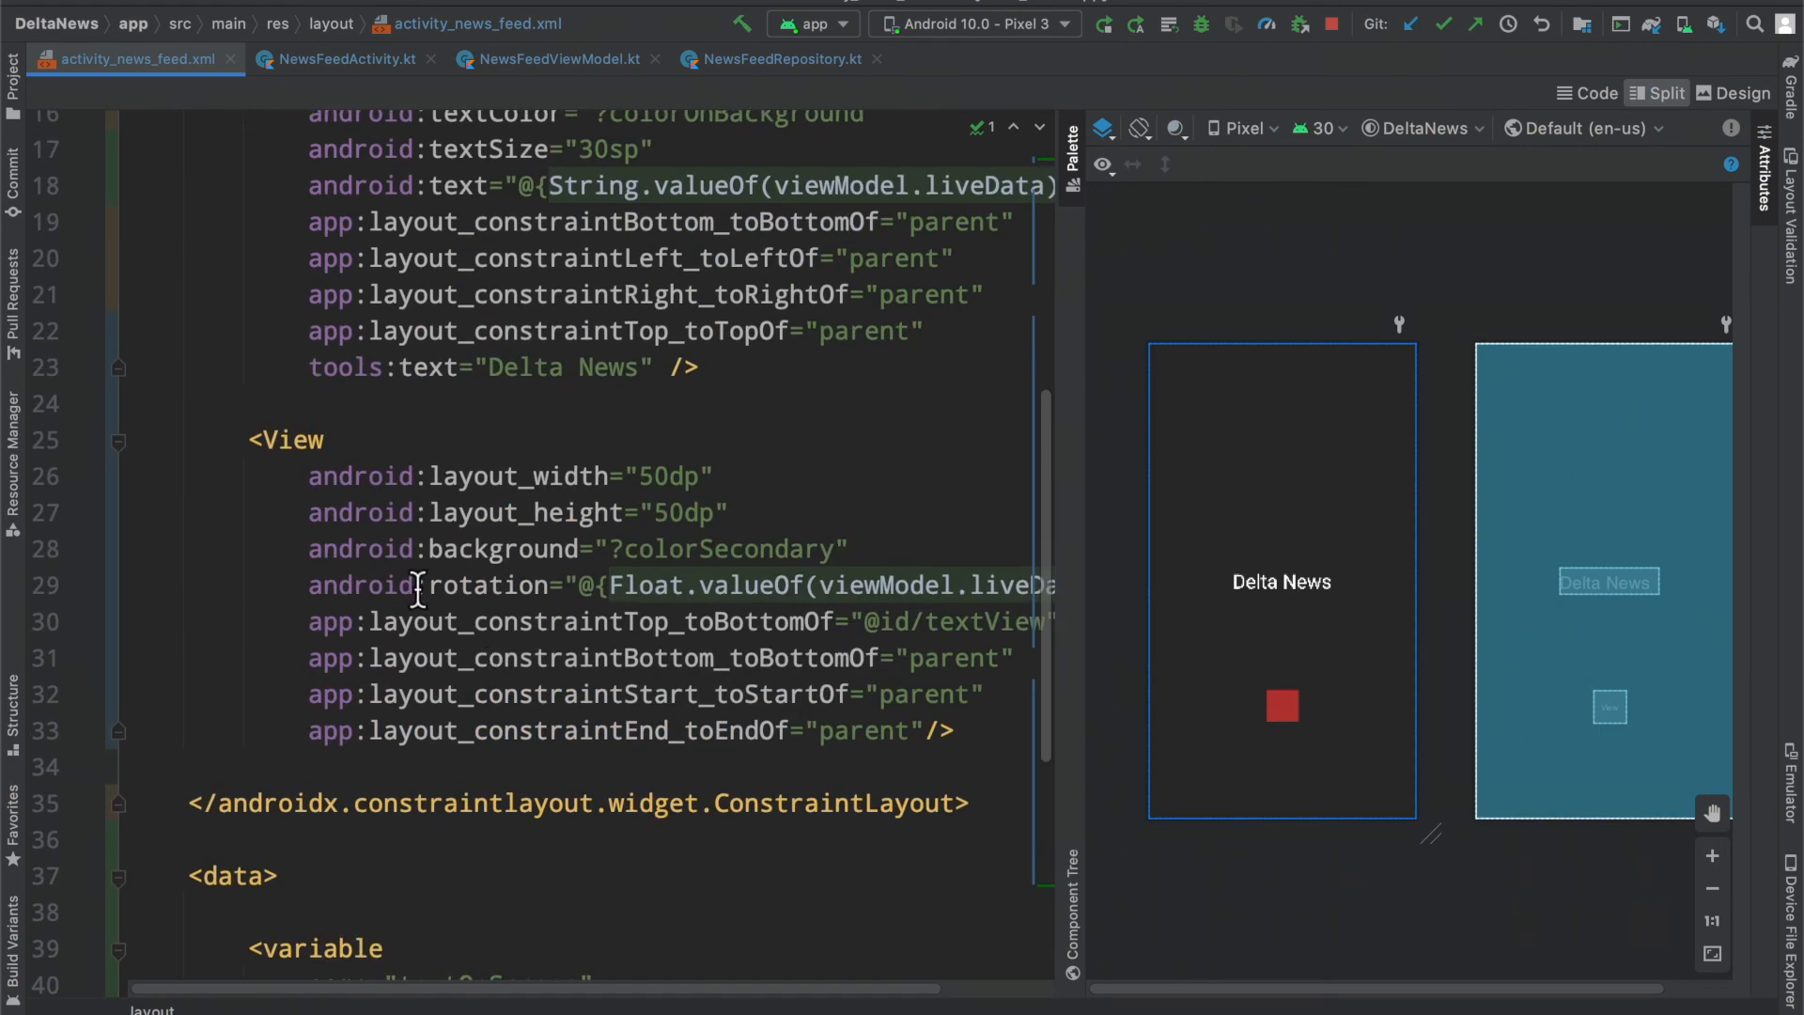
{"action": "left_click", "coordinate": [1281, 706]}
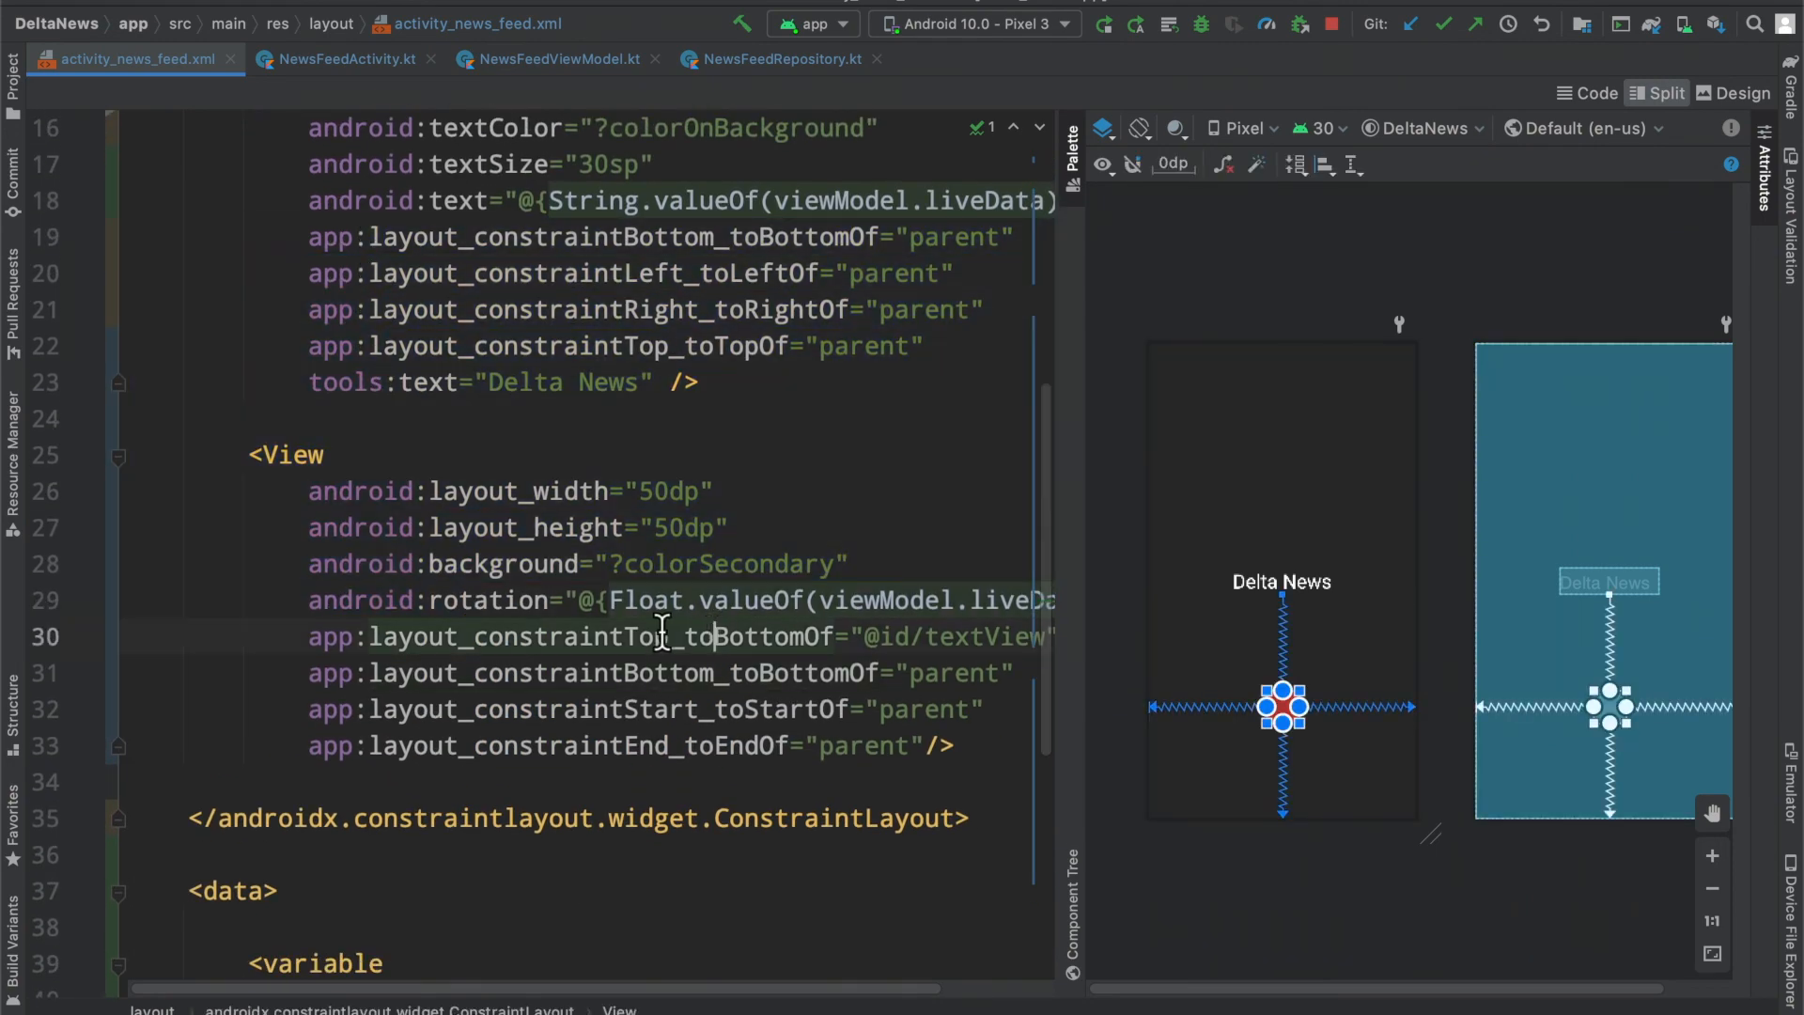
{"action": "scroll", "scroll_direction": "down", "scroll_amount": 3}
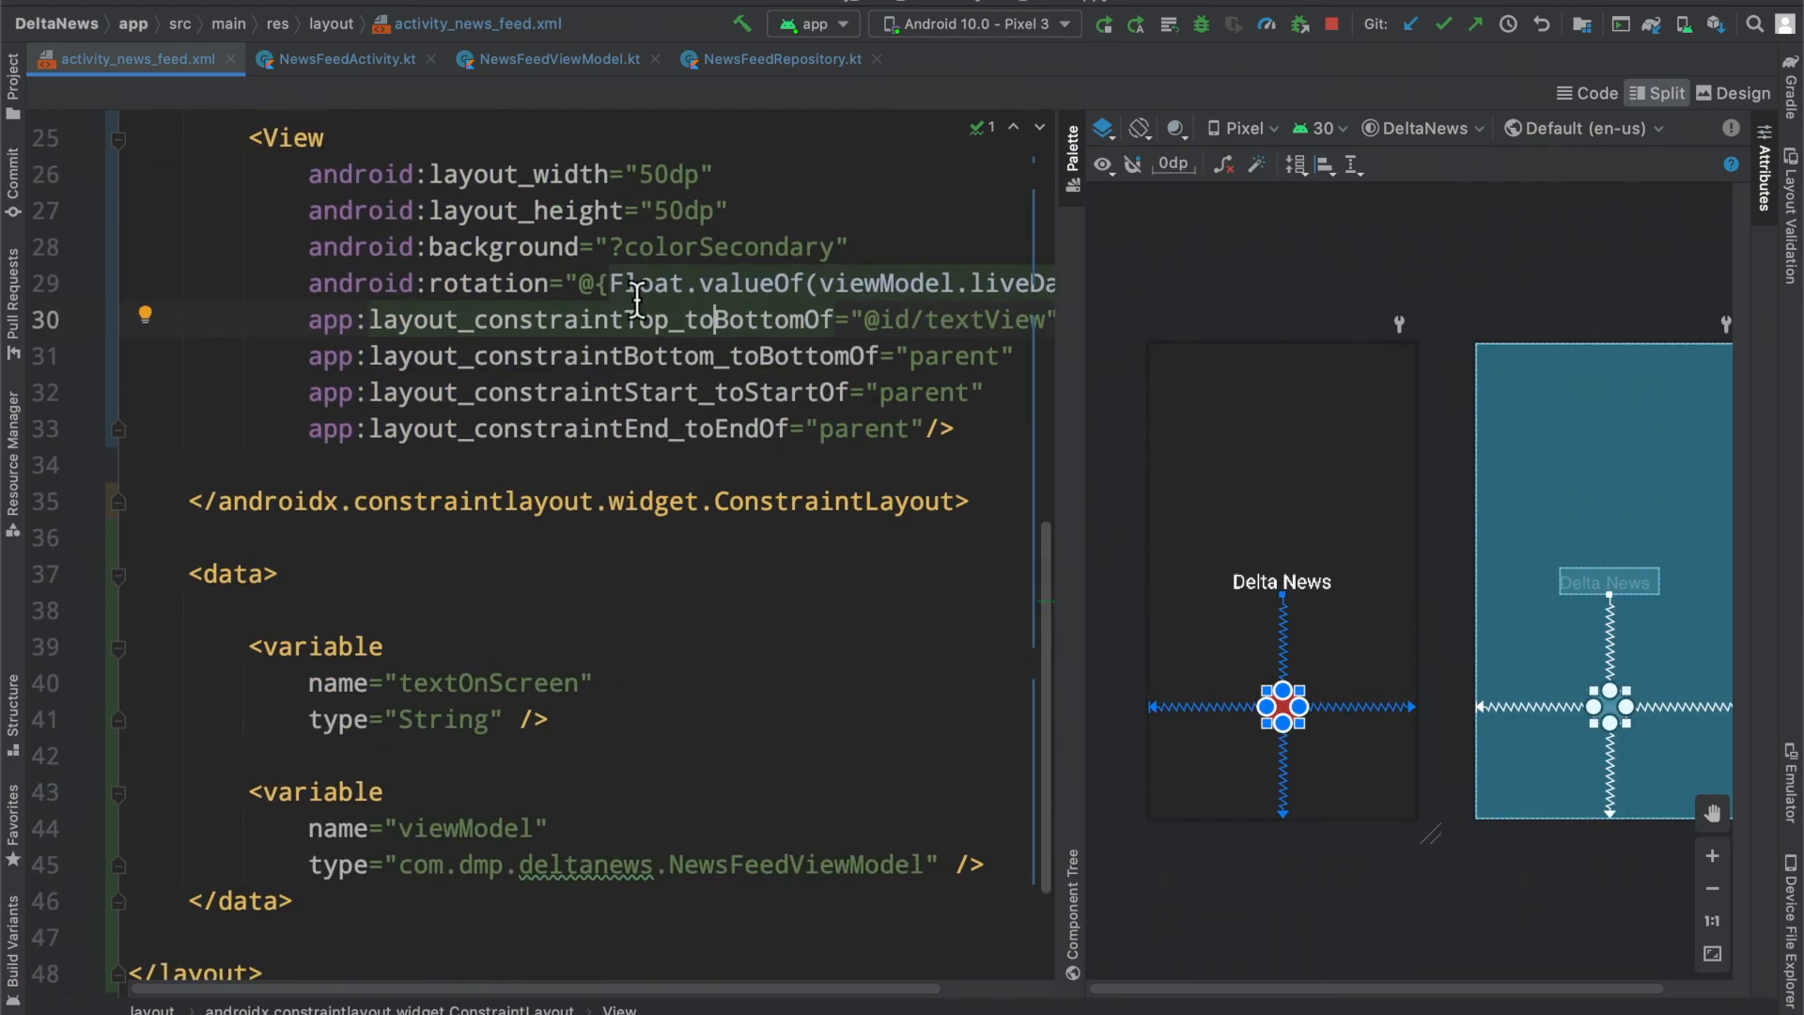
{"action": "left_click", "coordinate": [344, 58]}
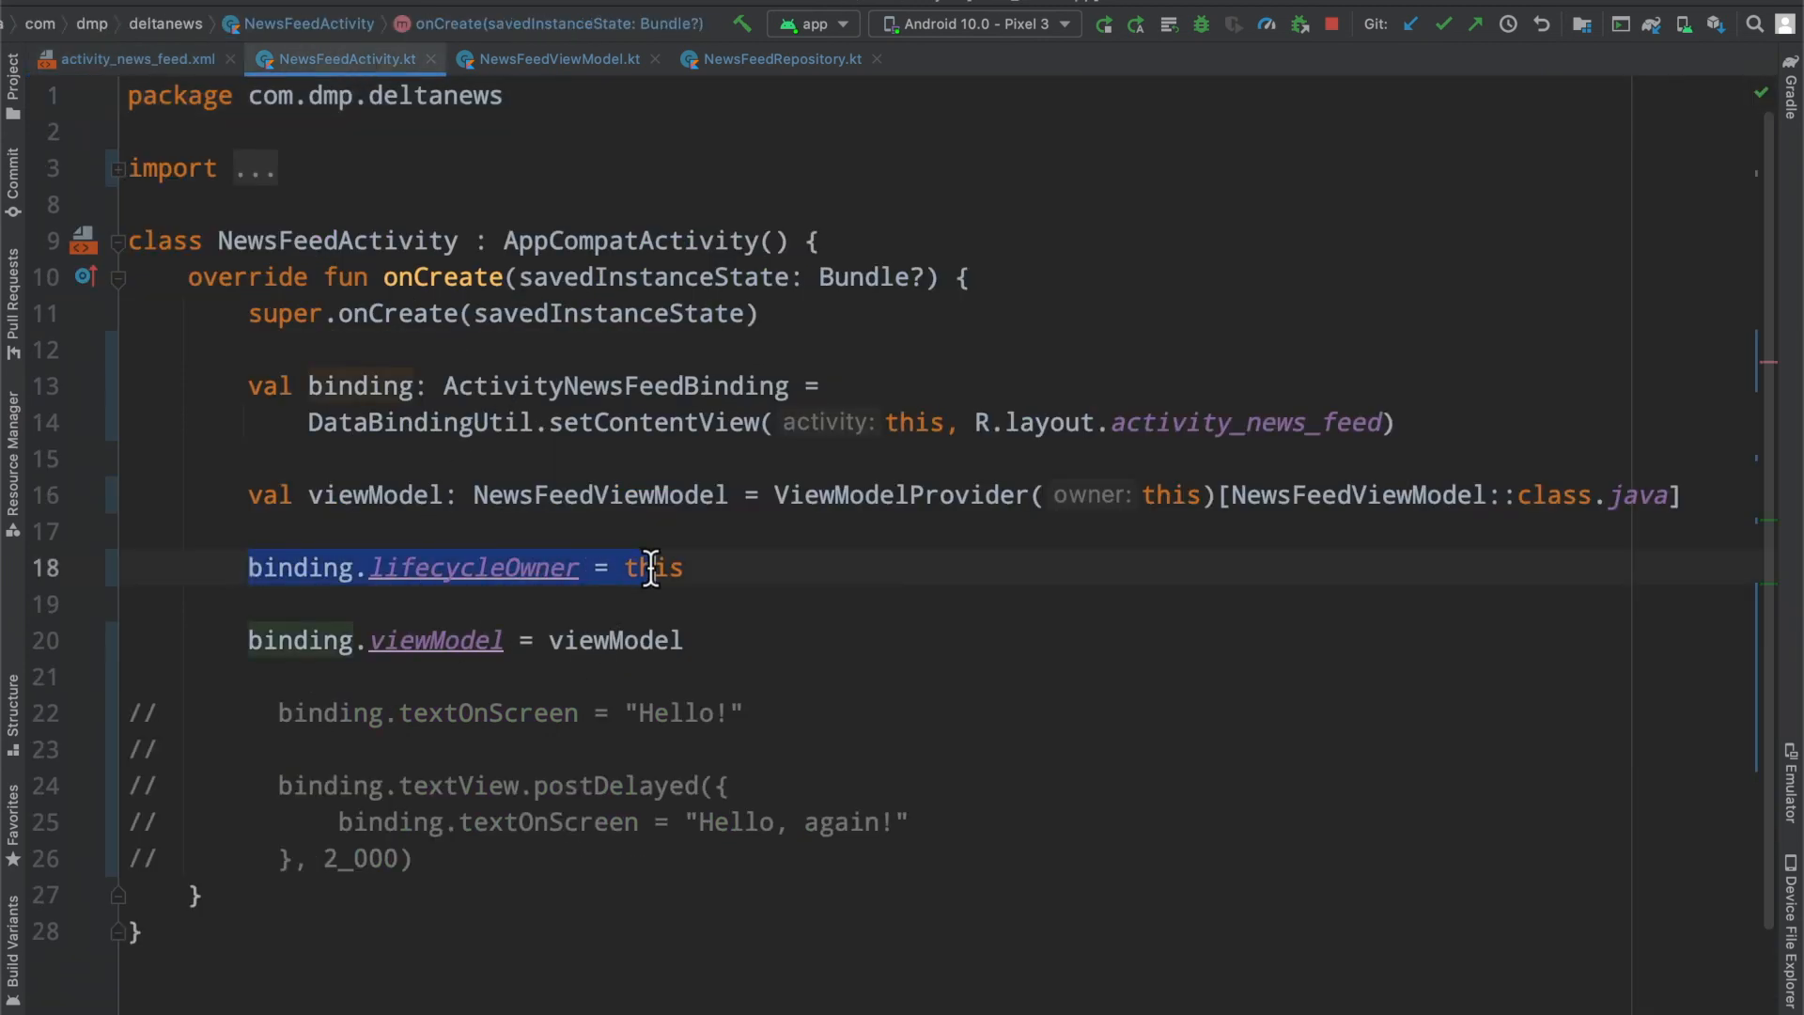
{"action": "left_click", "coordinate": [755, 566]}
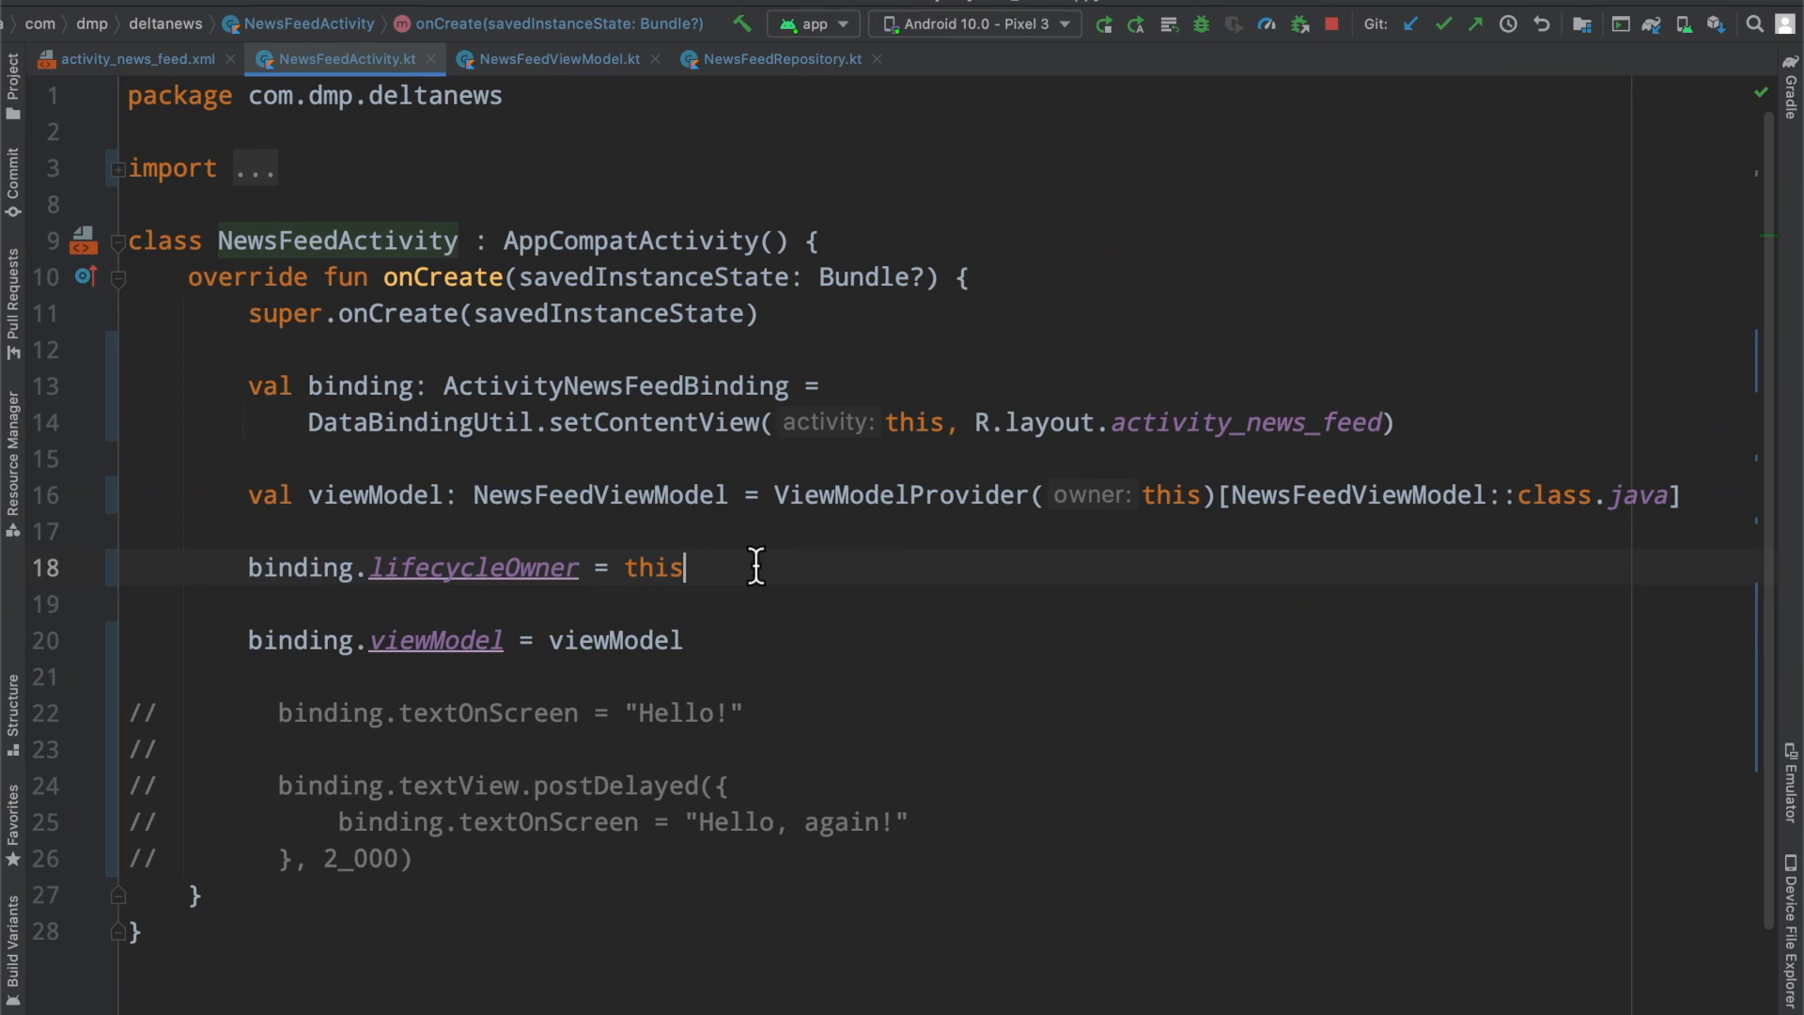